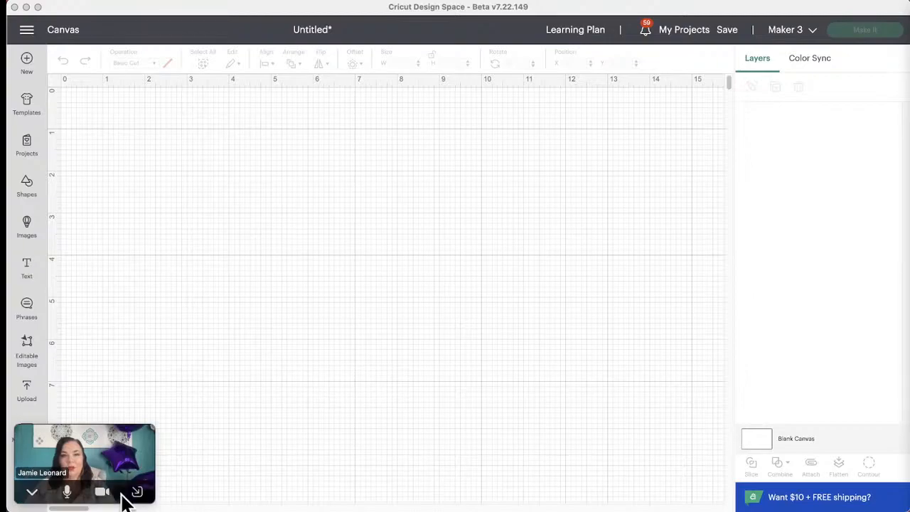
- Go to Images, pick the Image Sets category, and scroll through its 6,304 sets
{"action": "left_click", "coordinate": [32, 491]}
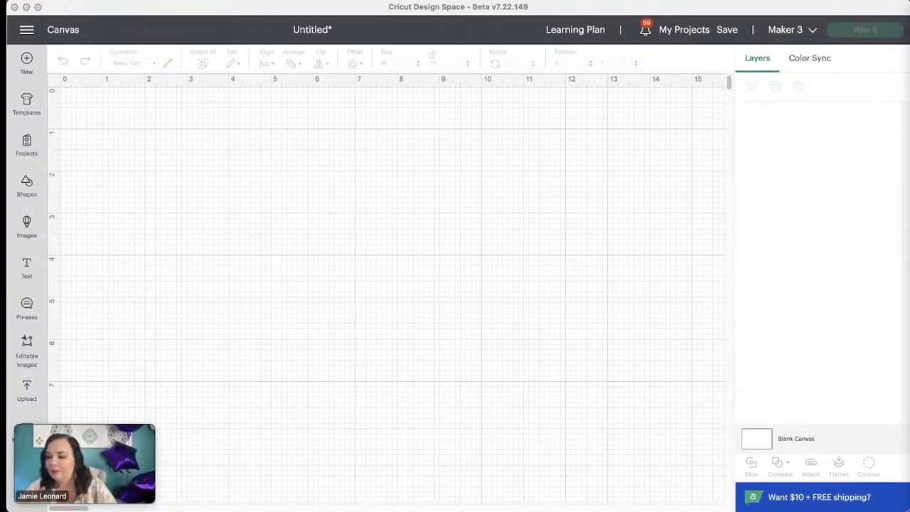
{"action": "mouse_move", "coordinate": [643, 369]}
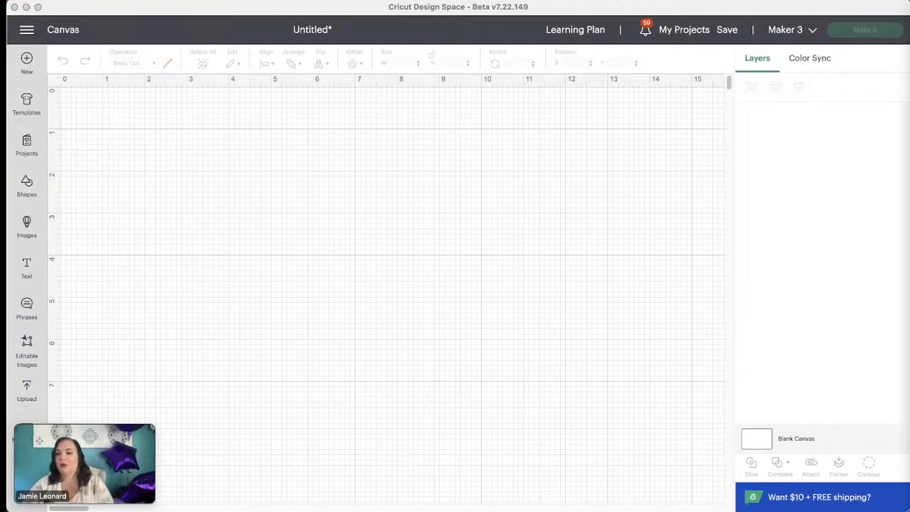
{"action": "mouse_move", "coordinate": [98, 364]}
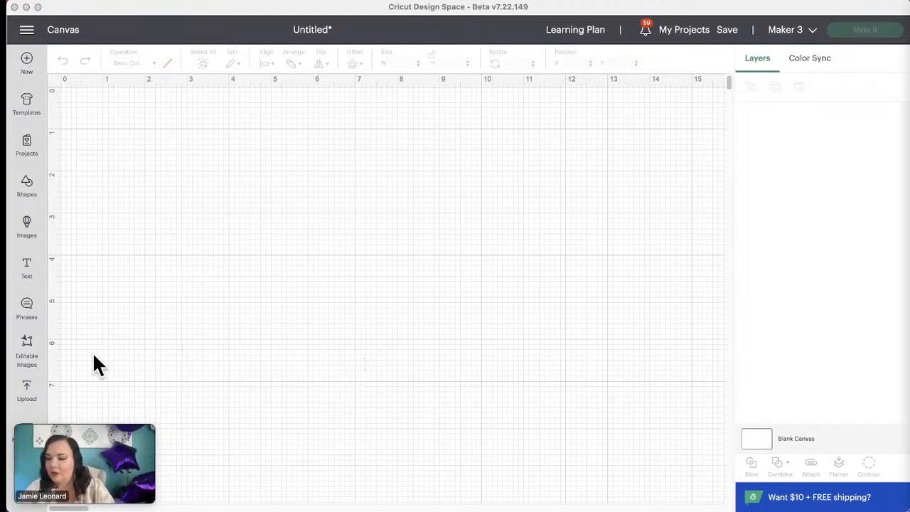
{"action": "mouse_move", "coordinate": [86, 373]}
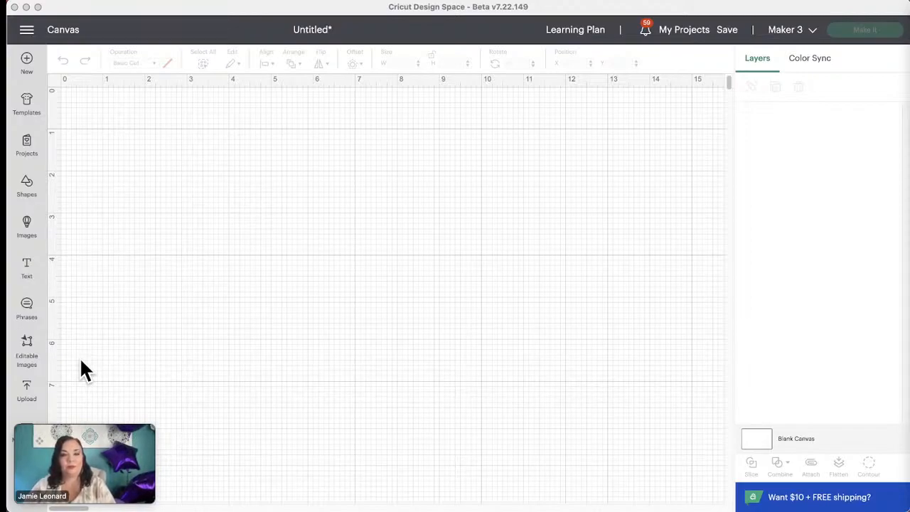
{"action": "mouse_move", "coordinate": [103, 356]}
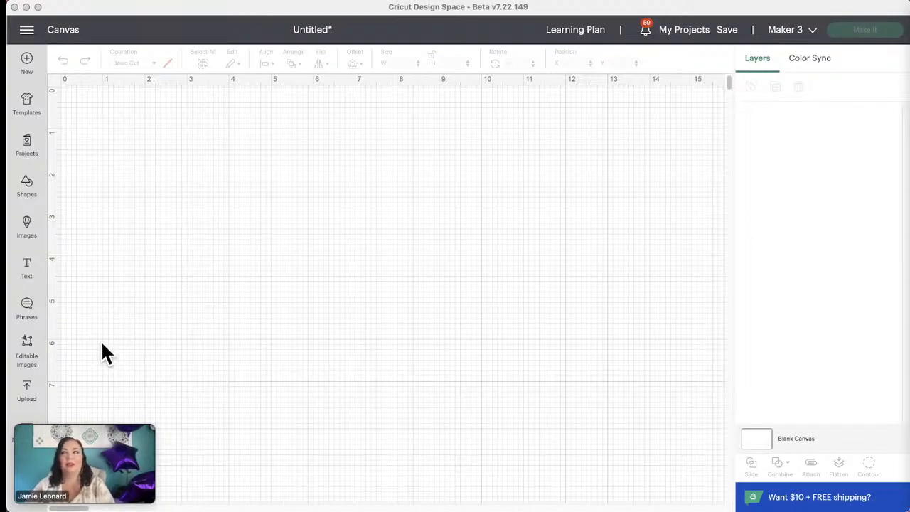
{"action": "mouse_move", "coordinate": [125, 361]}
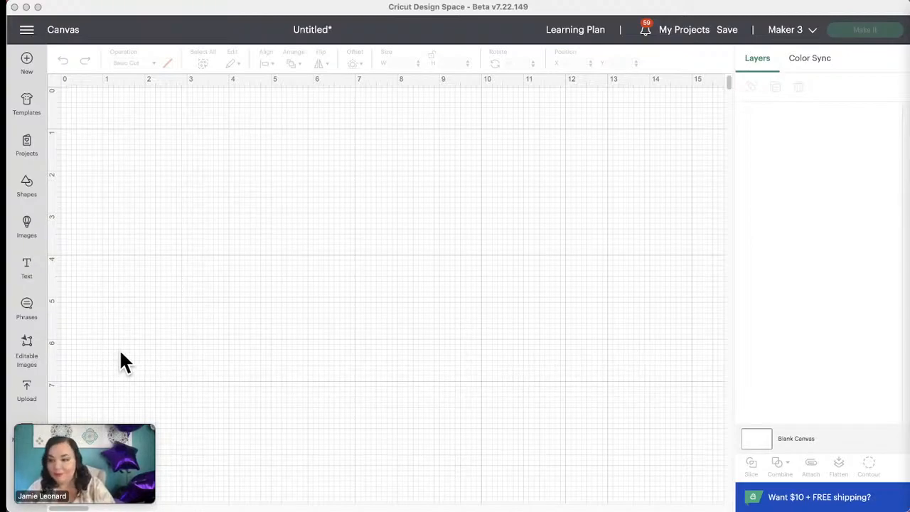
{"action": "mouse_move", "coordinate": [270, 354]}
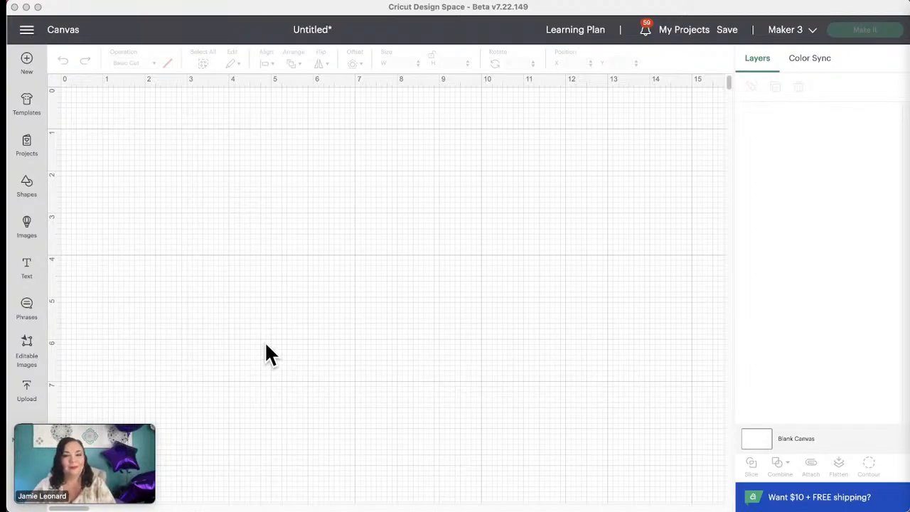
{"action": "mouse_move", "coordinate": [127, 423]}
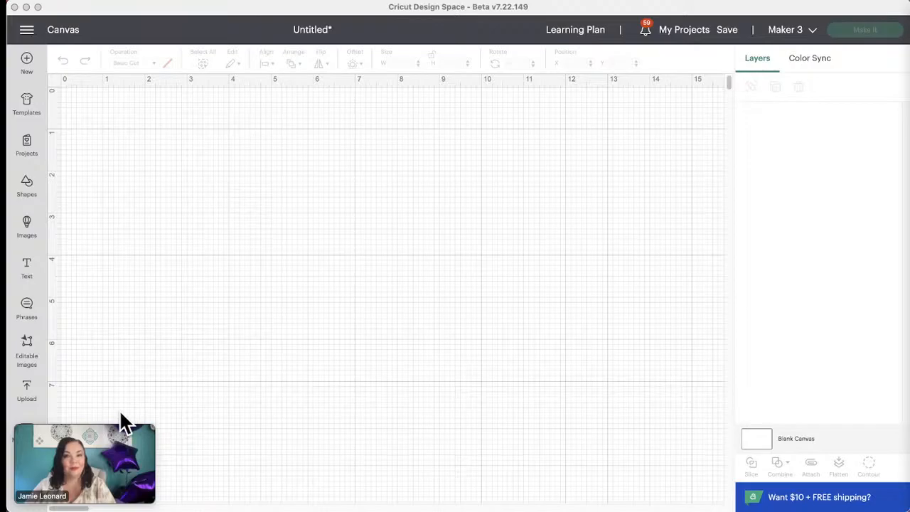
{"action": "mouse_move", "coordinate": [139, 328]}
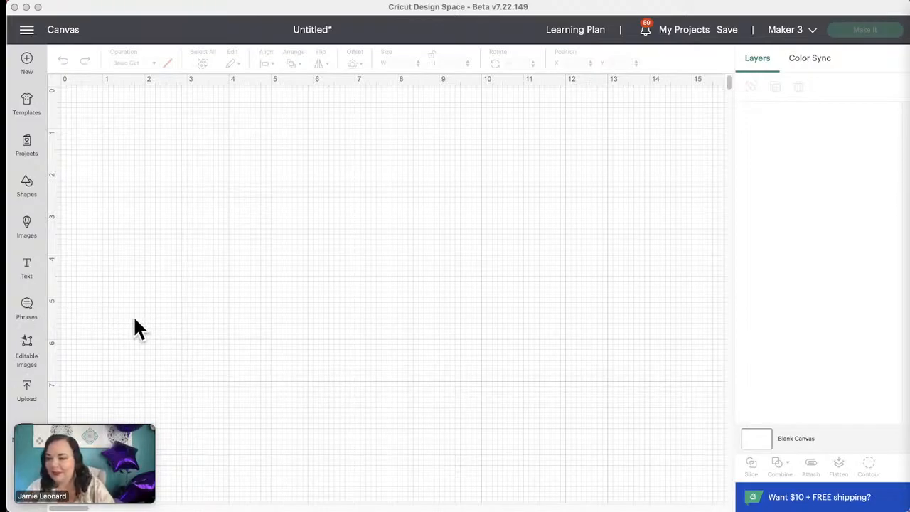
{"action": "mouse_move", "coordinate": [127, 319]}
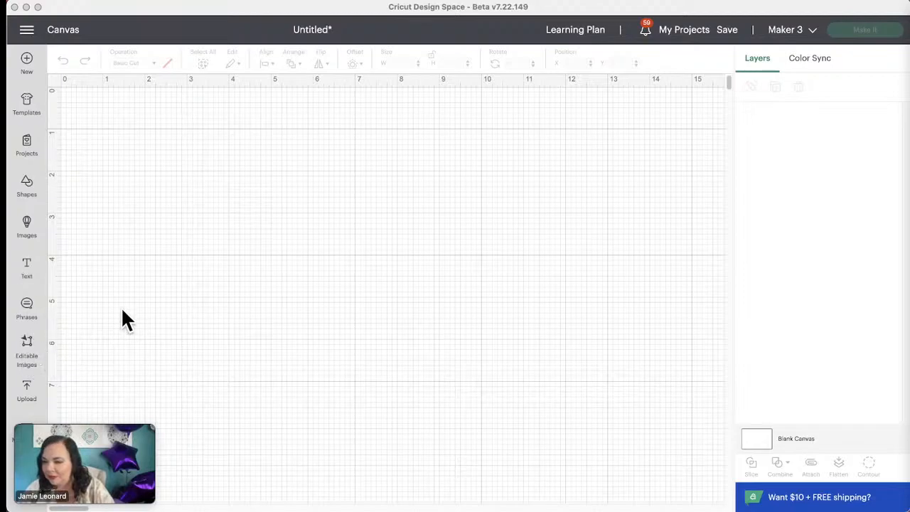
{"action": "mouse_move", "coordinate": [93, 242]}
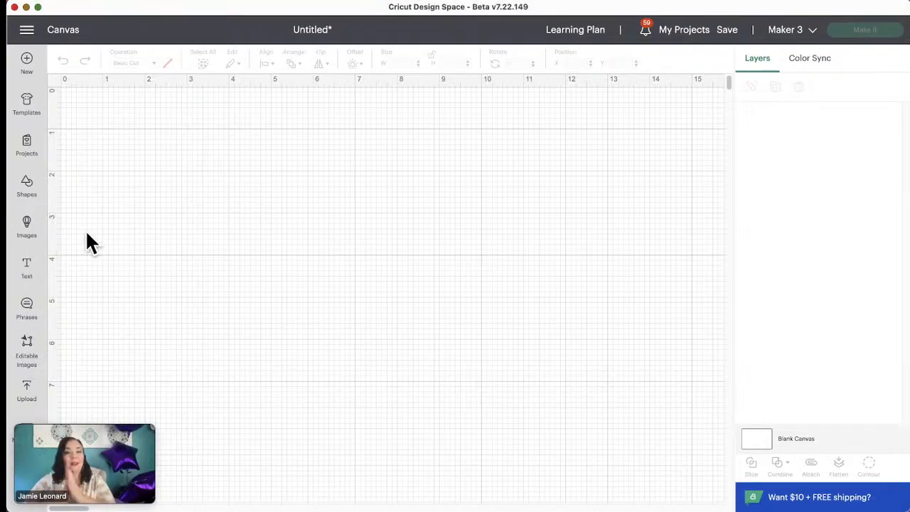
{"action": "mouse_move", "coordinate": [83, 242]}
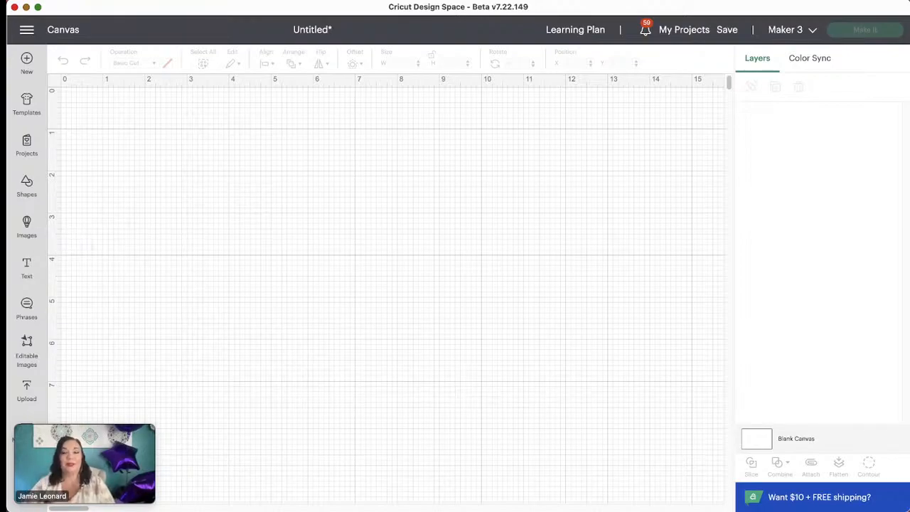
{"action": "mouse_move", "coordinate": [26, 226]}
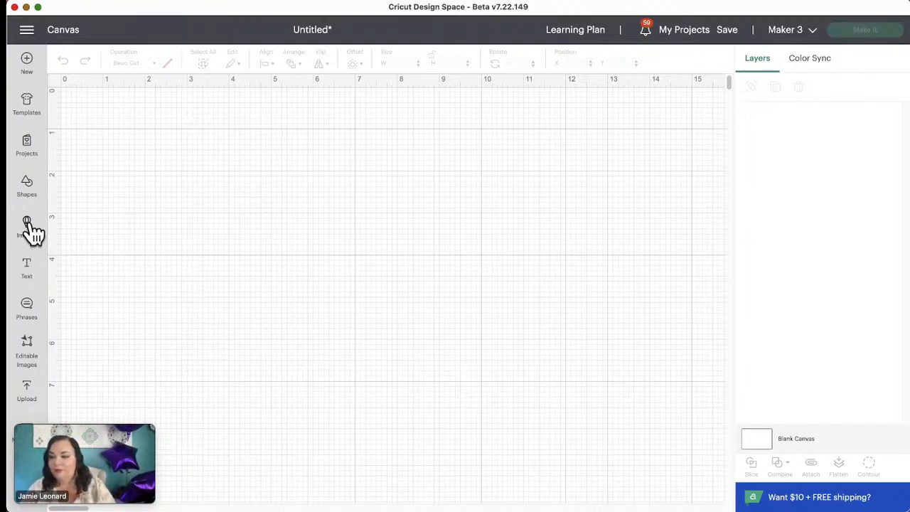
{"action": "mouse_move", "coordinate": [26, 238]}
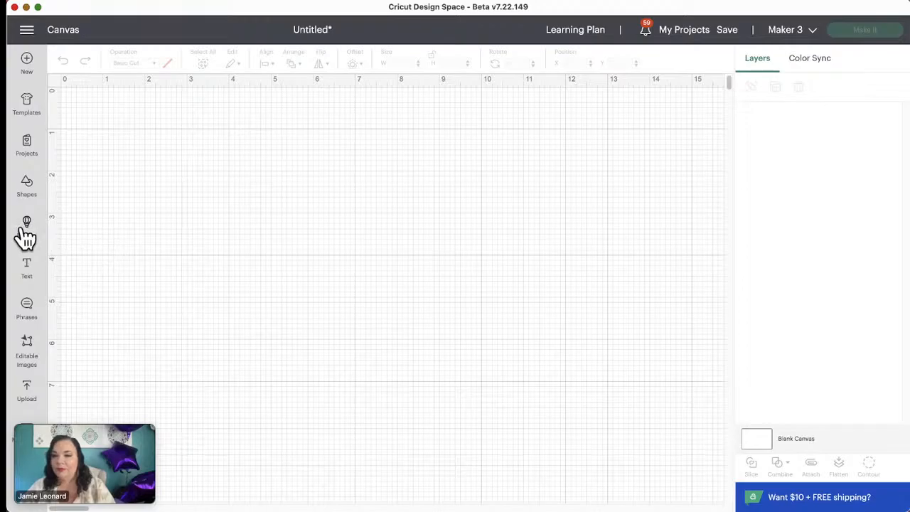
{"action": "mouse_move", "coordinate": [57, 227]}
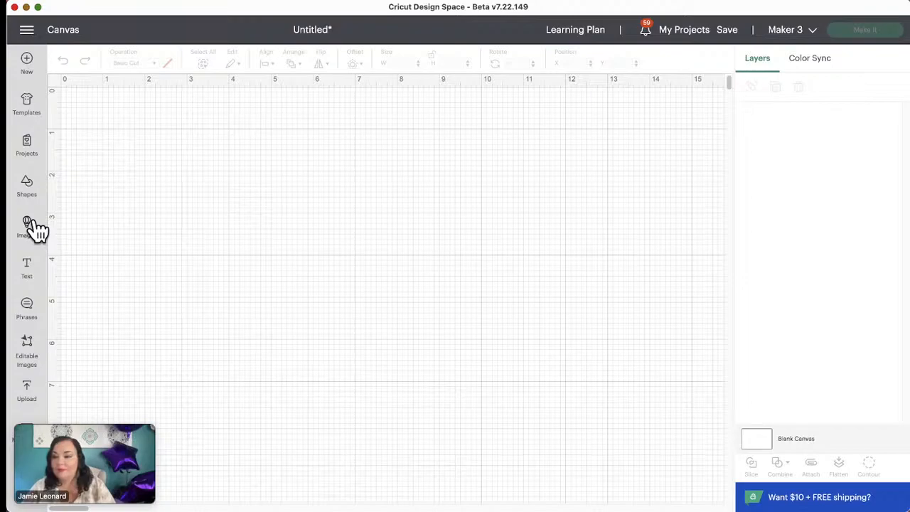
{"action": "left_click", "coordinate": [26, 226]}
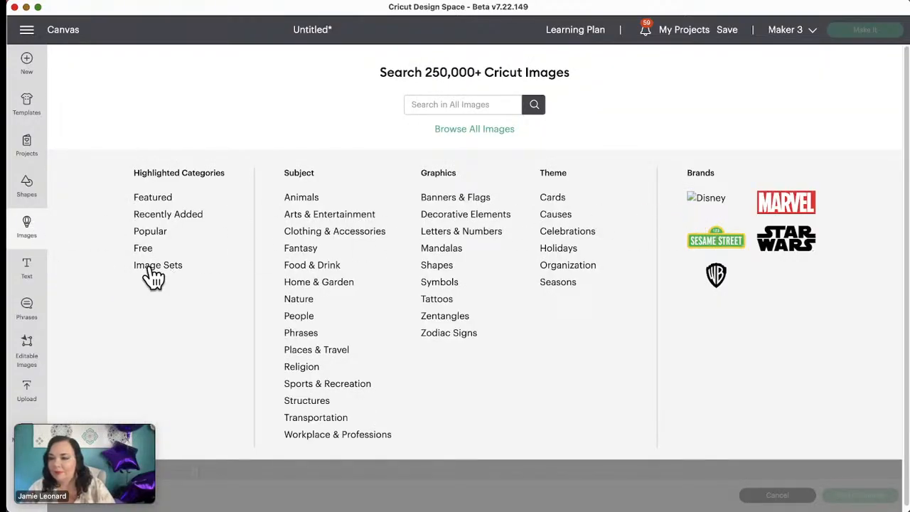
{"action": "left_click", "coordinate": [158, 265]}
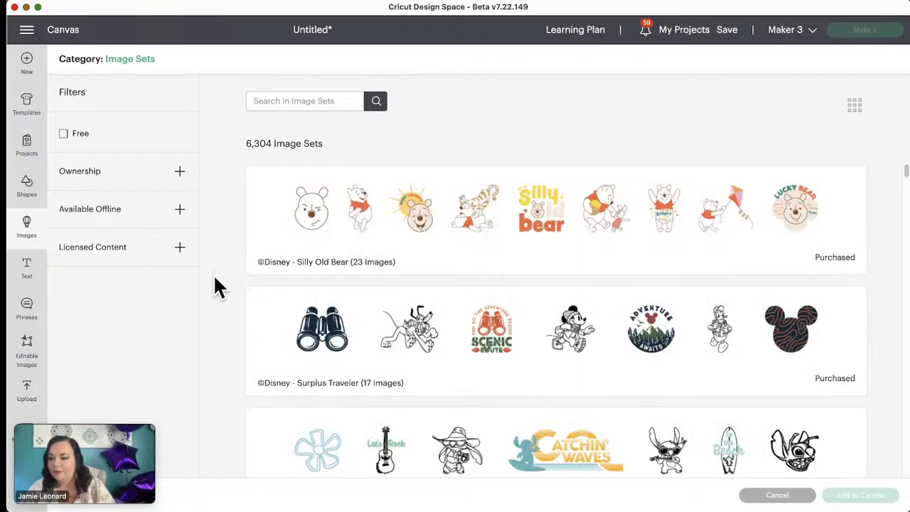
{"action": "mouse_move", "coordinate": [621, 260]}
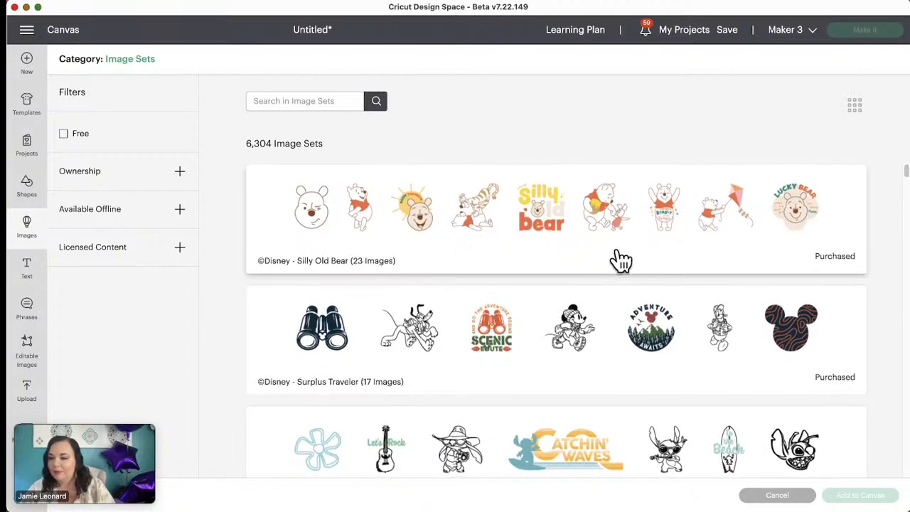
{"action": "scroll", "scroll_direction": "down", "scroll_amount": 3}
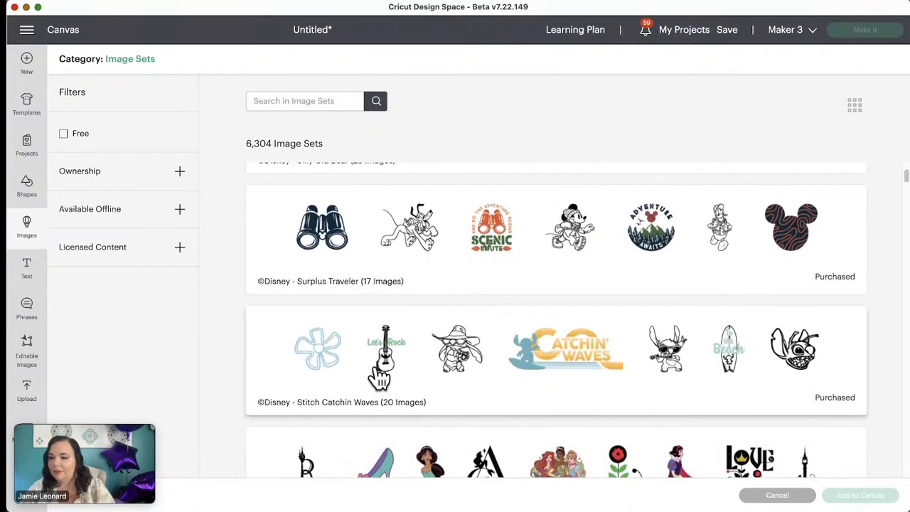
{"action": "scroll", "scroll_direction": "down", "scroll_amount": 3}
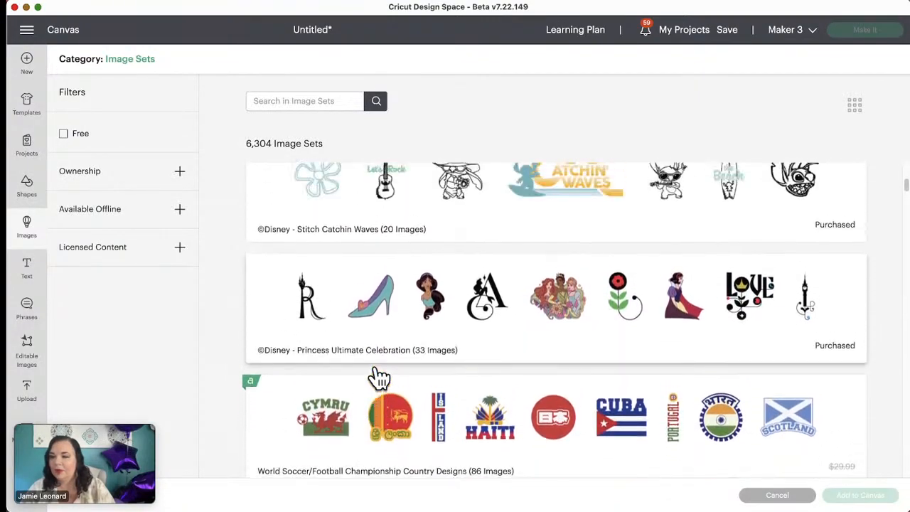
{"action": "scroll", "scroll_direction": "up", "scroll_amount": 3}
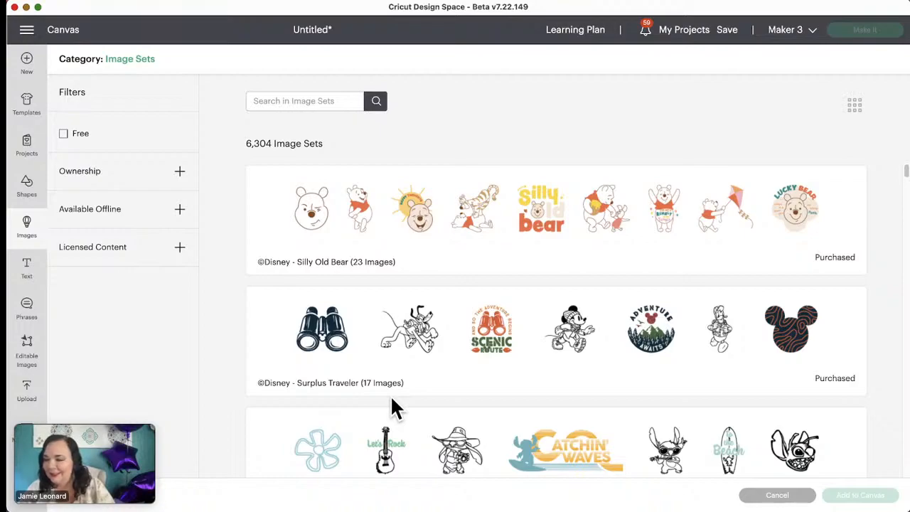
{"action": "mouse_move", "coordinate": [398, 455]}
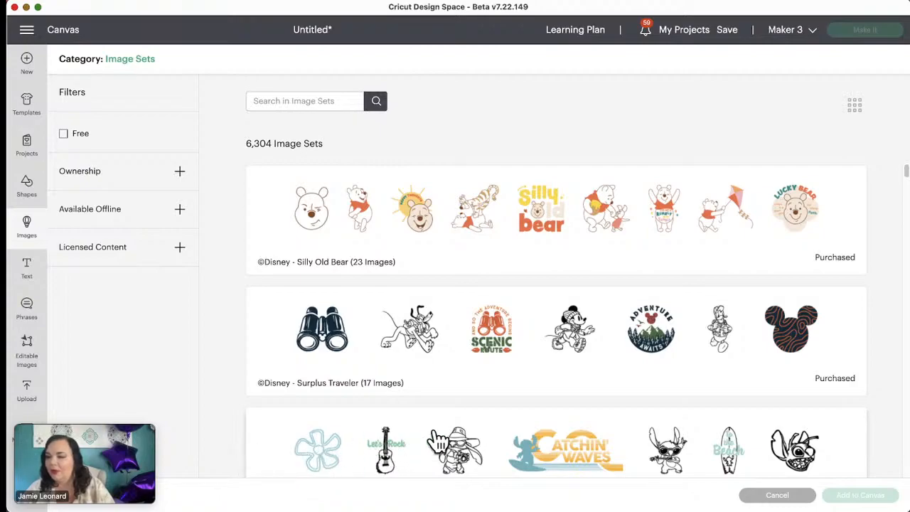
{"action": "mouse_move", "coordinate": [540, 419]}
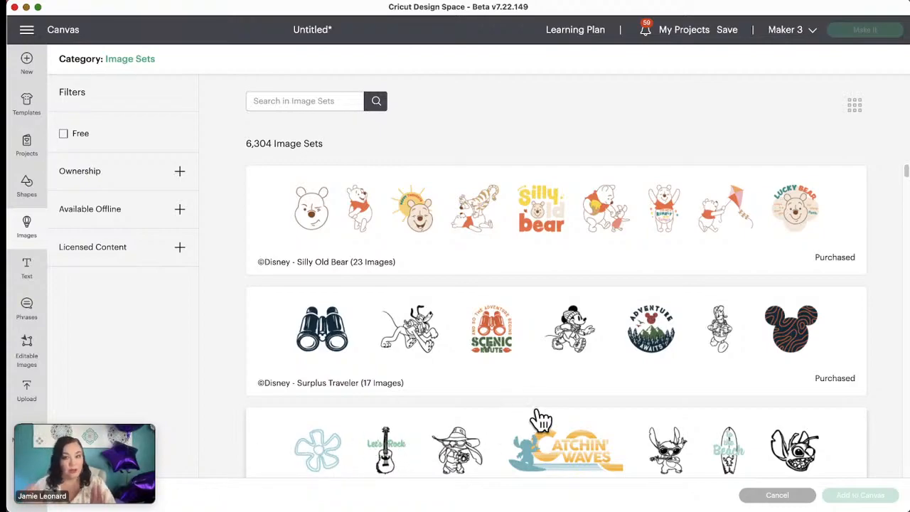
{"action": "mouse_move", "coordinate": [170, 416]}
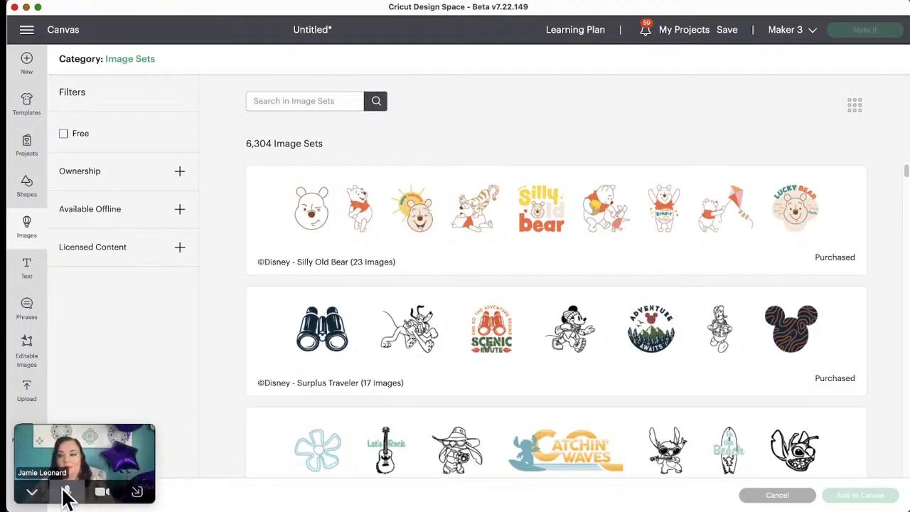
{"action": "mouse_move", "coordinate": [216, 419]}
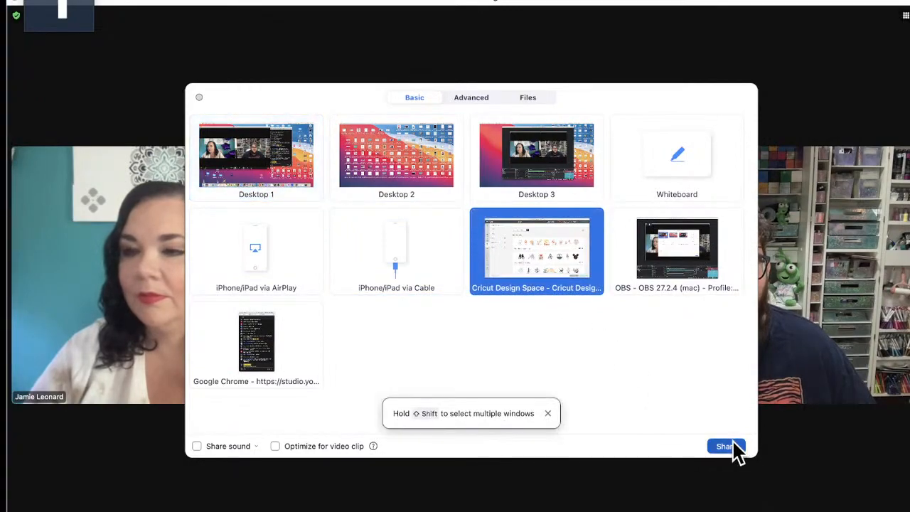
- Share the Cricut Design Space window from Zoom's Share Screen dialog
{"action": "left_click", "coordinate": [726, 445]}
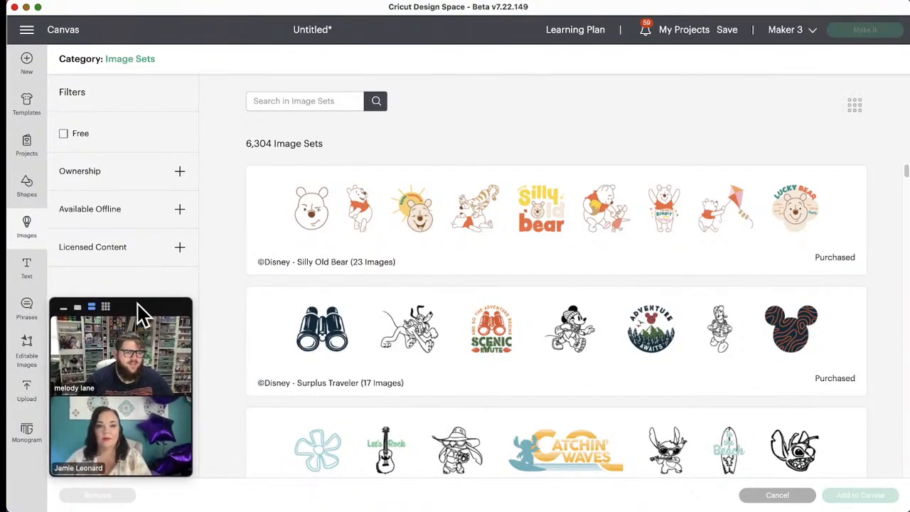
{"action": "mouse_move", "coordinate": [455, 206]}
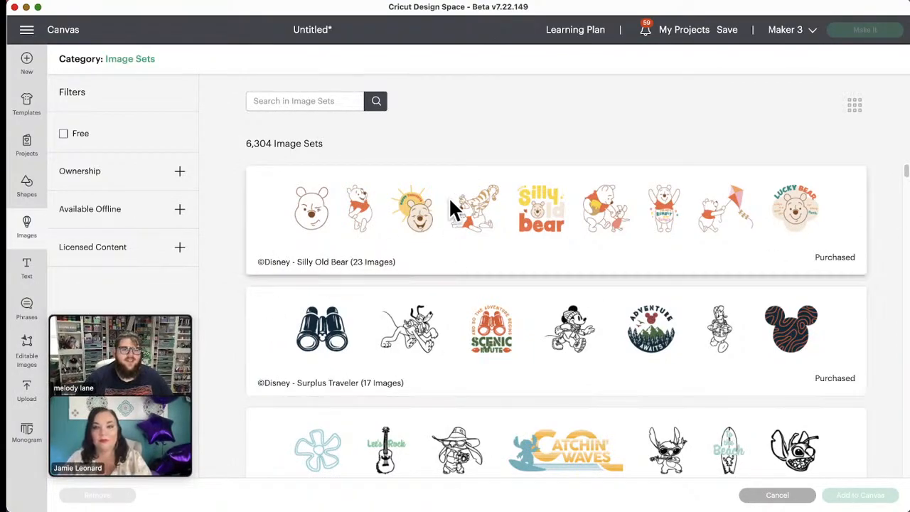
{"action": "mouse_move", "coordinate": [519, 302]}
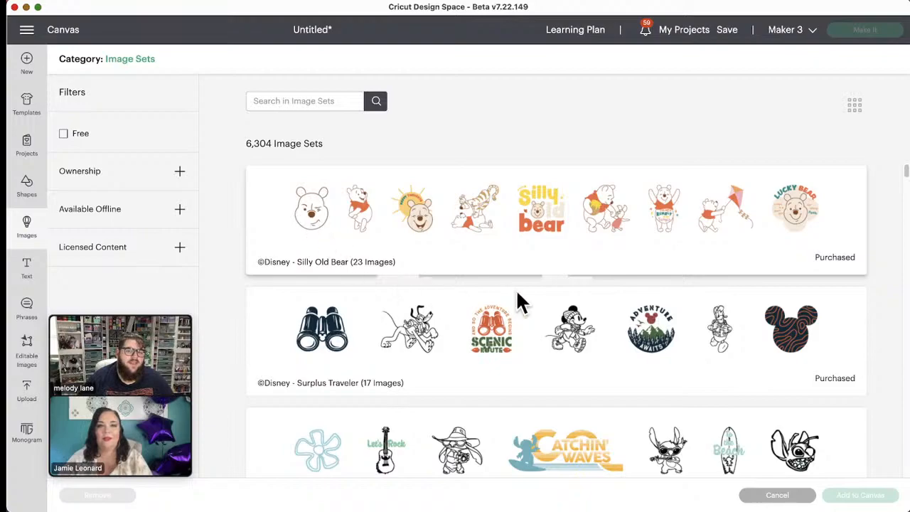
{"action": "mouse_move", "coordinate": [227, 152]}
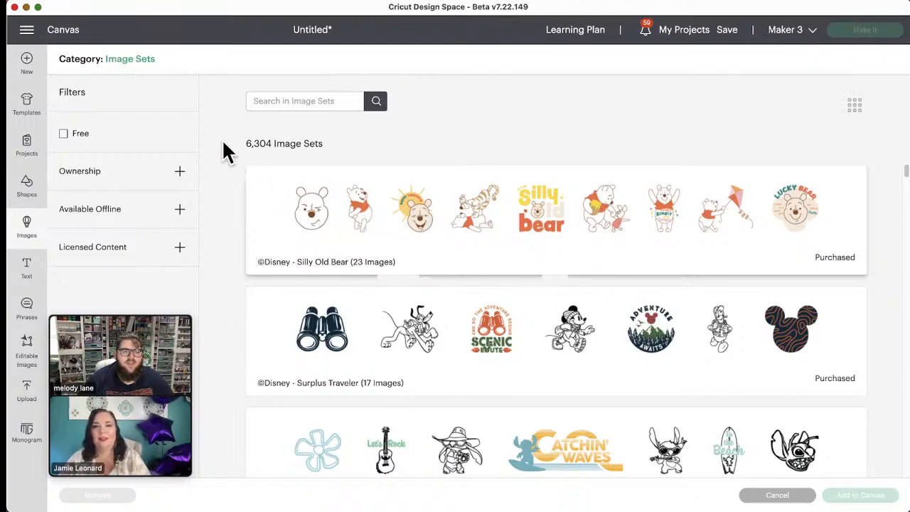
{"action": "scroll", "scroll_direction": "up", "scroll_amount": 3}
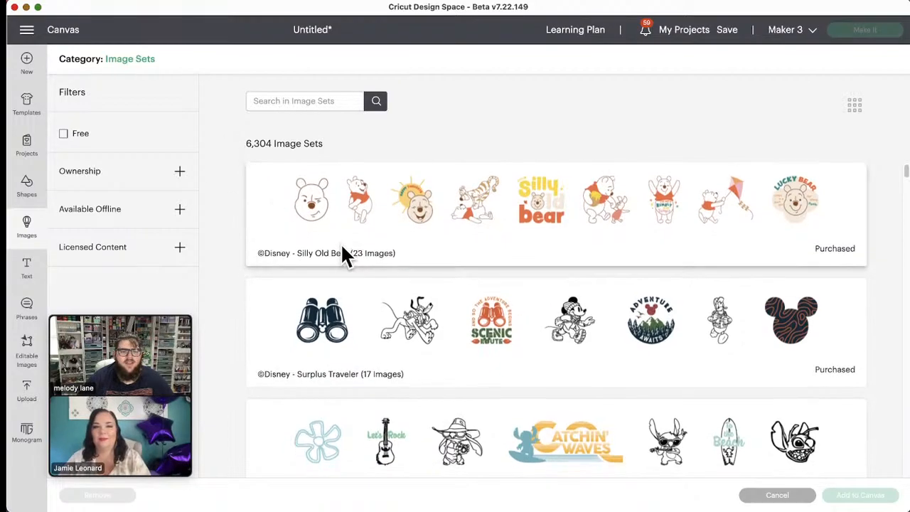
{"action": "scroll", "scroll_direction": "down", "scroll_amount": 3}
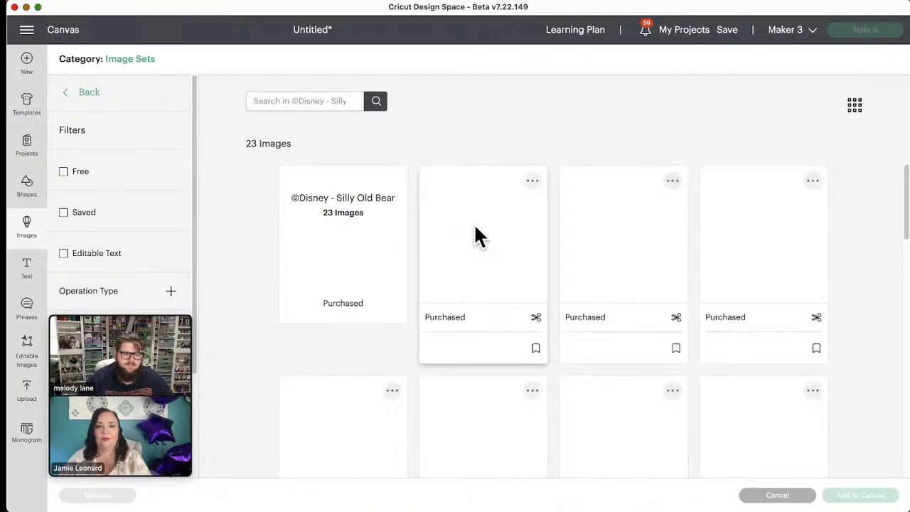
{"action": "scroll", "scroll_direction": "down", "scroll_amount": 3}
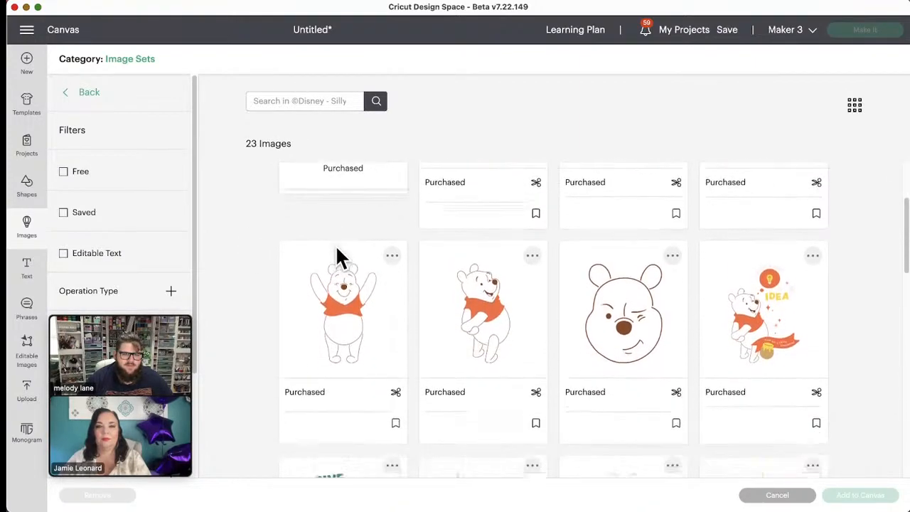
{"action": "scroll", "scroll_direction": "down", "scroll_amount": 3}
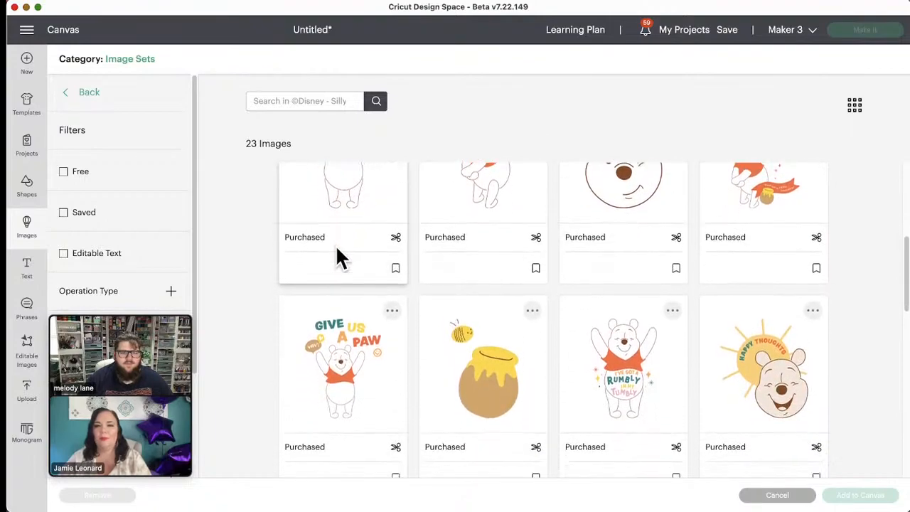
{"action": "scroll", "scroll_direction": "down", "scroll_amount": 3}
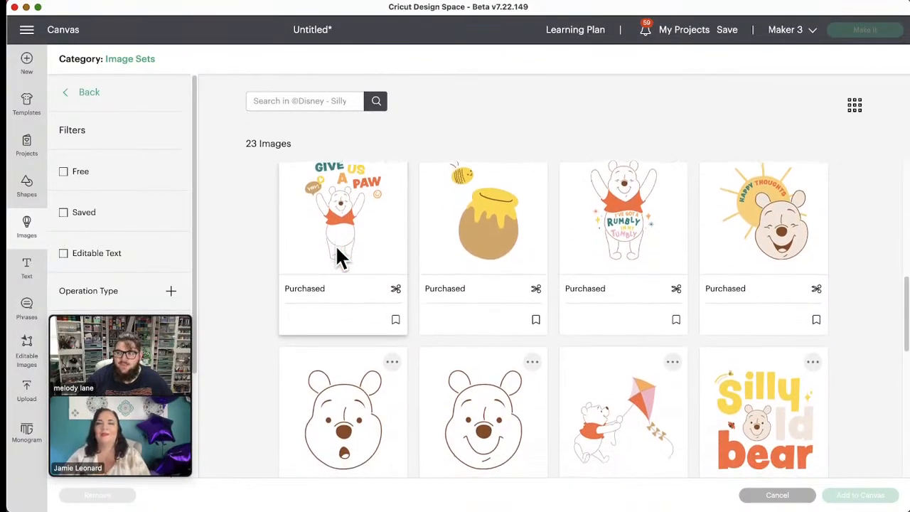
{"action": "scroll", "scroll_direction": "down", "scroll_amount": 3}
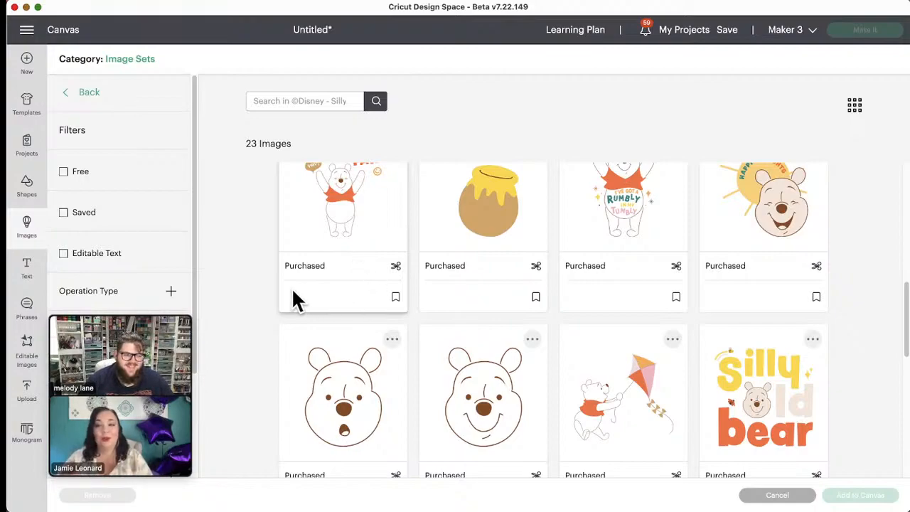
{"action": "scroll", "scroll_direction": "up", "scroll_amount": 3}
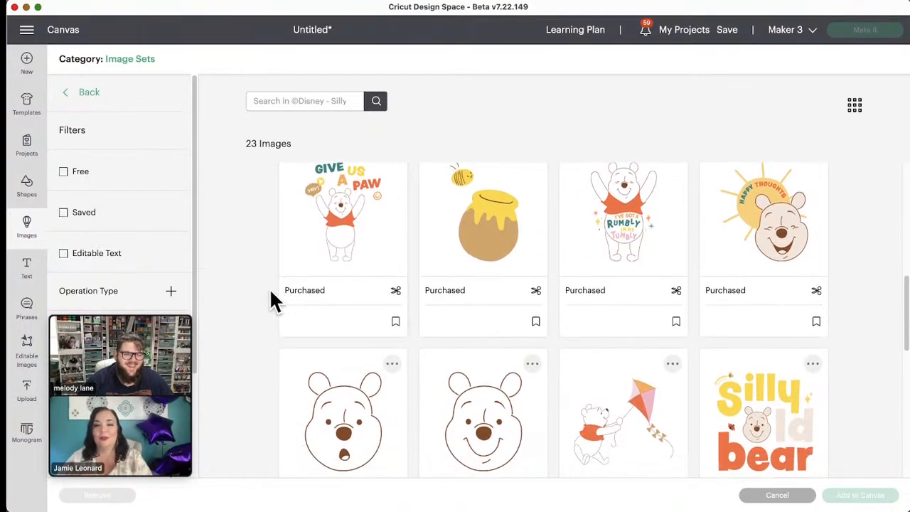
{"action": "scroll", "scroll_direction": "down", "scroll_amount": 3}
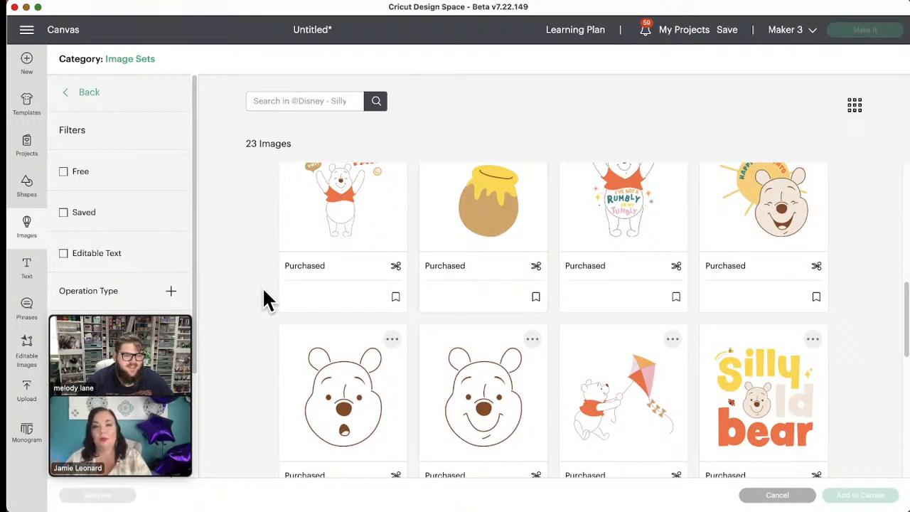
{"action": "scroll", "scroll_direction": "down", "scroll_amount": 3}
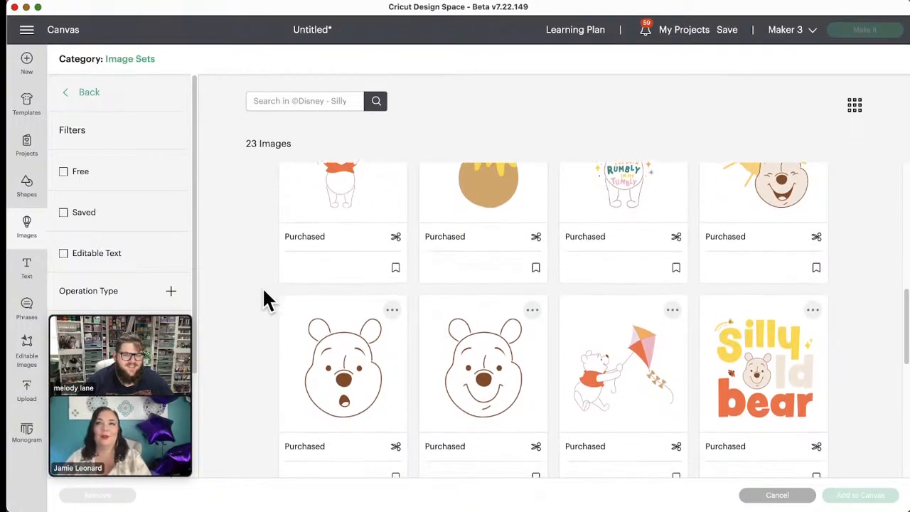
{"action": "scroll", "scroll_direction": "down", "scroll_amount": 3}
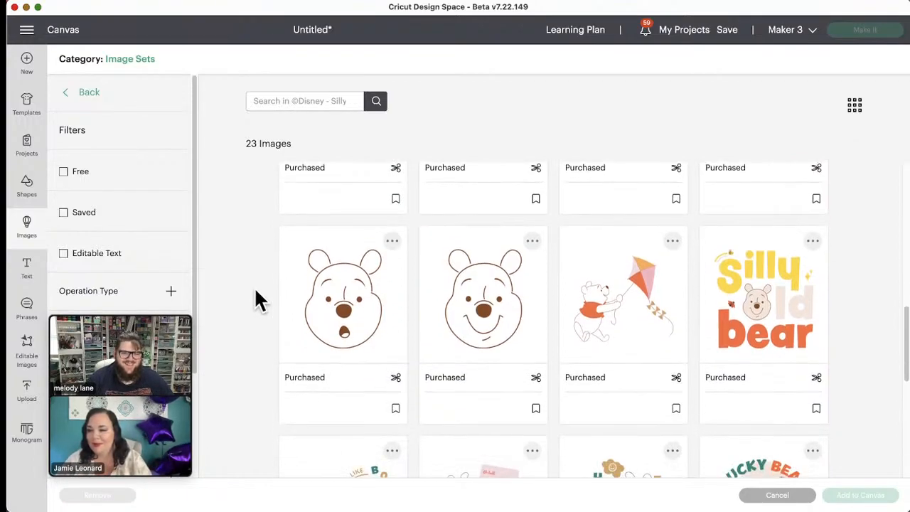
{"action": "scroll", "scroll_direction": "down", "scroll_amount": 3}
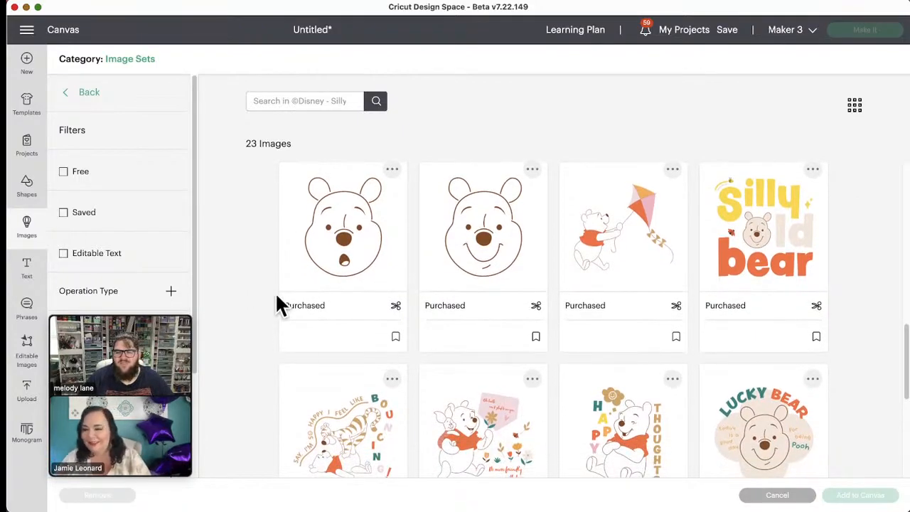
{"action": "scroll", "scroll_direction": "down", "scroll_amount": 3}
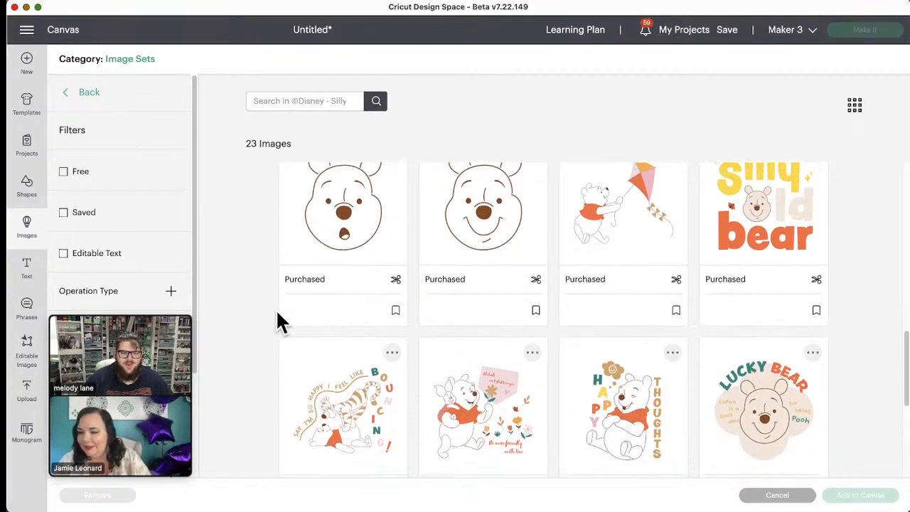
{"action": "scroll", "scroll_direction": "down", "scroll_amount": 3}
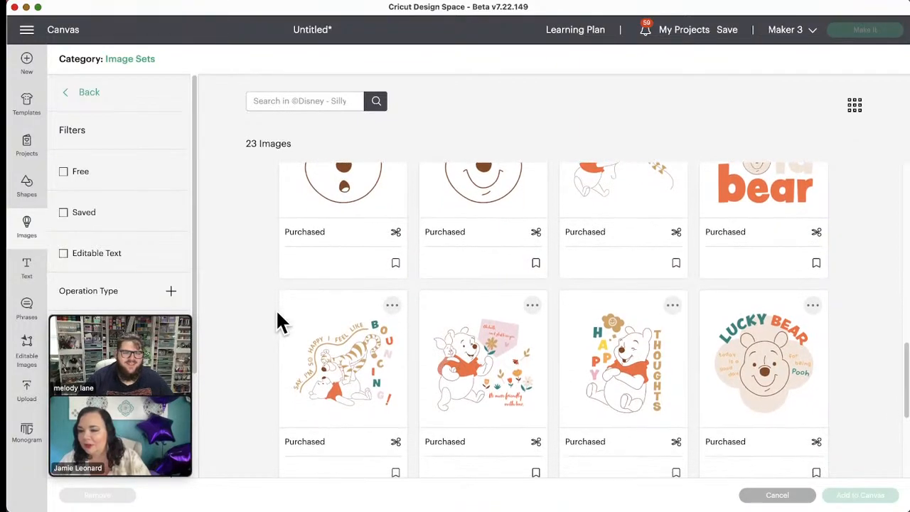
{"action": "mouse_move", "coordinate": [273, 329]}
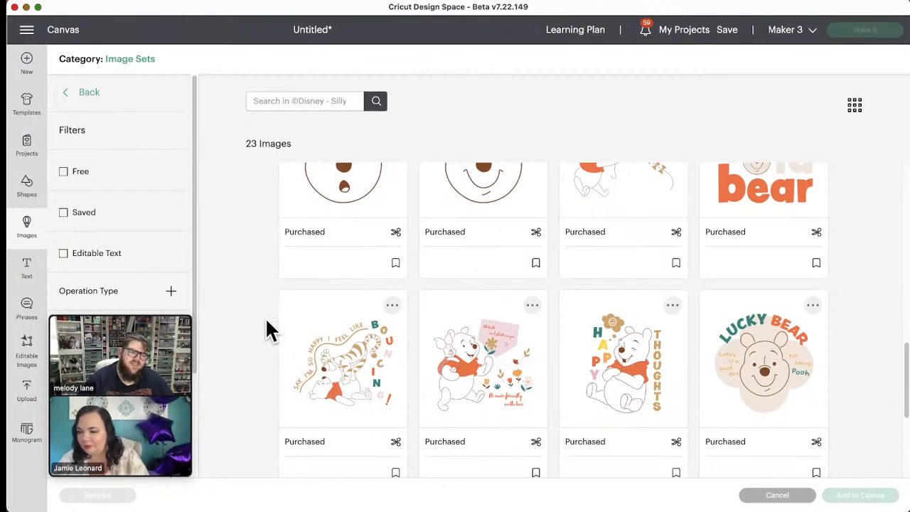
{"action": "scroll", "scroll_direction": "down", "scroll_amount": 3}
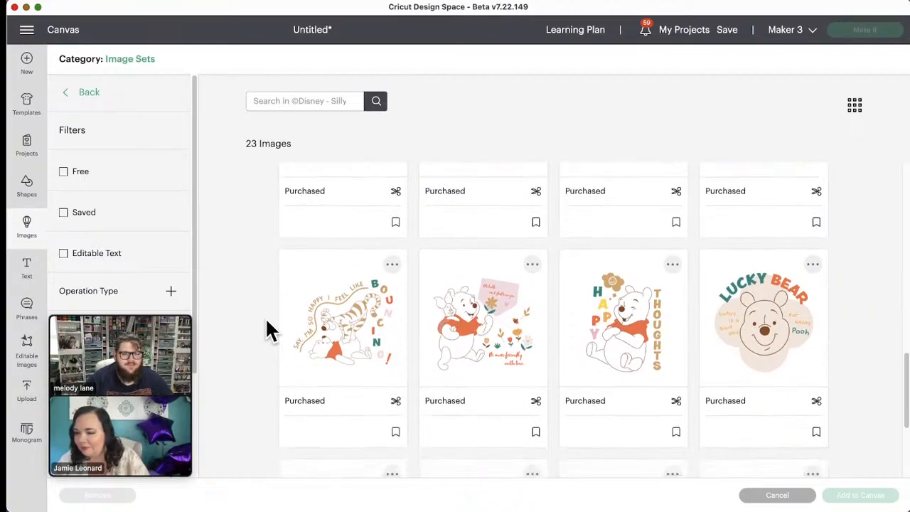
{"action": "scroll", "scroll_direction": "down", "scroll_amount": 3}
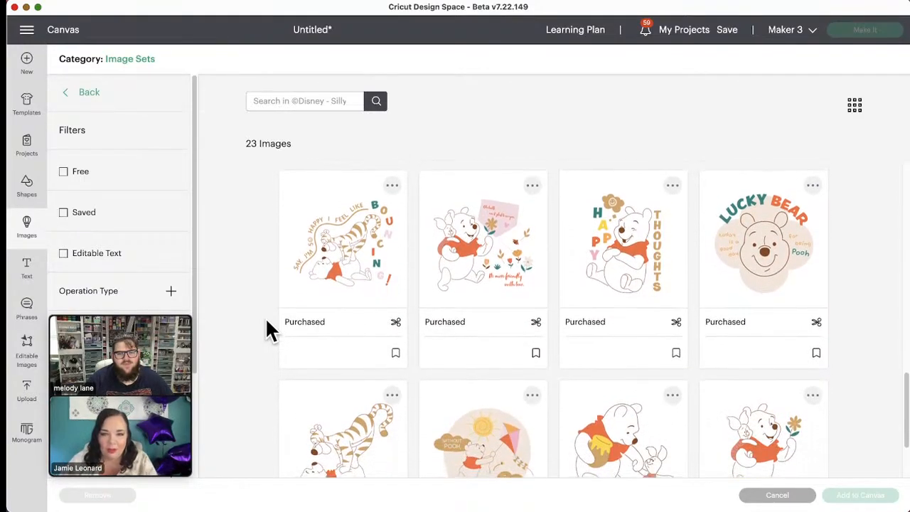
{"action": "scroll", "scroll_direction": "down", "scroll_amount": 3}
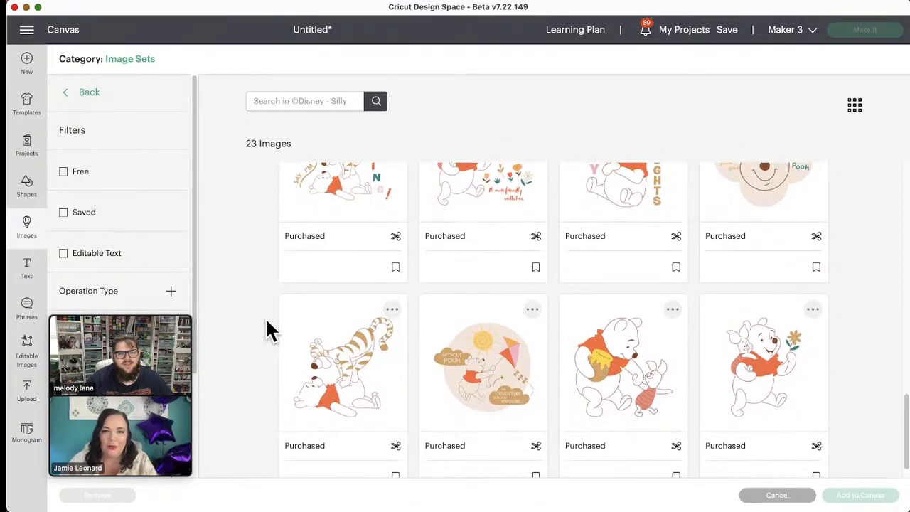
{"action": "scroll", "scroll_direction": "down", "scroll_amount": 3}
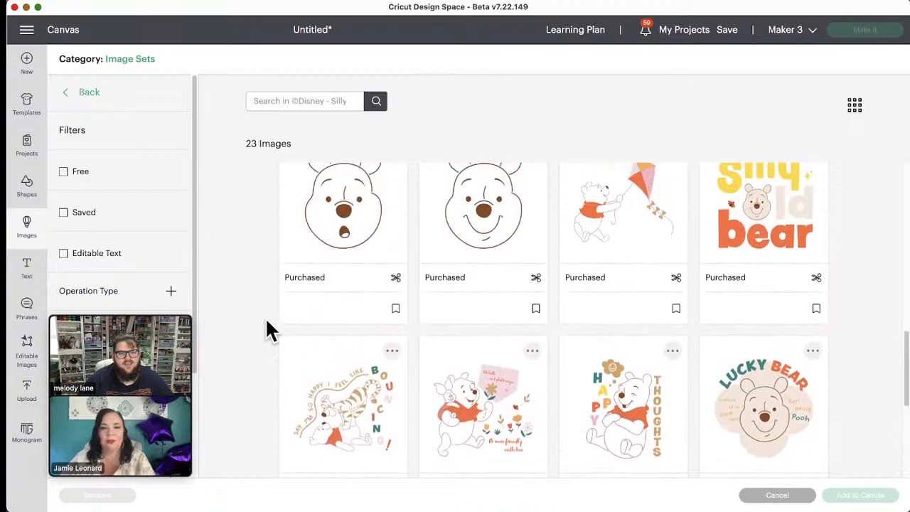
{"action": "scroll", "scroll_direction": "down", "scroll_amount": 3}
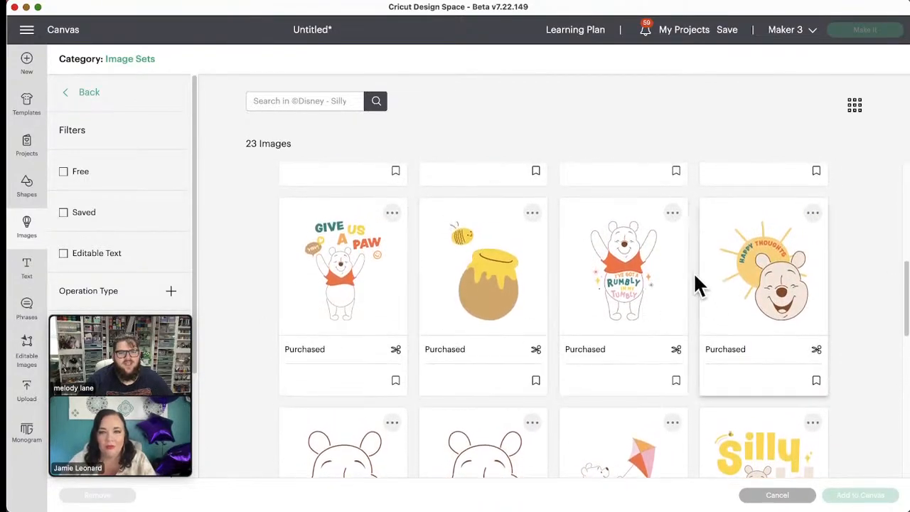
{"action": "mouse_move", "coordinate": [623, 341]}
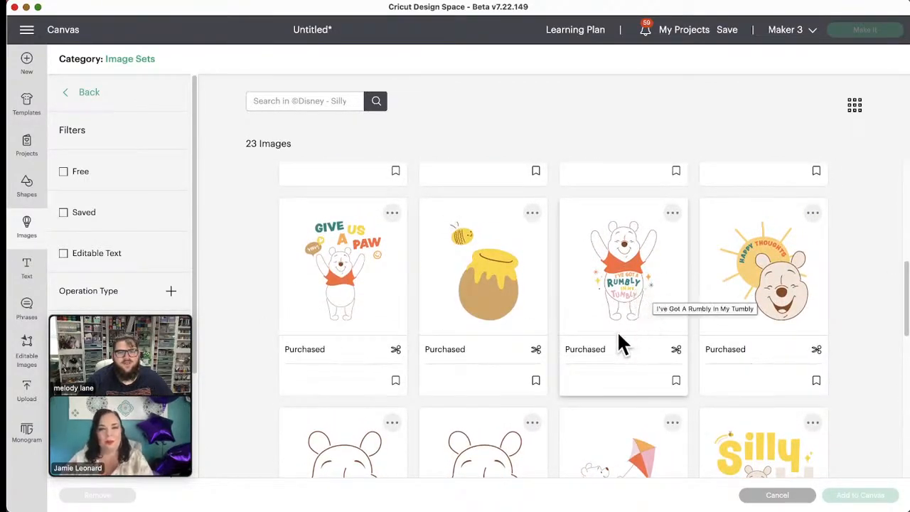
{"action": "scroll", "scroll_direction": "down", "scroll_amount": 3}
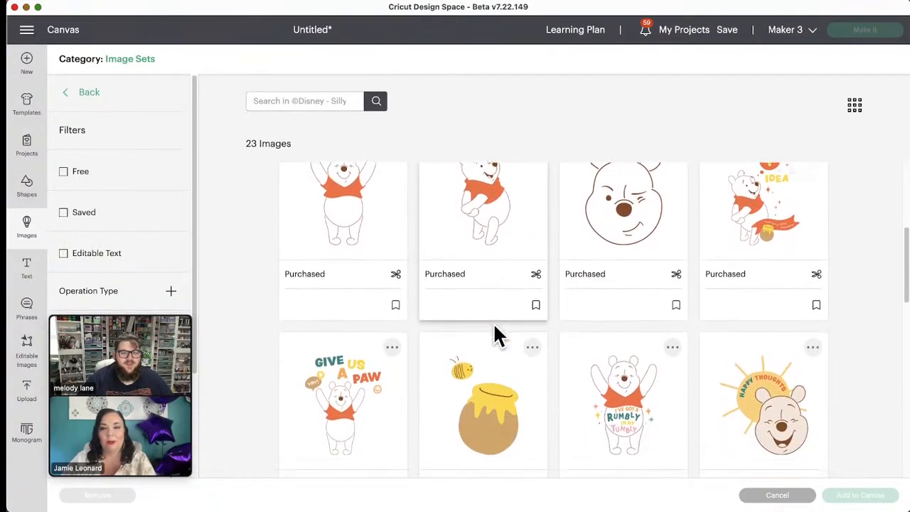
{"action": "mouse_move", "coordinate": [501, 412]}
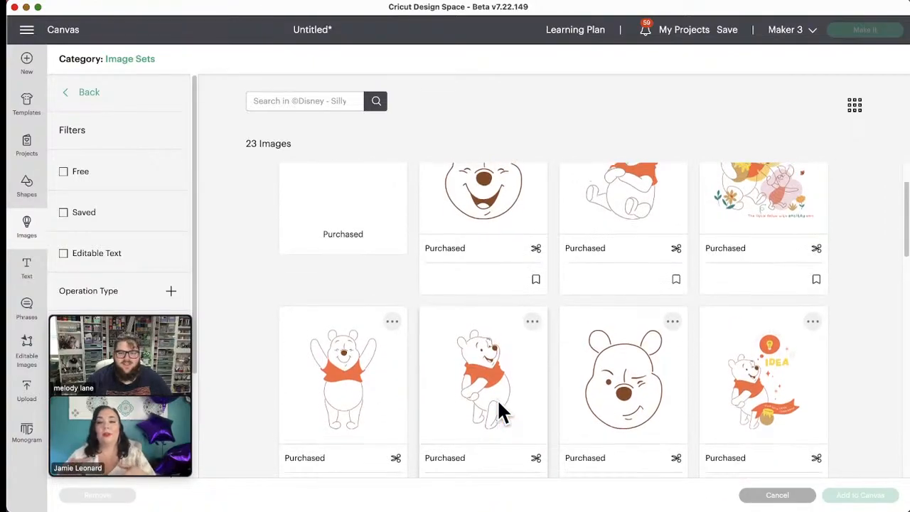
{"action": "scroll", "scroll_direction": "up", "scroll_amount": 3}
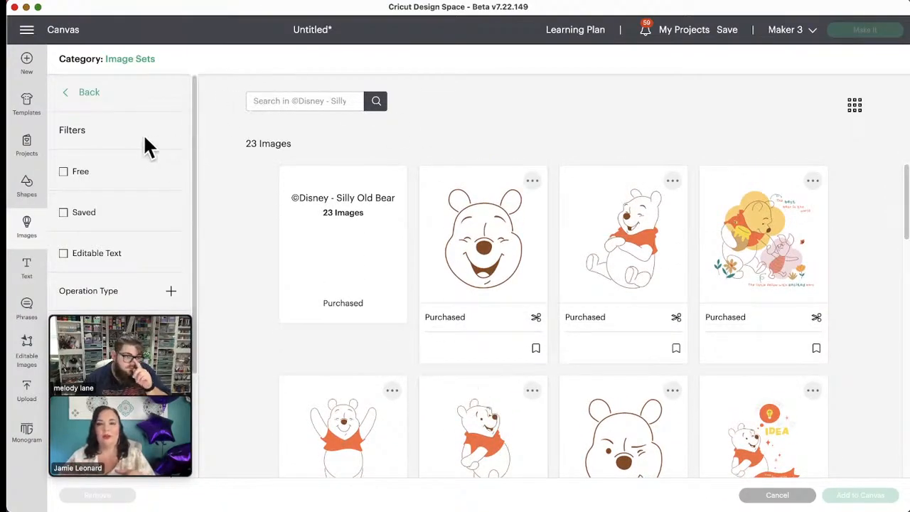
- Return to the set list, open ©Disney - Surplus Traveler, and scroll through its 17 images
{"action": "left_click", "coordinate": [82, 91]}
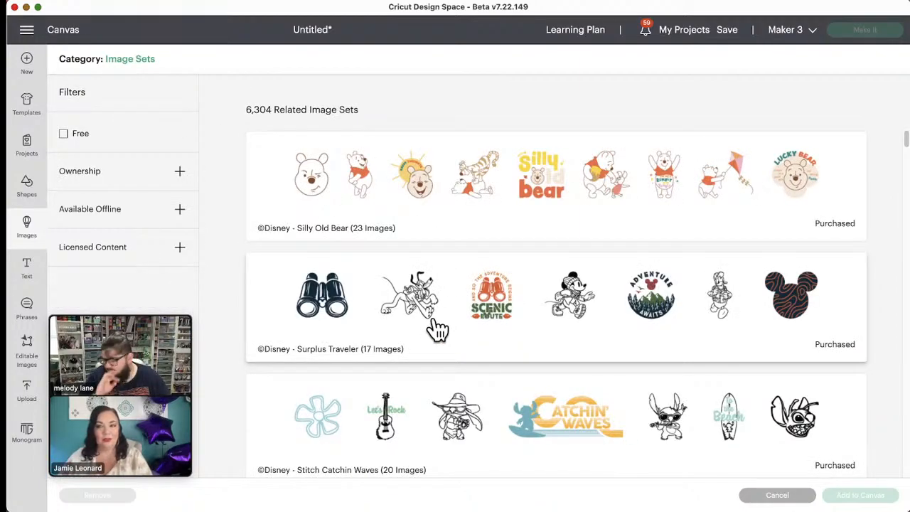
{"action": "mouse_move", "coordinate": [448, 319]}
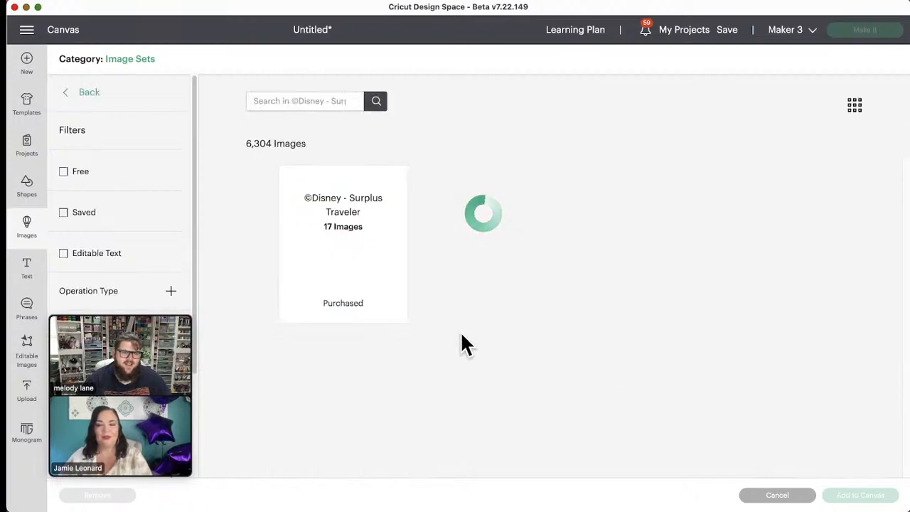
{"action": "mouse_move", "coordinate": [518, 349]}
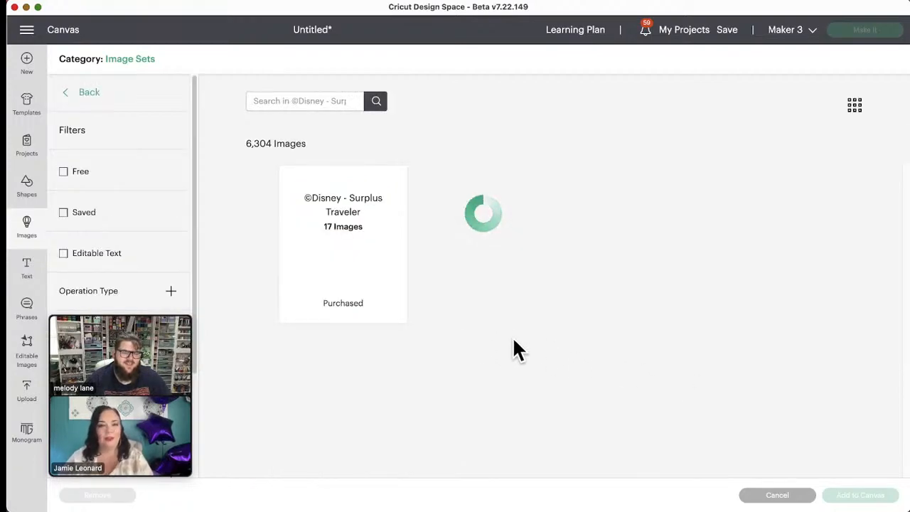
{"action": "left_click", "coordinate": [343, 241]}
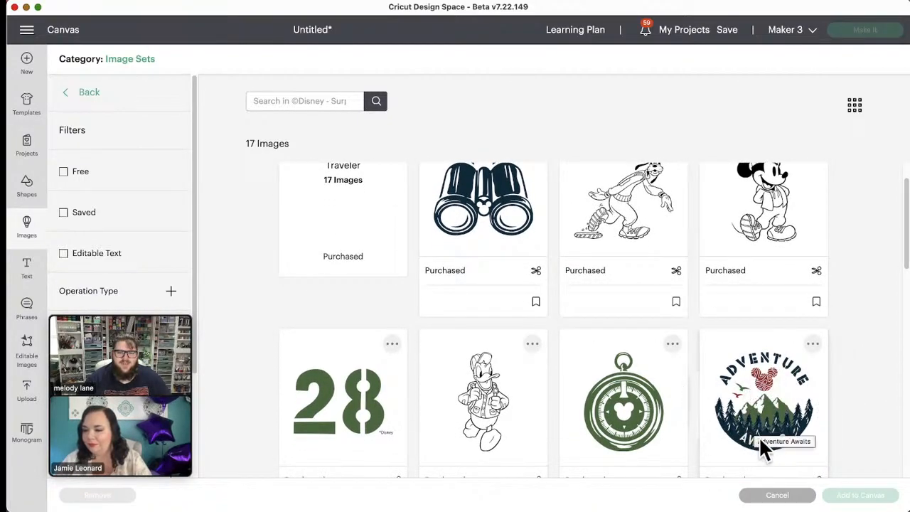
{"action": "scroll", "scroll_direction": "up", "scroll_amount": 3}
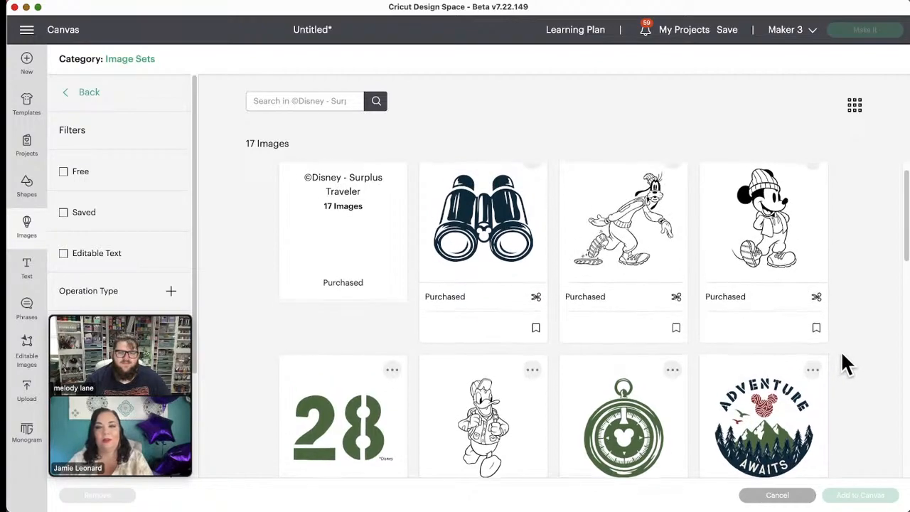
{"action": "scroll", "scroll_direction": "down", "scroll_amount": 3}
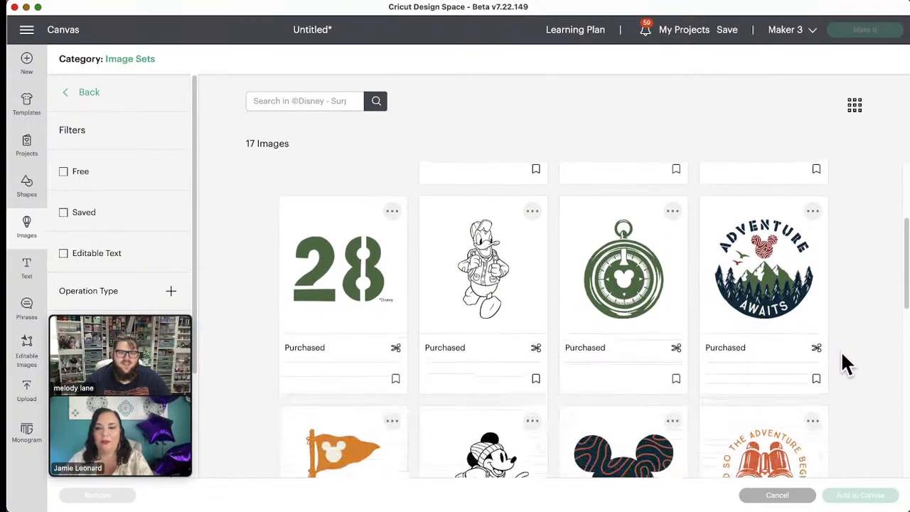
{"action": "scroll", "scroll_direction": "down", "scroll_amount": 3}
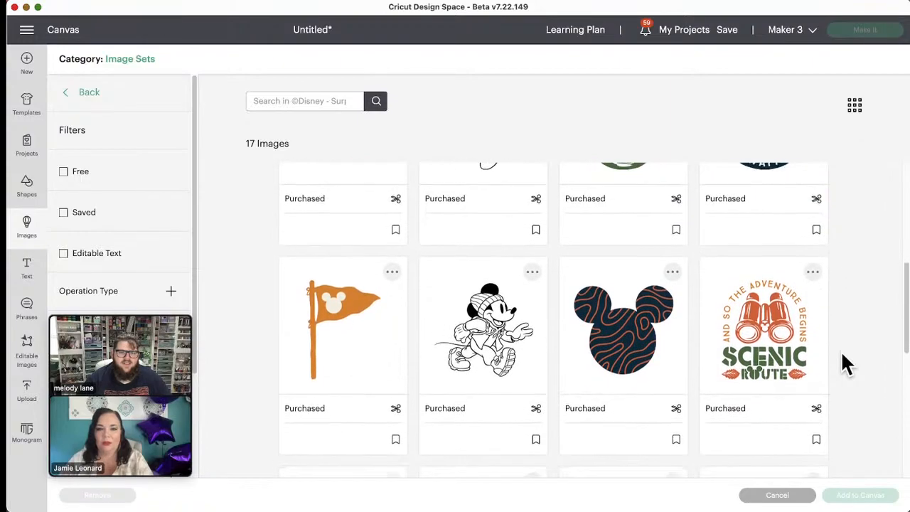
{"action": "scroll", "scroll_direction": "down", "scroll_amount": 3}
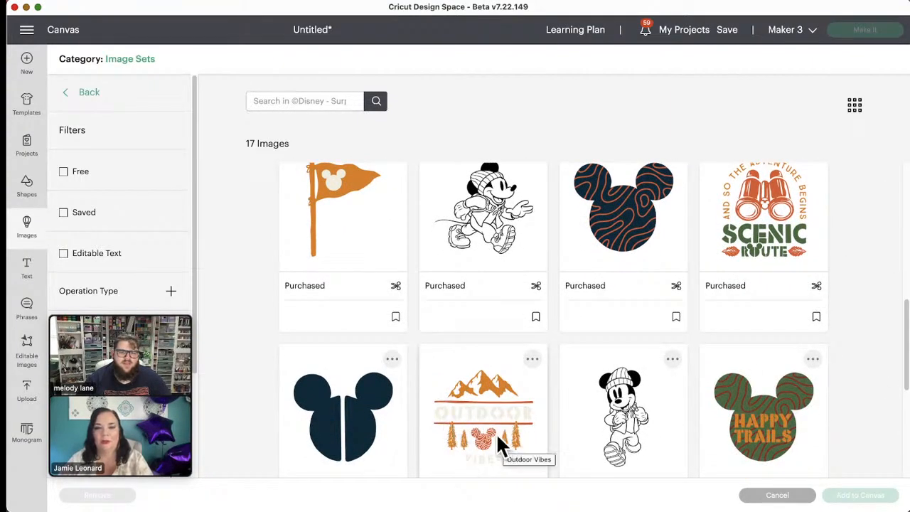
{"action": "scroll", "scroll_direction": "down", "scroll_amount": 3}
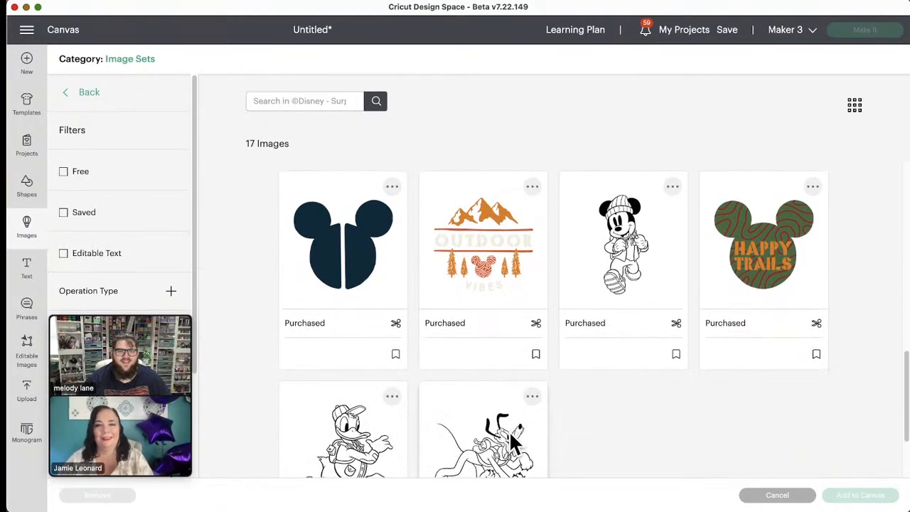
{"action": "scroll", "scroll_direction": "up", "scroll_amount": 3}
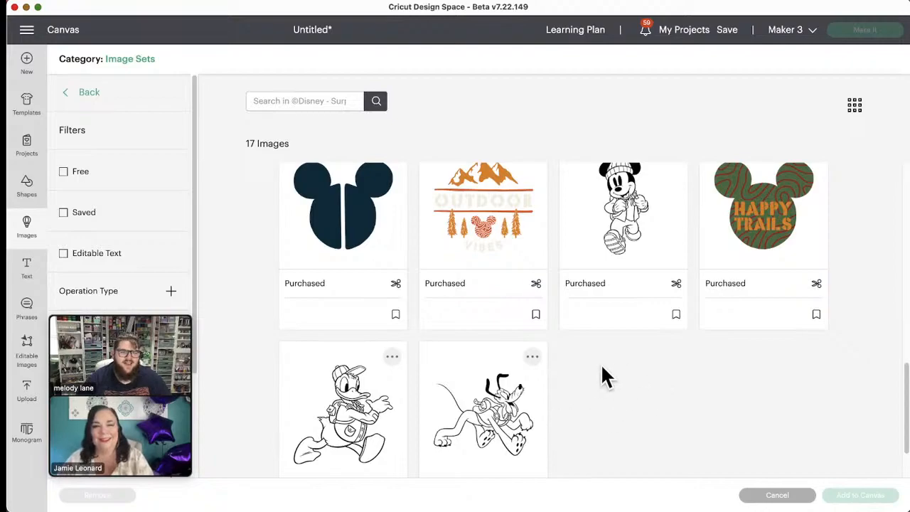
{"action": "mouse_move", "coordinate": [516, 239]}
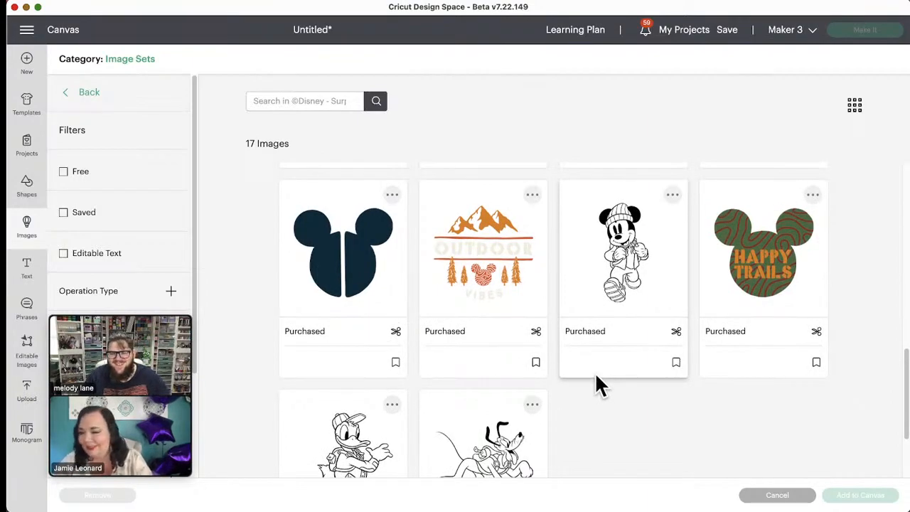
{"action": "mouse_move", "coordinate": [609, 374]}
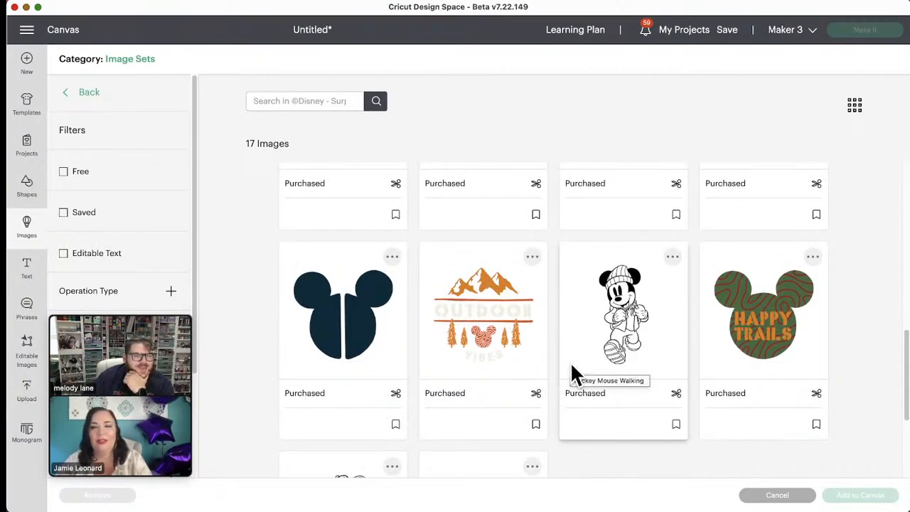
{"action": "mouse_move", "coordinate": [97, 114]}
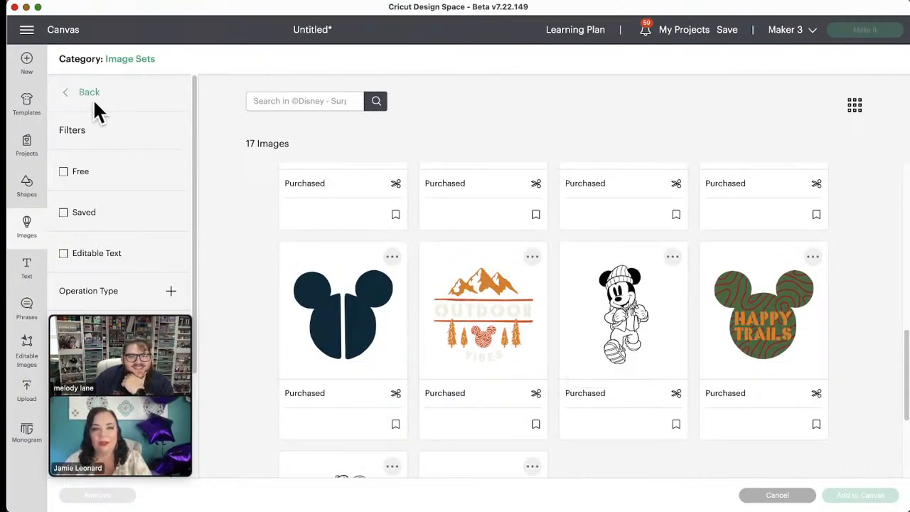
{"action": "scroll", "scroll_direction": "down", "scroll_amount": 3}
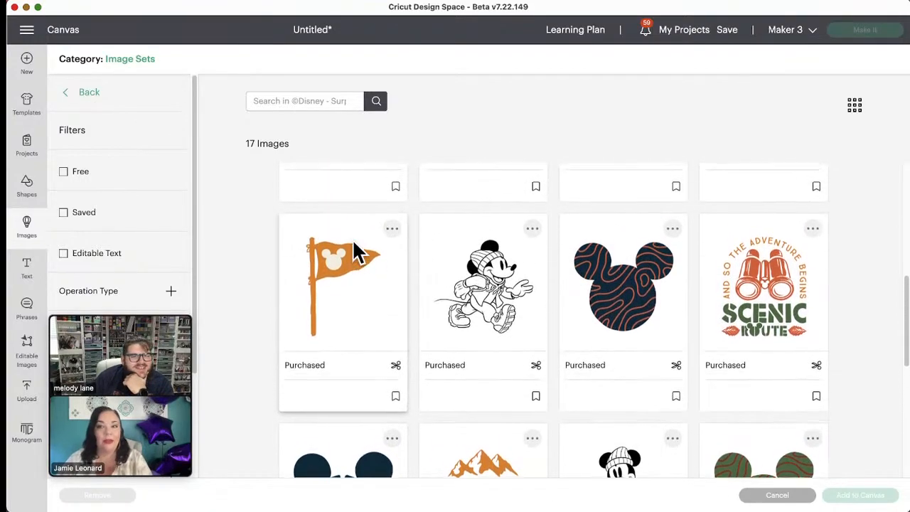
{"action": "scroll", "scroll_direction": "down", "scroll_amount": 3}
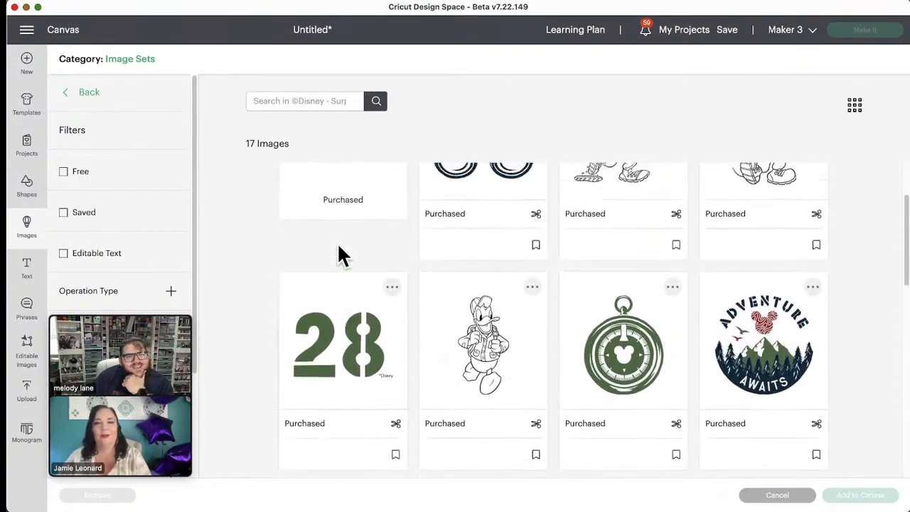
{"action": "scroll", "scroll_direction": "up", "scroll_amount": 3}
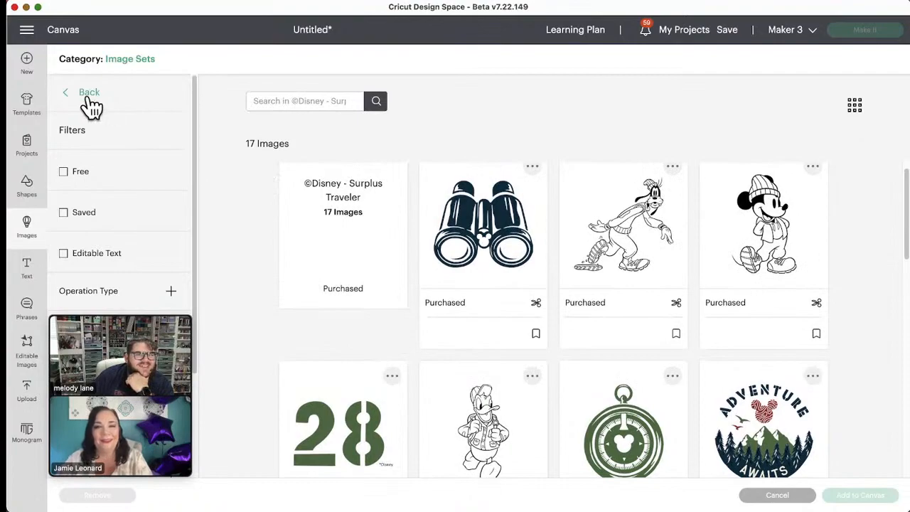
- Go back to the set list, open ©Disney - Stitch Catchin Waves, and scroll its 20 images
{"action": "left_click", "coordinate": [89, 91]}
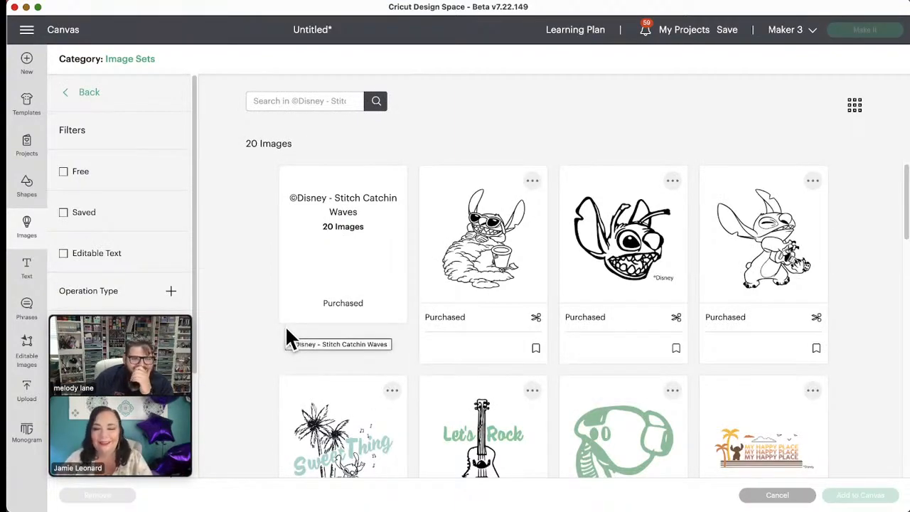
{"action": "scroll", "scroll_direction": "down", "scroll_amount": 3}
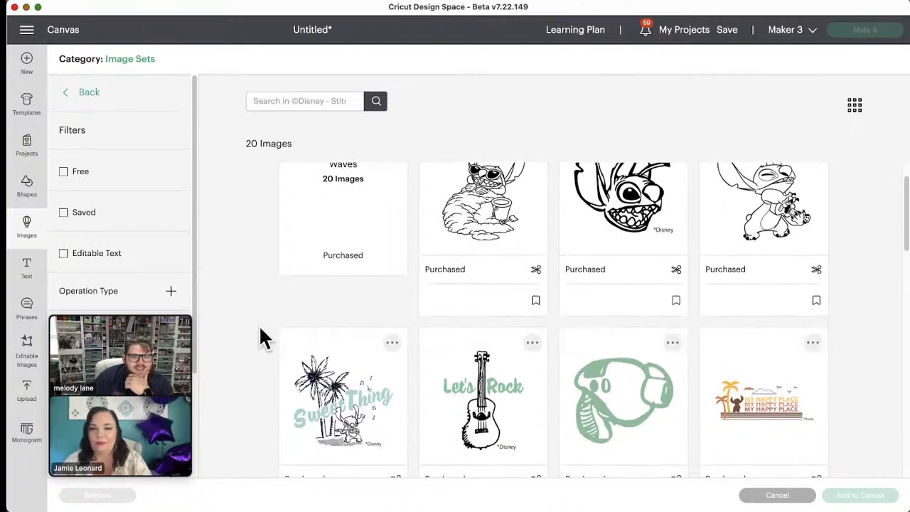
{"action": "scroll", "scroll_direction": "down", "scroll_amount": 3}
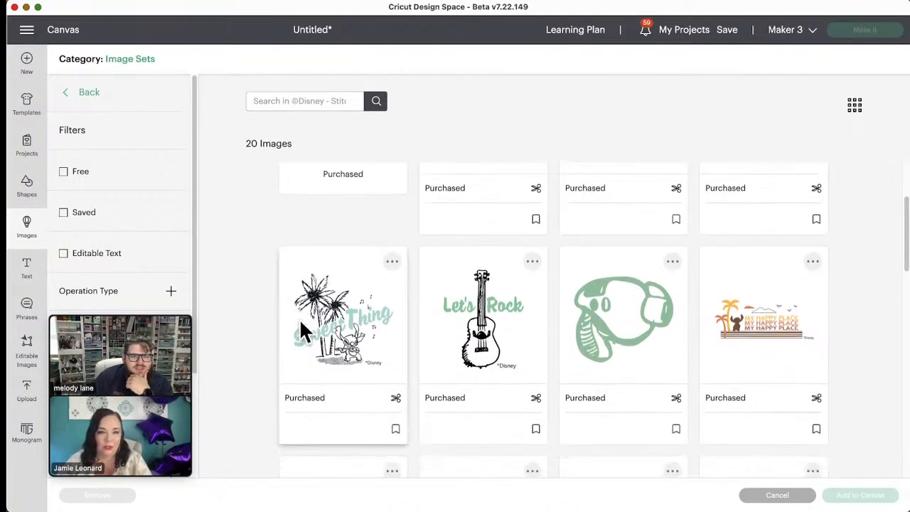
{"action": "scroll", "scroll_direction": "down", "scroll_amount": 3}
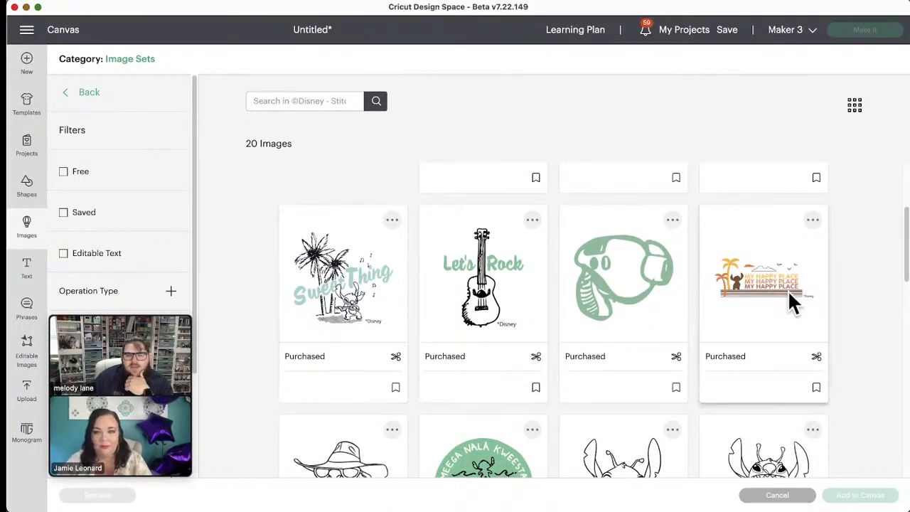
{"action": "scroll", "scroll_direction": "down", "scroll_amount": 3}
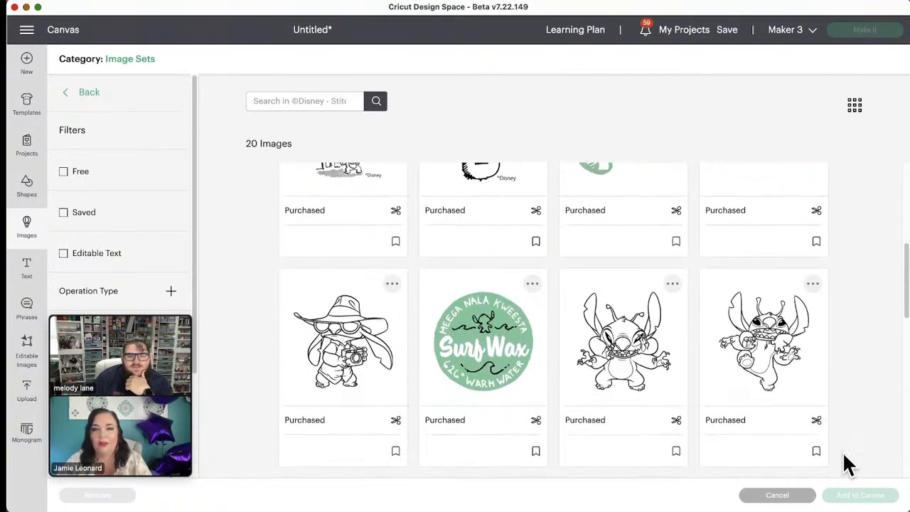
{"action": "scroll", "scroll_direction": "down", "scroll_amount": 3}
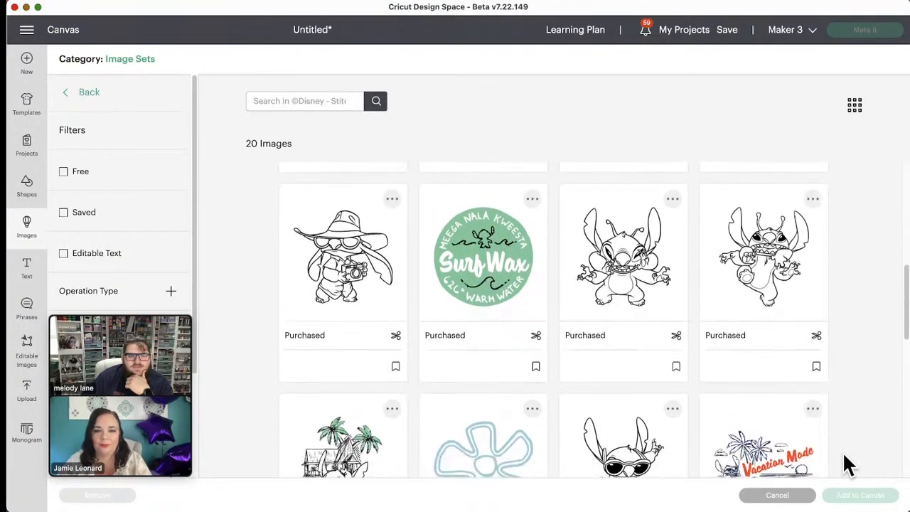
{"action": "scroll", "scroll_direction": "down", "scroll_amount": 3}
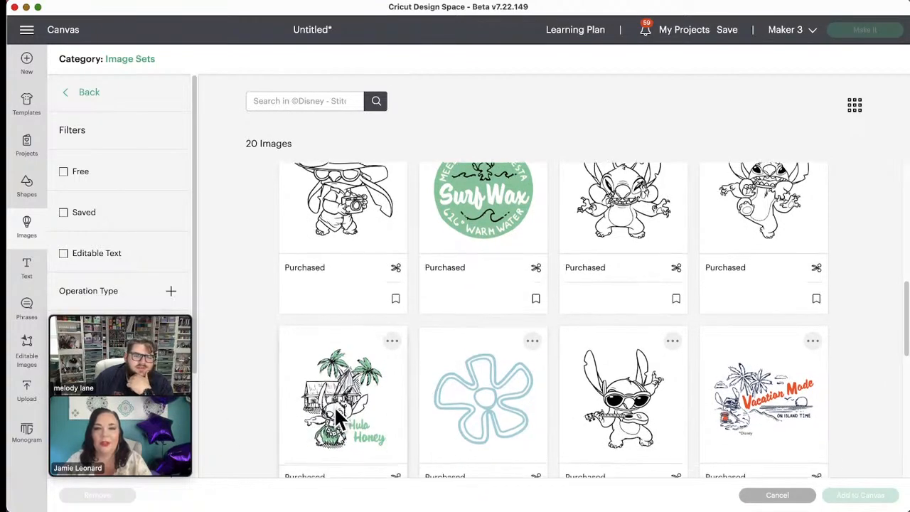
{"action": "scroll", "scroll_direction": "down", "scroll_amount": 3}
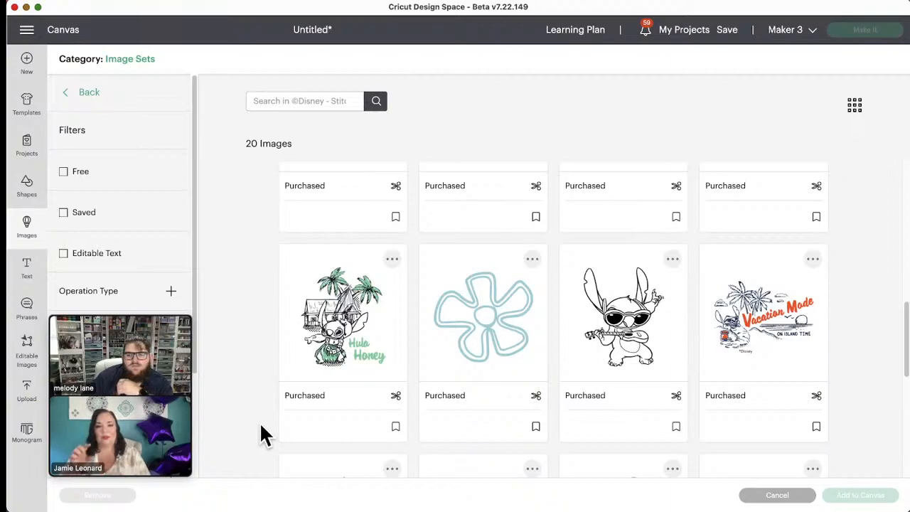
{"action": "scroll", "scroll_direction": "down", "scroll_amount": 3}
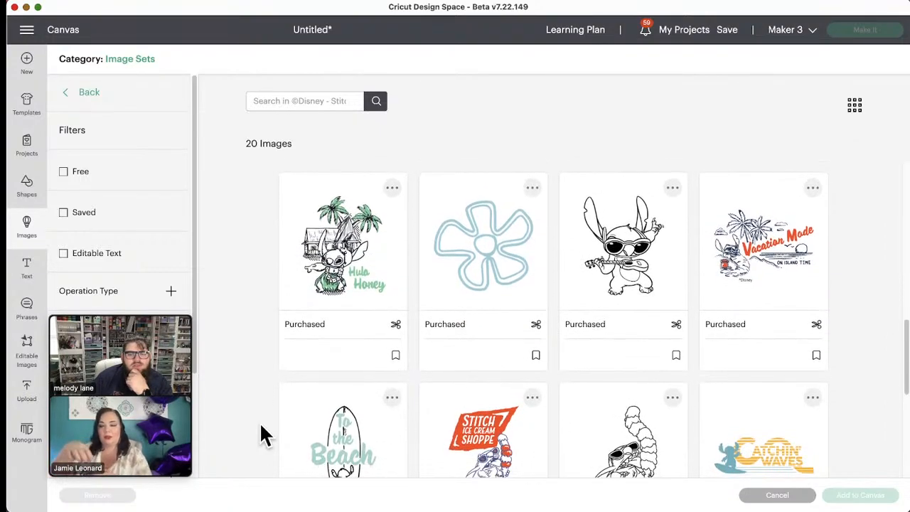
{"action": "mouse_move", "coordinate": [794, 270]}
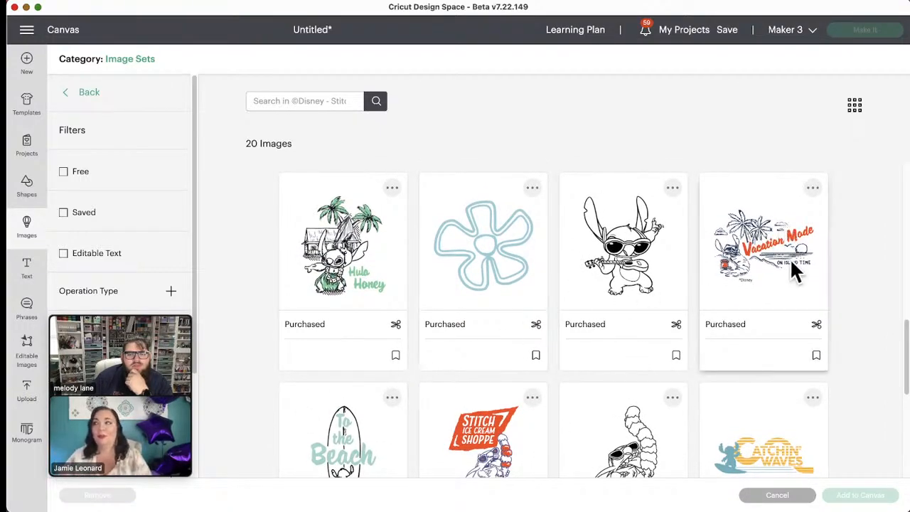
- Select the Vacation Mode Stitch image and scroll down to the final Stitch Laughing card
{"action": "left_click", "coordinate": [763, 242]}
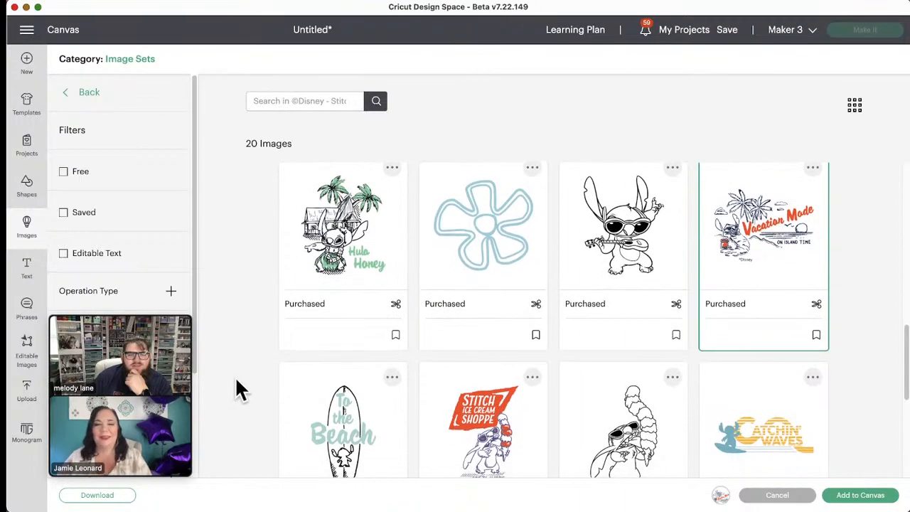
{"action": "scroll", "scroll_direction": "down", "scroll_amount": 3}
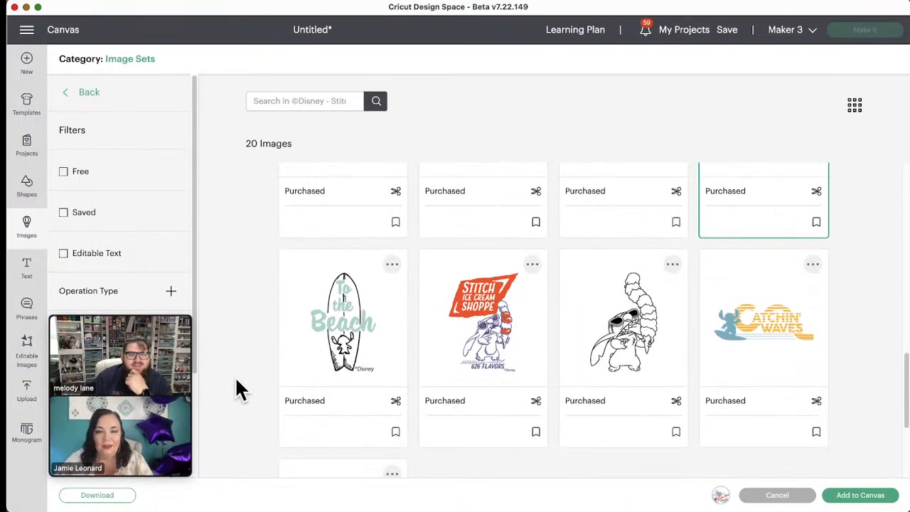
{"action": "scroll", "scroll_direction": "down", "scroll_amount": 3}
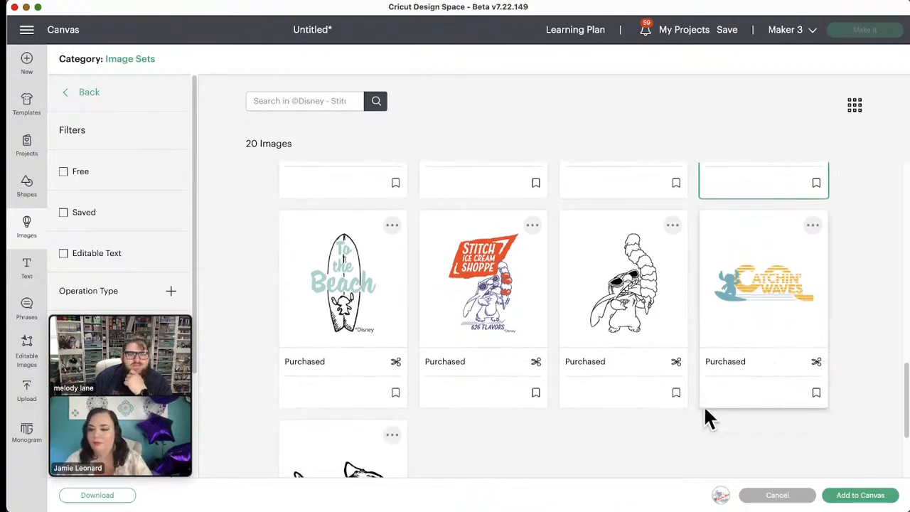
{"action": "mouse_move", "coordinate": [634, 430]}
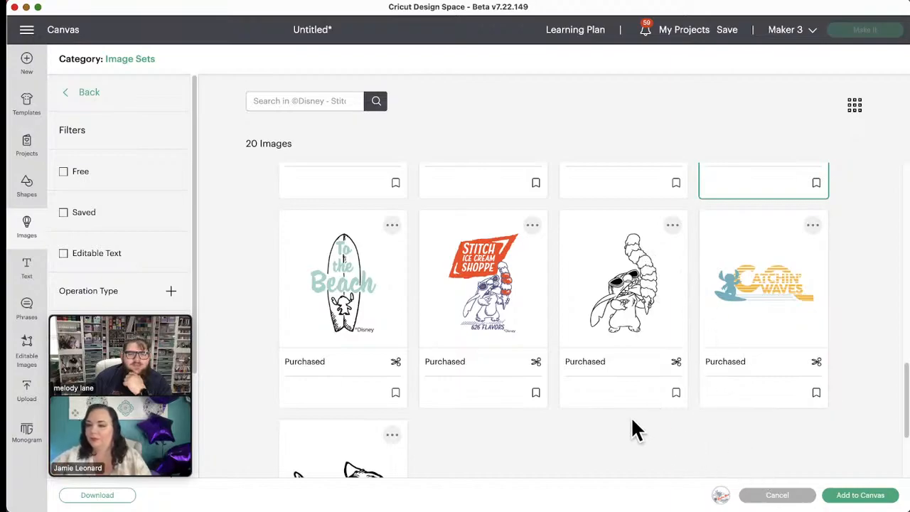
{"action": "scroll", "scroll_direction": "down", "scroll_amount": 3}
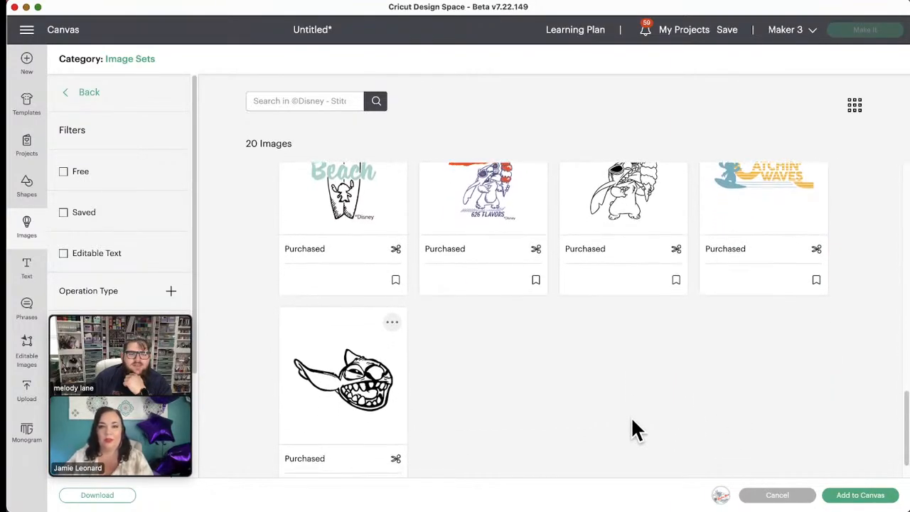
{"action": "scroll", "scroll_direction": "down", "scroll_amount": 3}
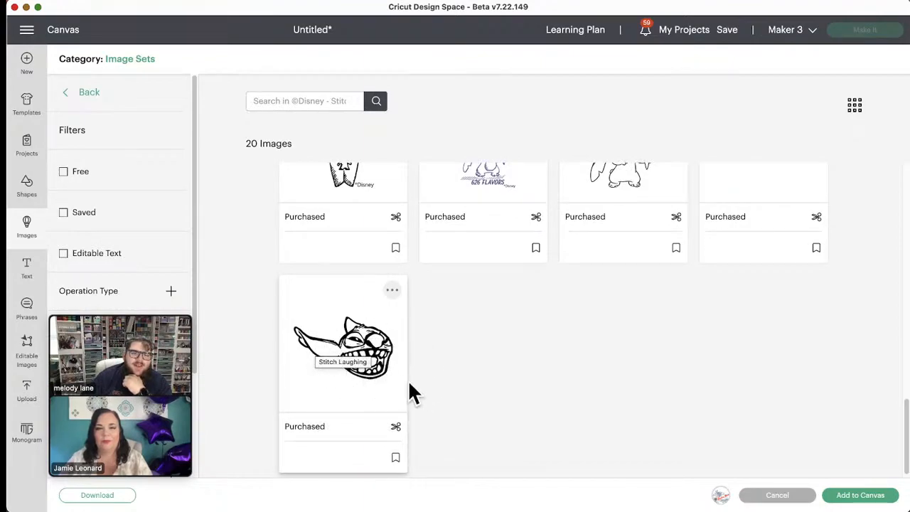
{"action": "mouse_move", "coordinate": [688, 409]}
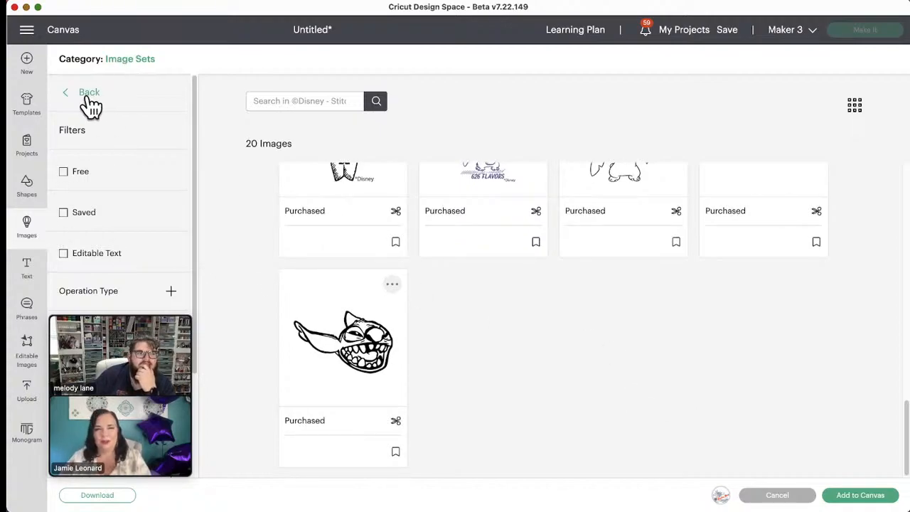
- Go back to Related Image Sets and scroll to ©Disney - Princess Ultimate Celebration
{"action": "left_click", "coordinate": [89, 92]}
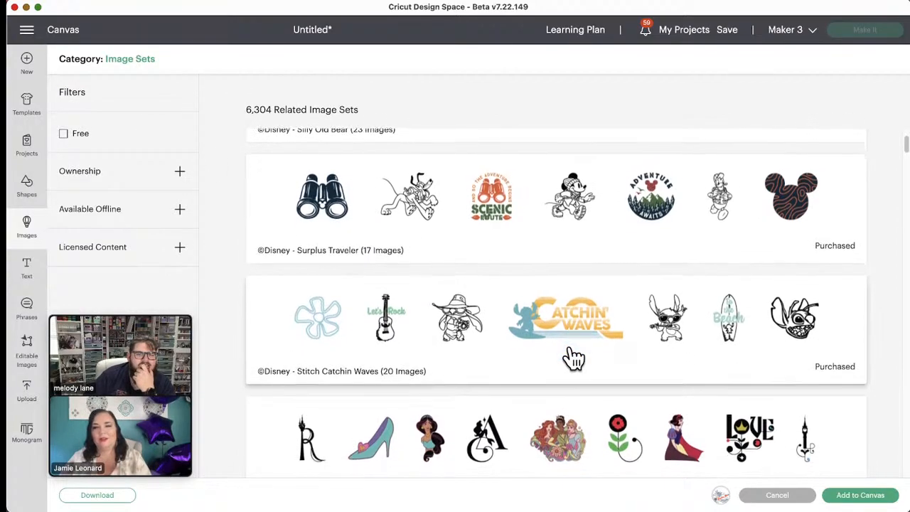
{"action": "scroll", "scroll_direction": "up", "scroll_amount": 3}
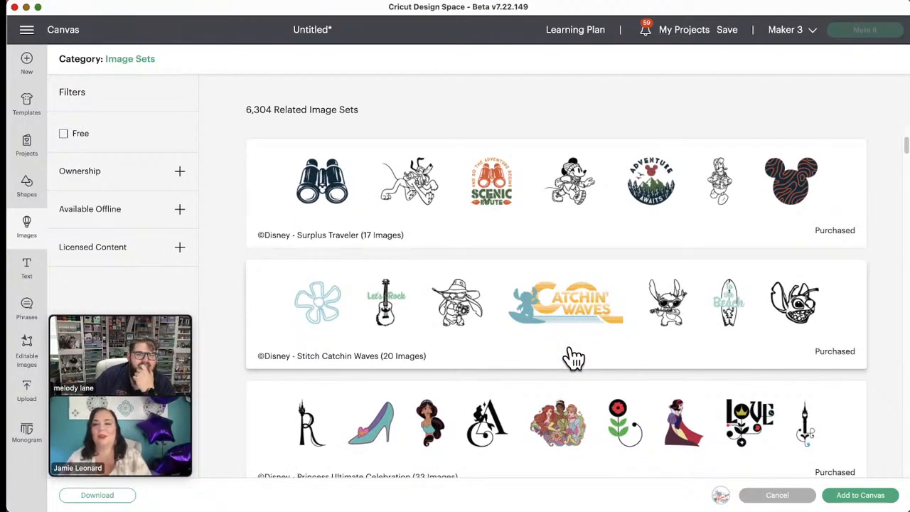
{"action": "scroll", "scroll_direction": "down", "scroll_amount": 3}
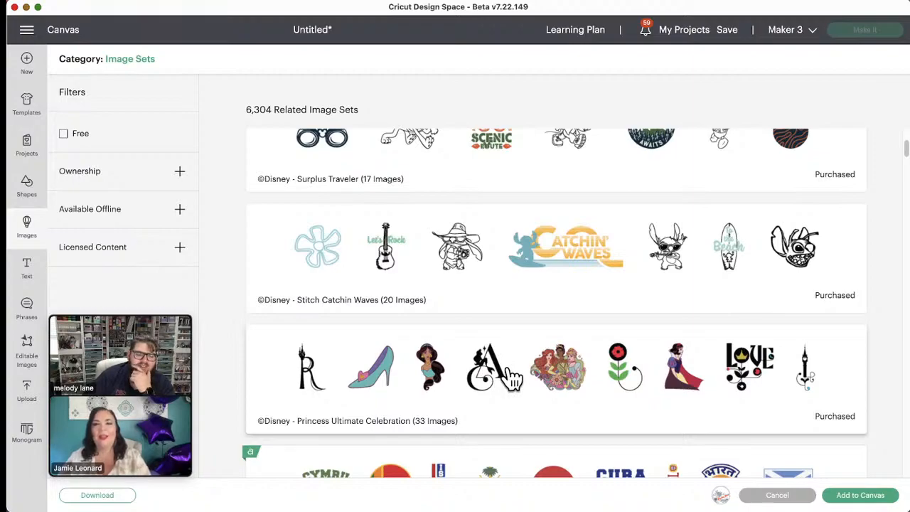
{"action": "mouse_move", "coordinate": [728, 398]}
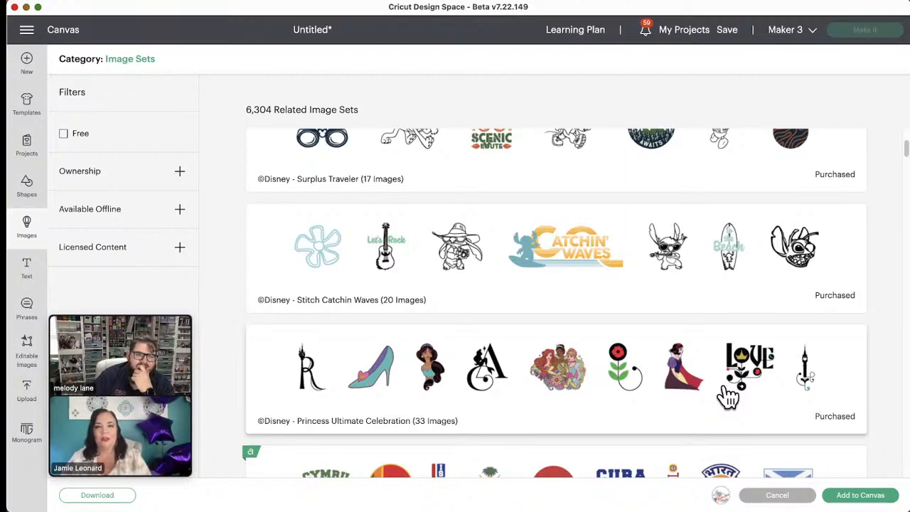
{"action": "mouse_move", "coordinate": [634, 387]}
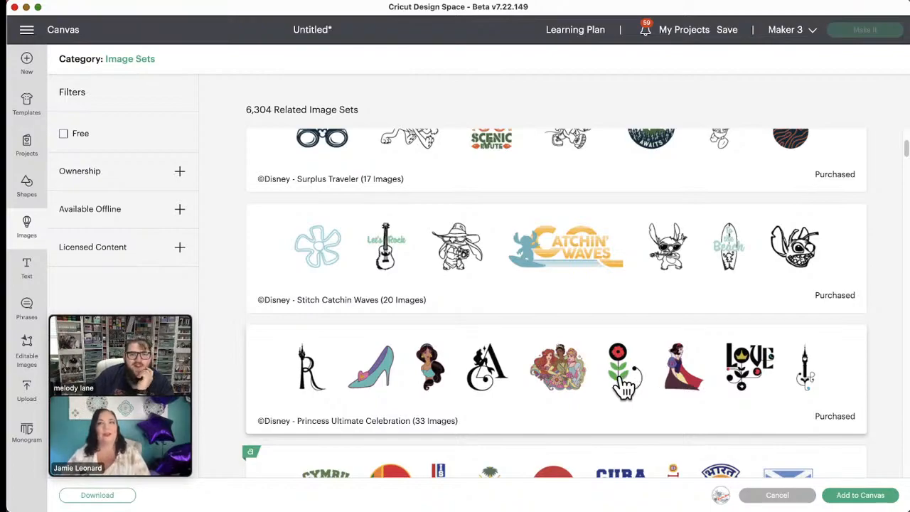
{"action": "mouse_move", "coordinate": [636, 387]}
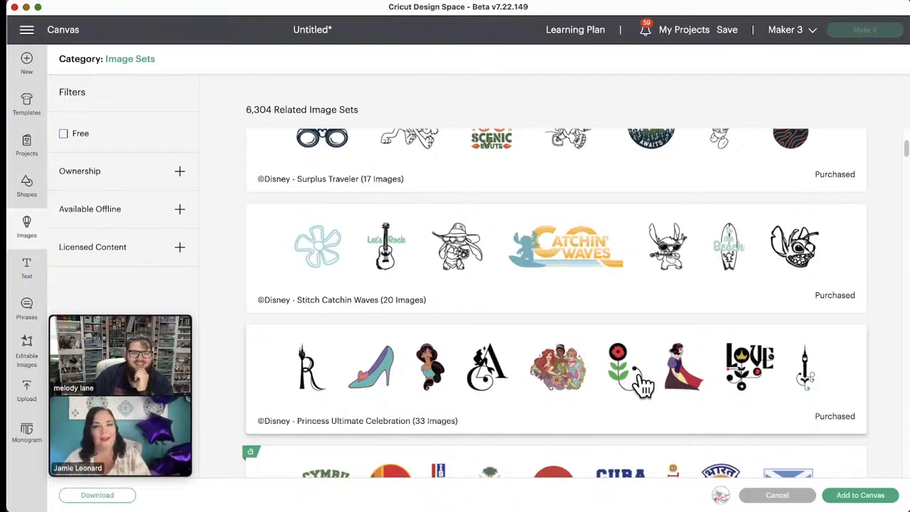
{"action": "mouse_move", "coordinate": [693, 384]}
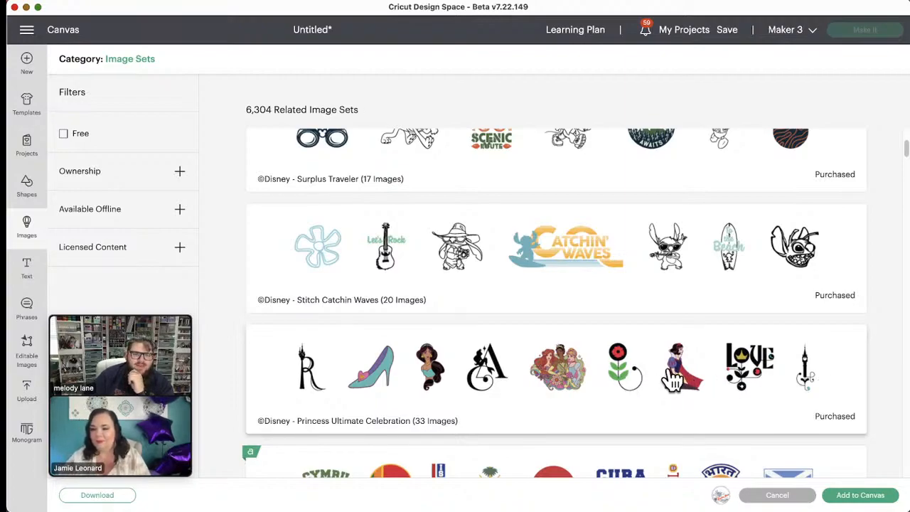
{"action": "mouse_move", "coordinate": [512, 391]}
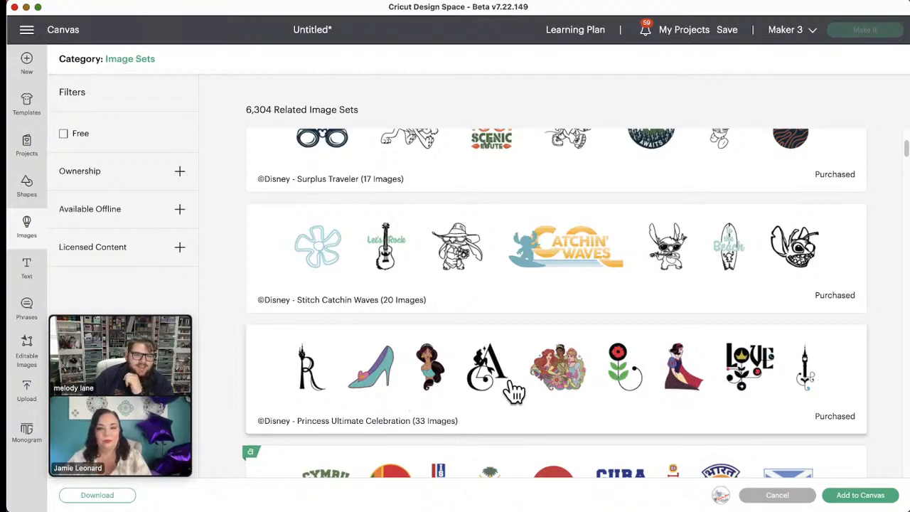
{"action": "mouse_move", "coordinate": [338, 389]}
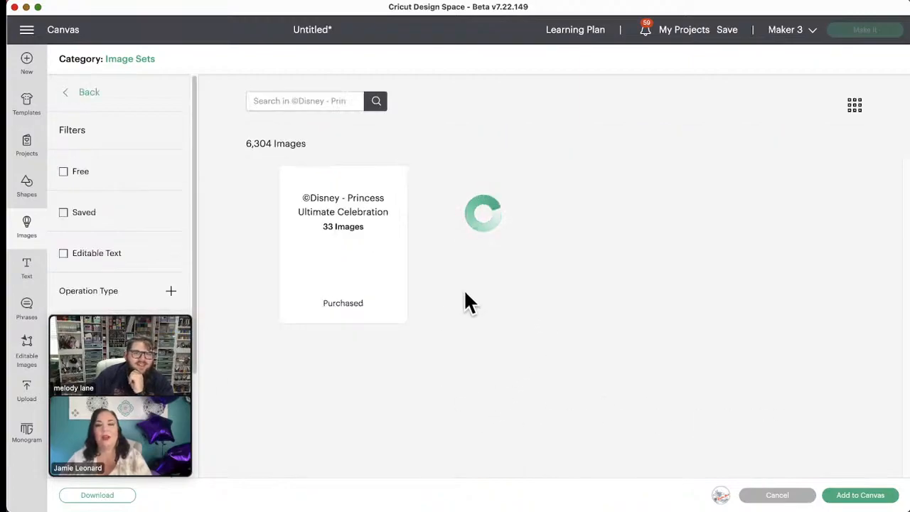
{"action": "left_click", "coordinate": [343, 244]}
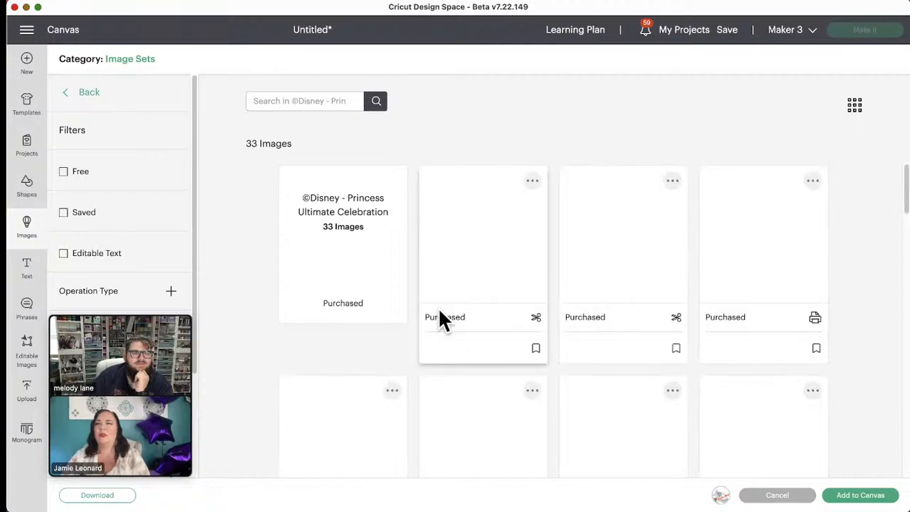
{"action": "scroll", "scroll_direction": "down", "scroll_amount": 3}
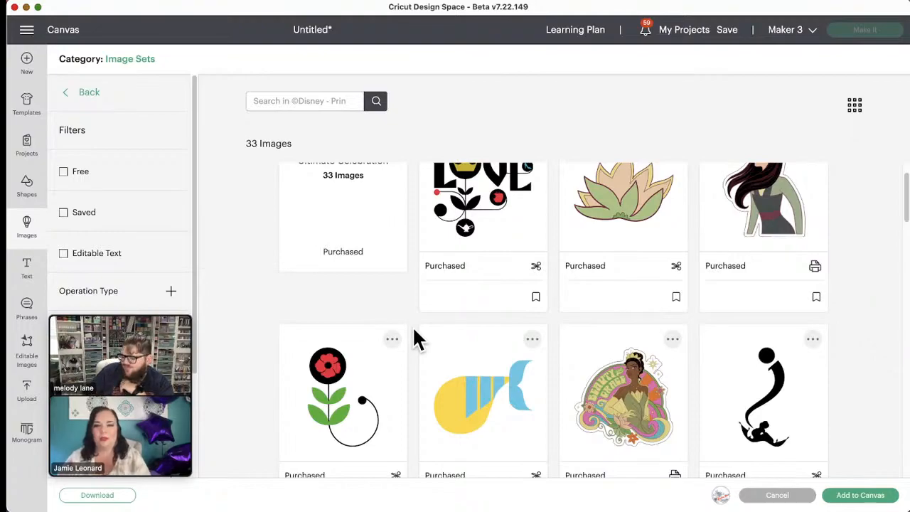
{"action": "scroll", "scroll_direction": "down", "scroll_amount": 3}
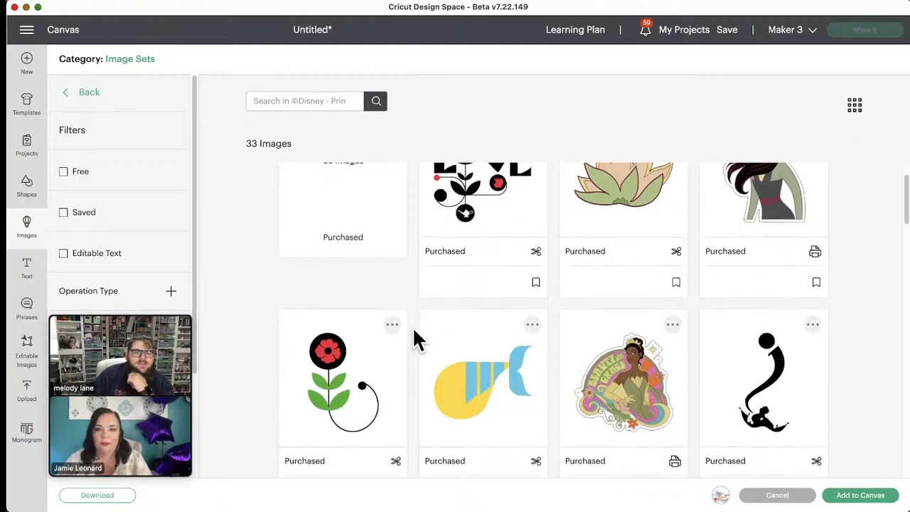
{"action": "scroll", "scroll_direction": "down", "scroll_amount": 3}
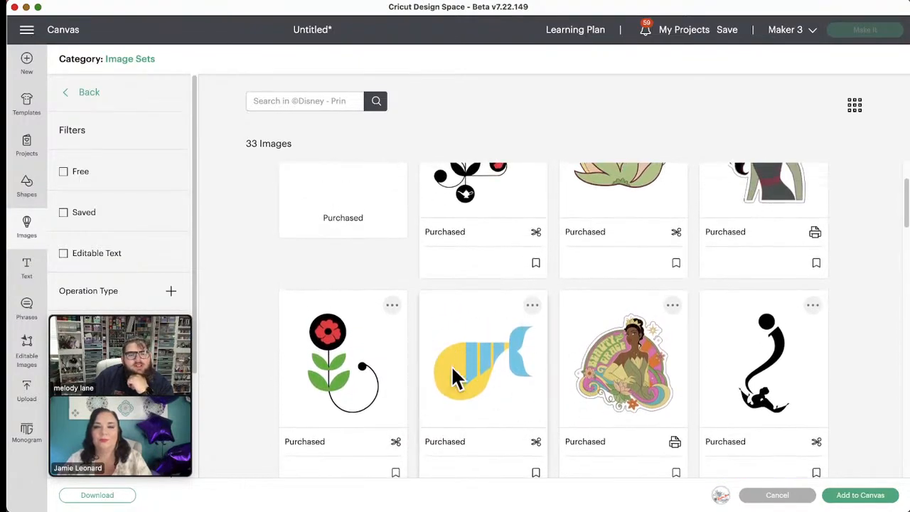
{"action": "mouse_move", "coordinate": [537, 355]}
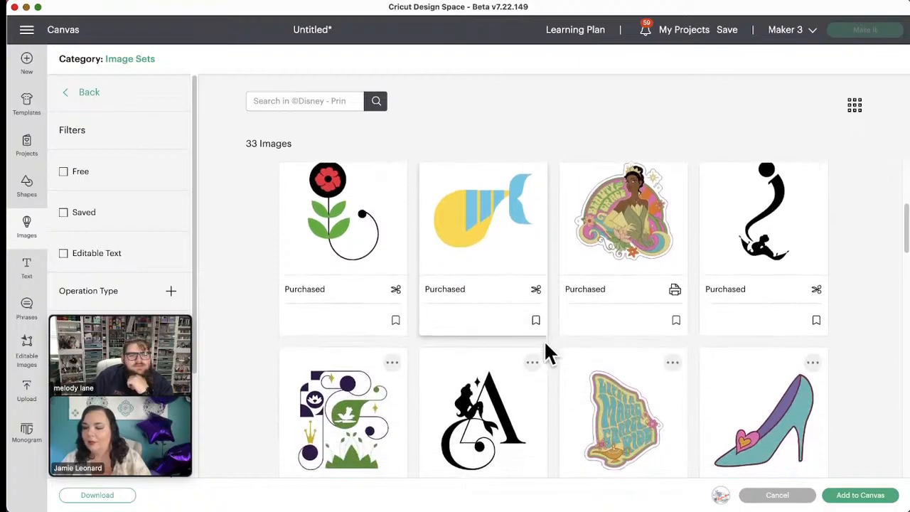
{"action": "scroll", "scroll_direction": "down", "scroll_amount": 3}
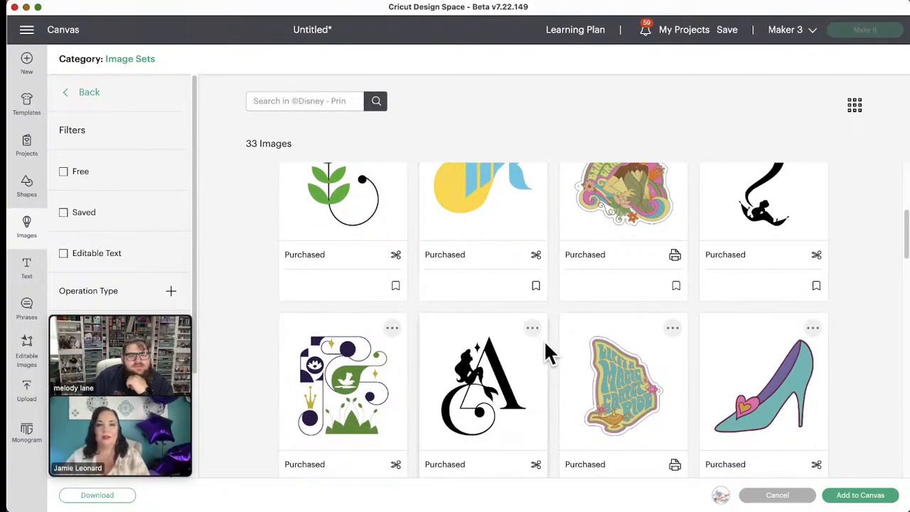
{"action": "scroll", "scroll_direction": "down", "scroll_amount": 3}
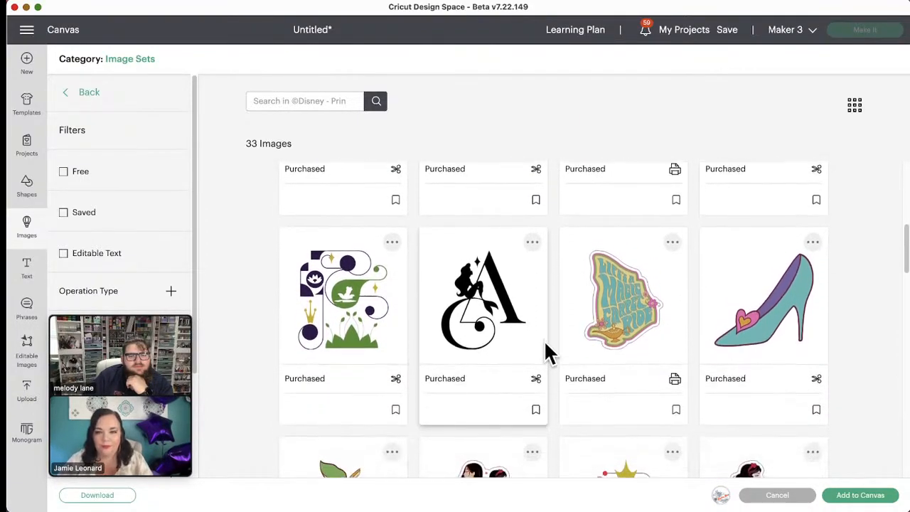
{"action": "scroll", "scroll_direction": "down", "scroll_amount": 3}
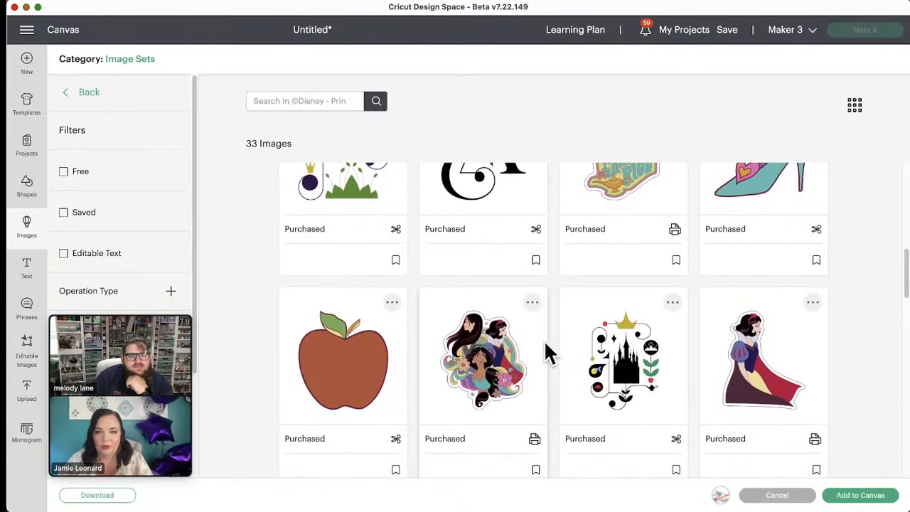
{"action": "scroll", "scroll_direction": "up", "scroll_amount": 3}
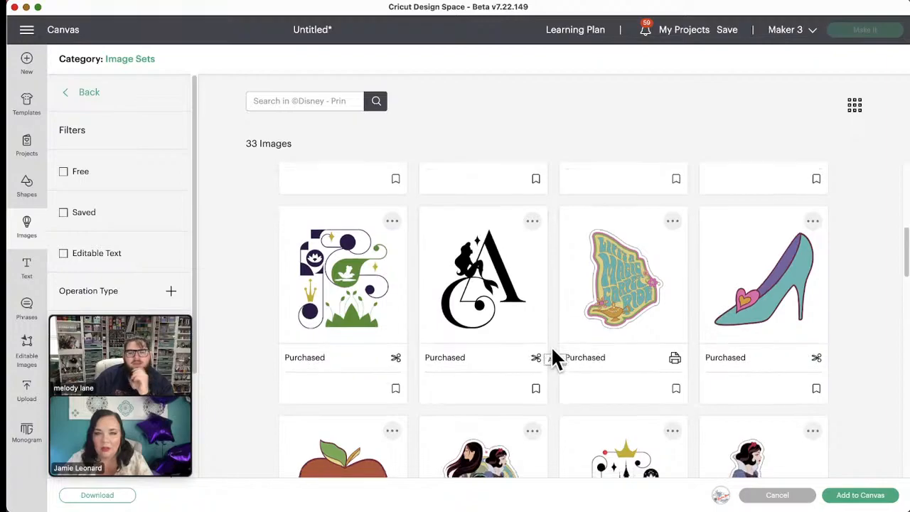
{"action": "scroll", "scroll_direction": "down", "scroll_amount": 3}
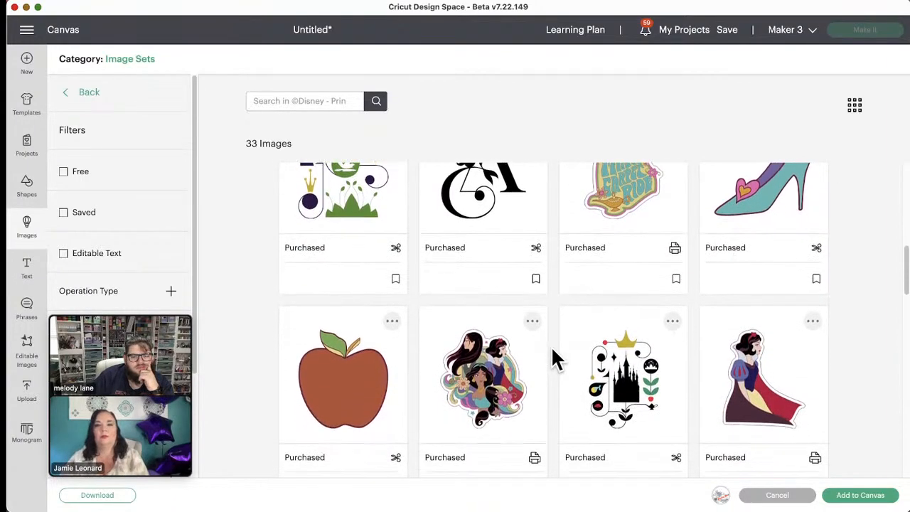
{"action": "scroll", "scroll_direction": "down", "scroll_amount": 3}
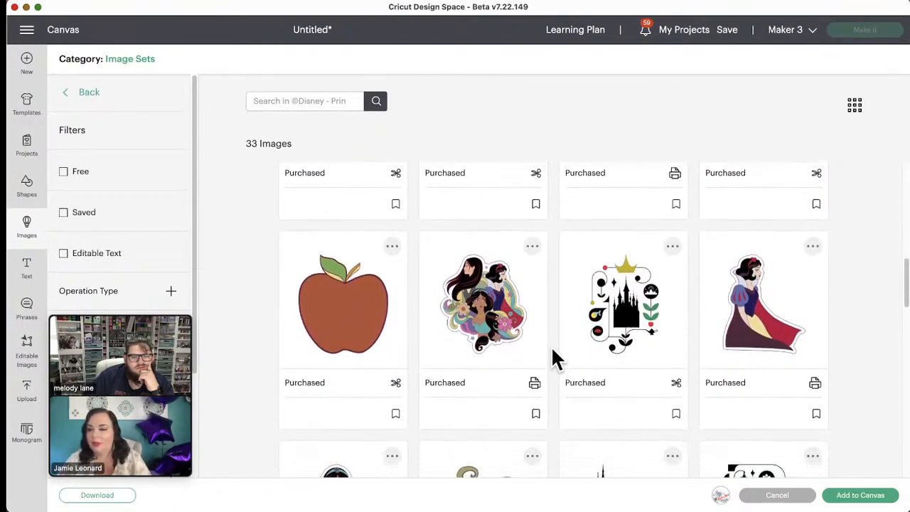
{"action": "scroll", "scroll_direction": "down", "scroll_amount": 3}
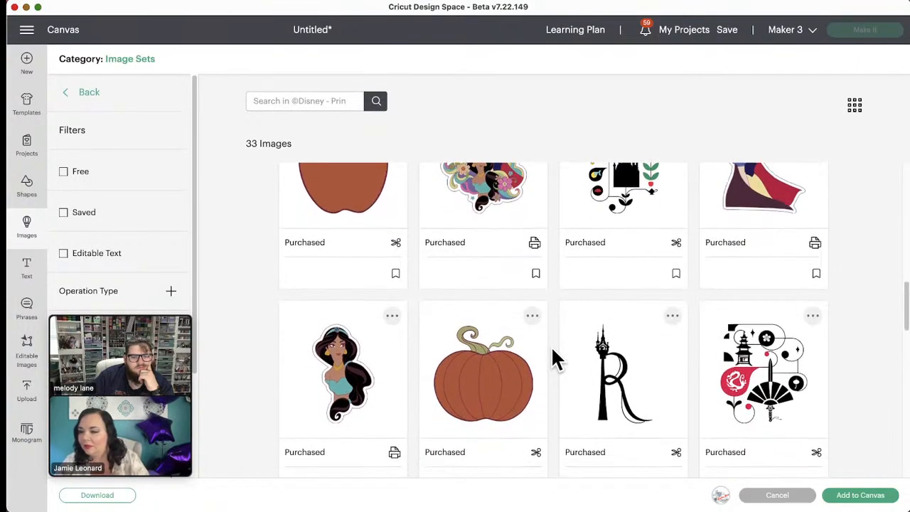
{"action": "scroll", "scroll_direction": "down", "scroll_amount": 3}
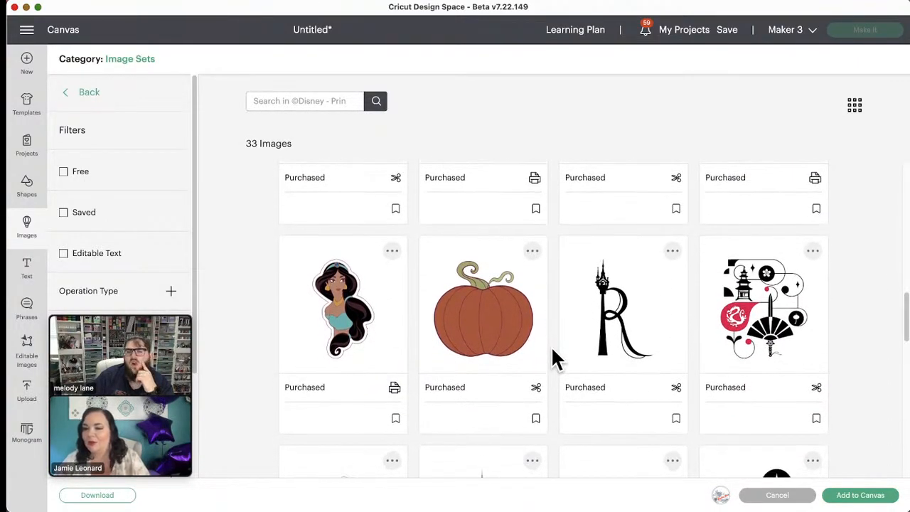
{"action": "scroll", "scroll_direction": "down", "scroll_amount": 3}
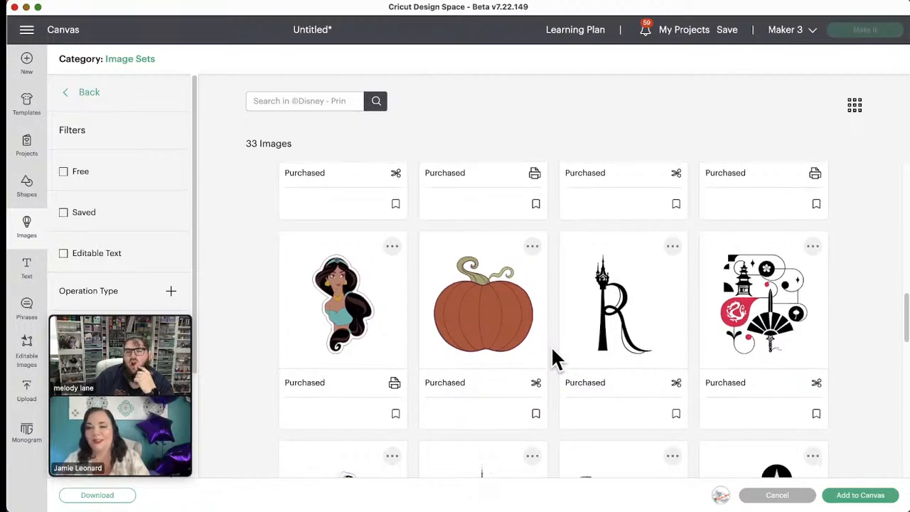
{"action": "scroll", "scroll_direction": "down", "scroll_amount": 3}
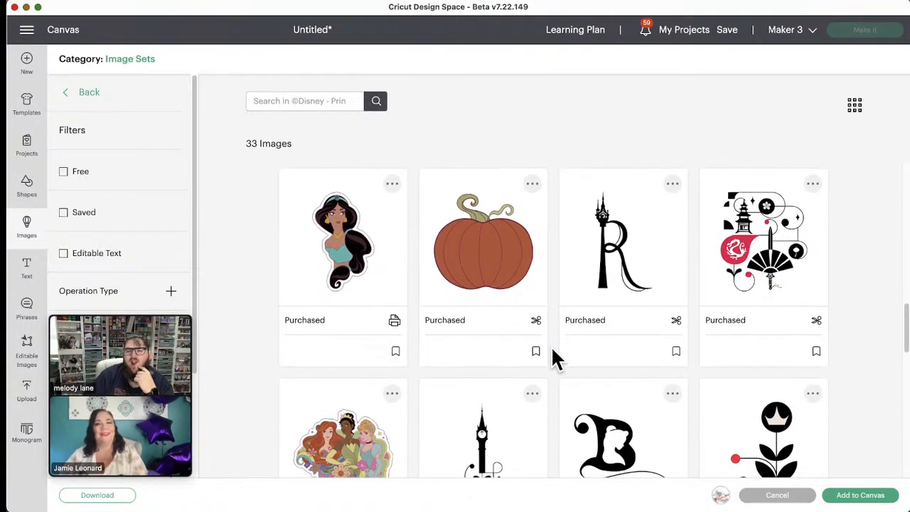
{"action": "scroll", "scroll_direction": "down", "scroll_amount": 3}
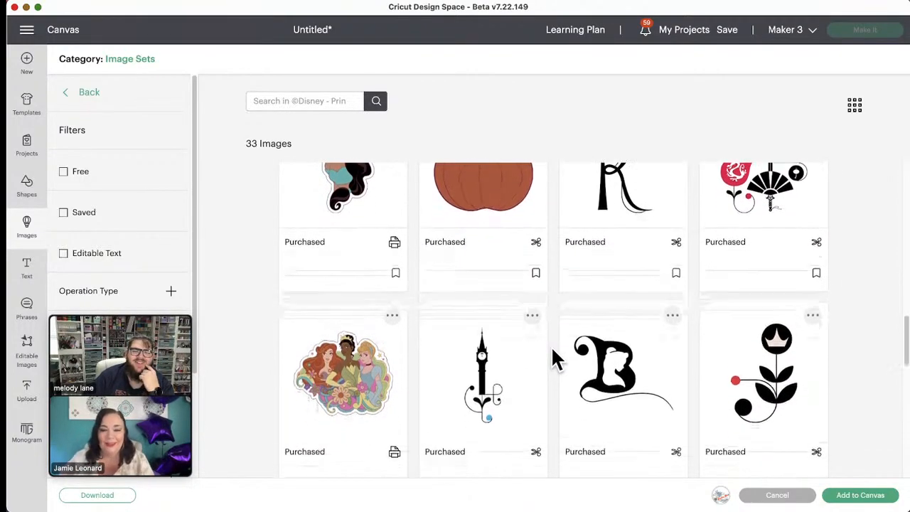
{"action": "scroll", "scroll_direction": "down", "scroll_amount": 3}
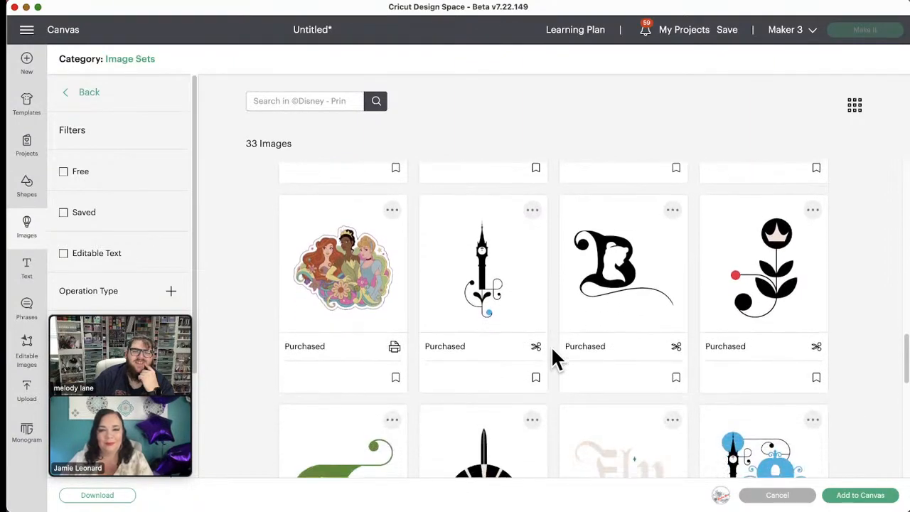
{"action": "scroll", "scroll_direction": "down", "scroll_amount": 3}
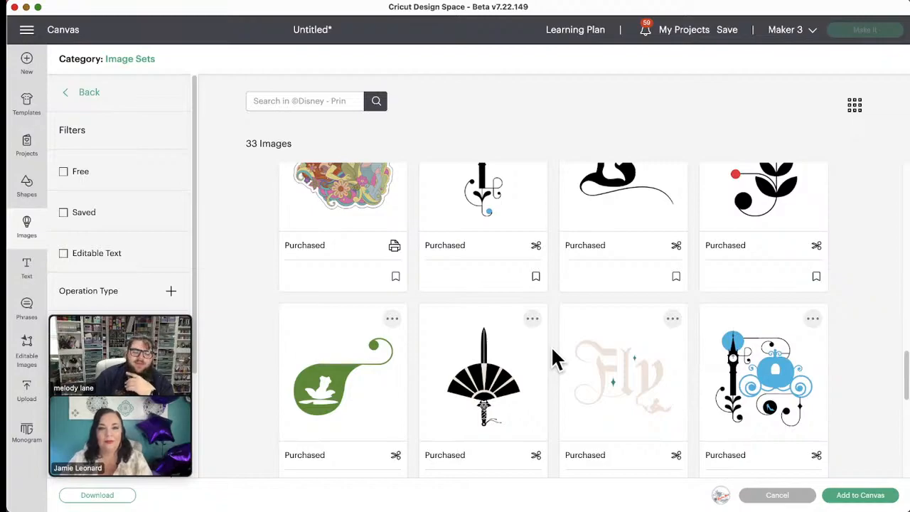
{"action": "scroll", "scroll_direction": "down", "scroll_amount": 3}
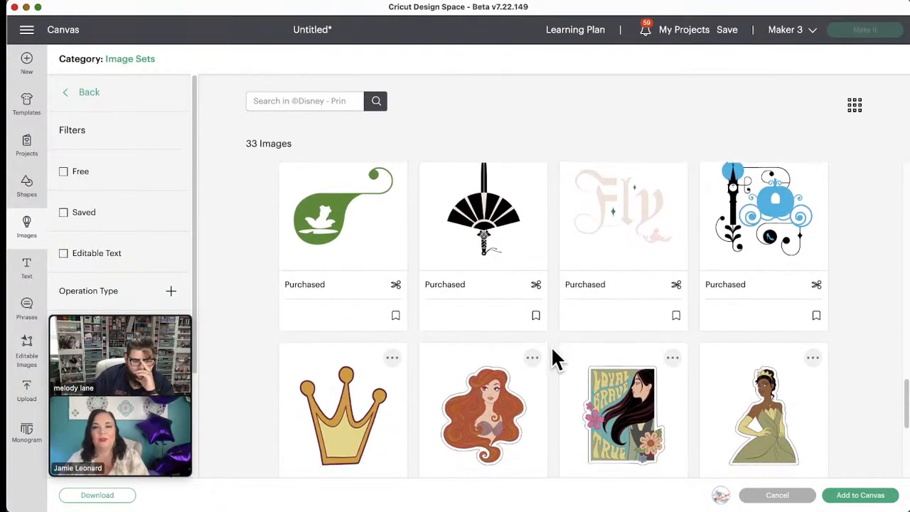
{"action": "scroll", "scroll_direction": "down", "scroll_amount": 3}
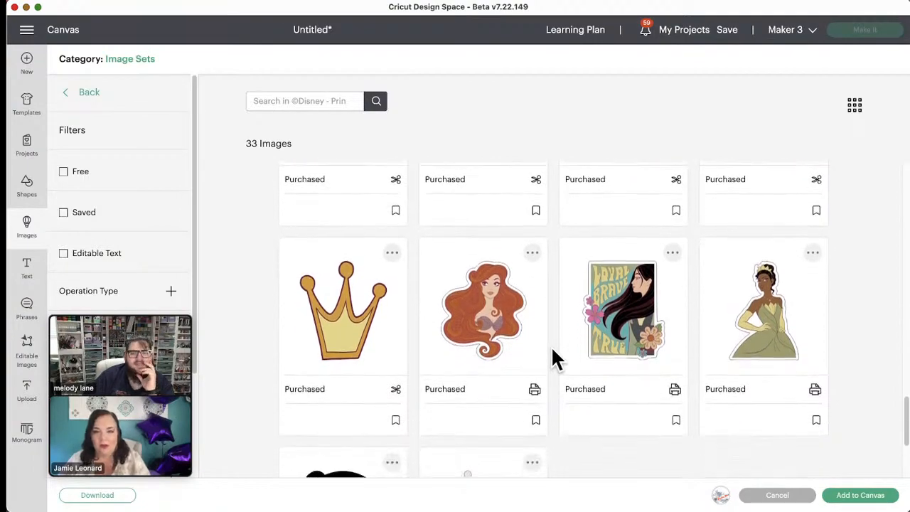
{"action": "scroll", "scroll_direction": "down", "scroll_amount": 3}
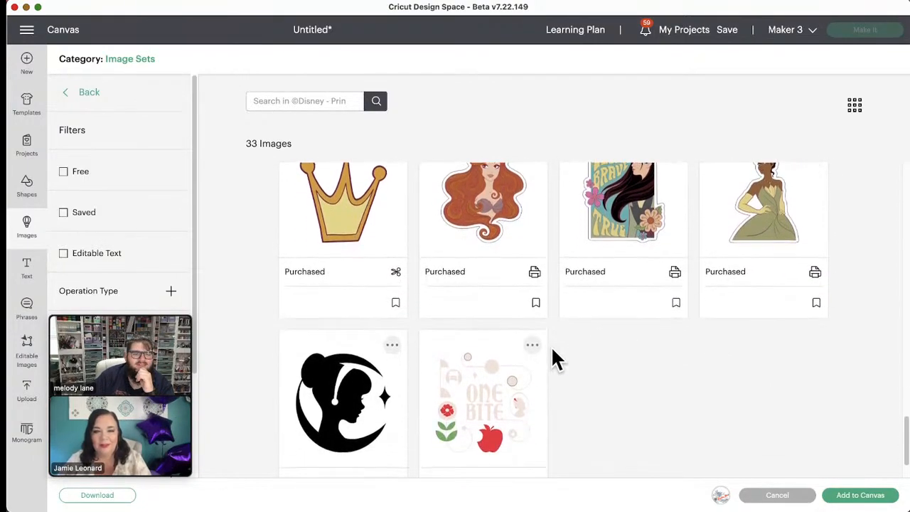
{"action": "scroll", "scroll_direction": "down", "scroll_amount": 3}
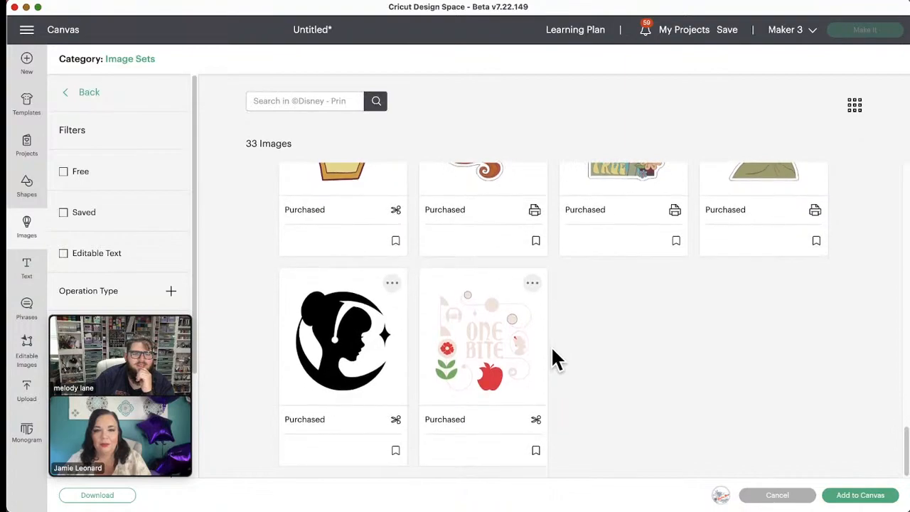
{"action": "scroll", "scroll_direction": "up", "scroll_amount": 3}
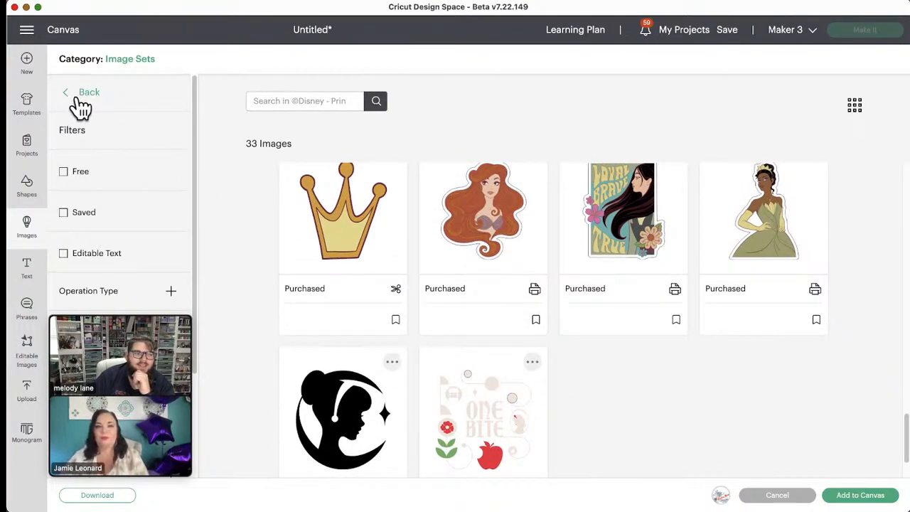
{"action": "scroll", "scroll_direction": "down", "scroll_amount": 3}
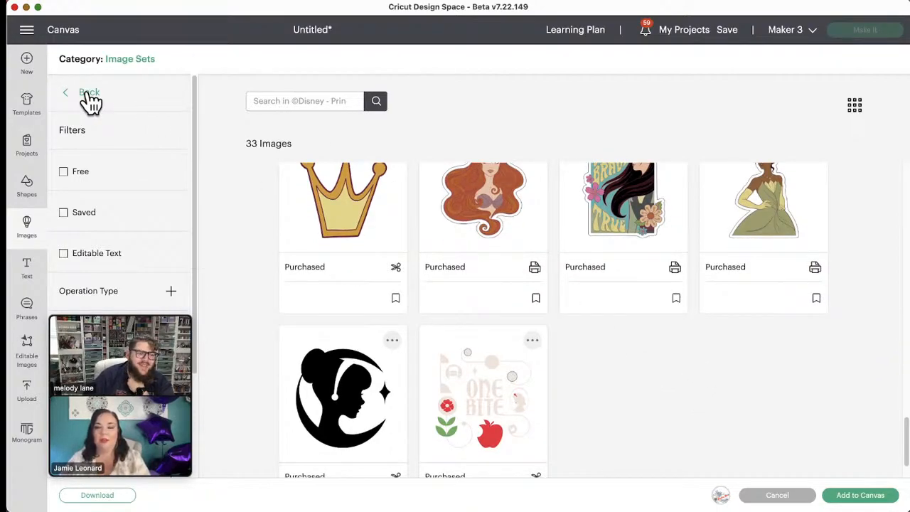
- Leave the Princess set, scroll the related sets, and add Vacation Mode On Island Time to the canvas
{"action": "left_click", "coordinate": [86, 93]}
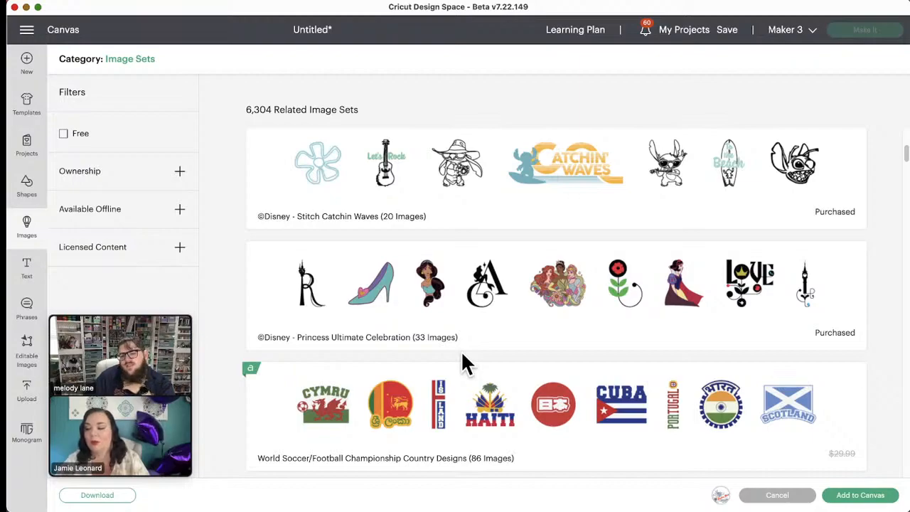
{"action": "mouse_move", "coordinate": [590, 387]}
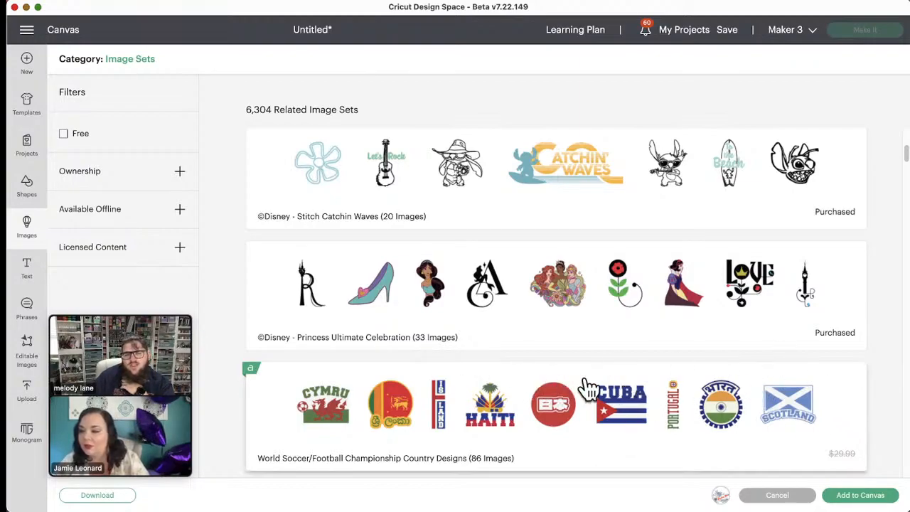
{"action": "scroll", "scroll_direction": "up", "scroll_amount": 3}
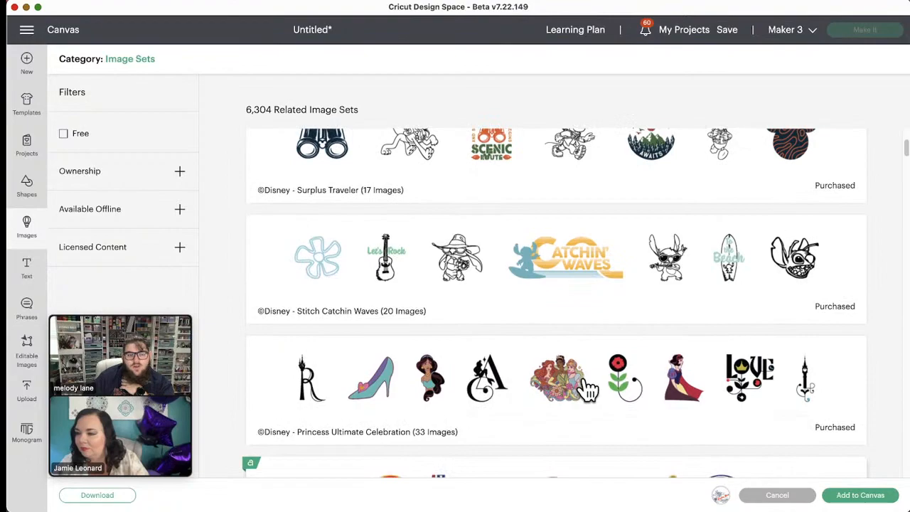
{"action": "scroll", "scroll_direction": "down", "scroll_amount": 3}
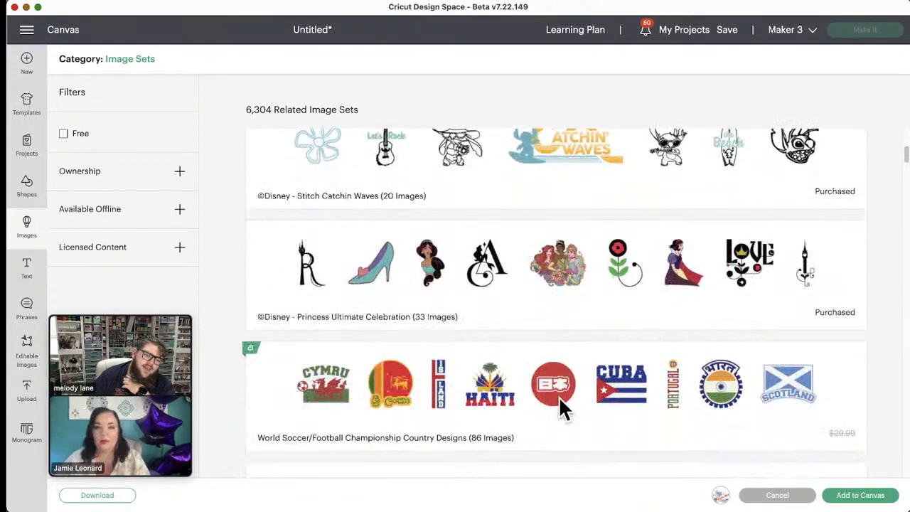
{"action": "scroll", "scroll_direction": "down", "scroll_amount": 3}
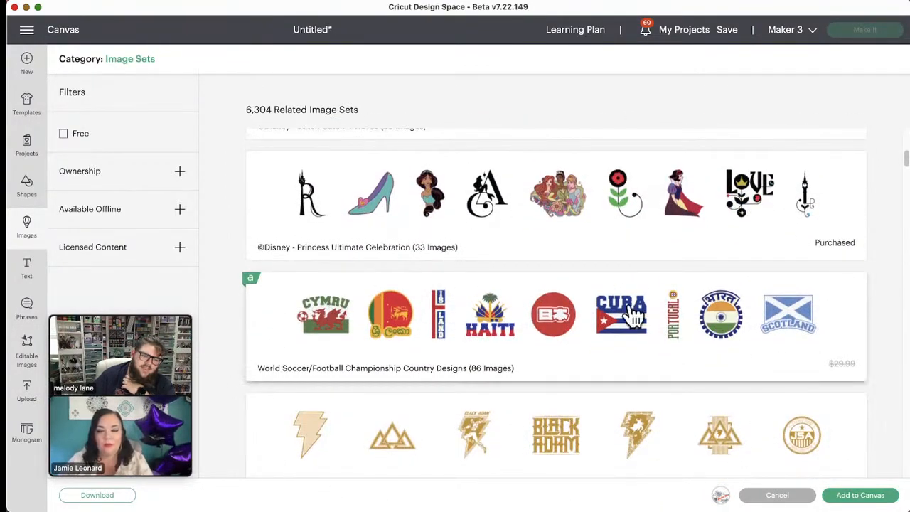
{"action": "mouse_move", "coordinate": [68, 214]}
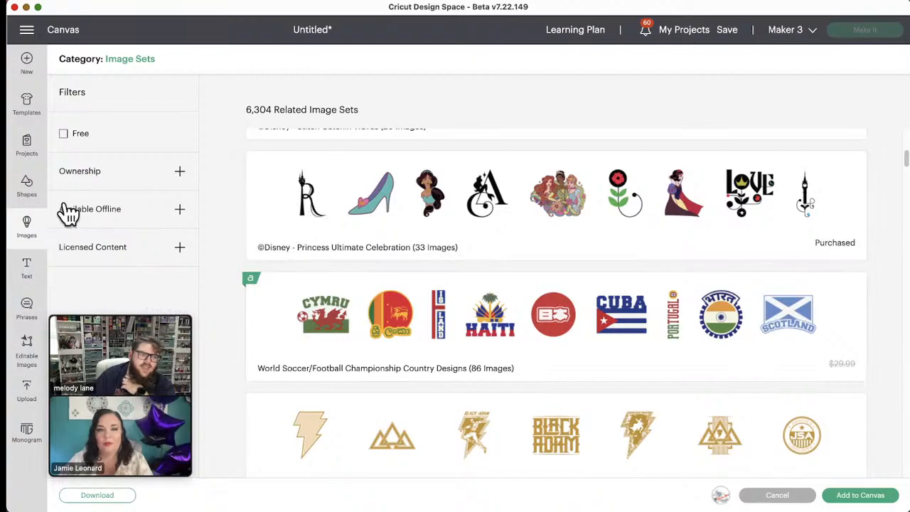
{"action": "left_click", "coordinate": [776, 495]}
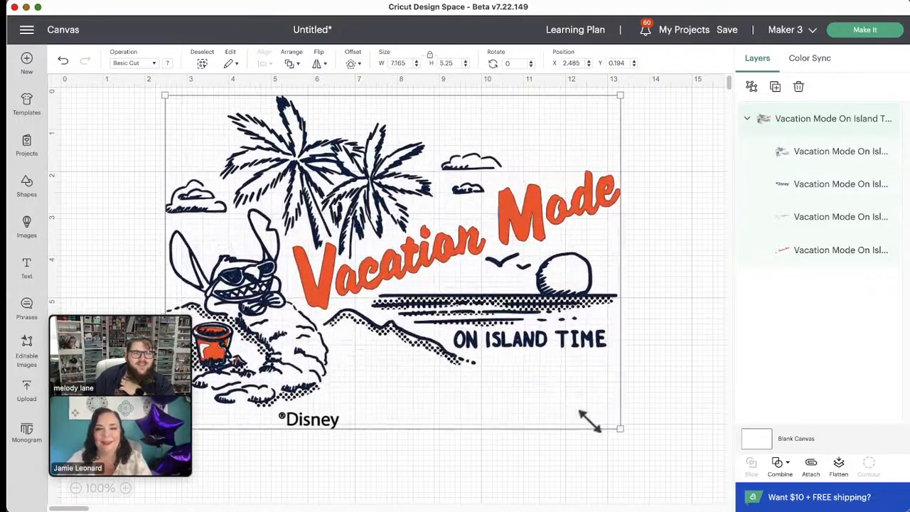
- Enlarge the Vacation Mode design to about 10.9 inches, switch it to pen, then to Basic Cut
{"action": "left_click_drag", "start_coordinate": [619, 427], "coordinate": [657, 447]}
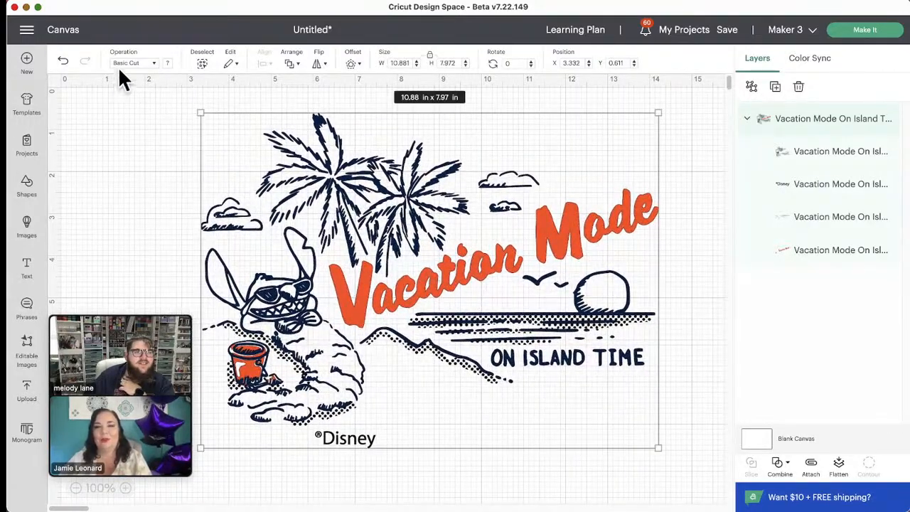
{"action": "left_click", "coordinate": [134, 62]}
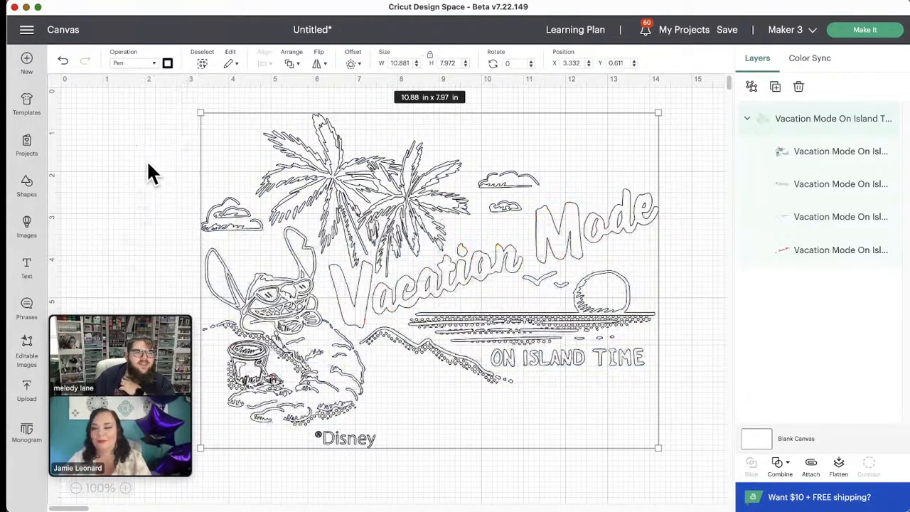
{"action": "mouse_move", "coordinate": [121, 206]}
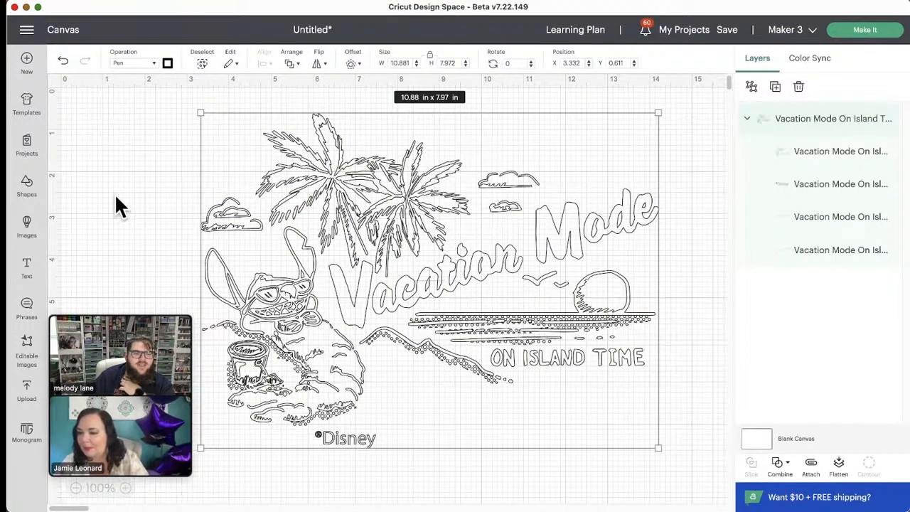
{"action": "left_click", "coordinate": [131, 62]}
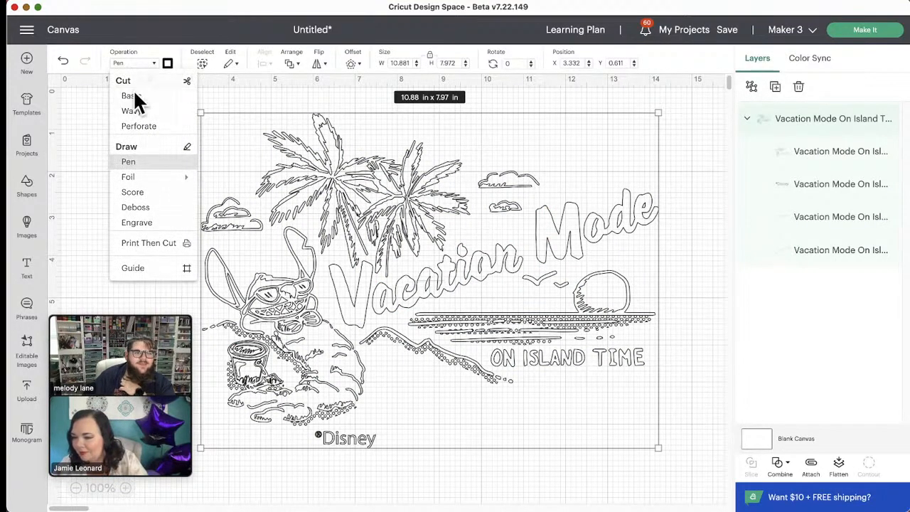
{"action": "left_click", "coordinate": [129, 96]}
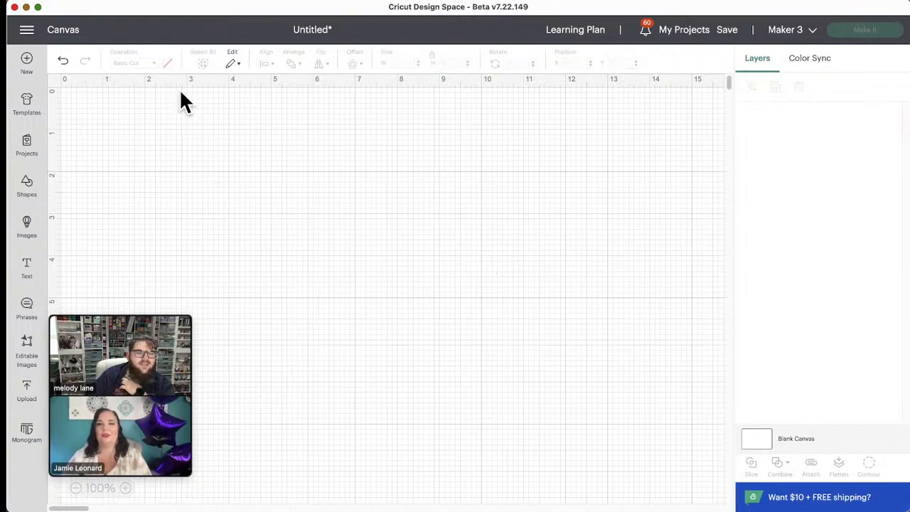
{"action": "mouse_move", "coordinate": [227, 228]}
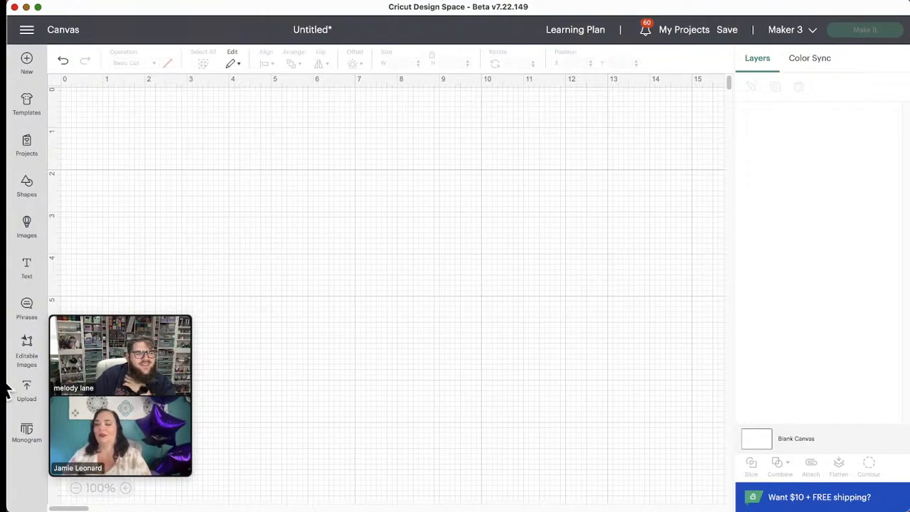
- Open the Editable Images library listing 1,421 images
{"action": "left_click", "coordinate": [26, 348]}
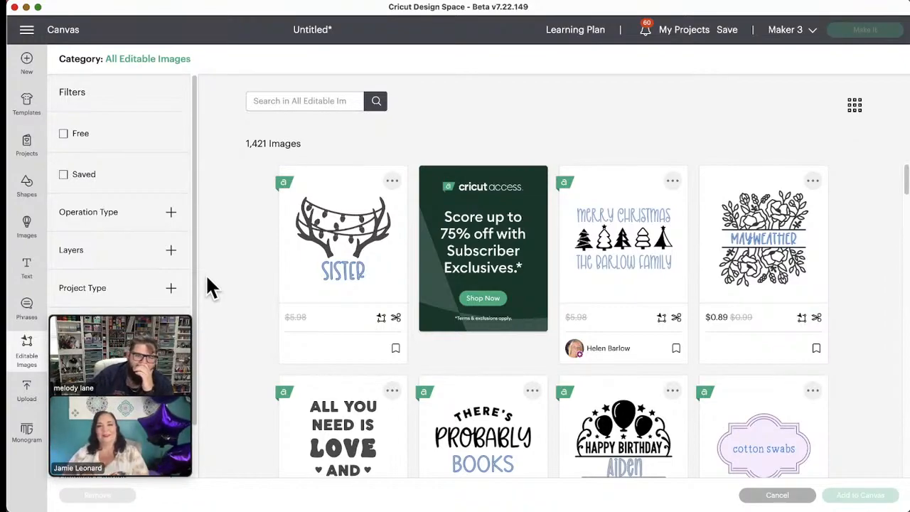
{"action": "mouse_move", "coordinate": [672, 324]}
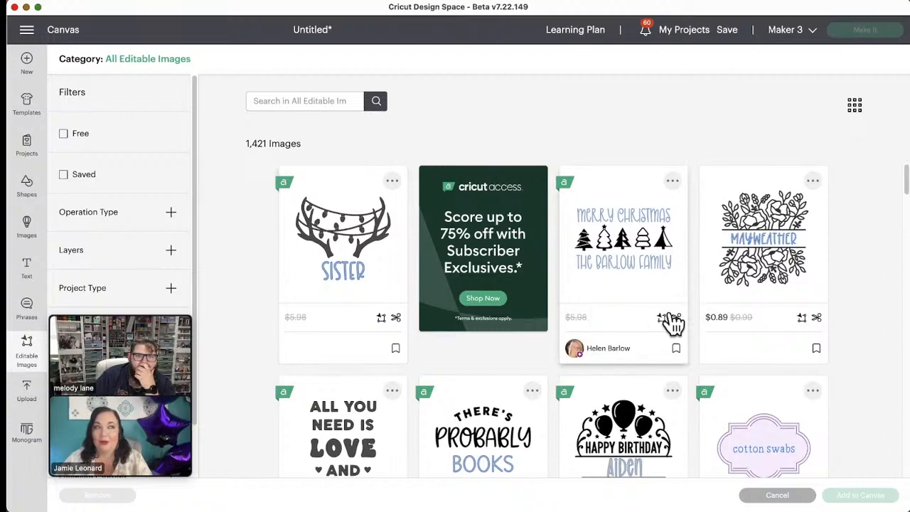
{"action": "mouse_move", "coordinate": [799, 348]}
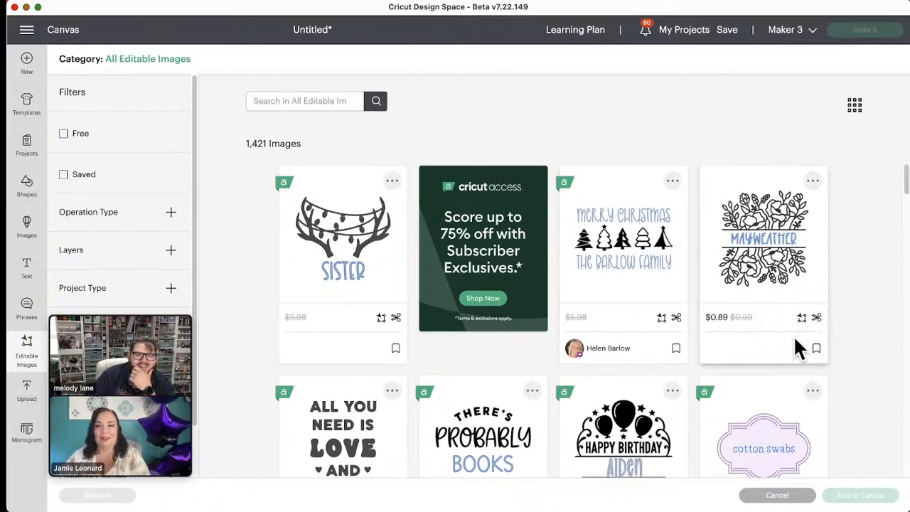
{"action": "scroll", "scroll_direction": "down", "scroll_amount": 3}
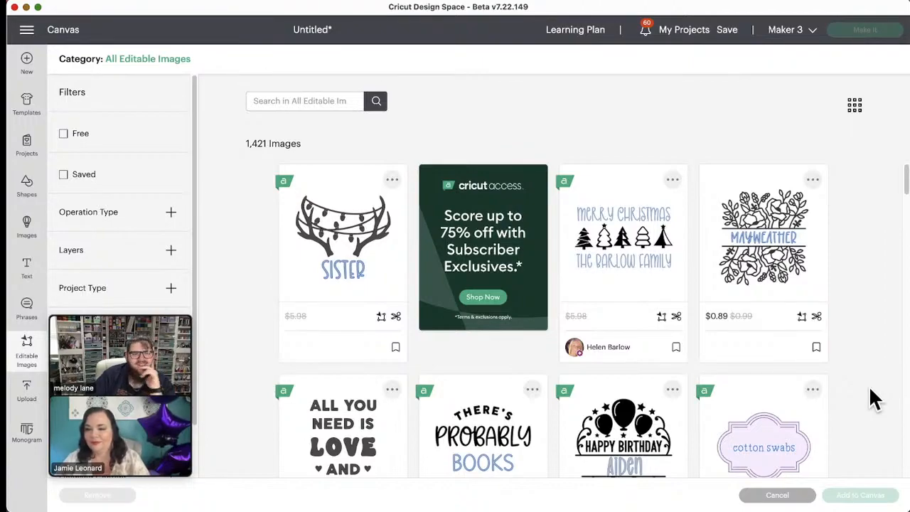
{"action": "scroll", "scroll_direction": "down", "scroll_amount": 3}
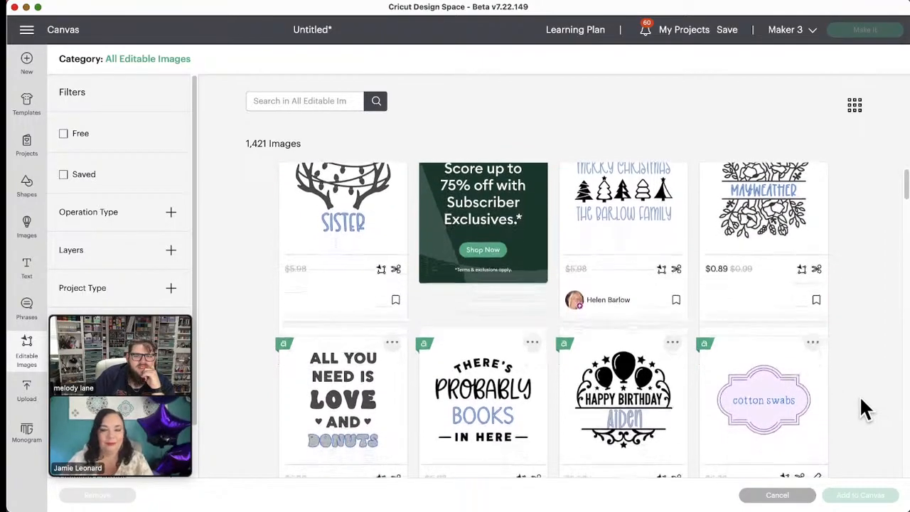
{"action": "scroll", "scroll_direction": "down", "scroll_amount": 3}
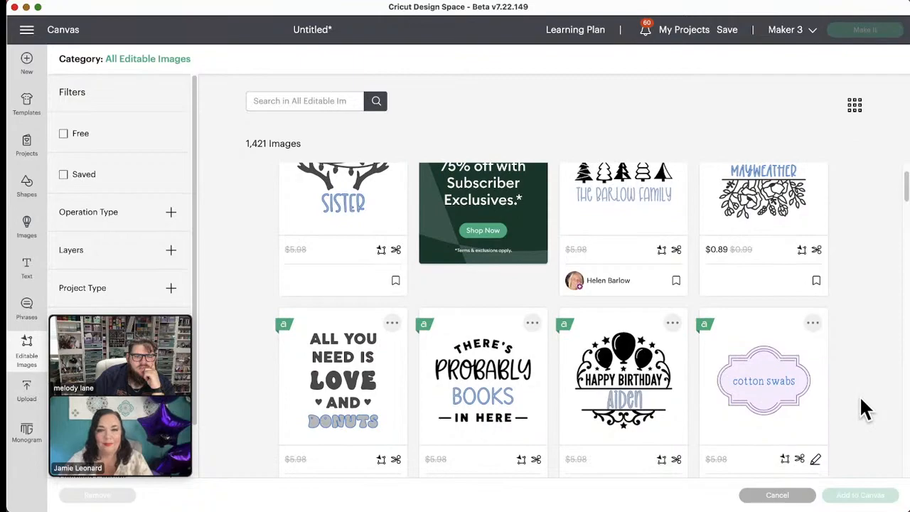
{"action": "scroll", "scroll_direction": "up", "scroll_amount": 3}
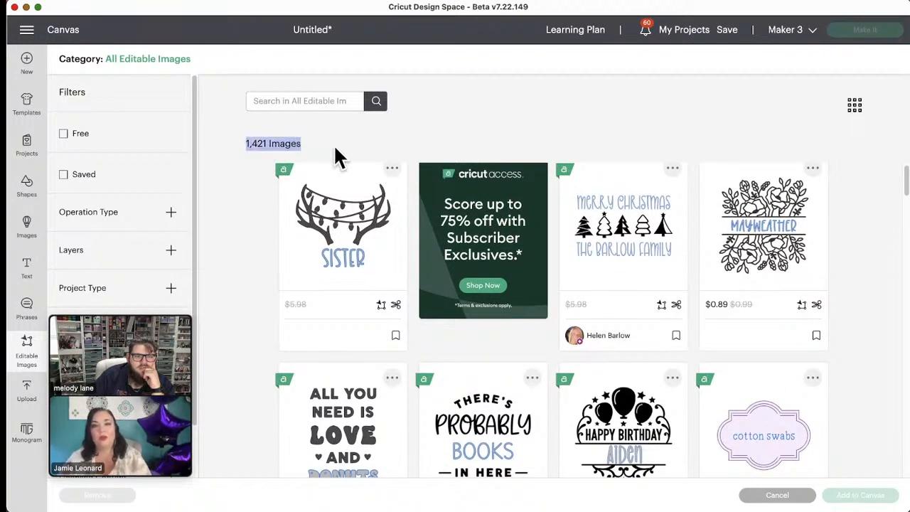
{"action": "mouse_move", "coordinate": [863, 384]}
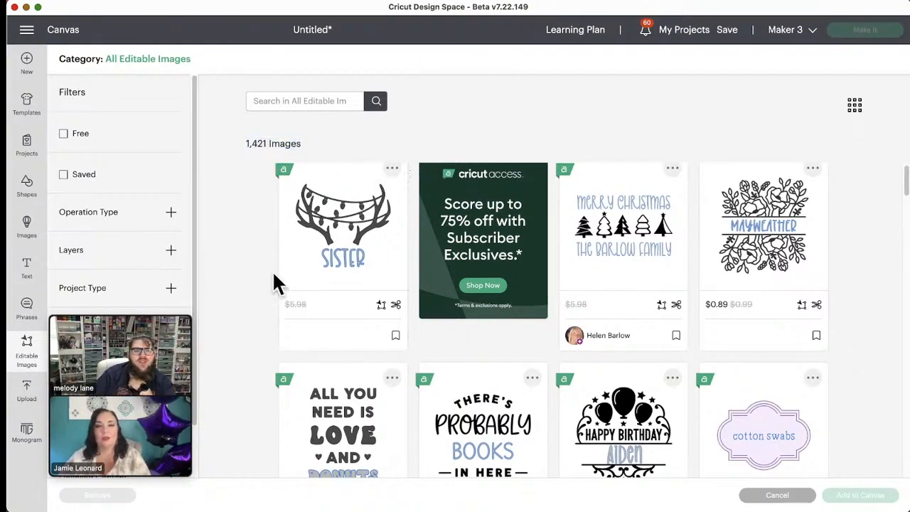
{"action": "scroll", "scroll_direction": "down", "scroll_amount": 3}
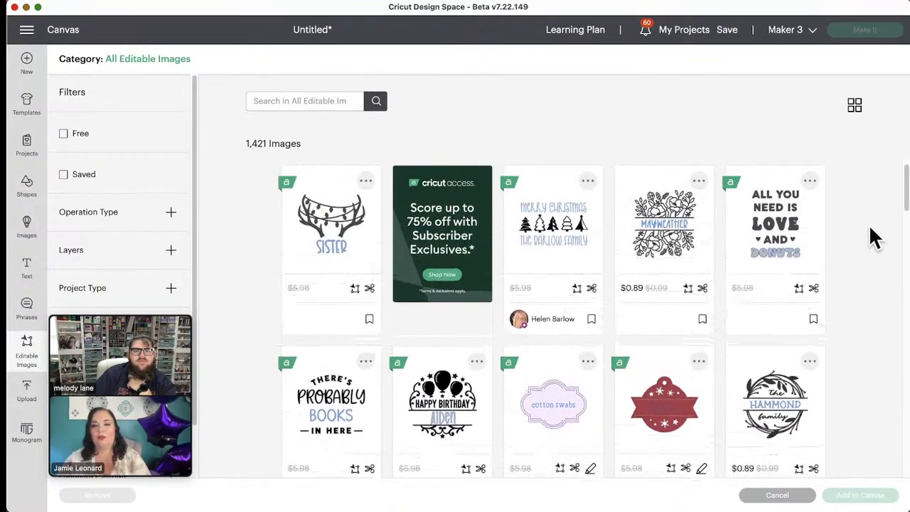
{"action": "mouse_move", "coordinate": [867, 150]}
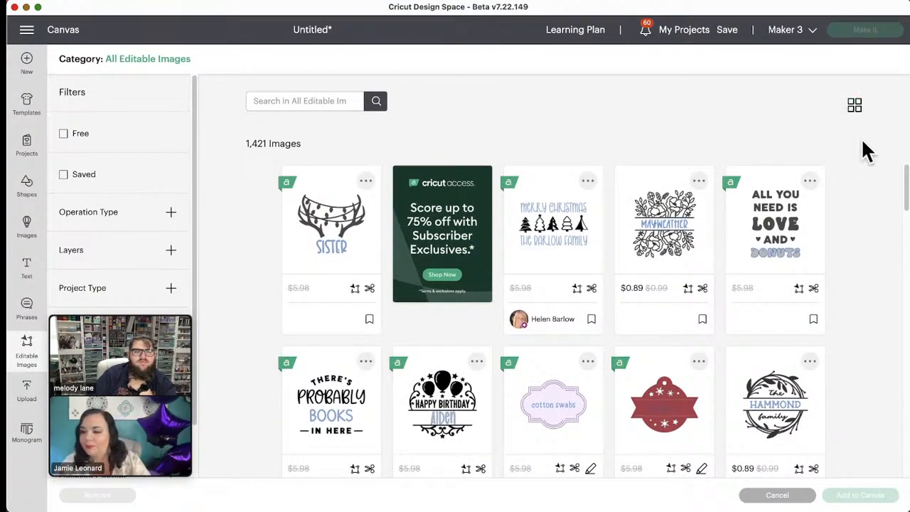
{"action": "left_click", "coordinate": [854, 105]}
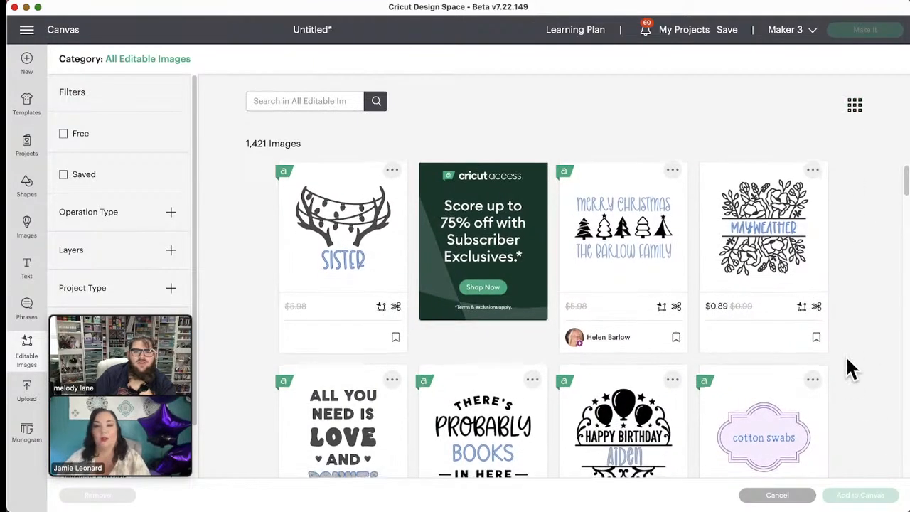
{"action": "scroll", "scroll_direction": "down", "scroll_amount": 3}
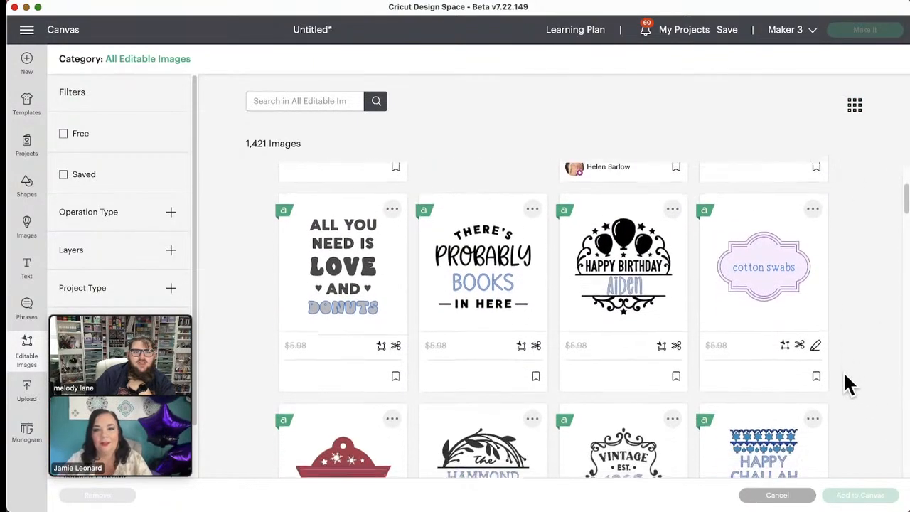
{"action": "scroll", "scroll_direction": "down", "scroll_amount": 3}
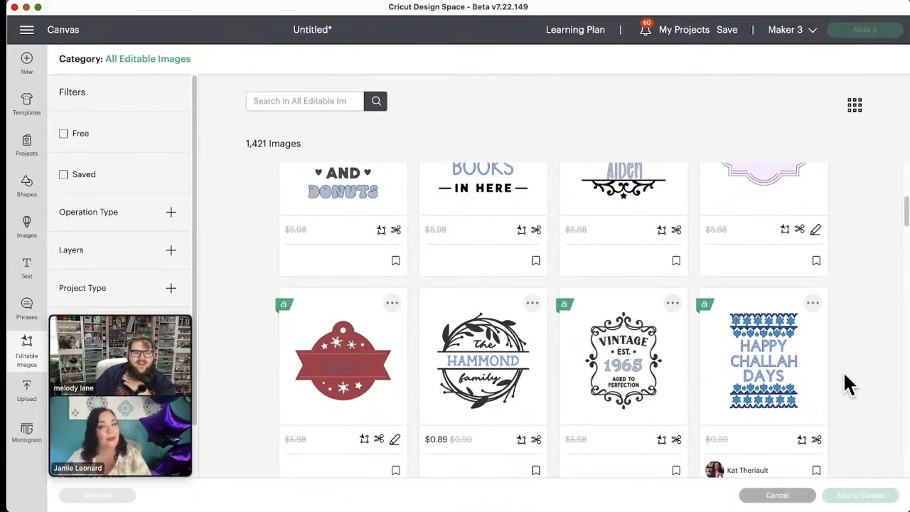
{"action": "scroll", "scroll_direction": "down", "scroll_amount": 3}
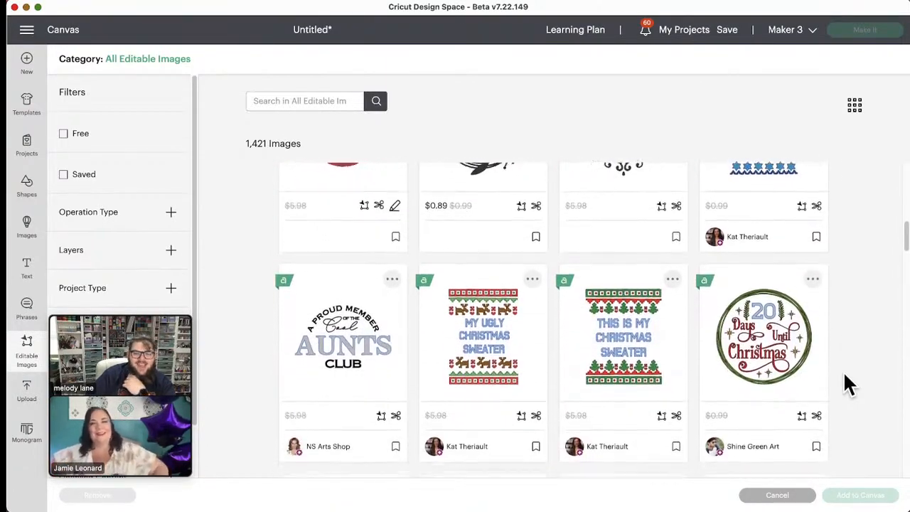
{"action": "scroll", "scroll_direction": "down", "scroll_amount": 3}
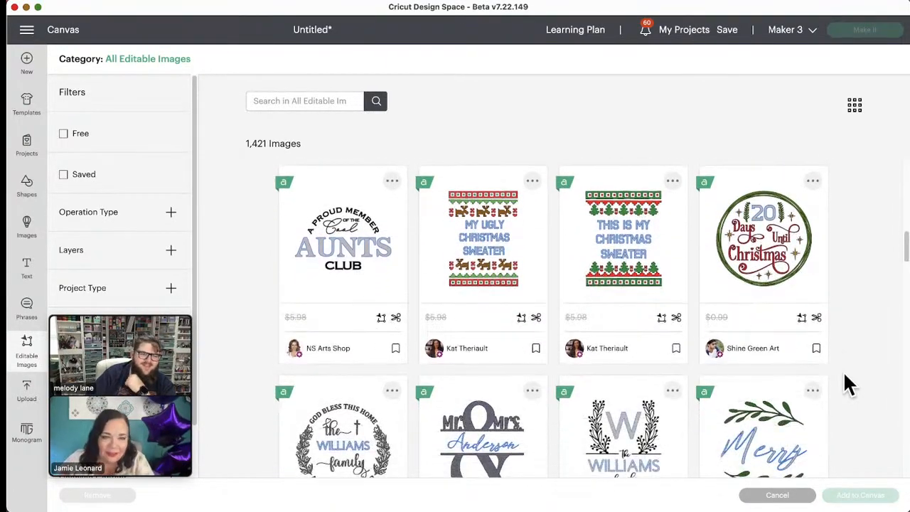
{"action": "scroll", "scroll_direction": "down", "scroll_amount": 3}
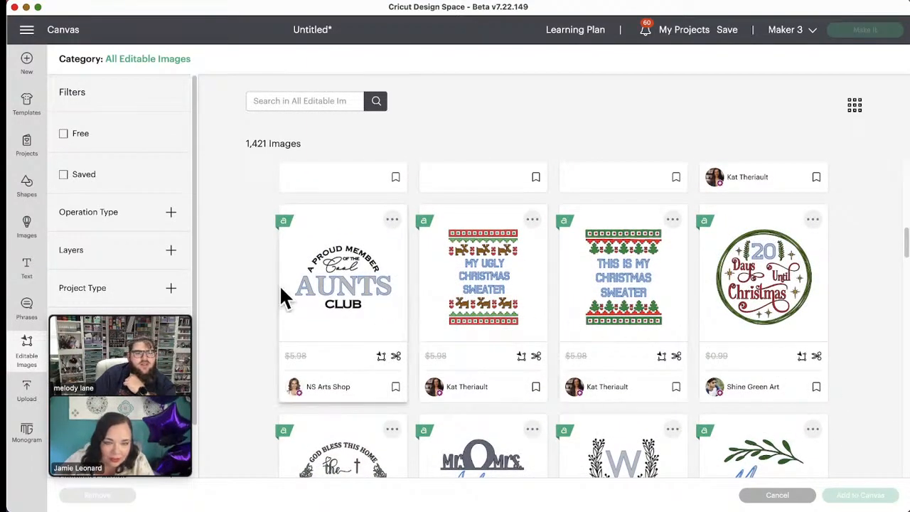
{"action": "mouse_move", "coordinate": [636, 334]}
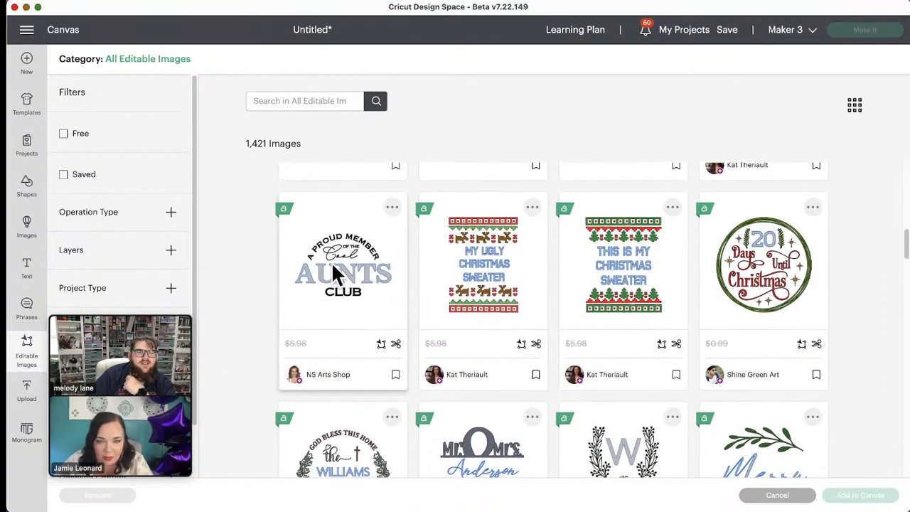
{"action": "scroll", "scroll_direction": "up", "scroll_amount": 3}
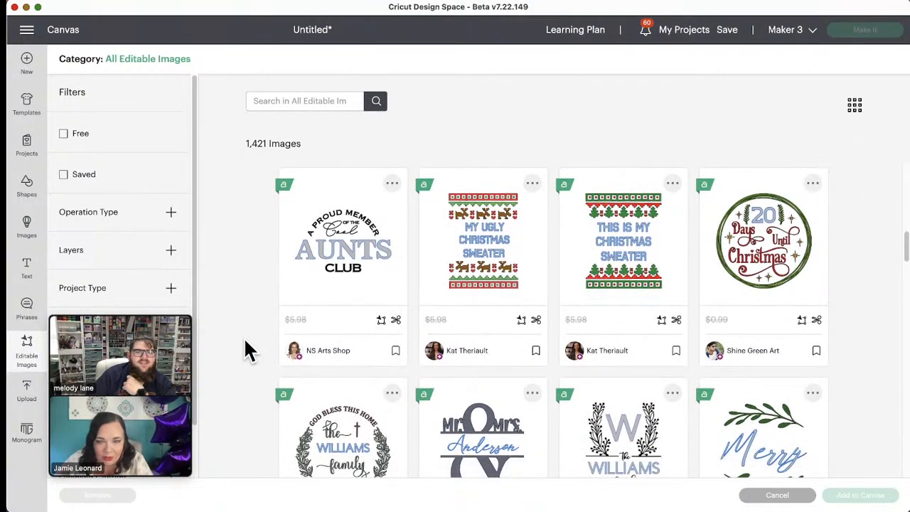
{"action": "mouse_move", "coordinate": [483, 259]}
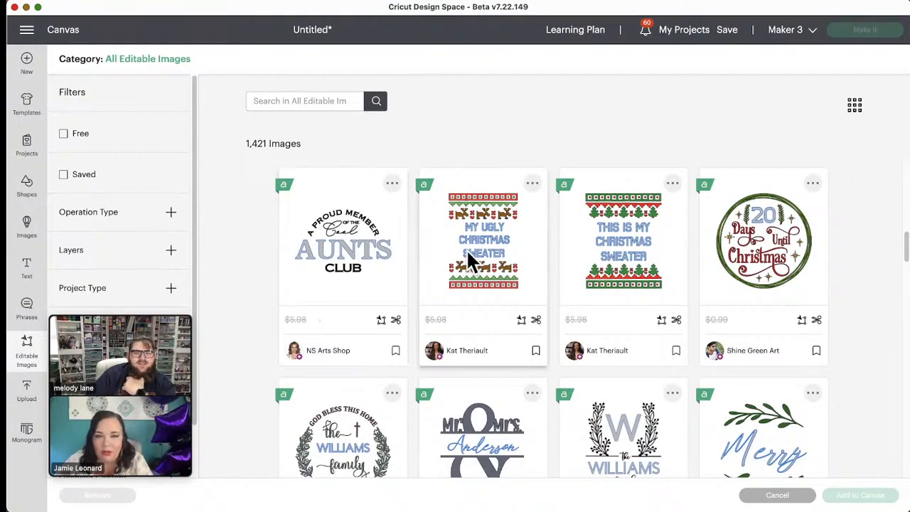
{"action": "mouse_move", "coordinate": [476, 295]}
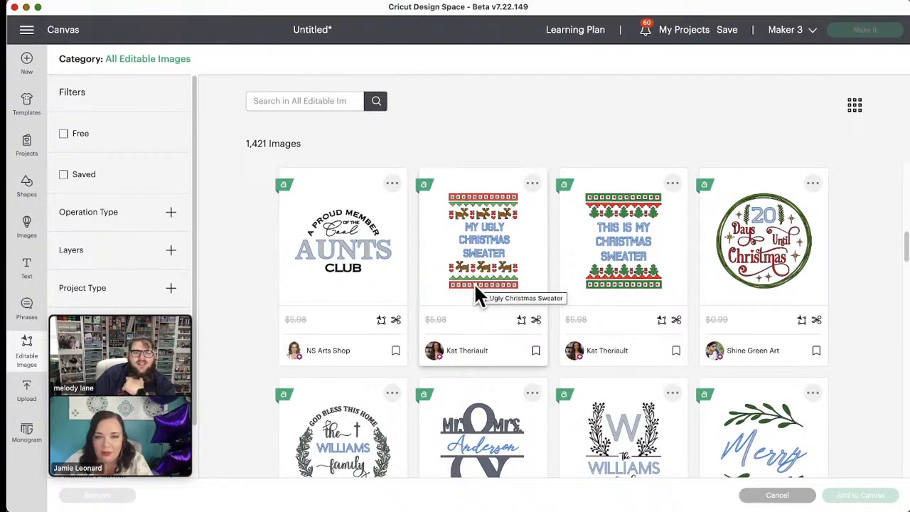
{"action": "mouse_move", "coordinate": [482, 273]}
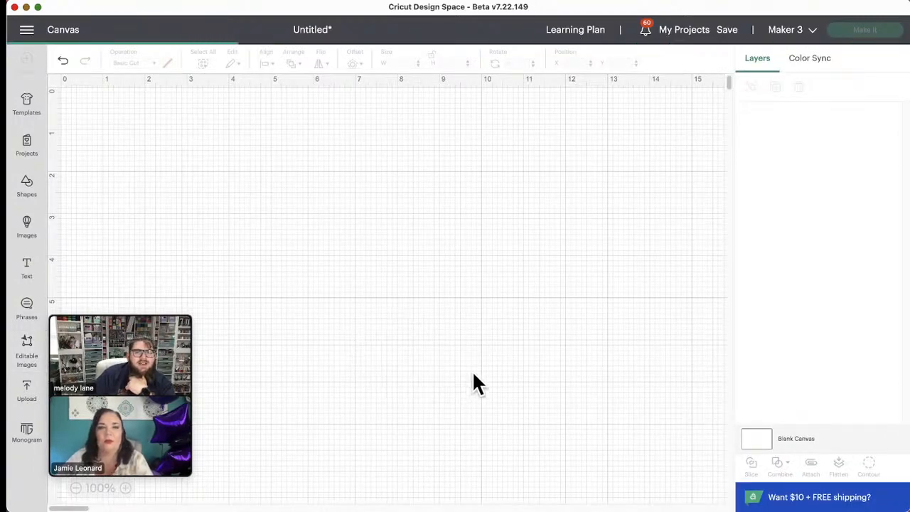
{"action": "mouse_move", "coordinate": [405, 341]}
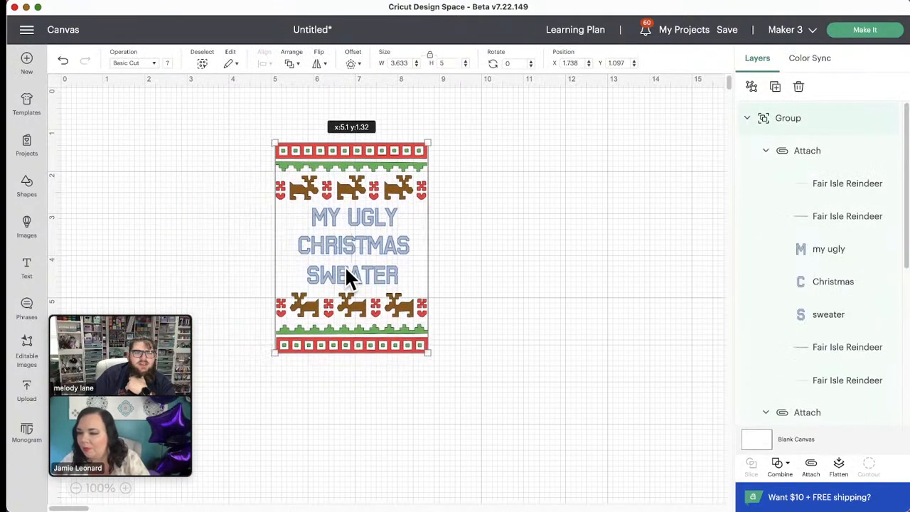
- Enlarge and reposition the sweater design, then select the CHRISTMAS text for removal
{"action": "left_click_drag", "start_coordinate": [429, 351], "coordinate": [516, 476]}
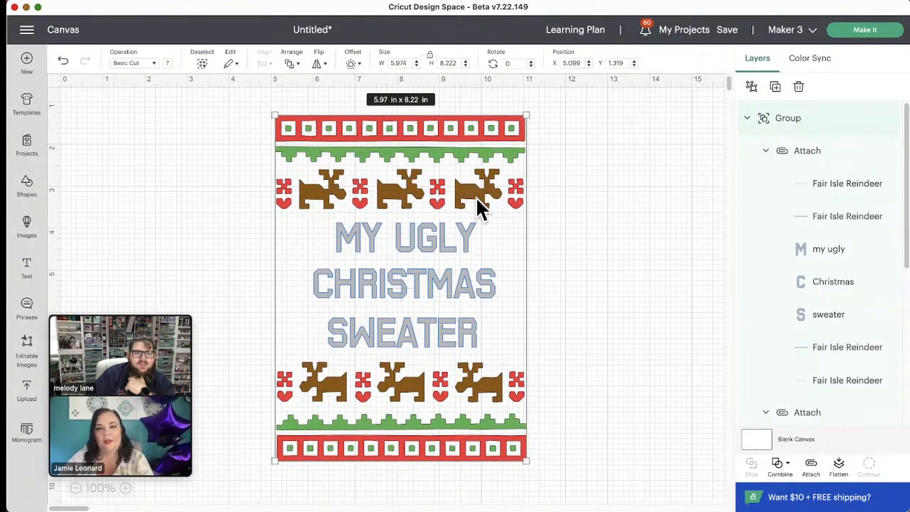
{"action": "left_click_drag", "start_coordinate": [476, 206], "coordinate": [448, 366]}
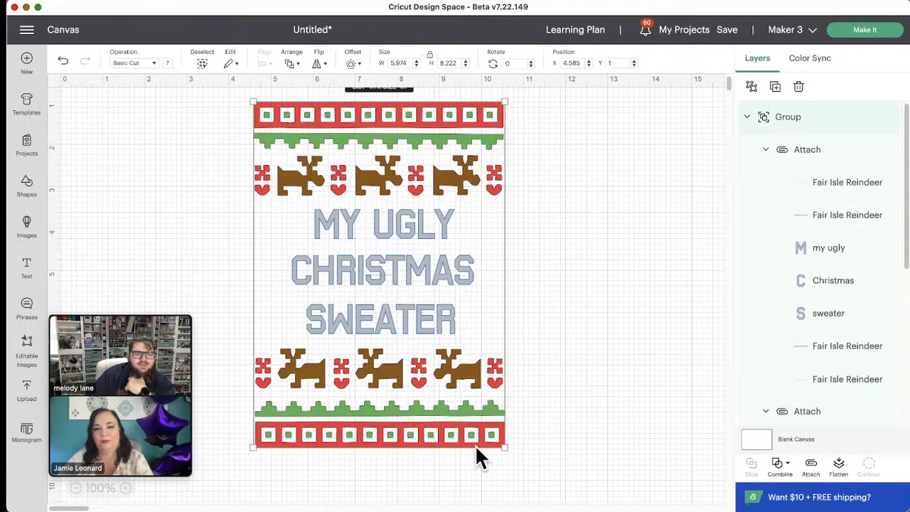
{"action": "left_click_drag", "start_coordinate": [505, 448], "coordinate": [518, 465]}
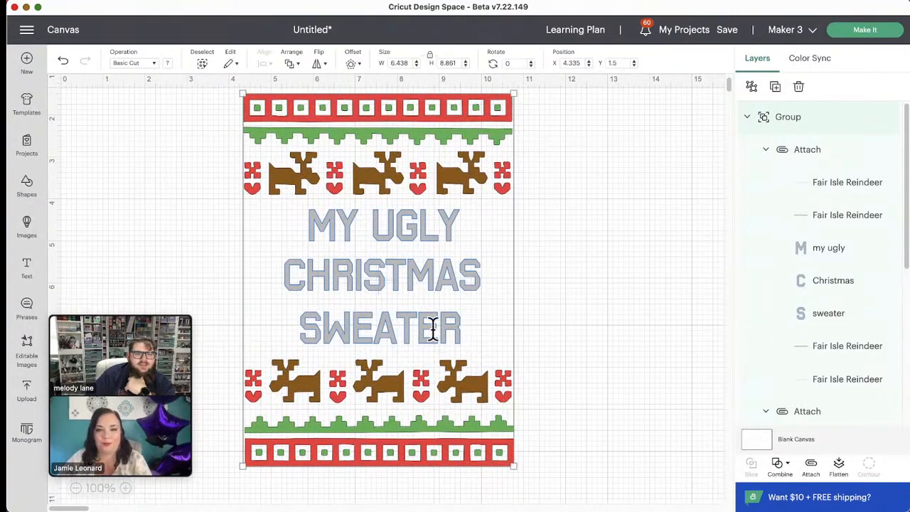
{"action": "left_click", "coordinate": [833, 280]}
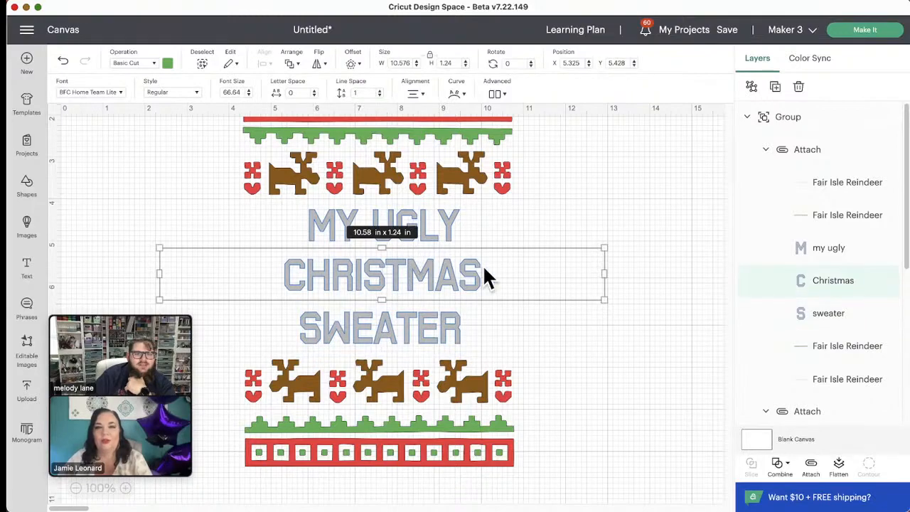
{"action": "double_click", "coordinate": [382, 275]}
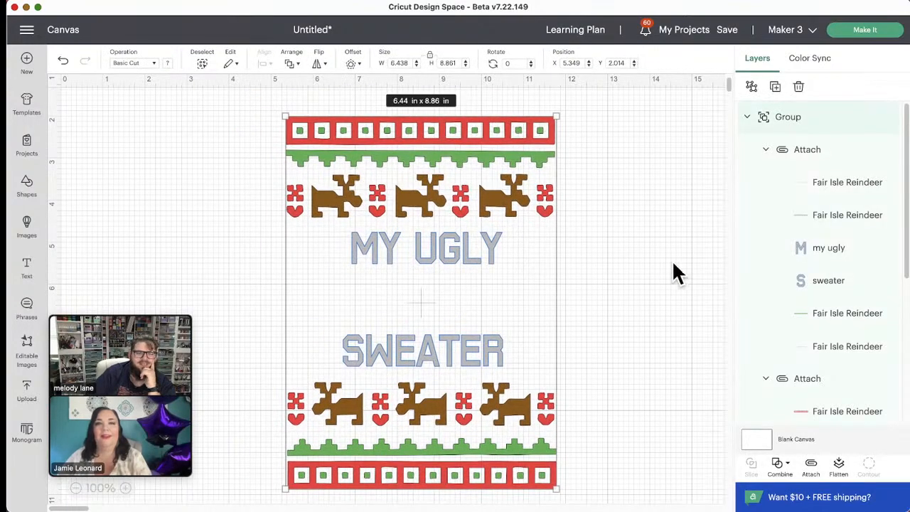
{"action": "mouse_move", "coordinate": [686, 268]}
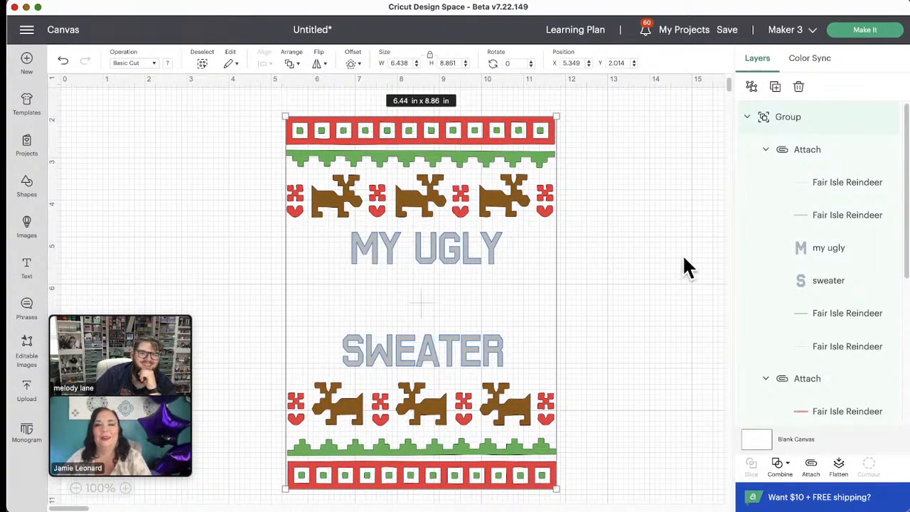
{"action": "mouse_move", "coordinate": [554, 388]}
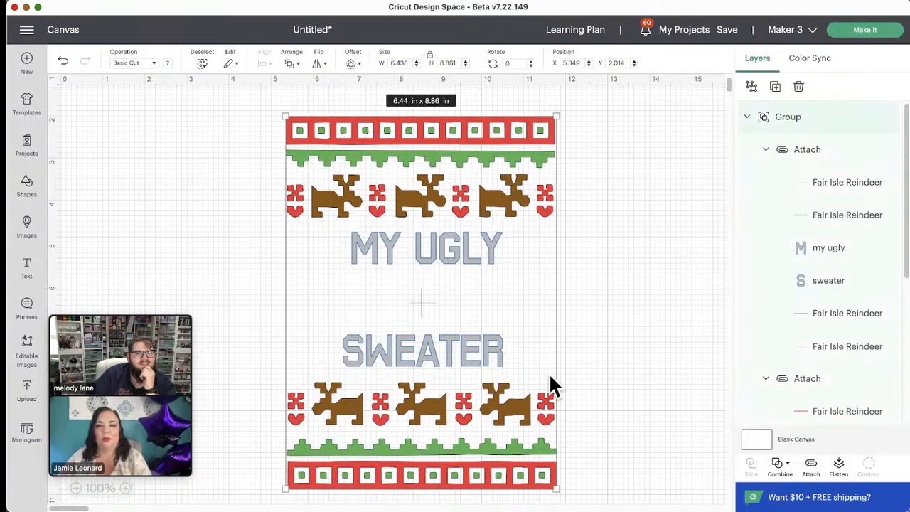
- Replace SWEATER with SHIRT in the ugly sweater design's lower text
{"action": "left_click", "coordinate": [415, 239]}
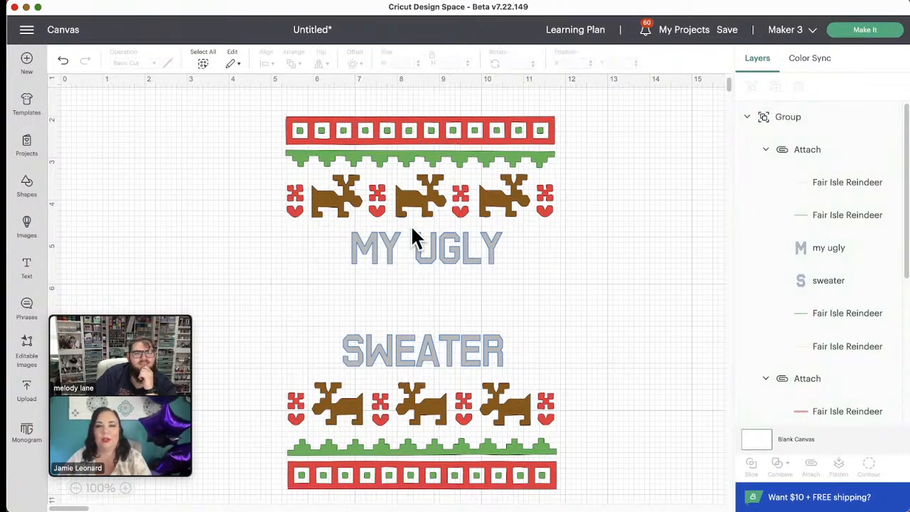
{"action": "mouse_move", "coordinate": [384, 370]}
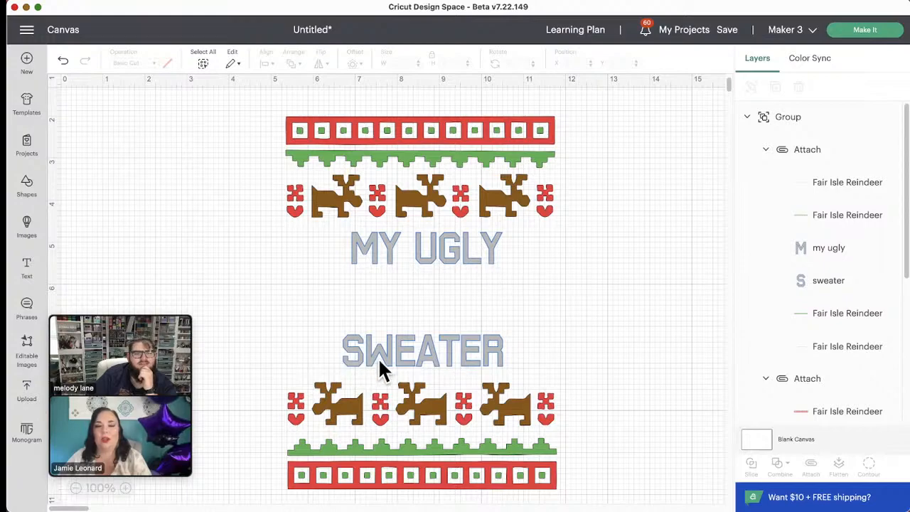
{"action": "left_click", "coordinate": [423, 350]}
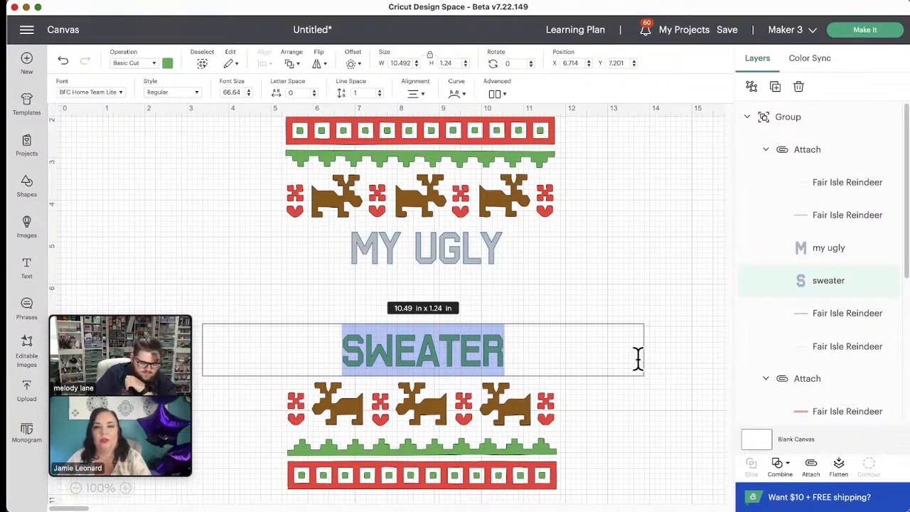
{"action": "type", "text": "SHI"}
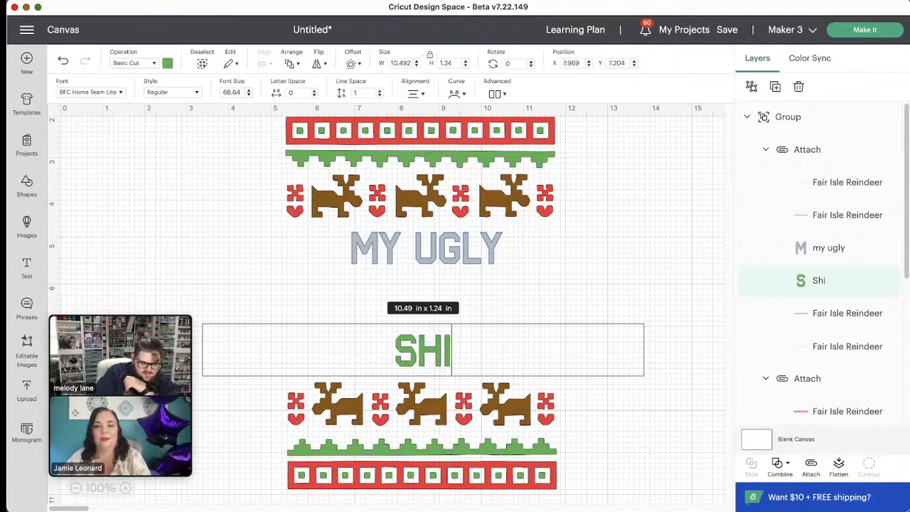
{"action": "type", "text": "RT"}
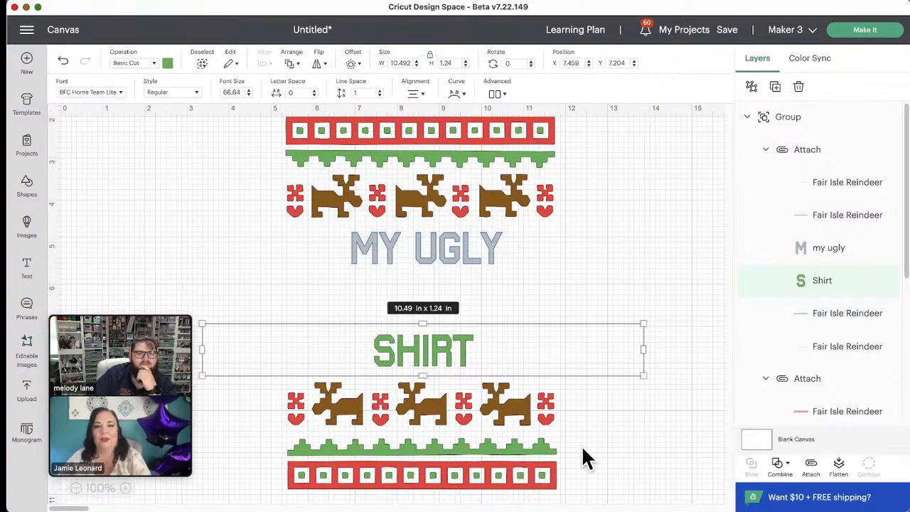
{"action": "left_click", "coordinate": [562, 448]}
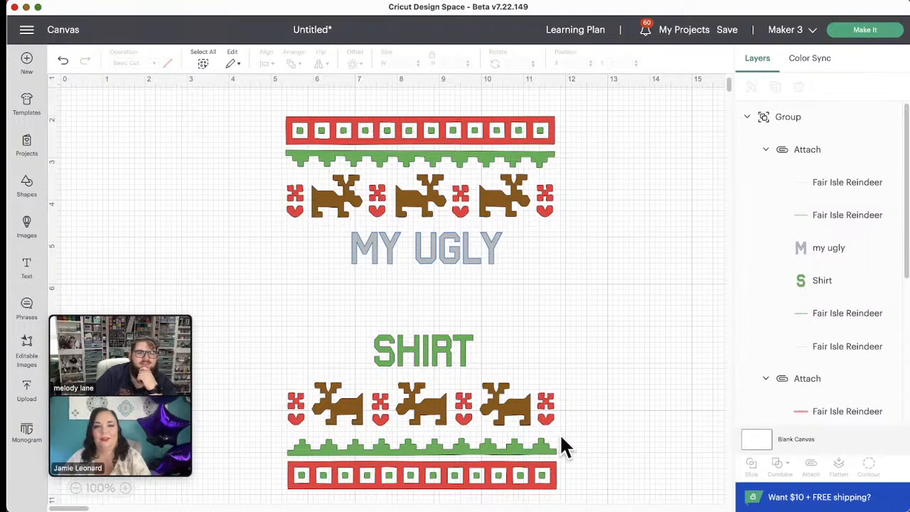
{"action": "mouse_move", "coordinate": [533, 447]}
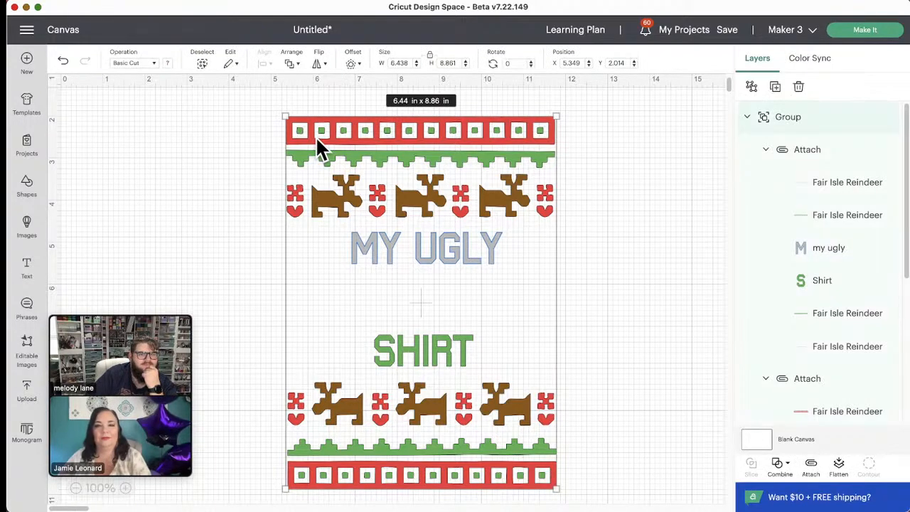
{"action": "mouse_move", "coordinate": [621, 203]}
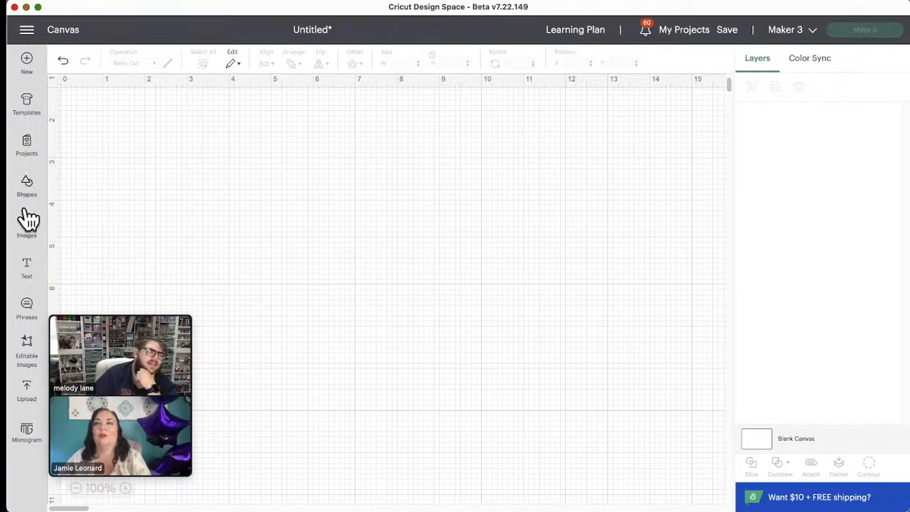
{"action": "left_click", "coordinate": [26, 220]}
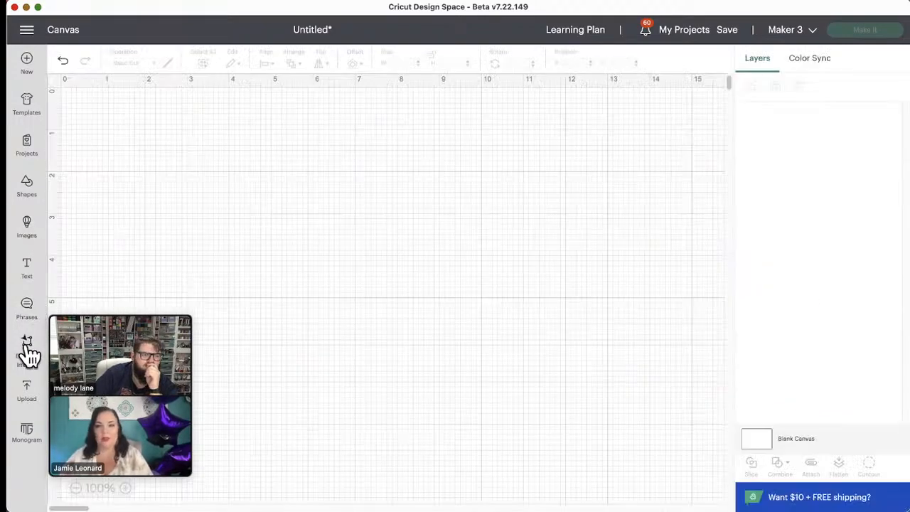
{"action": "left_click", "coordinate": [26, 348]}
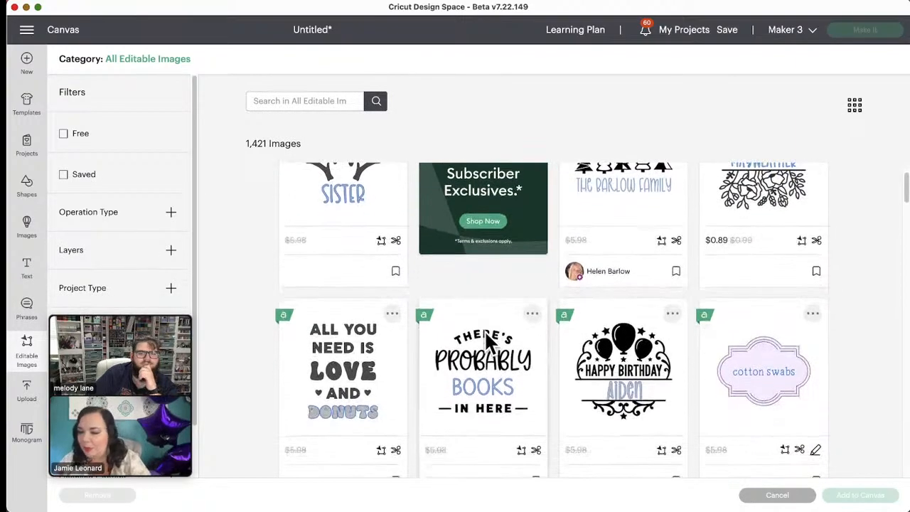
{"action": "scroll", "scroll_direction": "down", "scroll_amount": 3}
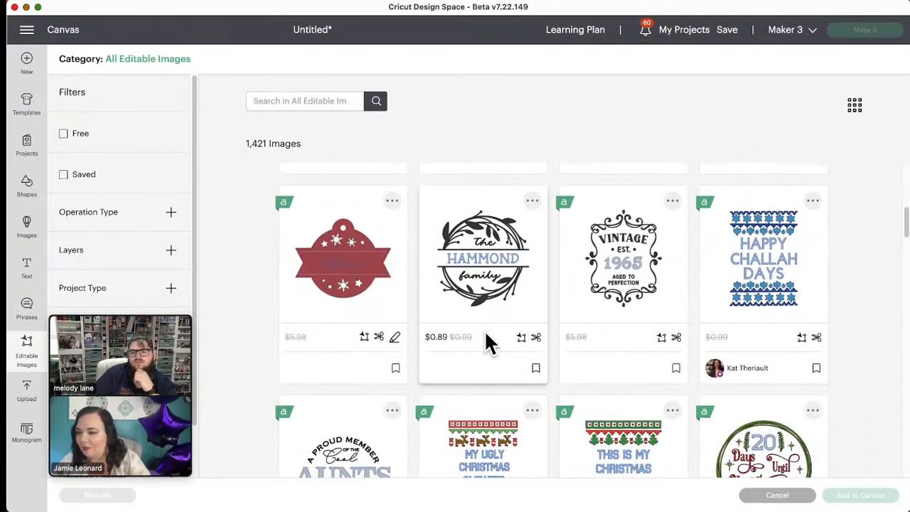
{"action": "scroll", "scroll_direction": "down", "scroll_amount": 3}
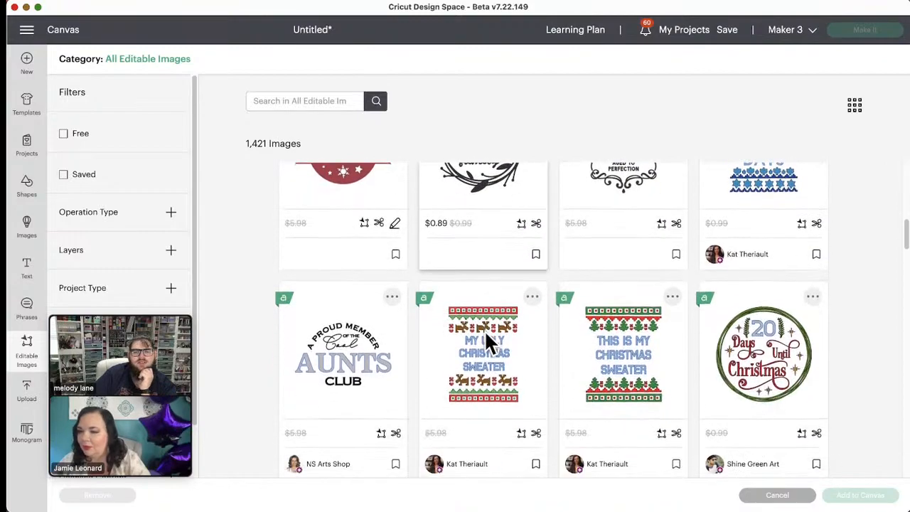
{"action": "scroll", "scroll_direction": "down", "scroll_amount": 3}
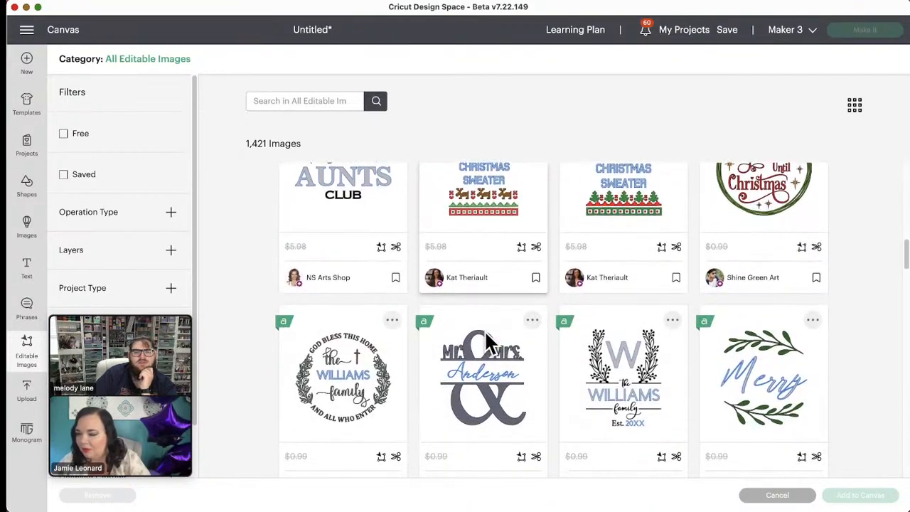
{"action": "scroll", "scroll_direction": "down", "scroll_amount": 3}
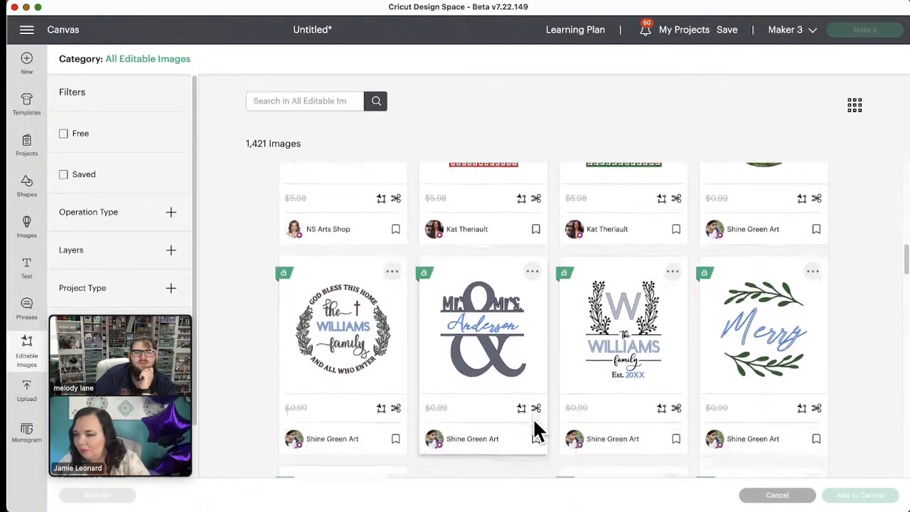
{"action": "scroll", "scroll_direction": "down", "scroll_amount": 3}
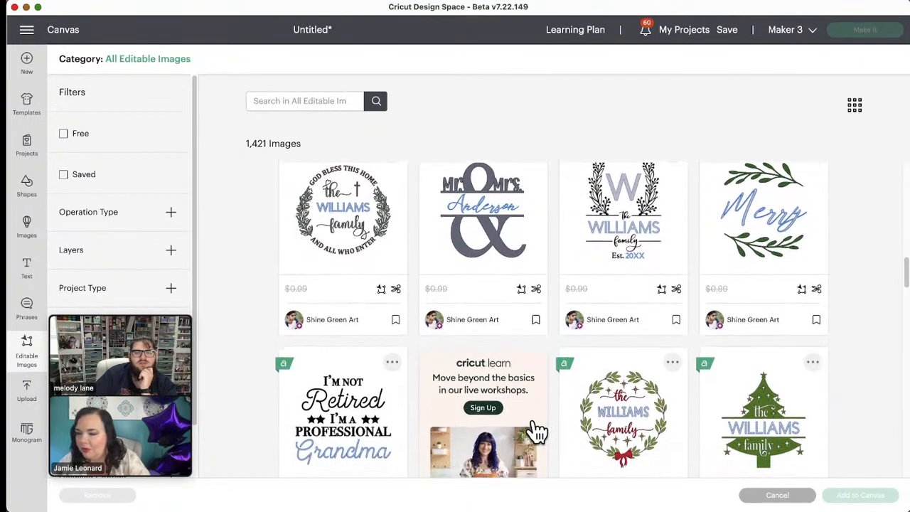
{"action": "scroll", "scroll_direction": "down", "scroll_amount": 3}
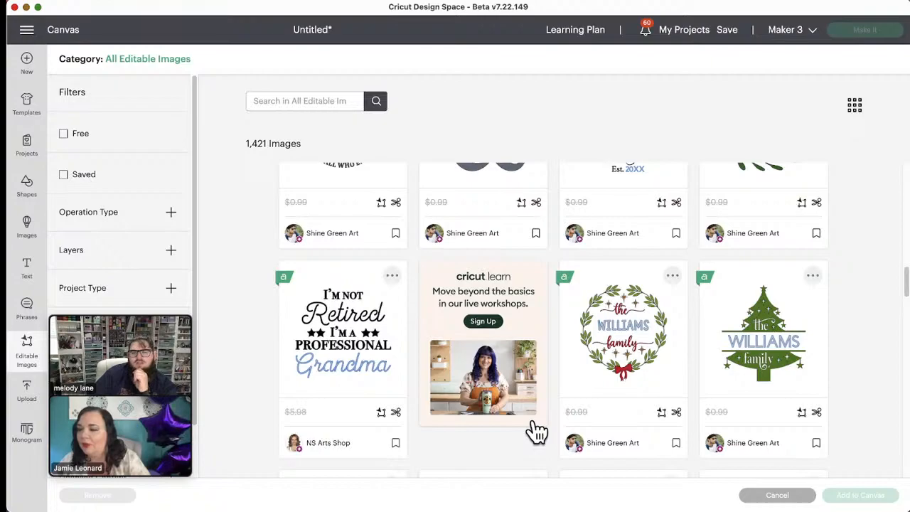
{"action": "scroll", "scroll_direction": "down", "scroll_amount": 3}
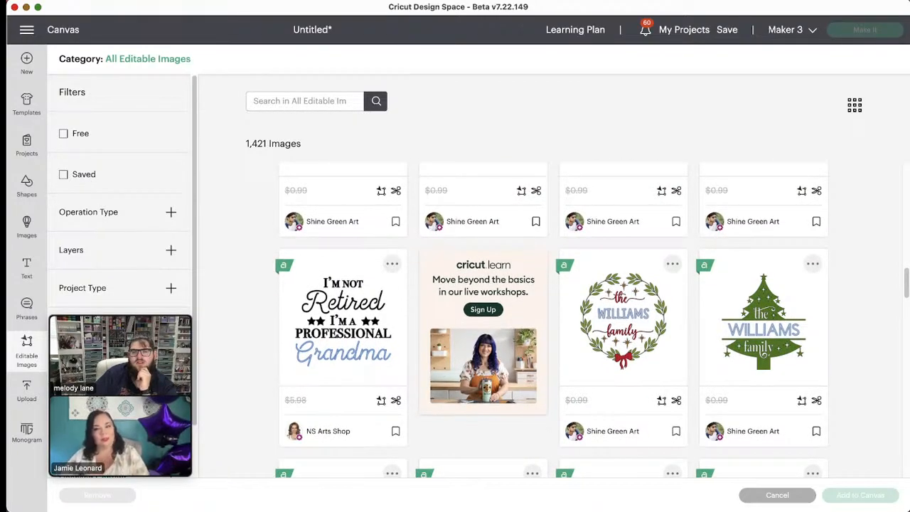
{"action": "mouse_move", "coordinate": [873, 329]}
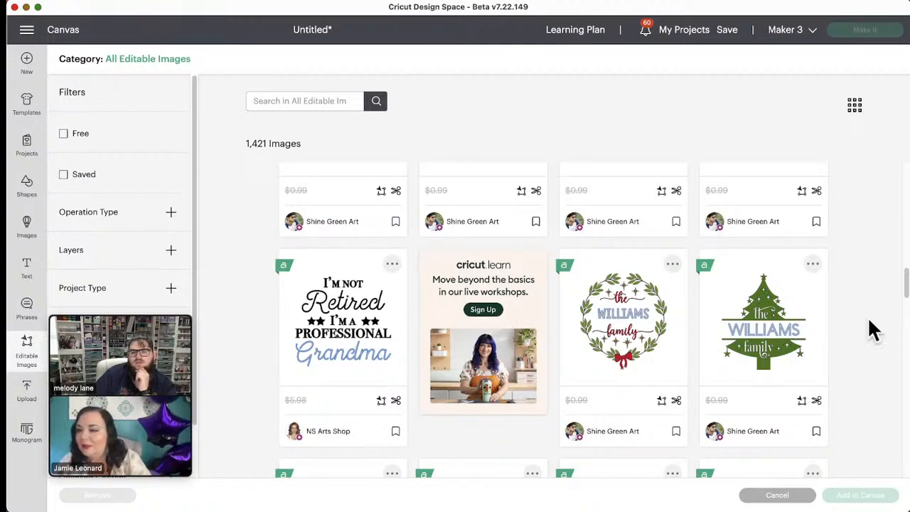
{"action": "mouse_move", "coordinate": [710, 352]}
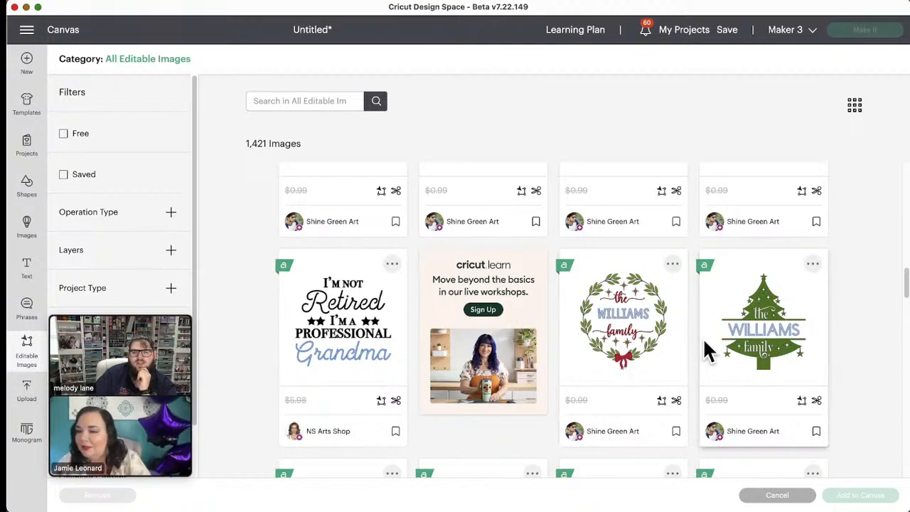
{"action": "scroll", "scroll_direction": "down", "scroll_amount": 3}
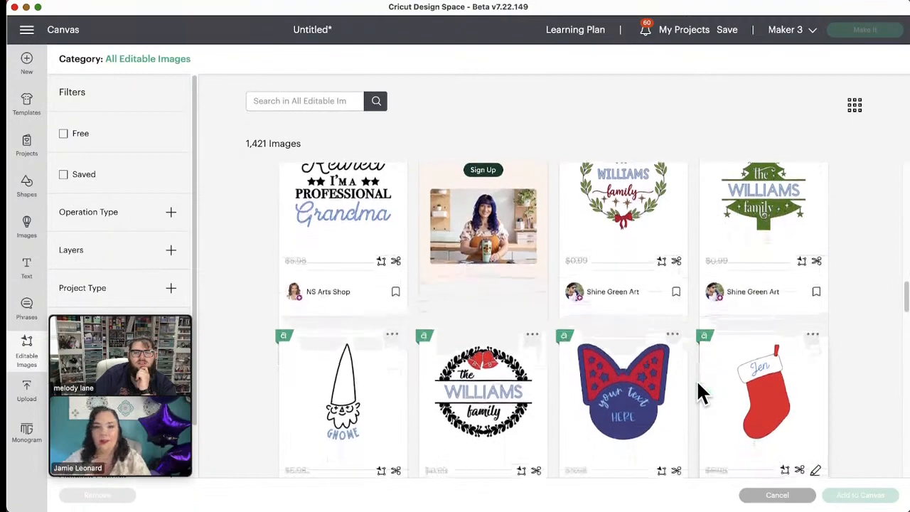
{"action": "scroll", "scroll_direction": "down", "scroll_amount": 3}
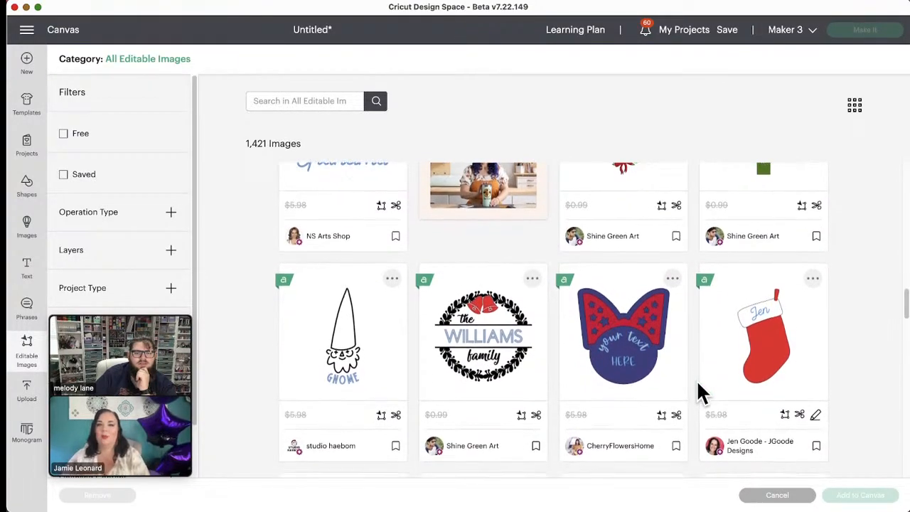
{"action": "scroll", "scroll_direction": "down", "scroll_amount": 3}
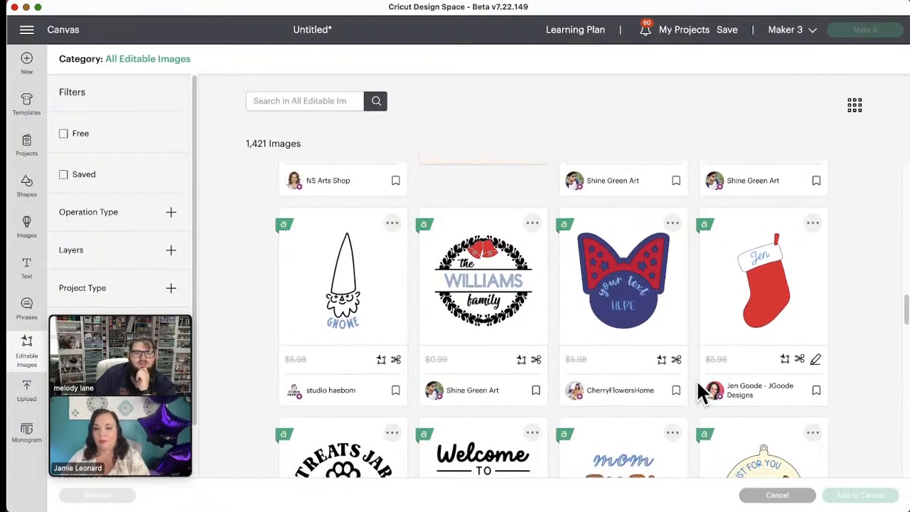
{"action": "scroll", "scroll_direction": "down", "scroll_amount": 3}
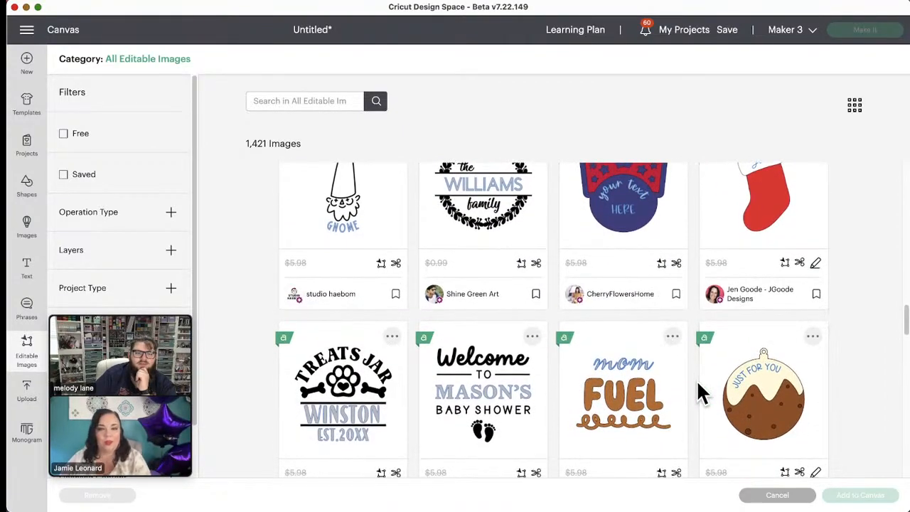
{"action": "scroll", "scroll_direction": "up", "scroll_amount": 3}
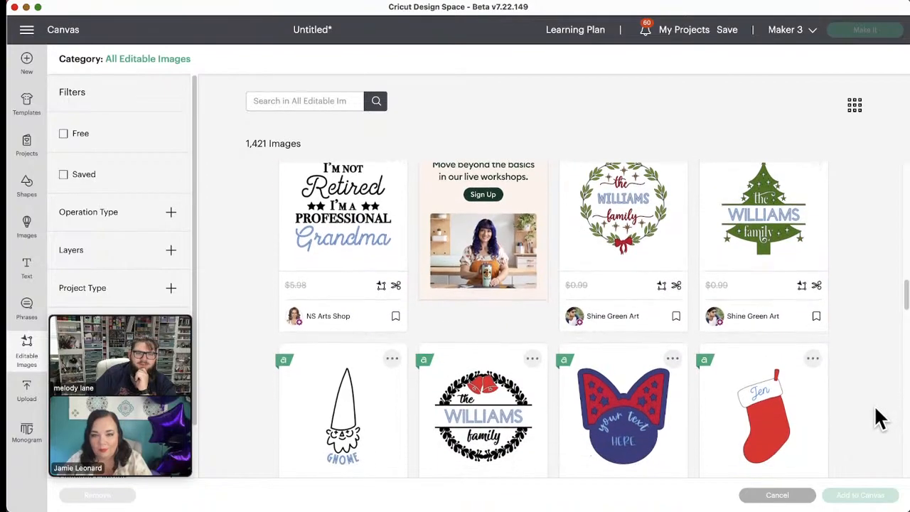
{"action": "scroll", "scroll_direction": "down", "scroll_amount": 3}
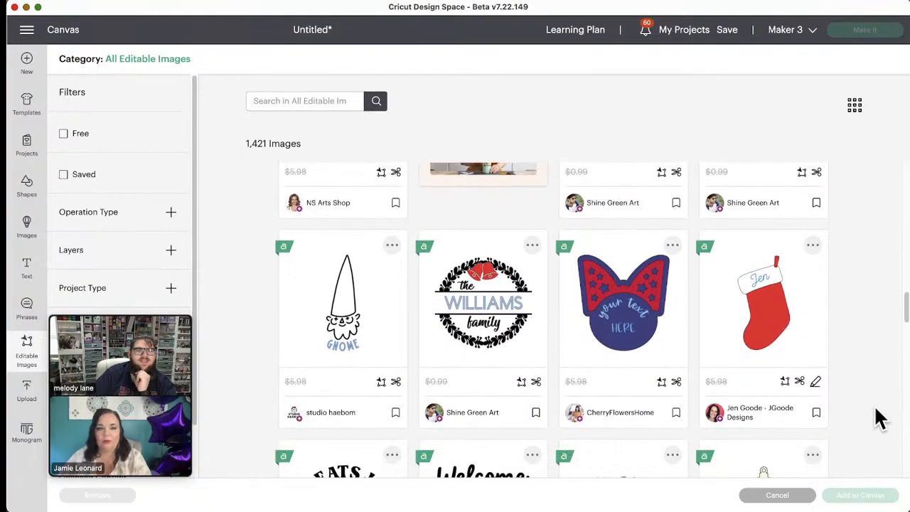
{"action": "scroll", "scroll_direction": "down", "scroll_amount": 3}
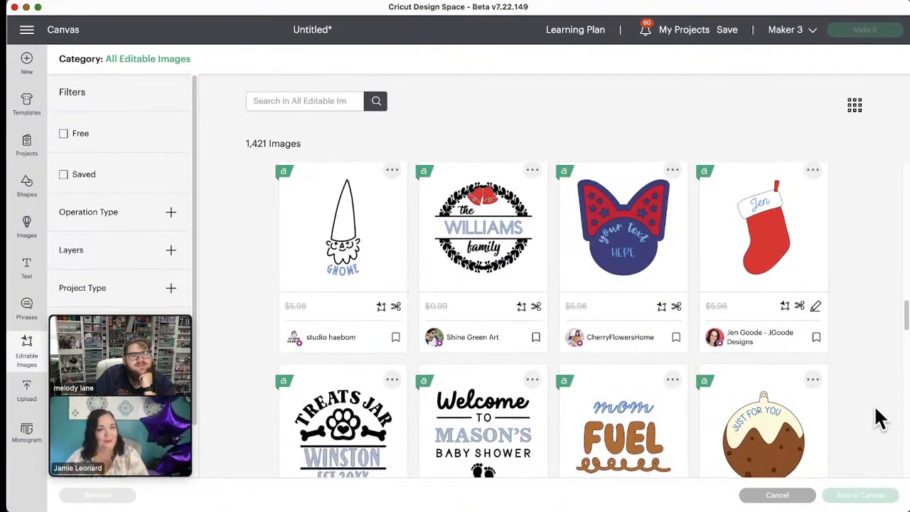
{"action": "mouse_move", "coordinate": [813, 384]}
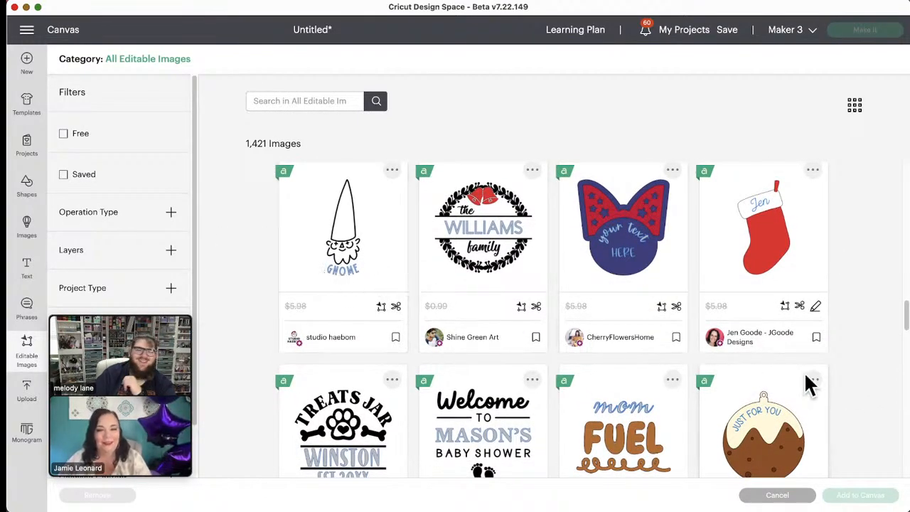
{"action": "scroll", "scroll_direction": "down", "scroll_amount": 3}
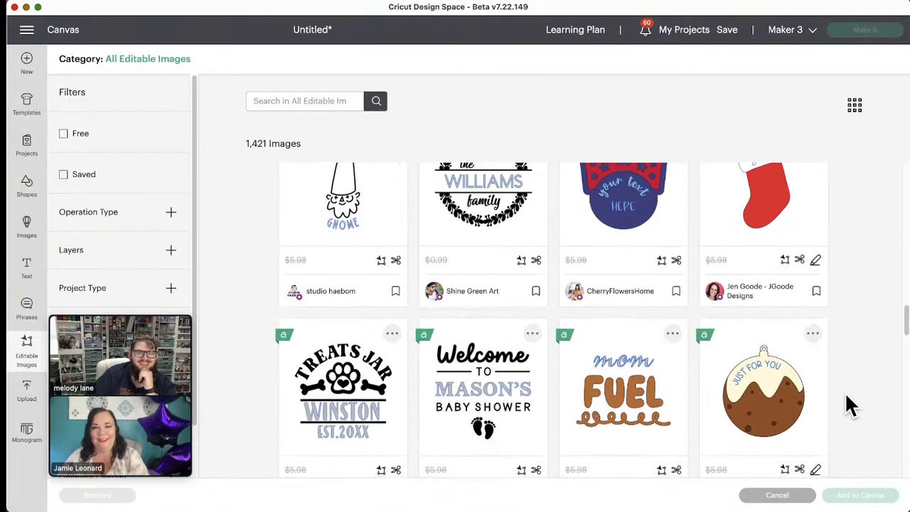
{"action": "scroll", "scroll_direction": "down", "scroll_amount": 3}
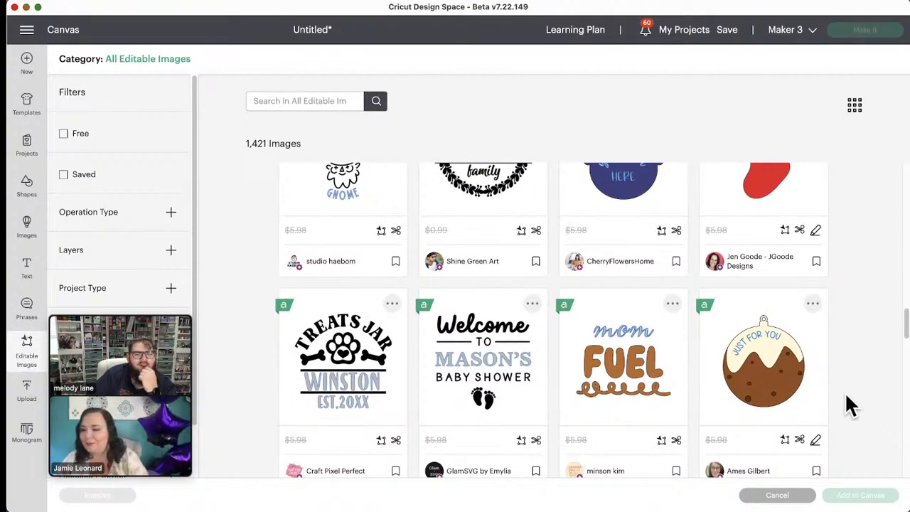
{"action": "scroll", "scroll_direction": "down", "scroll_amount": 3}
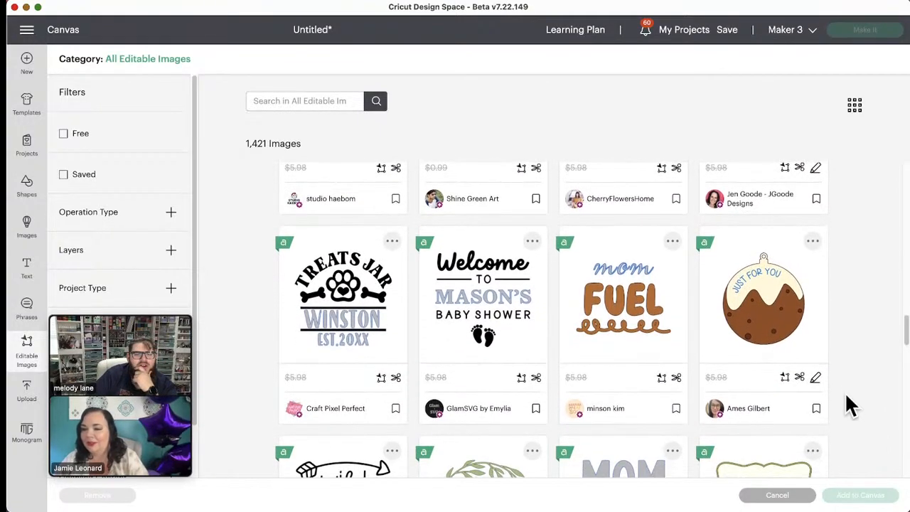
{"action": "scroll", "scroll_direction": "down", "scroll_amount": 3}
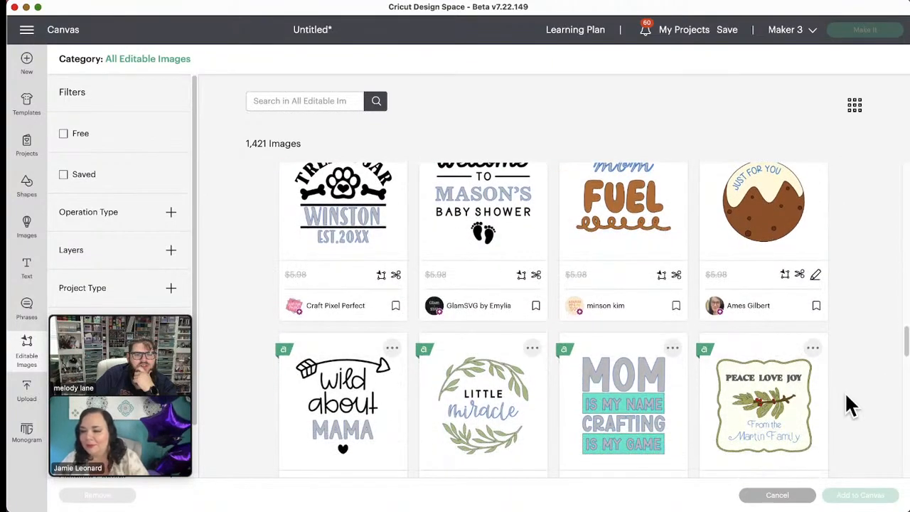
{"action": "scroll", "scroll_direction": "down", "scroll_amount": 3}
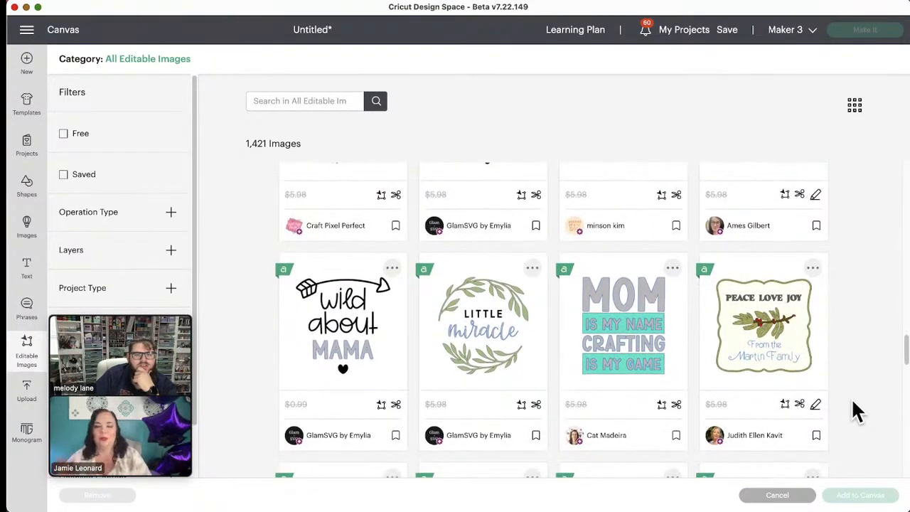
{"action": "scroll", "scroll_direction": "down", "scroll_amount": 3}
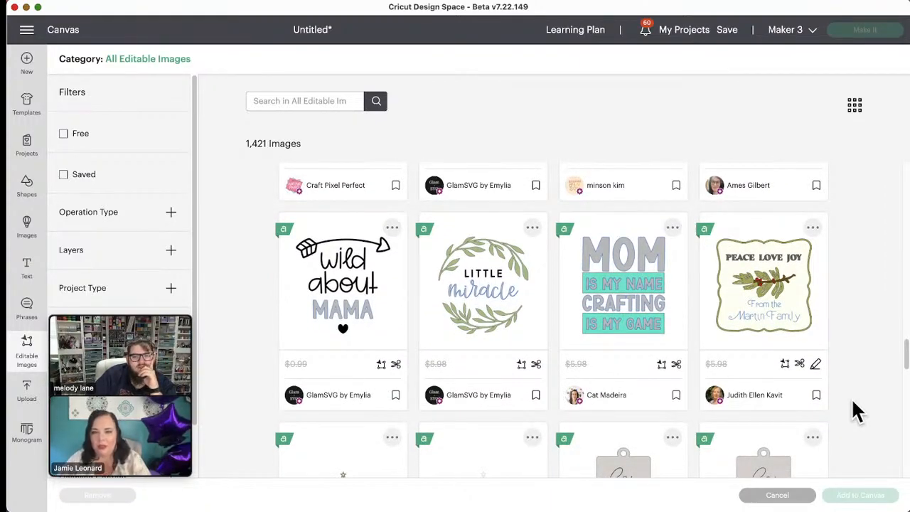
{"action": "mouse_move", "coordinate": [890, 395]}
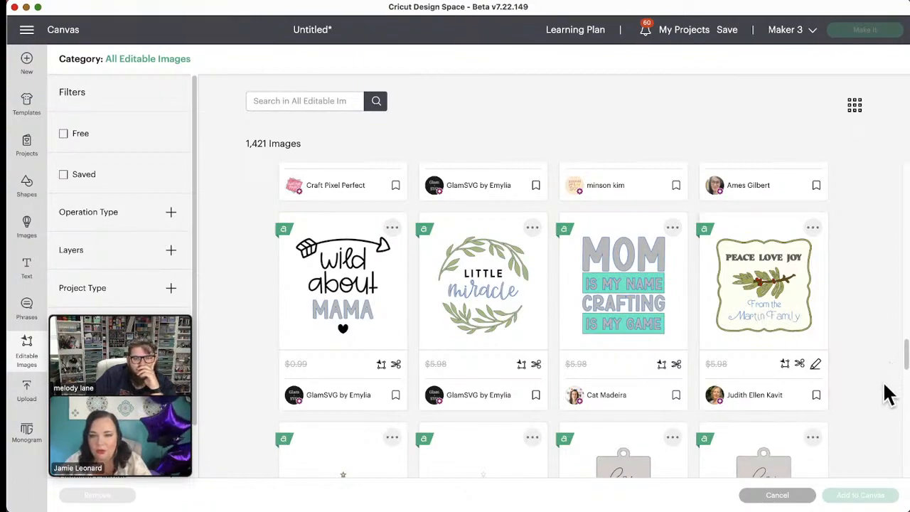
{"action": "mouse_move", "coordinate": [851, 361]}
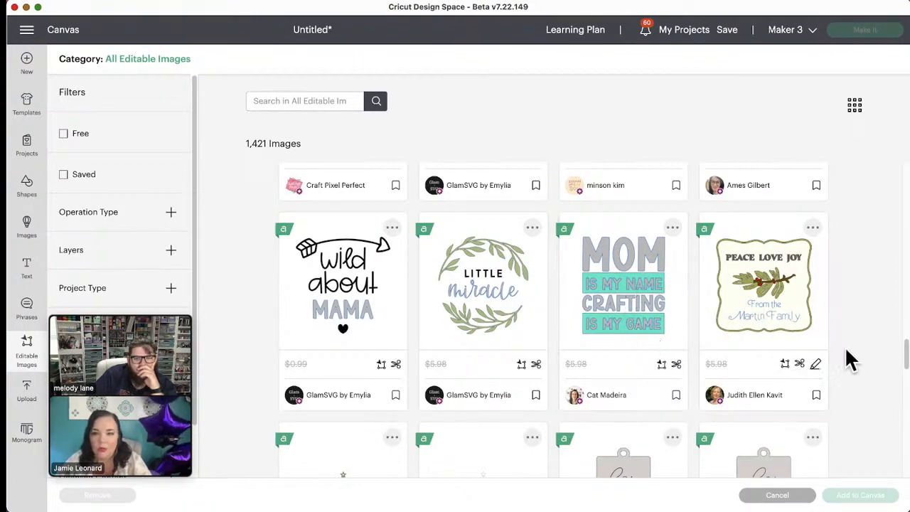
{"action": "mouse_move", "coordinate": [865, 359]}
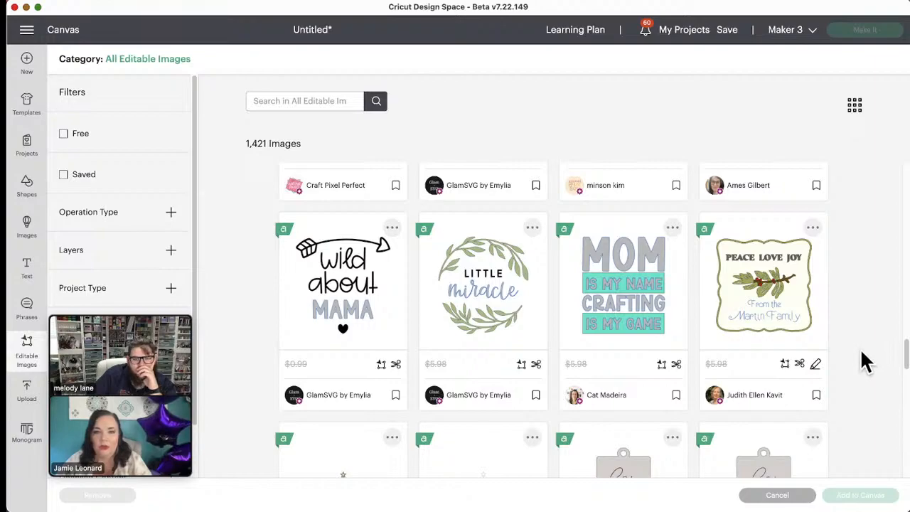
{"action": "scroll", "scroll_direction": "down", "scroll_amount": 3}
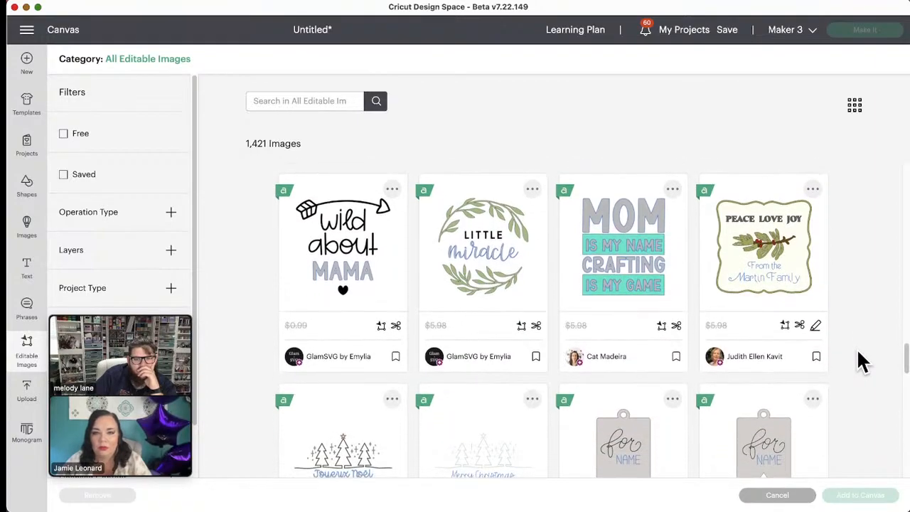
{"action": "scroll", "scroll_direction": "down", "scroll_amount": 3}
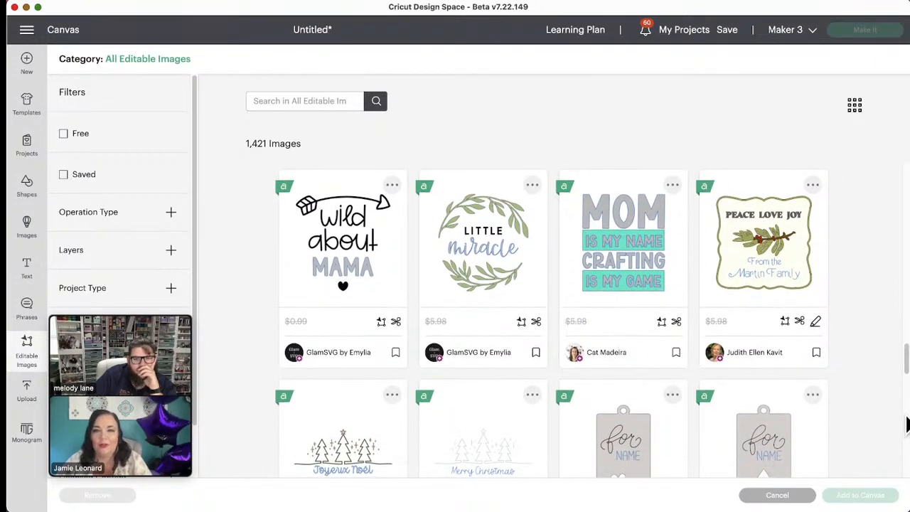
{"action": "scroll", "scroll_direction": "down", "scroll_amount": 3}
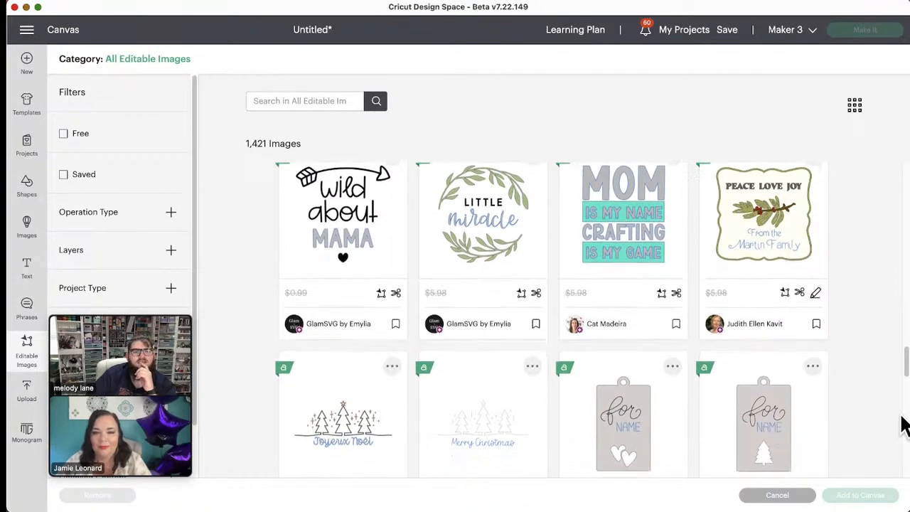
{"action": "scroll", "scroll_direction": "down", "scroll_amount": 3}
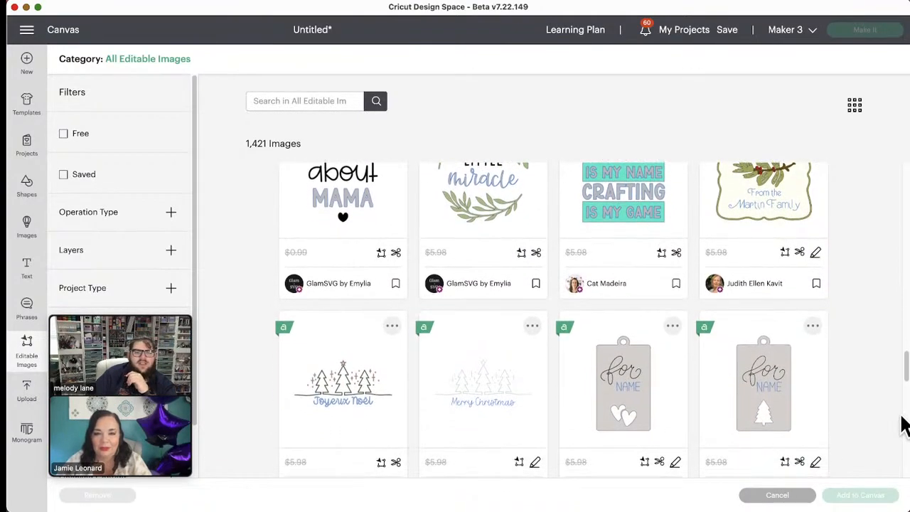
{"action": "mouse_move", "coordinate": [850, 430]}
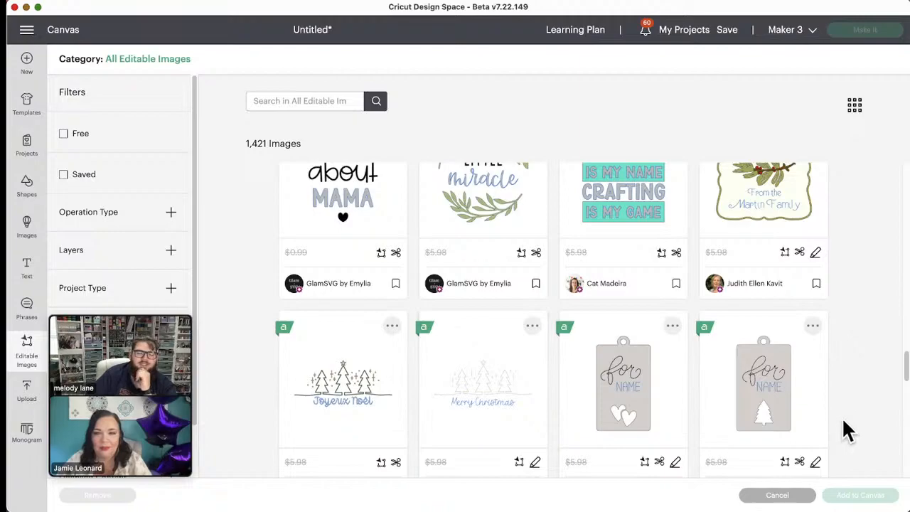
{"action": "scroll", "scroll_direction": "down", "scroll_amount": 3}
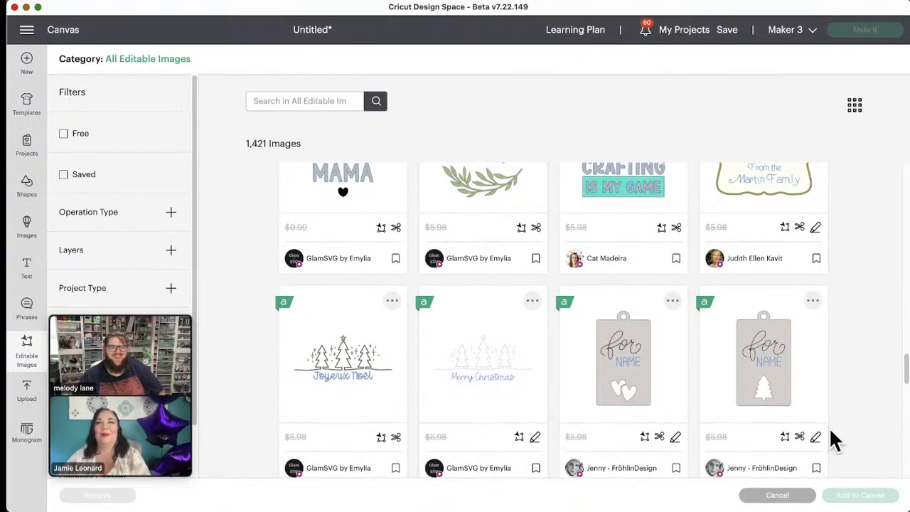
{"action": "mouse_move", "coordinate": [800, 366]}
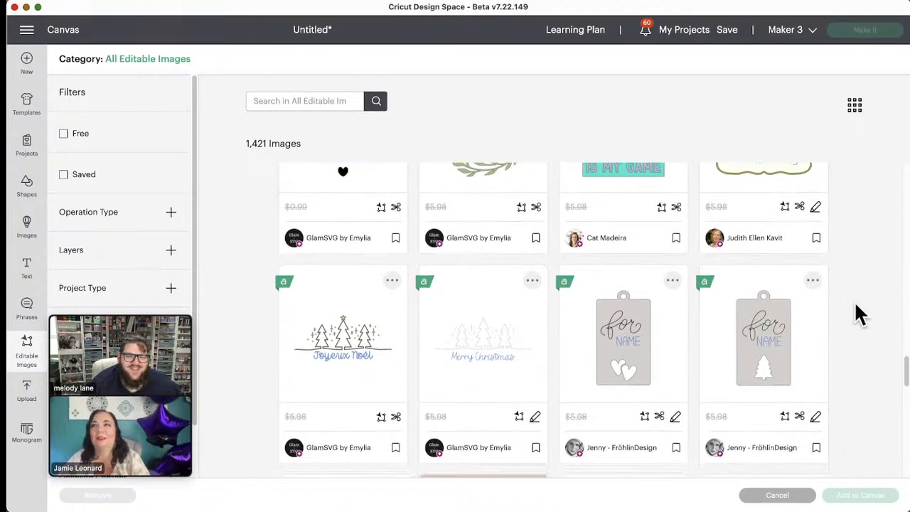
{"action": "scroll", "scroll_direction": "down", "scroll_amount": 3}
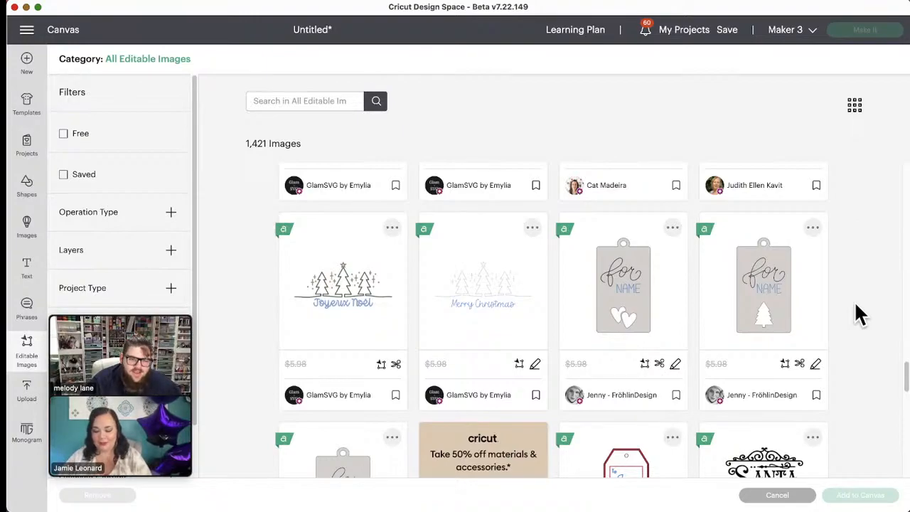
{"action": "scroll", "scroll_direction": "down", "scroll_amount": 3}
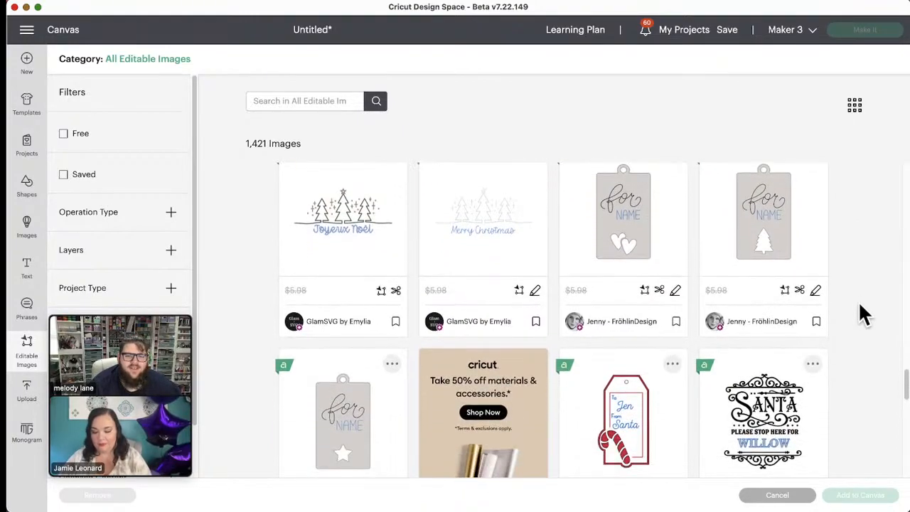
{"action": "scroll", "scroll_direction": "down", "scroll_amount": 3}
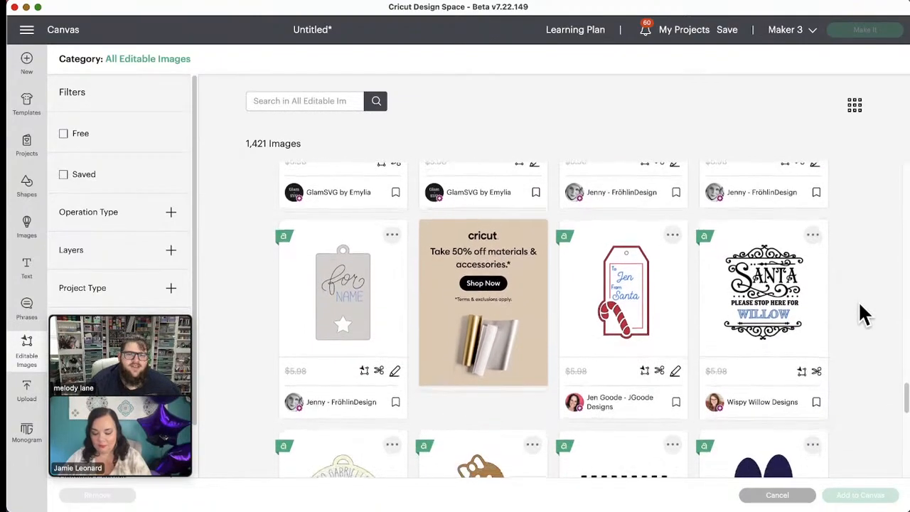
{"action": "scroll", "scroll_direction": "down", "scroll_amount": 3}
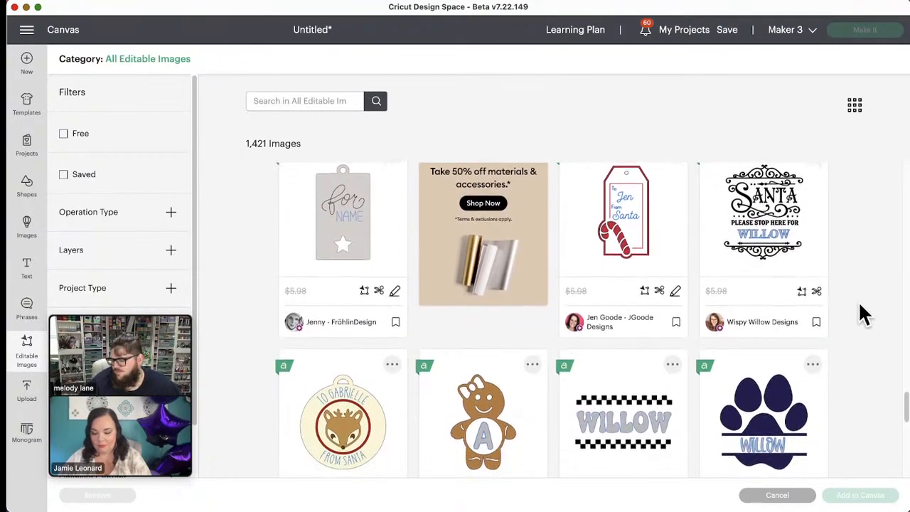
{"action": "scroll", "scroll_direction": "down", "scroll_amount": 3}
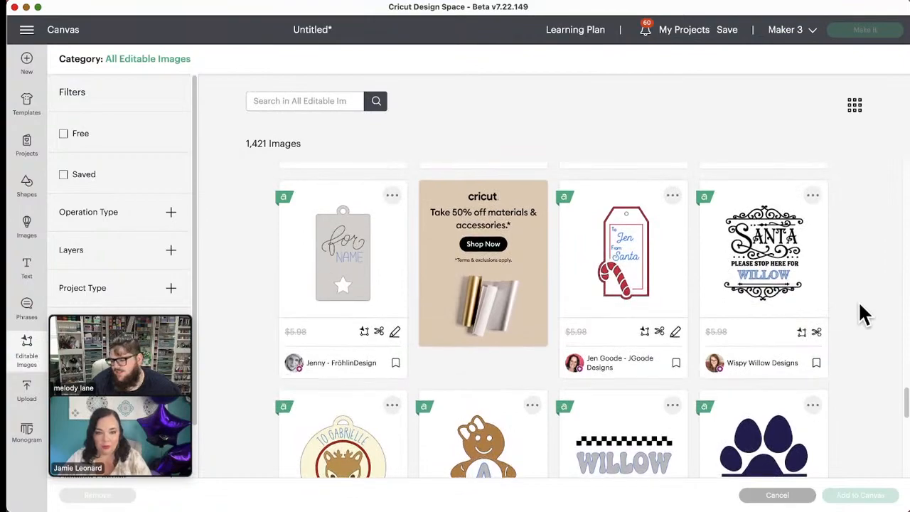
{"action": "scroll", "scroll_direction": "up", "scroll_amount": 3}
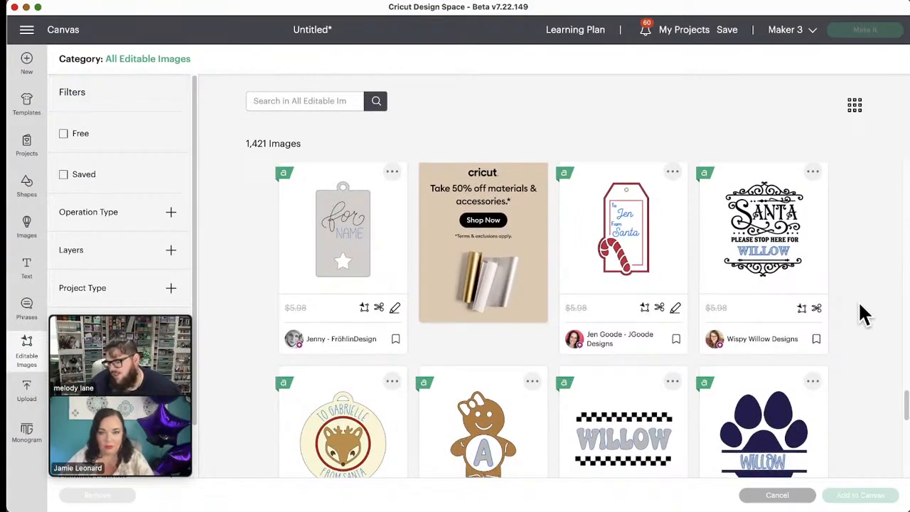
{"action": "scroll", "scroll_direction": "down", "scroll_amount": 3}
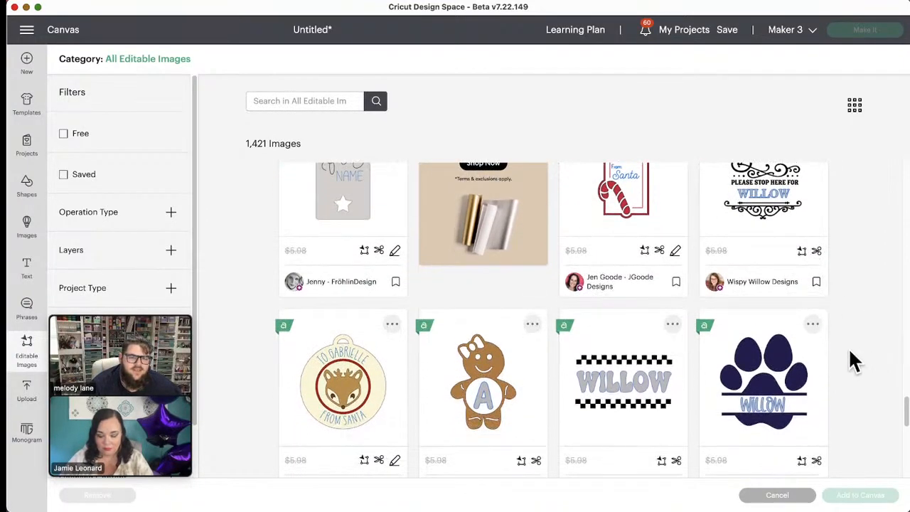
{"action": "scroll", "scroll_direction": "down", "scroll_amount": 3}
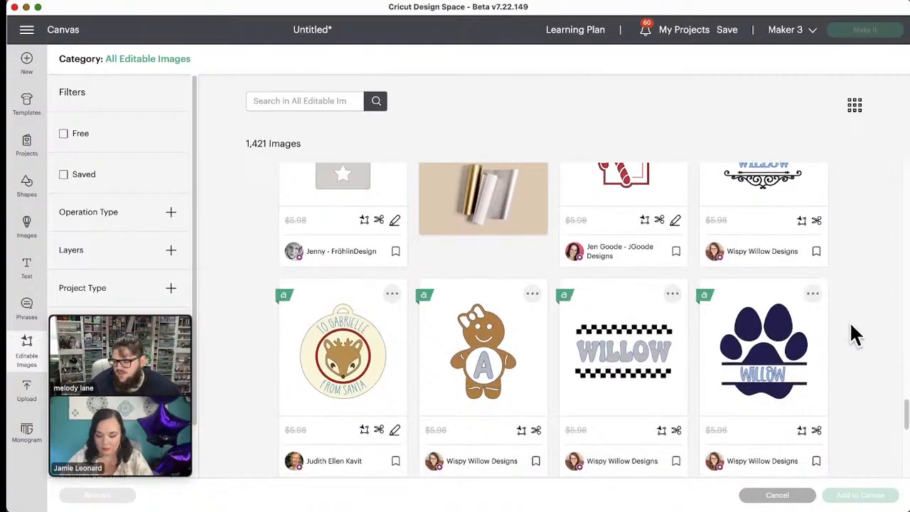
{"action": "scroll", "scroll_direction": "down", "scroll_amount": 3}
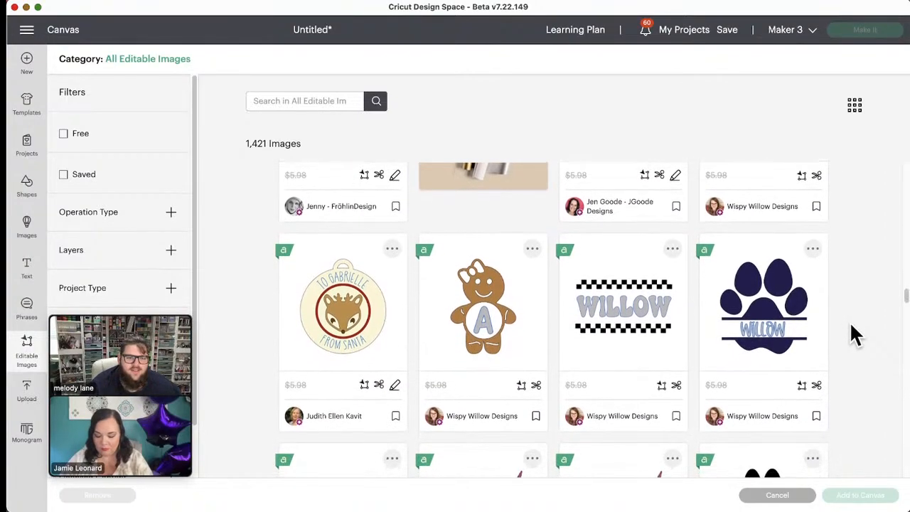
{"action": "scroll", "scroll_direction": "down", "scroll_amount": 3}
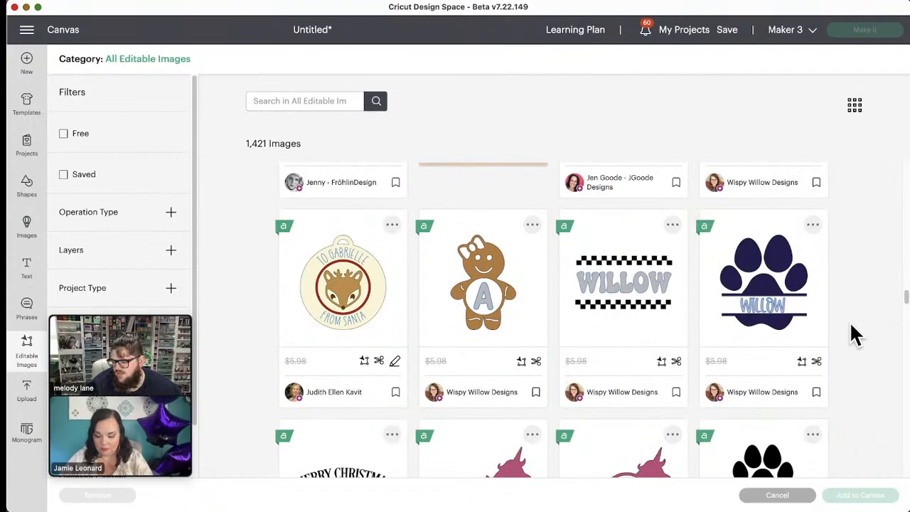
{"action": "scroll", "scroll_direction": "down", "scroll_amount": 3}
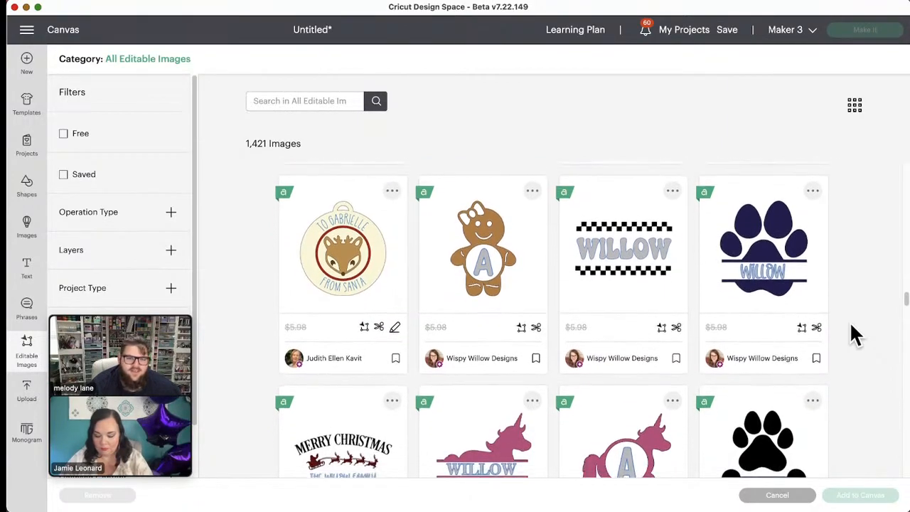
{"action": "scroll", "scroll_direction": "down", "scroll_amount": 3}
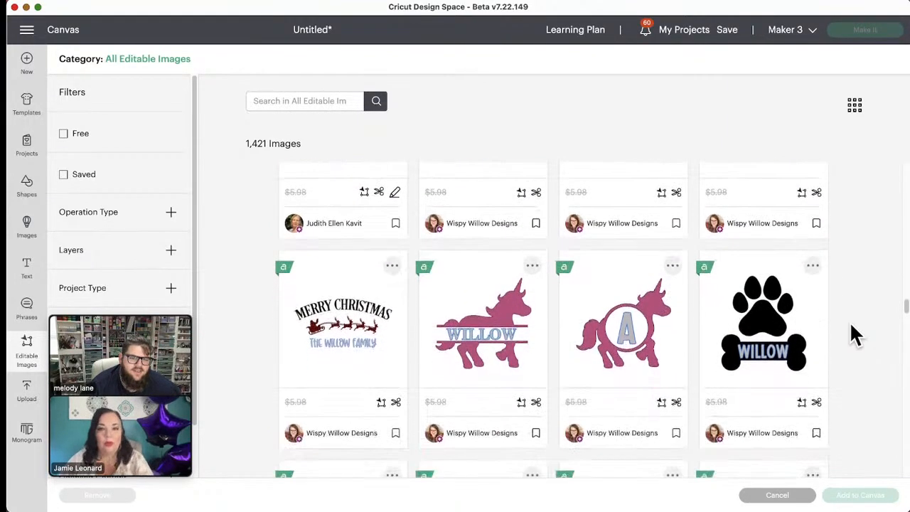
{"action": "scroll", "scroll_direction": "down", "scroll_amount": 3}
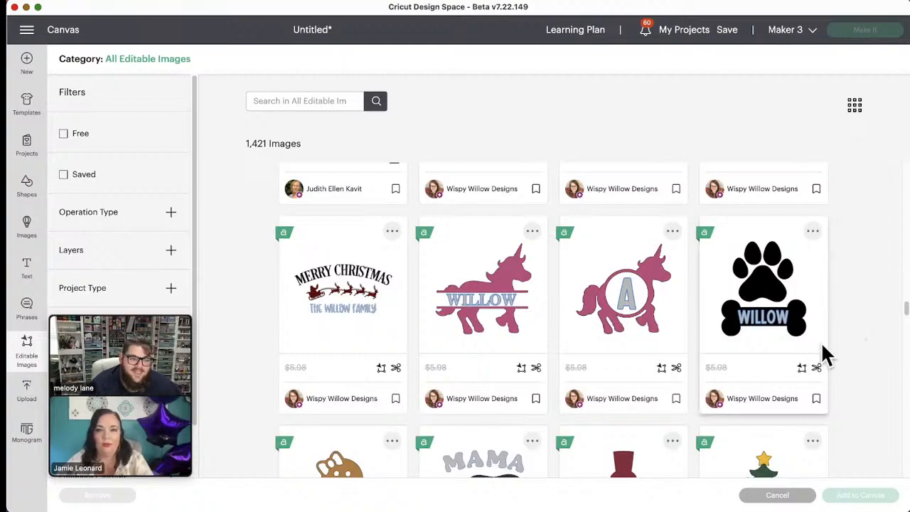
{"action": "scroll", "scroll_direction": "down", "scroll_amount": 3}
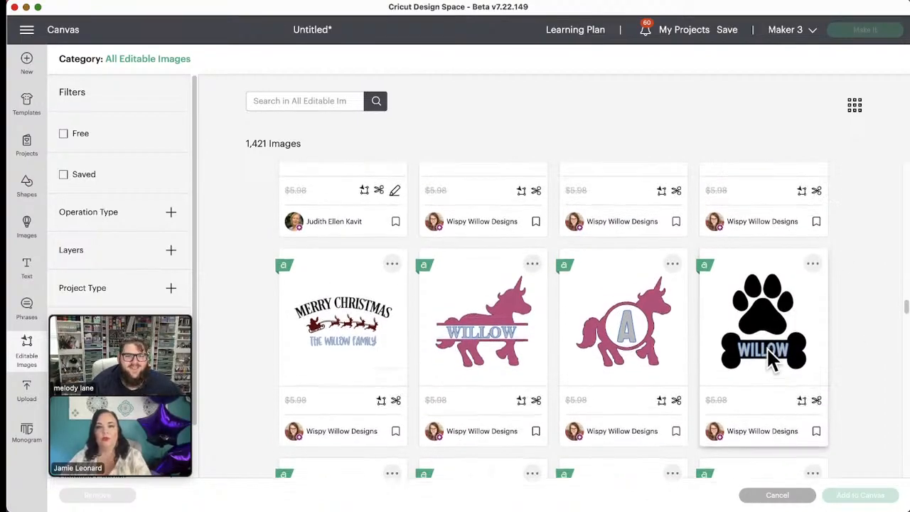
{"action": "scroll", "scroll_direction": "down", "scroll_amount": 3}
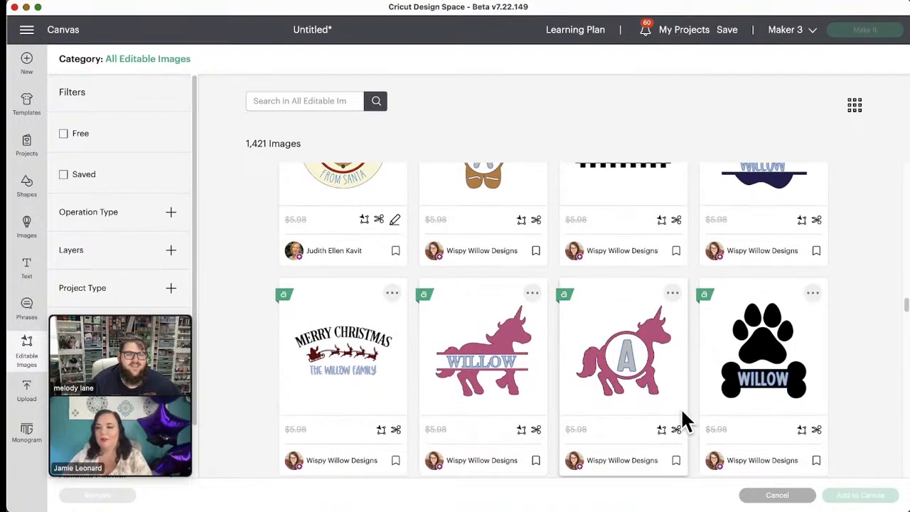
{"action": "scroll", "scroll_direction": "up", "scroll_amount": 3}
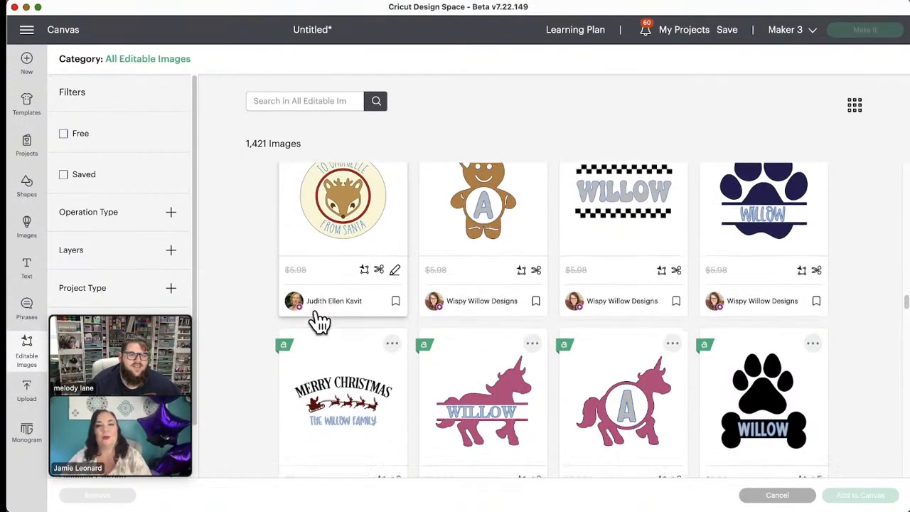
{"action": "scroll", "scroll_direction": "down", "scroll_amount": 3}
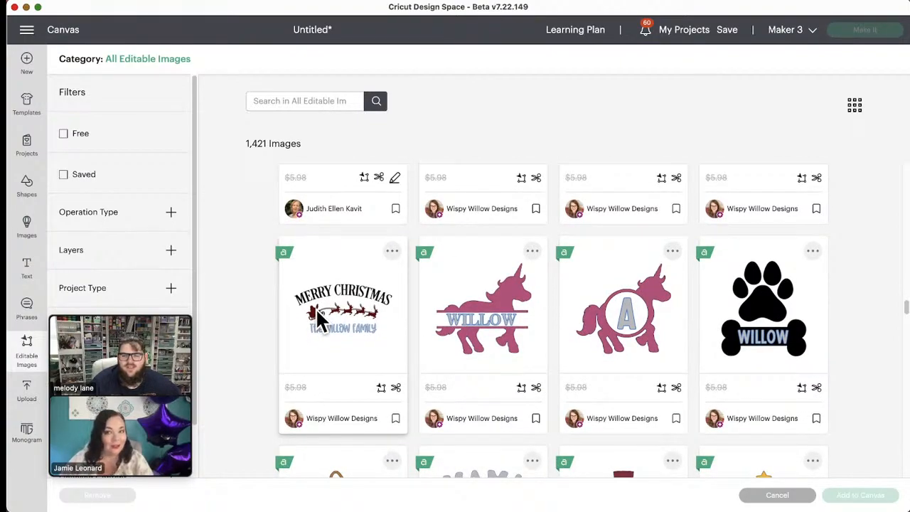
{"action": "scroll", "scroll_direction": "down", "scroll_amount": 3}
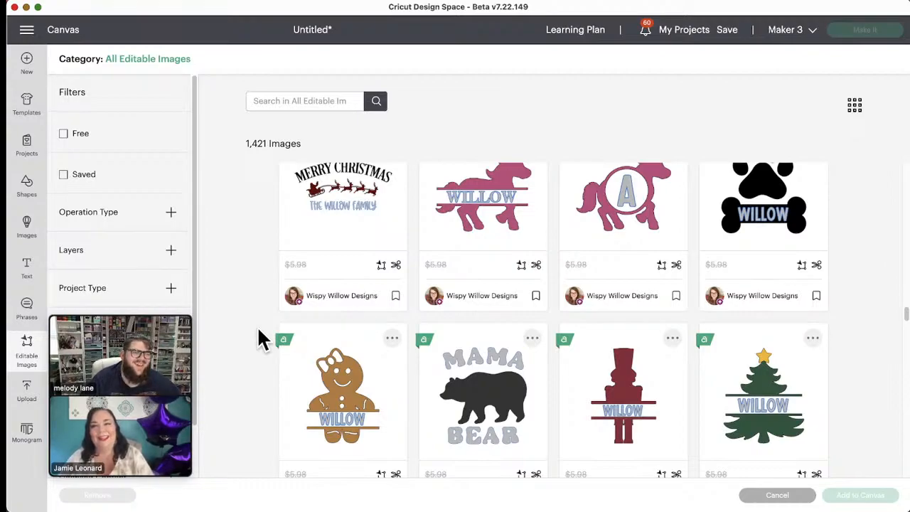
{"action": "mouse_move", "coordinate": [256, 348]}
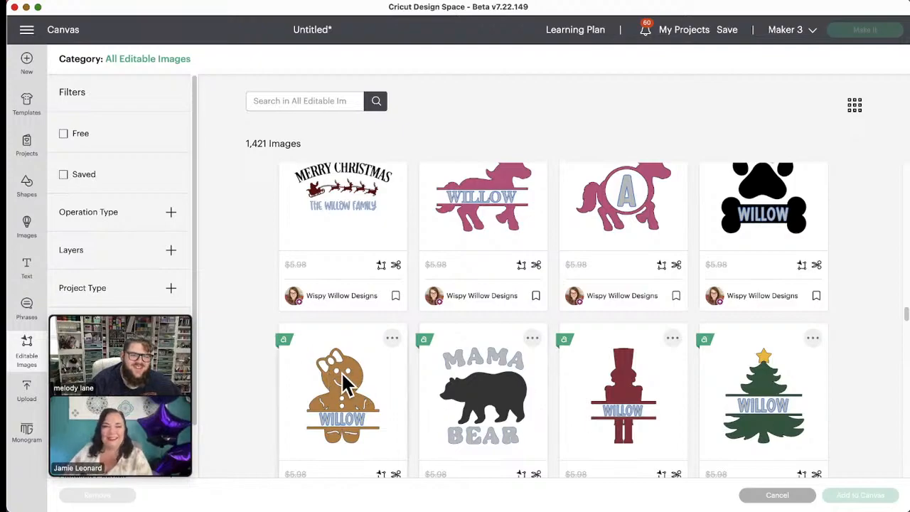
{"action": "scroll", "scroll_direction": "down", "scroll_amount": 3}
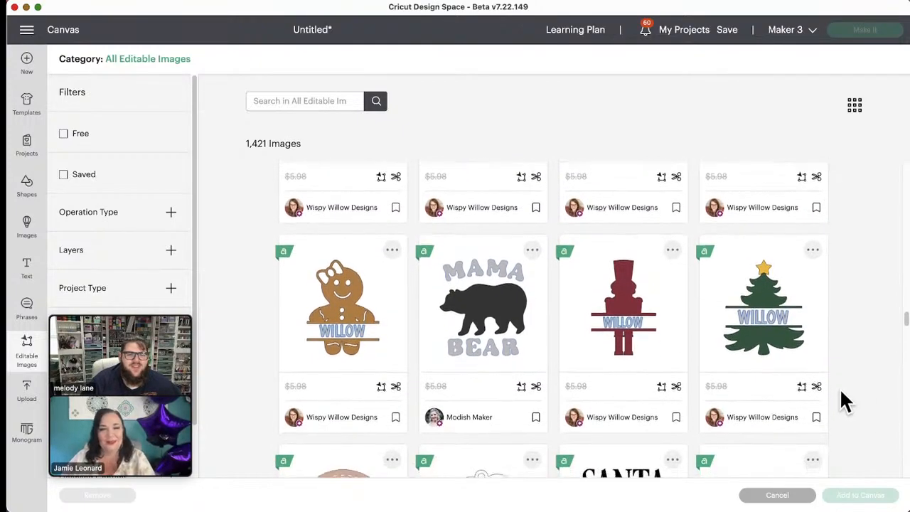
{"action": "scroll", "scroll_direction": "down", "scroll_amount": 3}
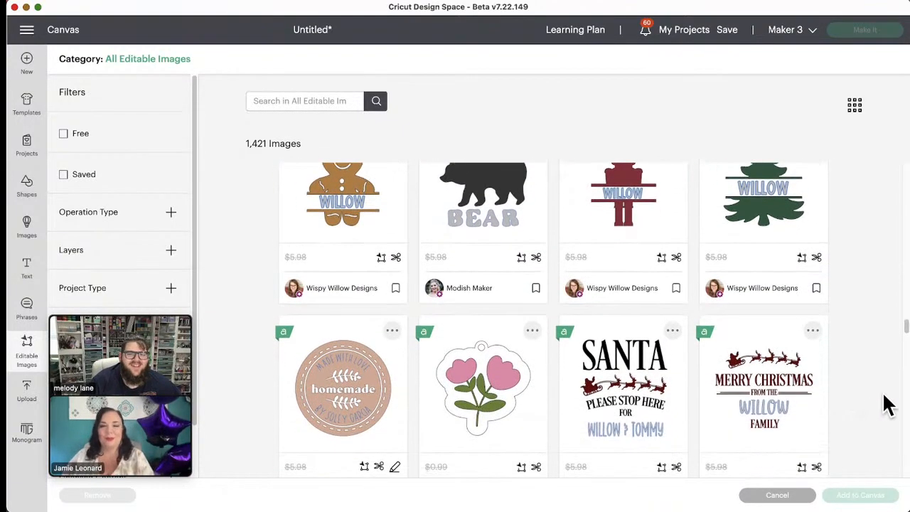
{"action": "scroll", "scroll_direction": "down", "scroll_amount": 3}
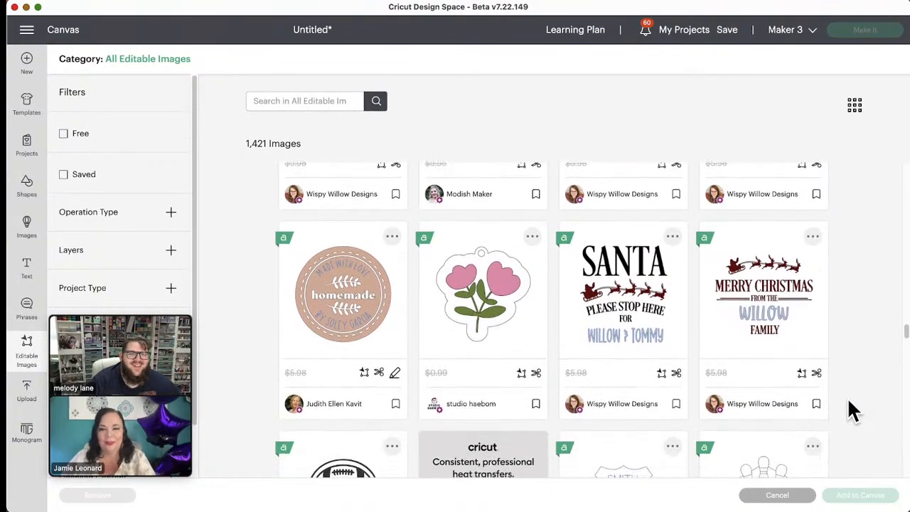
{"action": "scroll", "scroll_direction": "down", "scroll_amount": 3}
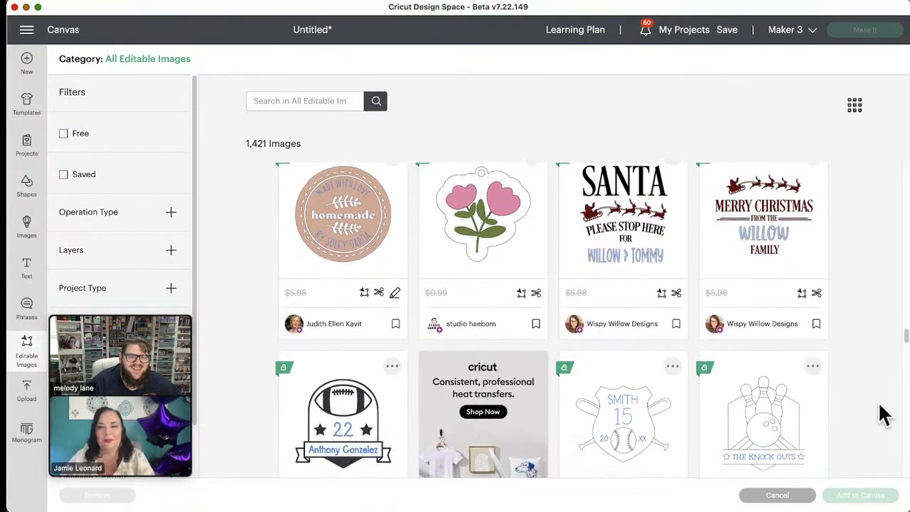
{"action": "scroll", "scroll_direction": "down", "scroll_amount": 3}
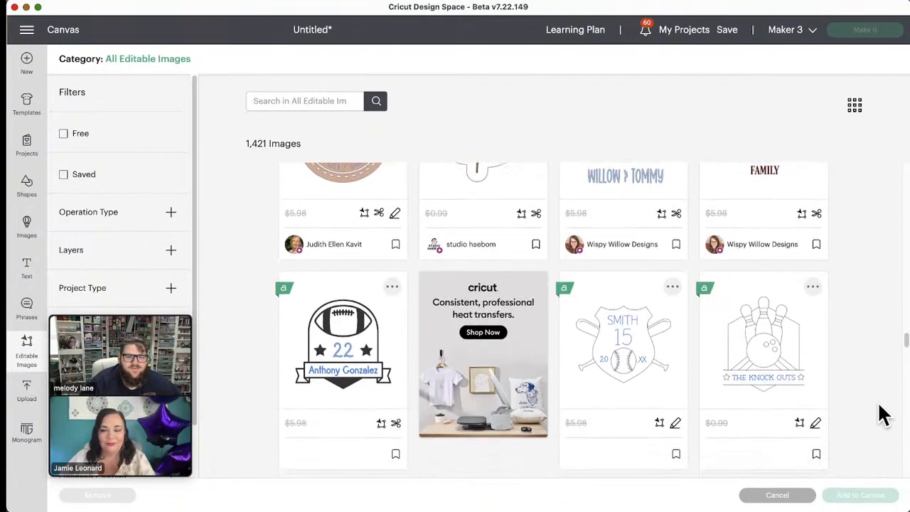
{"action": "scroll", "scroll_direction": "down", "scroll_amount": 3}
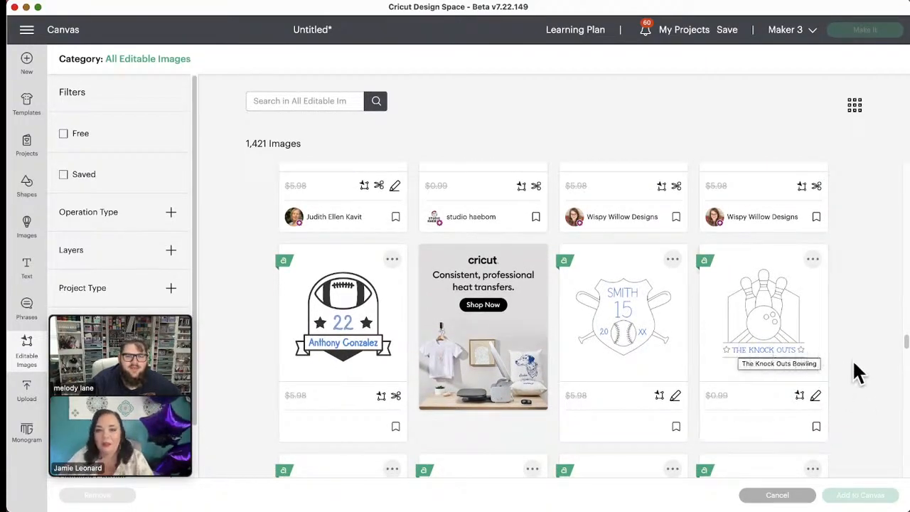
{"action": "scroll", "scroll_direction": "down", "scroll_amount": 3}
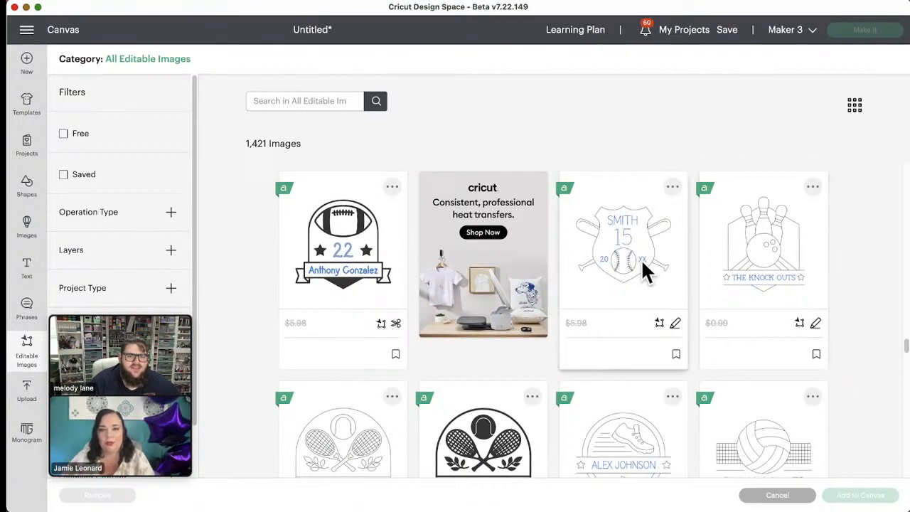
{"action": "scroll", "scroll_direction": "down", "scroll_amount": 3}
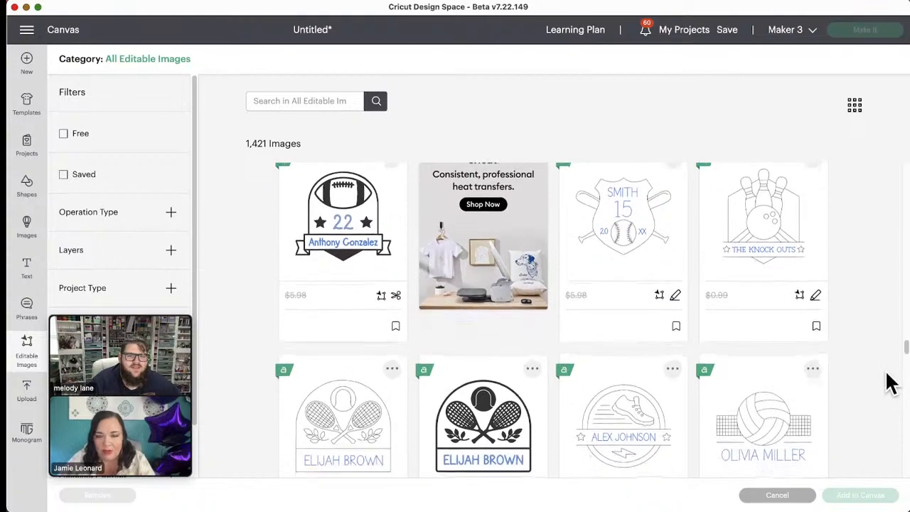
{"action": "scroll", "scroll_direction": "down", "scroll_amount": 3}
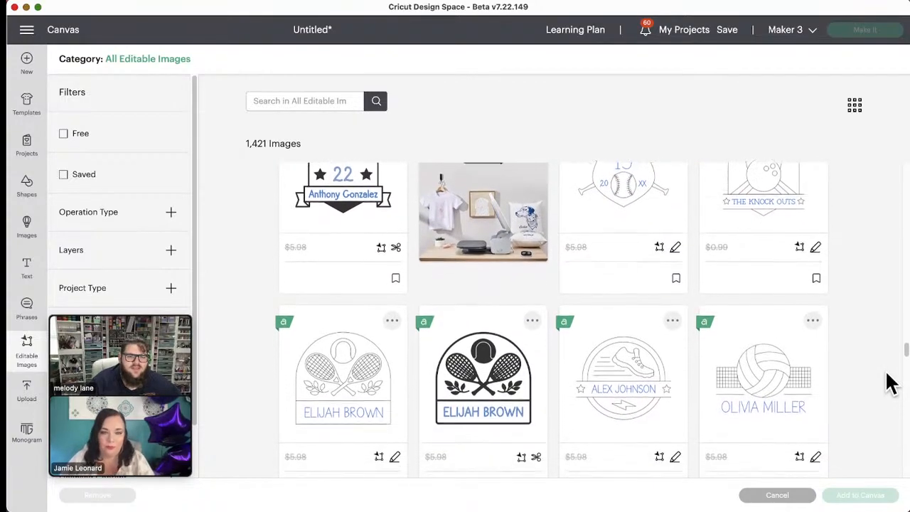
{"action": "scroll", "scroll_direction": "down", "scroll_amount": 3}
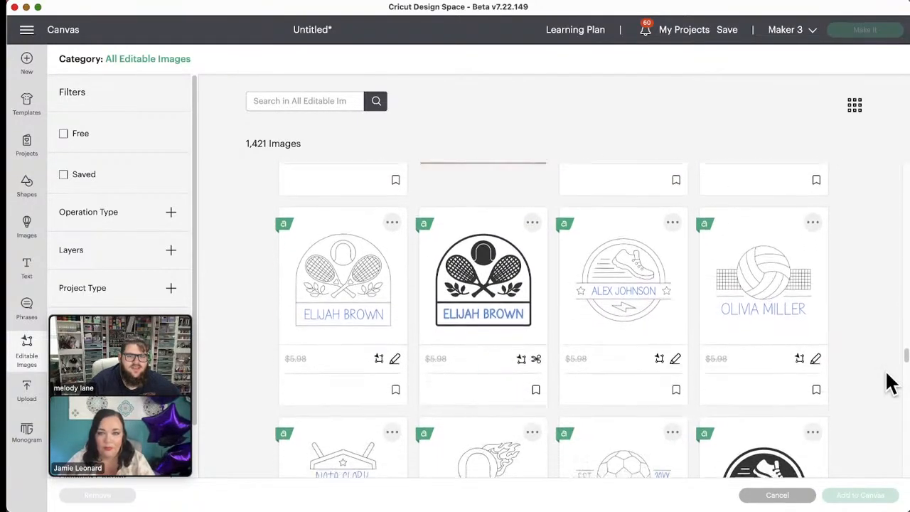
{"action": "scroll", "scroll_direction": "down", "scroll_amount": 3}
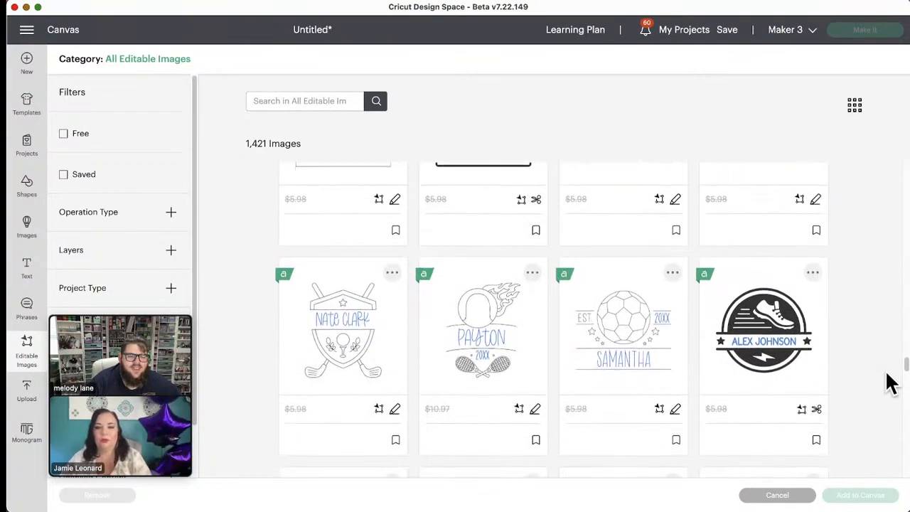
{"action": "scroll", "scroll_direction": "down", "scroll_amount": 3}
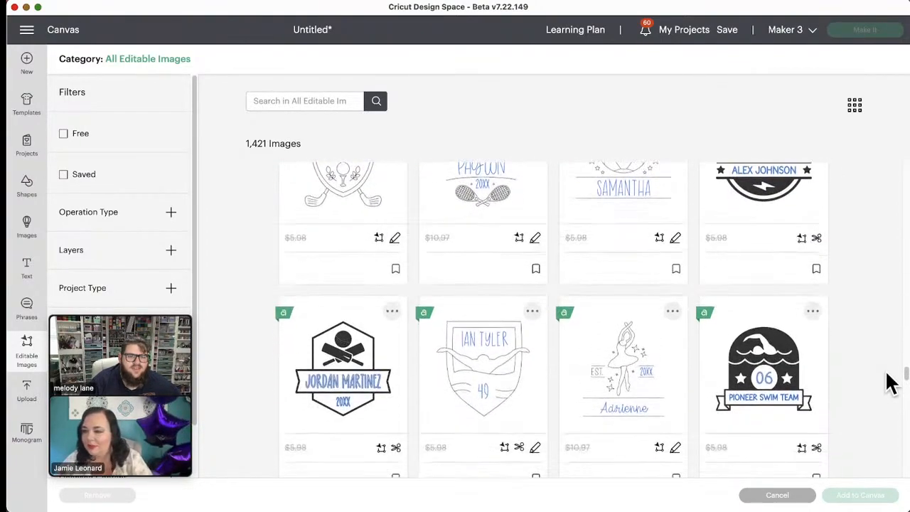
{"action": "scroll", "scroll_direction": "down", "scroll_amount": 3}
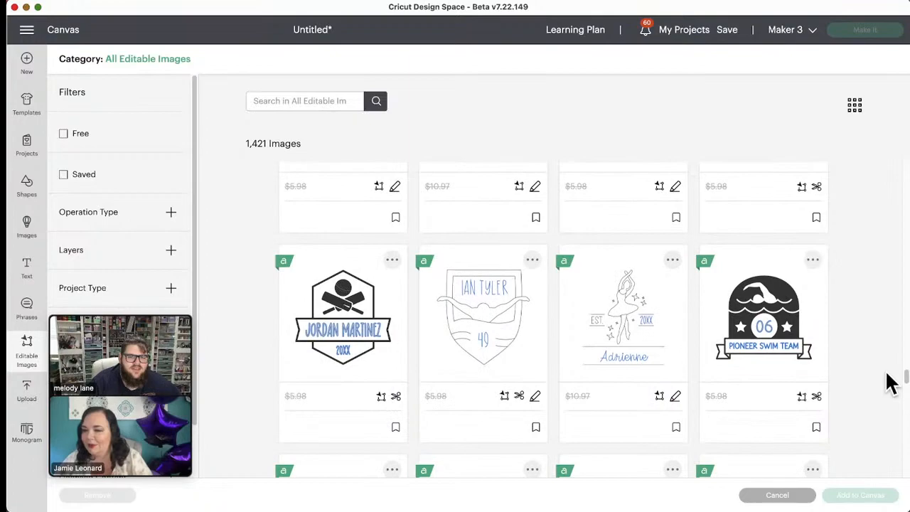
{"action": "scroll", "scroll_direction": "down", "scroll_amount": 3}
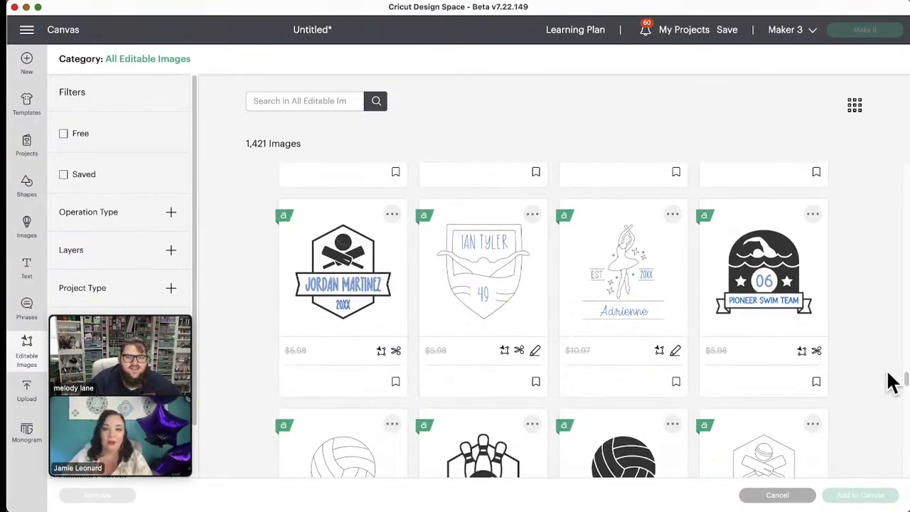
{"action": "mouse_move", "coordinate": [873, 393]}
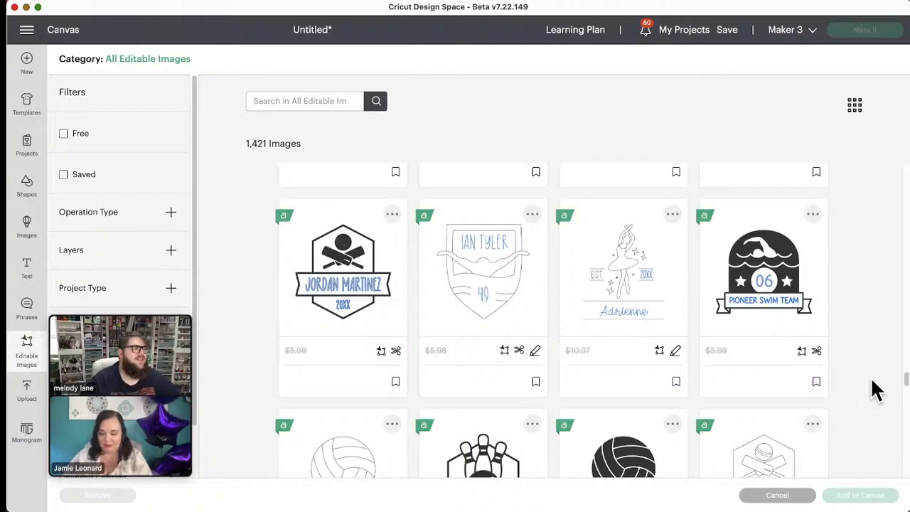
{"action": "scroll", "scroll_direction": "down", "scroll_amount": 3}
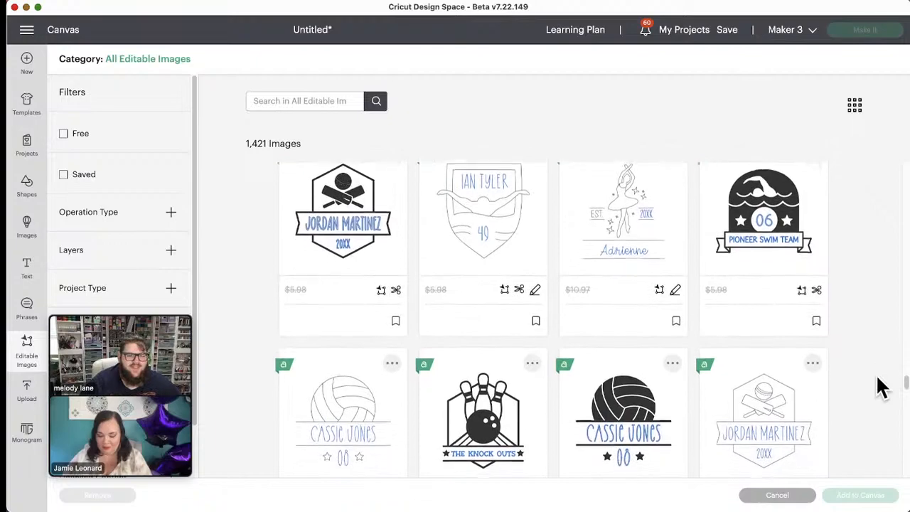
{"action": "scroll", "scroll_direction": "down", "scroll_amount": 3}
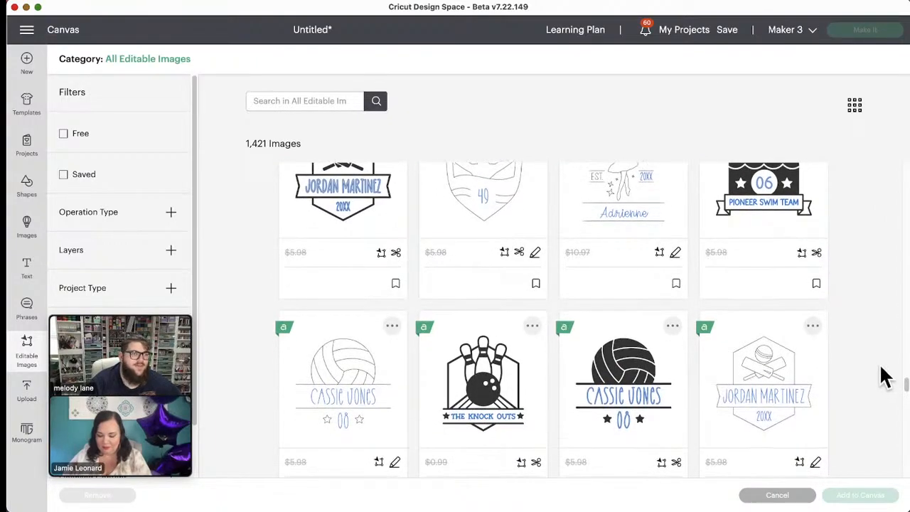
{"action": "scroll", "scroll_direction": "down", "scroll_amount": 3}
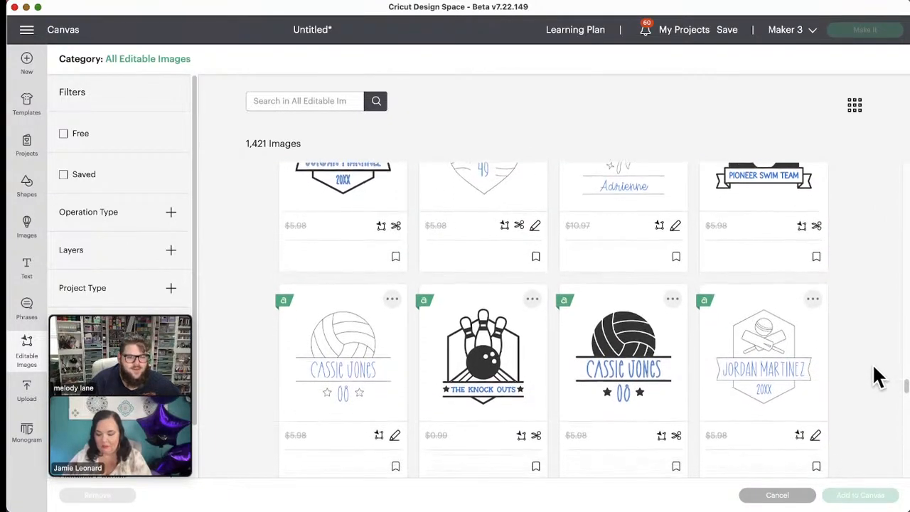
{"action": "scroll", "scroll_direction": "down", "scroll_amount": 3}
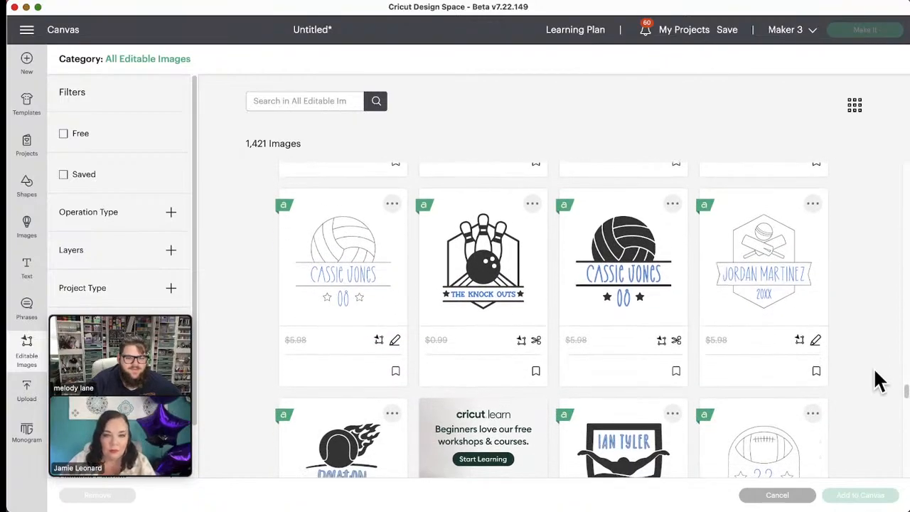
{"action": "scroll", "scroll_direction": "down", "scroll_amount": 3}
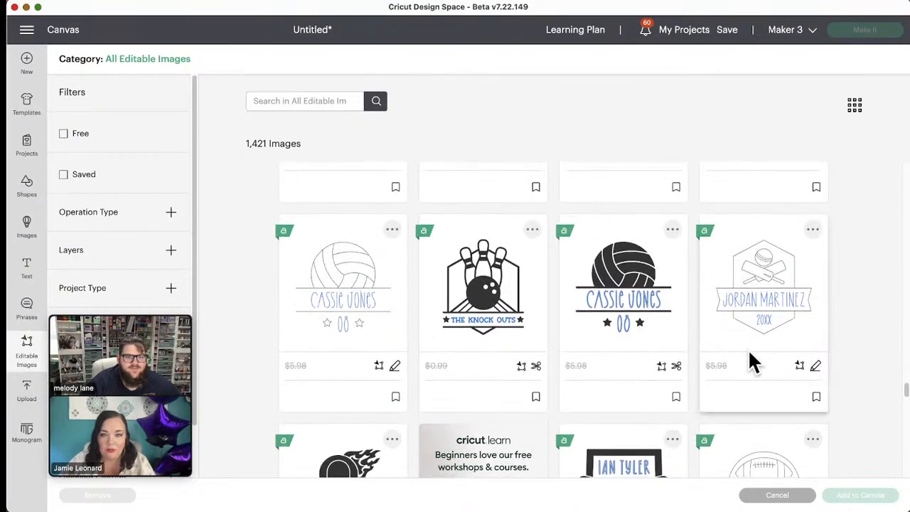
{"action": "scroll", "scroll_direction": "down", "scroll_amount": 3}
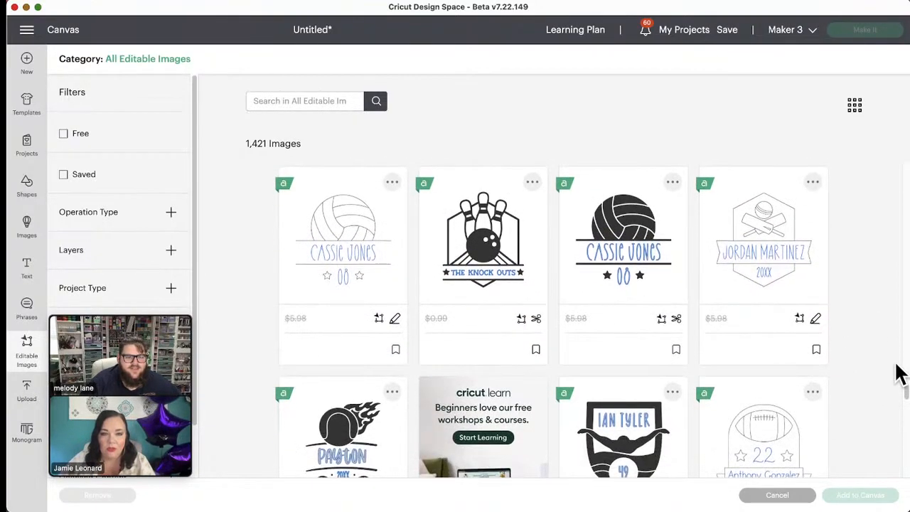
{"action": "scroll", "scroll_direction": "down", "scroll_amount": 3}
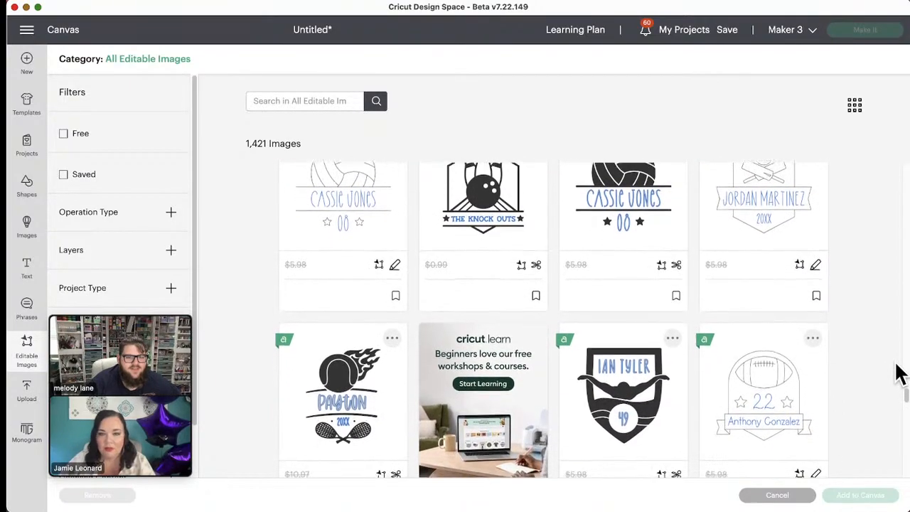
{"action": "scroll", "scroll_direction": "down", "scroll_amount": 3}
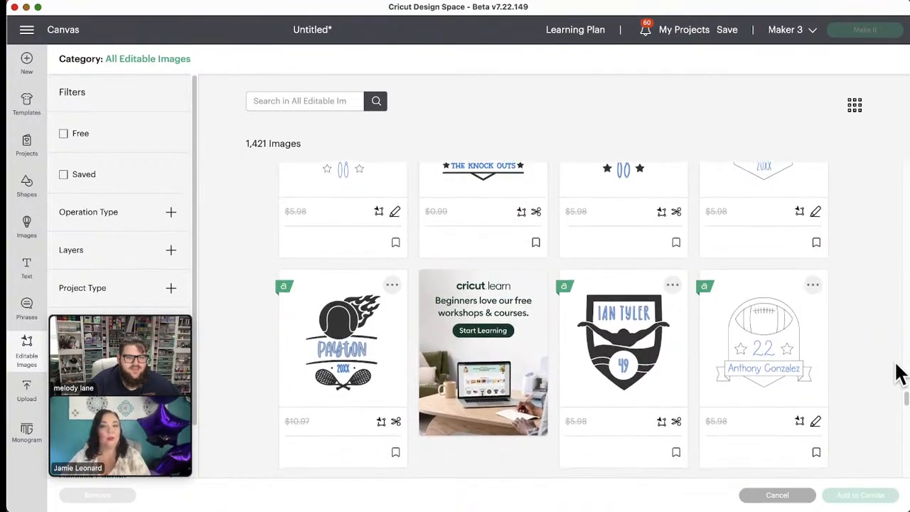
{"action": "scroll", "scroll_direction": "down", "scroll_amount": 3}
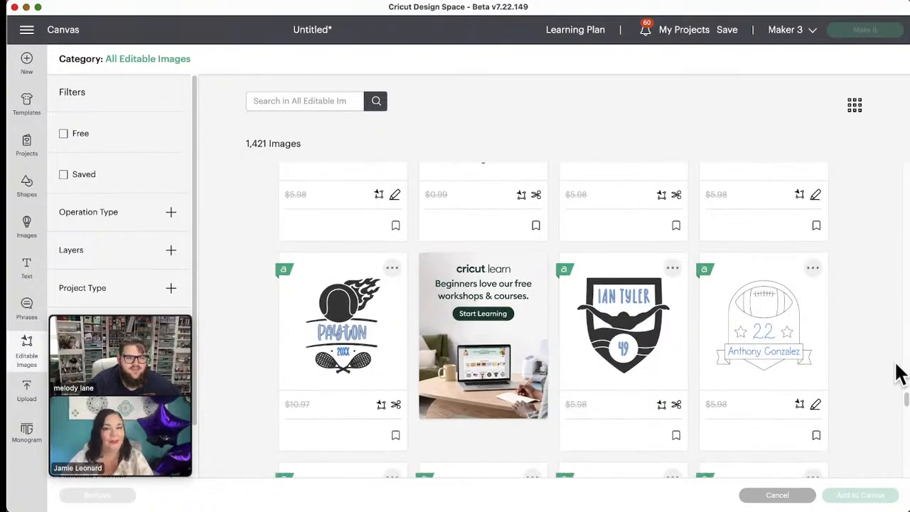
{"action": "scroll", "scroll_direction": "down", "scroll_amount": 3}
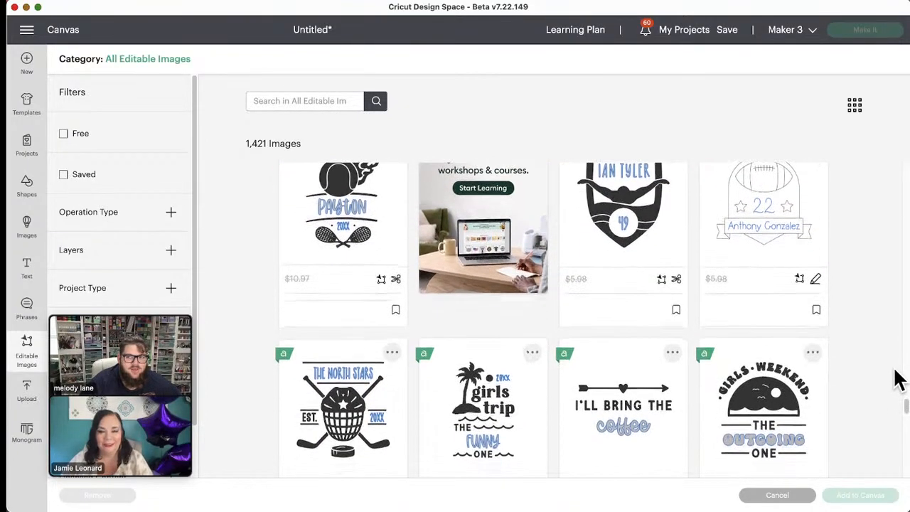
{"action": "scroll", "scroll_direction": "down", "scroll_amount": 3}
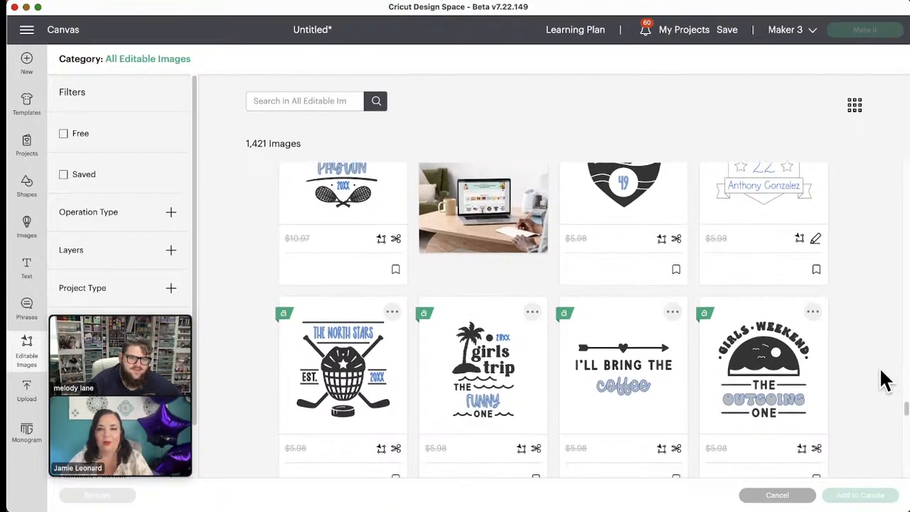
{"action": "scroll", "scroll_direction": "down", "scroll_amount": 3}
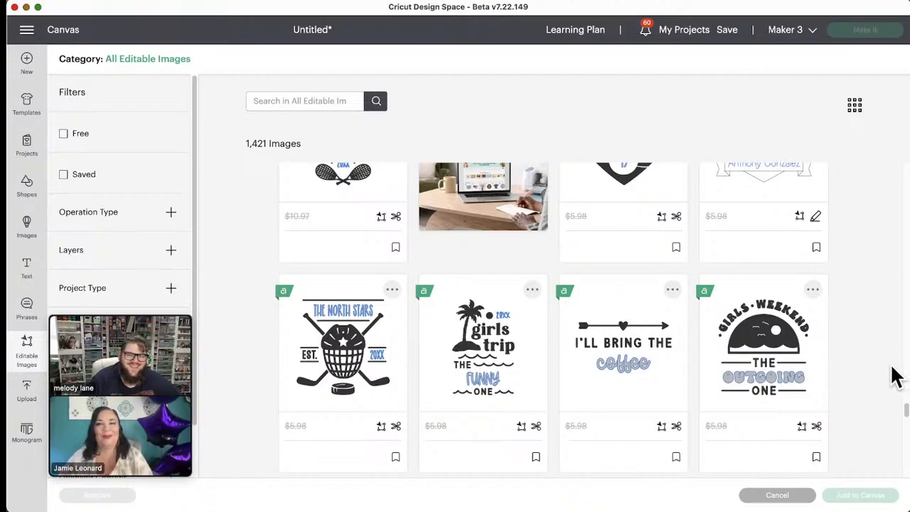
{"action": "scroll", "scroll_direction": "down", "scroll_amount": 3}
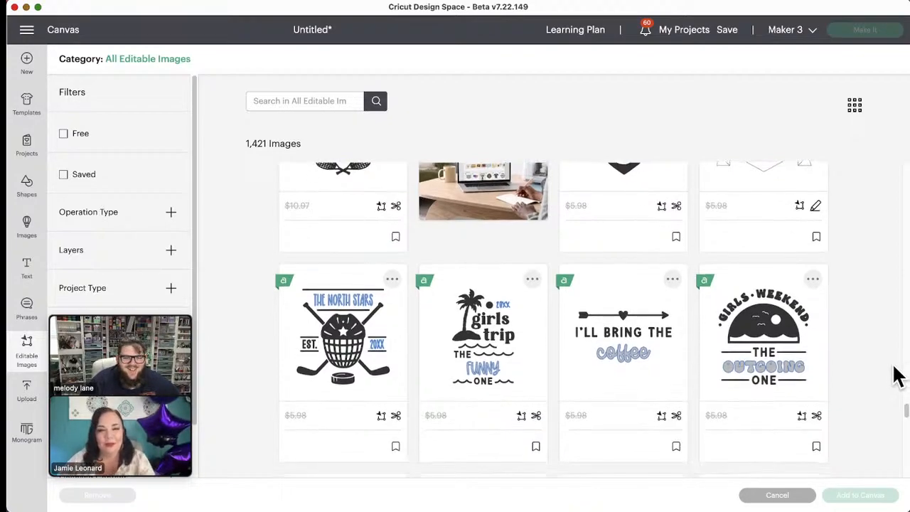
{"action": "scroll", "scroll_direction": "down", "scroll_amount": 3}
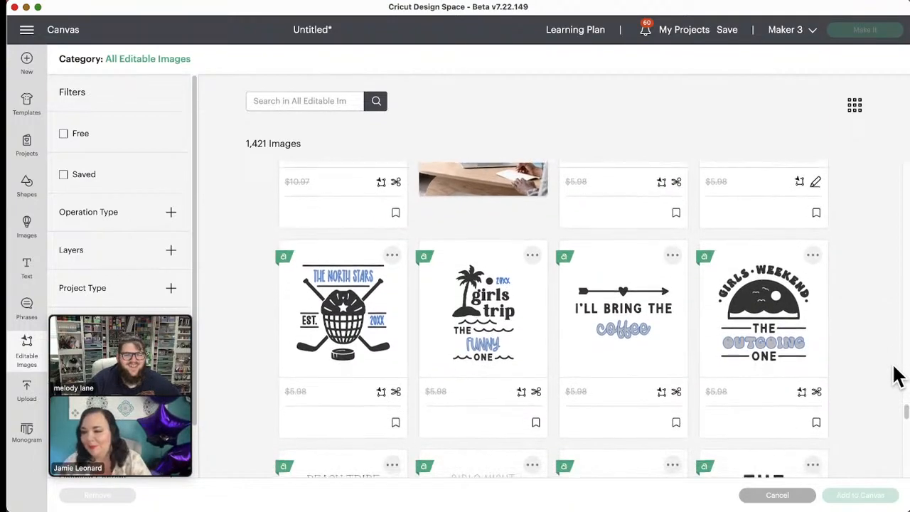
{"action": "scroll", "scroll_direction": "down", "scroll_amount": 3}
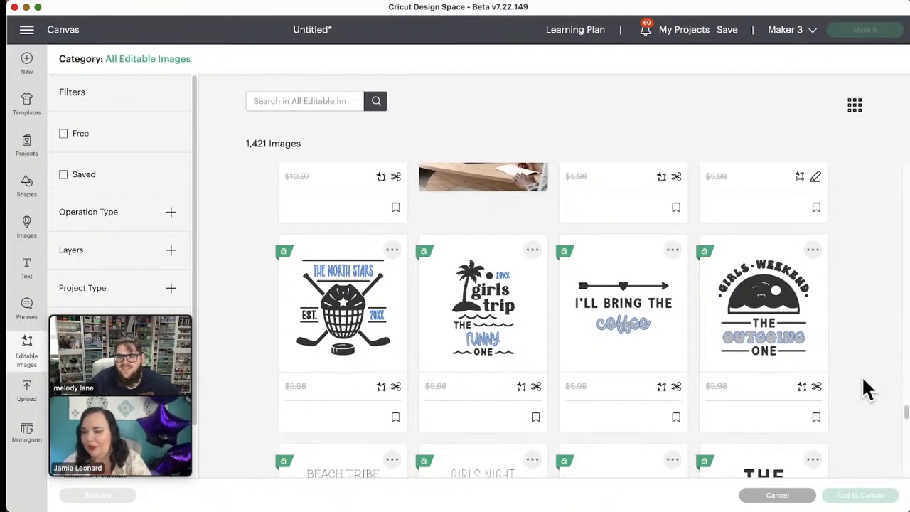
{"action": "scroll", "scroll_direction": "down", "scroll_amount": 3}
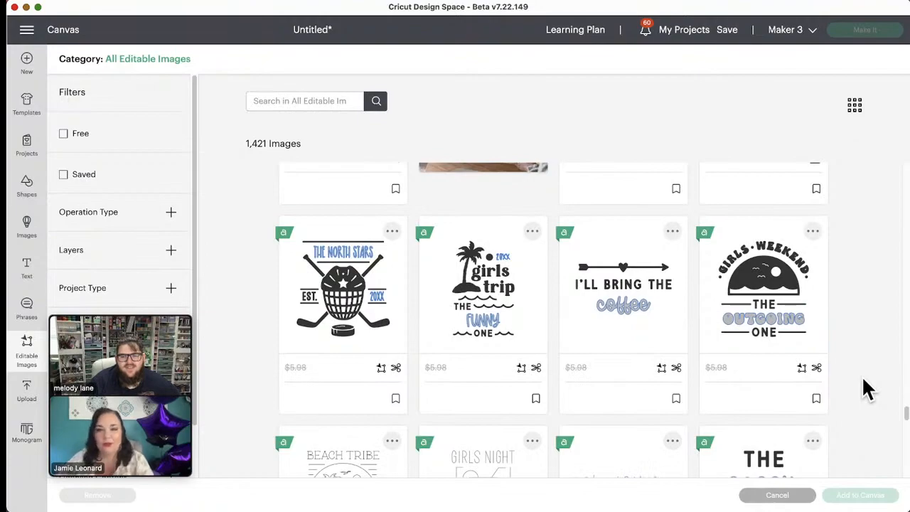
{"action": "scroll", "scroll_direction": "down", "scroll_amount": 3}
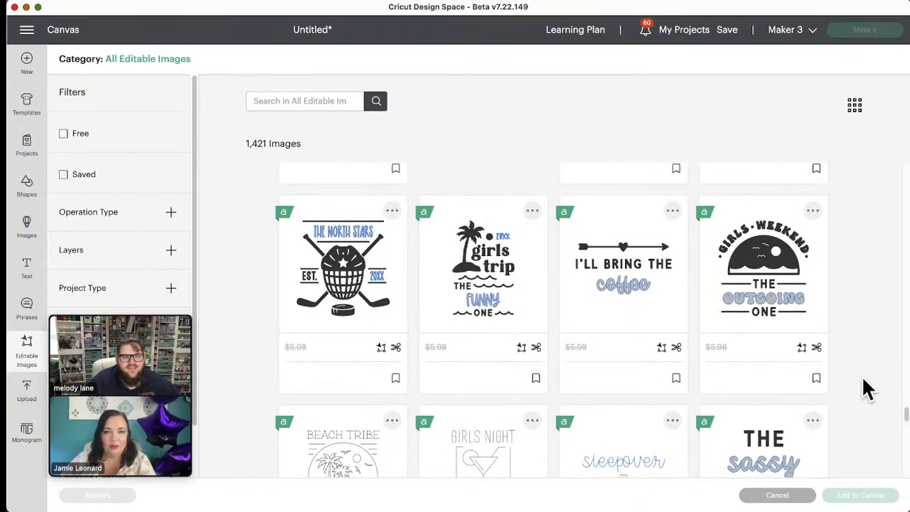
{"action": "mouse_move", "coordinate": [718, 373]}
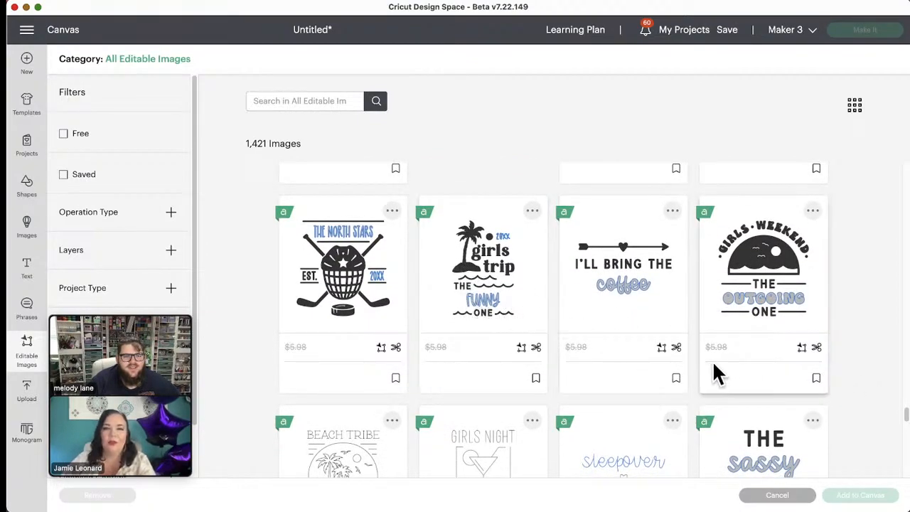
{"action": "mouse_move", "coordinate": [444, 337]}
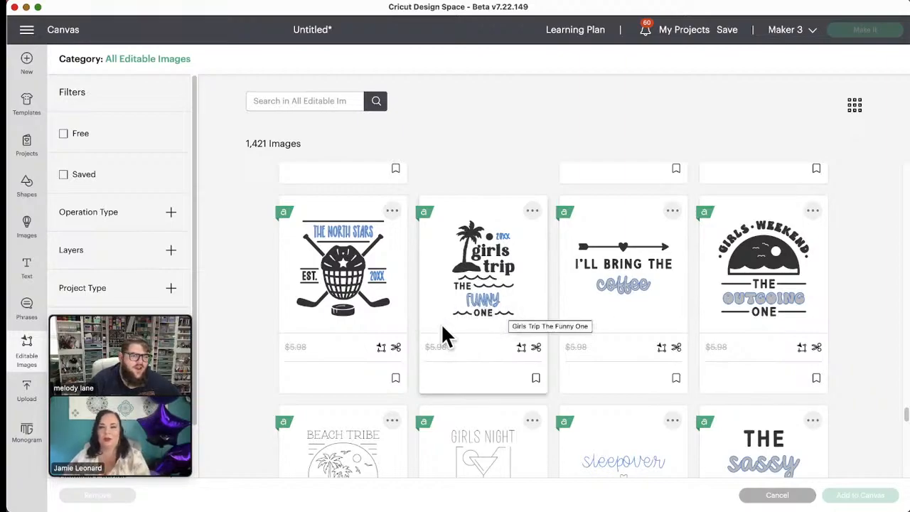
{"action": "mouse_move", "coordinate": [878, 373]}
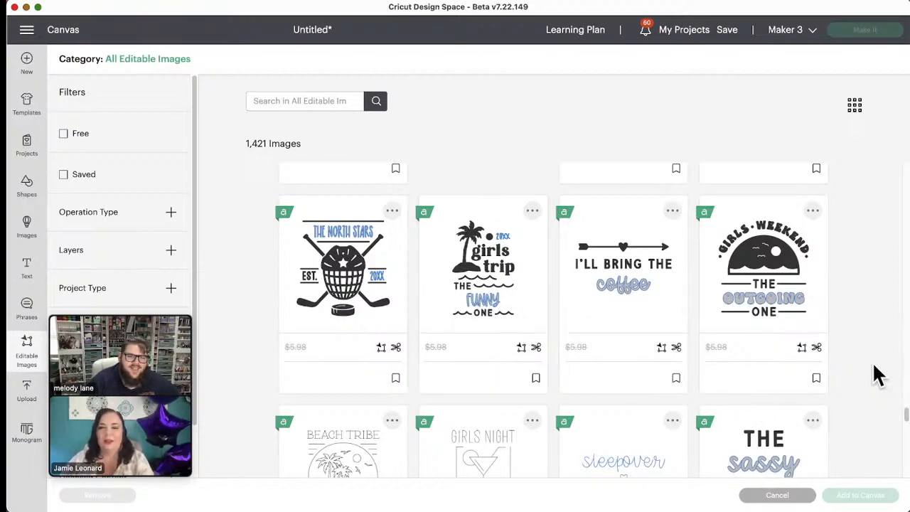
{"action": "scroll", "scroll_direction": "up", "scroll_amount": 3}
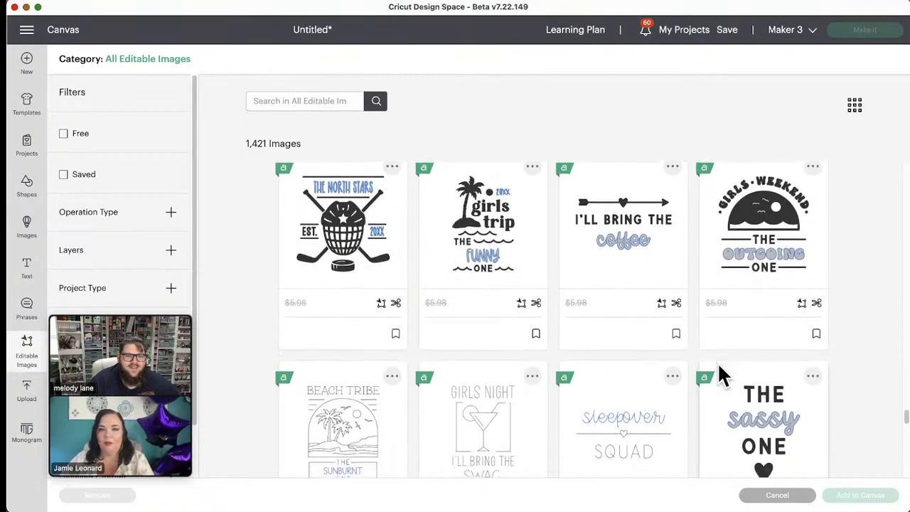
{"action": "scroll", "scroll_direction": "down", "scroll_amount": 3}
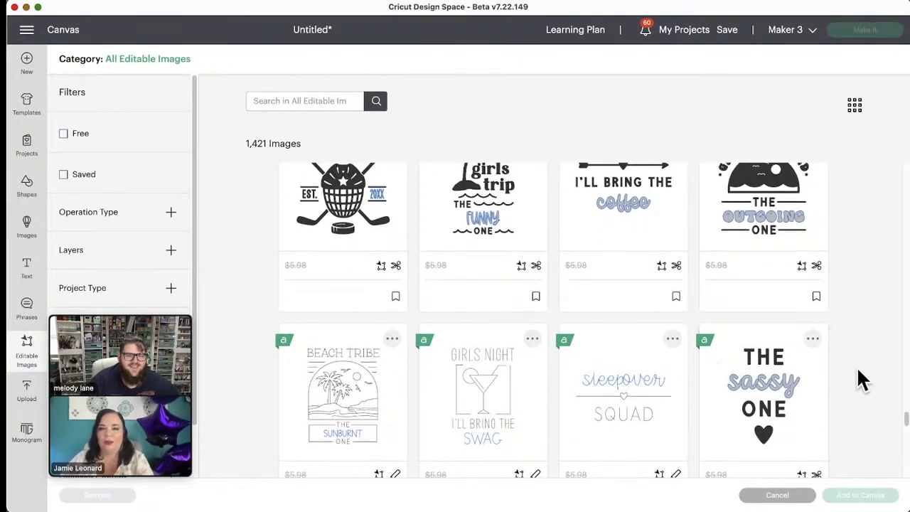
{"action": "scroll", "scroll_direction": "down", "scroll_amount": 3}
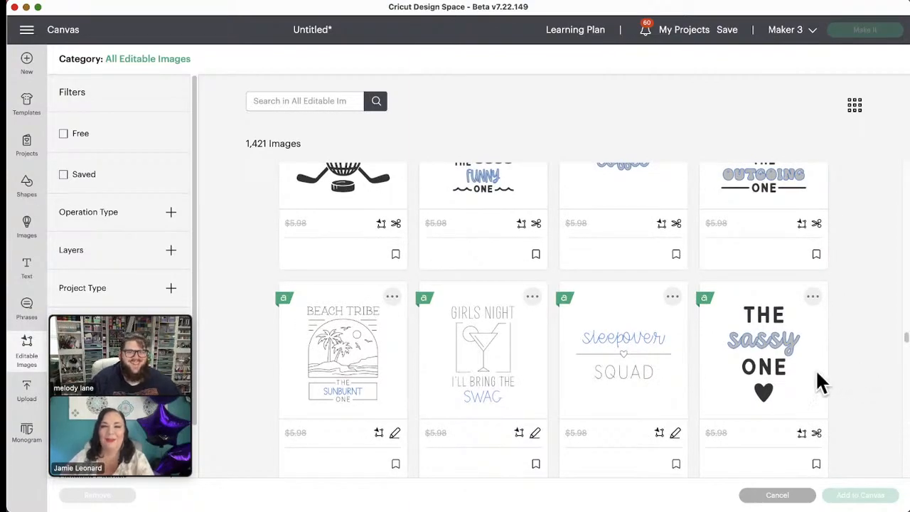
{"action": "mouse_move", "coordinate": [853, 395]}
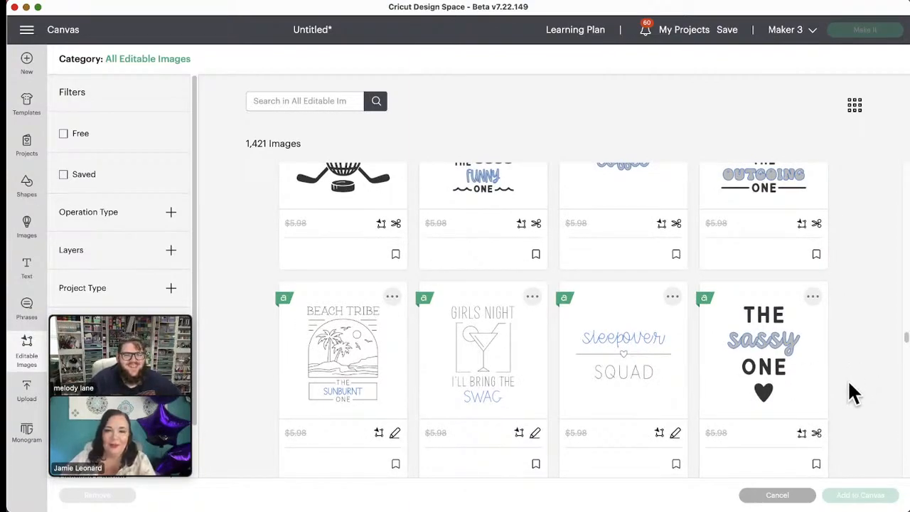
{"action": "mouse_move", "coordinate": [533, 405]}
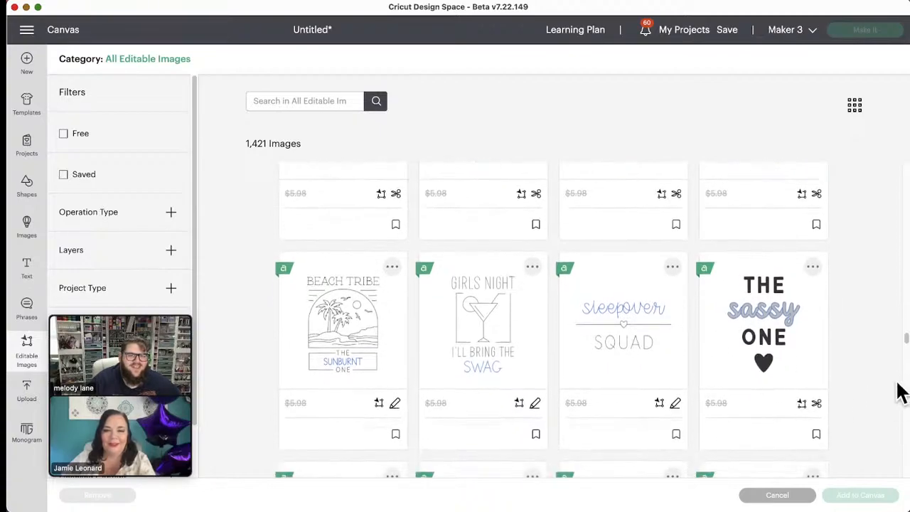
{"action": "scroll", "scroll_direction": "down", "scroll_amount": 3}
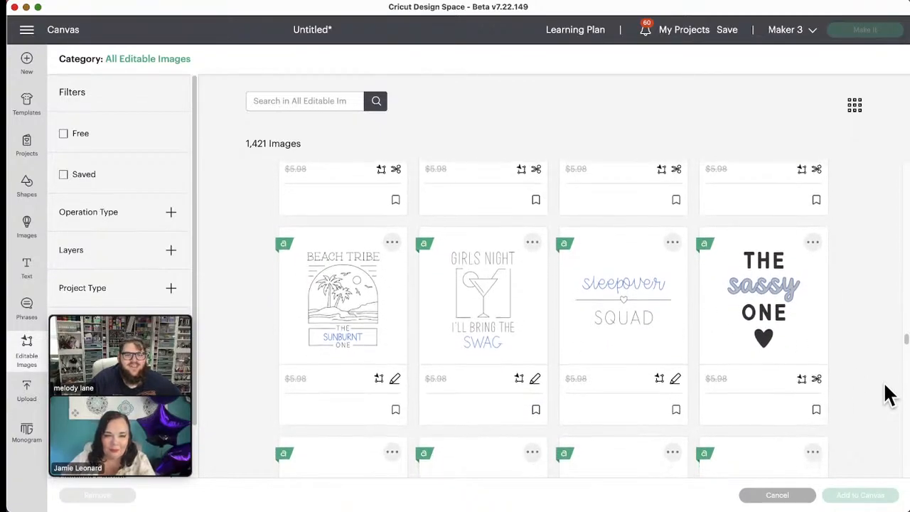
- Scroll the unfiltered 1,421-image grid through sports and The Drunk Friend designs
{"action": "scroll", "scroll_direction": "down", "scroll_amount": 3}
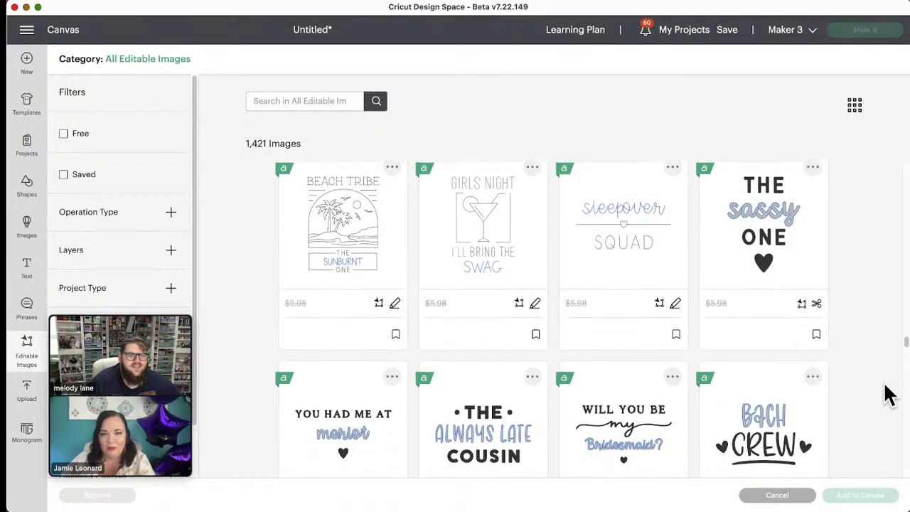
{"action": "scroll", "scroll_direction": "down", "scroll_amount": 3}
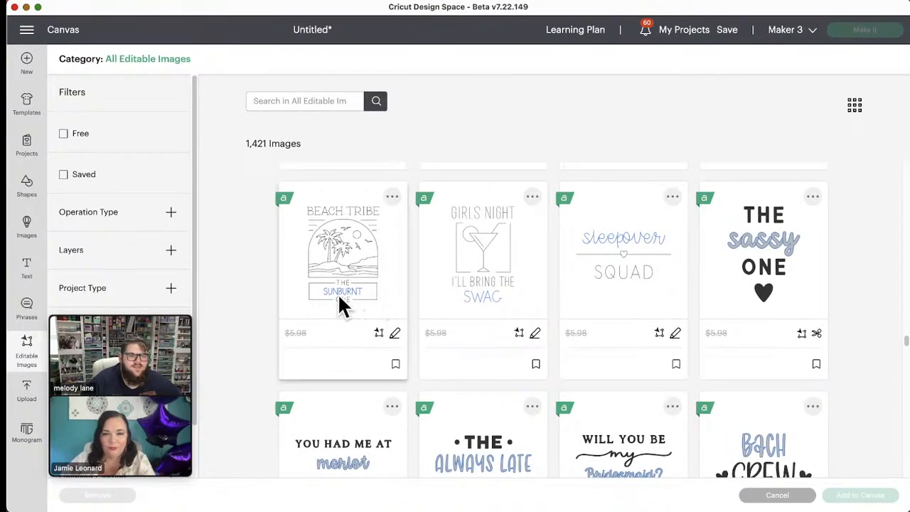
{"action": "mouse_move", "coordinate": [343, 306]}
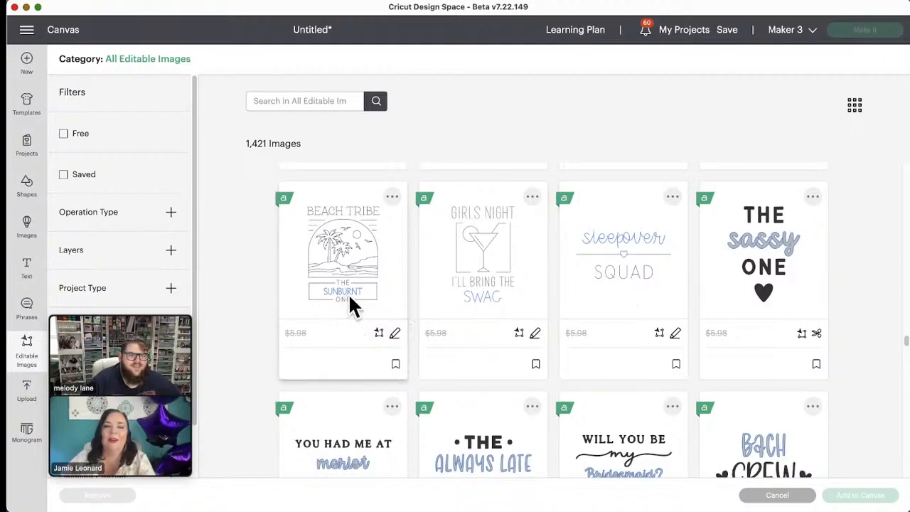
{"action": "scroll", "scroll_direction": "up", "scroll_amount": 3}
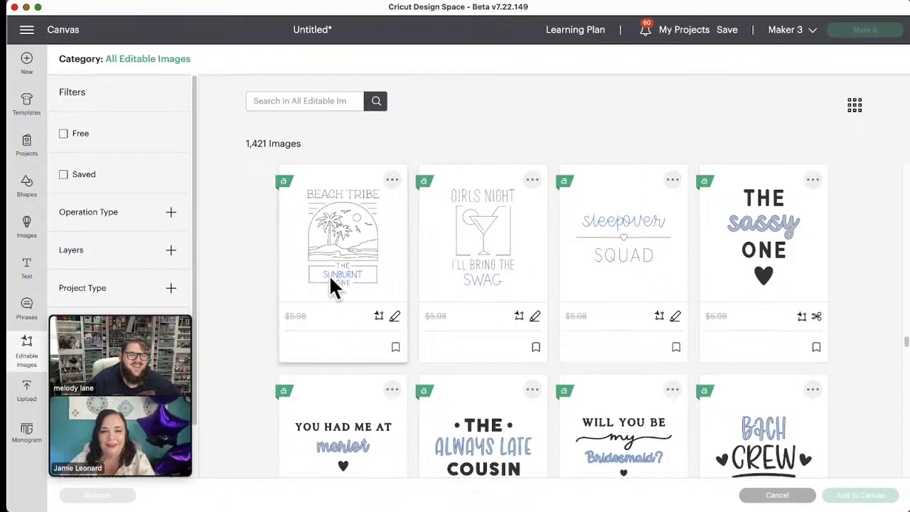
{"action": "mouse_move", "coordinate": [851, 307]}
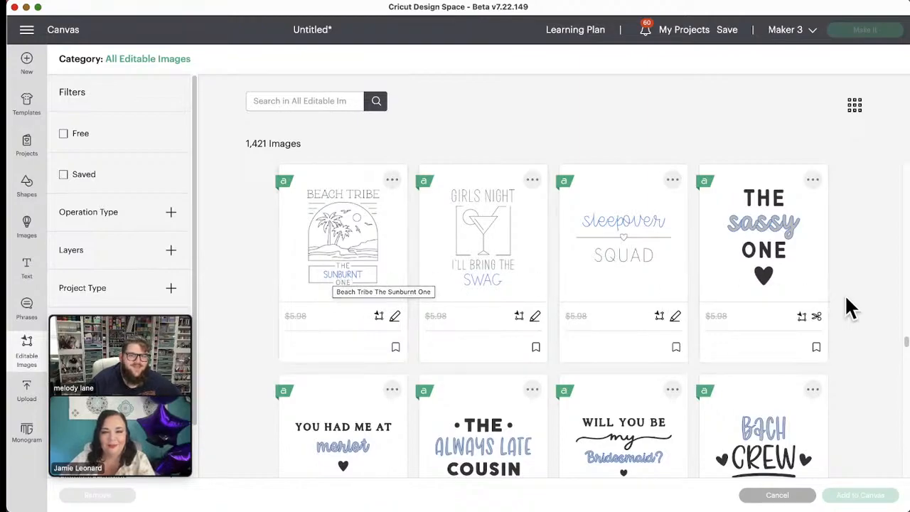
{"action": "scroll", "scroll_direction": "down", "scroll_amount": 3}
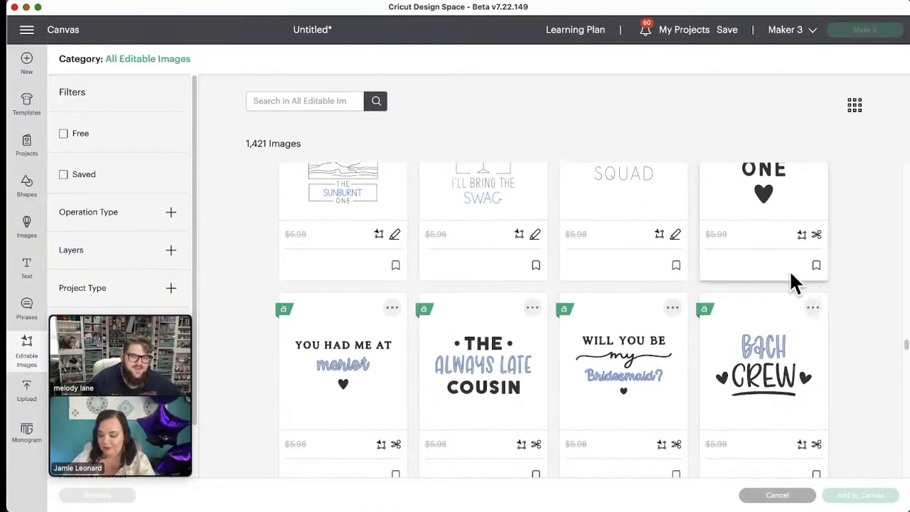
{"action": "scroll", "scroll_direction": "down", "scroll_amount": 3}
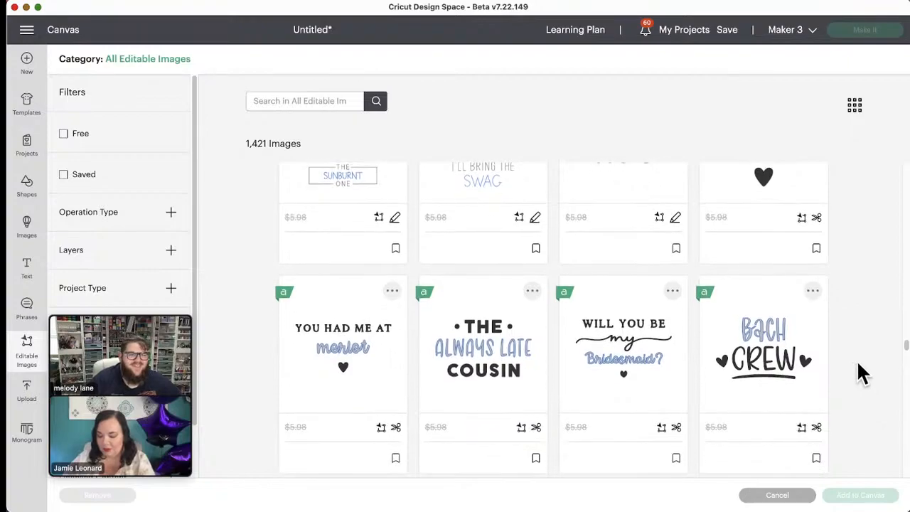
{"action": "scroll", "scroll_direction": "down", "scroll_amount": 3}
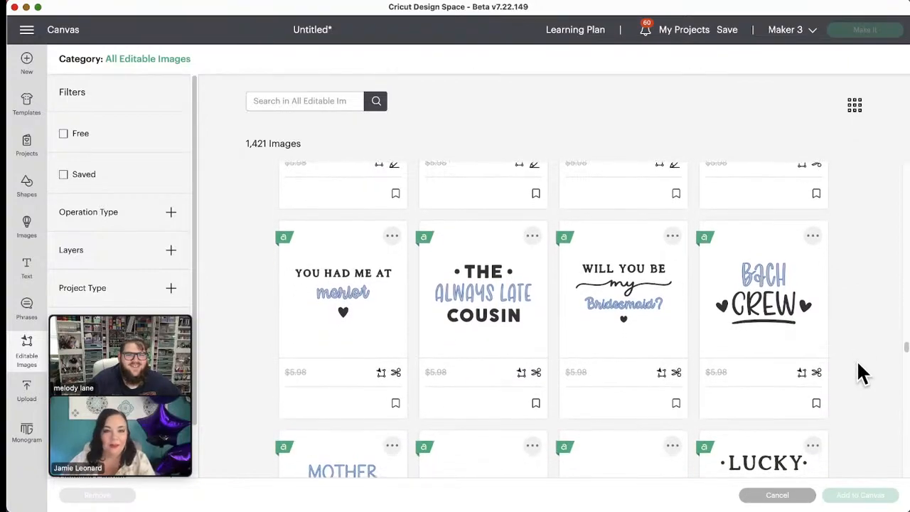
{"action": "scroll", "scroll_direction": "down", "scroll_amount": 3}
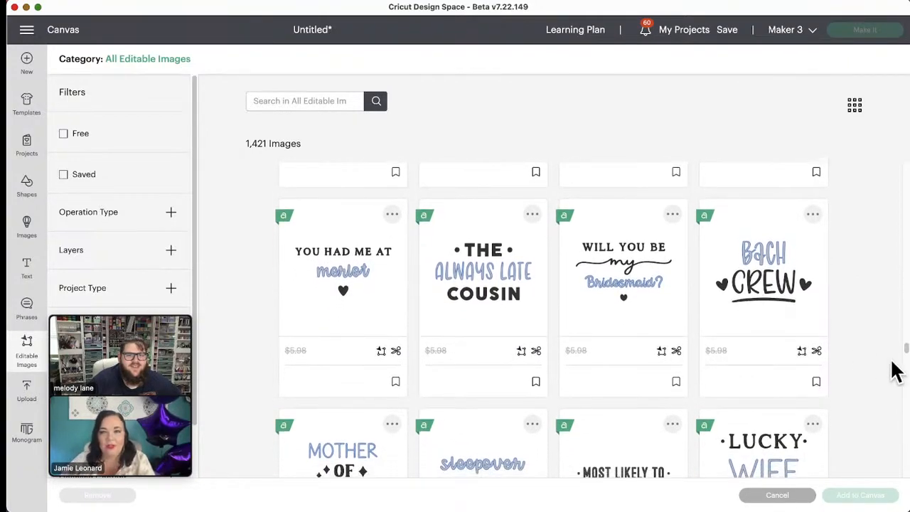
{"action": "scroll", "scroll_direction": "down", "scroll_amount": 3}
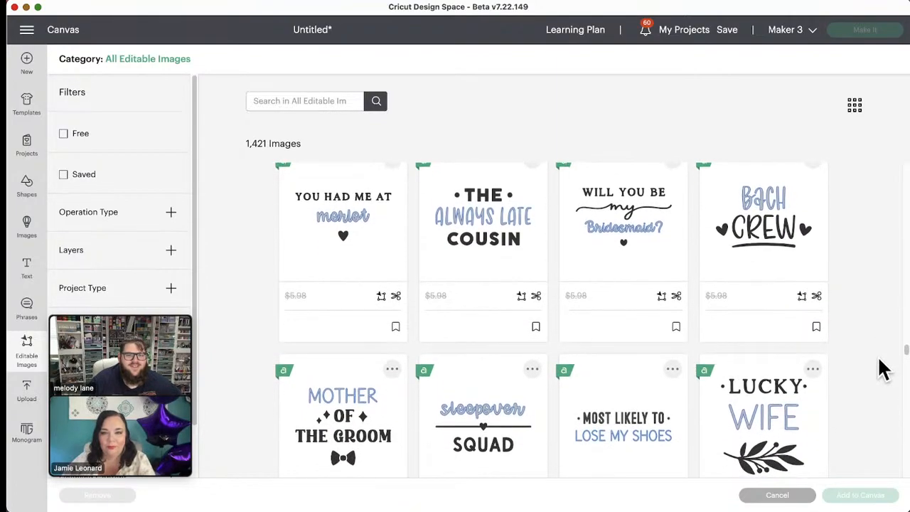
{"action": "scroll", "scroll_direction": "down", "scroll_amount": 3}
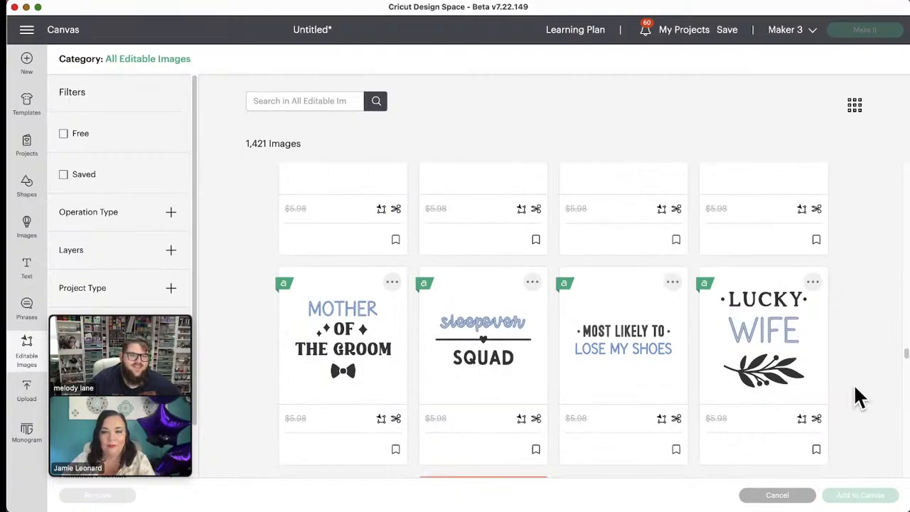
{"action": "scroll", "scroll_direction": "down", "scroll_amount": 3}
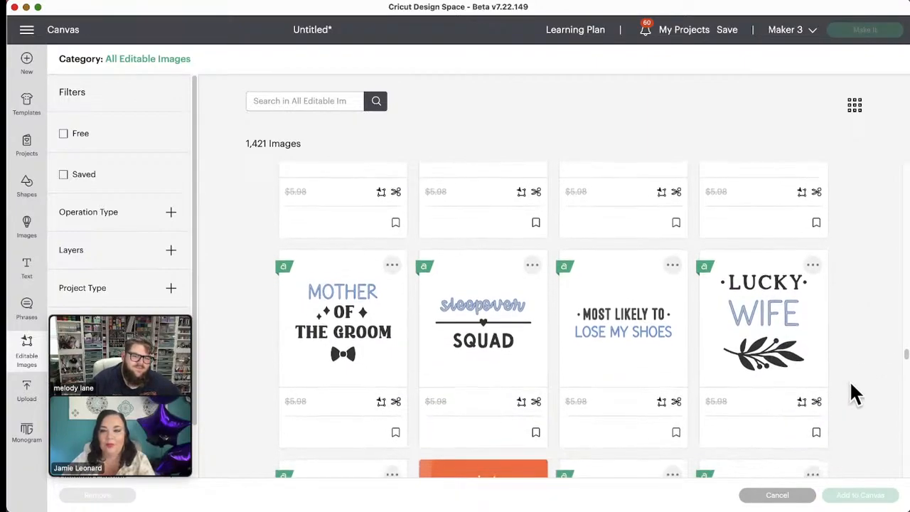
{"action": "scroll", "scroll_direction": "down", "scroll_amount": 3}
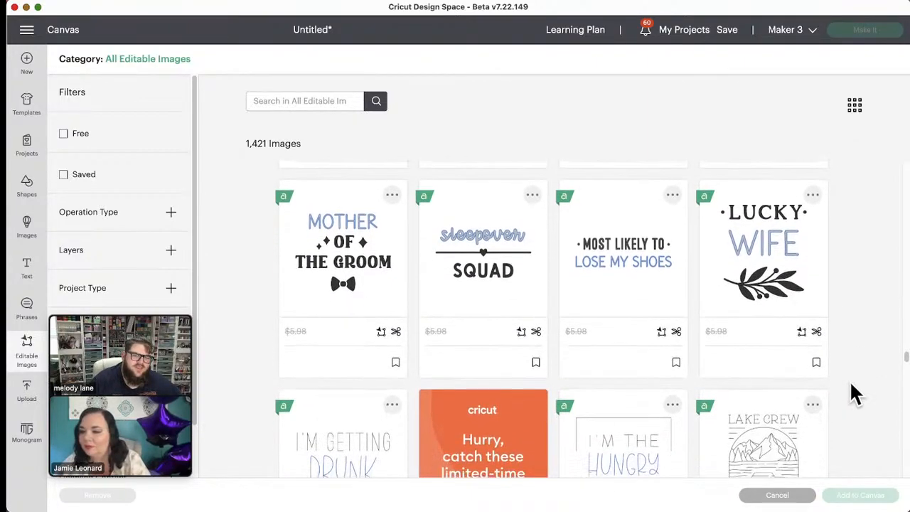
{"action": "scroll", "scroll_direction": "down", "scroll_amount": 3}
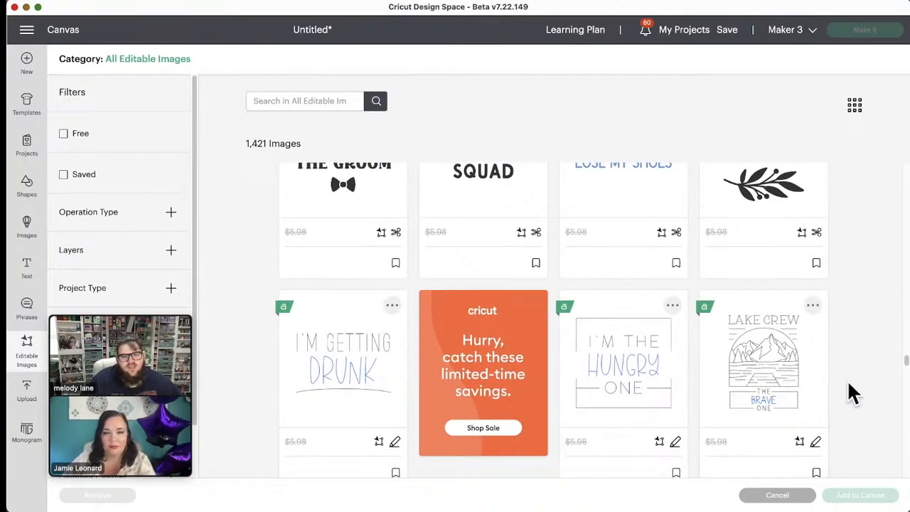
{"action": "mouse_move", "coordinate": [604, 384]}
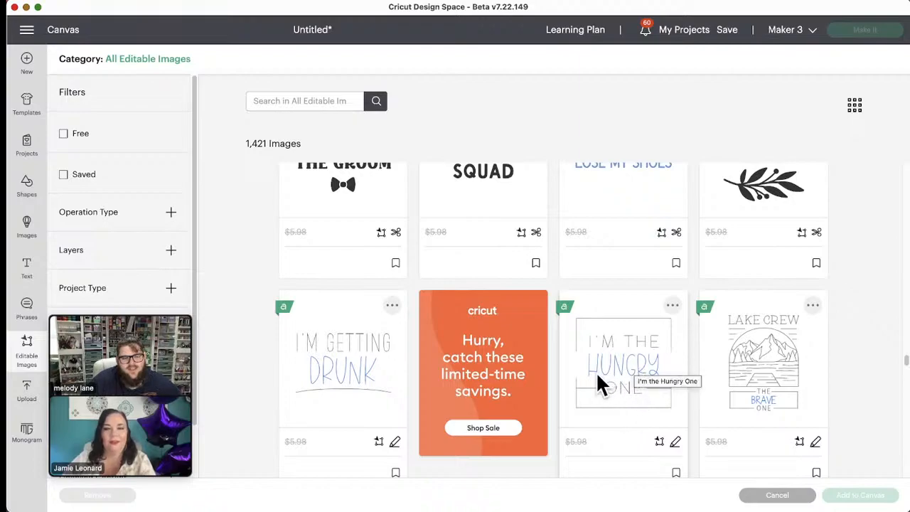
{"action": "mouse_move", "coordinate": [864, 412]}
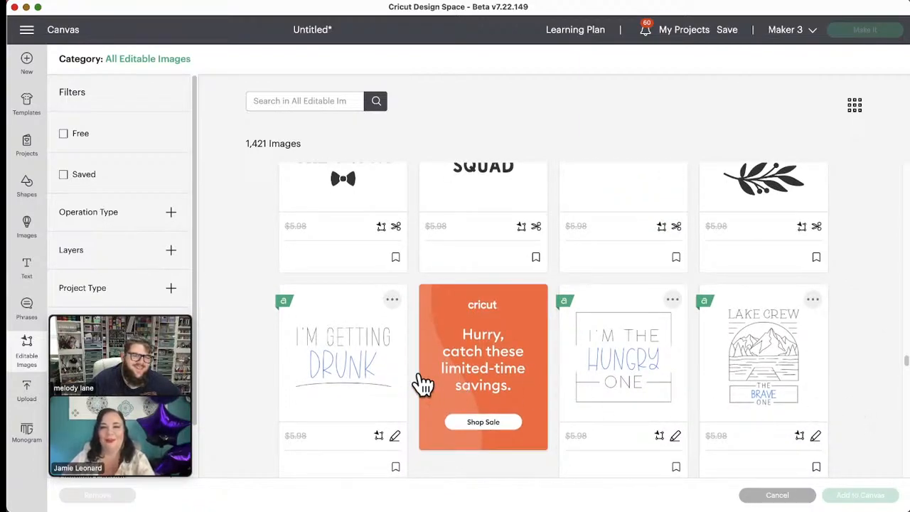
{"action": "mouse_move", "coordinate": [622, 388]}
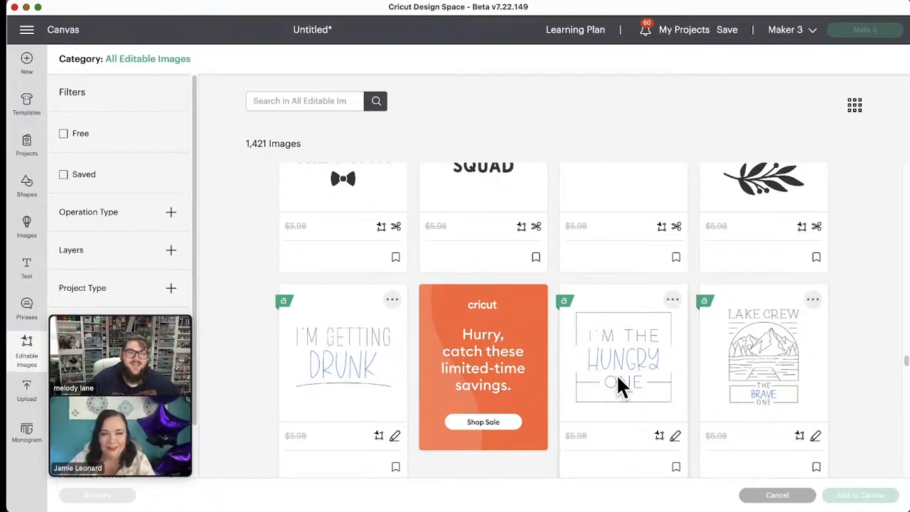
{"action": "scroll", "scroll_direction": "down", "scroll_amount": 3}
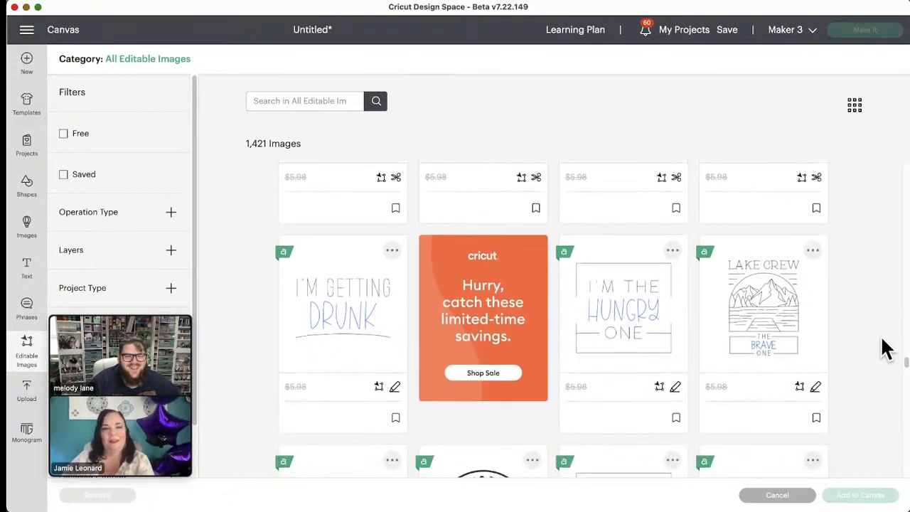
{"action": "scroll", "scroll_direction": "down", "scroll_amount": 3}
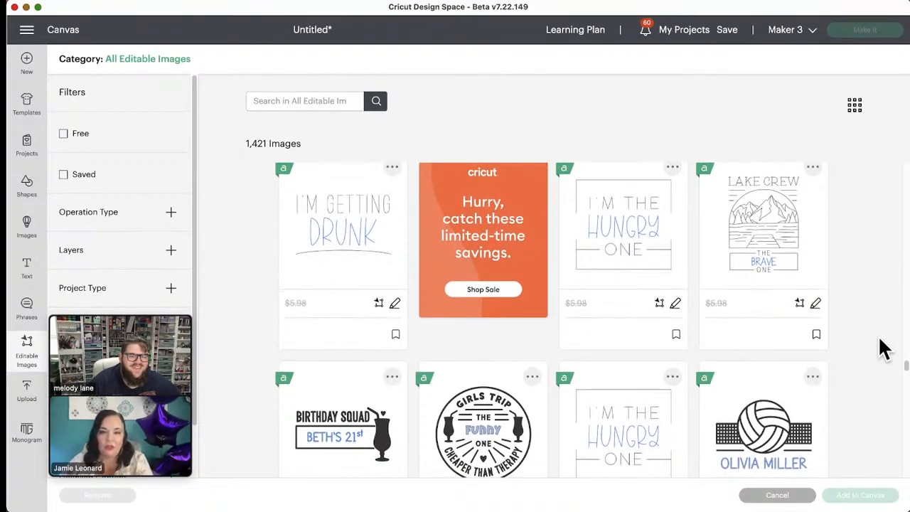
{"action": "scroll", "scroll_direction": "down", "scroll_amount": 3}
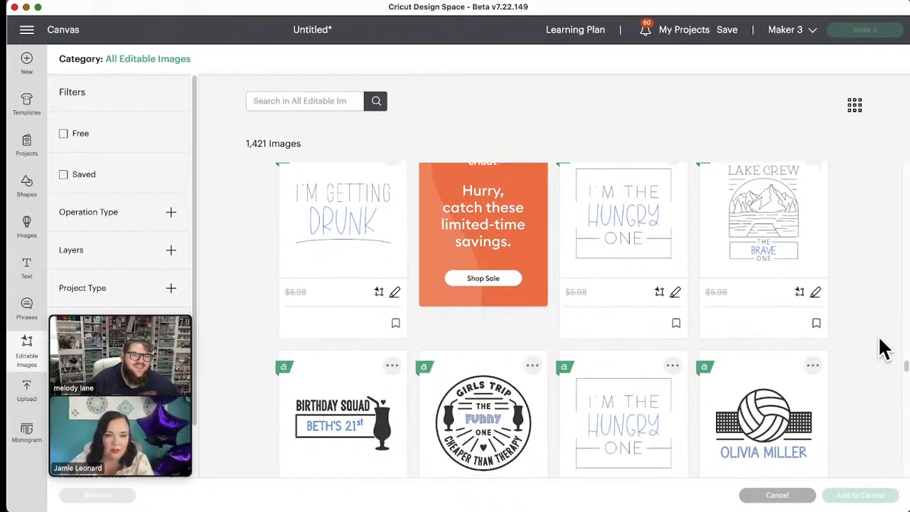
{"action": "scroll", "scroll_direction": "down", "scroll_amount": 3}
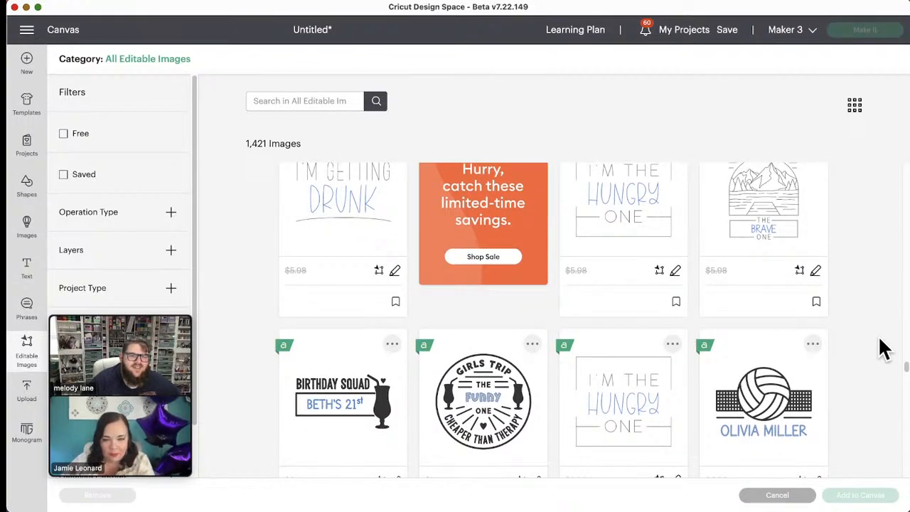
{"action": "scroll", "scroll_direction": "down", "scroll_amount": 3}
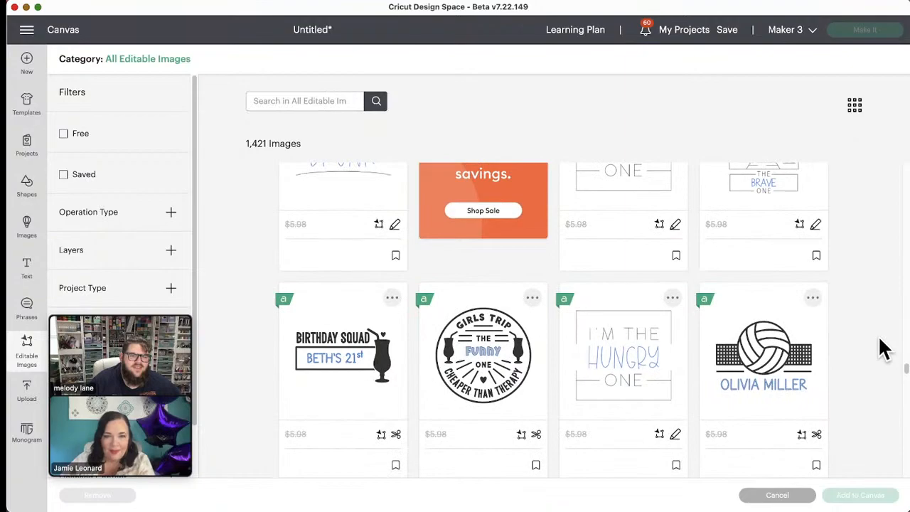
{"action": "scroll", "scroll_direction": "down", "scroll_amount": 3}
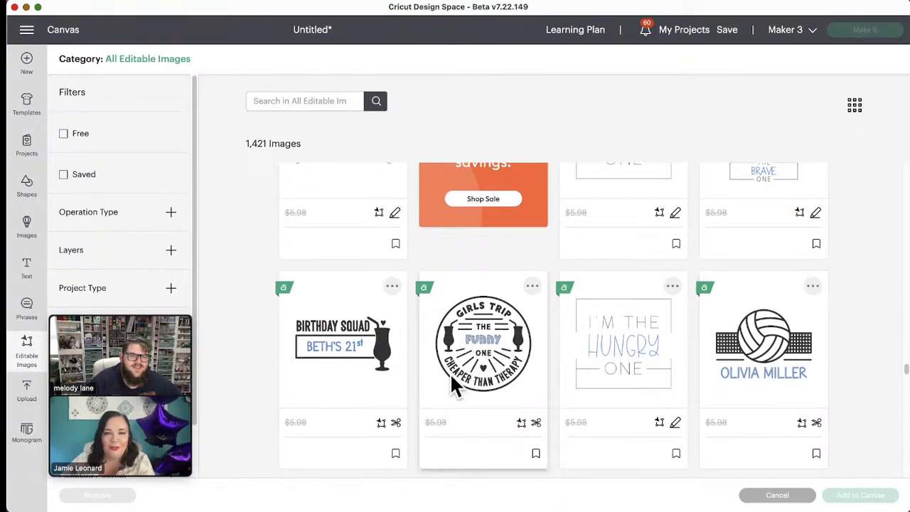
{"action": "scroll", "scroll_direction": "down", "scroll_amount": 3}
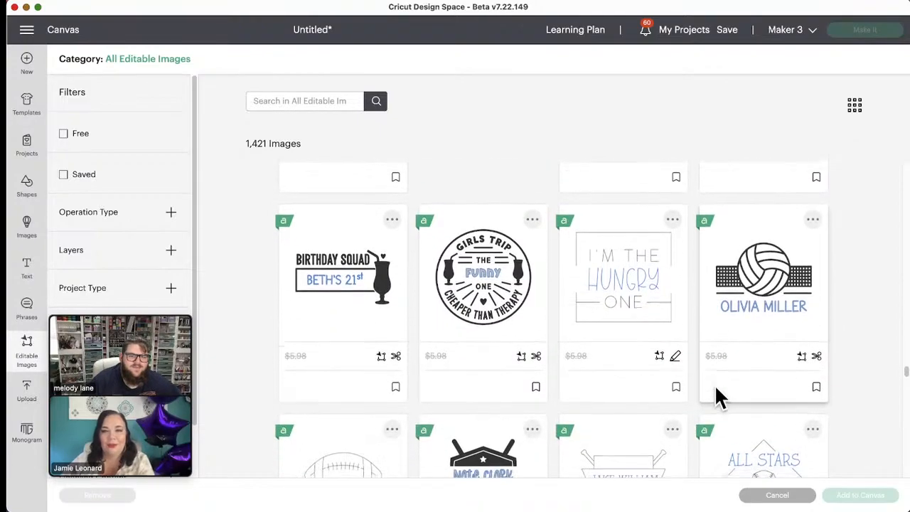
{"action": "scroll", "scroll_direction": "down", "scroll_amount": 3}
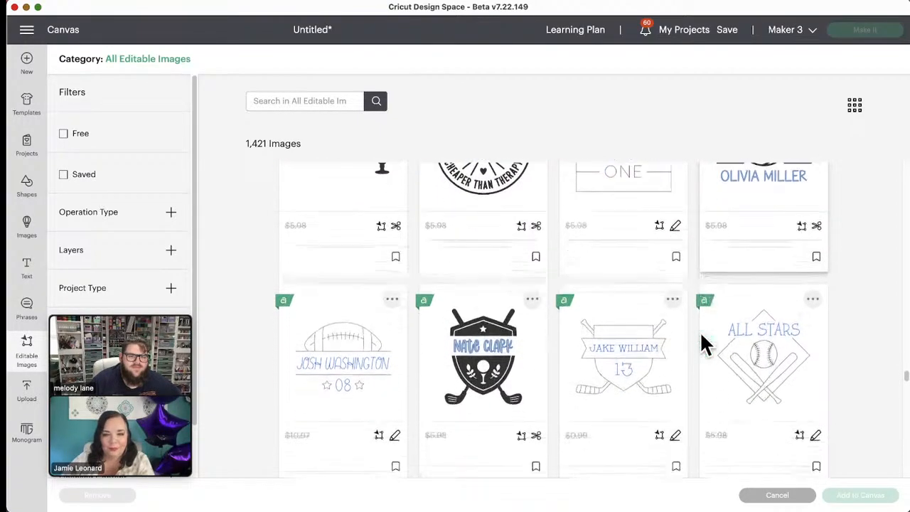
{"action": "scroll", "scroll_direction": "down", "scroll_amount": 3}
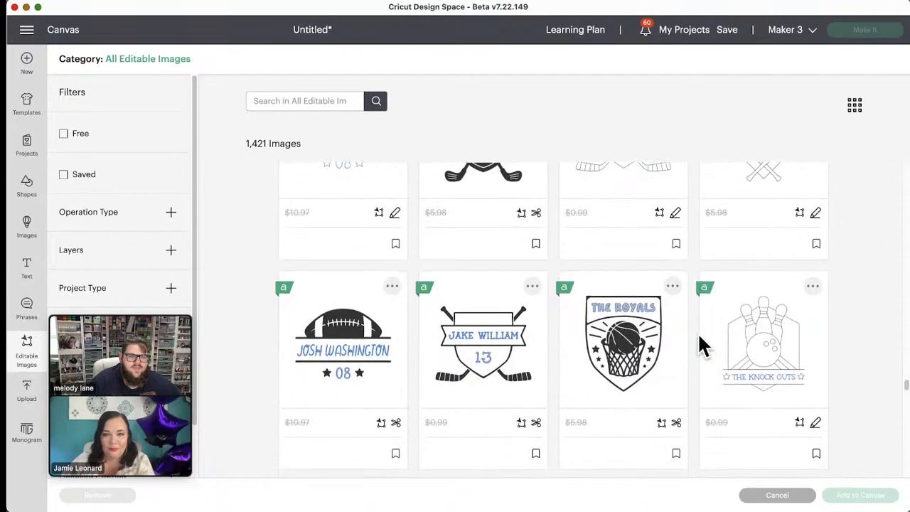
{"action": "scroll", "scroll_direction": "down", "scroll_amount": 3}
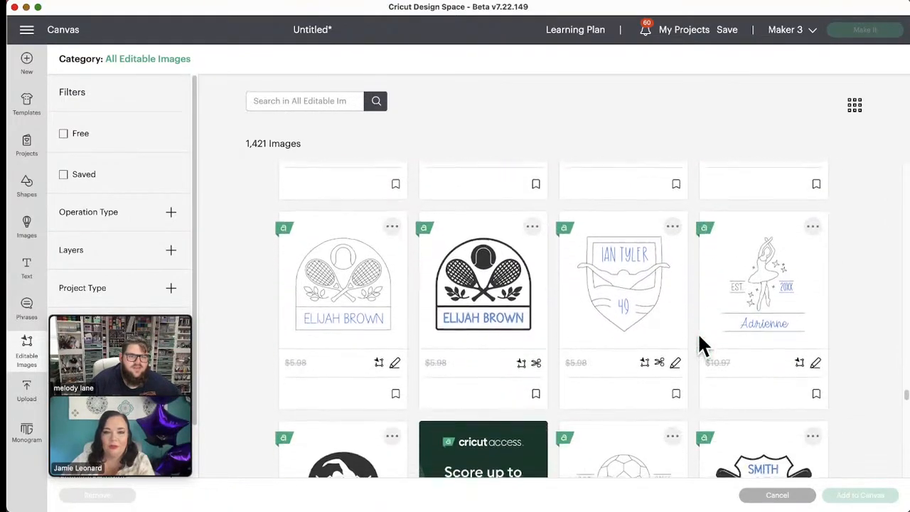
{"action": "scroll", "scroll_direction": "down", "scroll_amount": 3}
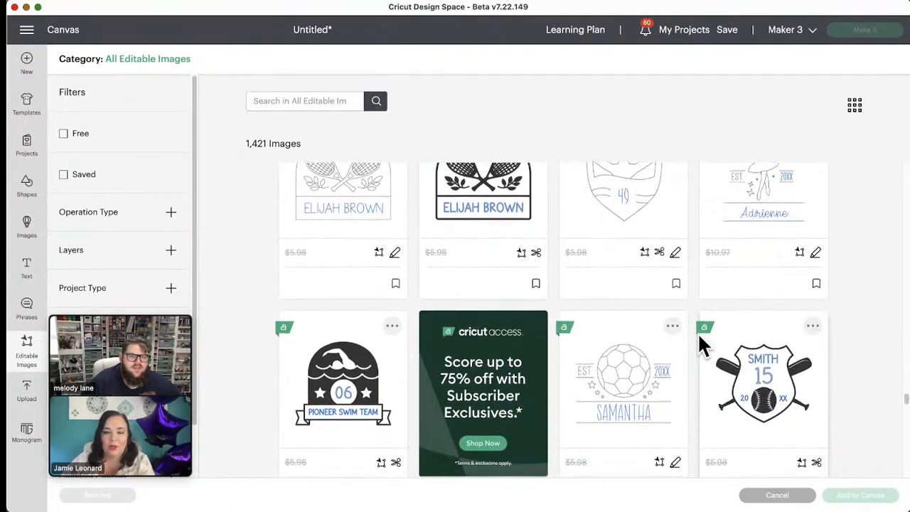
{"action": "scroll", "scroll_direction": "down", "scroll_amount": 3}
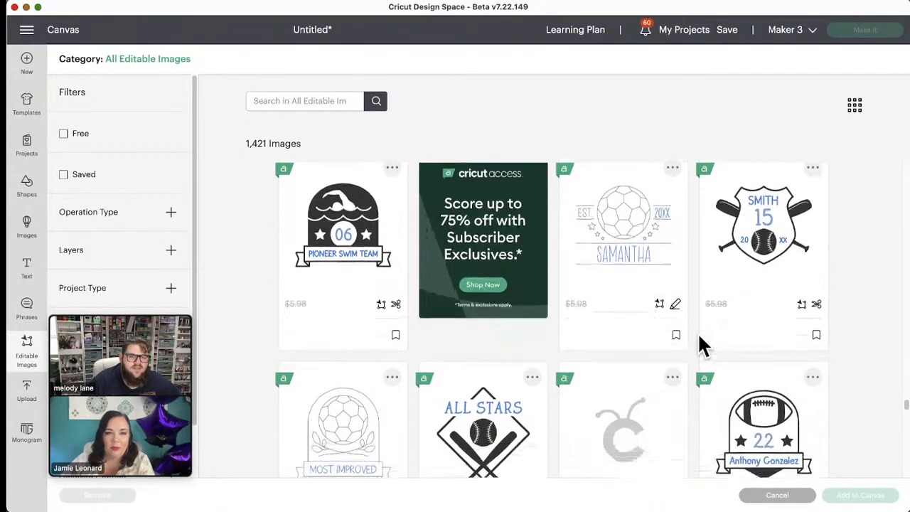
{"action": "scroll", "scroll_direction": "down", "scroll_amount": 3}
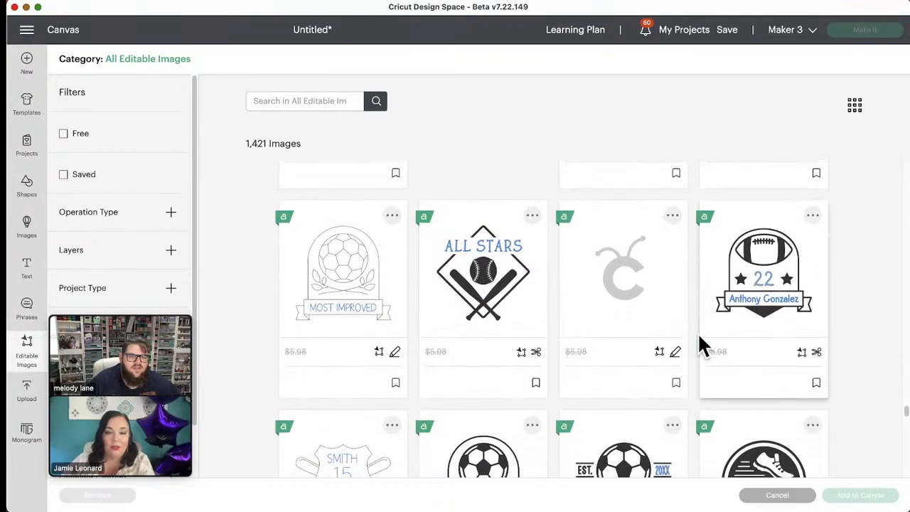
{"action": "scroll", "scroll_direction": "down", "scroll_amount": 3}
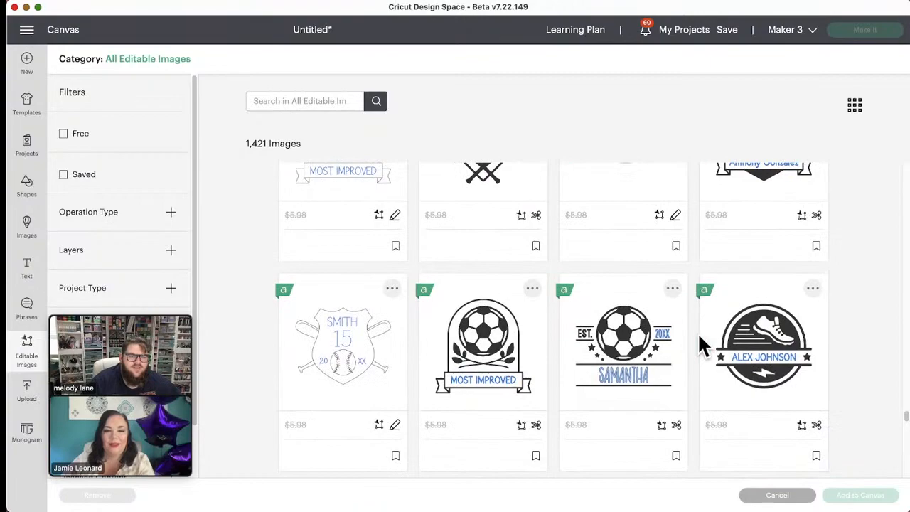
{"action": "scroll", "scroll_direction": "down", "scroll_amount": 3}
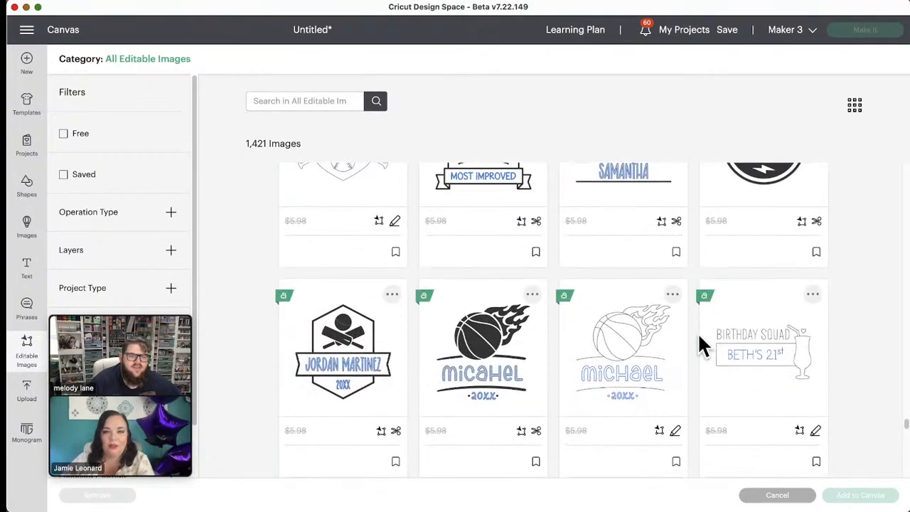
{"action": "scroll", "scroll_direction": "down", "scroll_amount": 3}
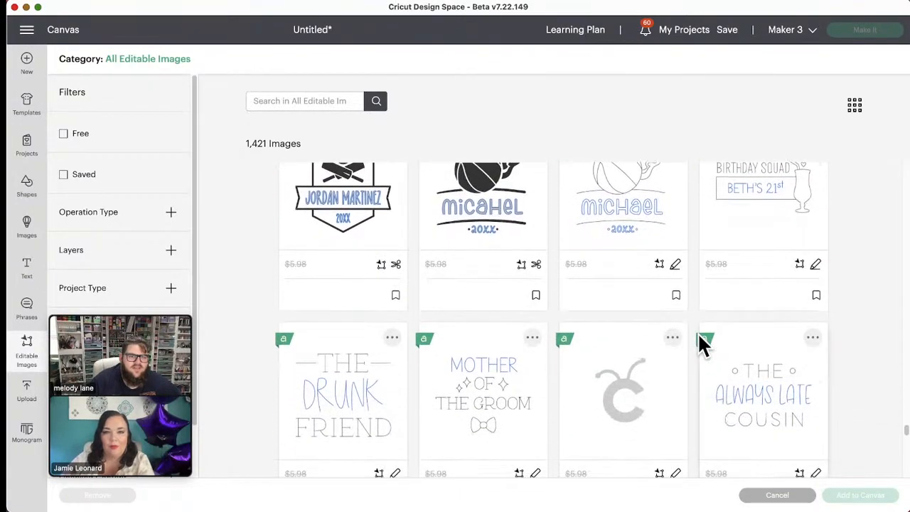
{"action": "scroll", "scroll_direction": "down", "scroll_amount": 3}
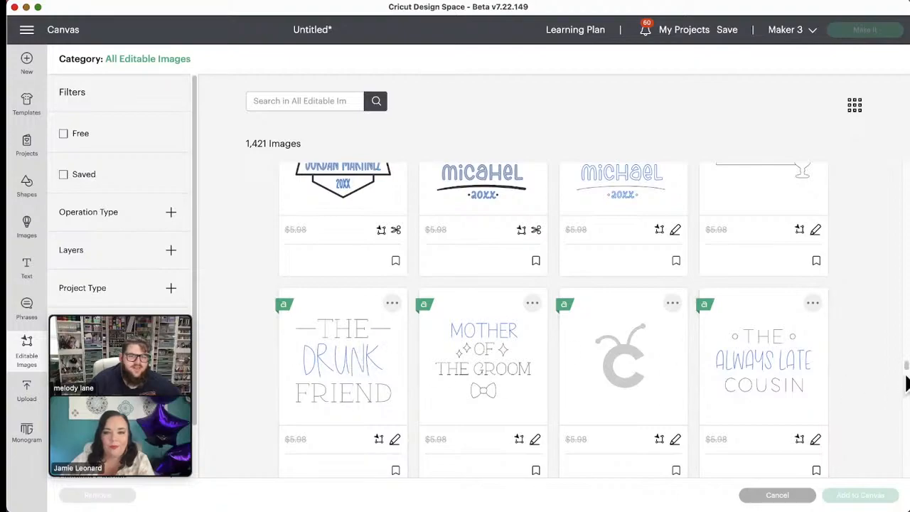
{"action": "scroll", "scroll_direction": "down", "scroll_amount": 3}
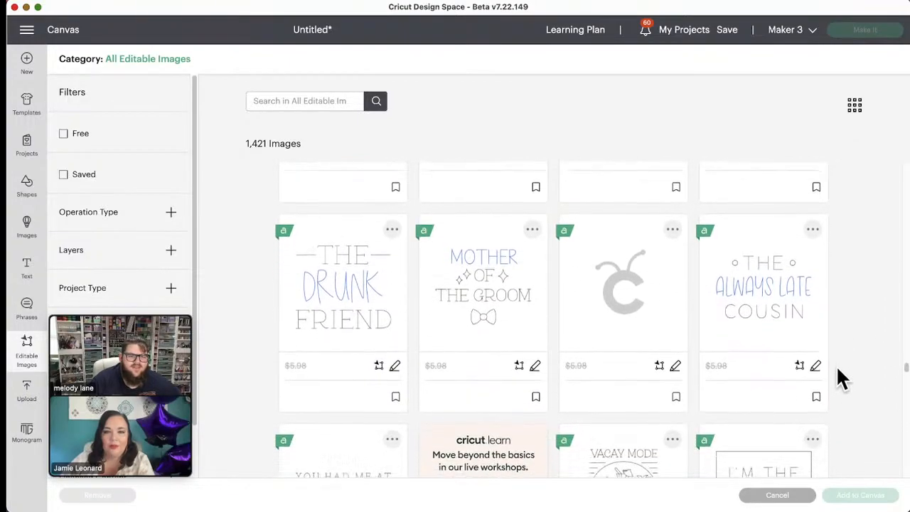
{"action": "scroll", "scroll_direction": "down", "scroll_amount": 3}
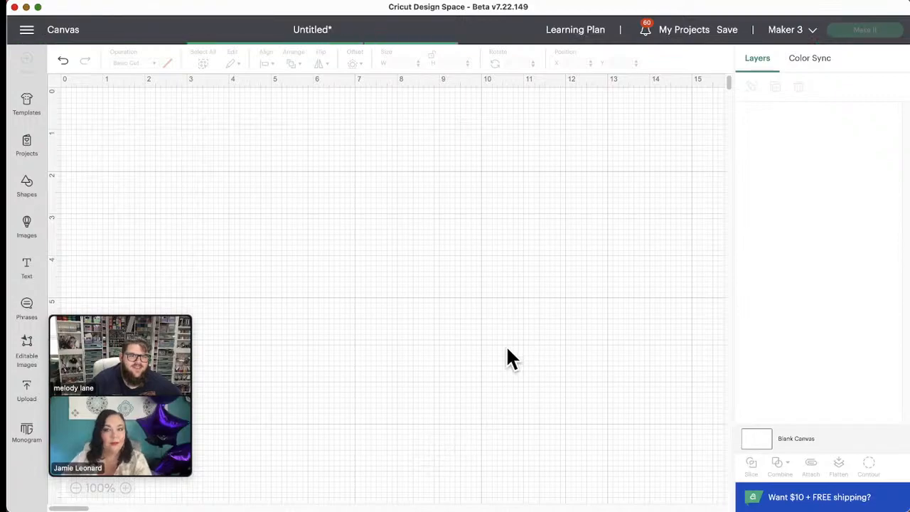
{"action": "mouse_move", "coordinate": [508, 359]}
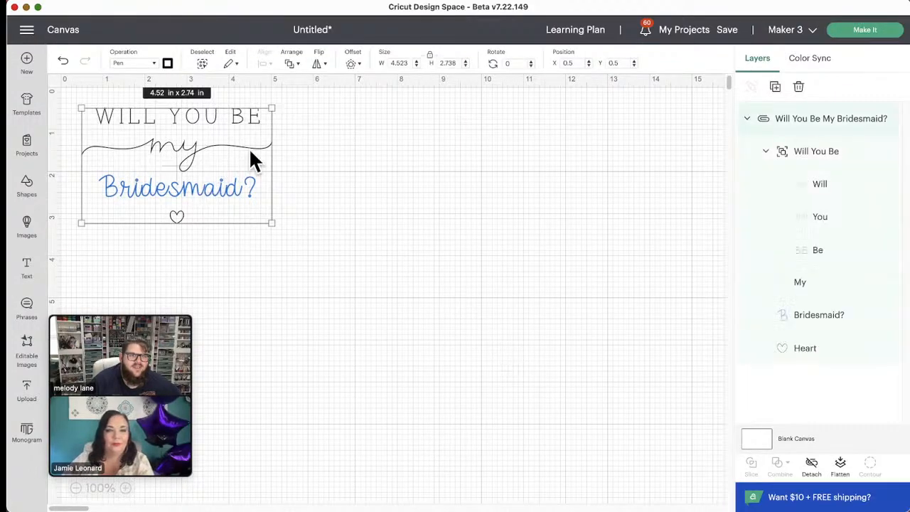
- Move the Will You Be My Bridesmaid? design toward the canvas centre
{"action": "left_click_drag", "start_coordinate": [176, 163], "coordinate": [427, 206]}
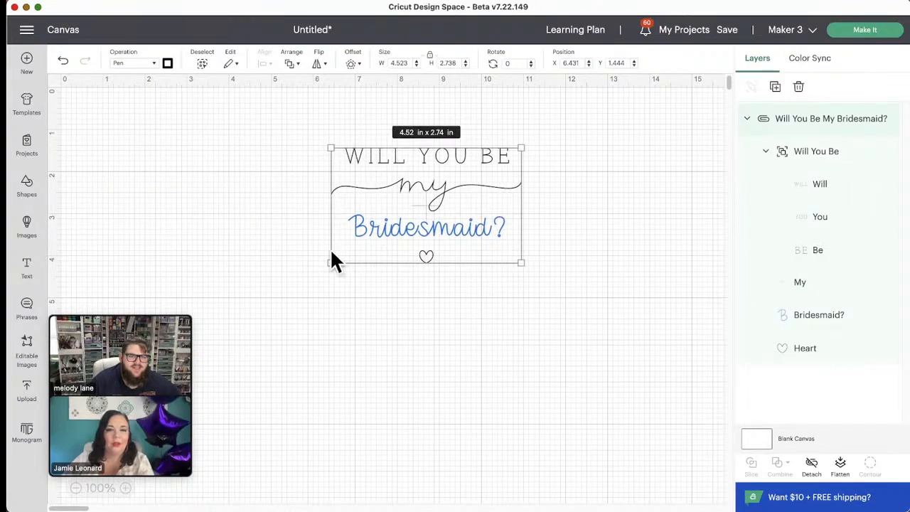
{"action": "left_click_drag", "start_coordinate": [521, 263], "coordinate": [720, 398]}
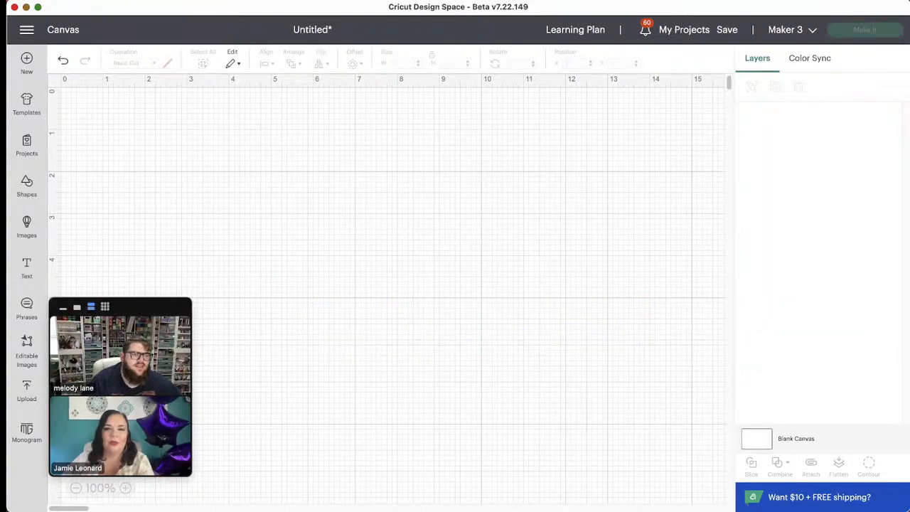
- Reopen Editable Images and scroll to sports designs like Smith 15 and Samantha soccer
{"action": "left_click", "coordinate": [26, 351]}
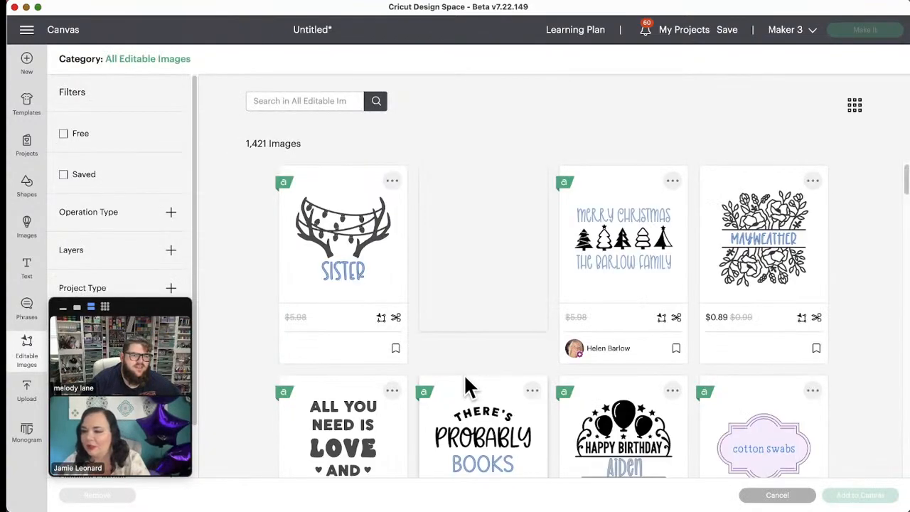
{"action": "scroll", "scroll_direction": "down", "scroll_amount": 3}
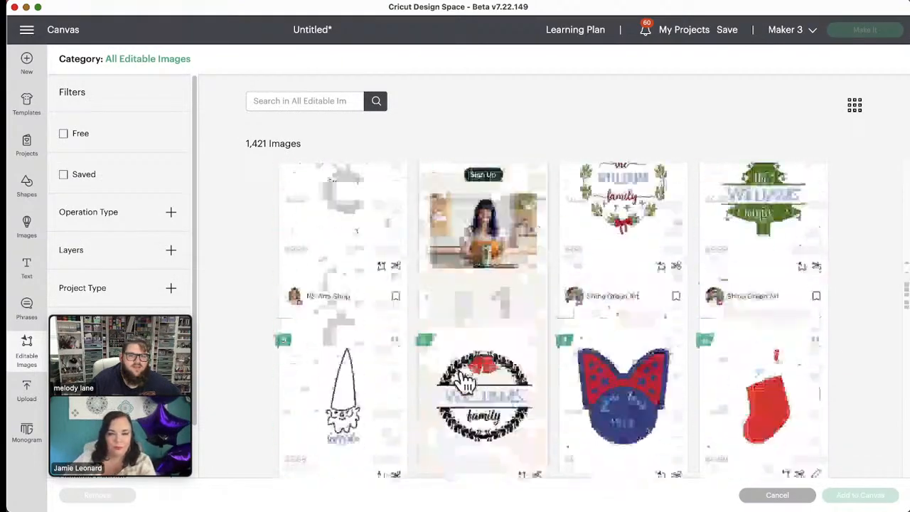
{"action": "scroll", "scroll_direction": "down", "scroll_amount": 3}
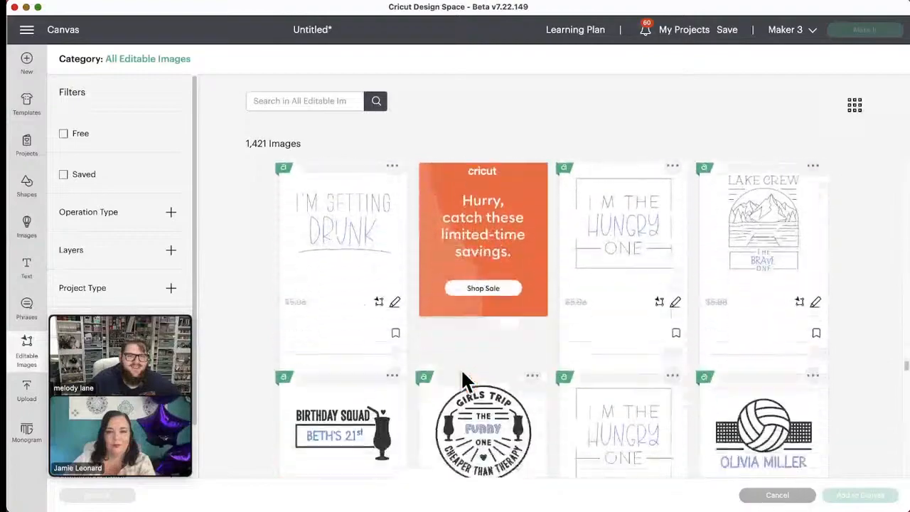
{"action": "scroll", "scroll_direction": "down", "scroll_amount": 3}
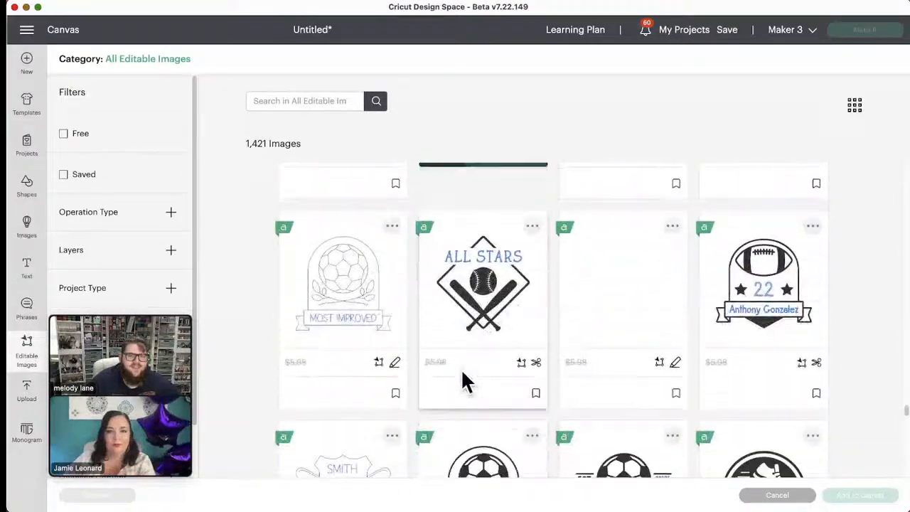
{"action": "scroll", "scroll_direction": "down", "scroll_amount": 3}
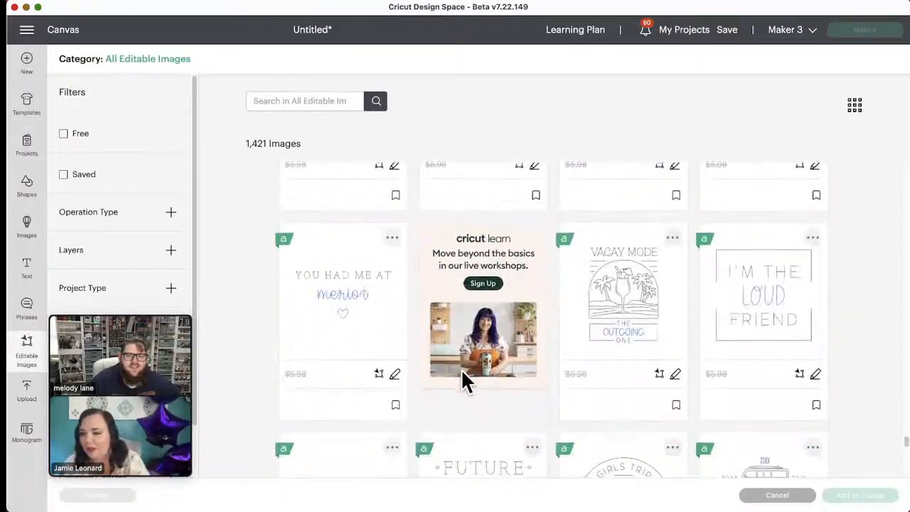
{"action": "scroll", "scroll_direction": "down", "scroll_amount": 3}
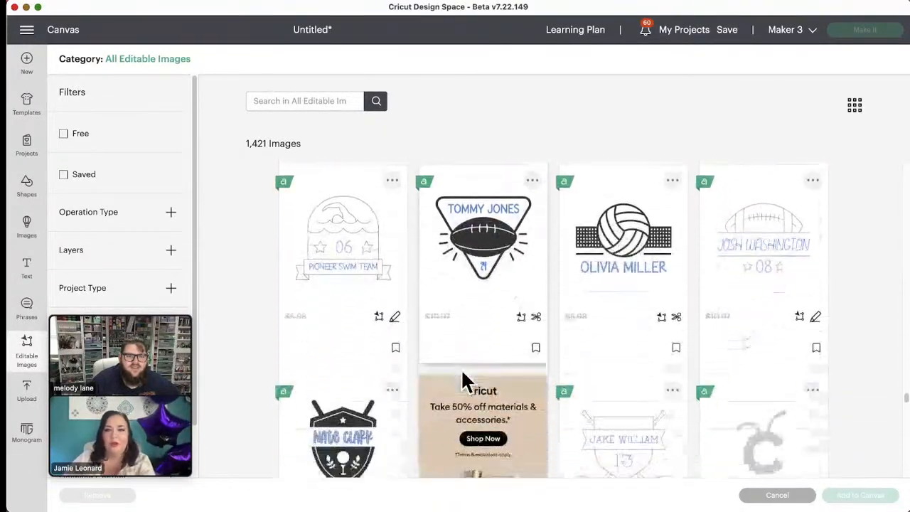
{"action": "scroll", "scroll_direction": "down", "scroll_amount": 3}
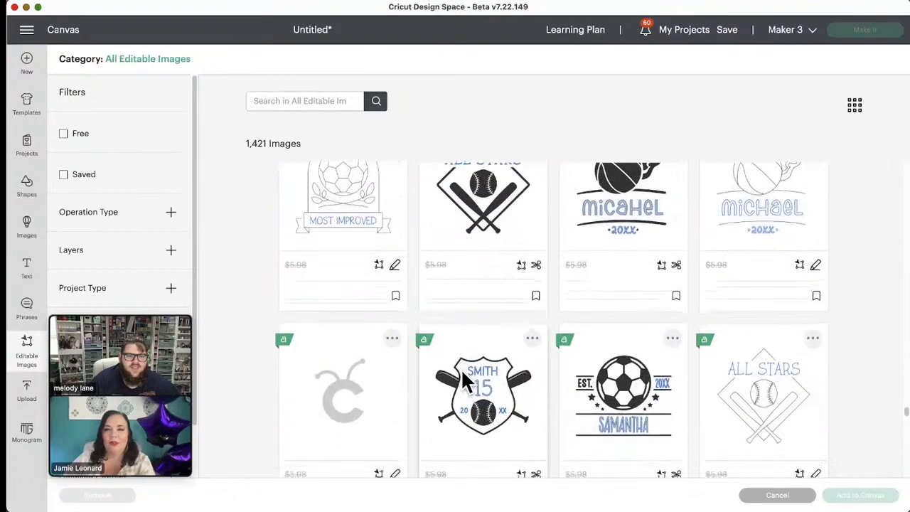
{"action": "scroll", "scroll_direction": "down", "scroll_amount": 3}
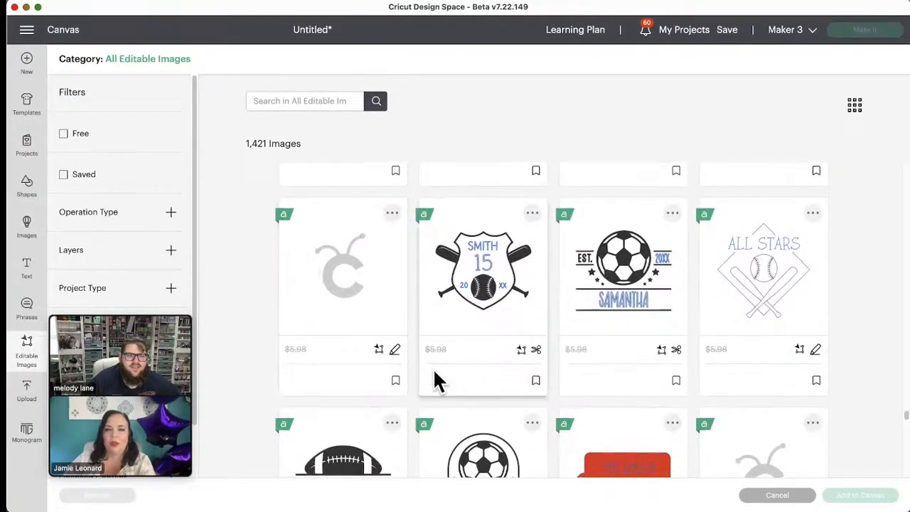
{"action": "scroll", "scroll_direction": "down", "scroll_amount": 3}
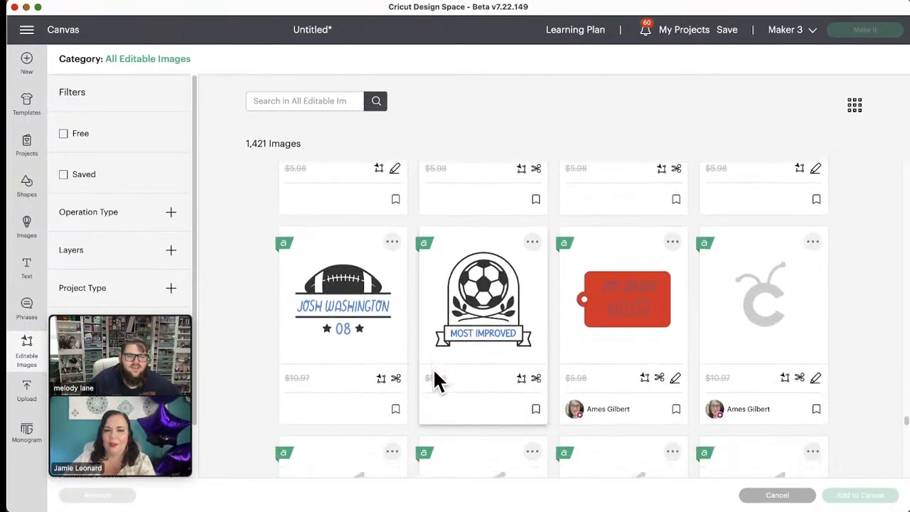
{"action": "scroll", "scroll_direction": "down", "scroll_amount": 3}
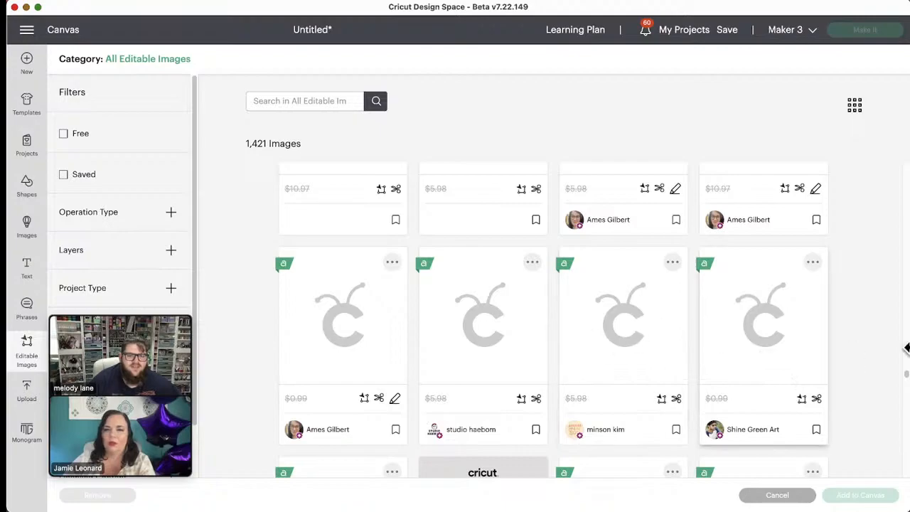
{"action": "scroll", "scroll_direction": "down", "scroll_amount": 3}
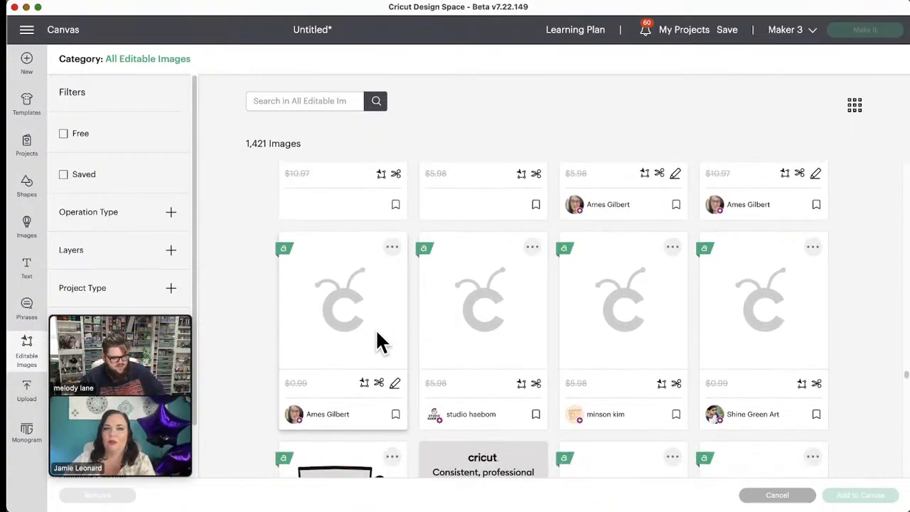
{"action": "mouse_move", "coordinate": [377, 334]}
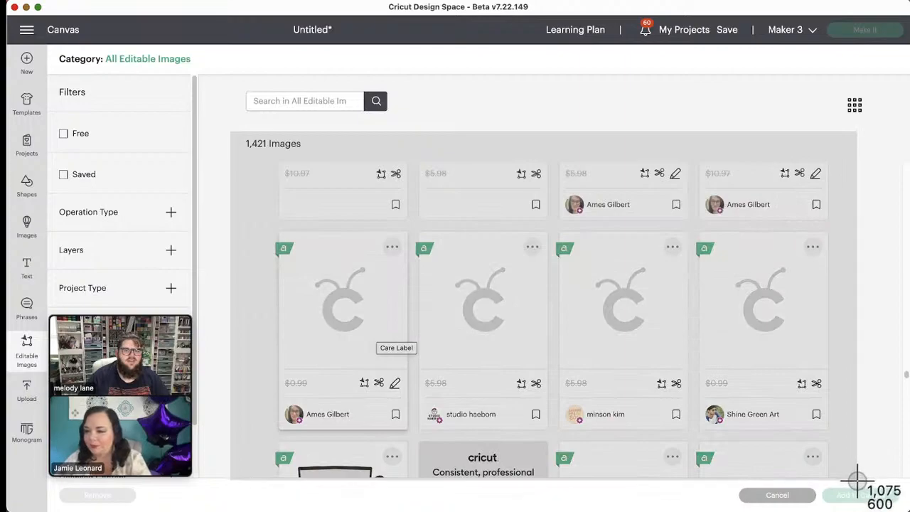
{"action": "mouse_move", "coordinate": [654, 414]}
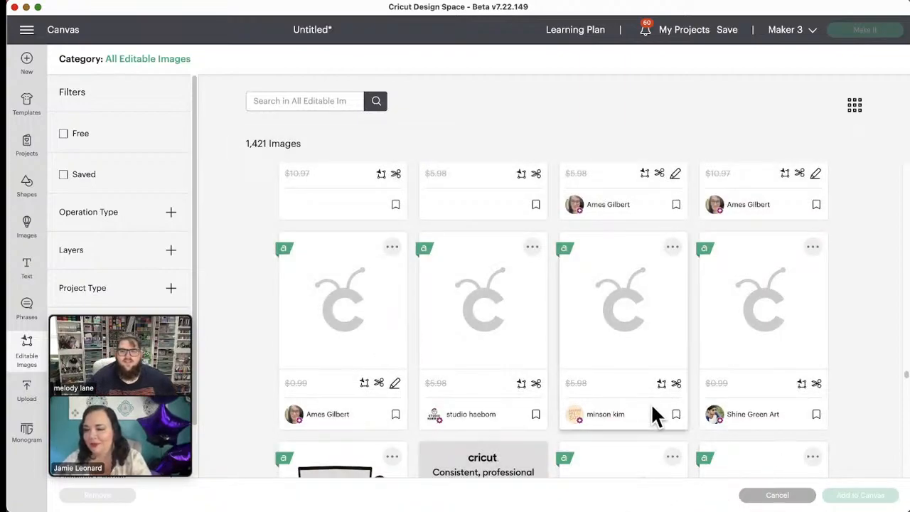
{"action": "scroll", "scroll_direction": "down", "scroll_amount": 3}
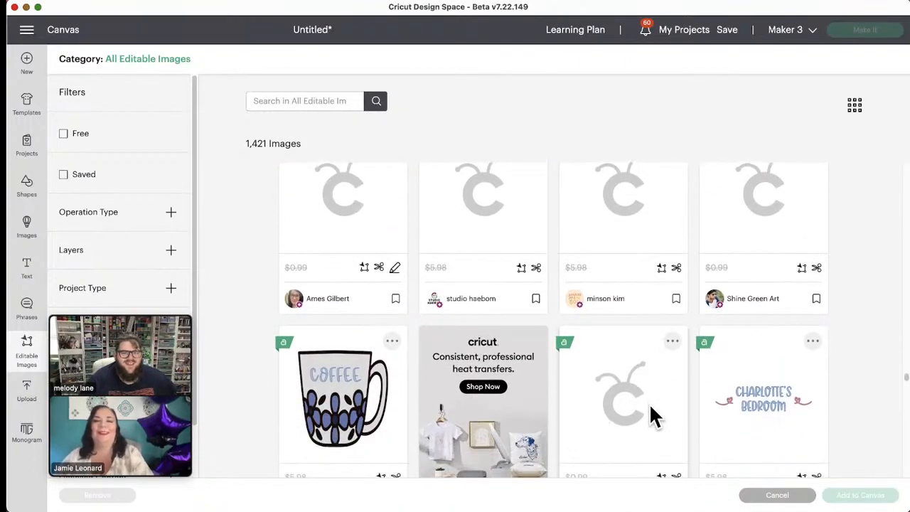
{"action": "scroll", "scroll_direction": "down", "scroll_amount": 3}
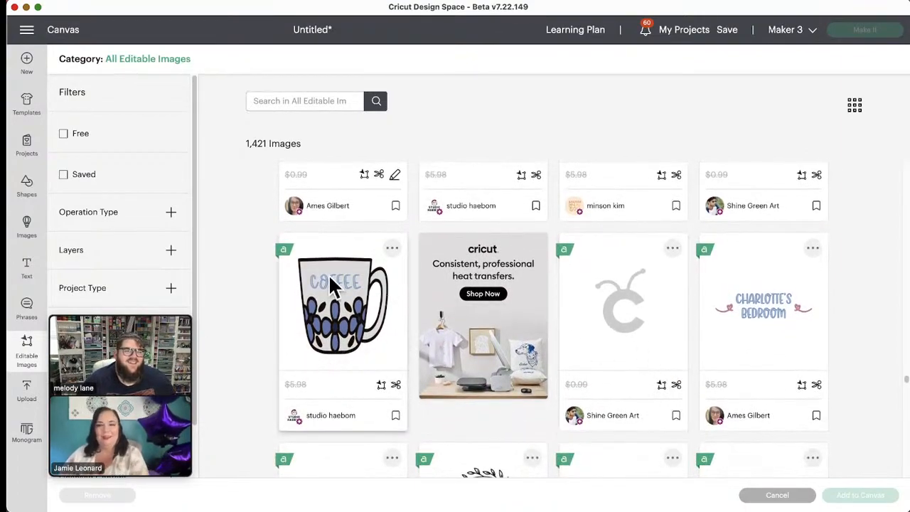
{"action": "scroll", "scroll_direction": "down", "scroll_amount": 3}
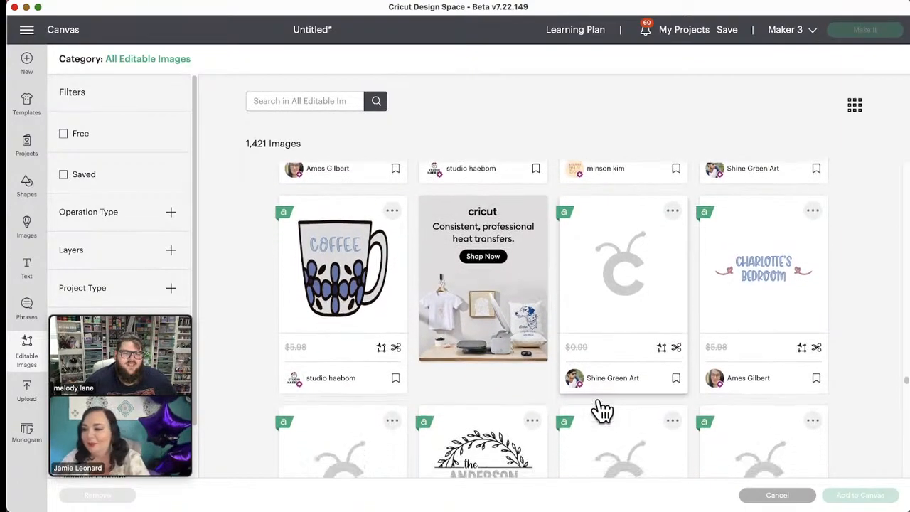
{"action": "scroll", "scroll_direction": "down", "scroll_amount": 3}
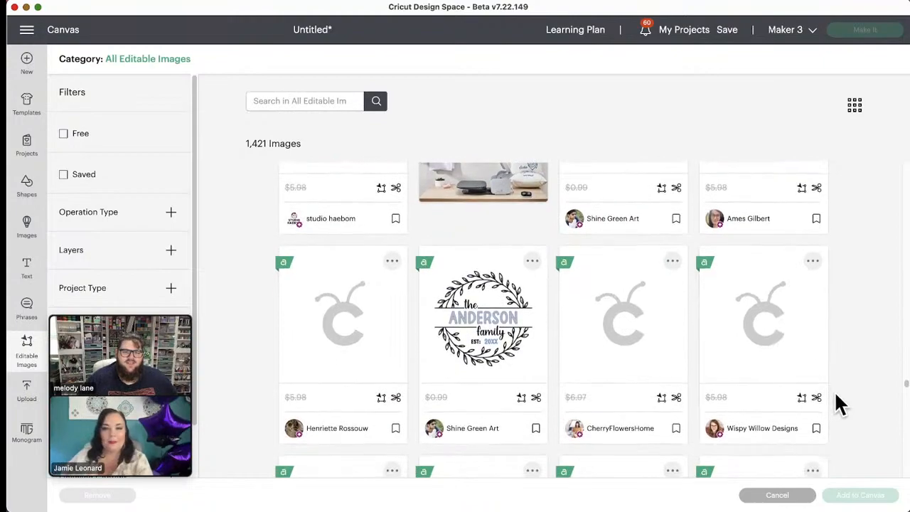
{"action": "scroll", "scroll_direction": "down", "scroll_amount": 3}
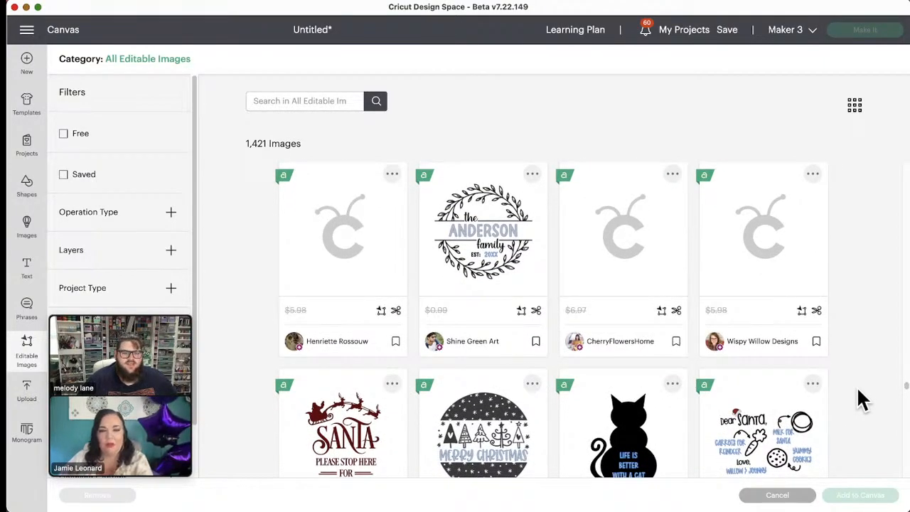
{"action": "scroll", "scroll_direction": "down", "scroll_amount": 3}
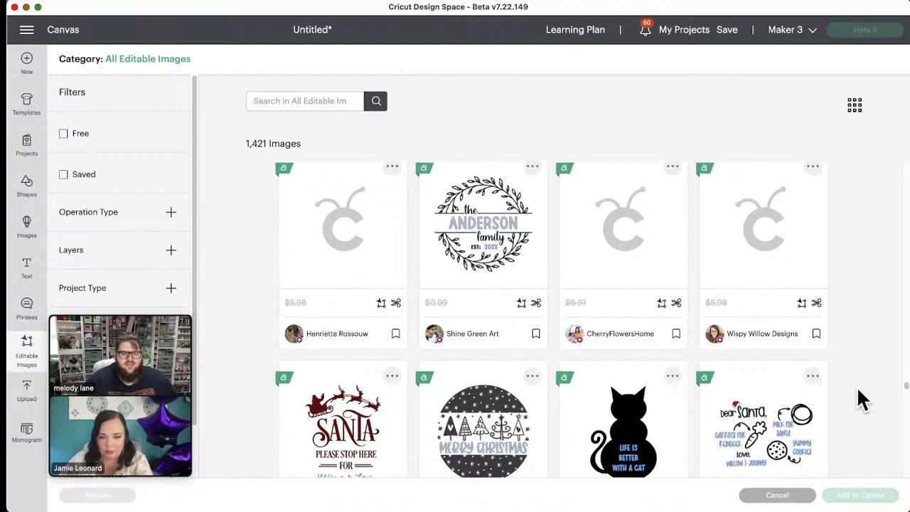
{"action": "scroll", "scroll_direction": "down", "scroll_amount": 3}
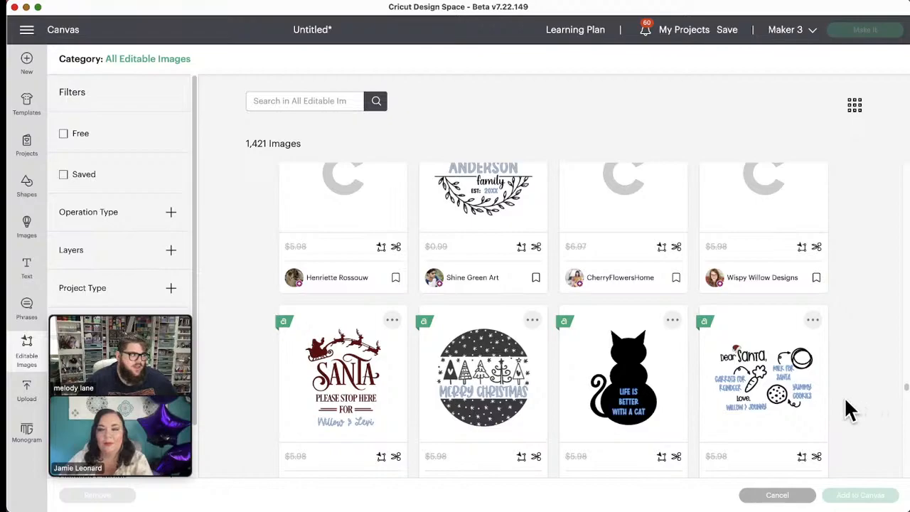
{"action": "mouse_move", "coordinate": [874, 405]}
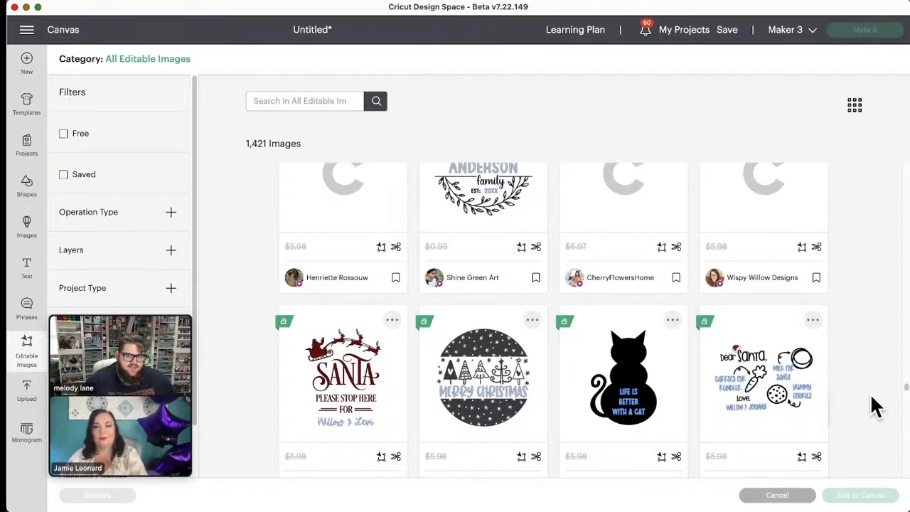
{"action": "scroll", "scroll_direction": "down", "scroll_amount": 3}
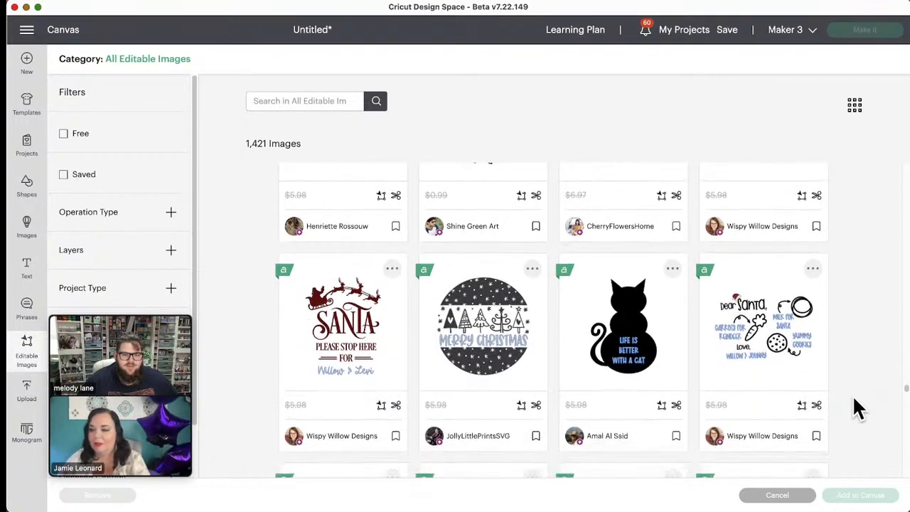
{"action": "scroll", "scroll_direction": "down", "scroll_amount": 3}
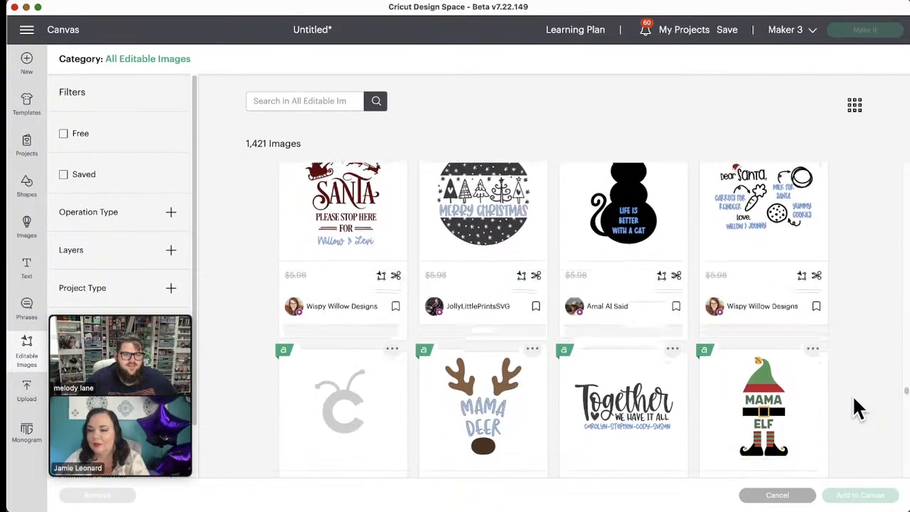
{"action": "scroll", "scroll_direction": "down", "scroll_amount": 3}
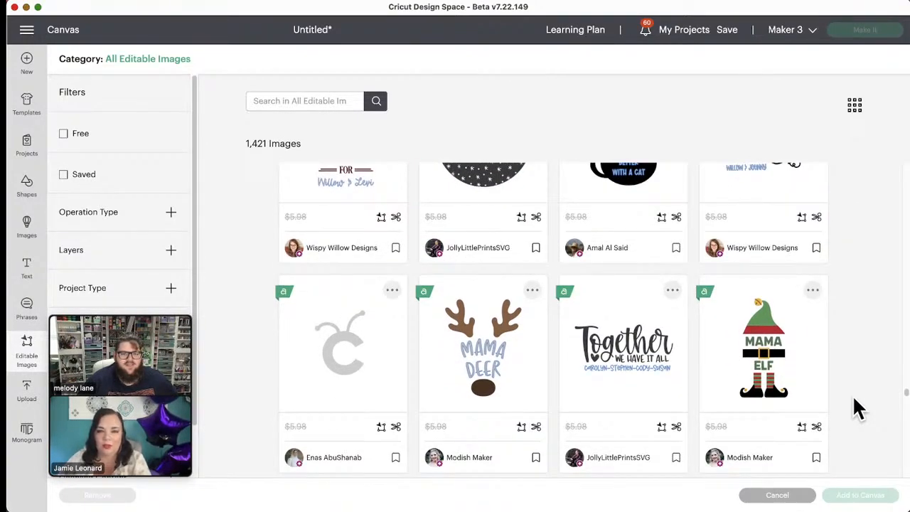
{"action": "mouse_move", "coordinate": [858, 375]}
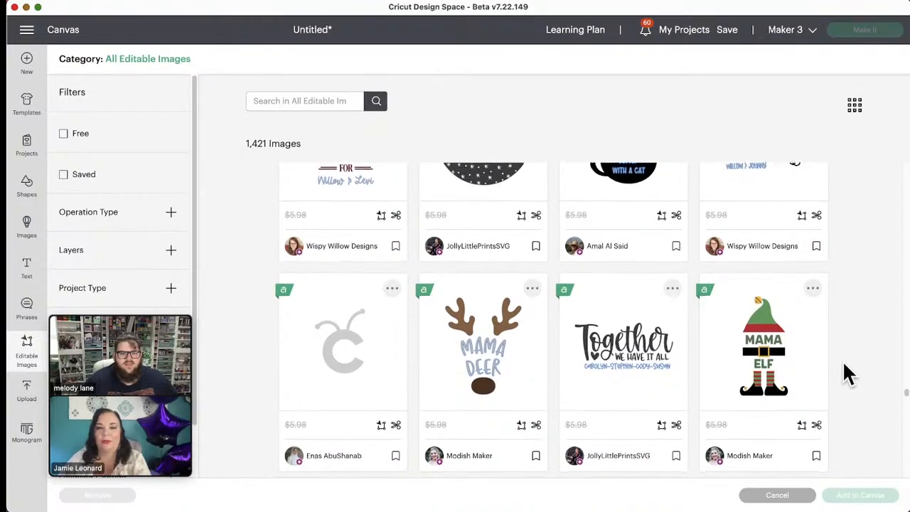
{"action": "scroll", "scroll_direction": "up", "scroll_amount": 3}
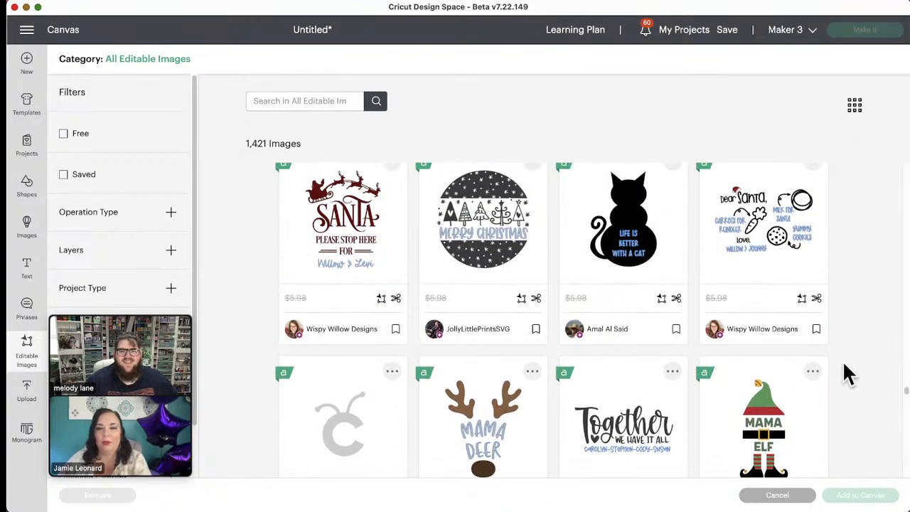
{"action": "mouse_move", "coordinate": [842, 294]}
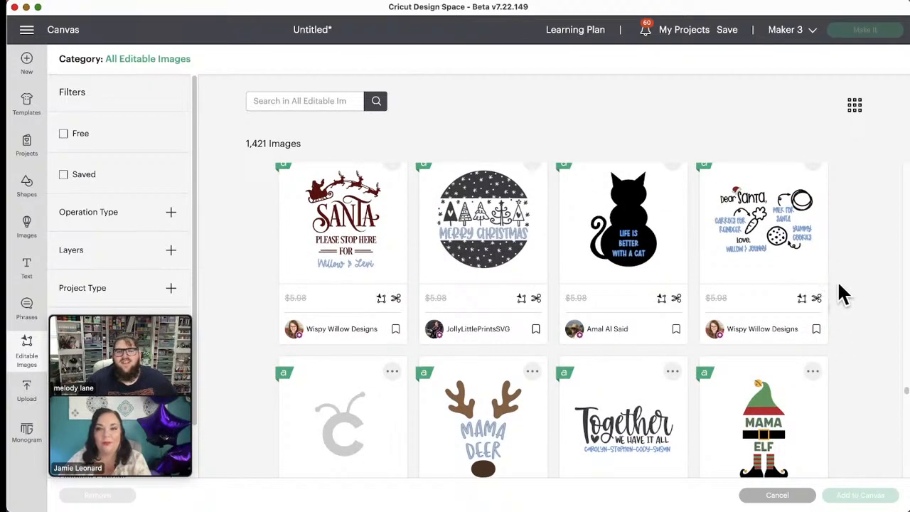
{"action": "mouse_move", "coordinate": [835, 395]}
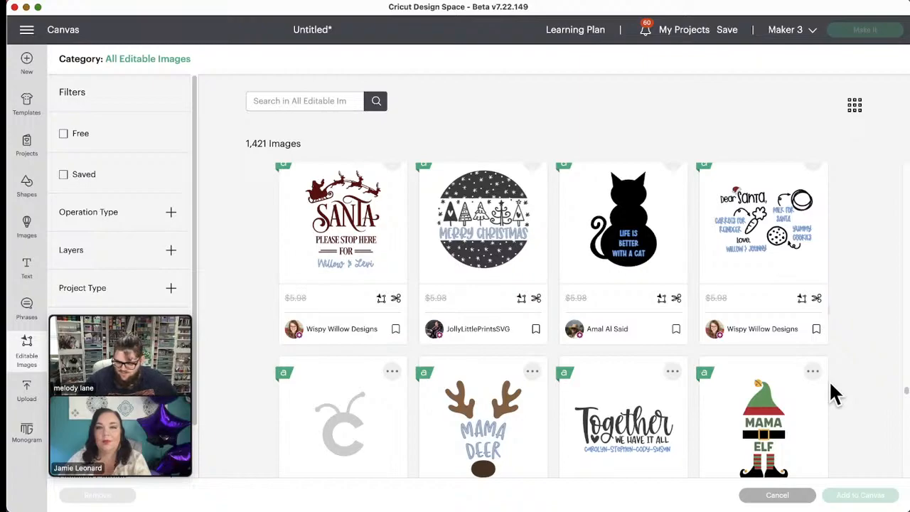
{"action": "scroll", "scroll_direction": "down", "scroll_amount": 3}
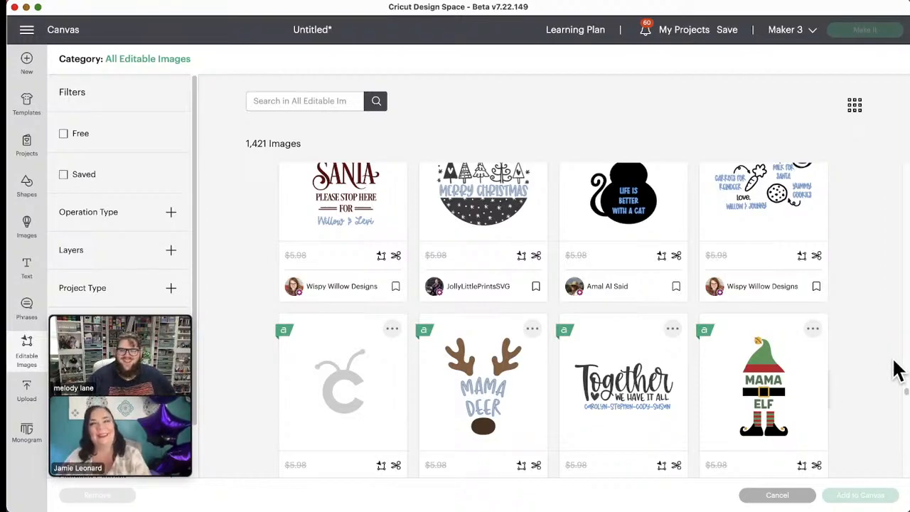
{"action": "scroll", "scroll_direction": "down", "scroll_amount": 3}
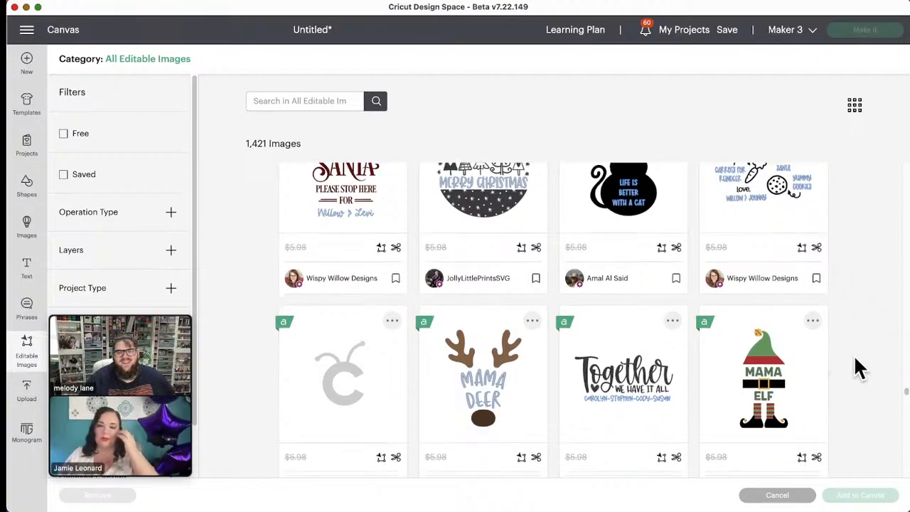
{"action": "scroll", "scroll_direction": "down", "scroll_amount": 3}
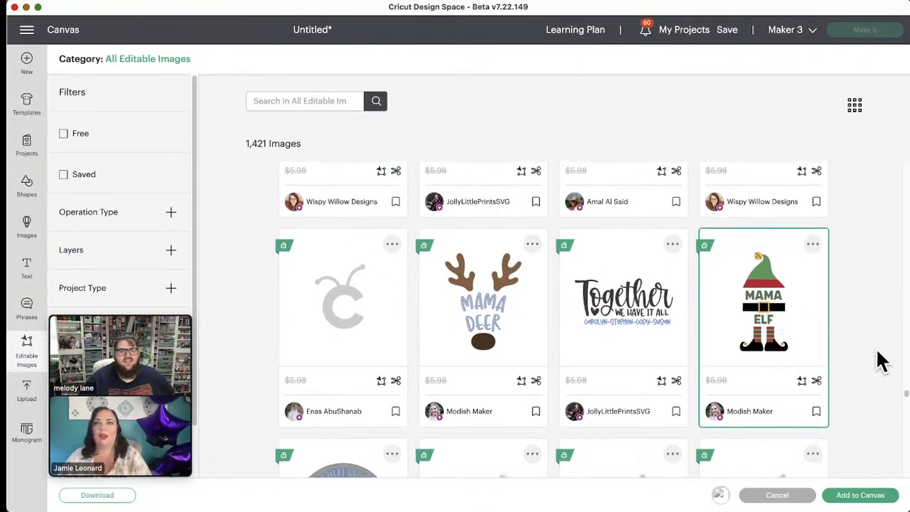
- Scroll the All Editable Images grid down to Special Delivery From Santa and Christmas Tree tag
{"action": "scroll", "scroll_direction": "down", "scroll_amount": 3}
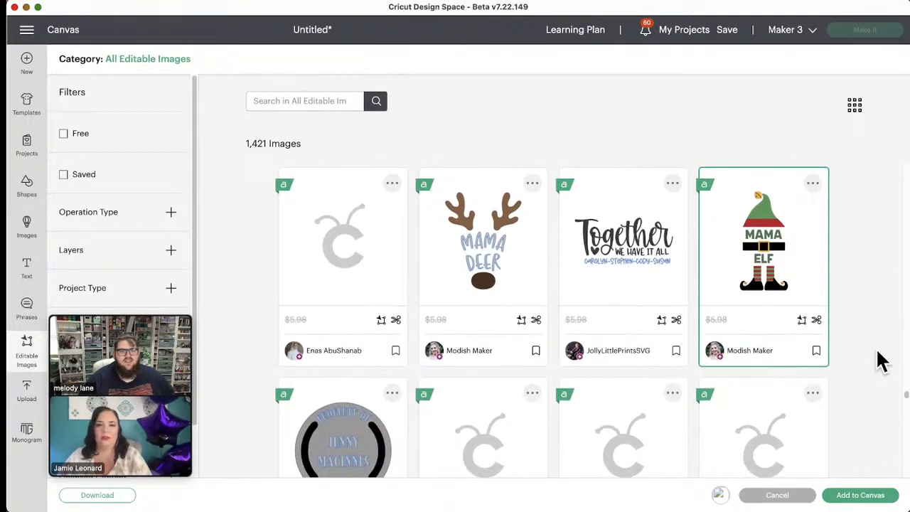
{"action": "scroll", "scroll_direction": "down", "scroll_amount": 3}
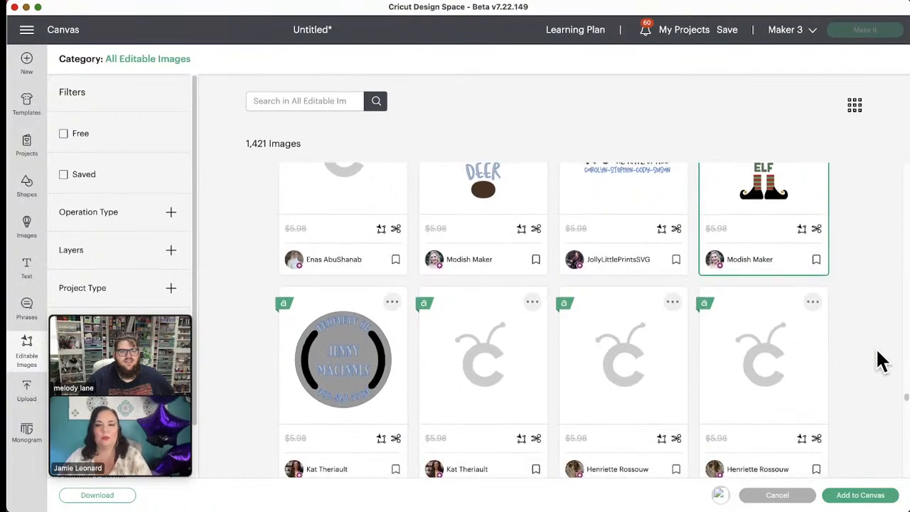
{"action": "scroll", "scroll_direction": "down", "scroll_amount": 3}
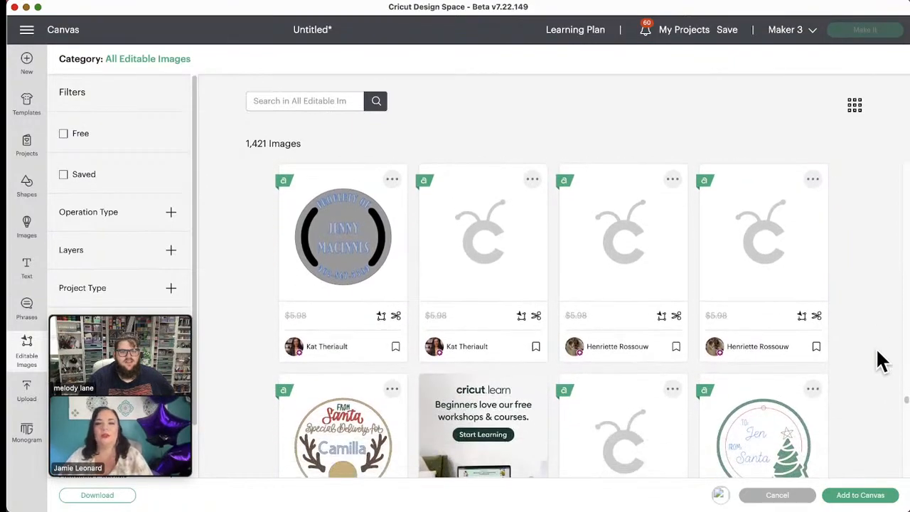
{"action": "scroll", "scroll_direction": "down", "scroll_amount": 3}
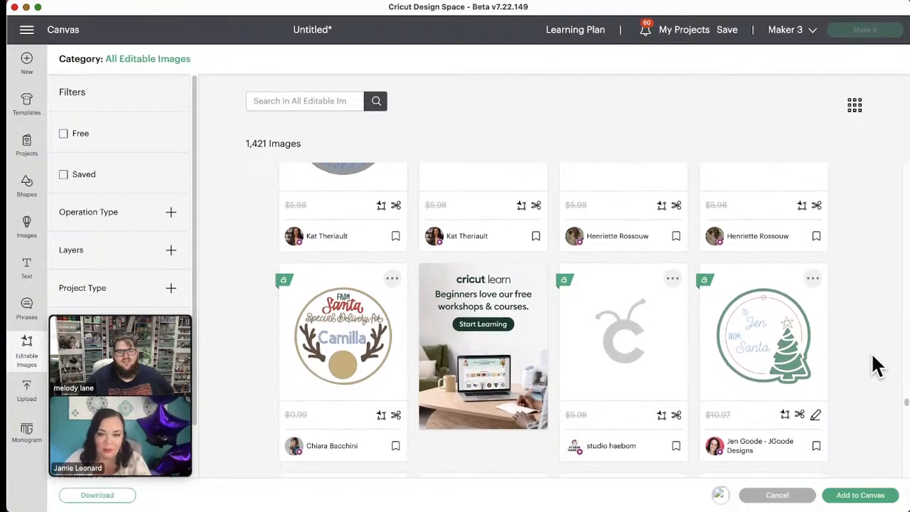
{"action": "scroll", "scroll_direction": "down", "scroll_amount": 3}
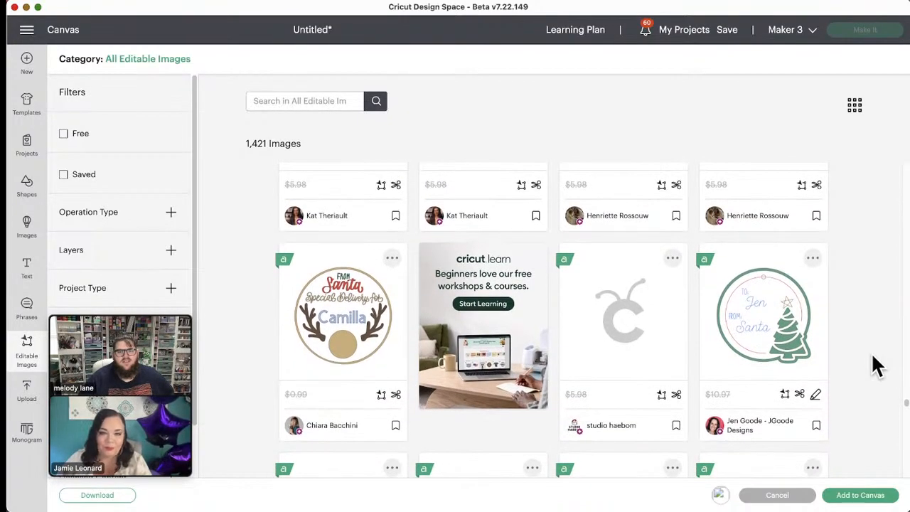
{"action": "scroll", "scroll_direction": "down", "scroll_amount": 3}
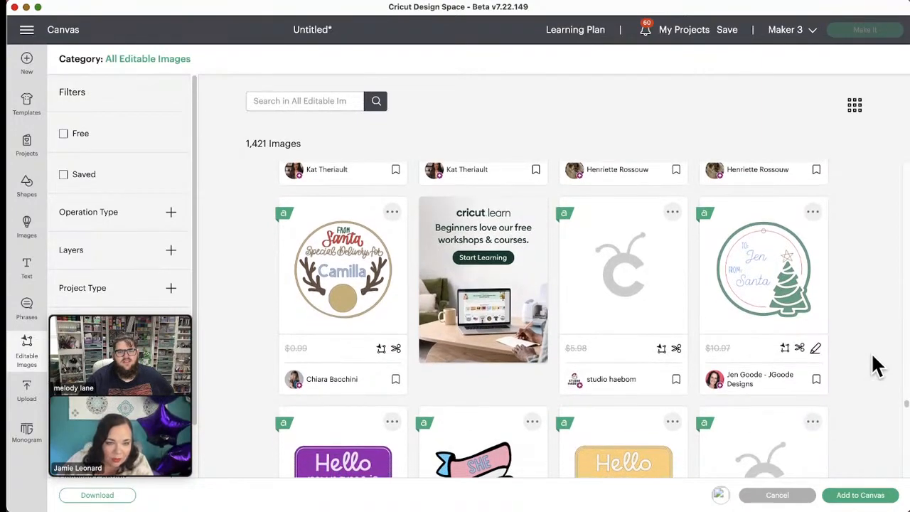
{"action": "scroll", "scroll_direction": "down", "scroll_amount": 3}
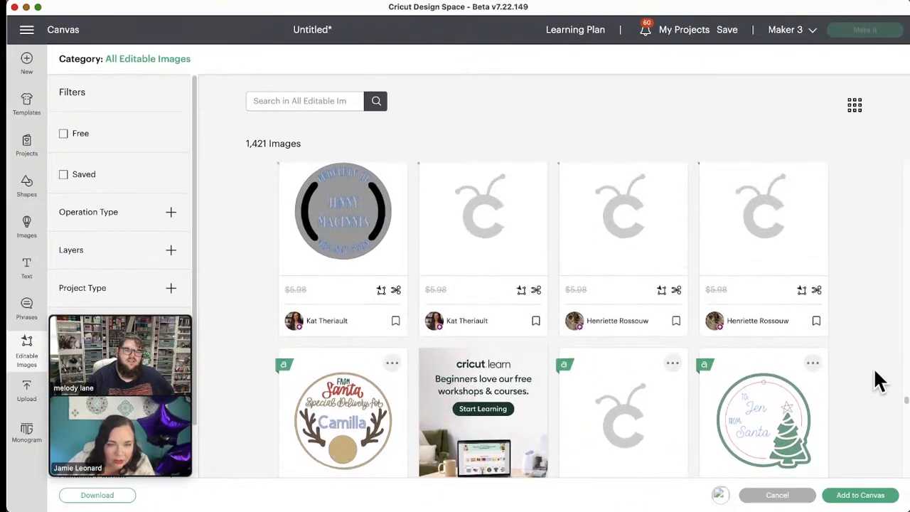
{"action": "scroll", "scroll_direction": "down", "scroll_amount": 3}
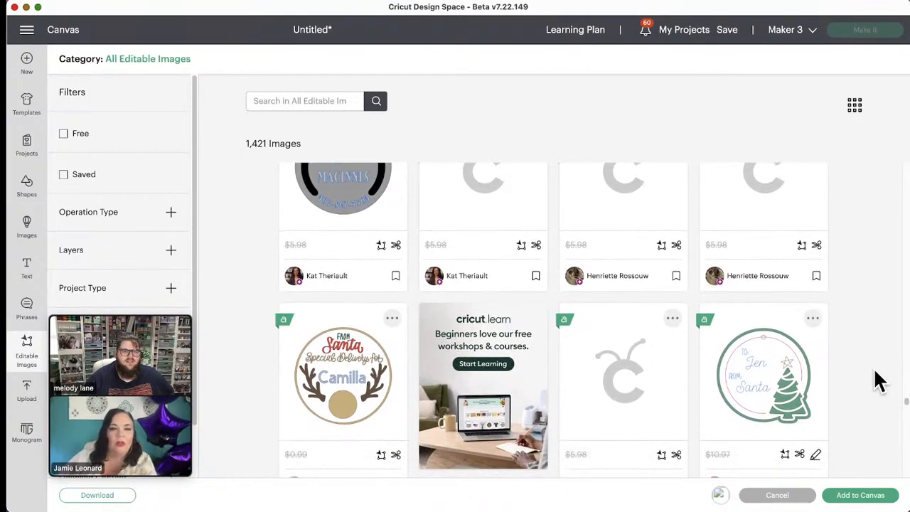
{"action": "mouse_move", "coordinate": [342, 380]}
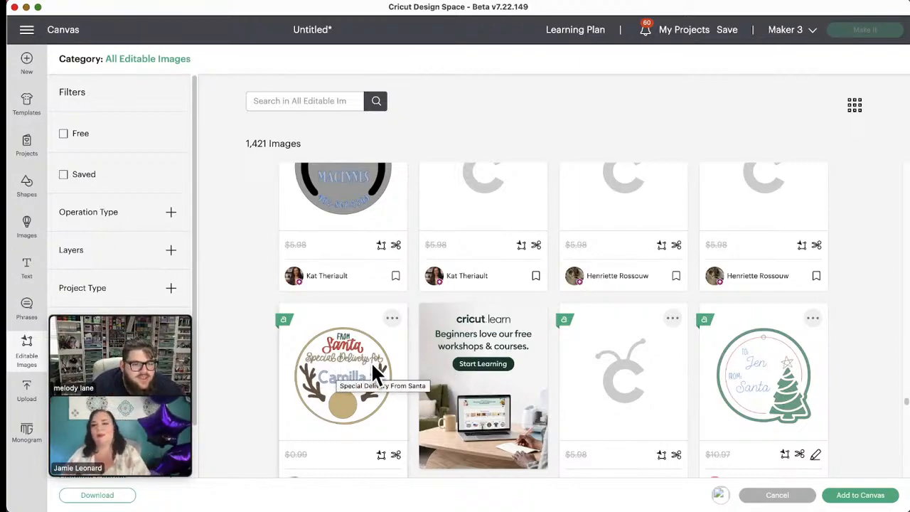
{"action": "scroll", "scroll_direction": "down", "scroll_amount": 3}
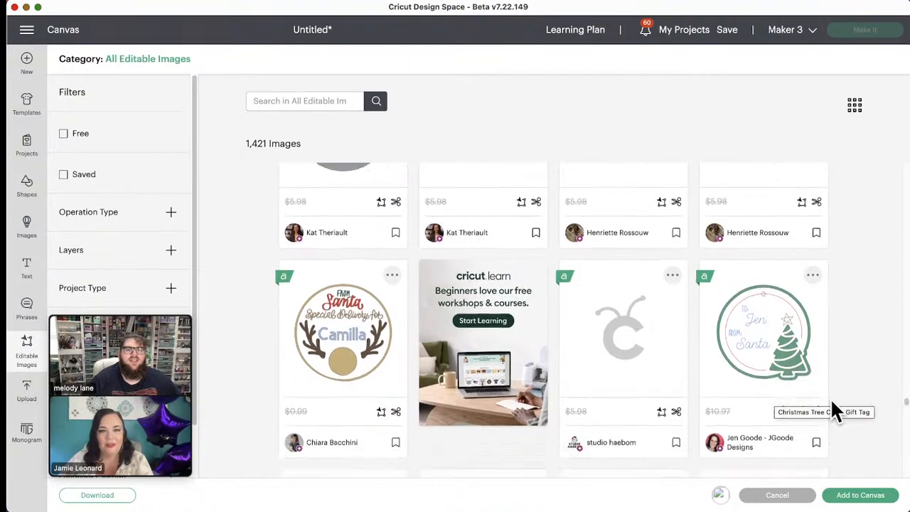
{"action": "scroll", "scroll_direction": "down", "scroll_amount": 3}
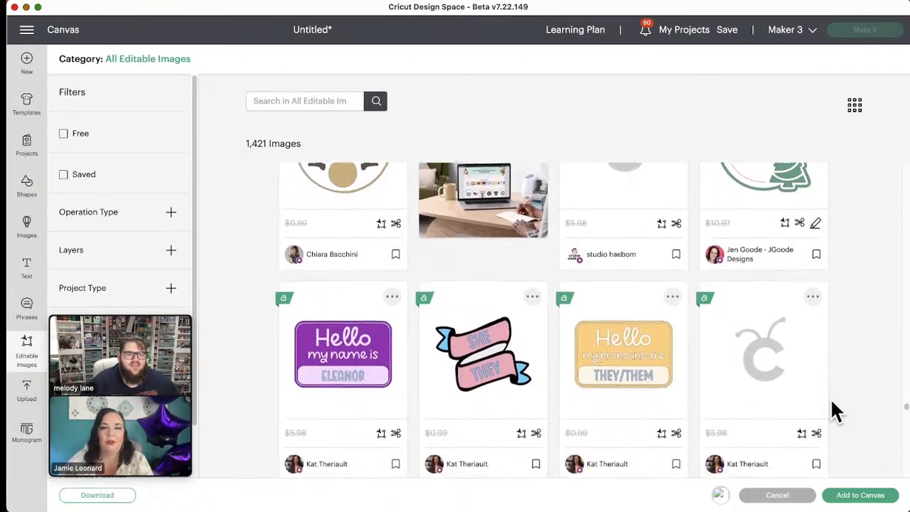
{"action": "scroll", "scroll_direction": "down", "scroll_amount": 3}
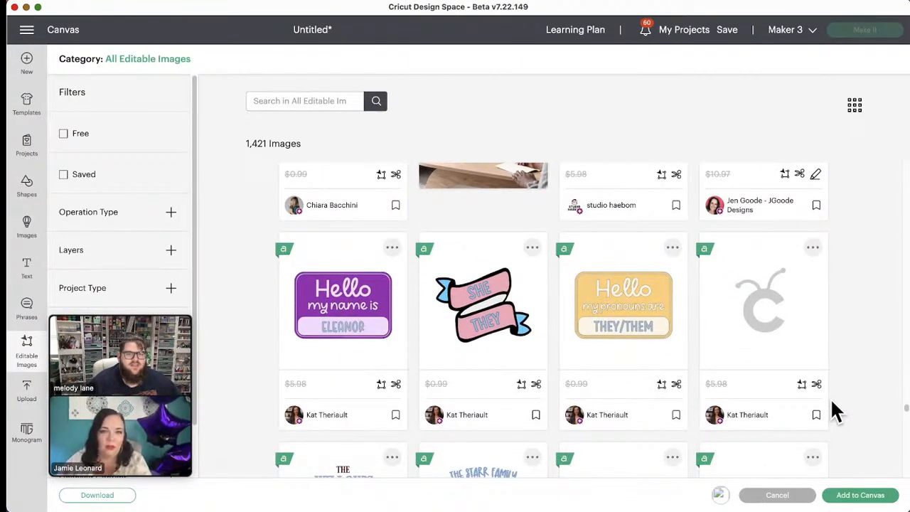
{"action": "scroll", "scroll_direction": "down", "scroll_amount": 3}
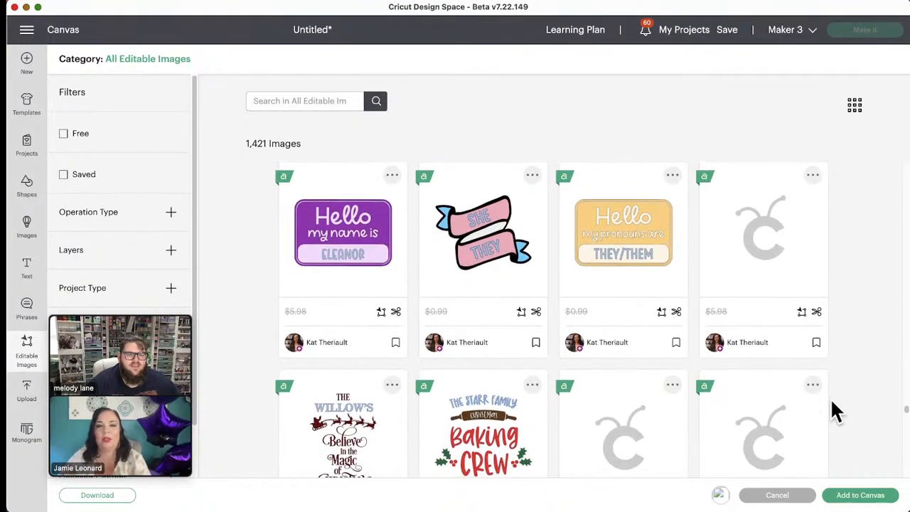
{"action": "scroll", "scroll_direction": "down", "scroll_amount": 3}
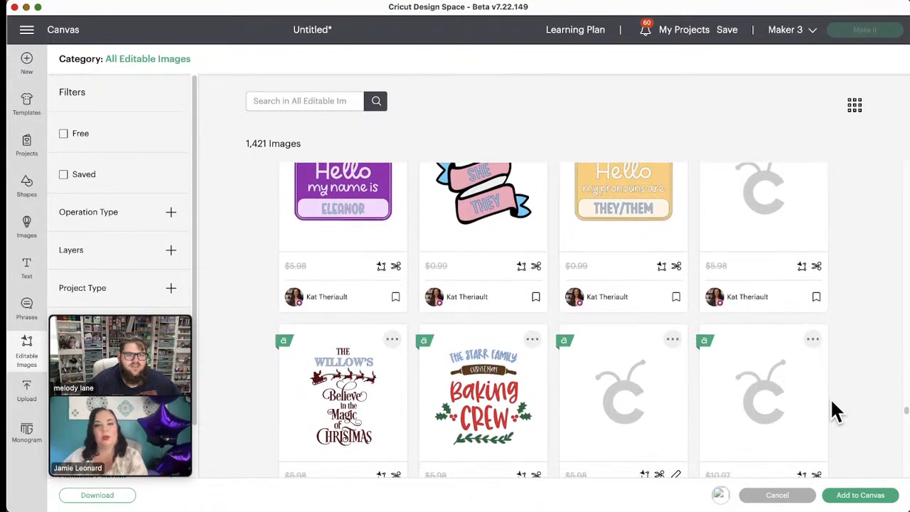
{"action": "scroll", "scroll_direction": "down", "scroll_amount": 3}
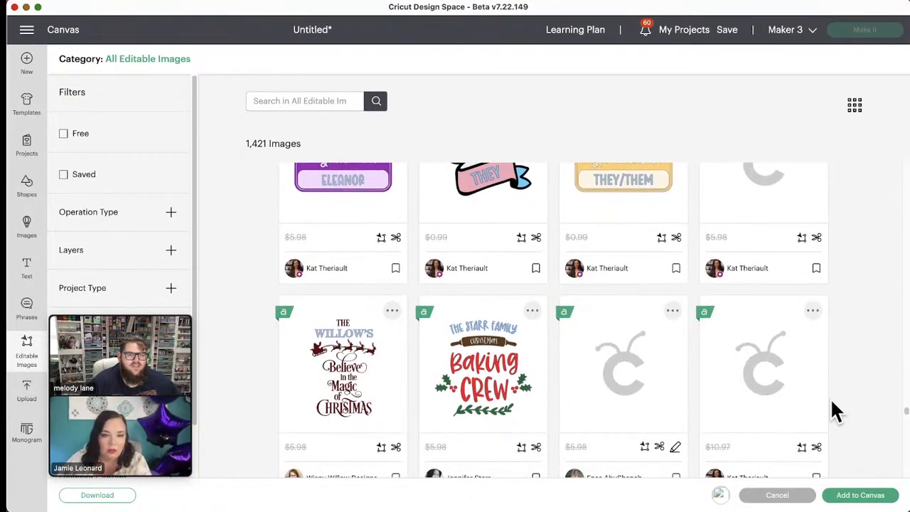
{"action": "scroll", "scroll_direction": "down", "scroll_amount": 3}
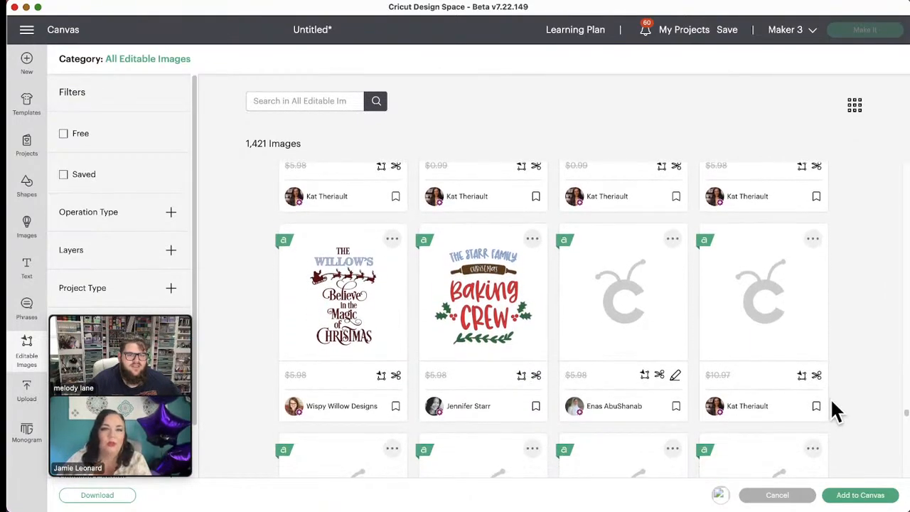
{"action": "mouse_move", "coordinate": [871, 376]}
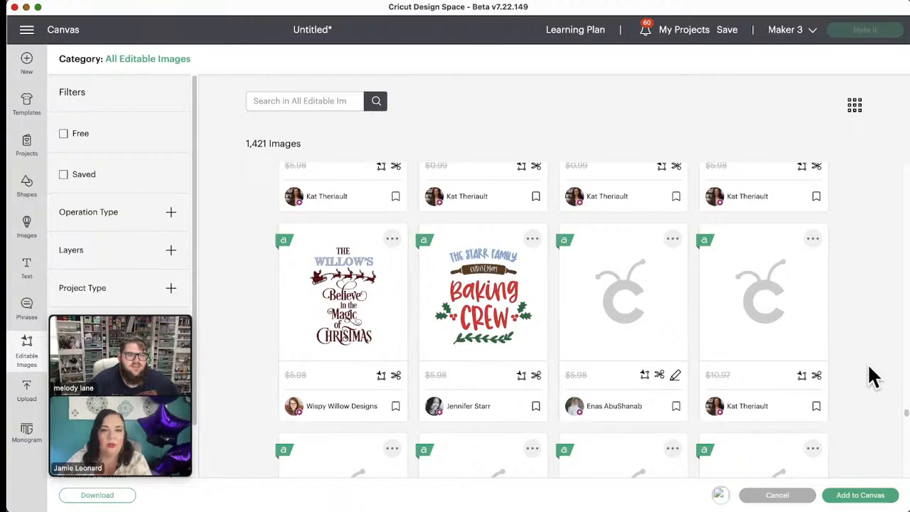
{"action": "mouse_move", "coordinate": [455, 274]}
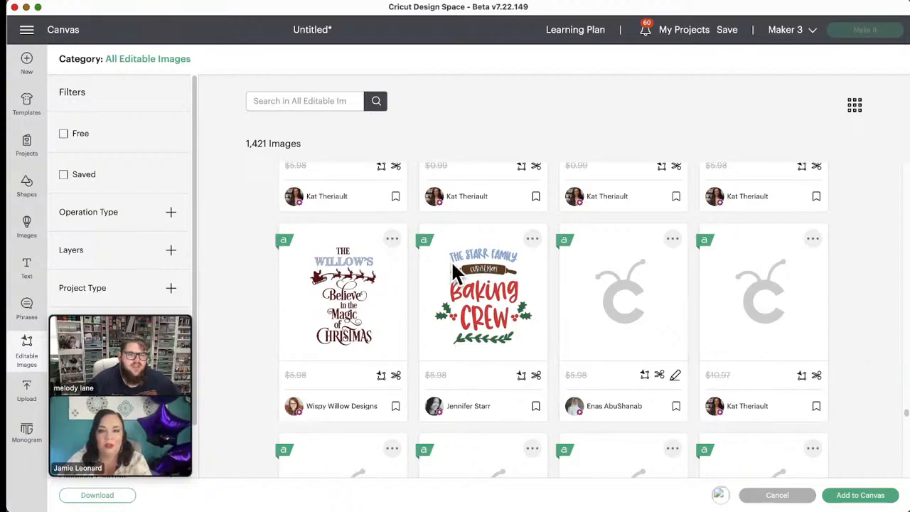
{"action": "scroll", "scroll_direction": "down", "scroll_amount": 3}
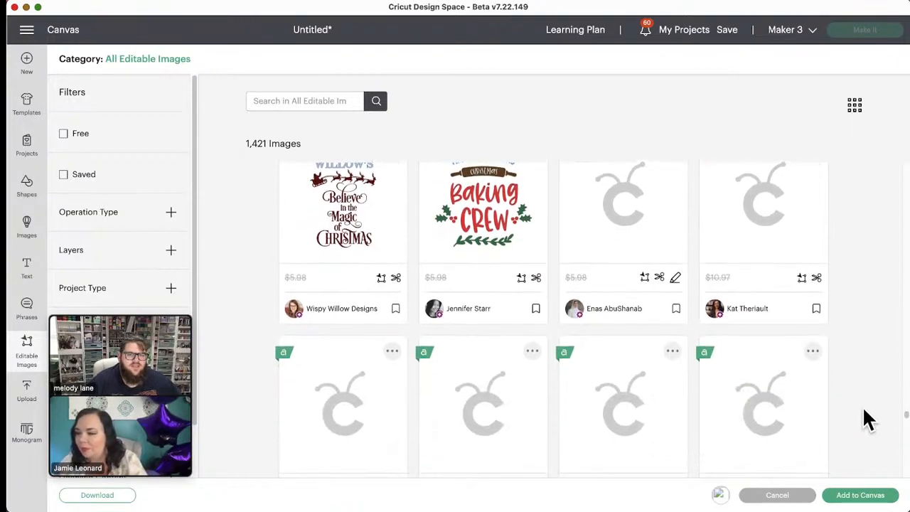
{"action": "scroll", "scroll_direction": "down", "scroll_amount": 3}
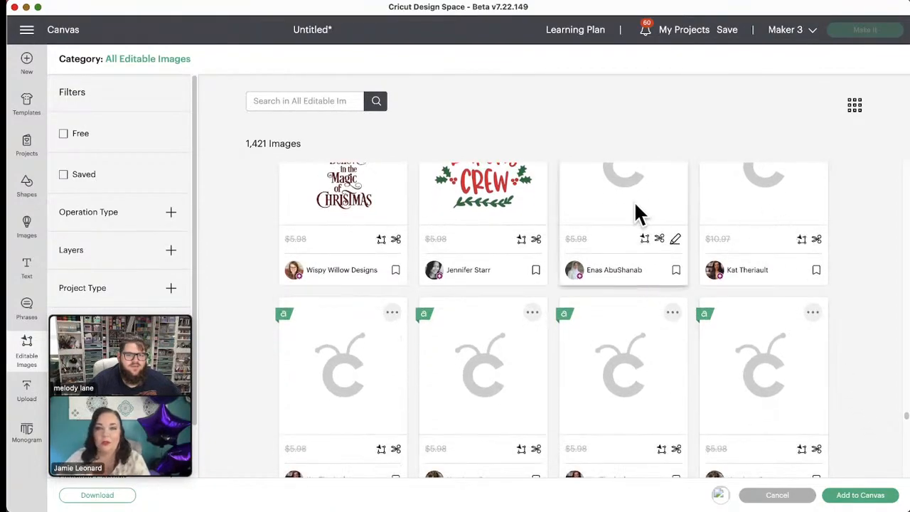
{"action": "scroll", "scroll_direction": "down", "scroll_amount": 3}
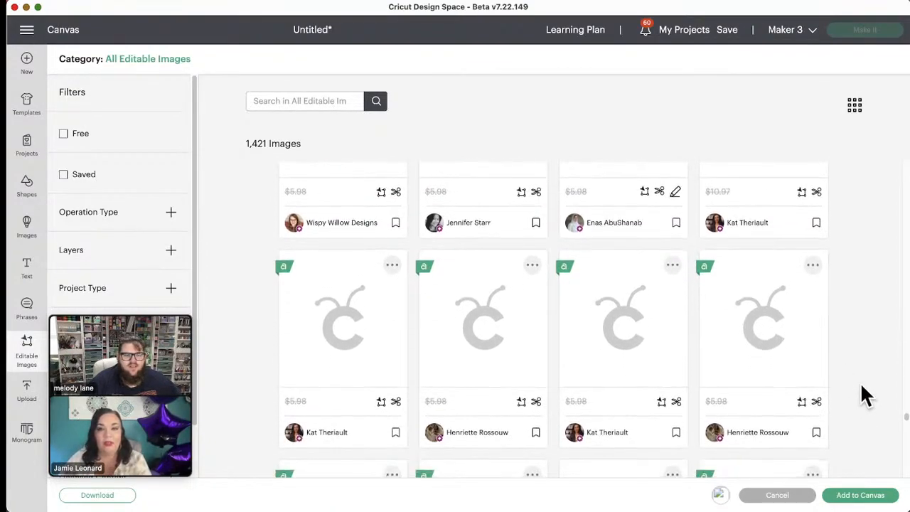
{"action": "scroll", "scroll_direction": "down", "scroll_amount": 3}
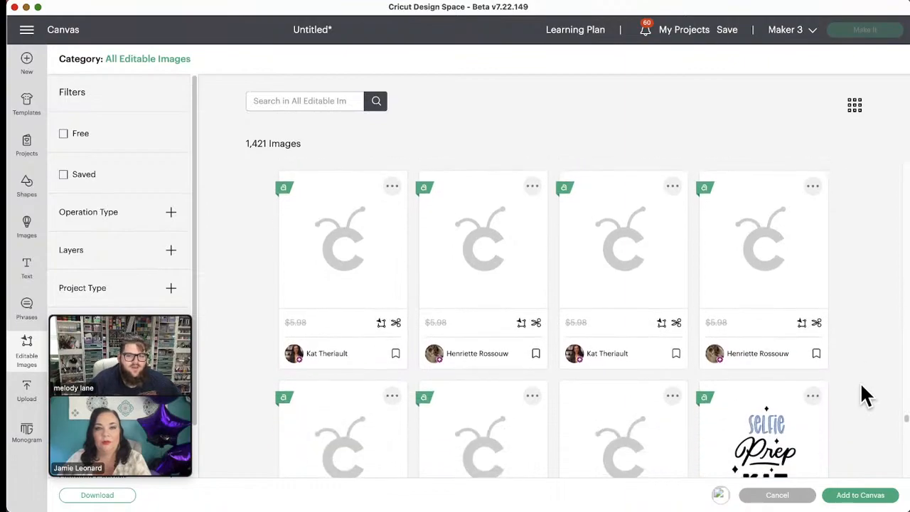
{"action": "scroll", "scroll_direction": "up", "scroll_amount": 3}
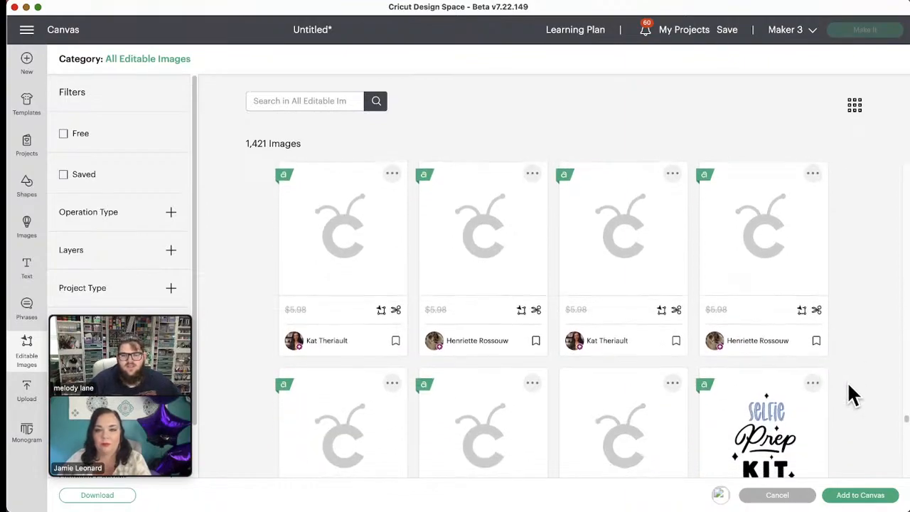
{"action": "scroll", "scroll_direction": "down", "scroll_amount": 3}
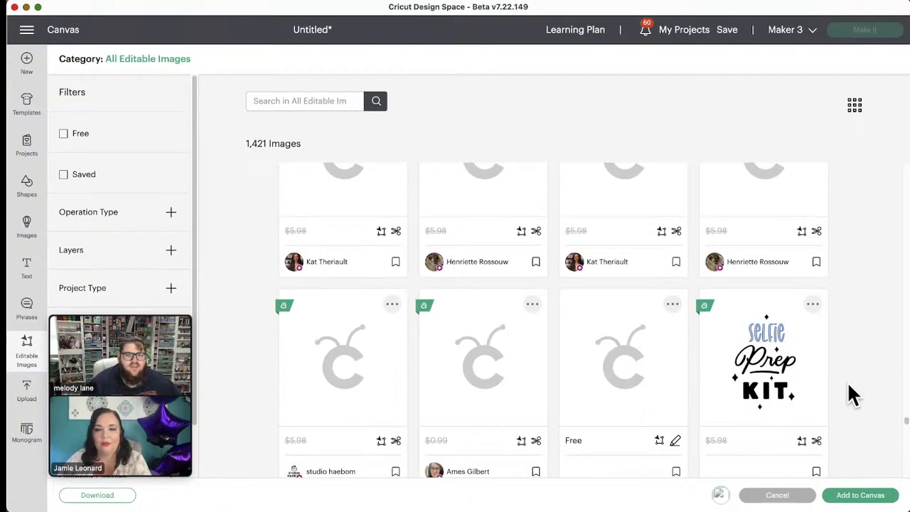
{"action": "scroll", "scroll_direction": "down", "scroll_amount": 3}
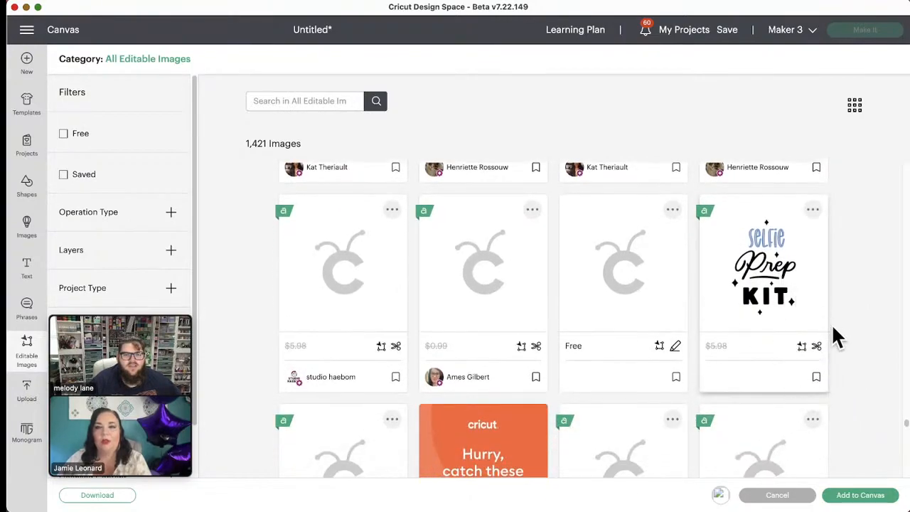
{"action": "scroll", "scroll_direction": "down", "scroll_amount": 3}
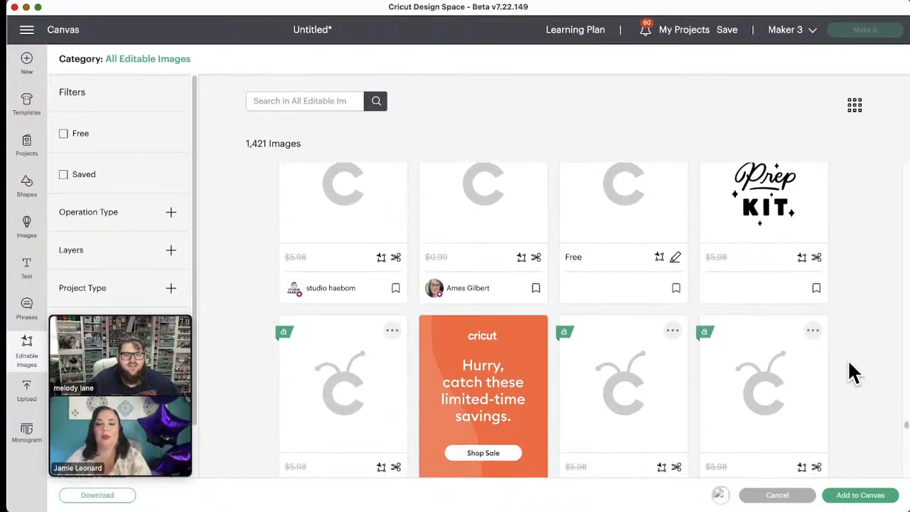
{"action": "scroll", "scroll_direction": "down", "scroll_amount": 3}
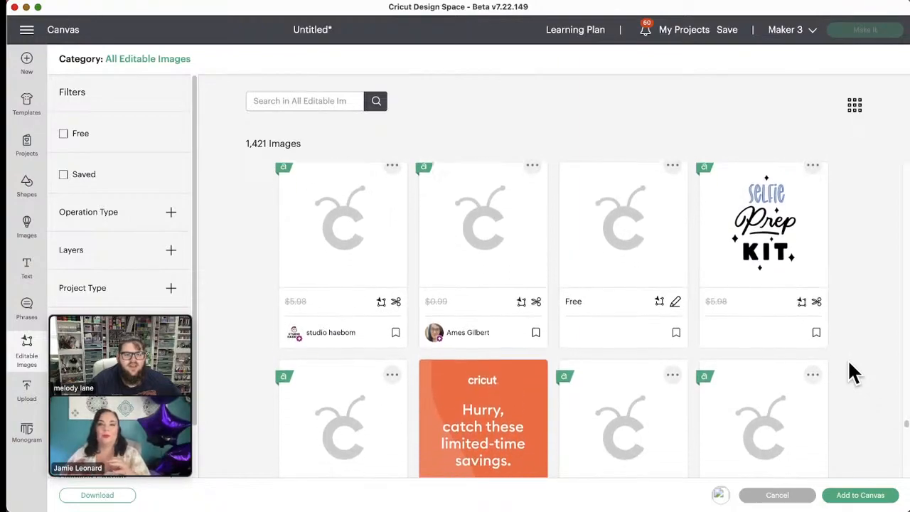
{"action": "scroll", "scroll_direction": "down", "scroll_amount": 3}
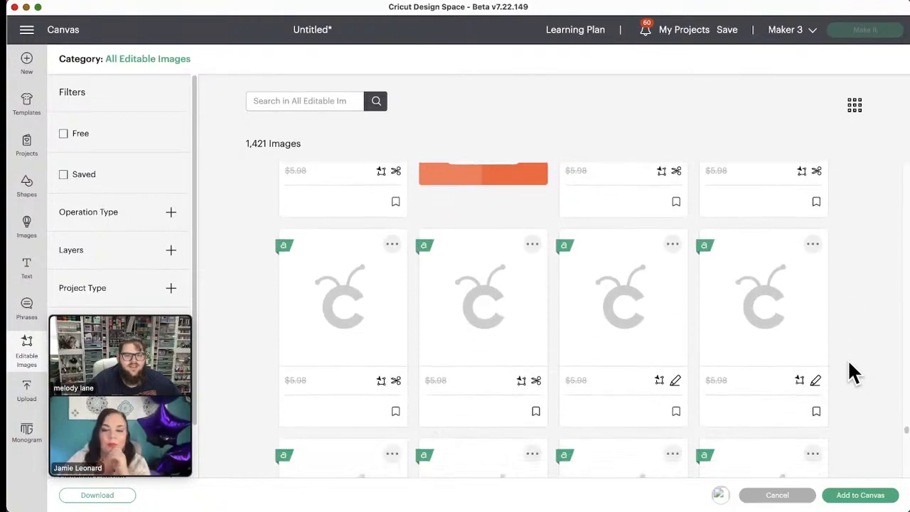
{"action": "scroll", "scroll_direction": "up", "scroll_amount": 3}
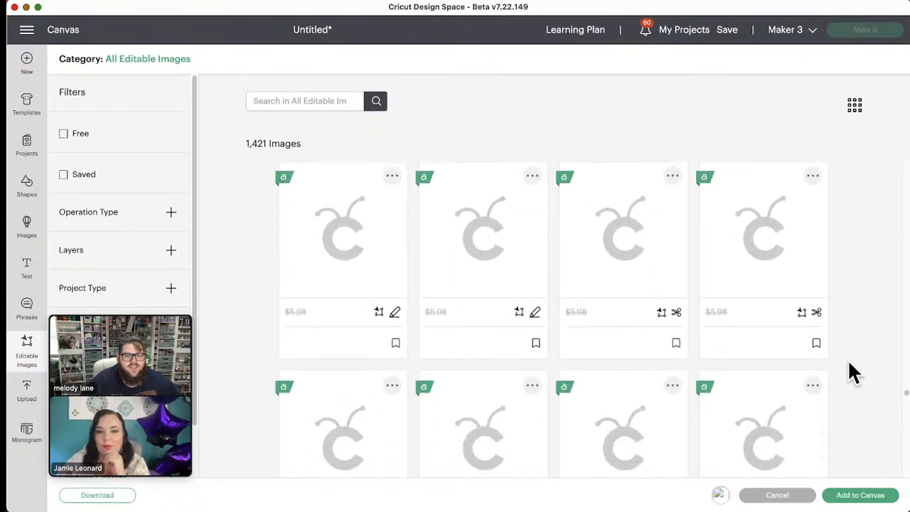
{"action": "scroll", "scroll_direction": "down", "scroll_amount": 3}
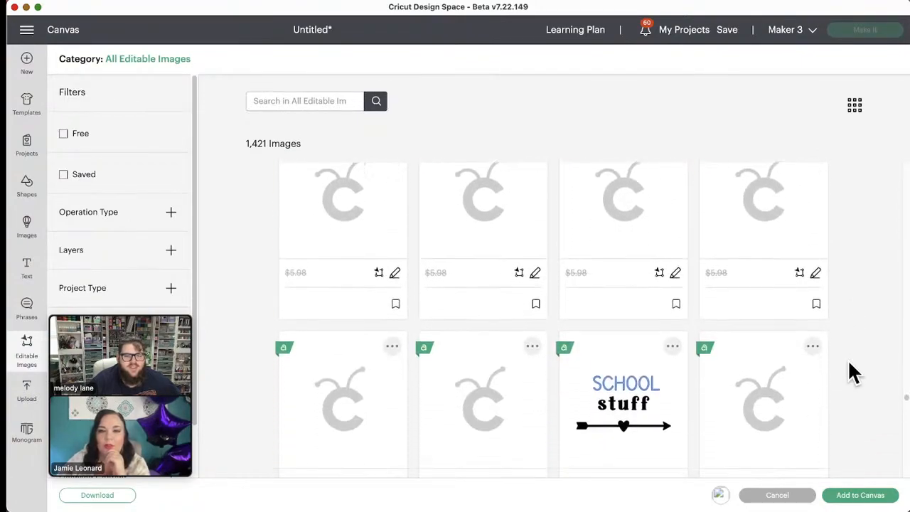
{"action": "scroll", "scroll_direction": "down", "scroll_amount": 3}
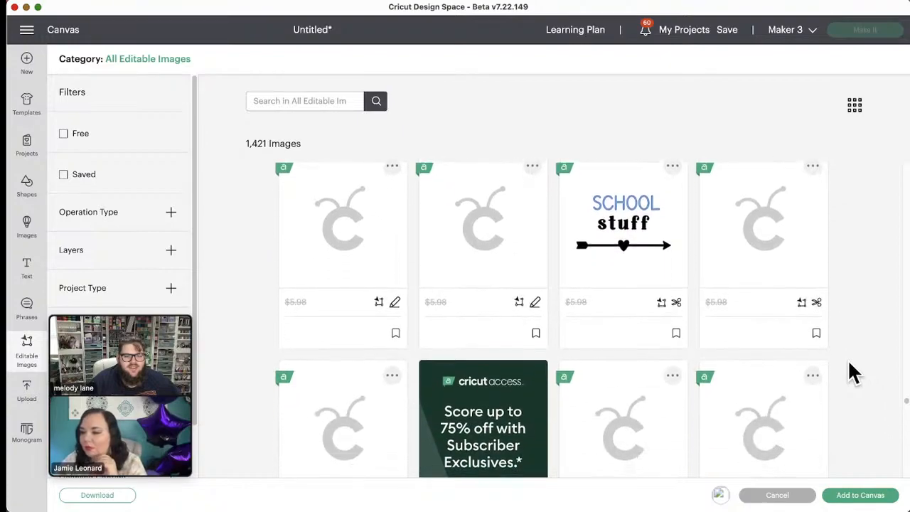
{"action": "scroll", "scroll_direction": "down", "scroll_amount": 3}
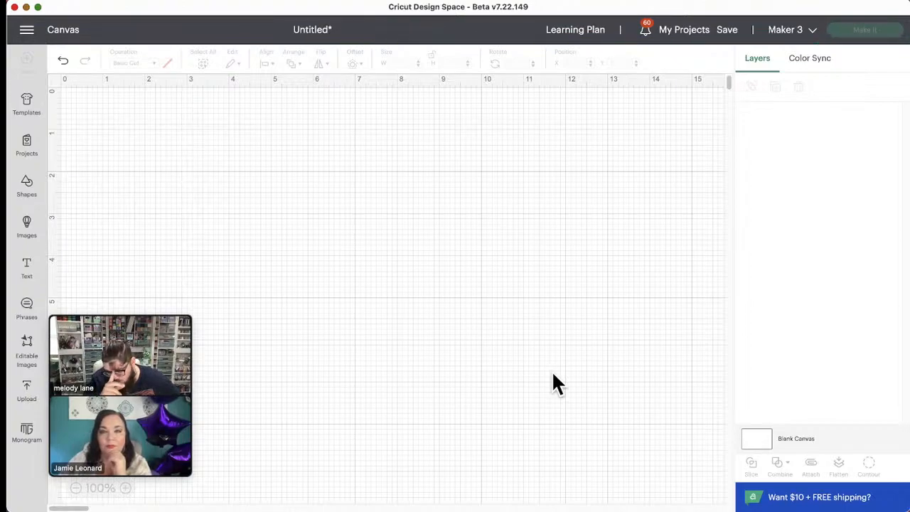
{"action": "mouse_move", "coordinate": [581, 317]}
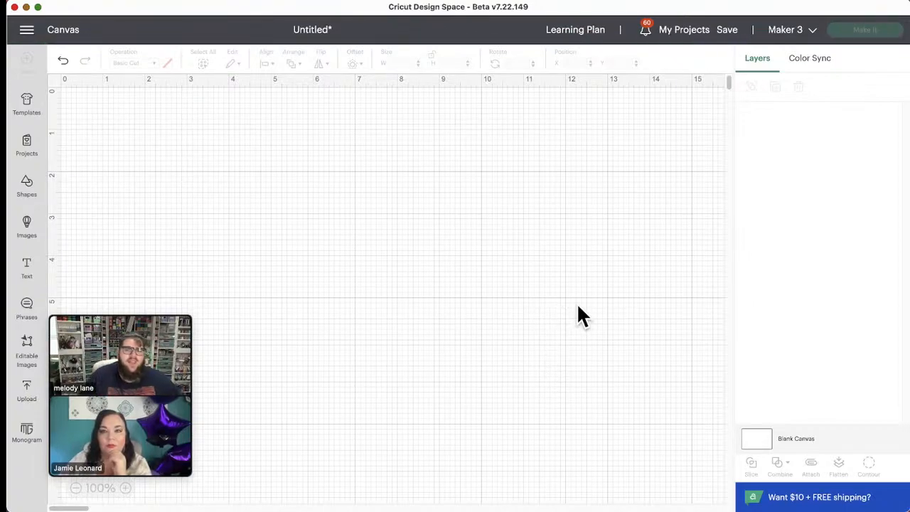
{"action": "mouse_move", "coordinate": [408, 253]}
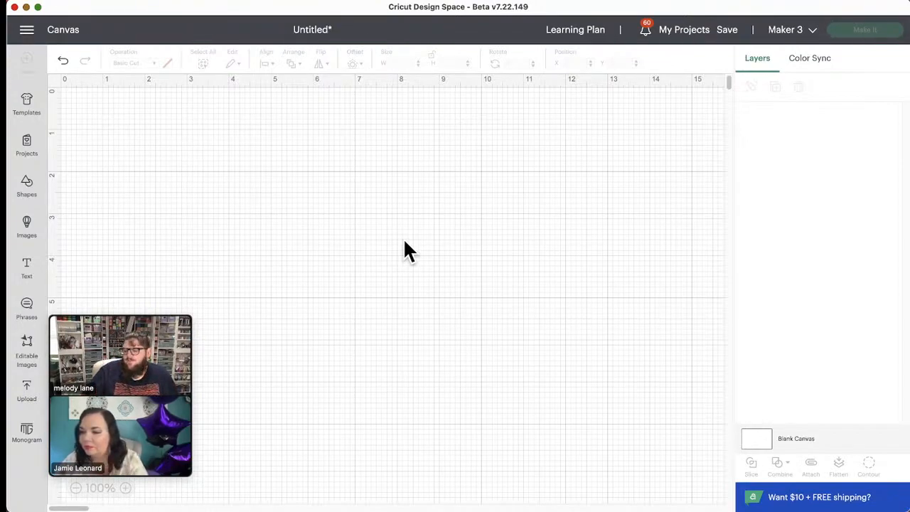
{"action": "mouse_move", "coordinate": [407, 270]}
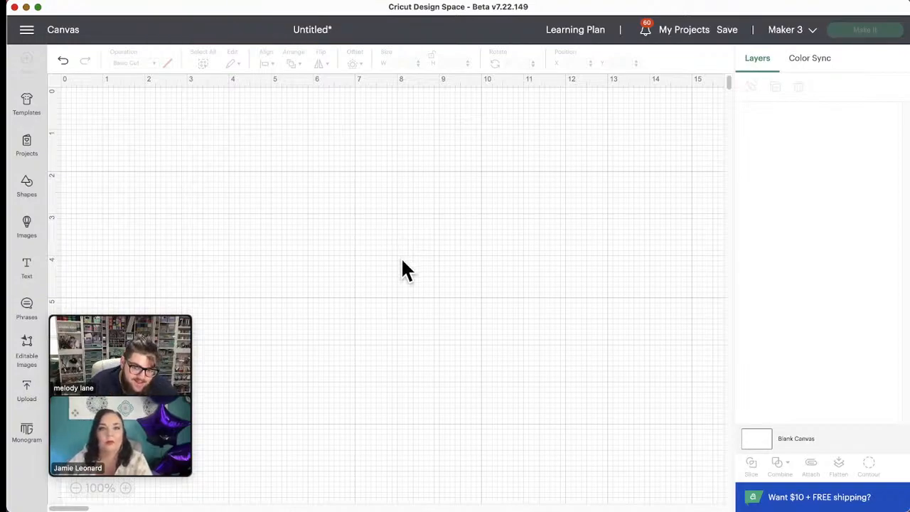
{"action": "mouse_move", "coordinate": [435, 283]}
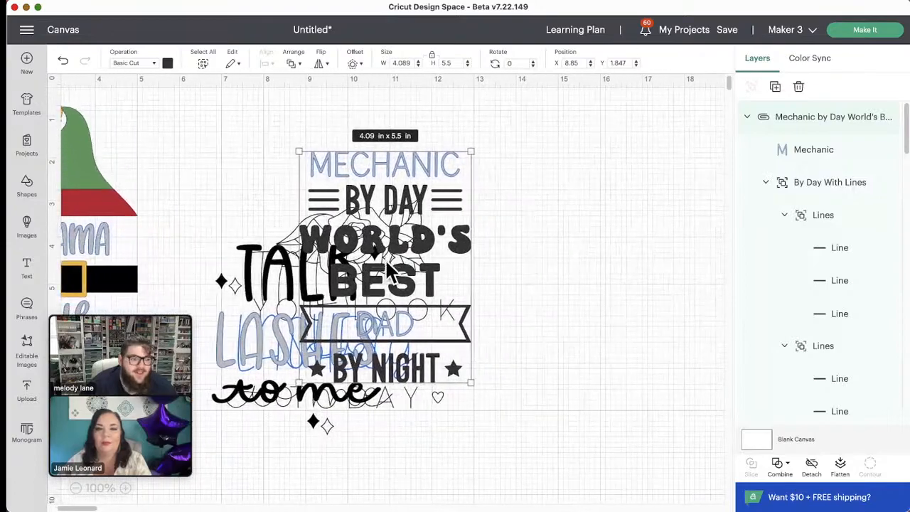
- Move Mechanic By Day right and enlarge it to 5.1 by 6.86 inches
{"action": "left_click_drag", "start_coordinate": [385, 274], "coordinate": [590, 263]}
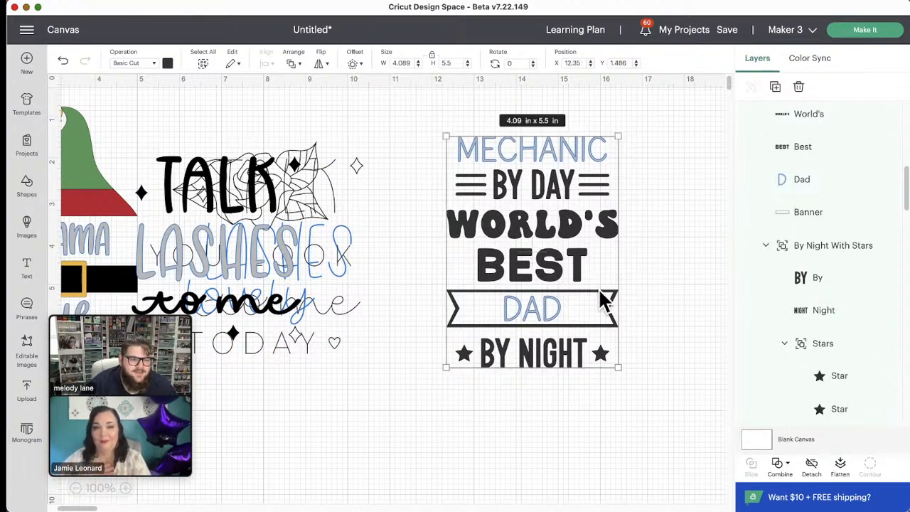
{"action": "left_click_drag", "start_coordinate": [618, 368], "coordinate": [624, 377]}
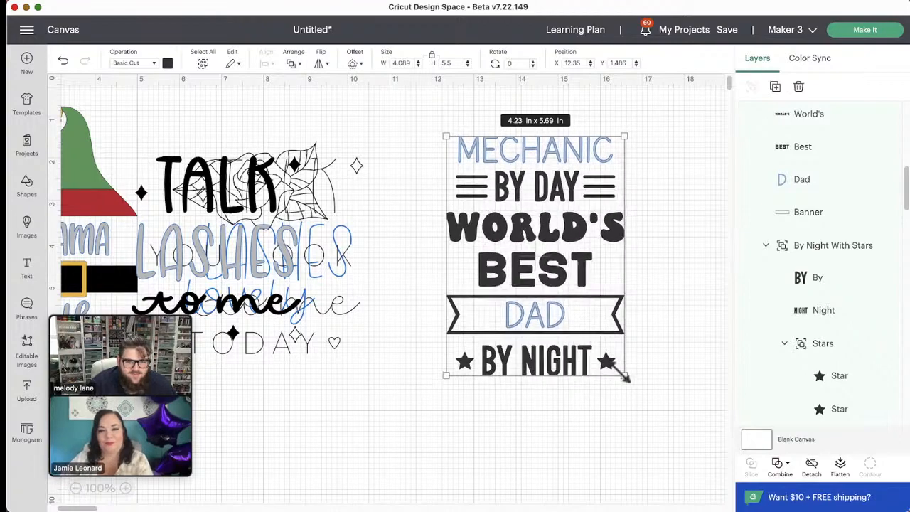
{"action": "left_click_drag", "start_coordinate": [624, 377], "coordinate": [656, 453]}
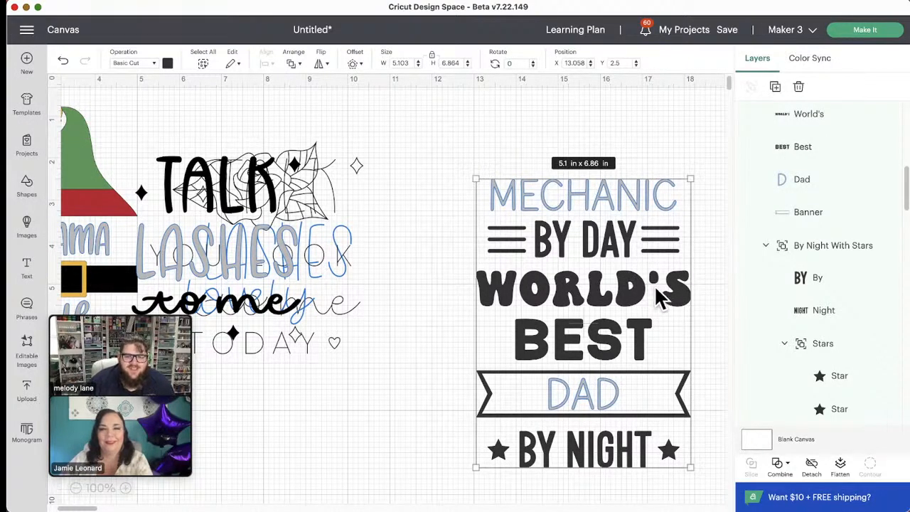
{"action": "mouse_move", "coordinate": [583, 320]}
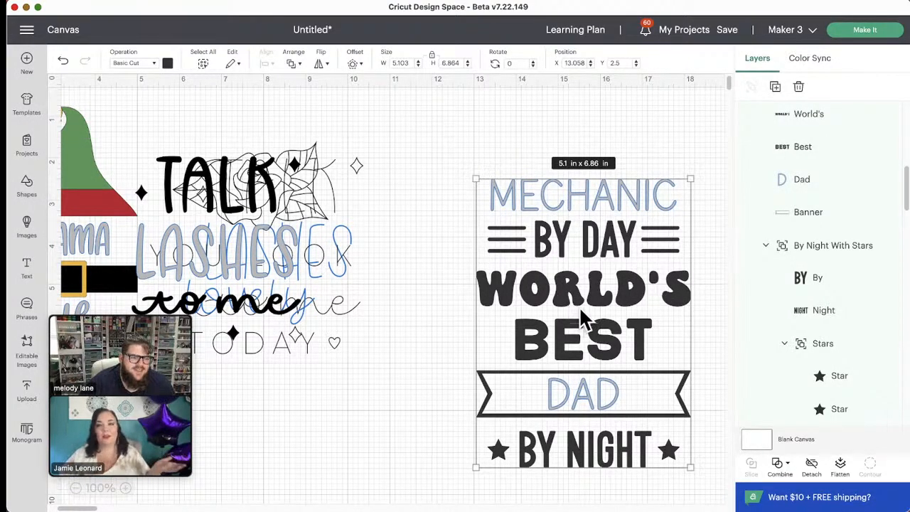
{"action": "mouse_move", "coordinate": [537, 324]}
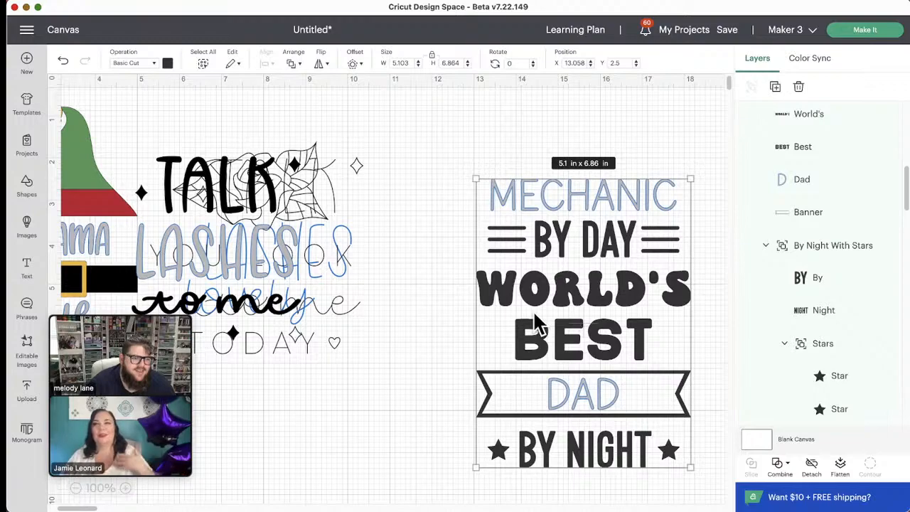
{"action": "left_click_drag", "start_coordinate": [583, 320], "coordinate": [576, 320]}
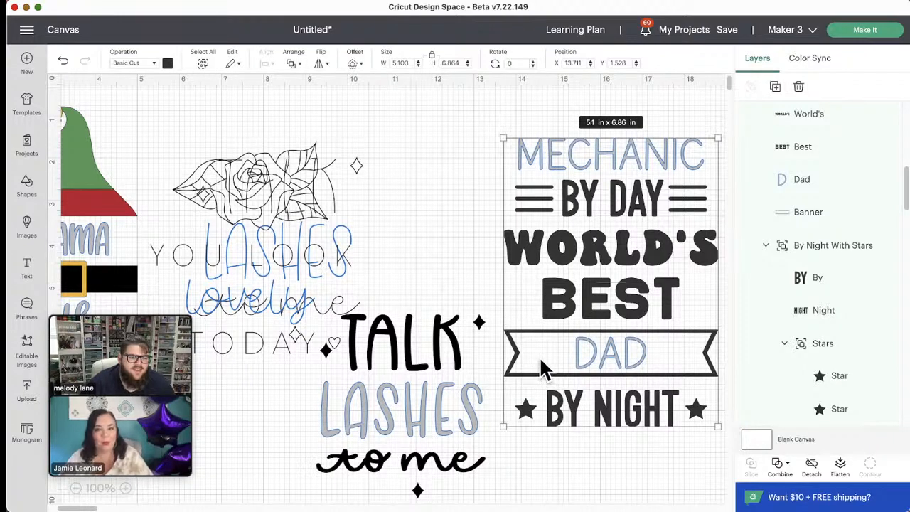
{"action": "mouse_move", "coordinate": [391, 366]}
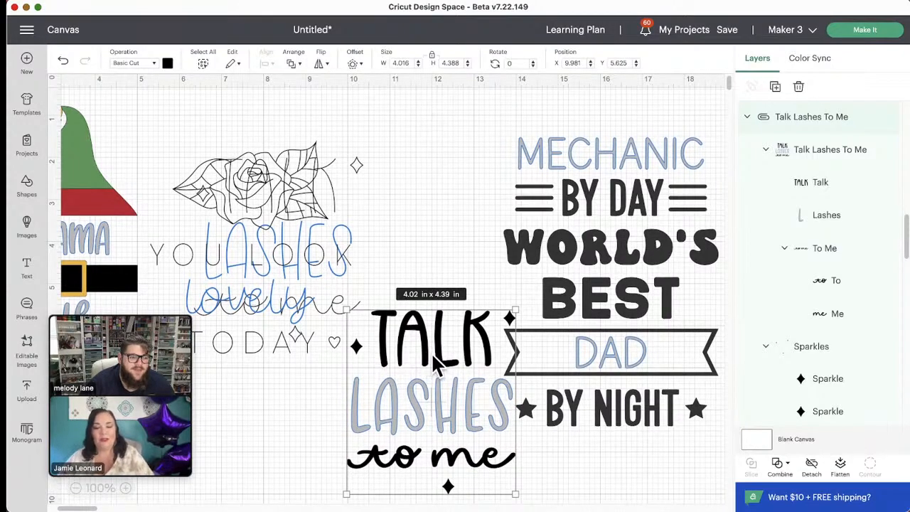
{"action": "mouse_move", "coordinate": [273, 299]}
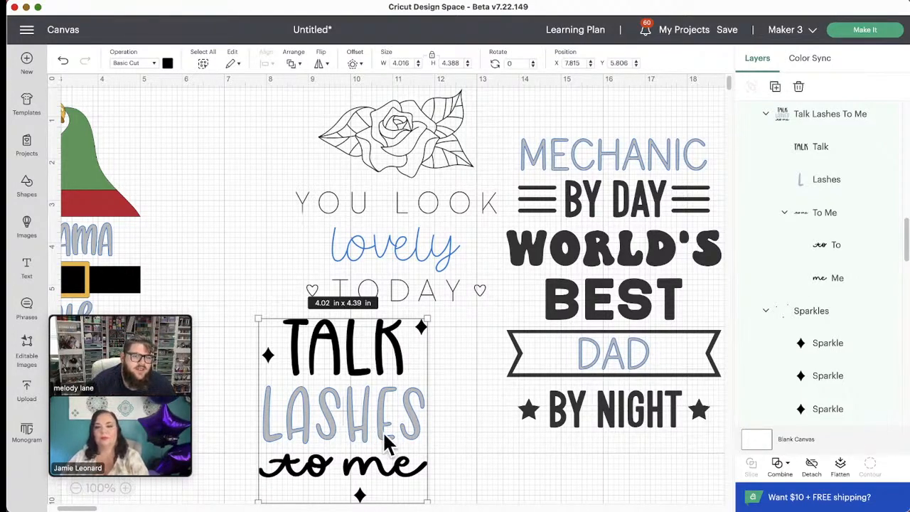
{"action": "mouse_move", "coordinate": [355, 427]}
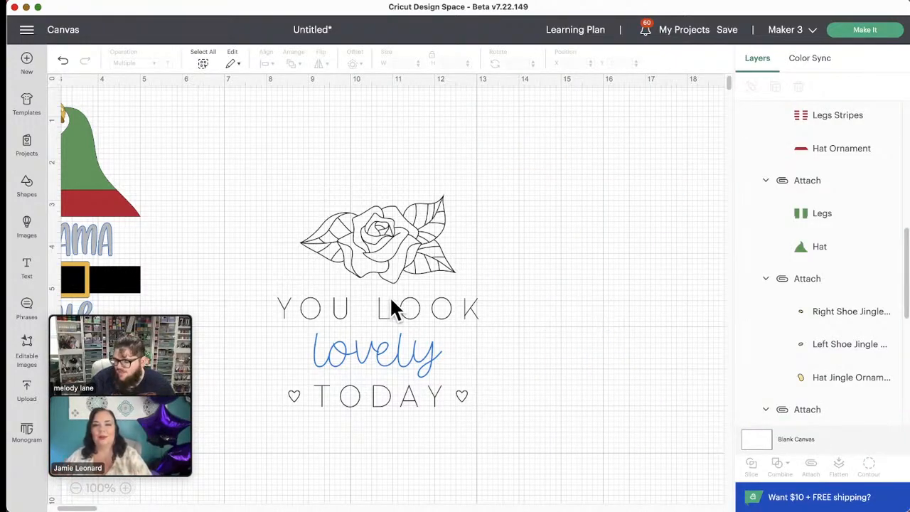
{"action": "mouse_move", "coordinate": [359, 304]}
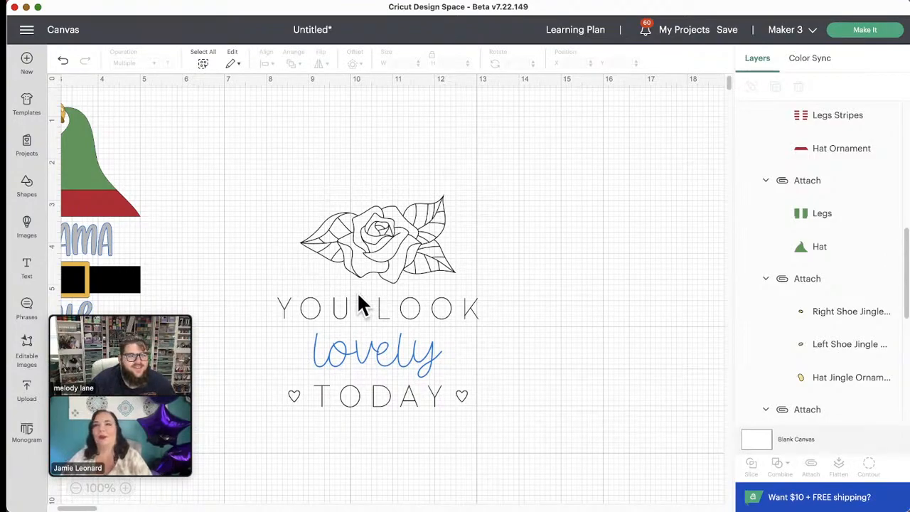
{"action": "mouse_move", "coordinate": [395, 304]}
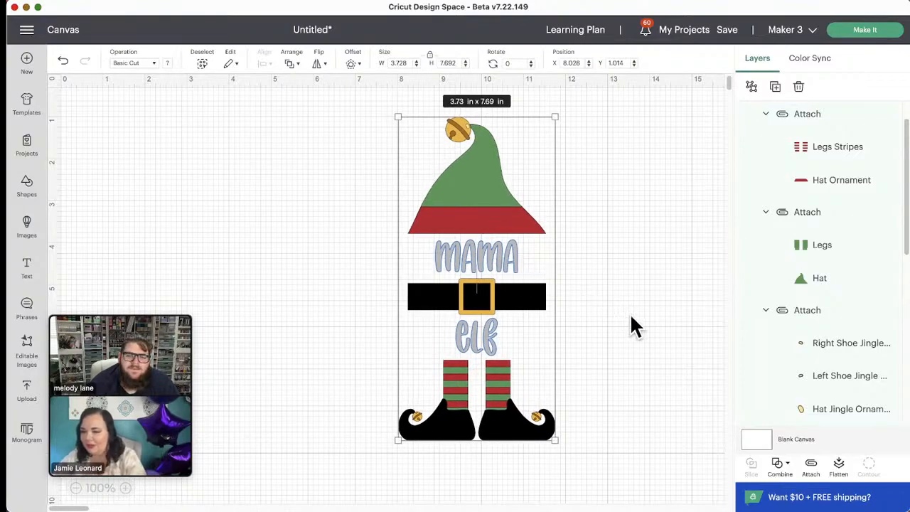
{"action": "mouse_move", "coordinate": [607, 315]}
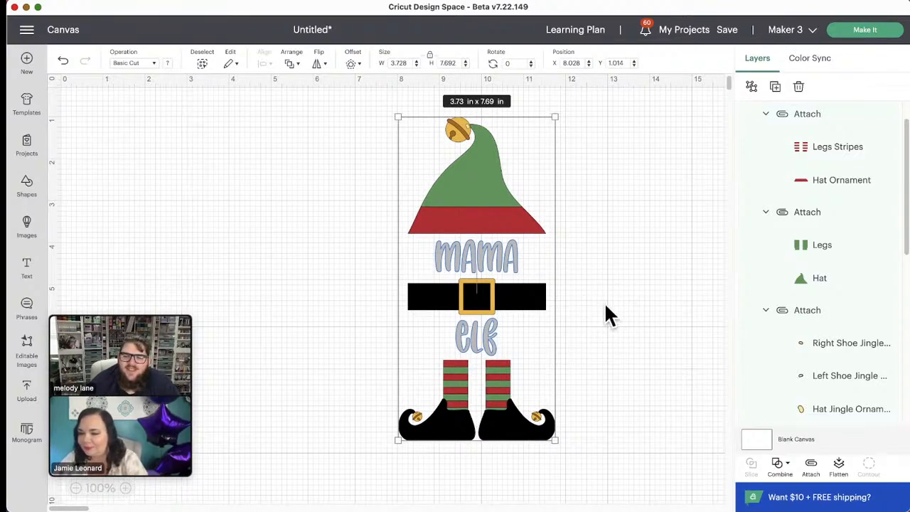
- Deselect the centred Mama Elf design
{"action": "left_click", "coordinate": [607, 315]}
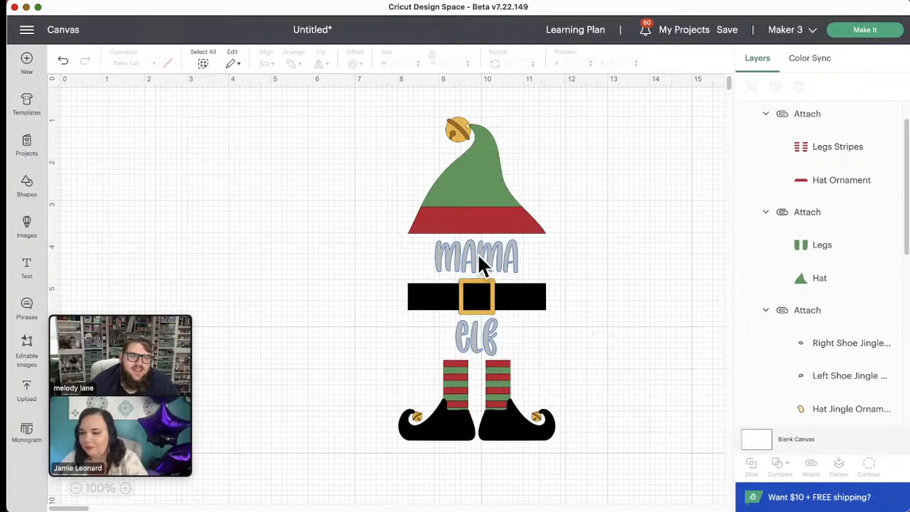
{"action": "mouse_move", "coordinate": [459, 355]}
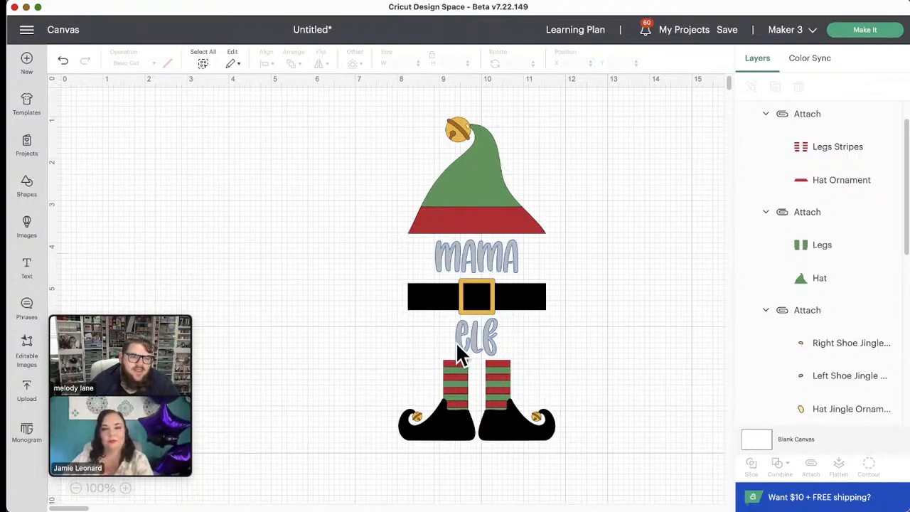
{"action": "mouse_move", "coordinate": [606, 337]}
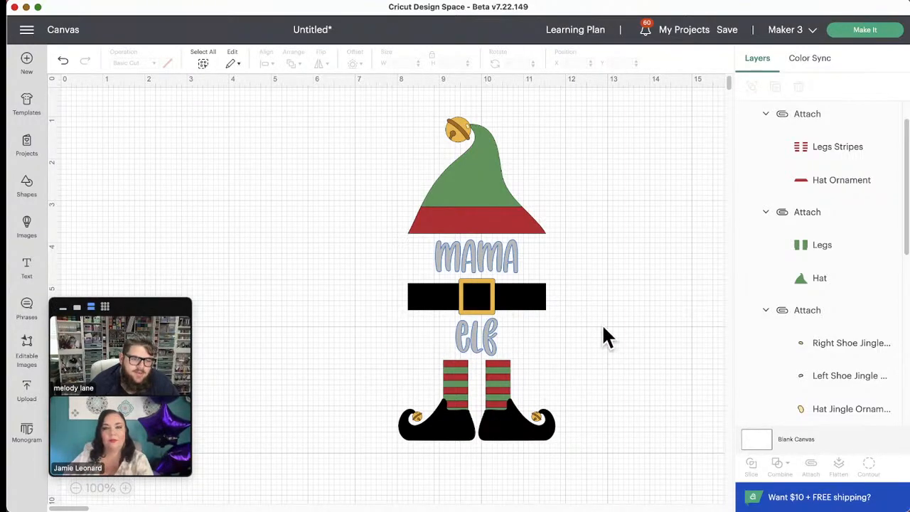
{"action": "mouse_move", "coordinate": [476, 273]}
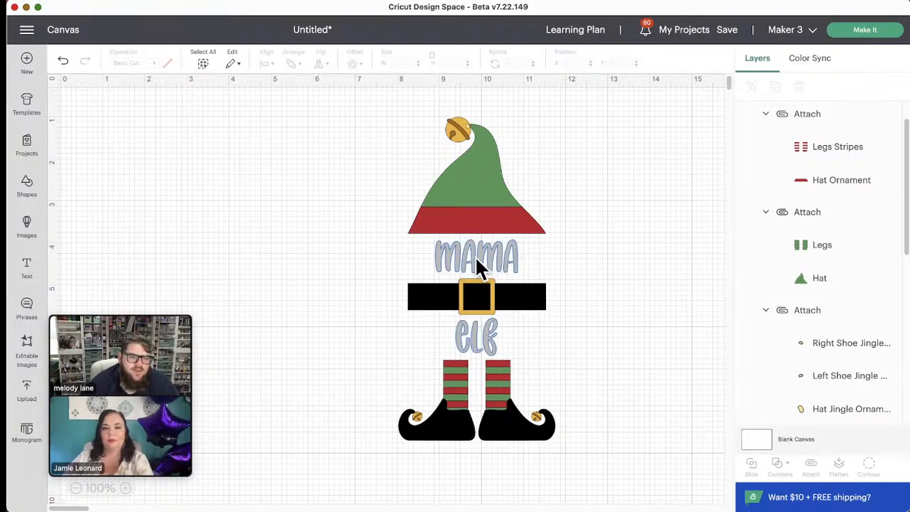
- Select and clear the Mama Elf design, then reopen the Editable Images library
{"action": "left_click", "coordinate": [476, 255]}
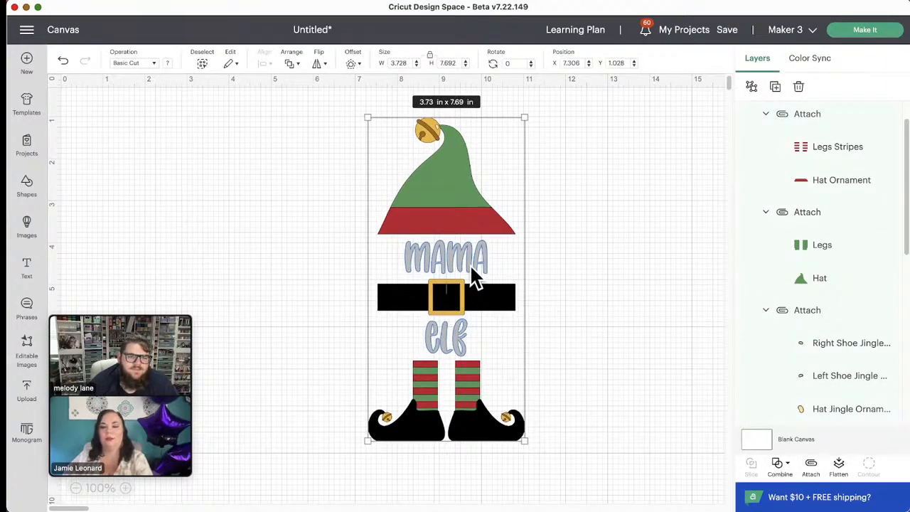
{"action": "left_click", "coordinate": [664, 297]}
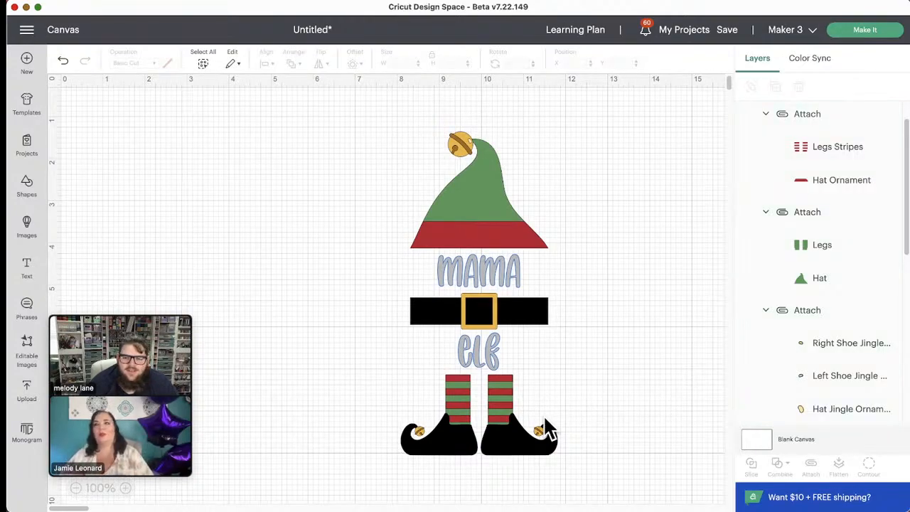
{"action": "mouse_move", "coordinate": [484, 398]}
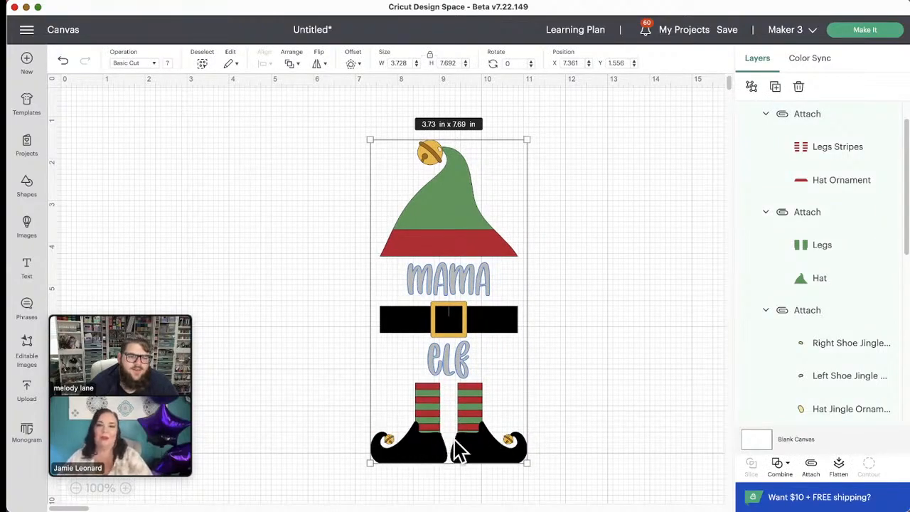
{"action": "mouse_move", "coordinate": [497, 376]}
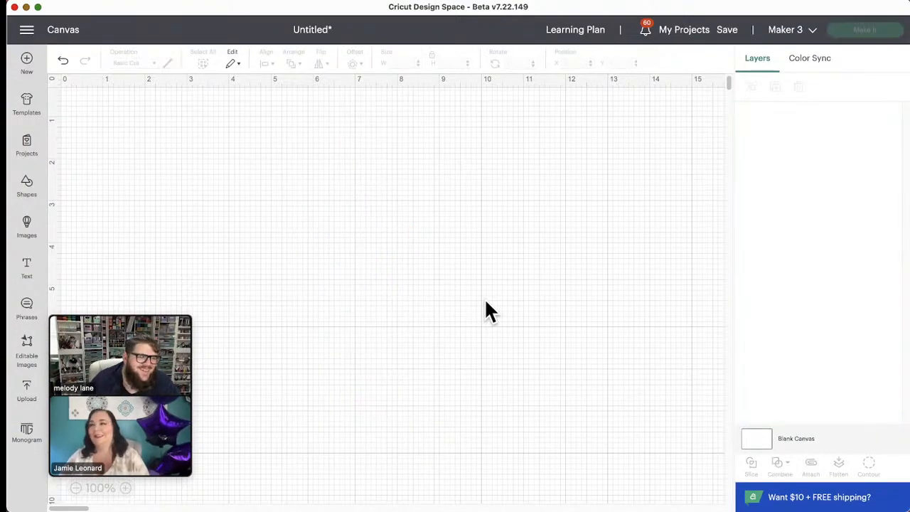
{"action": "left_click", "coordinate": [27, 349]}
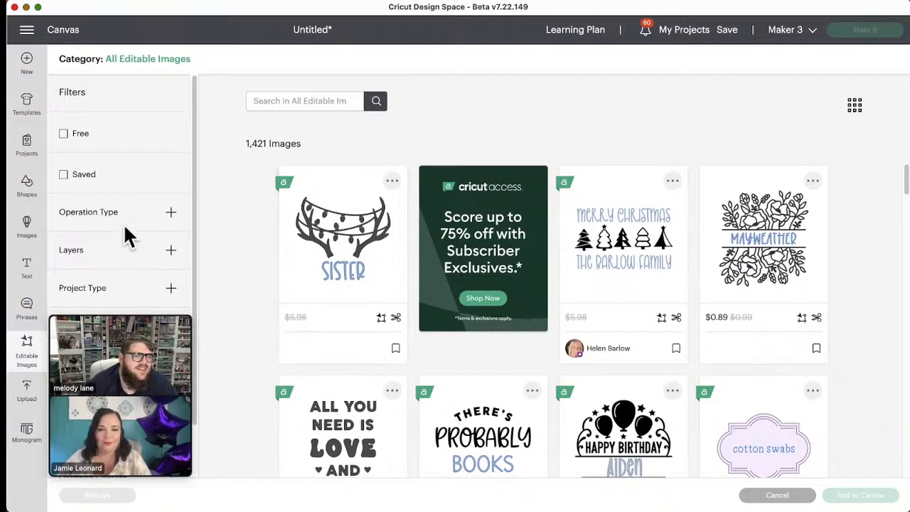
- Filter Operation Type to Cut Only (871 images) and scroll to Wild About Mama
{"action": "left_click", "coordinate": [170, 211]}
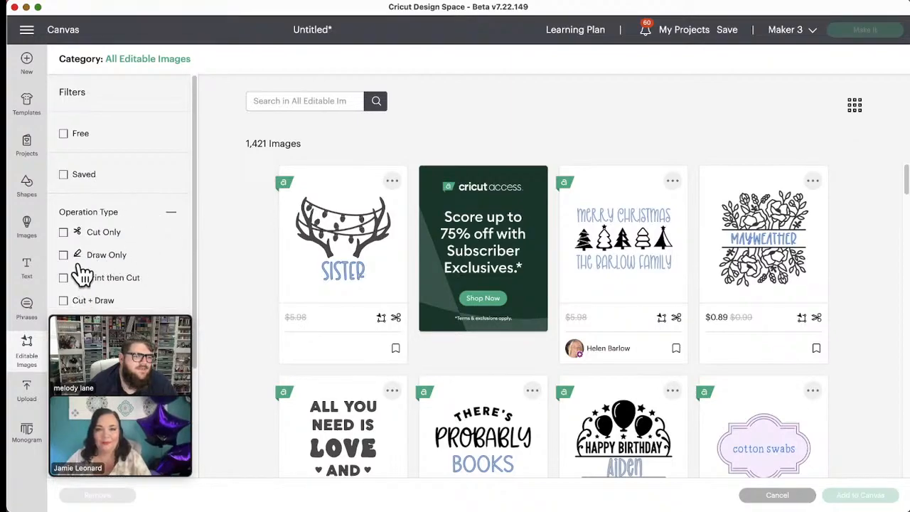
{"action": "left_click", "coordinate": [63, 231]}
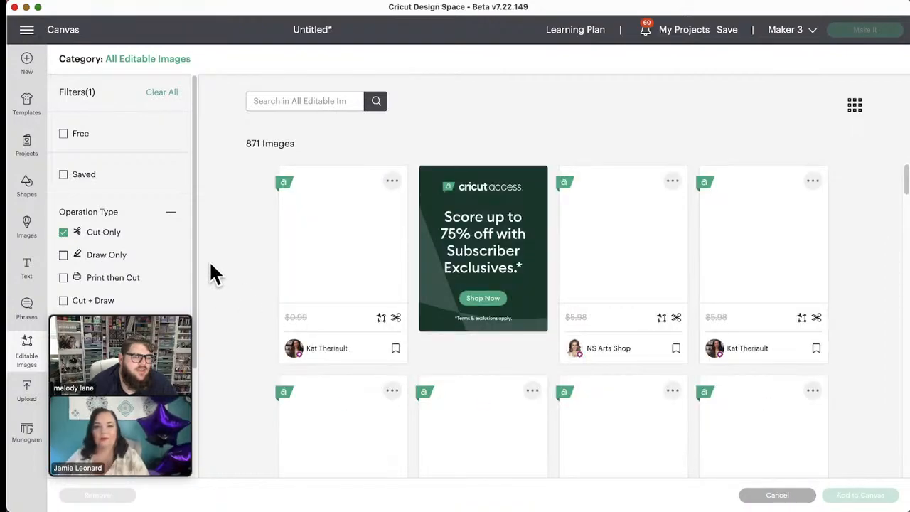
{"action": "scroll", "scroll_direction": "down", "scroll_amount": 3}
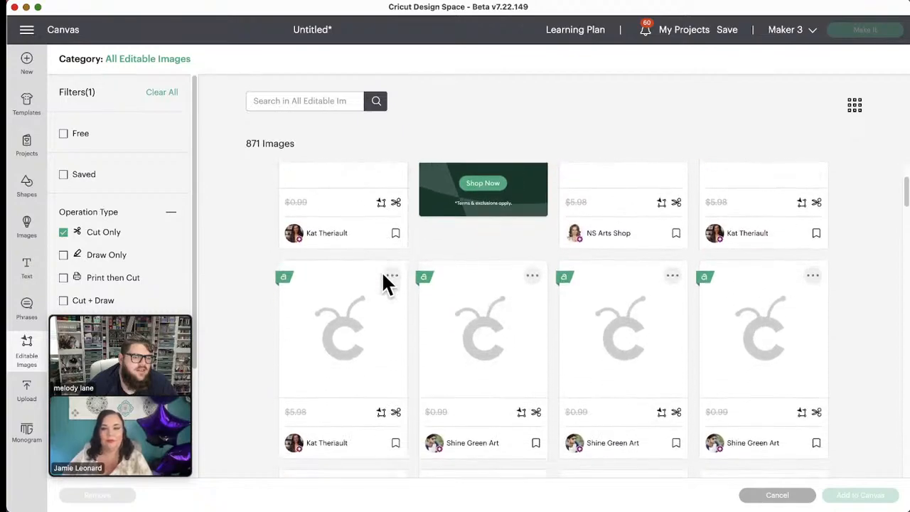
{"action": "scroll", "scroll_direction": "down", "scroll_amount": 3}
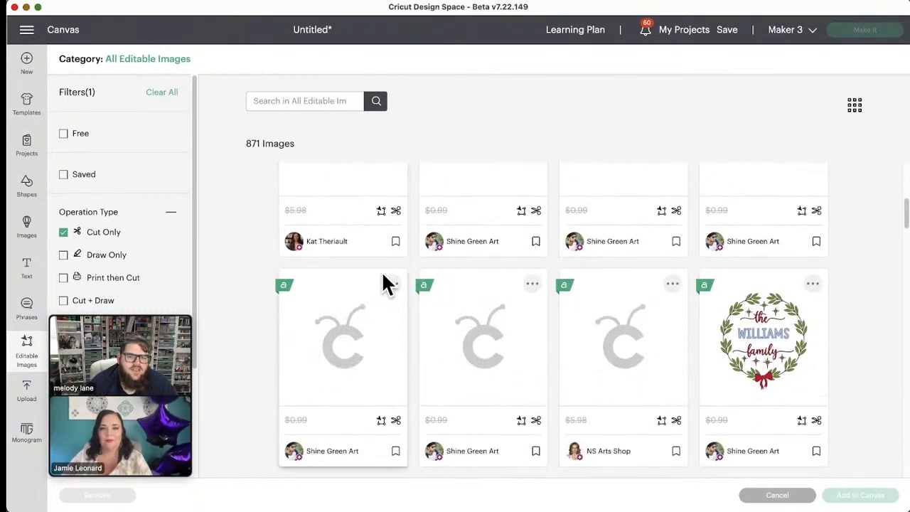
{"action": "scroll", "scroll_direction": "down", "scroll_amount": 3}
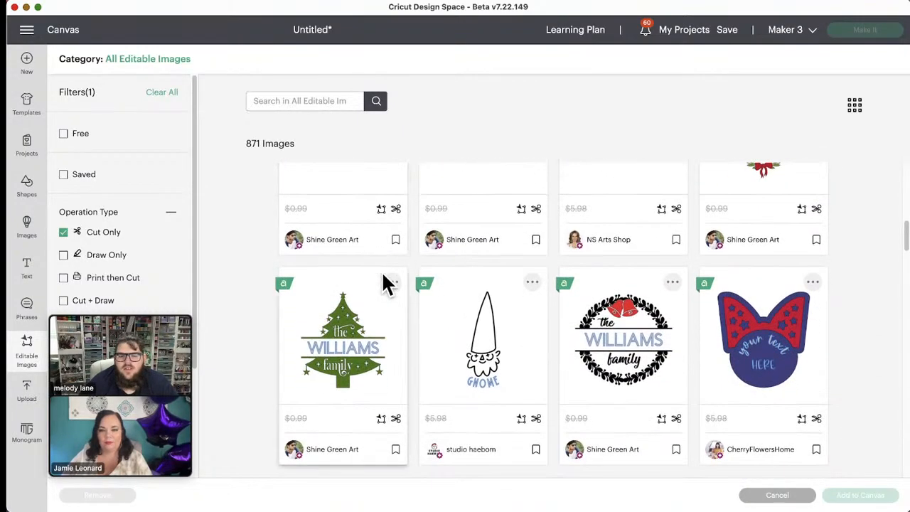
{"action": "mouse_move", "coordinate": [771, 338]}
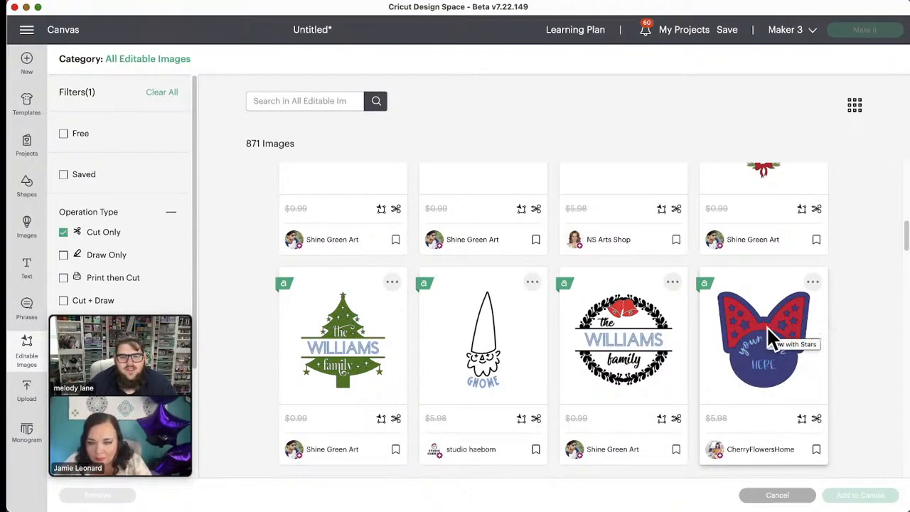
{"action": "mouse_move", "coordinate": [871, 416]}
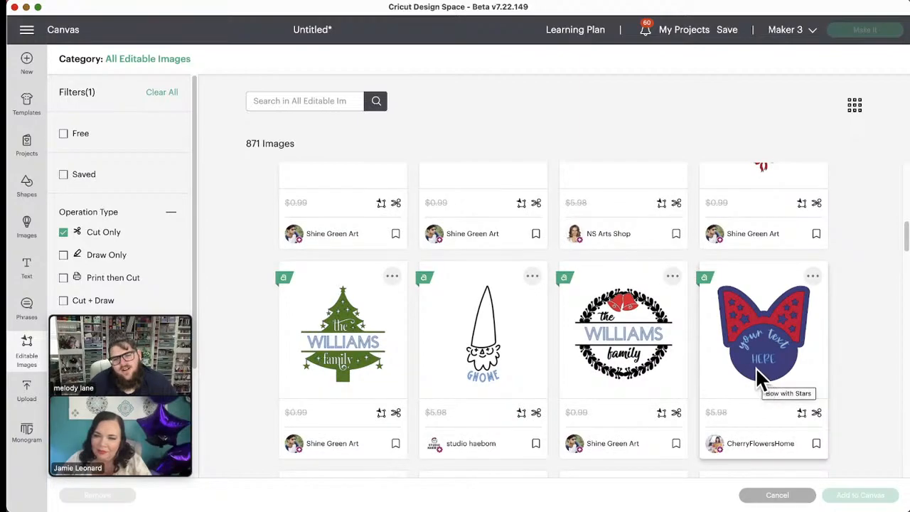
{"action": "mouse_move", "coordinate": [810, 384]}
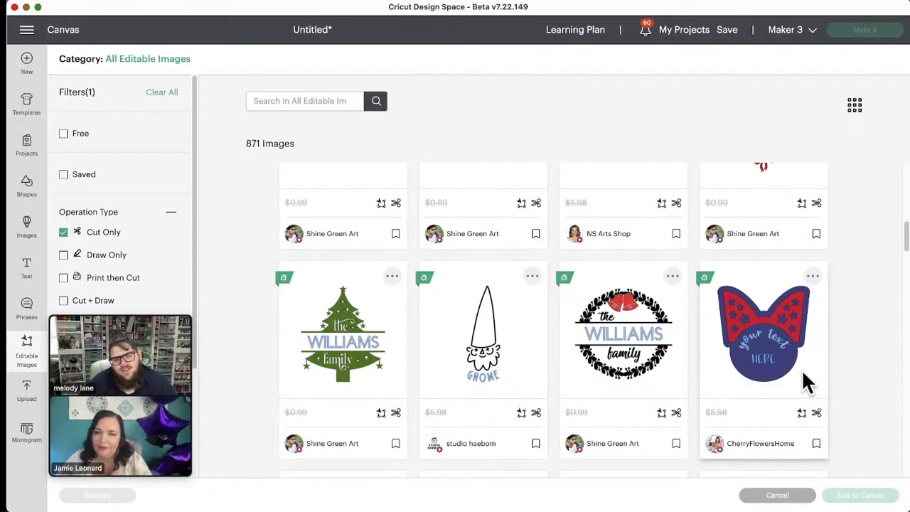
{"action": "mouse_move", "coordinate": [786, 366]}
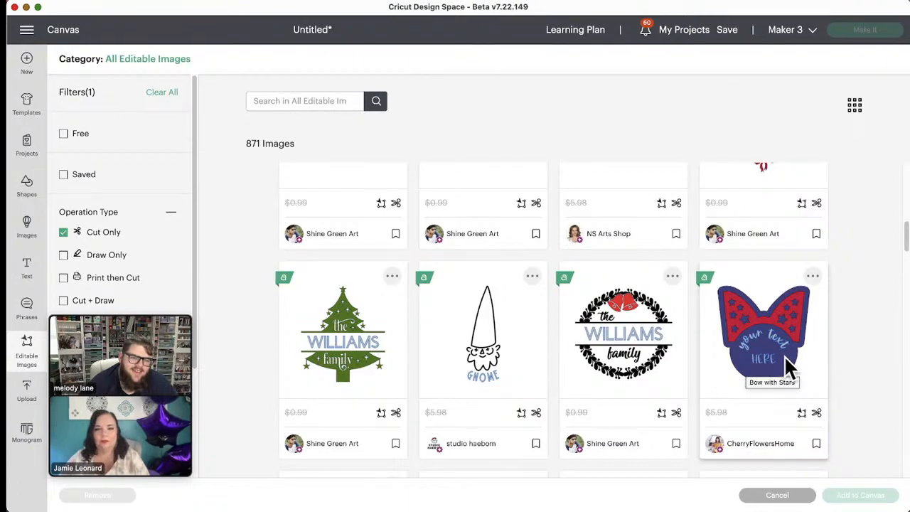
{"action": "scroll", "scroll_direction": "down", "scroll_amount": 3}
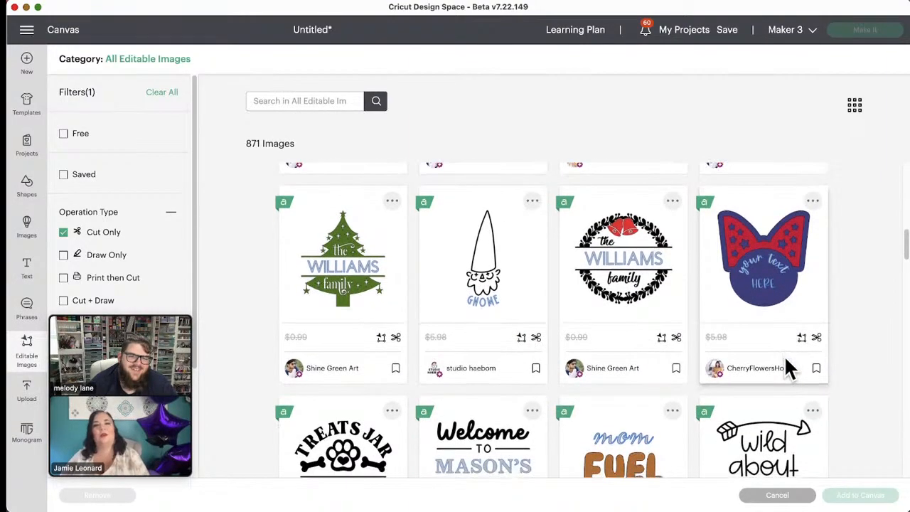
{"action": "scroll", "scroll_direction": "down", "scroll_amount": 3}
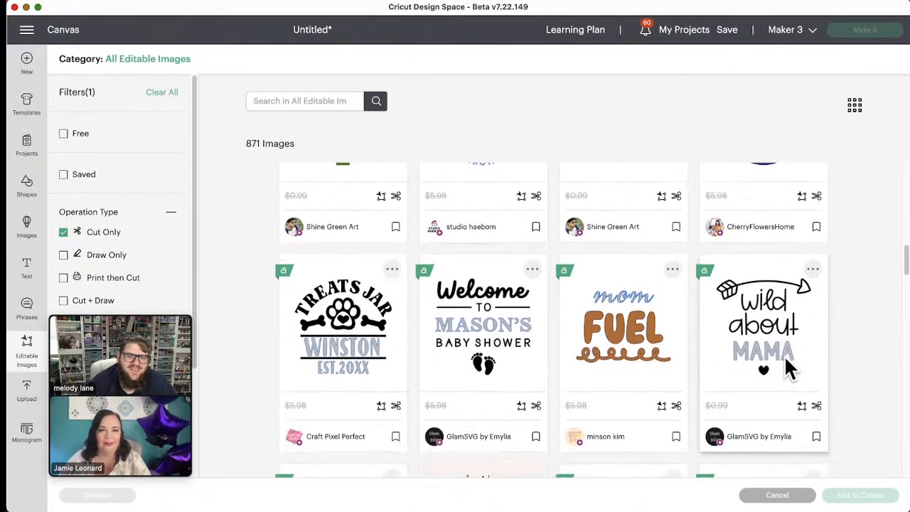
{"action": "scroll", "scroll_direction": "down", "scroll_amount": 3}
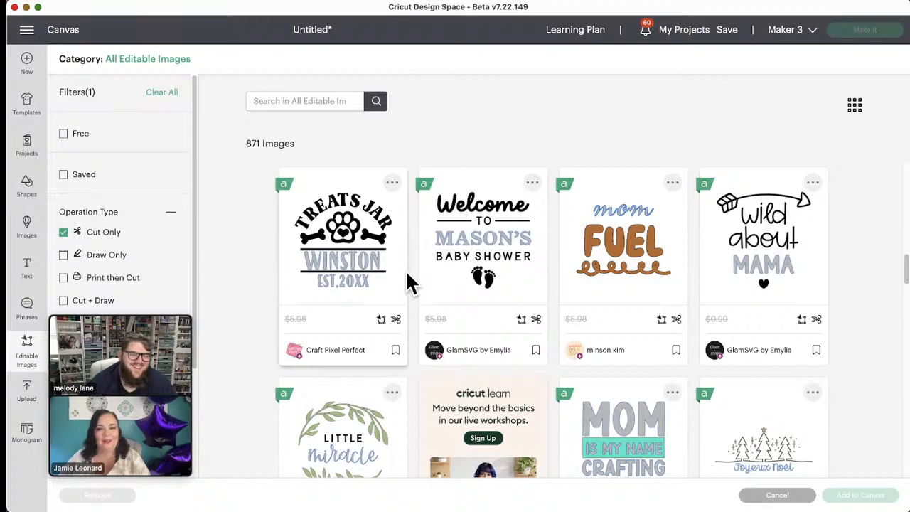
{"action": "mouse_move", "coordinate": [341, 242]}
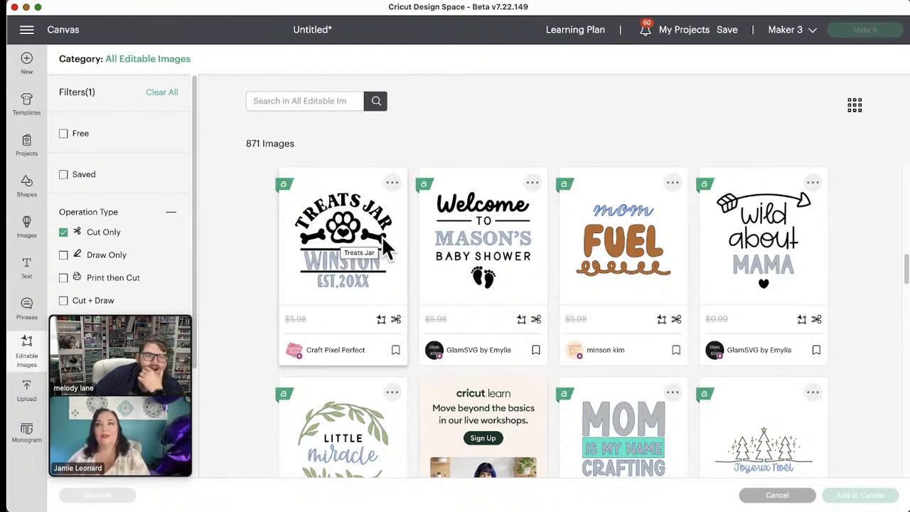
{"action": "scroll", "scroll_direction": "down", "scroll_amount": 3}
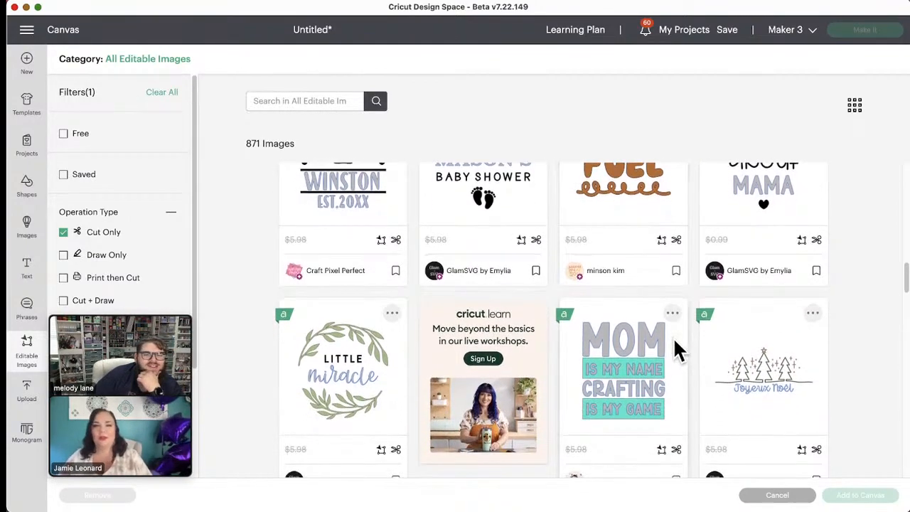
{"action": "scroll", "scroll_direction": "down", "scroll_amount": 3}
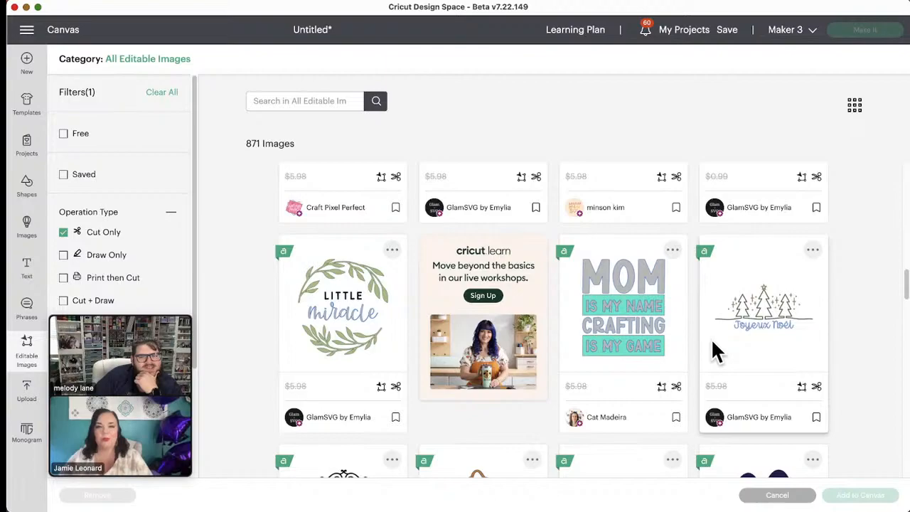
{"action": "mouse_move", "coordinate": [693, 352]}
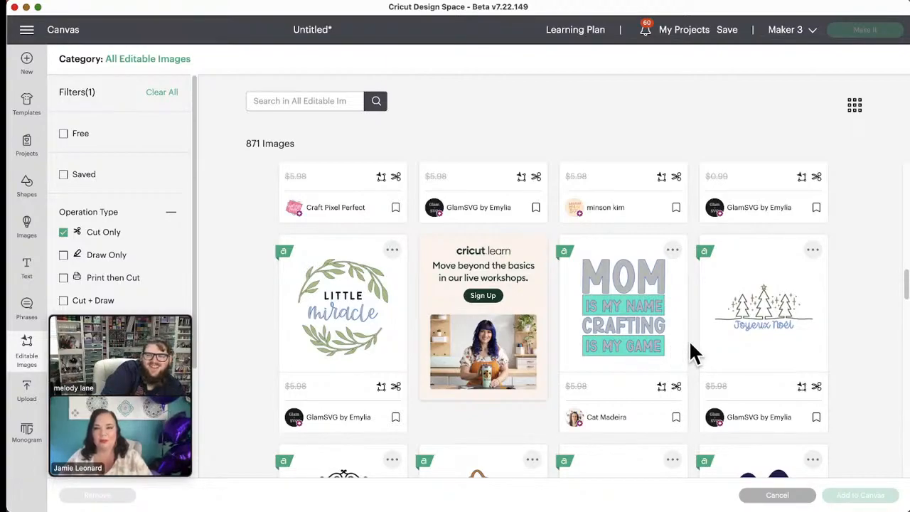
{"action": "scroll", "scroll_direction": "down", "scroll_amount": 3}
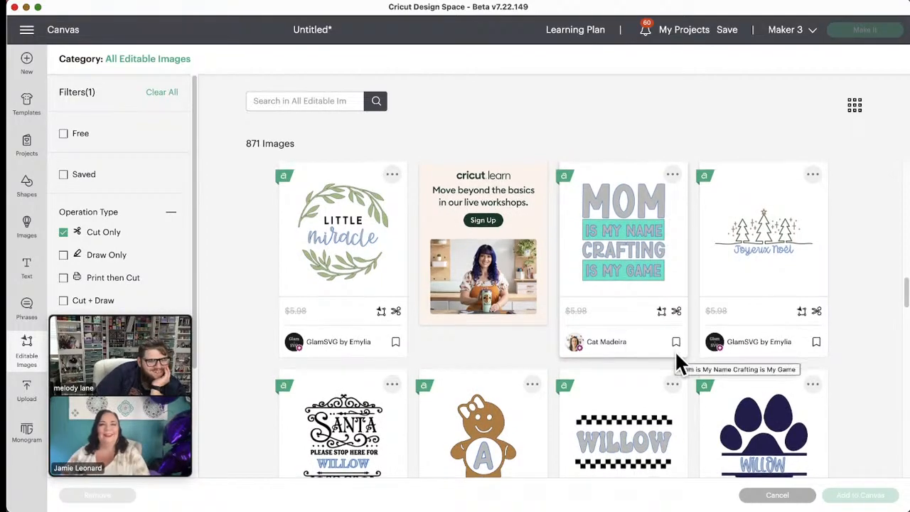
{"action": "scroll", "scroll_direction": "down", "scroll_amount": 3}
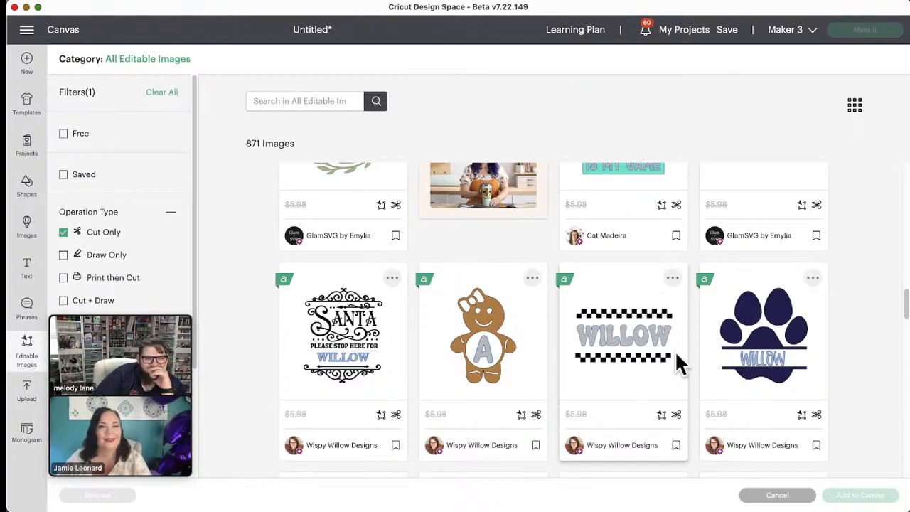
{"action": "scroll", "scroll_direction": "down", "scroll_amount": 3}
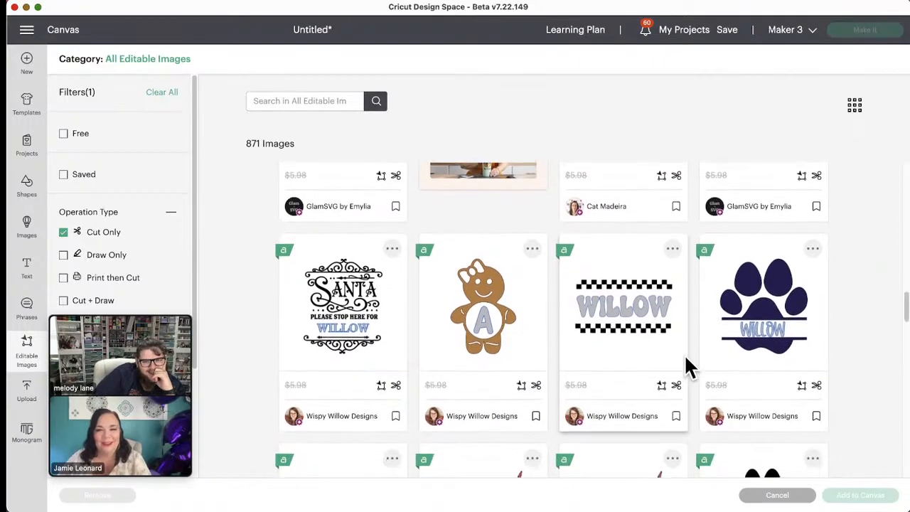
{"action": "scroll", "scroll_direction": "down", "scroll_amount": 3}
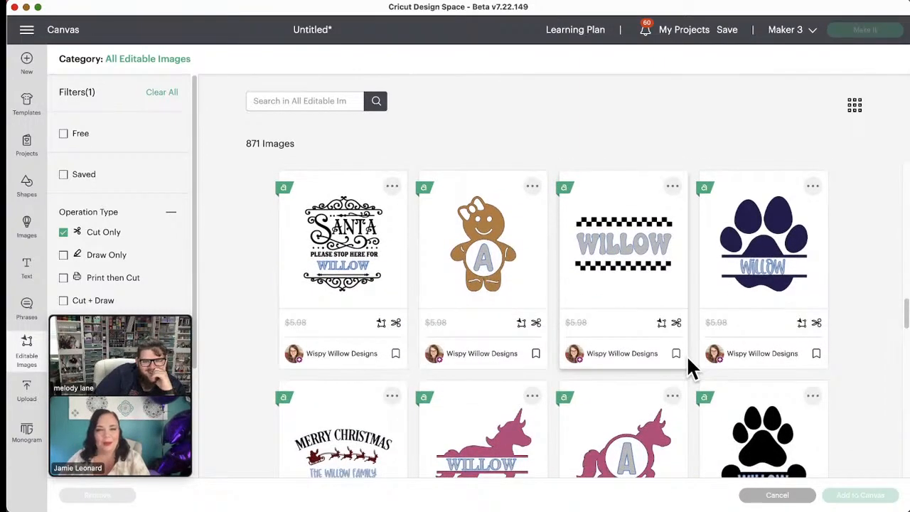
{"action": "scroll", "scroll_direction": "down", "scroll_amount": 3}
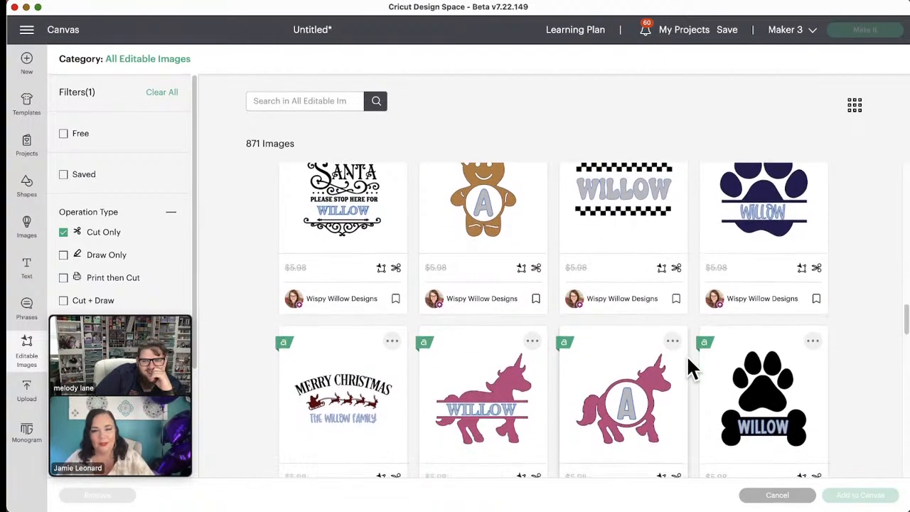
{"action": "scroll", "scroll_direction": "down", "scroll_amount": 3}
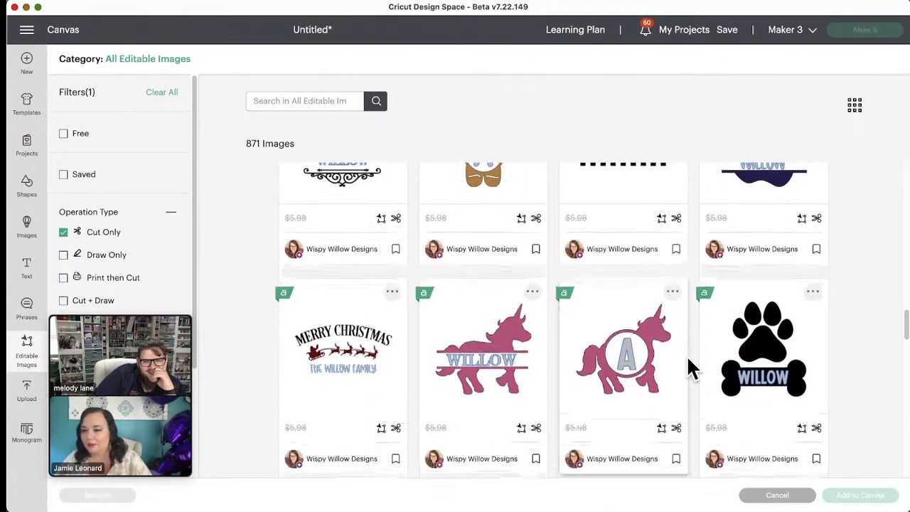
{"action": "scroll", "scroll_direction": "down", "scroll_amount": 3}
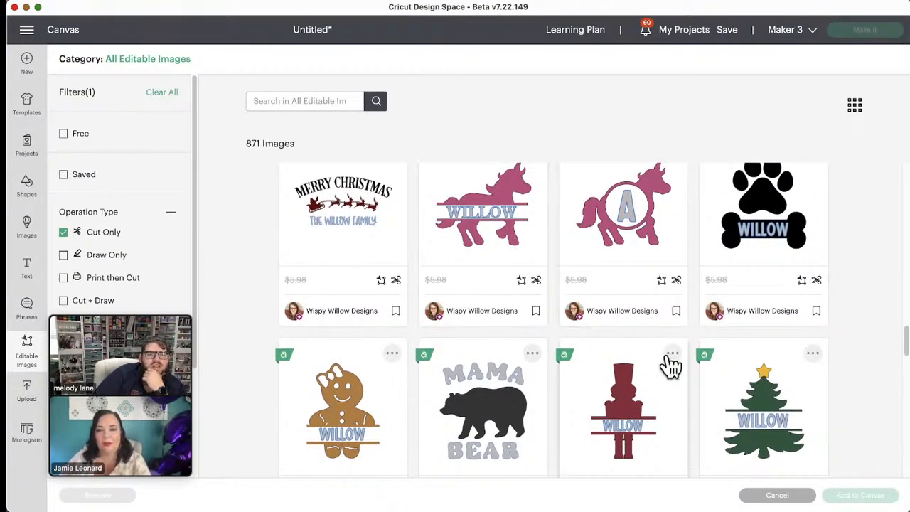
{"action": "scroll", "scroll_direction": "down", "scroll_amount": 3}
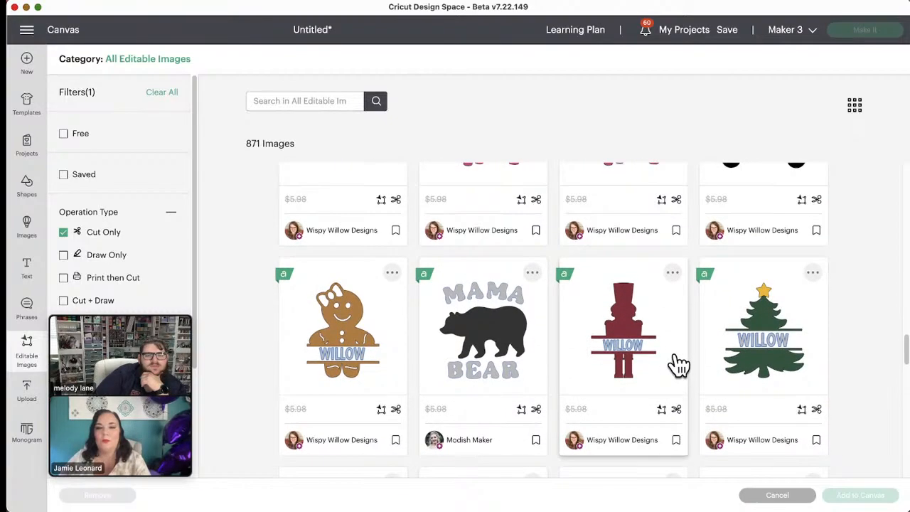
{"action": "scroll", "scroll_direction": "down", "scroll_amount": 3}
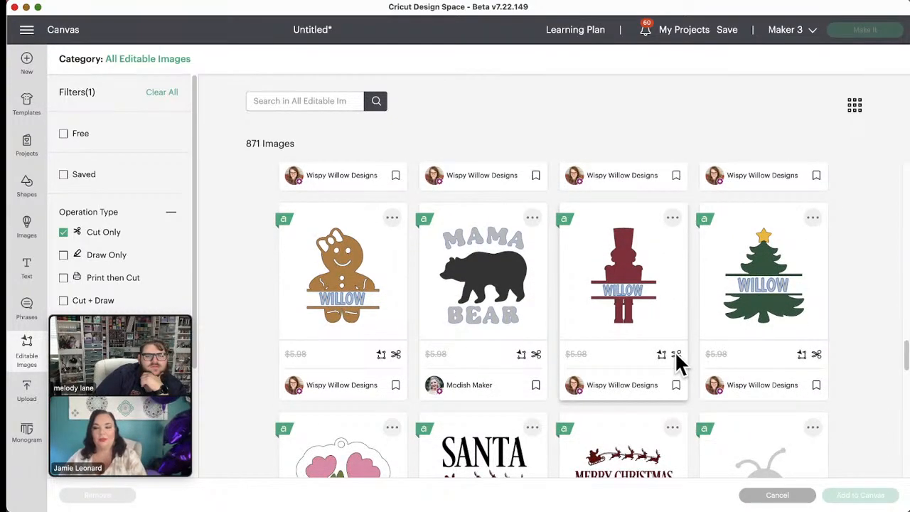
{"action": "scroll", "scroll_direction": "down", "scroll_amount": 3}
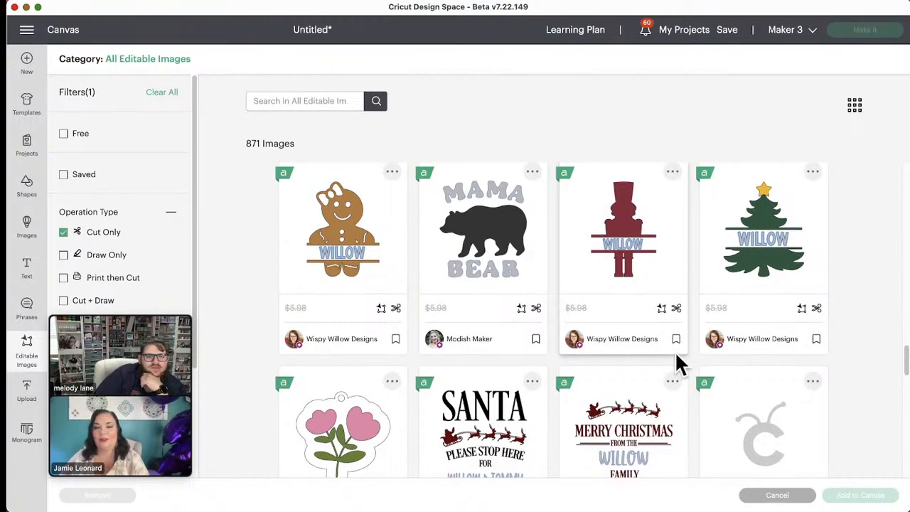
{"action": "scroll", "scroll_direction": "down", "scroll_amount": 3}
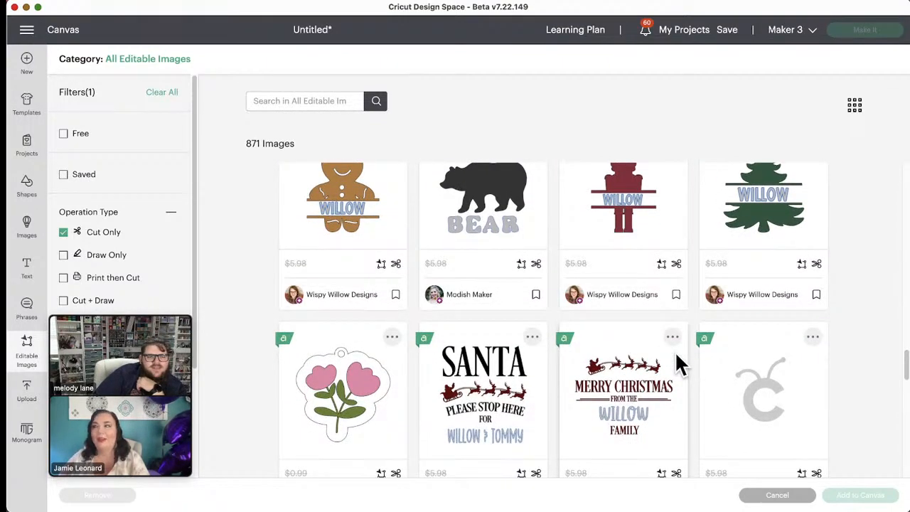
{"action": "mouse_move", "coordinate": [675, 366]}
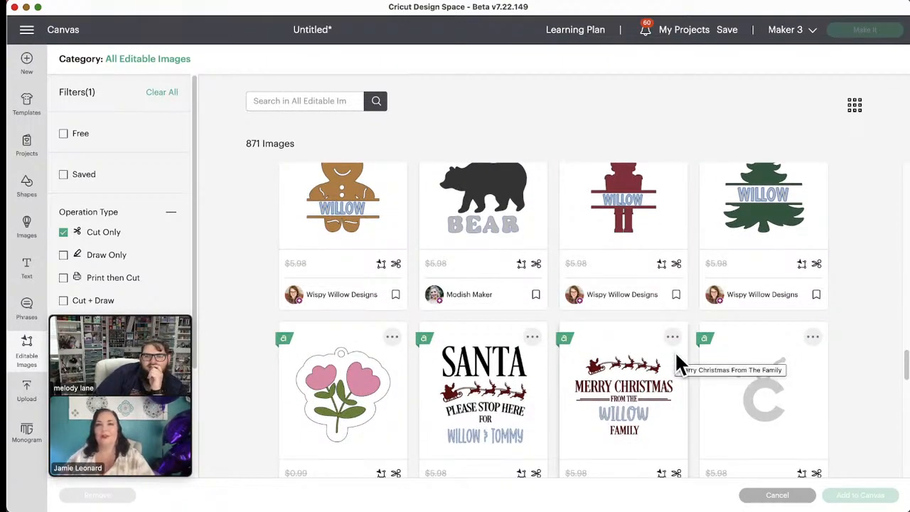
{"action": "scroll", "scroll_direction": "down", "scroll_amount": 3}
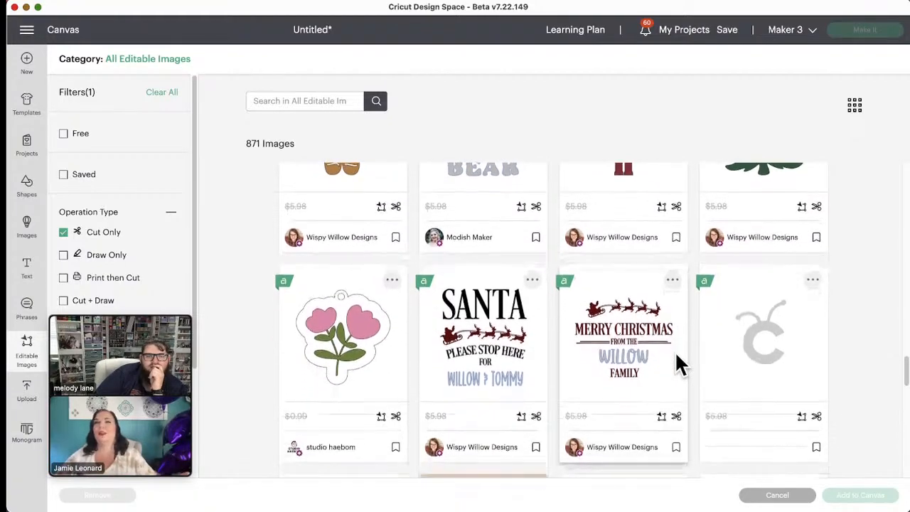
{"action": "scroll", "scroll_direction": "down", "scroll_amount": 3}
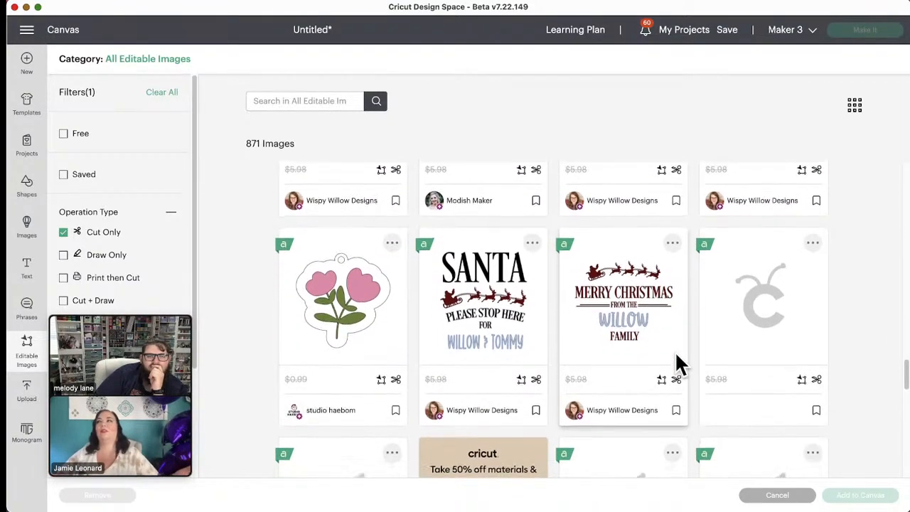
{"action": "scroll", "scroll_direction": "down", "scroll_amount": 3}
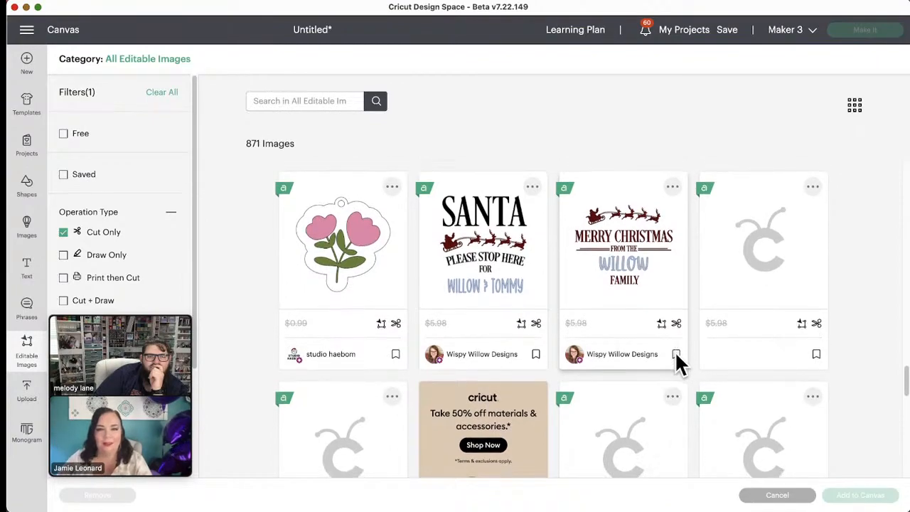
{"action": "scroll", "scroll_direction": "down", "scroll_amount": 3}
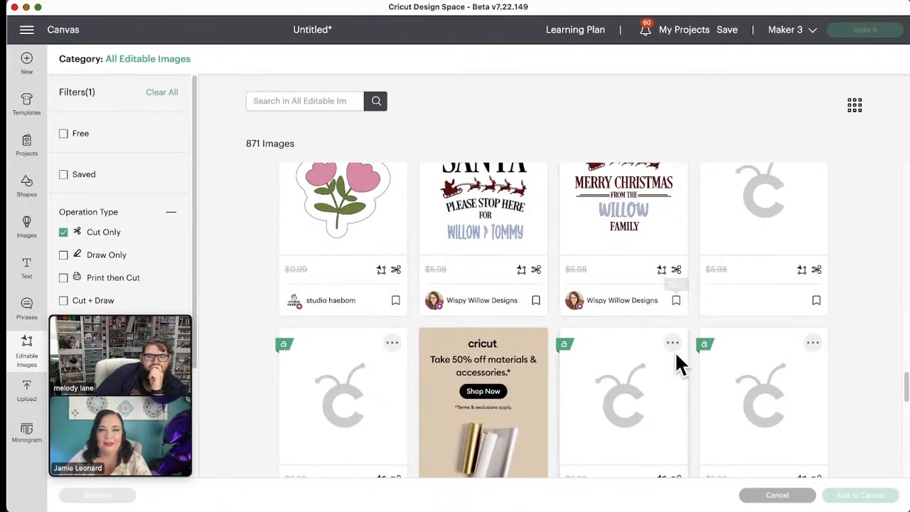
{"action": "scroll", "scroll_direction": "down", "scroll_amount": 3}
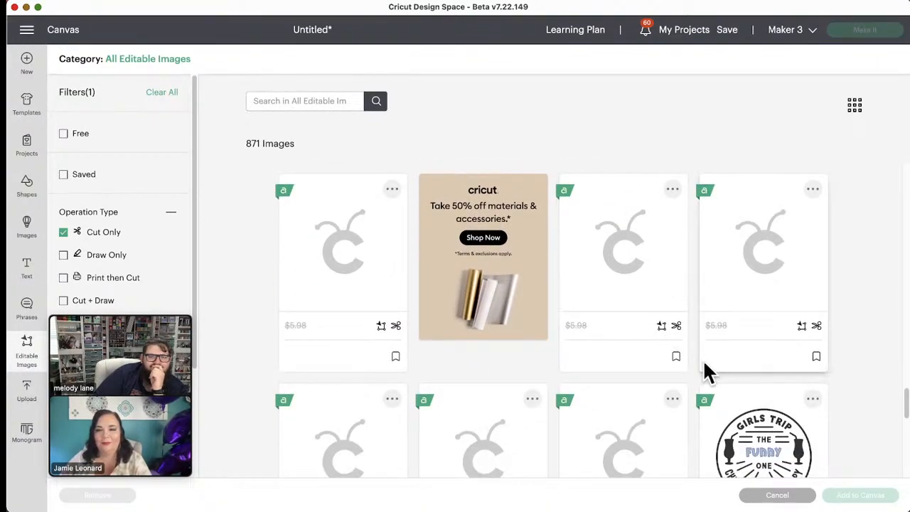
{"action": "scroll", "scroll_direction": "down", "scroll_amount": 3}
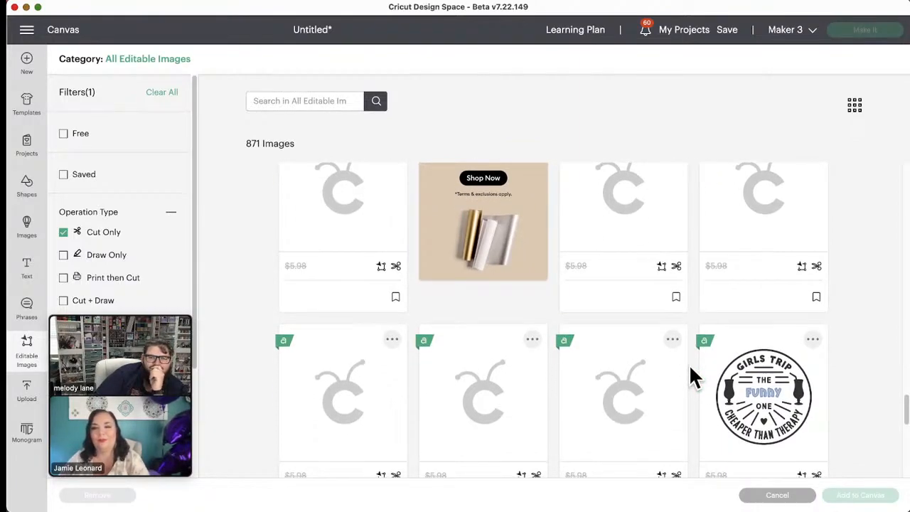
{"action": "scroll", "scroll_direction": "down", "scroll_amount": 3}
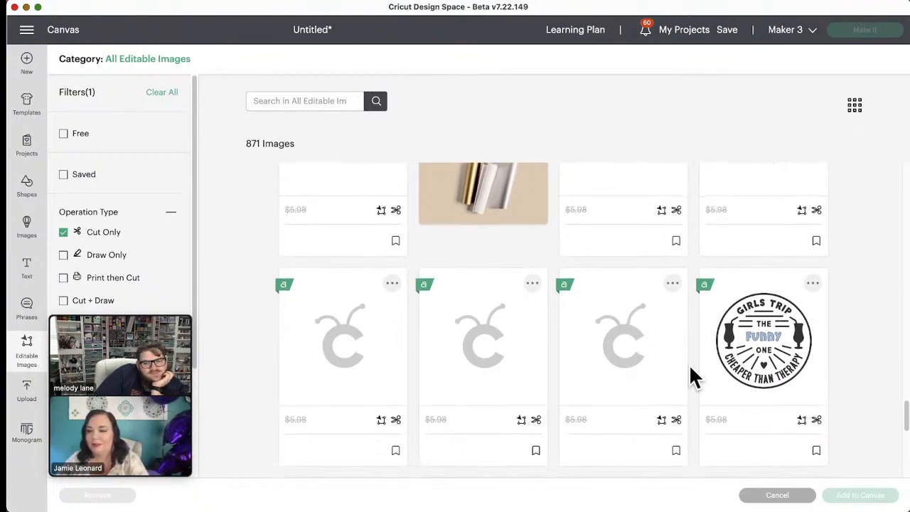
{"action": "scroll", "scroll_direction": "down", "scroll_amount": 3}
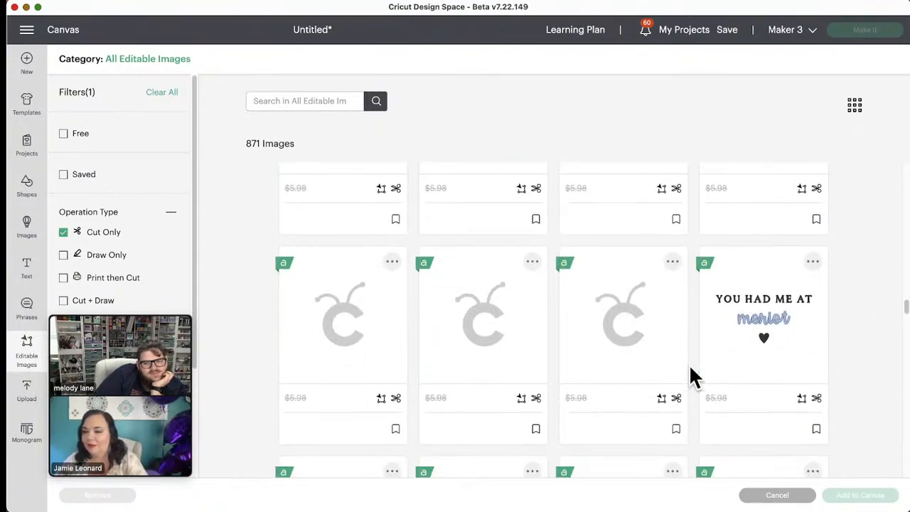
{"action": "scroll", "scroll_direction": "down", "scroll_amount": 3}
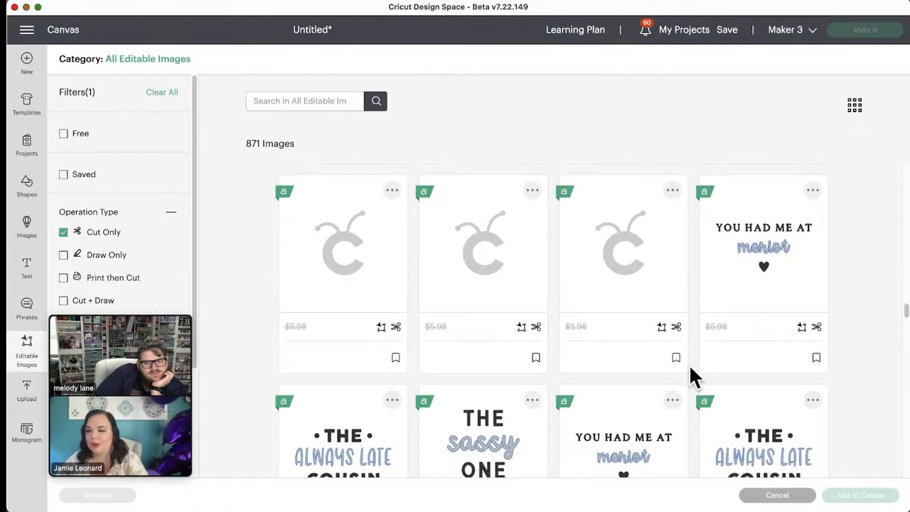
{"action": "scroll", "scroll_direction": "down", "scroll_amount": 3}
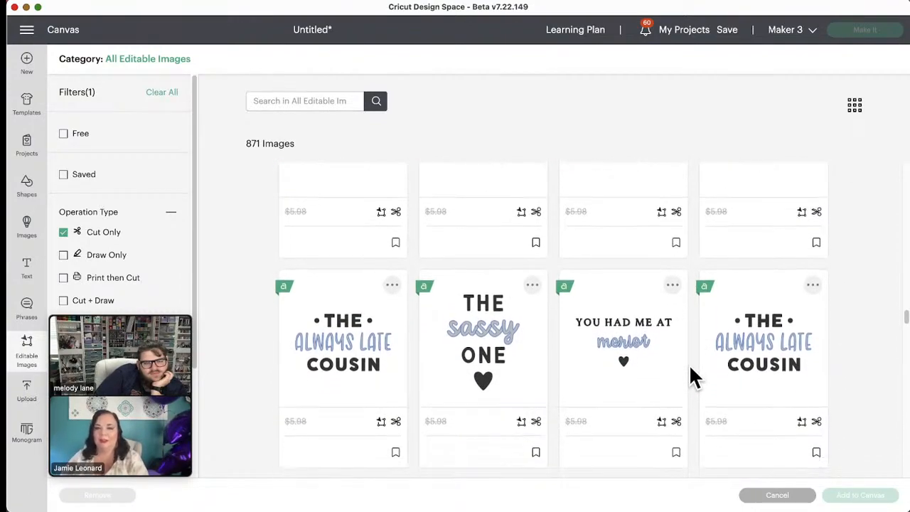
{"action": "scroll", "scroll_direction": "down", "scroll_amount": 3}
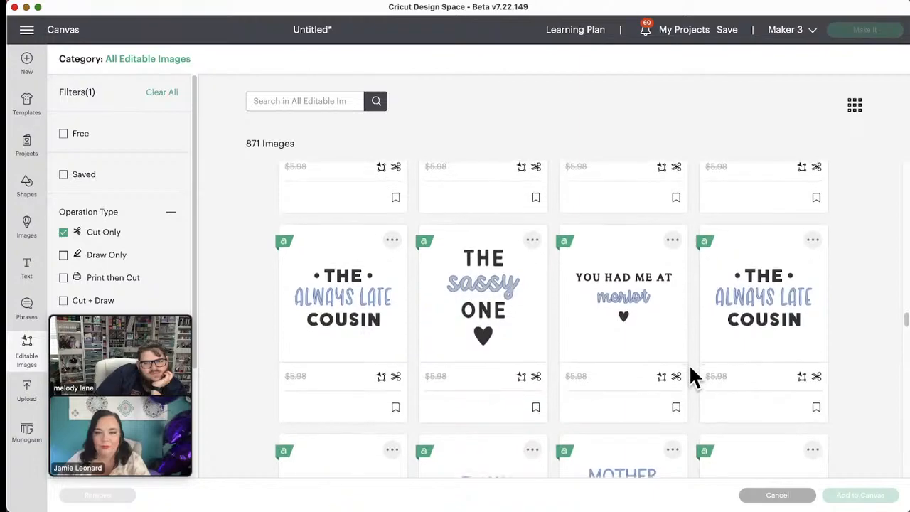
{"action": "scroll", "scroll_direction": "down", "scroll_amount": 3}
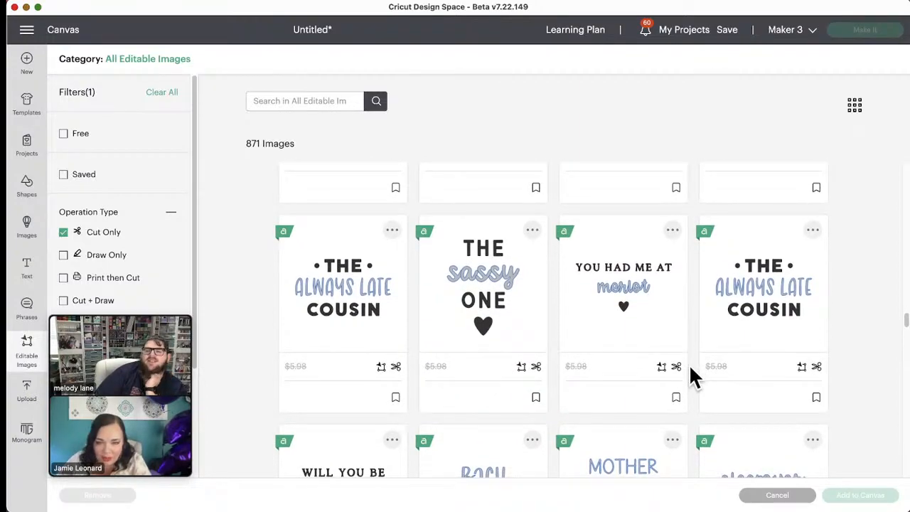
{"action": "scroll", "scroll_direction": "down", "scroll_amount": 3}
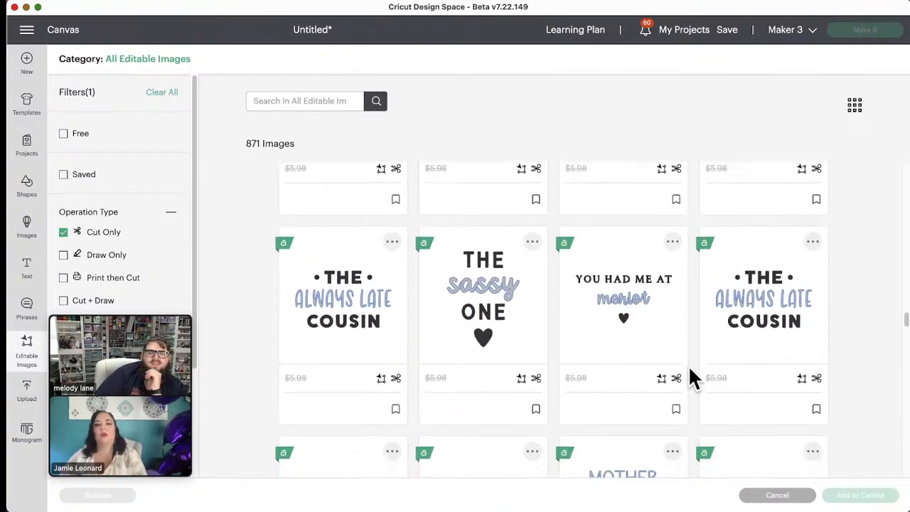
{"action": "scroll", "scroll_direction": "down", "scroll_amount": 3}
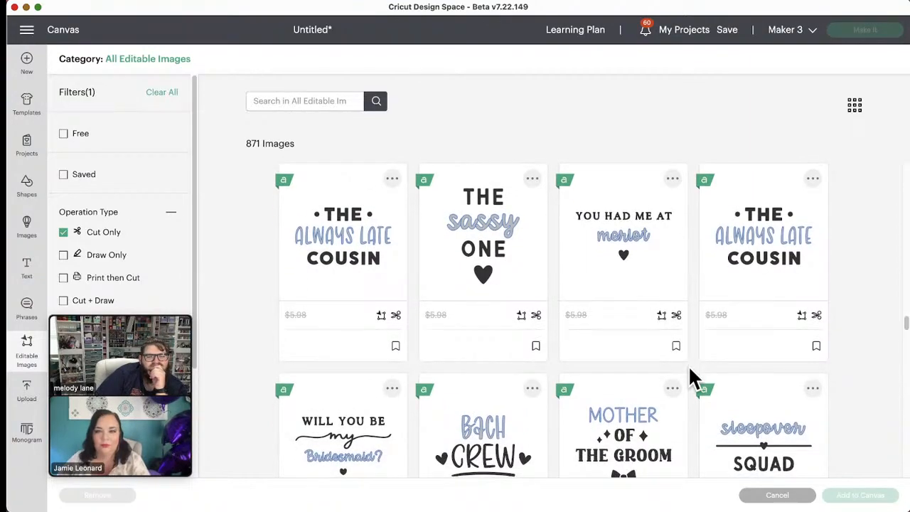
{"action": "scroll", "scroll_direction": "down", "scroll_amount": 3}
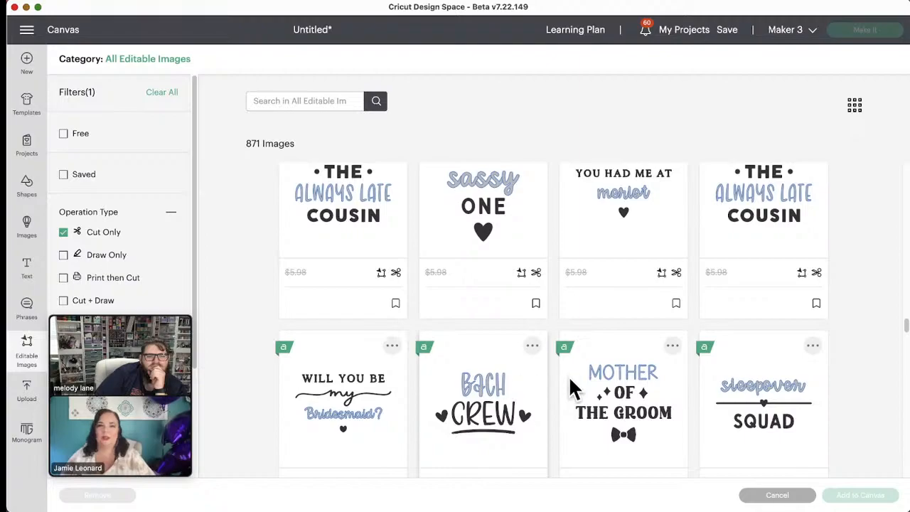
{"action": "scroll", "scroll_direction": "down", "scroll_amount": 3}
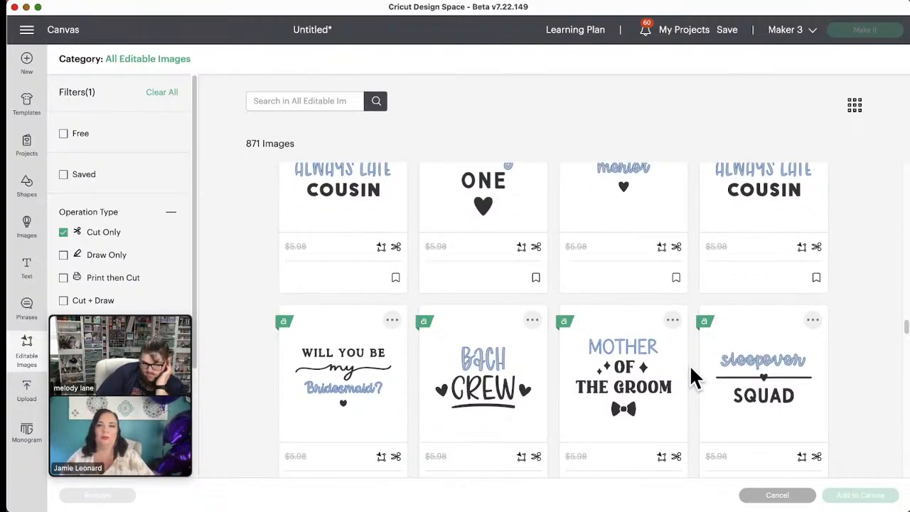
{"action": "scroll", "scroll_direction": "down", "scroll_amount": 3}
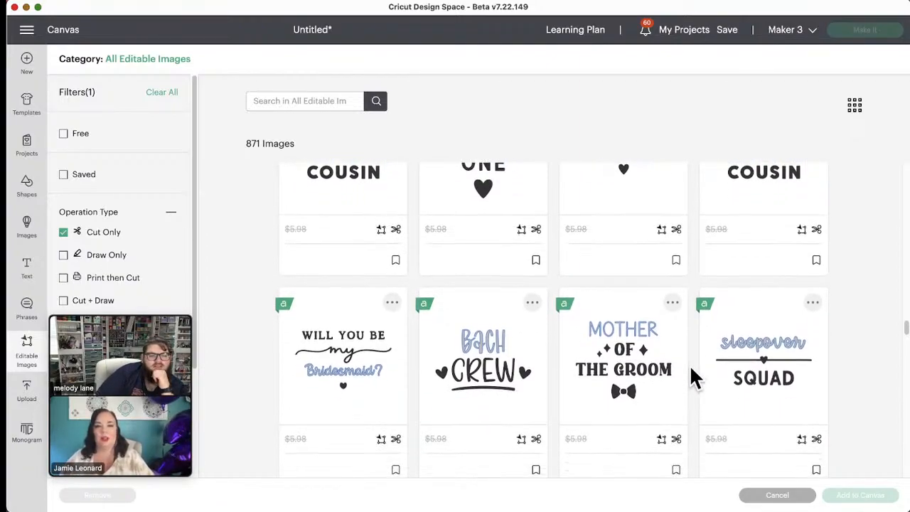
{"action": "scroll", "scroll_direction": "down", "scroll_amount": 3}
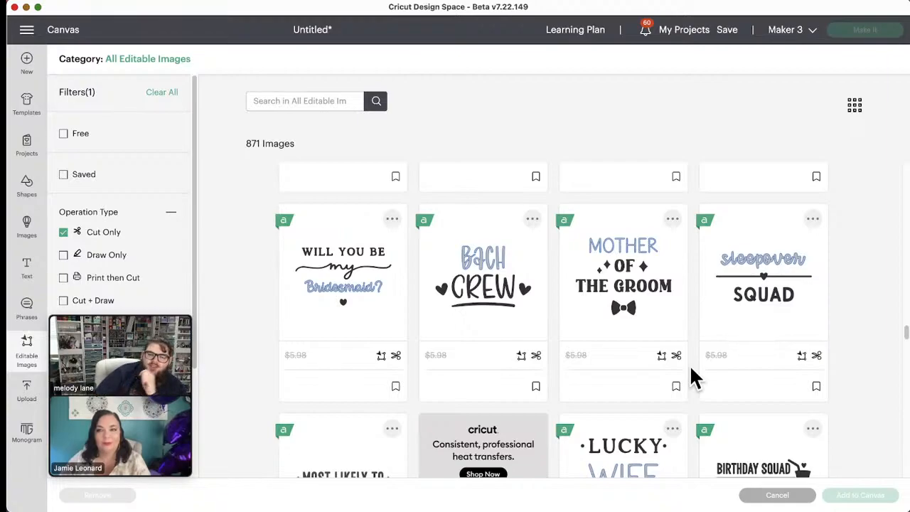
{"action": "scroll", "scroll_direction": "down", "scroll_amount": 3}
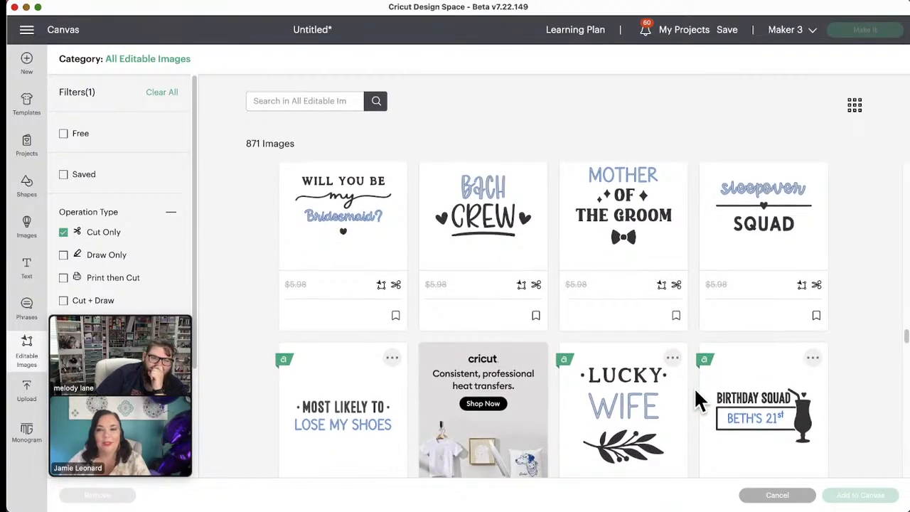
{"action": "scroll", "scroll_direction": "down", "scroll_amount": 3}
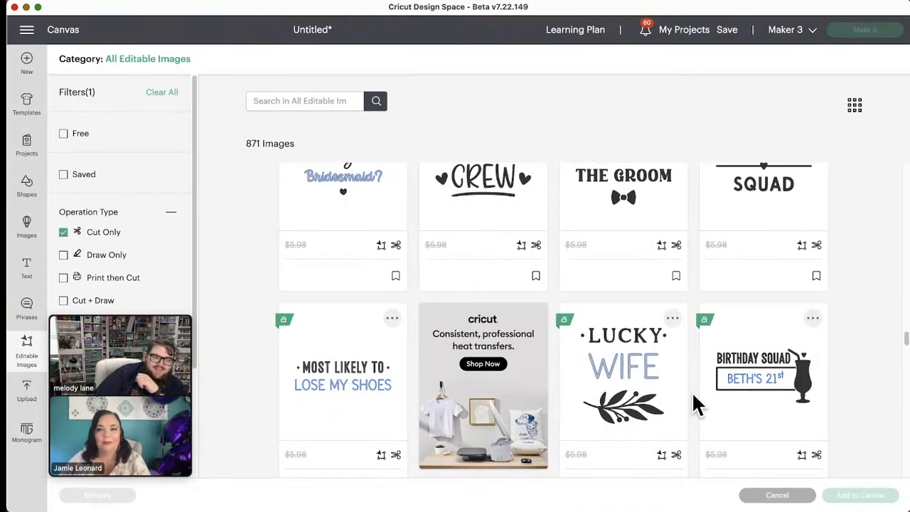
{"action": "scroll", "scroll_direction": "down", "scroll_amount": 3}
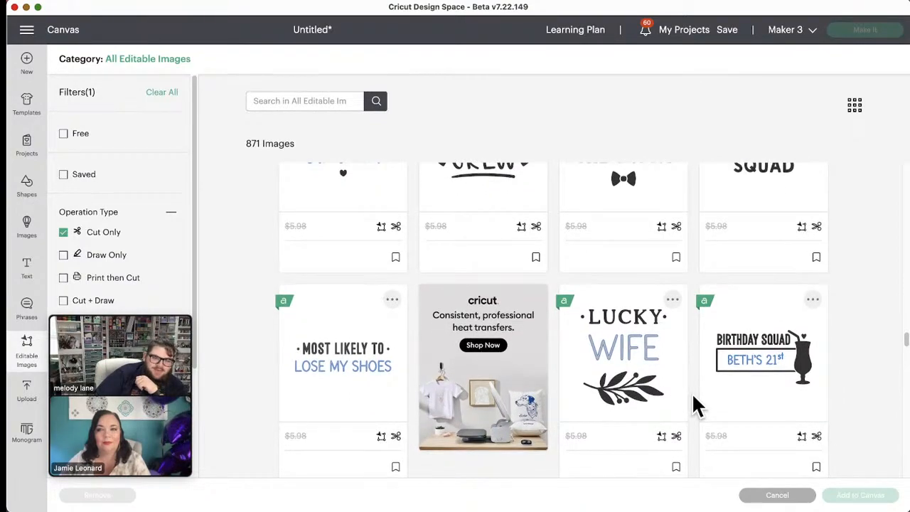
{"action": "scroll", "scroll_direction": "down", "scroll_amount": 3}
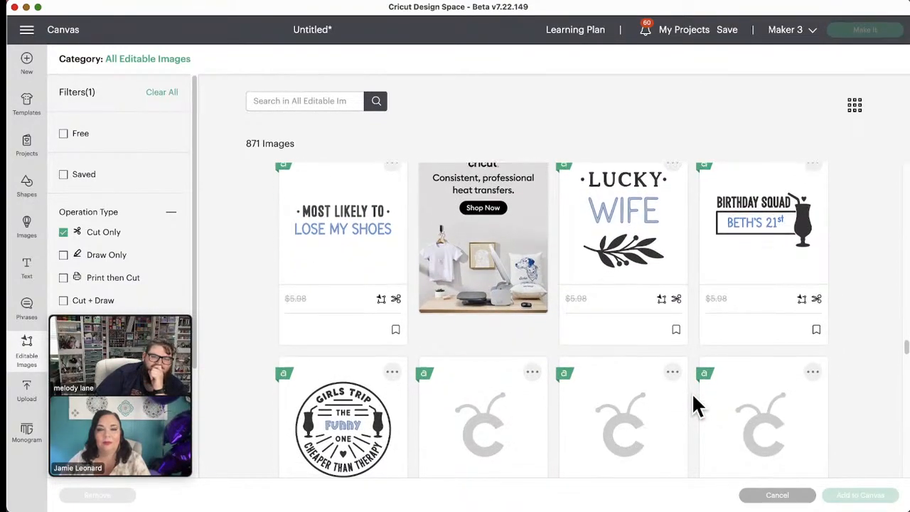
{"action": "scroll", "scroll_direction": "down", "scroll_amount": 3}
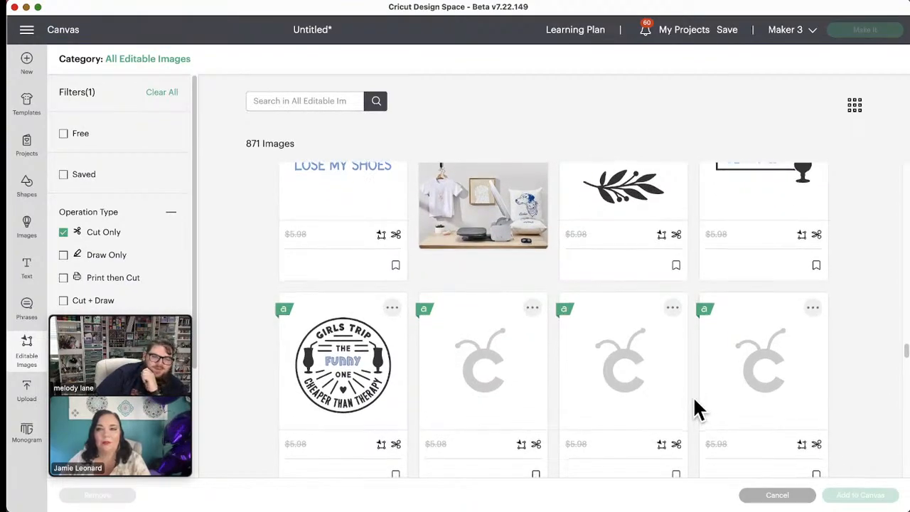
{"action": "scroll", "scroll_direction": "down", "scroll_amount": 3}
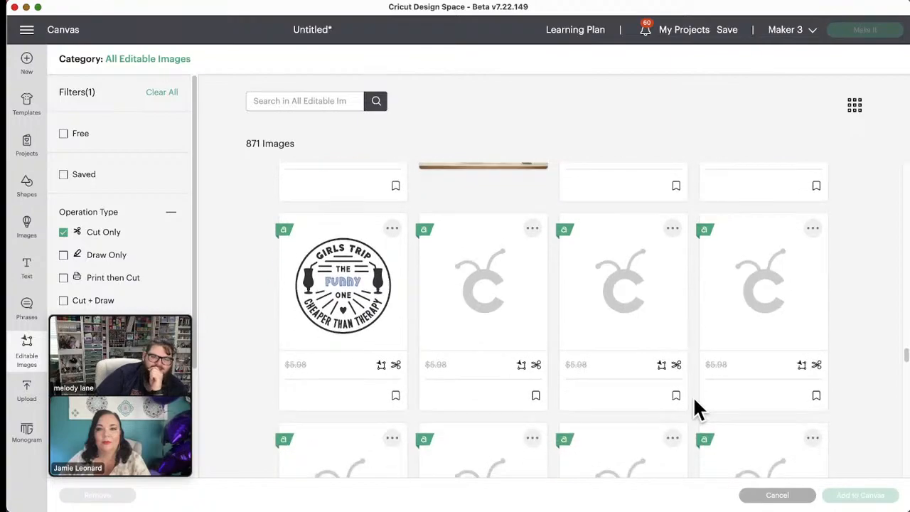
{"action": "scroll", "scroll_direction": "down", "scroll_amount": 3}
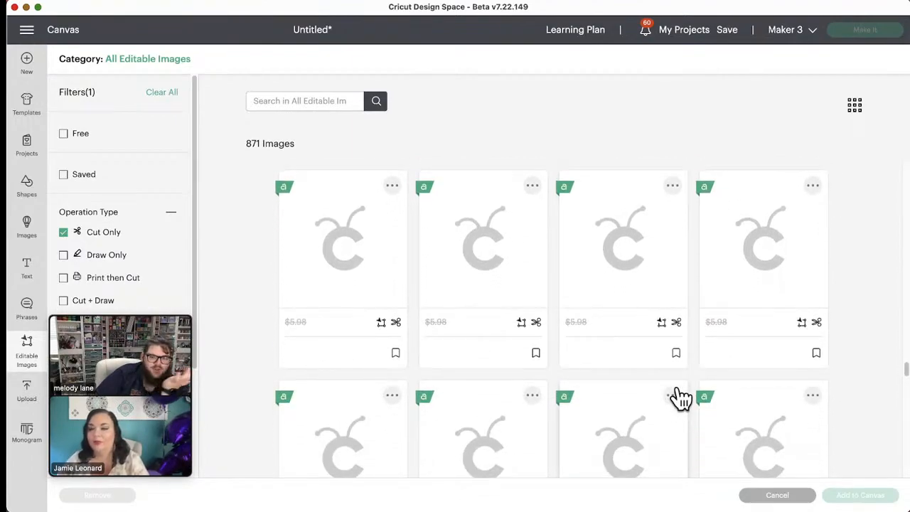
{"action": "scroll", "scroll_direction": "down", "scroll_amount": 3}
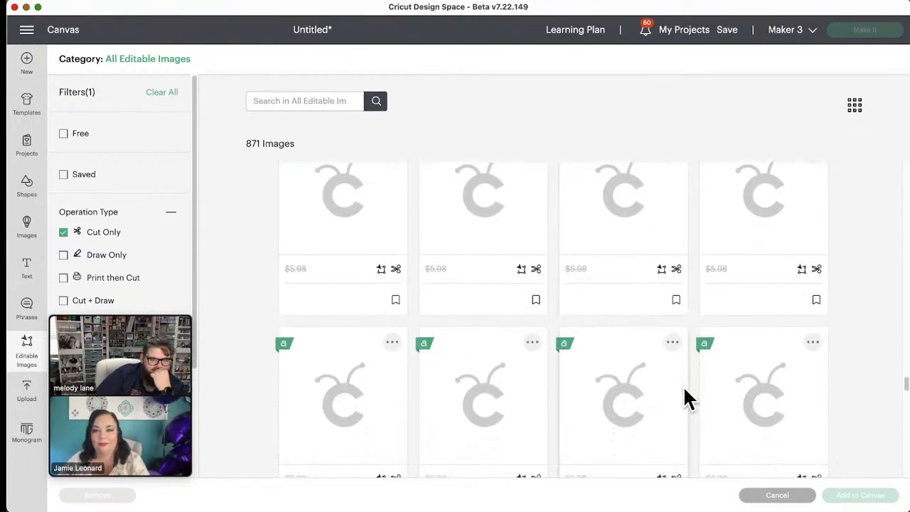
{"action": "scroll", "scroll_direction": "down", "scroll_amount": 3}
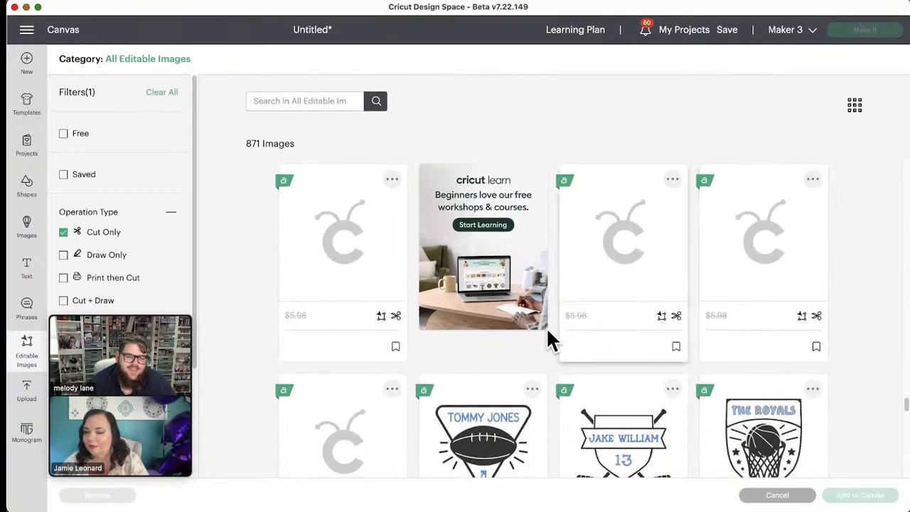
- Scroll the 871 Cut Only results past Selfie Prep Kit and School Stuff
{"action": "scroll", "scroll_direction": "down", "scroll_amount": 3}
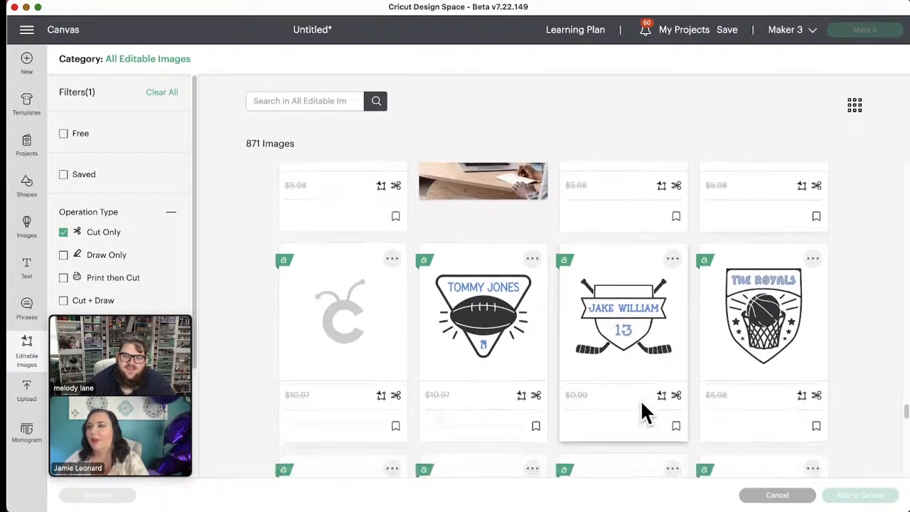
{"action": "scroll", "scroll_direction": "down", "scroll_amount": 3}
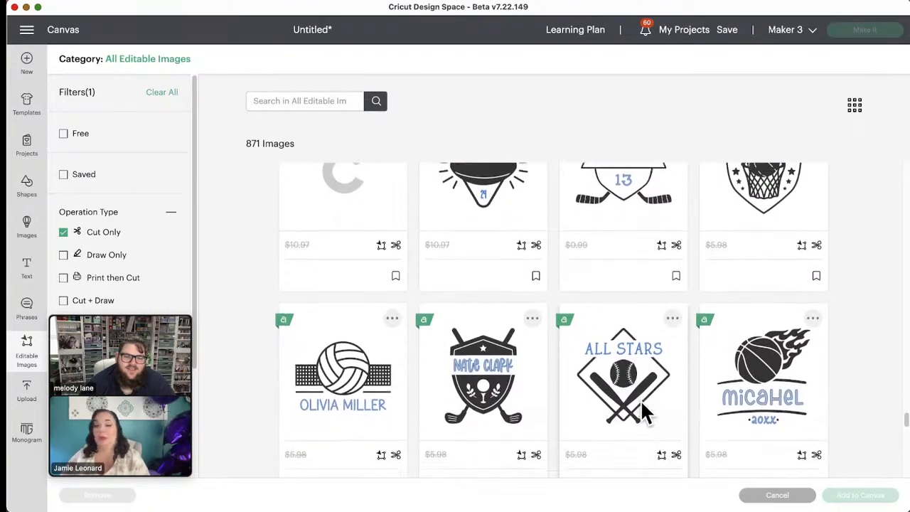
{"action": "scroll", "scroll_direction": "down", "scroll_amount": 3}
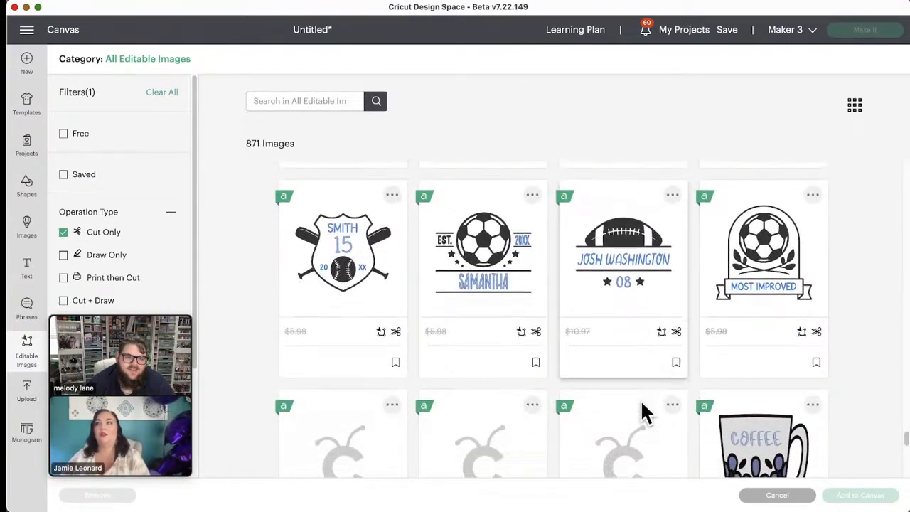
{"action": "scroll", "scroll_direction": "down", "scroll_amount": 3}
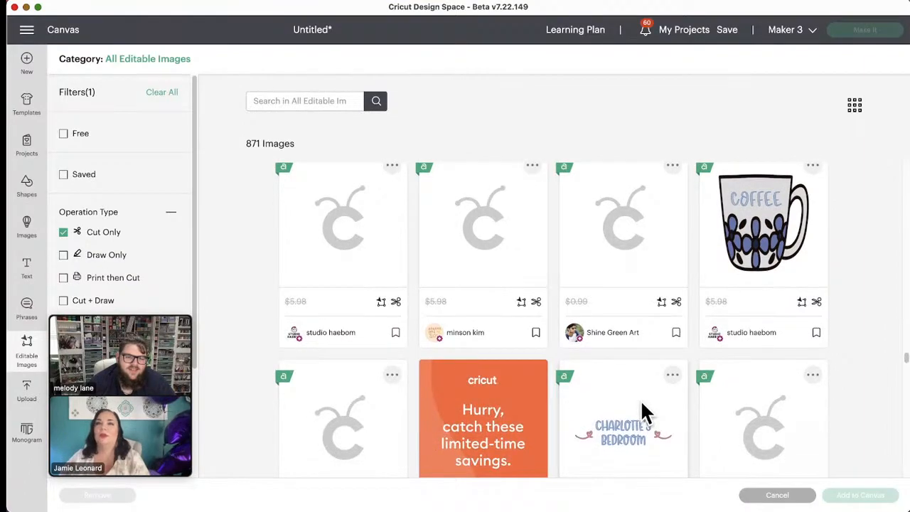
{"action": "scroll", "scroll_direction": "down", "scroll_amount": 3}
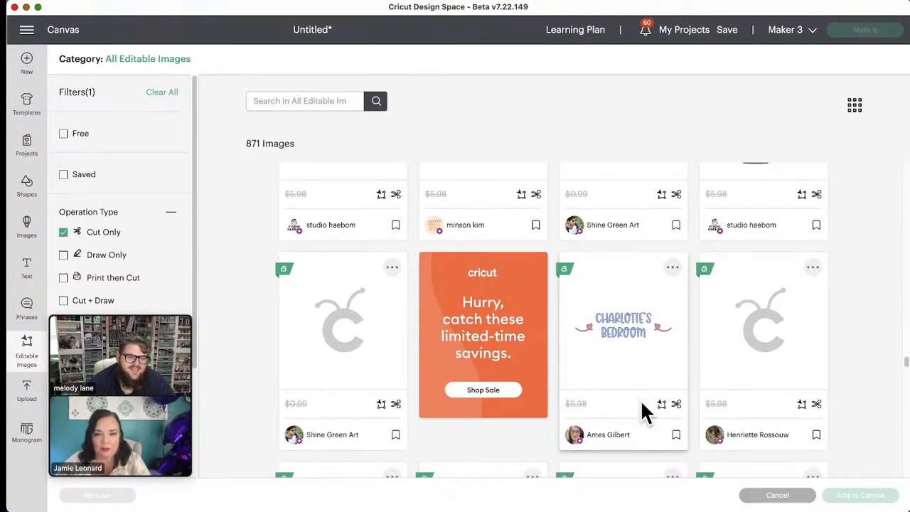
{"action": "scroll", "scroll_direction": "down", "scroll_amount": 3}
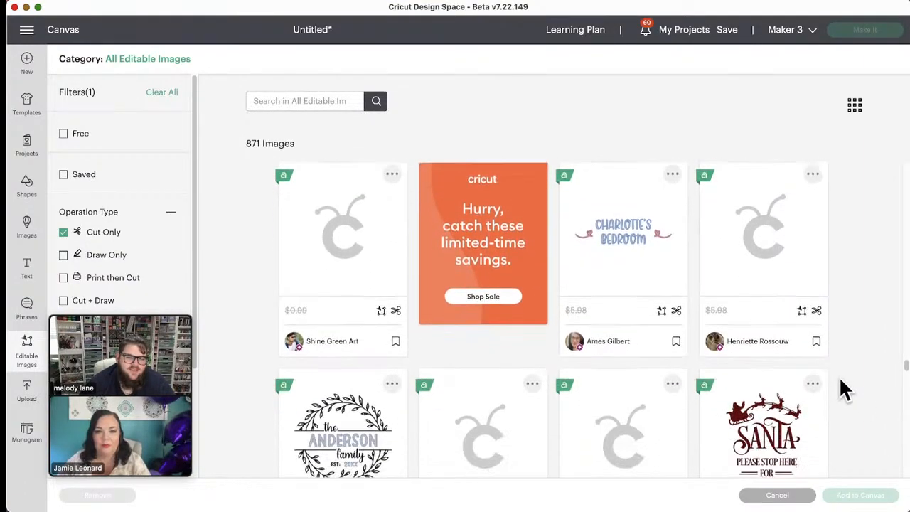
{"action": "scroll", "scroll_direction": "down", "scroll_amount": 3}
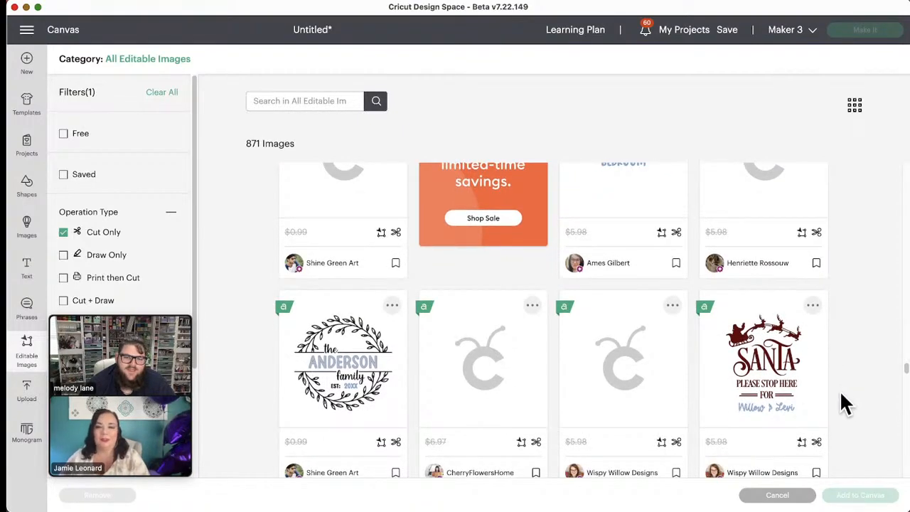
{"action": "mouse_move", "coordinate": [875, 376]}
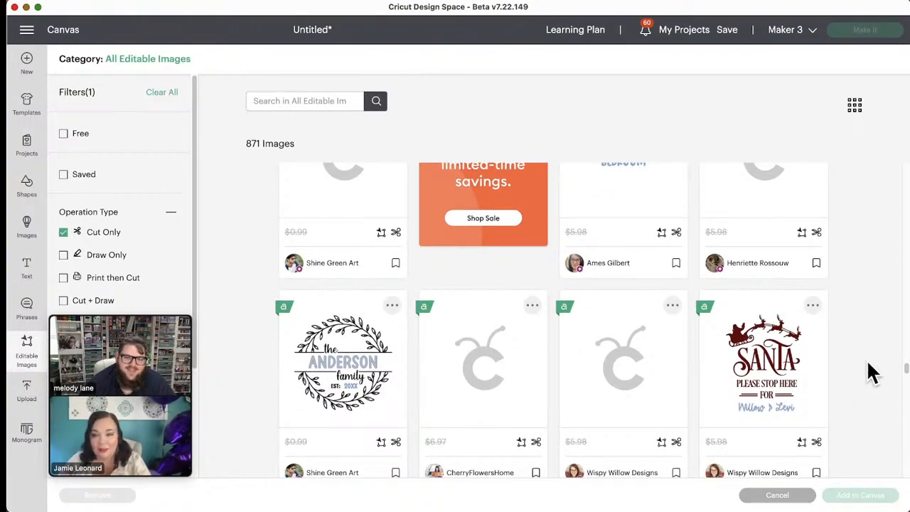
{"action": "scroll", "scroll_direction": "down", "scroll_amount": 3}
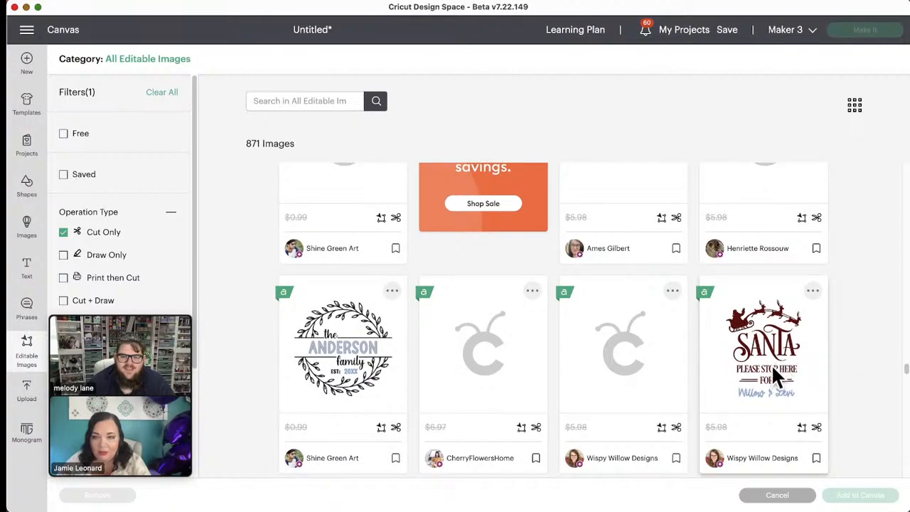
{"action": "mouse_move", "coordinate": [766, 355]}
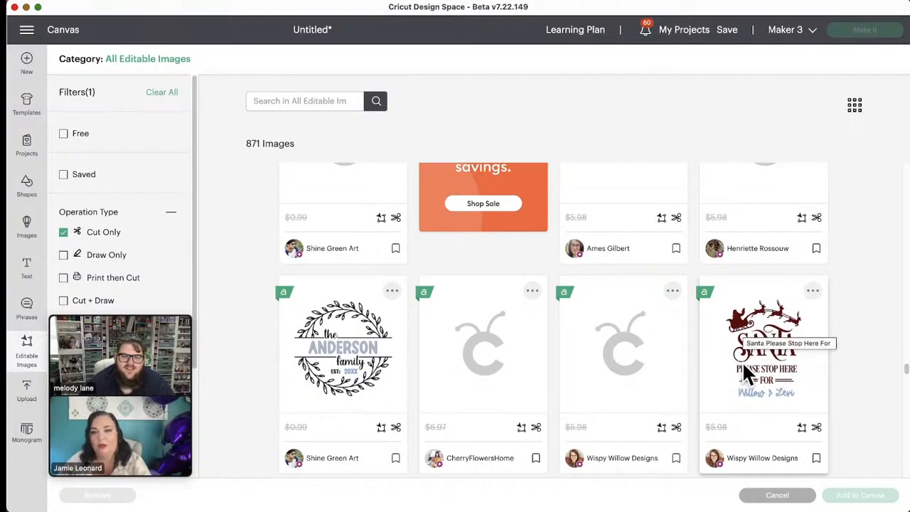
{"action": "mouse_move", "coordinate": [788, 384]}
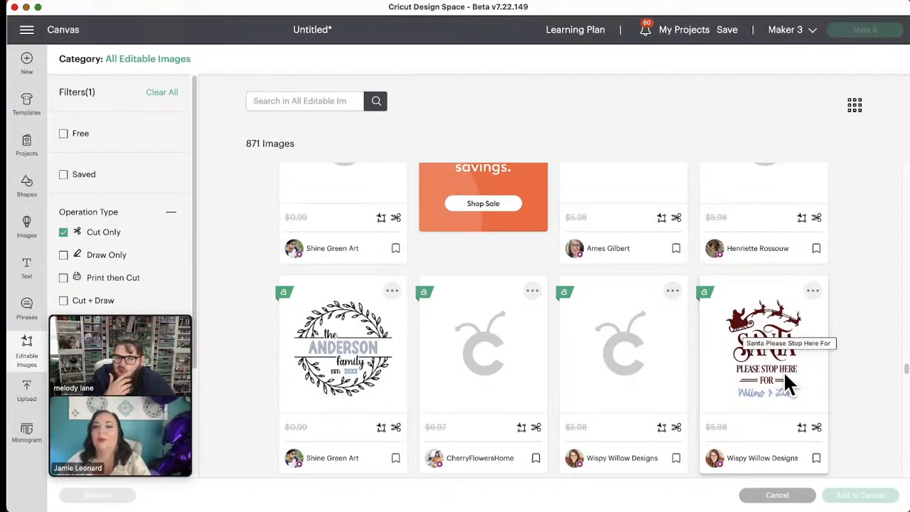
{"action": "scroll", "scroll_direction": "down", "scroll_amount": 3}
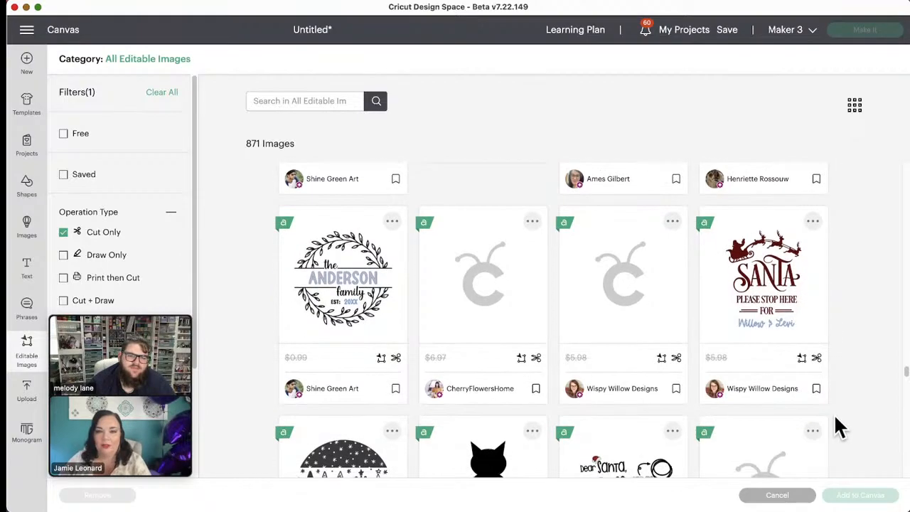
{"action": "scroll", "scroll_direction": "down", "scroll_amount": 3}
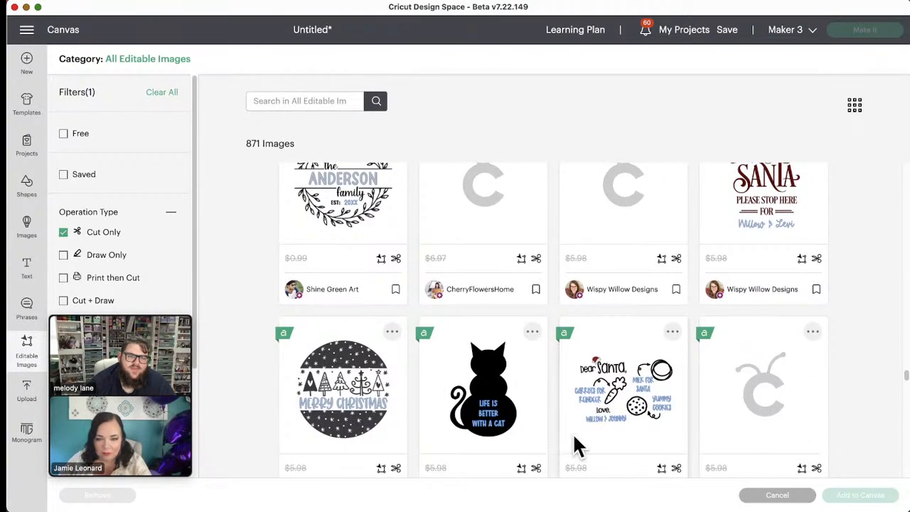
{"action": "mouse_move", "coordinate": [732, 437]}
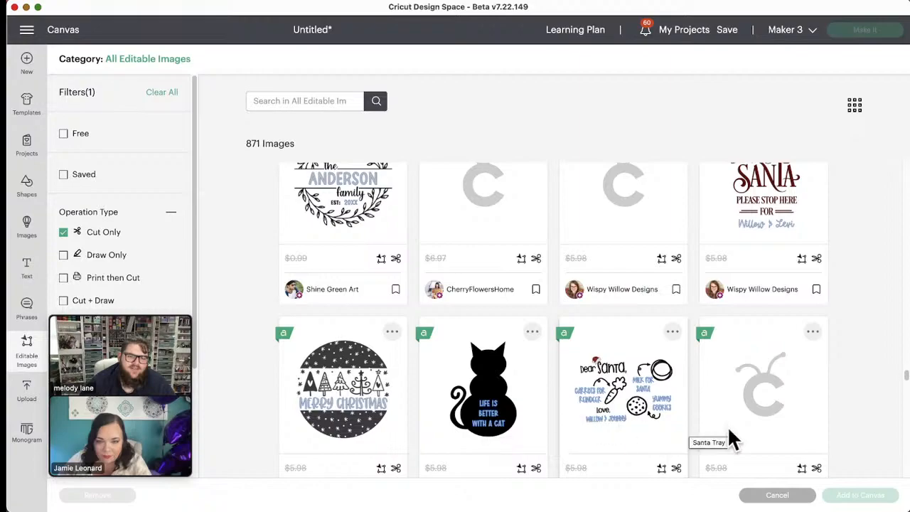
{"action": "mouse_move", "coordinate": [586, 467]}
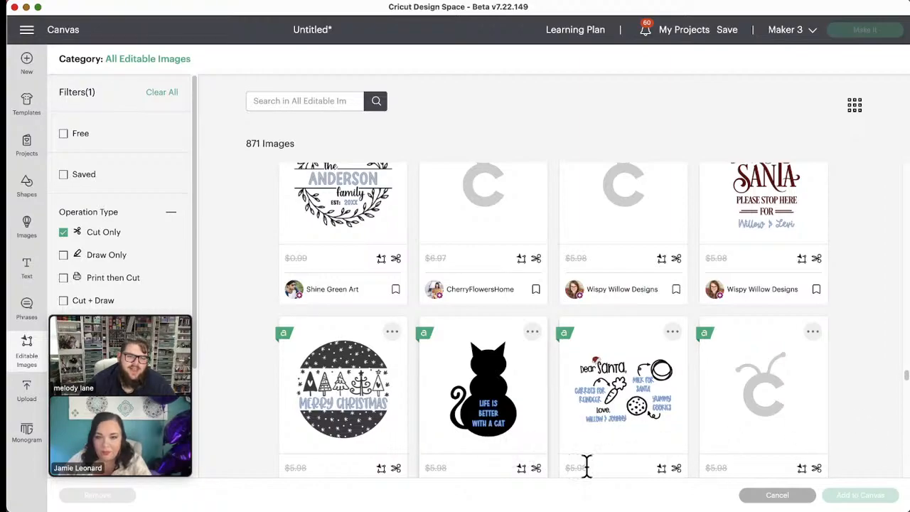
{"action": "scroll", "scroll_direction": "down", "scroll_amount": 3}
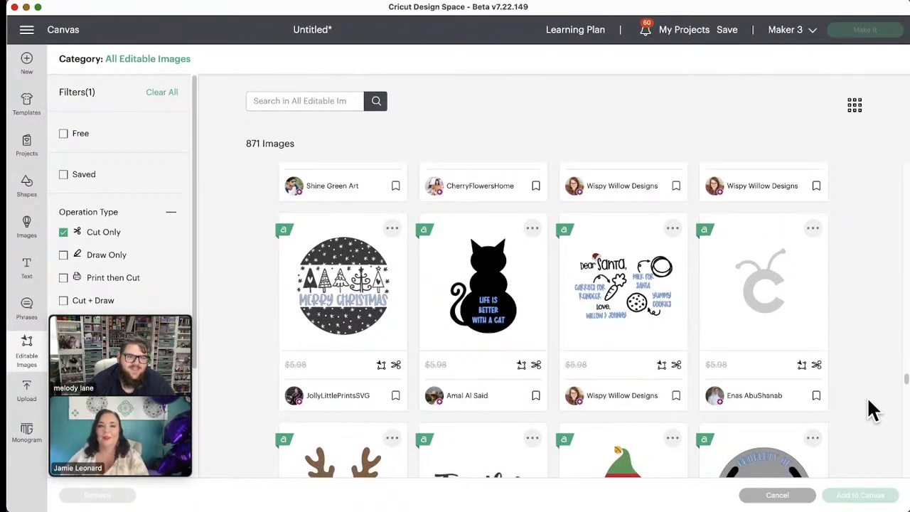
{"action": "scroll", "scroll_direction": "down", "scroll_amount": 3}
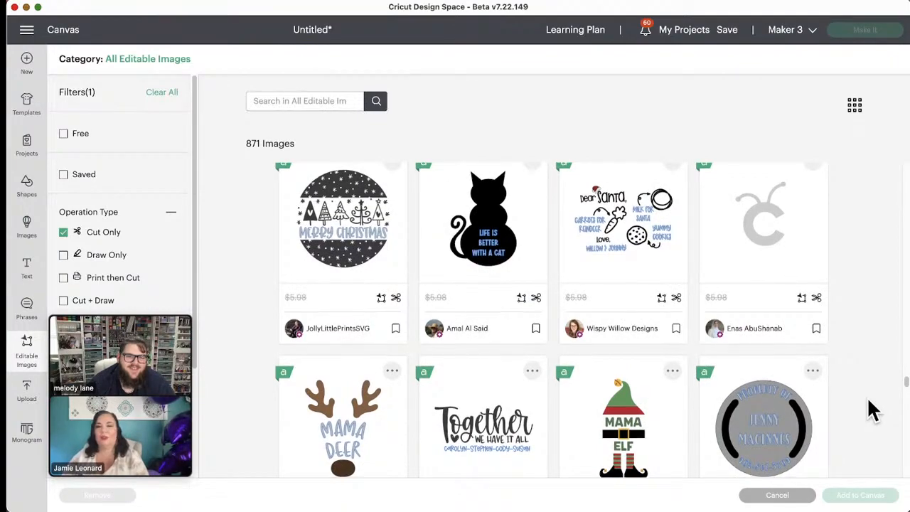
{"action": "scroll", "scroll_direction": "down", "scroll_amount": 3}
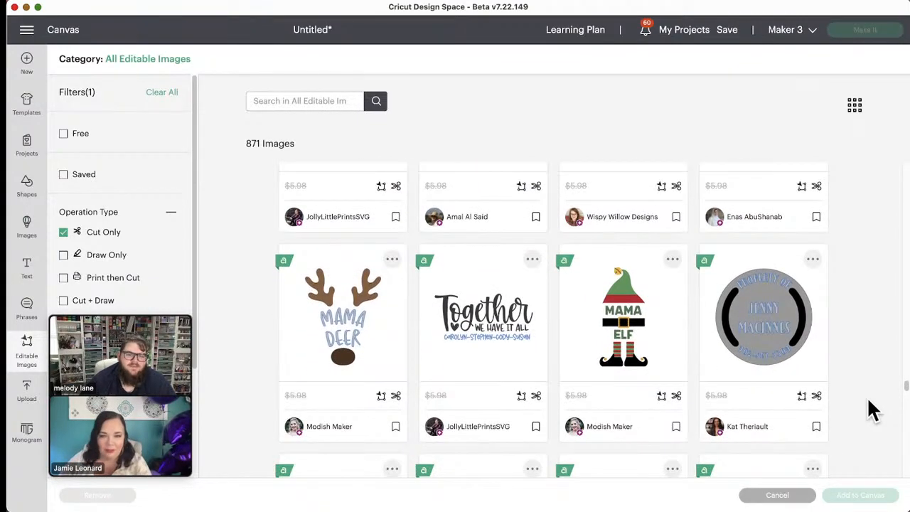
{"action": "scroll", "scroll_direction": "down", "scroll_amount": 3}
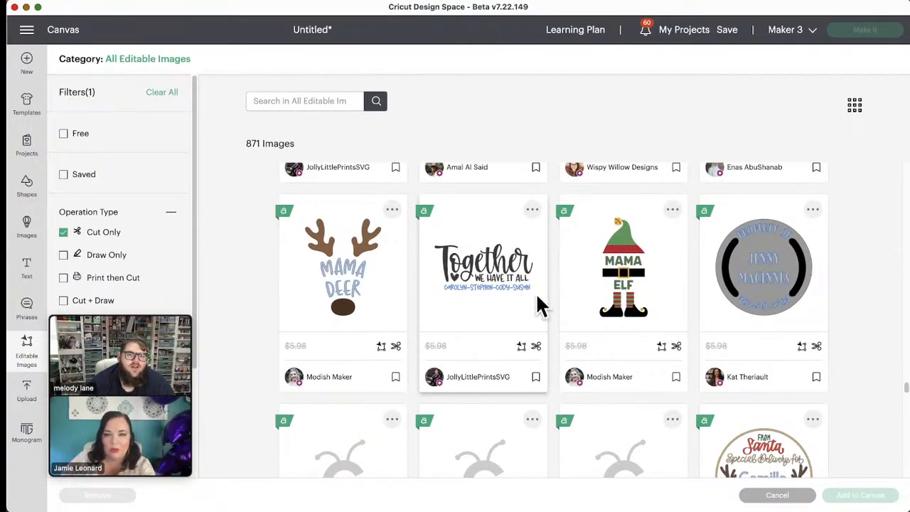
{"action": "mouse_move", "coordinate": [516, 319]}
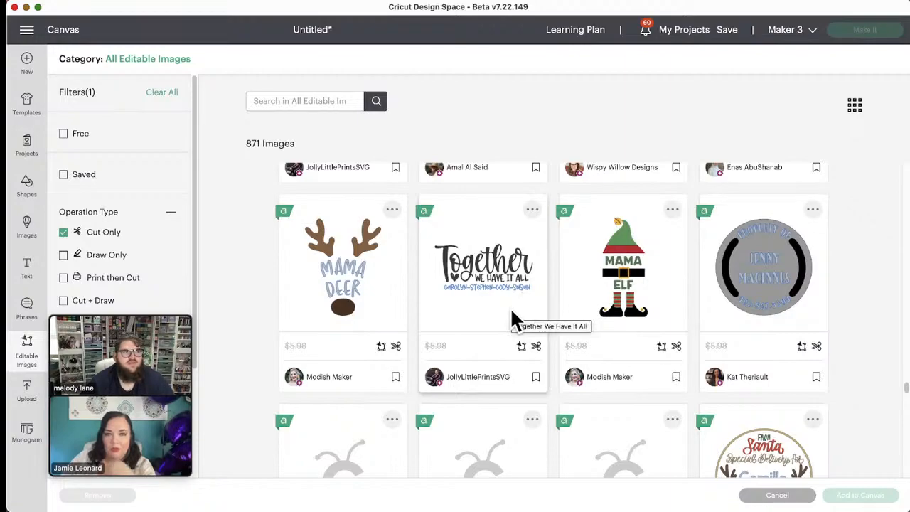
{"action": "scroll", "scroll_direction": "down", "scroll_amount": 3}
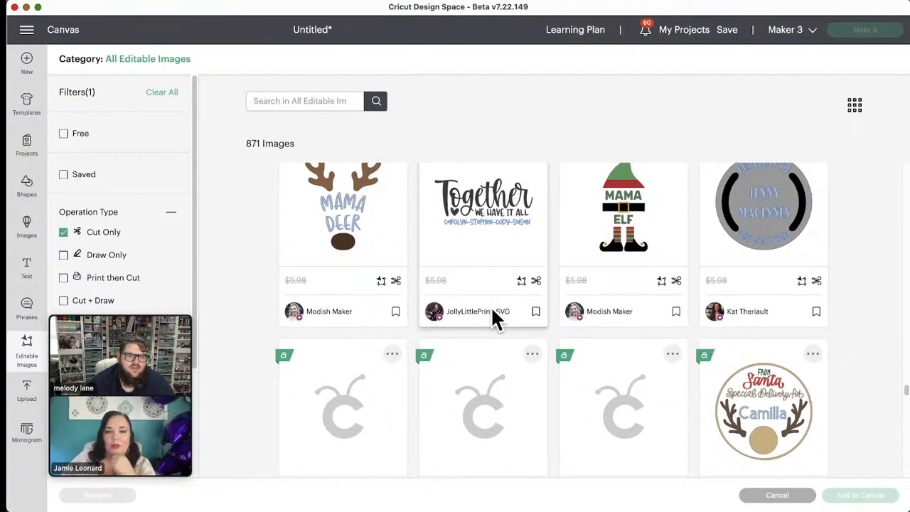
{"action": "mouse_move", "coordinate": [494, 405]}
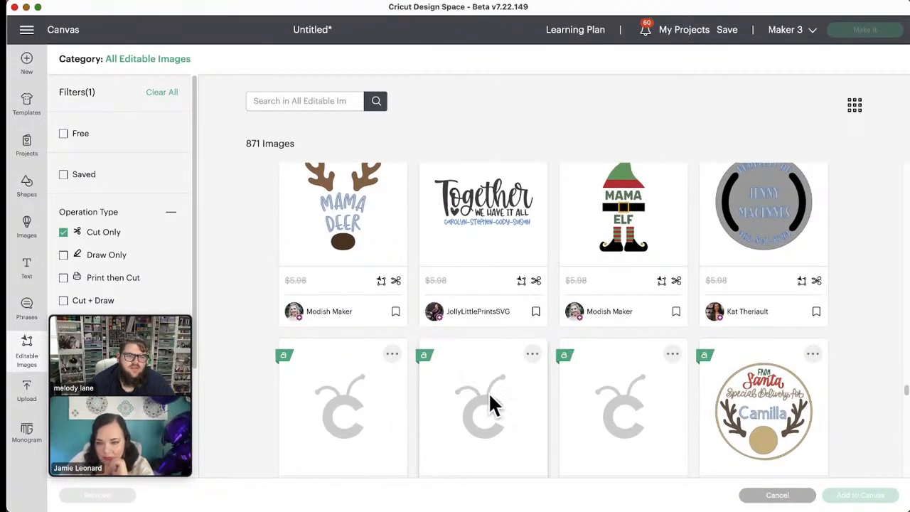
{"action": "scroll", "scroll_direction": "down", "scroll_amount": 3}
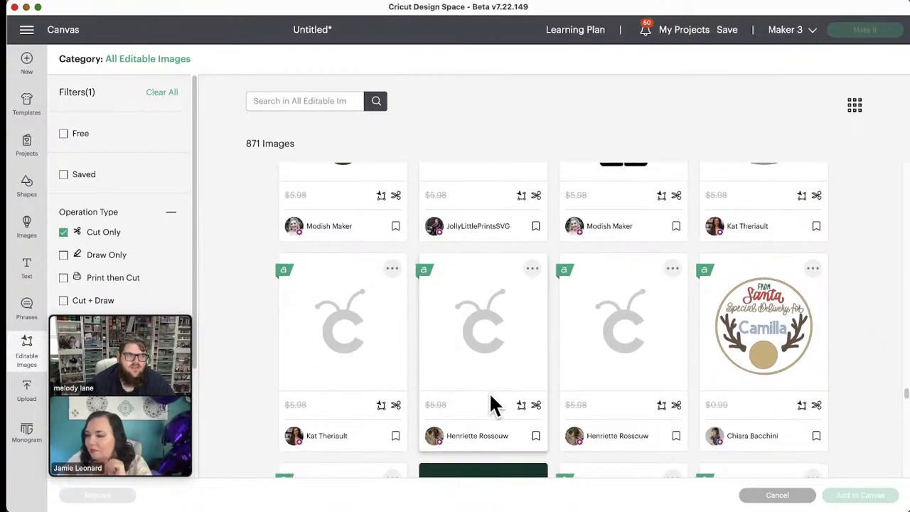
{"action": "scroll", "scroll_direction": "down", "scroll_amount": 3}
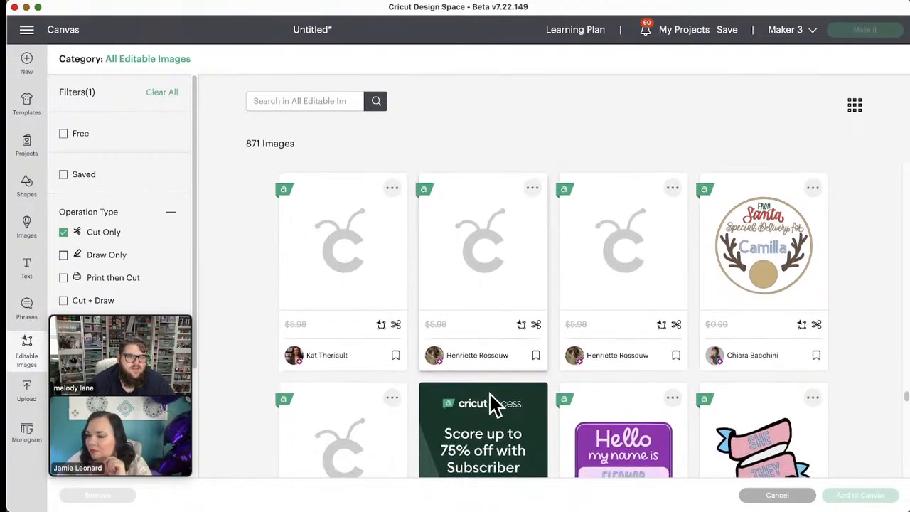
{"action": "scroll", "scroll_direction": "down", "scroll_amount": 3}
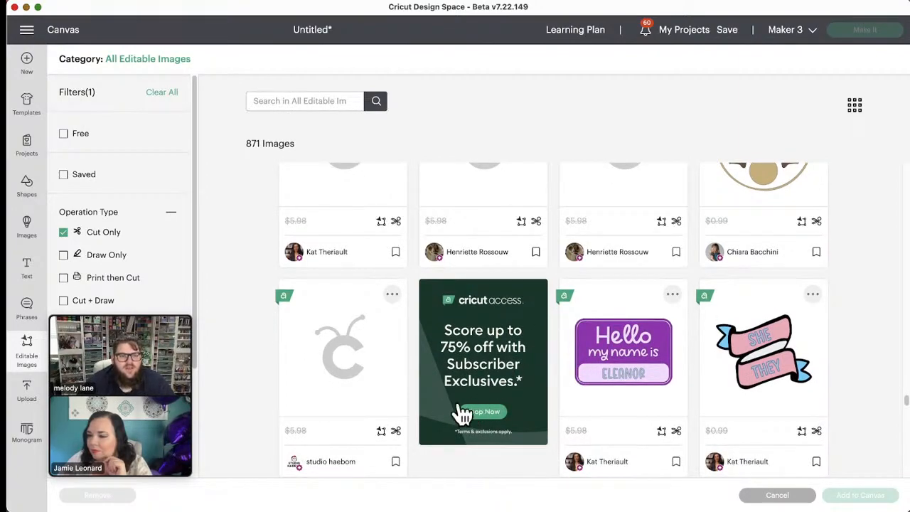
{"action": "scroll", "scroll_direction": "down", "scroll_amount": 3}
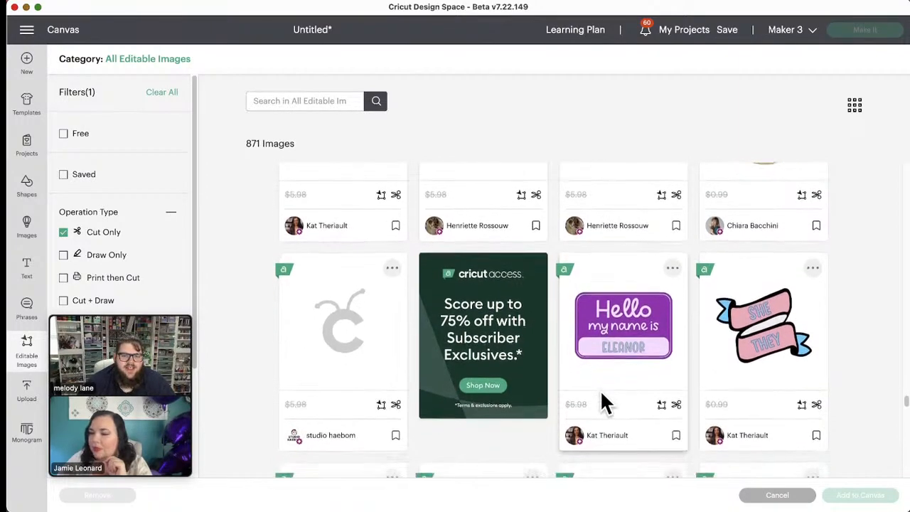
{"action": "scroll", "scroll_direction": "down", "scroll_amount": 3}
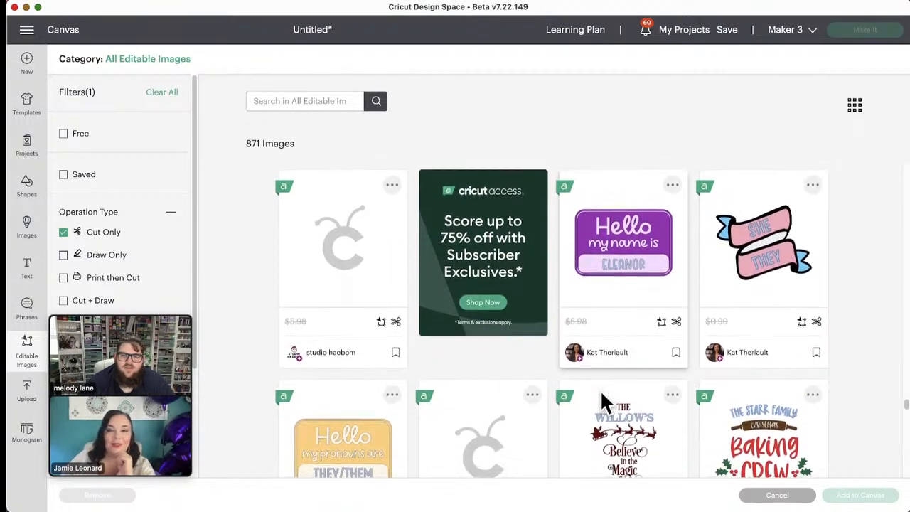
{"action": "scroll", "scroll_direction": "down", "scroll_amount": 3}
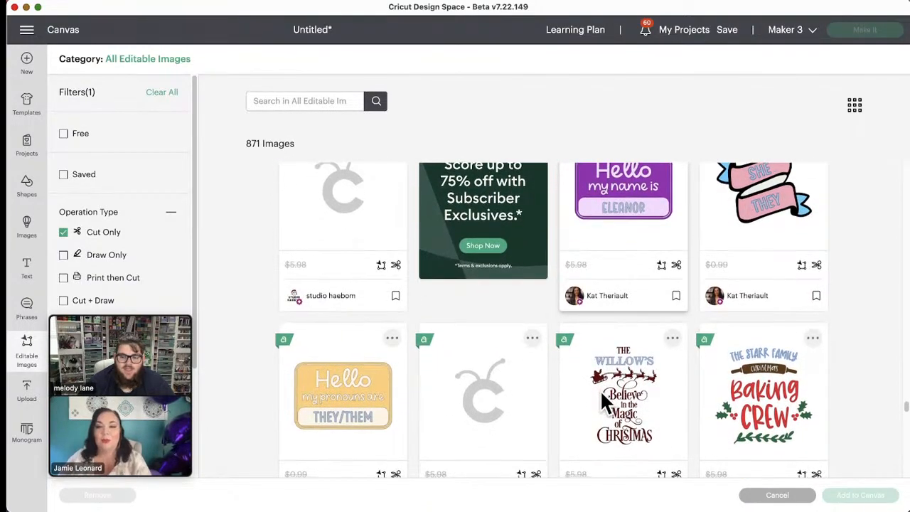
{"action": "scroll", "scroll_direction": "down", "scroll_amount": 3}
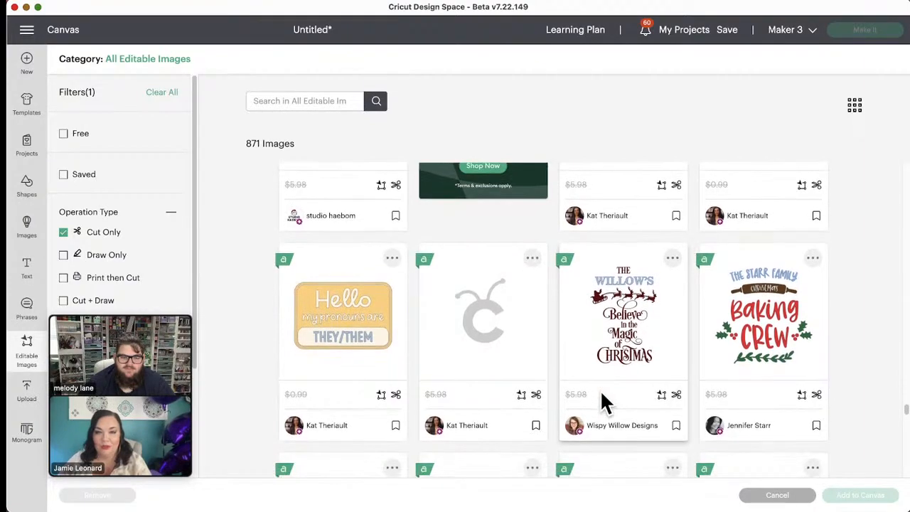
{"action": "scroll", "scroll_direction": "down", "scroll_amount": 3}
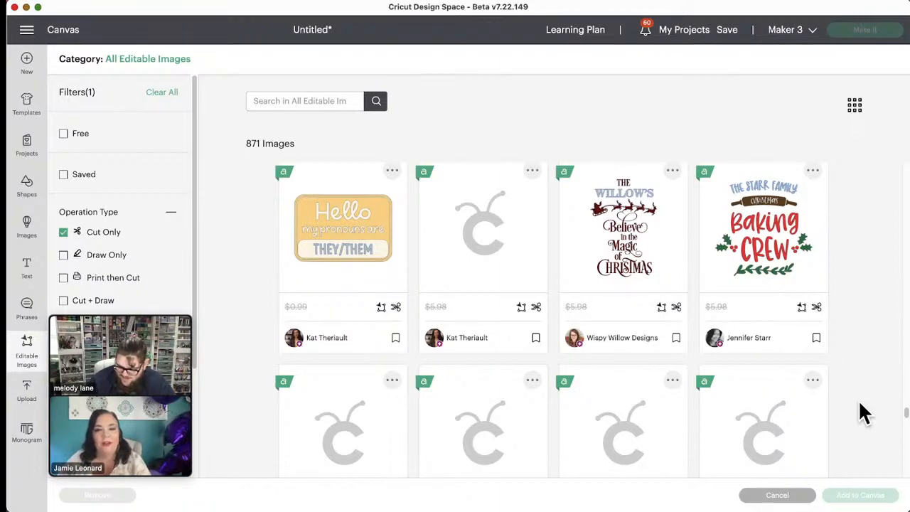
{"action": "mouse_move", "coordinate": [825, 402]}
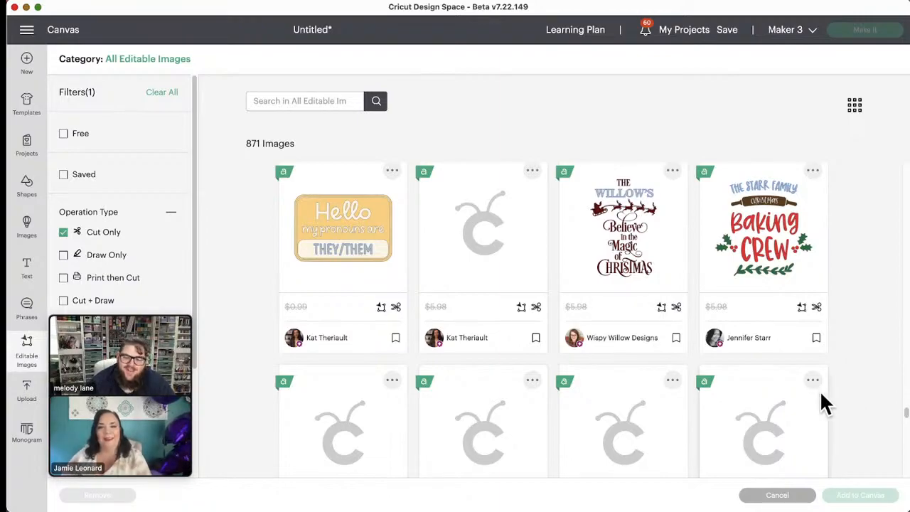
{"action": "scroll", "scroll_direction": "down", "scroll_amount": 3}
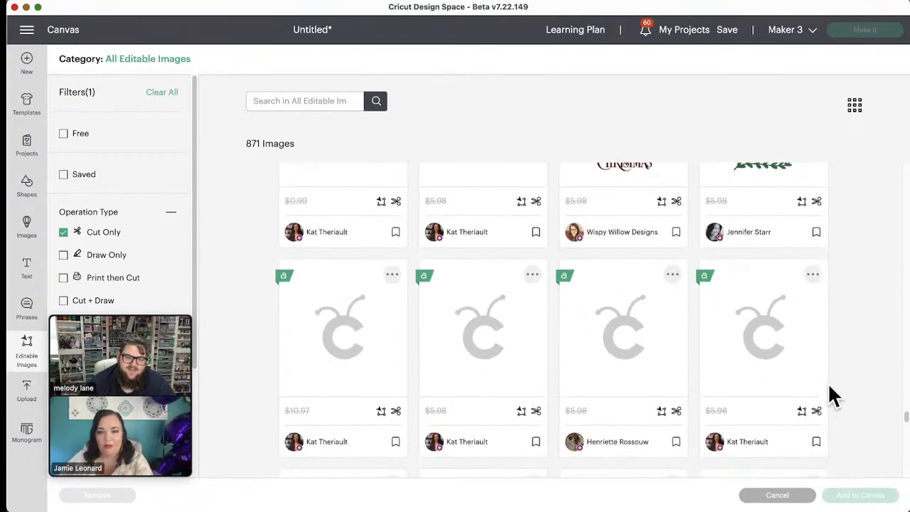
{"action": "scroll", "scroll_direction": "down", "scroll_amount": 3}
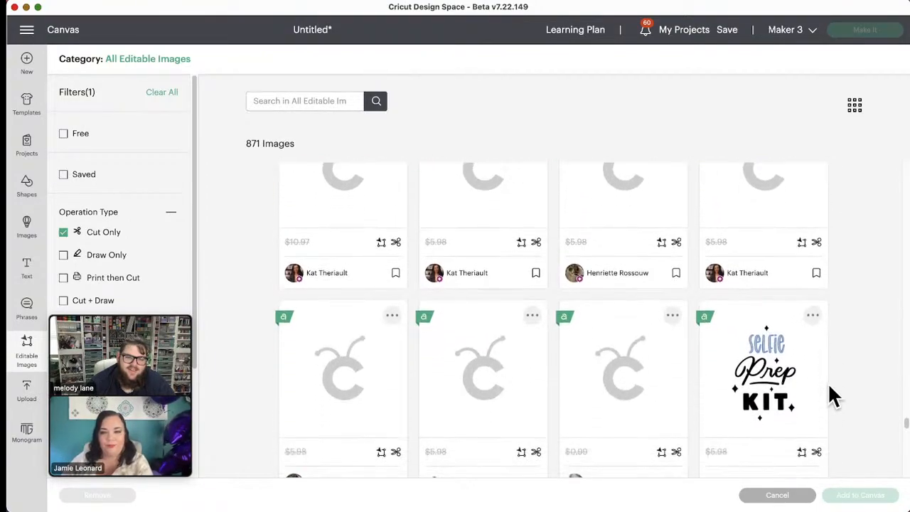
{"action": "scroll", "scroll_direction": "down", "scroll_amount": 3}
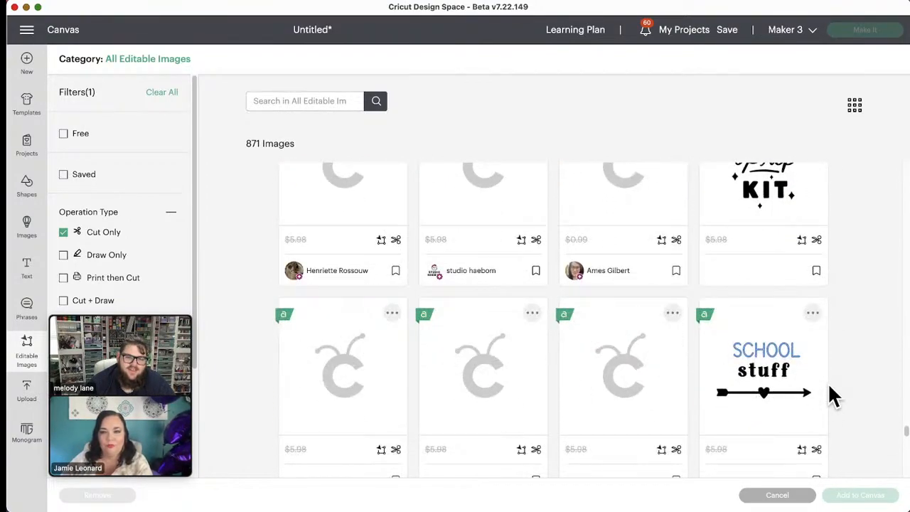
{"action": "scroll", "scroll_direction": "down", "scroll_amount": 3}
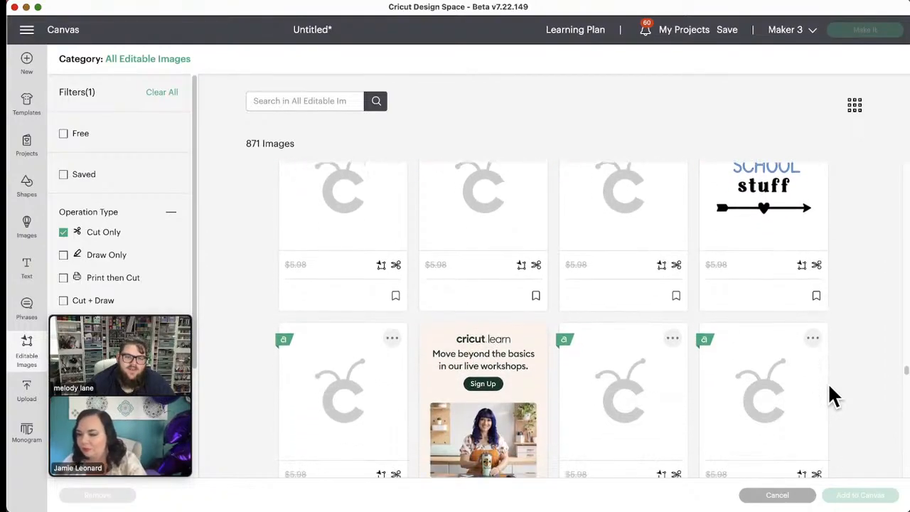
{"action": "scroll", "scroll_direction": "down", "scroll_amount": 3}
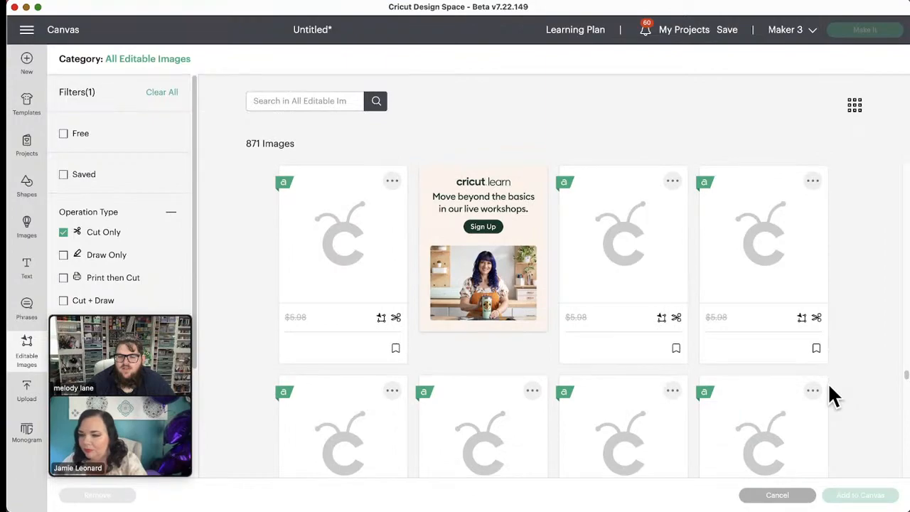
{"action": "scroll", "scroll_direction": "down", "scroll_amount": 3}
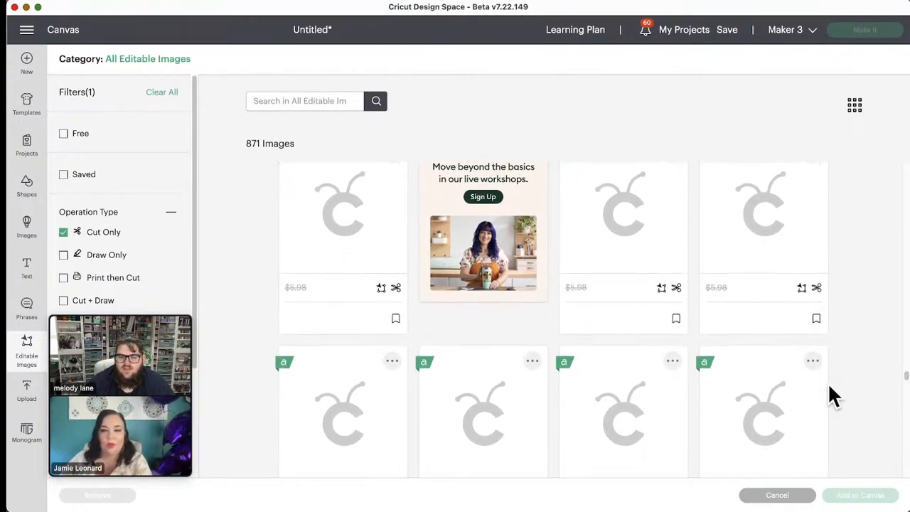
{"action": "scroll", "scroll_direction": "down", "scroll_amount": 3}
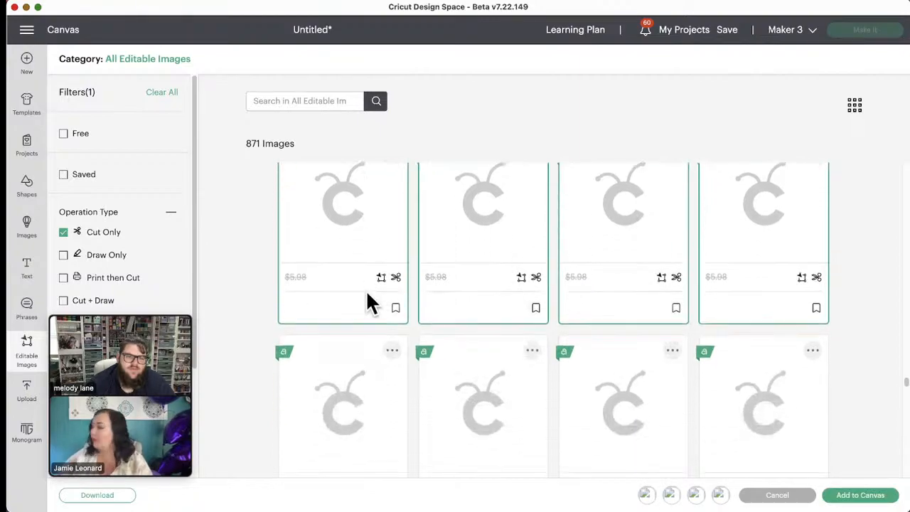
- Scroll further down the Cut Only results grid through unloaded thumbnails
{"action": "scroll", "scroll_direction": "down", "scroll_amount": 3}
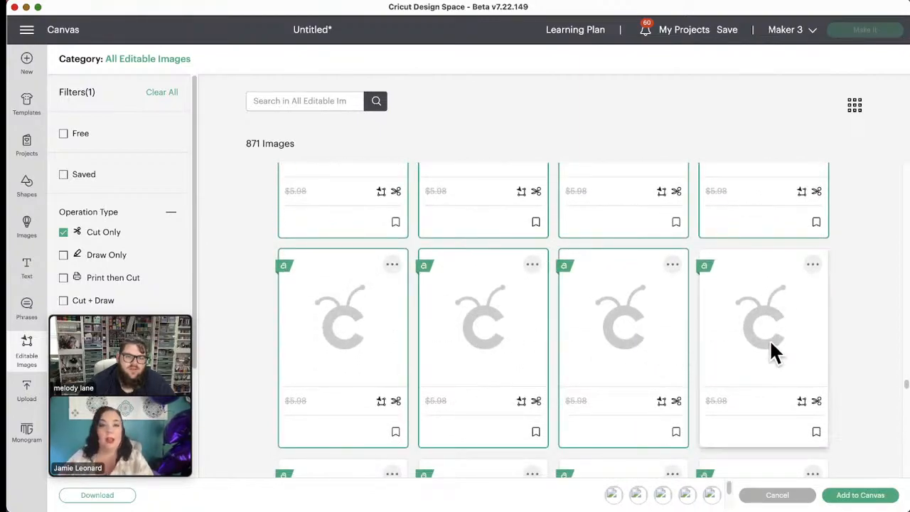
{"action": "scroll", "scroll_direction": "down", "scroll_amount": 3}
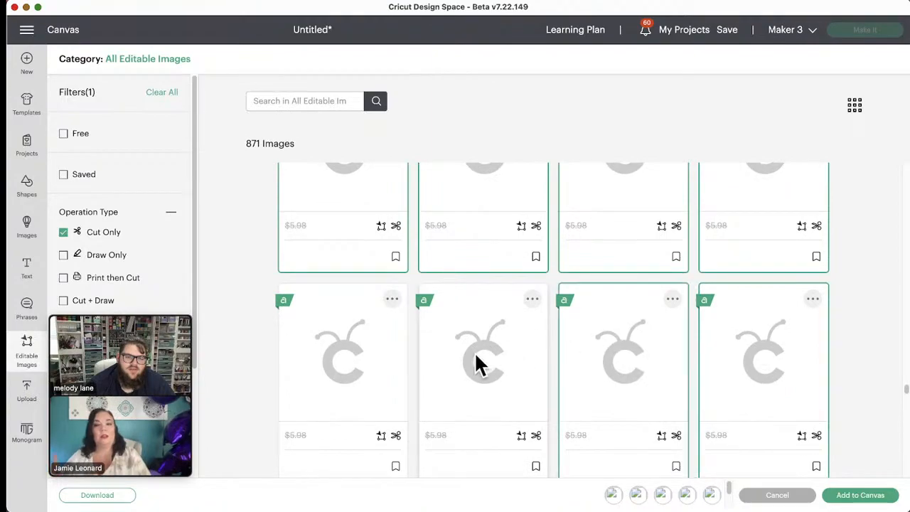
{"action": "mouse_move", "coordinate": [860, 504]}
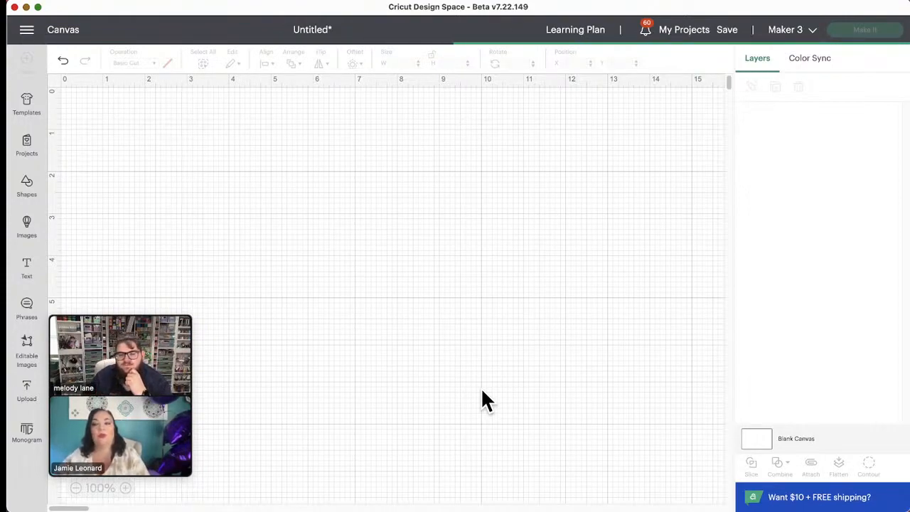
{"action": "mouse_move", "coordinate": [613, 352]}
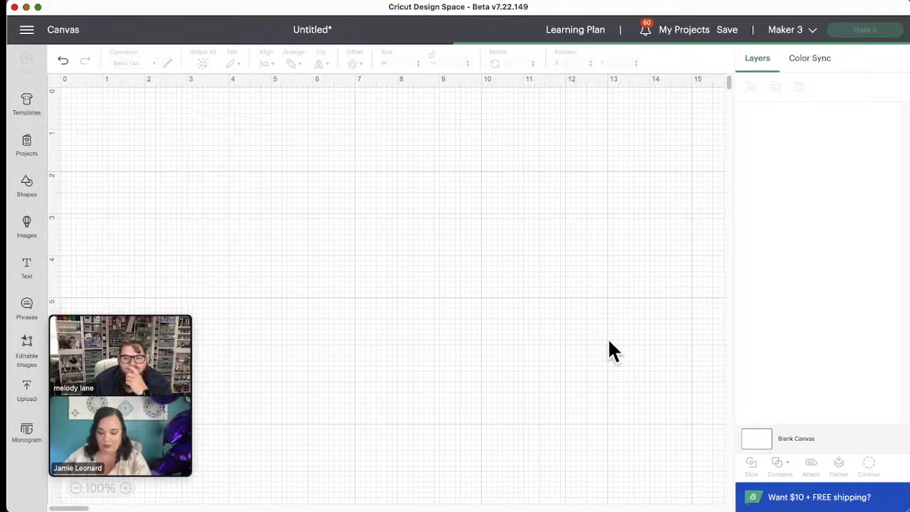
{"action": "mouse_move", "coordinate": [681, 407]}
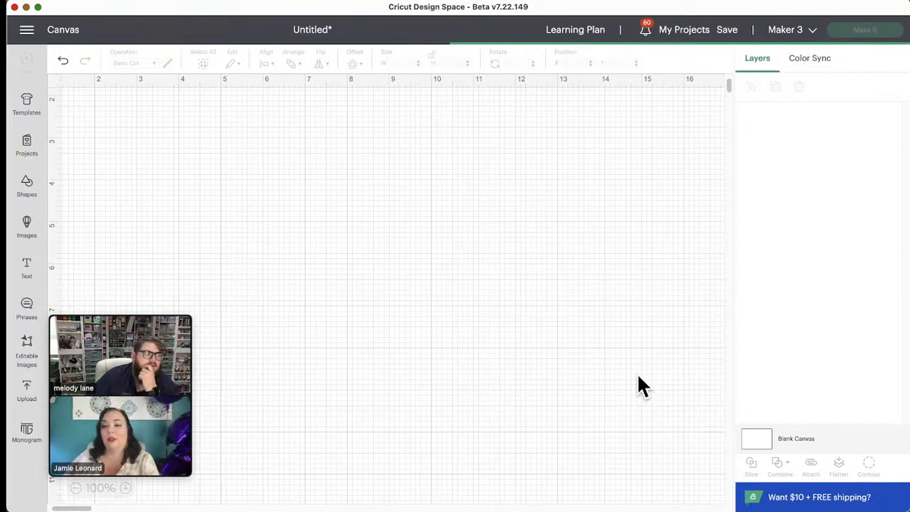
{"action": "mouse_move", "coordinate": [569, 384]}
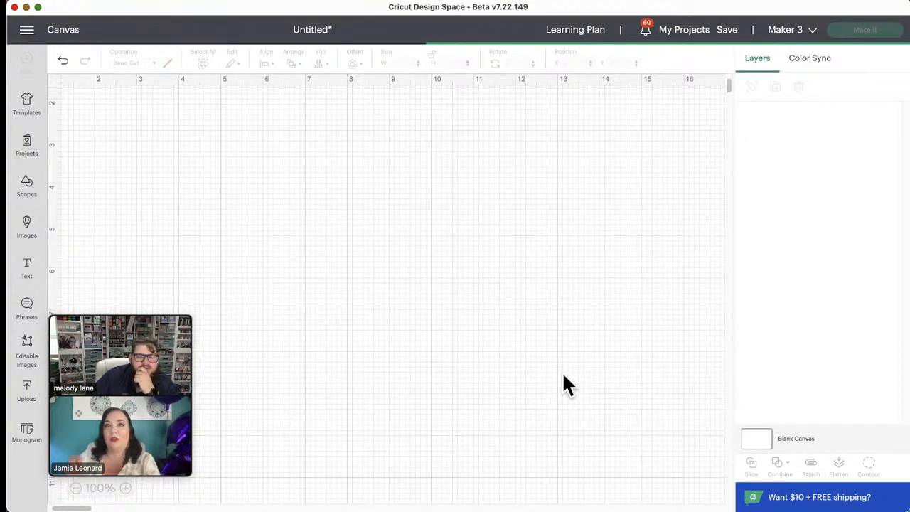
{"action": "mouse_move", "coordinate": [682, 390]}
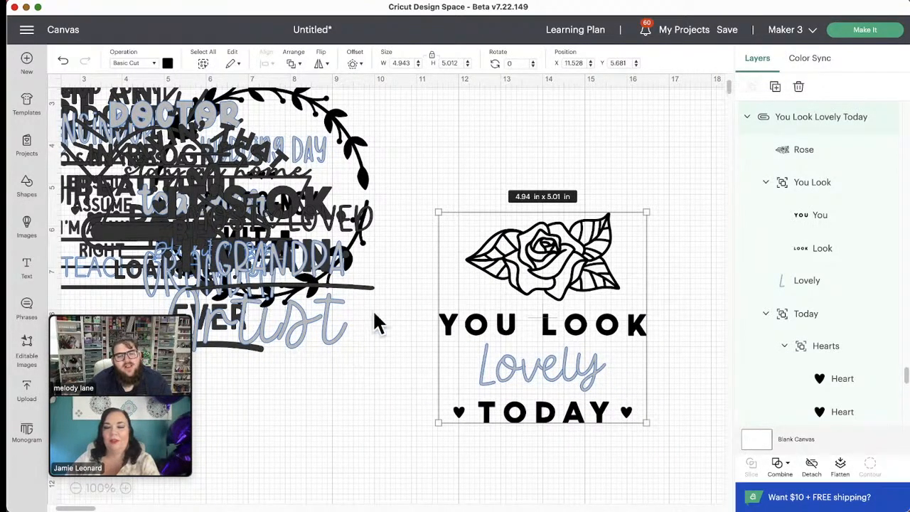
- Pull You Look Lovely Today, It's Ok I'm an Artist and Plant Mom out, then return them to the pile
{"action": "left_click_drag", "start_coordinate": [542, 317], "coordinate": [556, 288]}
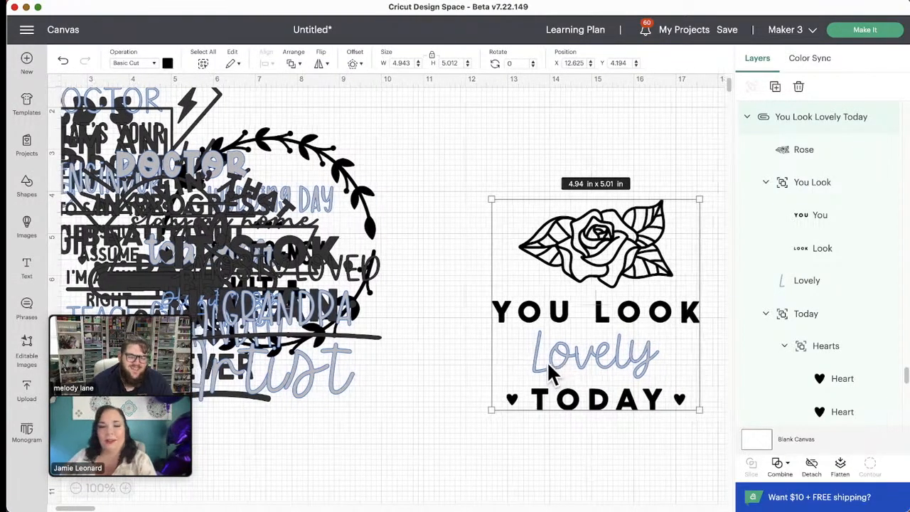
{"action": "mouse_move", "coordinate": [515, 394]}
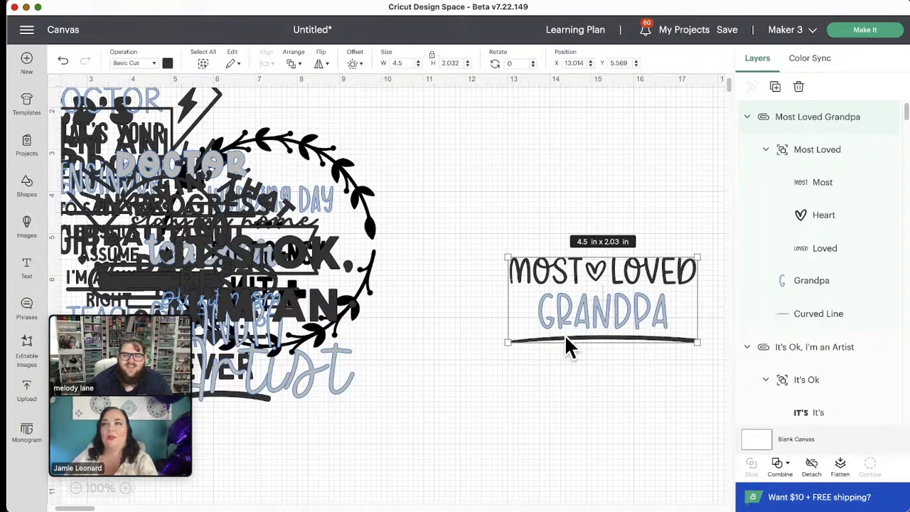
{"action": "mouse_move", "coordinate": [605, 327]}
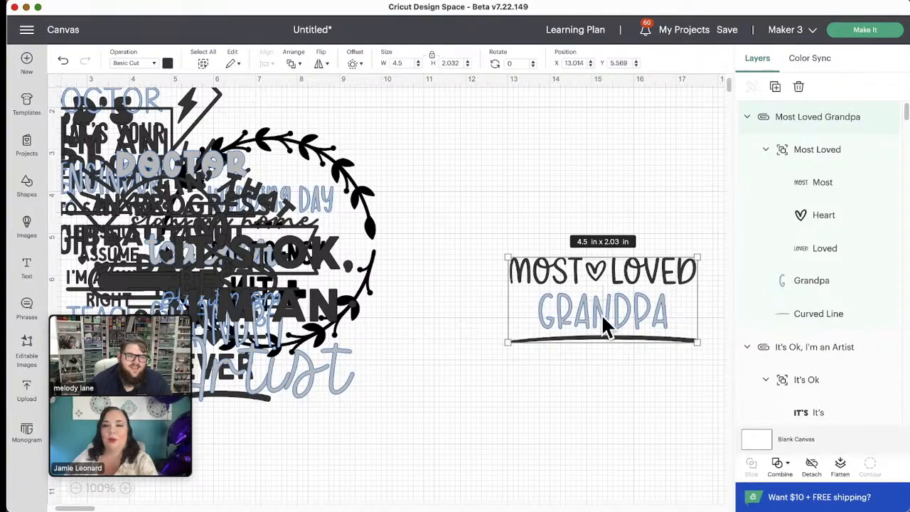
{"action": "mouse_move", "coordinate": [586, 348]}
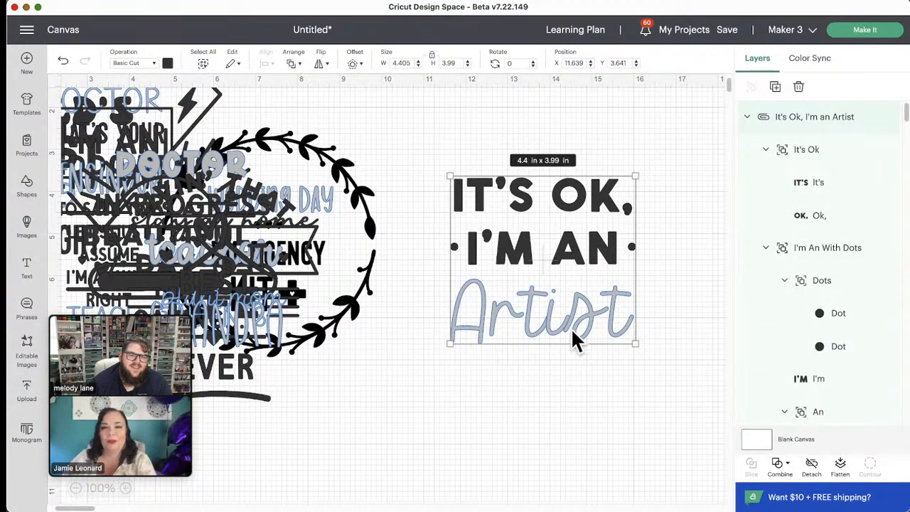
{"action": "left_click_drag", "start_coordinate": [542, 260], "coordinate": [563, 270]}
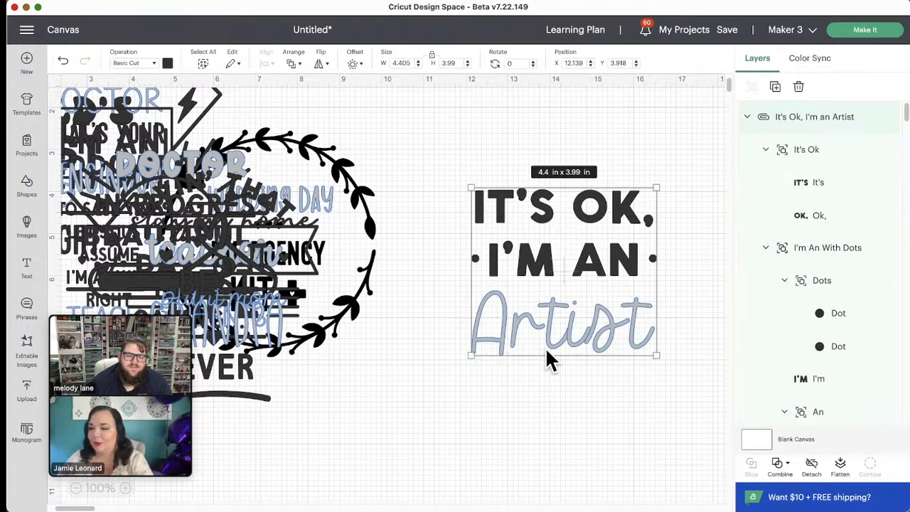
{"action": "mouse_move", "coordinate": [501, 380]}
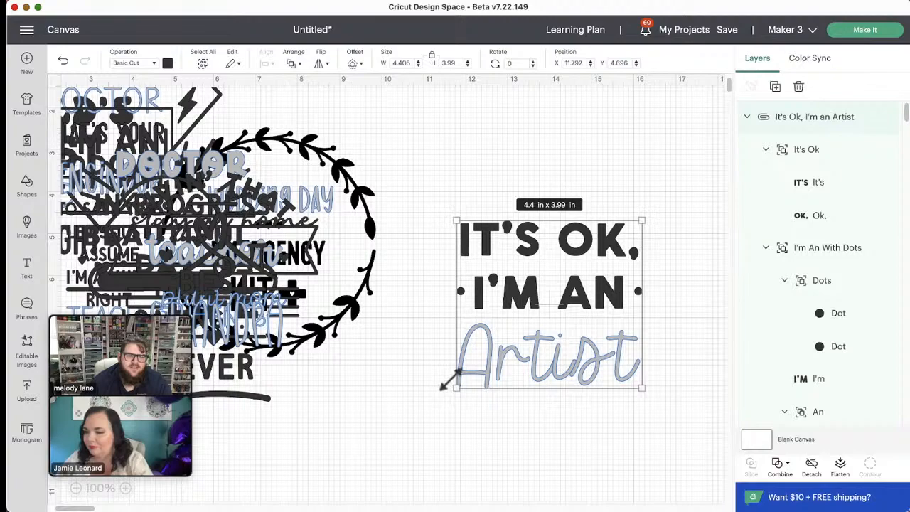
{"action": "left_click_drag", "start_coordinate": [547, 299], "coordinate": [590, 284]}
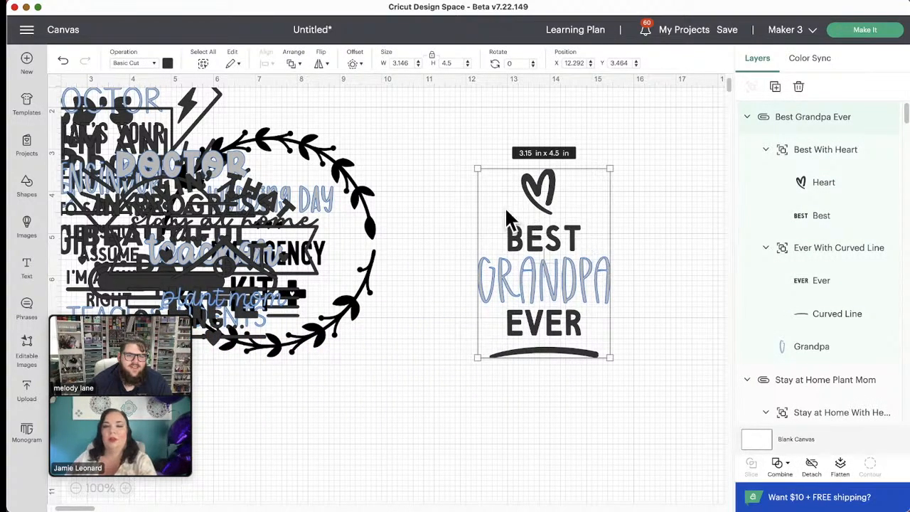
{"action": "mouse_move", "coordinate": [576, 334]}
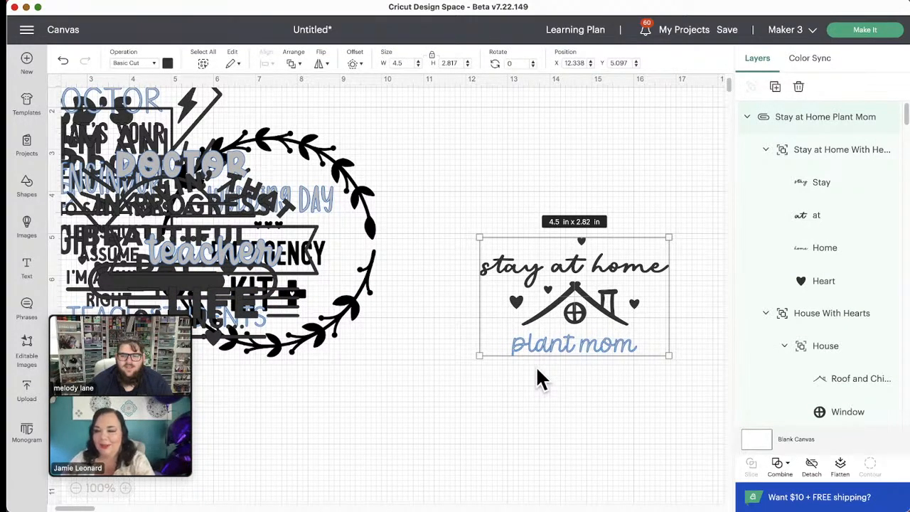
{"action": "mouse_move", "coordinate": [501, 378]}
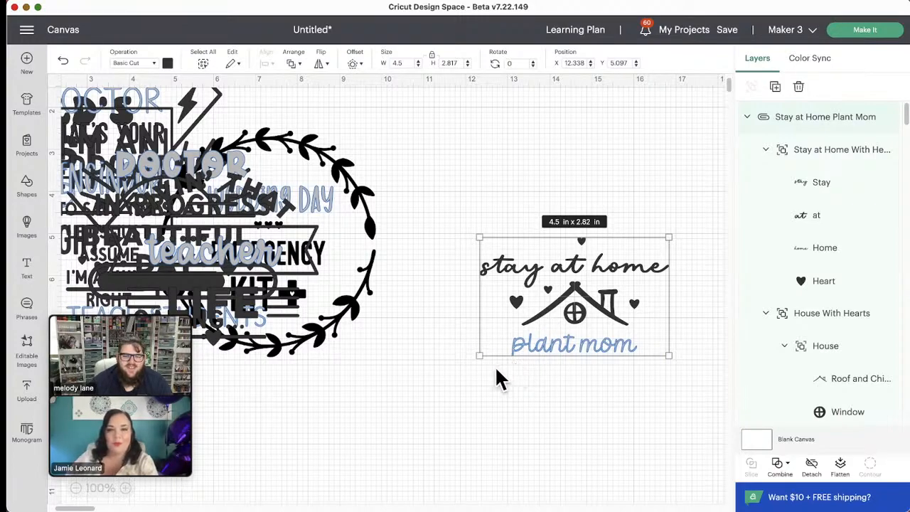
{"action": "left_click_drag", "start_coordinate": [573, 295], "coordinate": [583, 252]}
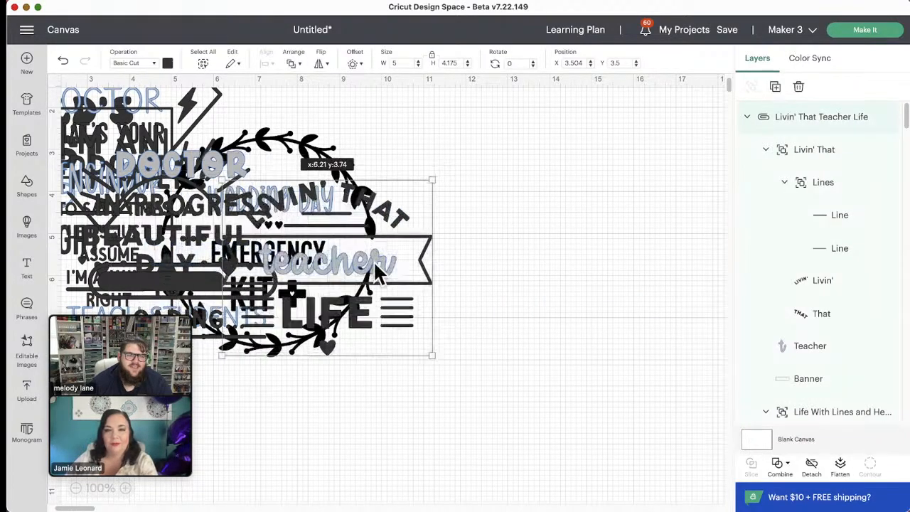
- Pull out Livin' That Teacher Life, return Doctor In Progress, and pull out Wedding Day Emergency Kit
{"action": "left_click_drag", "start_coordinate": [326, 266], "coordinate": [590, 277]}
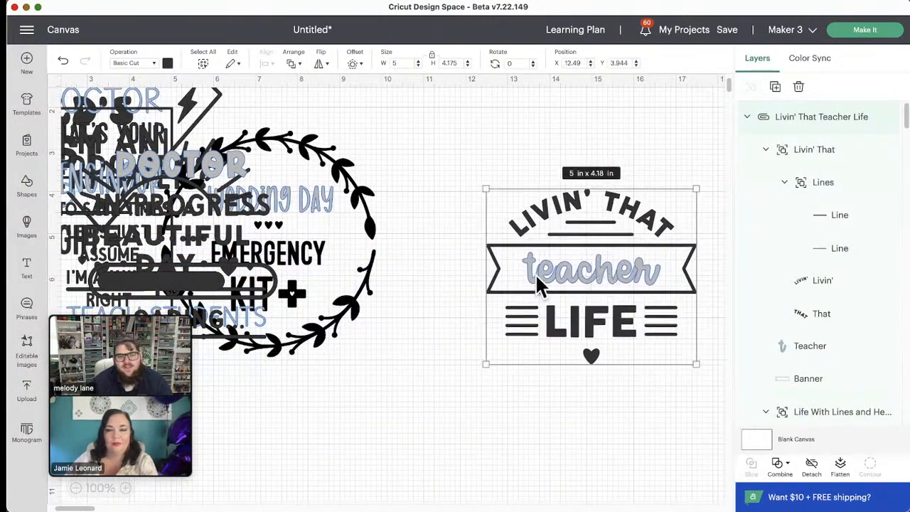
{"action": "mouse_move", "coordinate": [590, 338]}
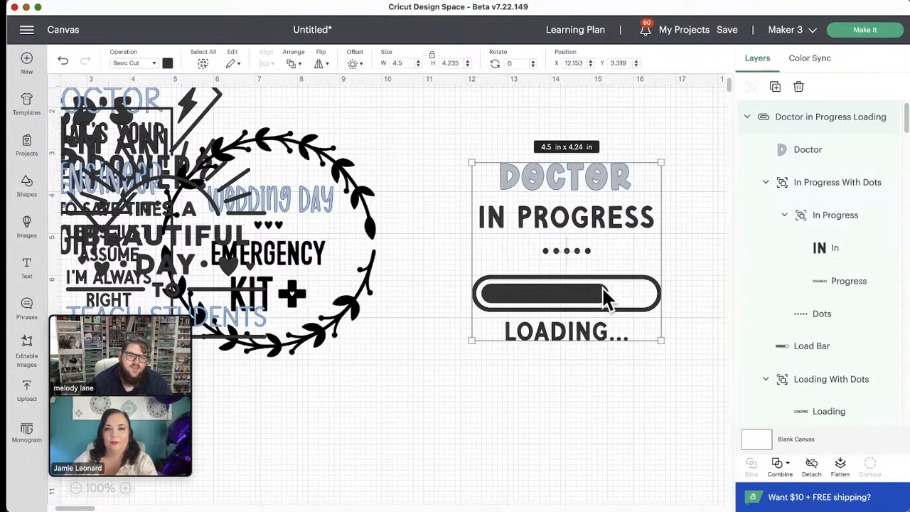
{"action": "mouse_move", "coordinate": [541, 288]}
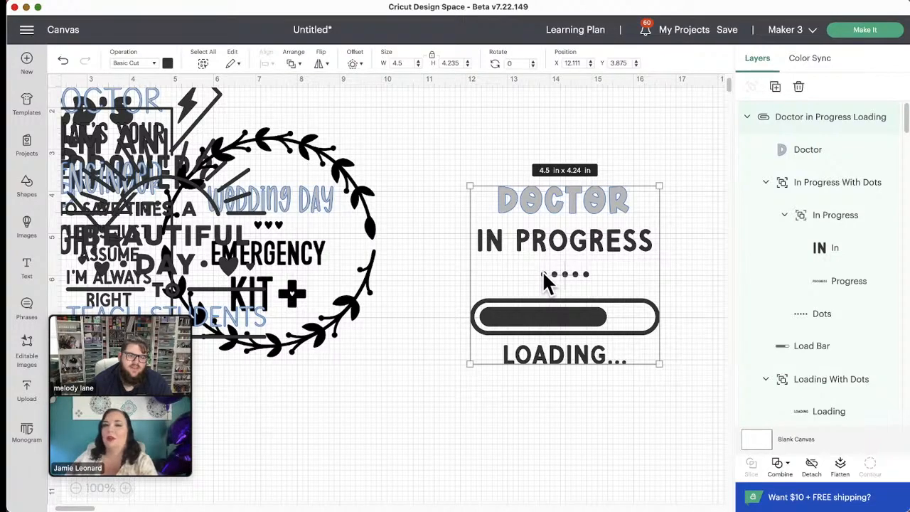
{"action": "mouse_move", "coordinate": [512, 274]}
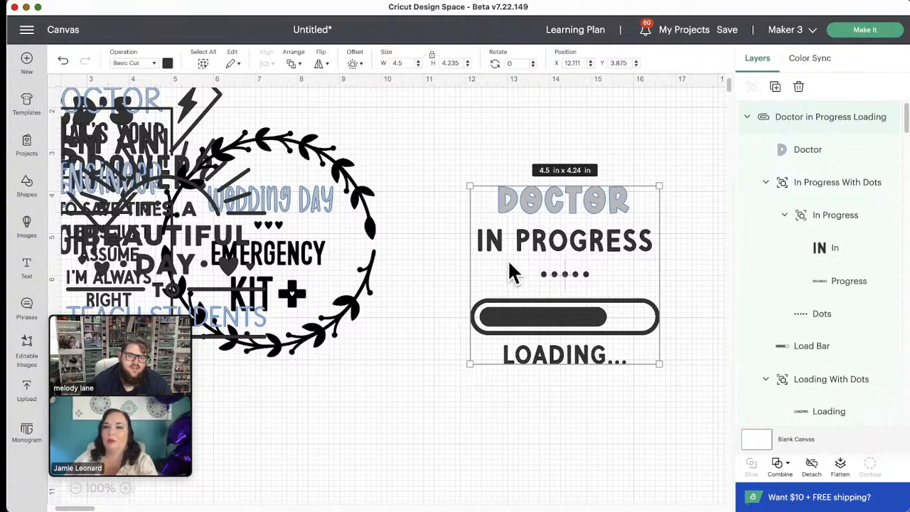
{"action": "mouse_move", "coordinate": [540, 263]}
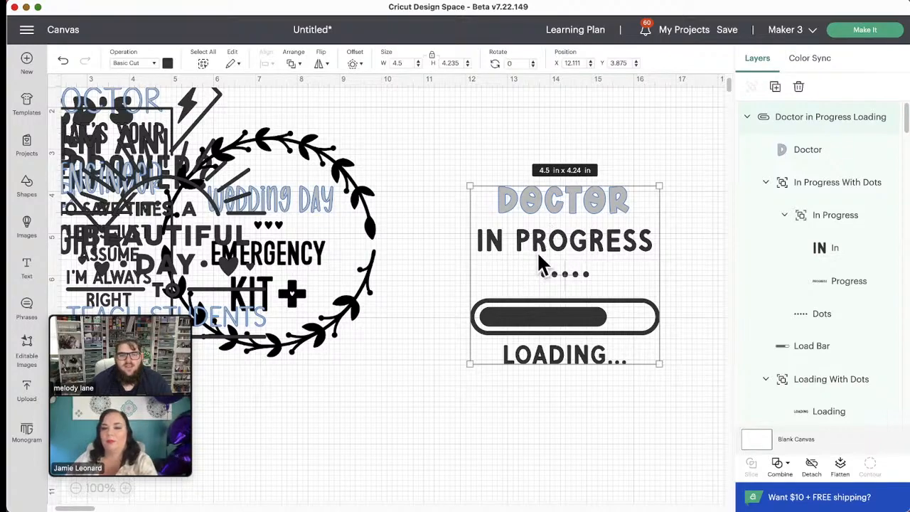
{"action": "left_click_drag", "start_coordinate": [541, 263], "coordinate": [604, 298]}
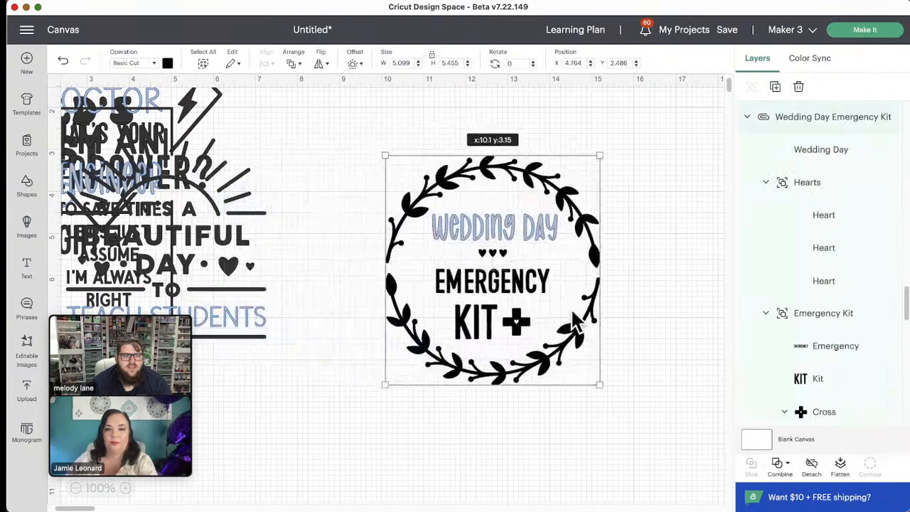
{"action": "left_click_drag", "start_coordinate": [491, 270], "coordinate": [572, 276]}
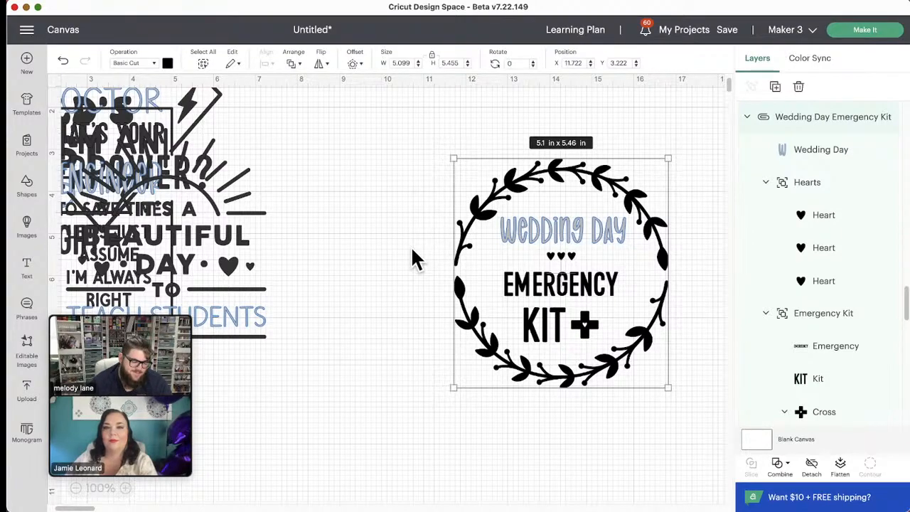
{"action": "mouse_move", "coordinate": [494, 337]}
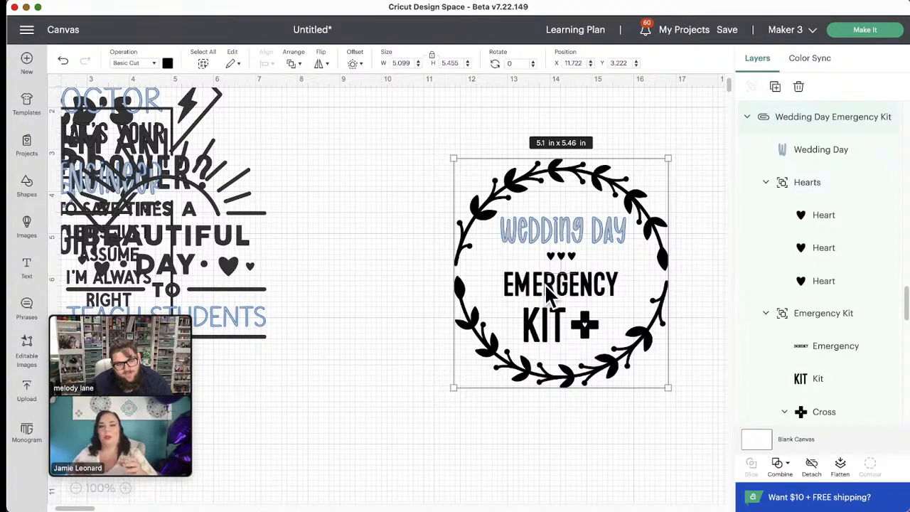
{"action": "mouse_move", "coordinate": [519, 298]}
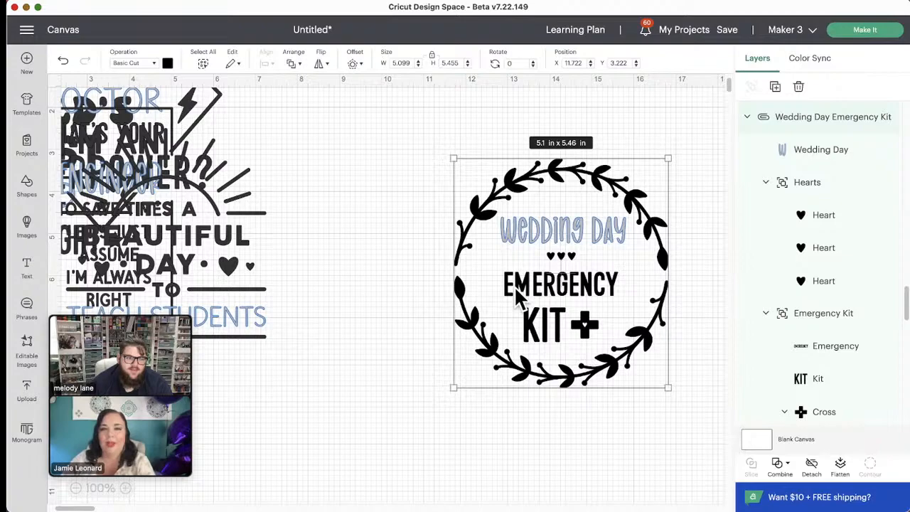
- Nudge the Wedding Day Emergency Kit design slightly left in the open area
{"action": "left_click_drag", "start_coordinate": [560, 273], "coordinate": [547, 278]}
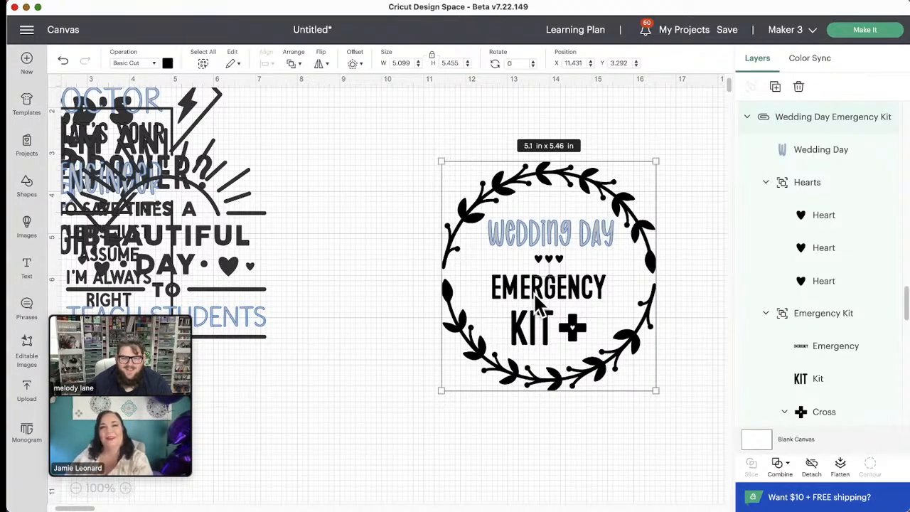
{"action": "left_click_drag", "start_coordinate": [547, 277], "coordinate": [536, 284]}
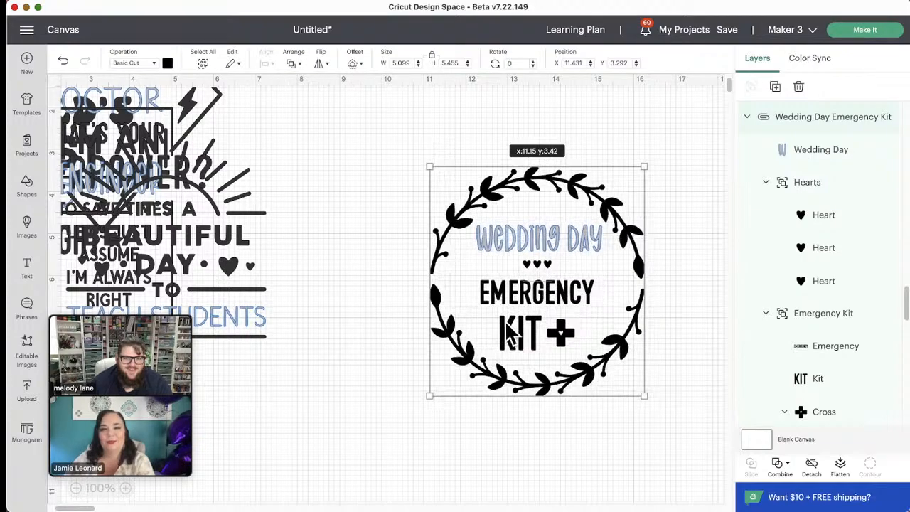
{"action": "left_click_drag", "start_coordinate": [537, 281], "coordinate": [527, 284]}
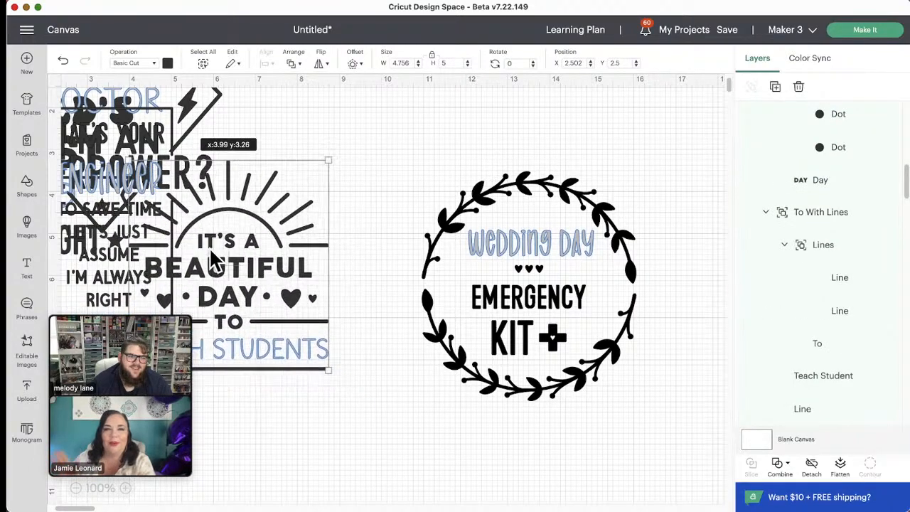
- Move the Emergency Kit wreath to centre and away, then nudge Teach Students right and down
{"action": "left_click", "coordinate": [528, 292]}
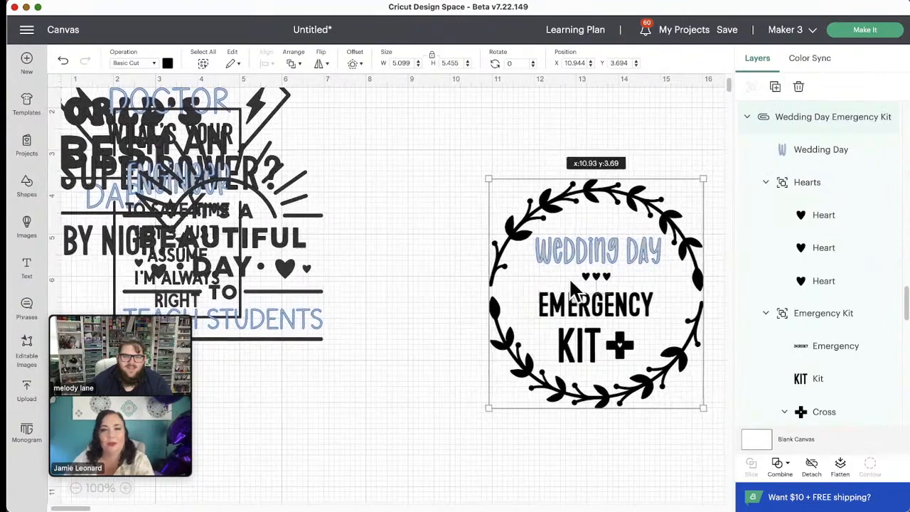
{"action": "left_click_drag", "start_coordinate": [595, 292], "coordinate": [503, 284]}
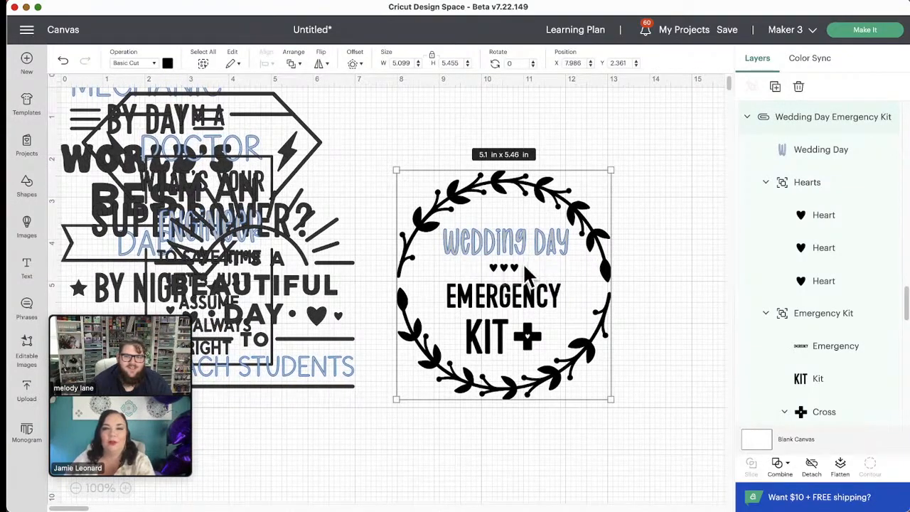
{"action": "mouse_move", "coordinate": [494, 277]}
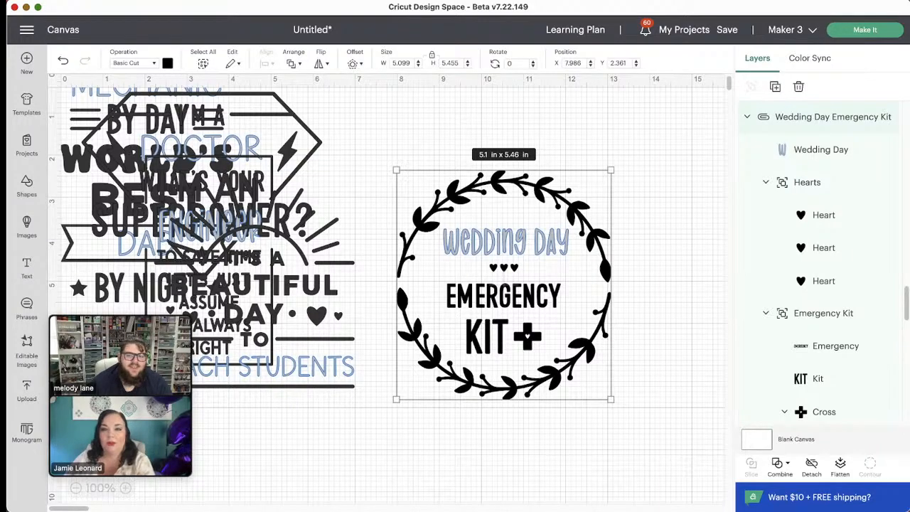
{"action": "left_click_drag", "start_coordinate": [503, 284], "coordinate": [531, 288]}
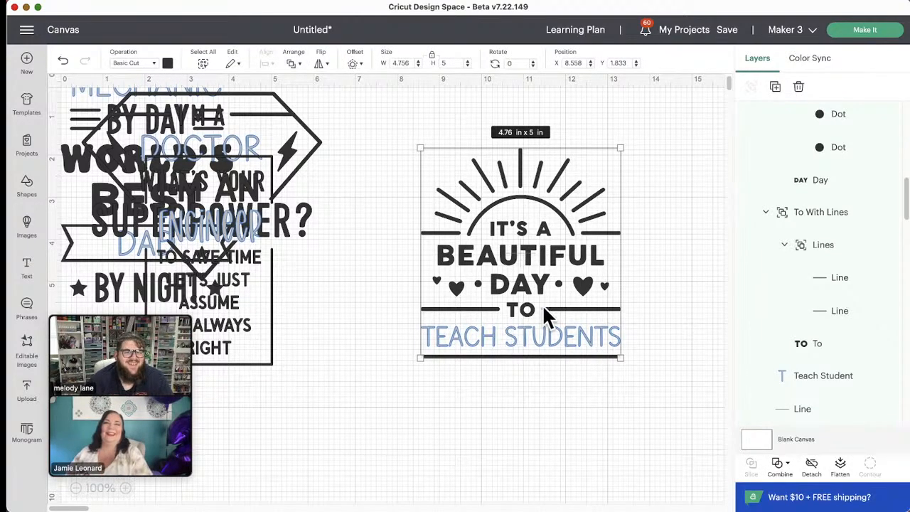
{"action": "mouse_move", "coordinate": [541, 413]}
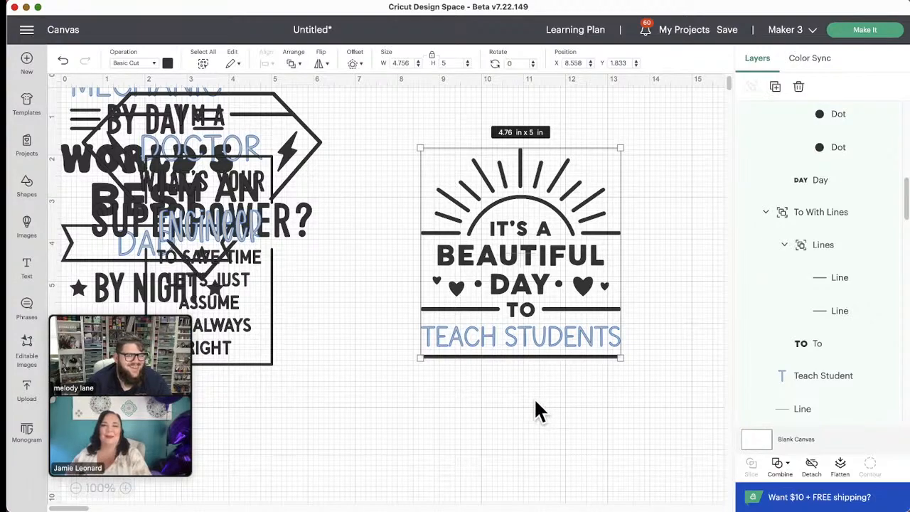
{"action": "mouse_move", "coordinate": [512, 408]}
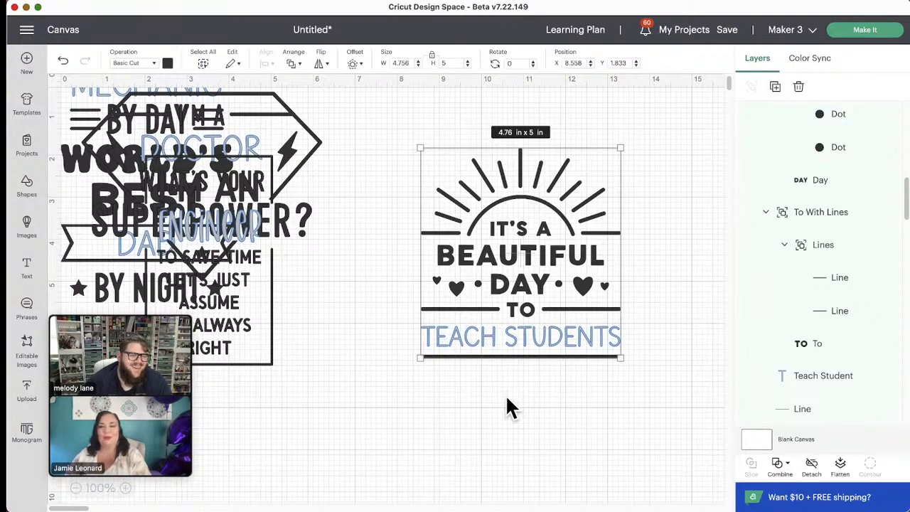
{"action": "mouse_move", "coordinate": [535, 380]}
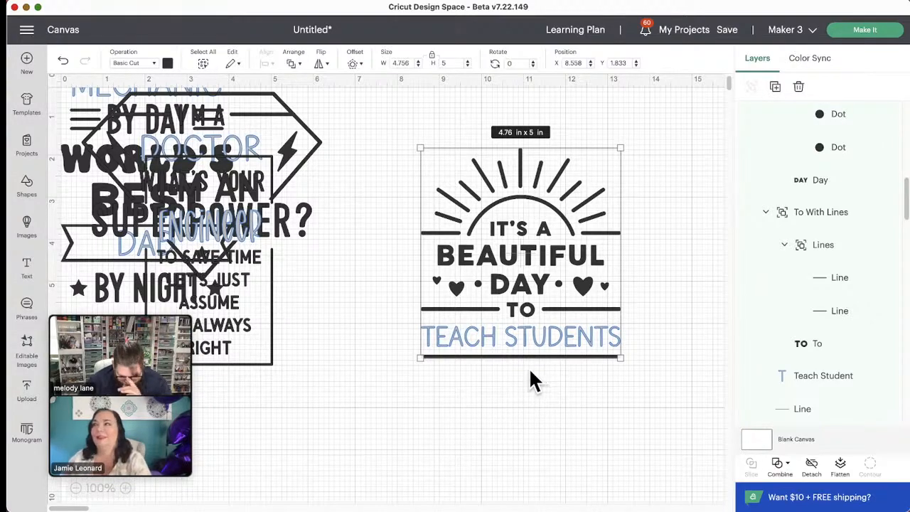
{"action": "mouse_move", "coordinate": [544, 377]}
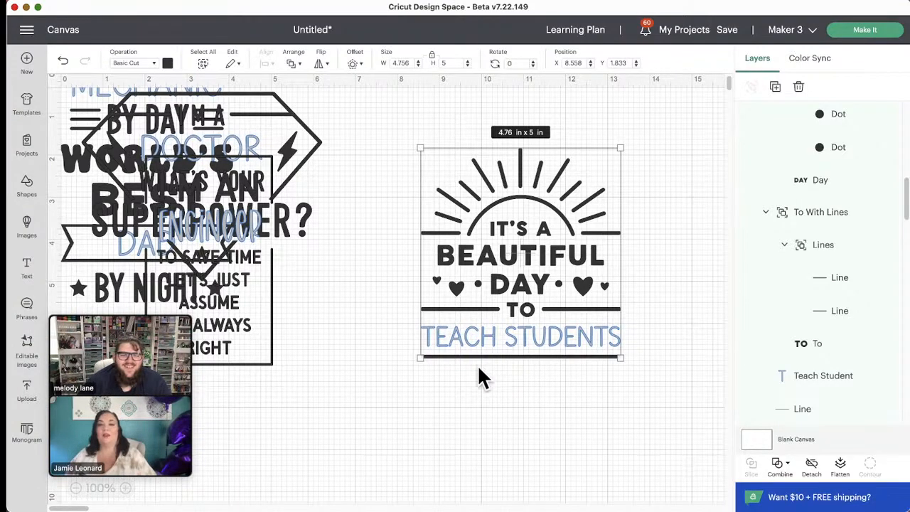
{"action": "left_click_drag", "start_coordinate": [521, 249], "coordinate": [535, 278]}
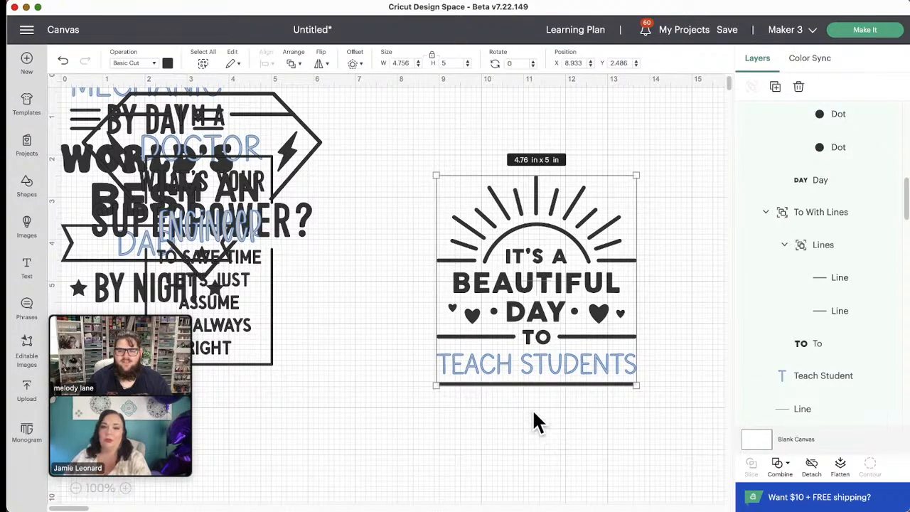
{"action": "mouse_move", "coordinate": [551, 430]}
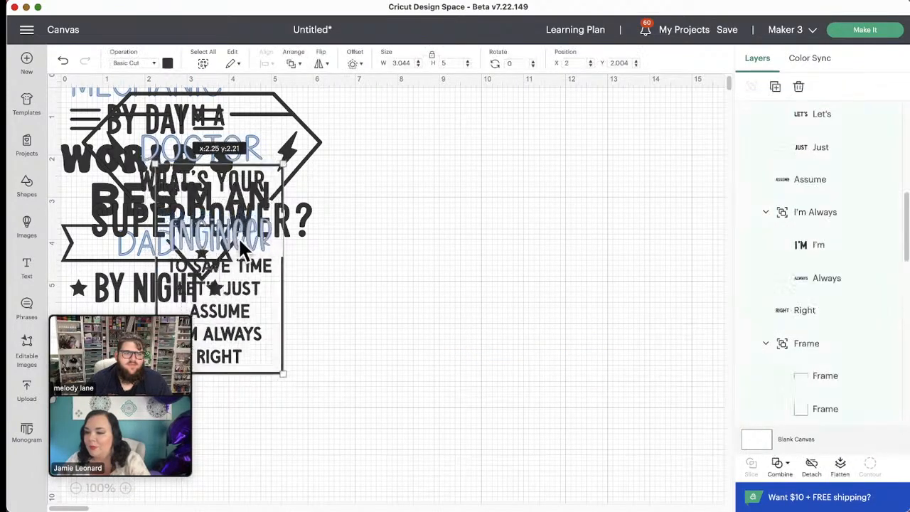
- Bring I'm an Engineer onto open canvas and clear it, then centre the Doctor superpower design
{"action": "left_click_drag", "start_coordinate": [206, 249], "coordinate": [543, 246]}
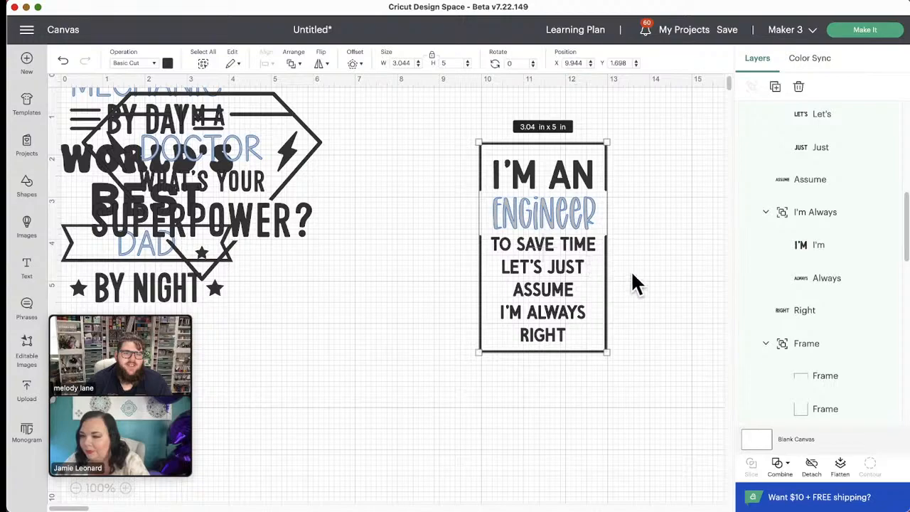
{"action": "mouse_move", "coordinate": [604, 345]}
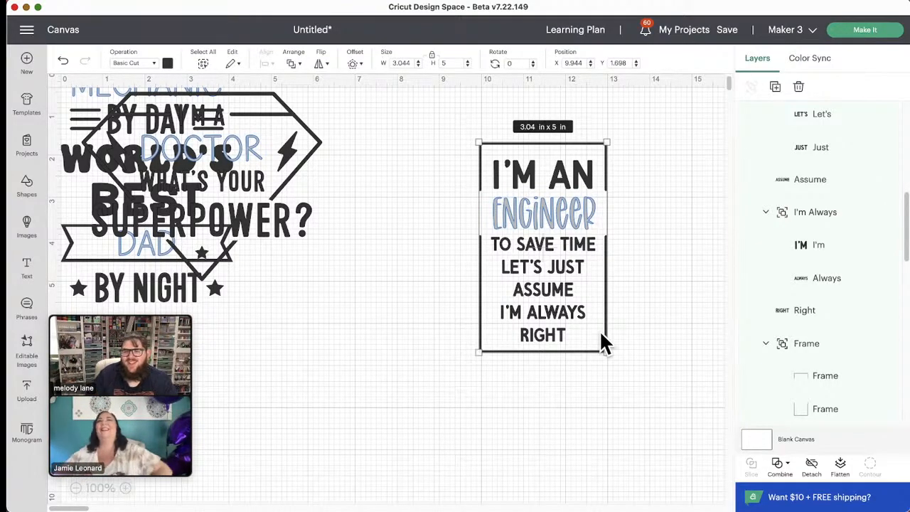
{"action": "mouse_move", "coordinate": [640, 326]}
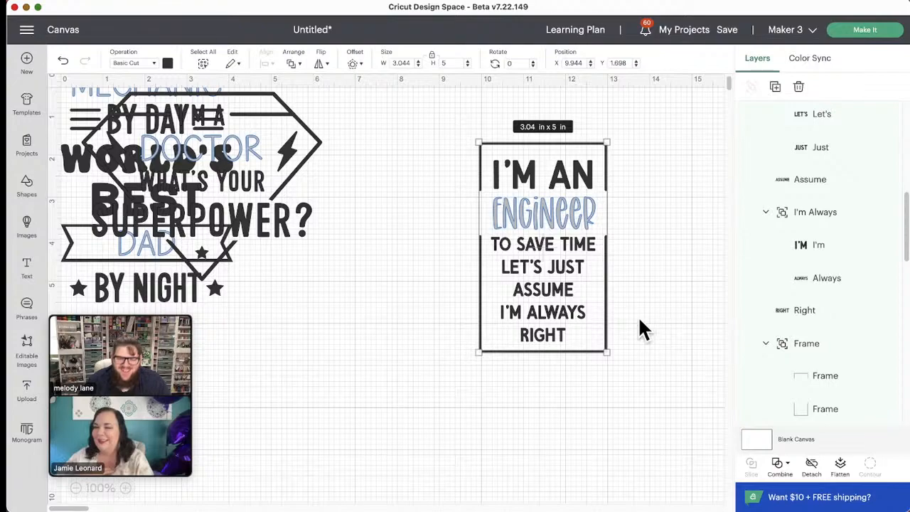
{"action": "left_click_drag", "start_coordinate": [542, 248], "coordinate": [529, 267]}
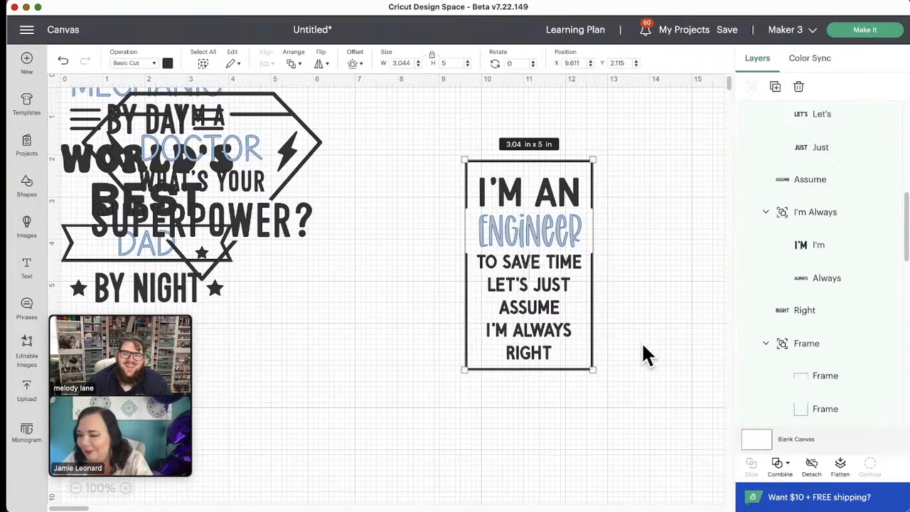
{"action": "mouse_move", "coordinate": [625, 356]}
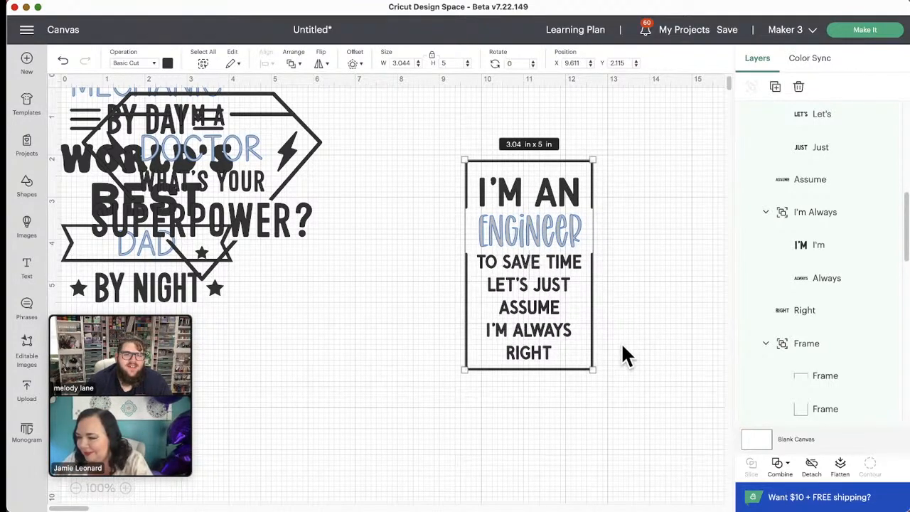
{"action": "left_click_drag", "start_coordinate": [528, 266], "coordinate": [529, 274]}
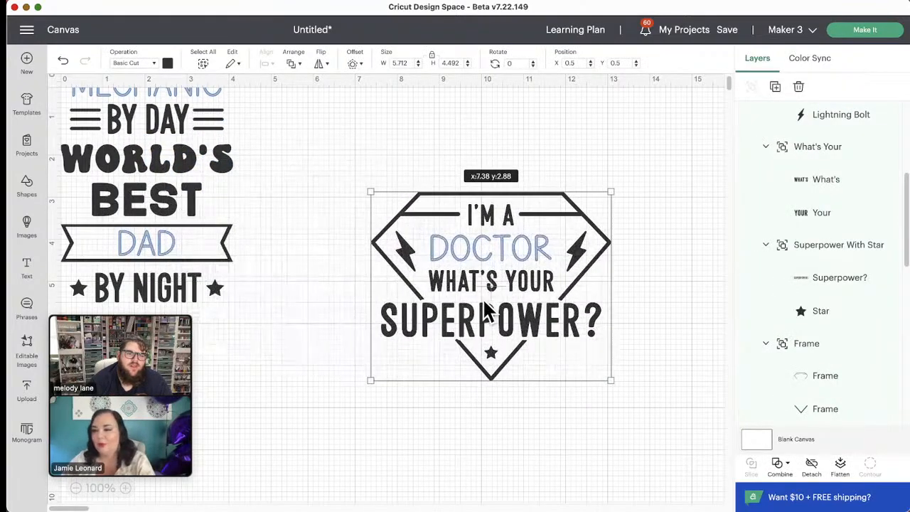
{"action": "left_click_drag", "start_coordinate": [490, 285], "coordinate": [528, 270]}
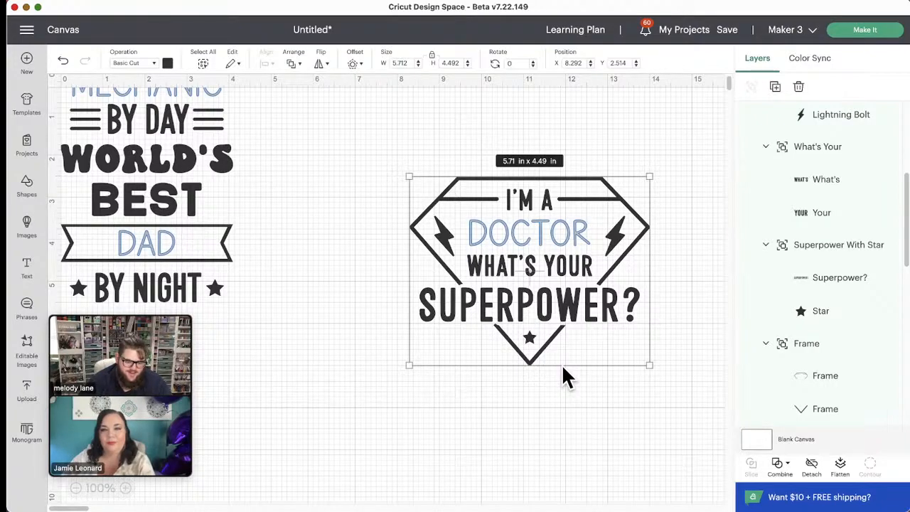
{"action": "mouse_move", "coordinate": [561, 320]}
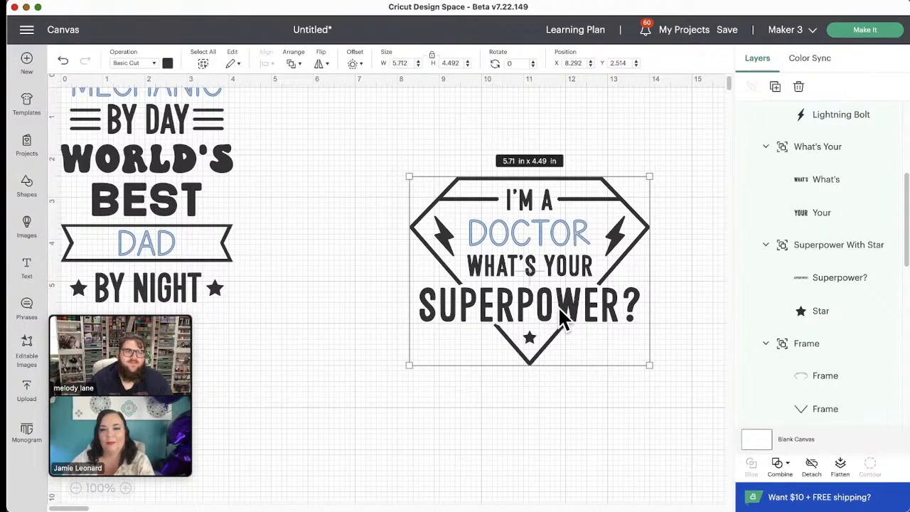
- Move the Doctor design off so Mechanic by Day, World's Best Dad stands alone
{"action": "left_click_drag", "start_coordinate": [528, 270], "coordinate": [528, 305]}
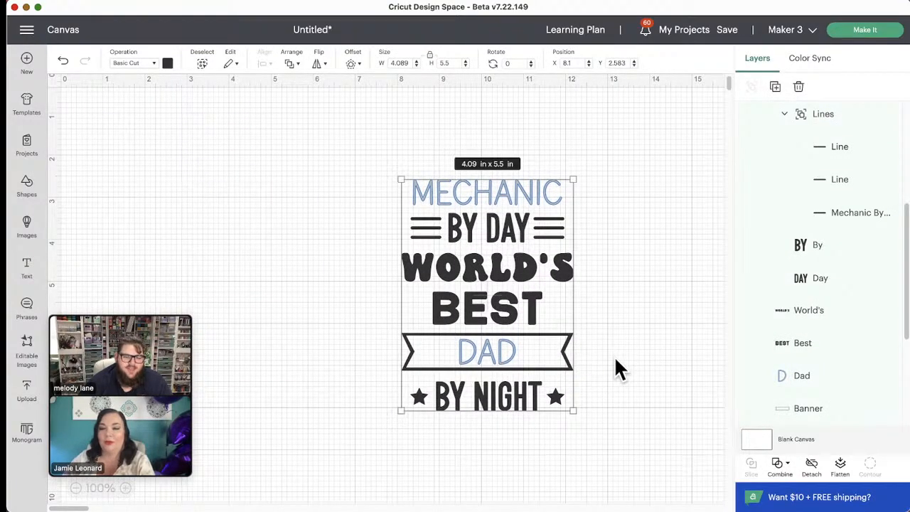
{"action": "mouse_move", "coordinate": [613, 366]}
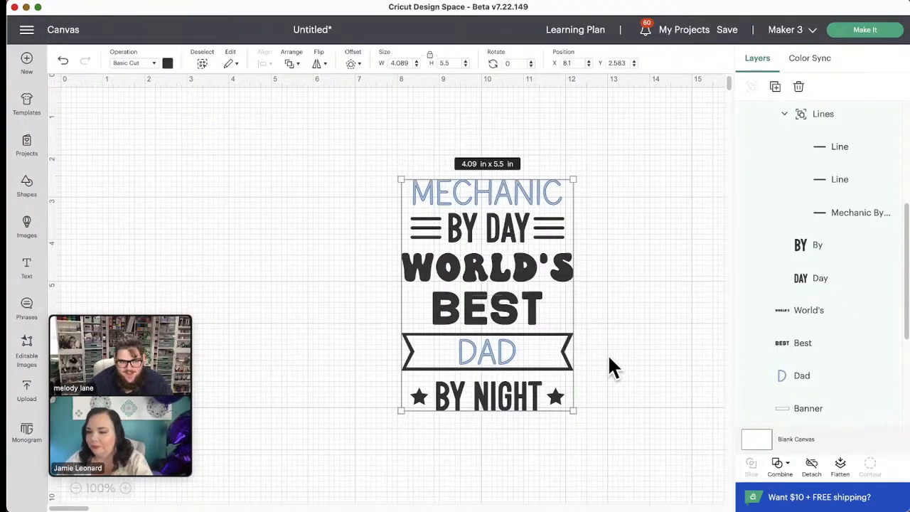
{"action": "mouse_move", "coordinate": [537, 227]}
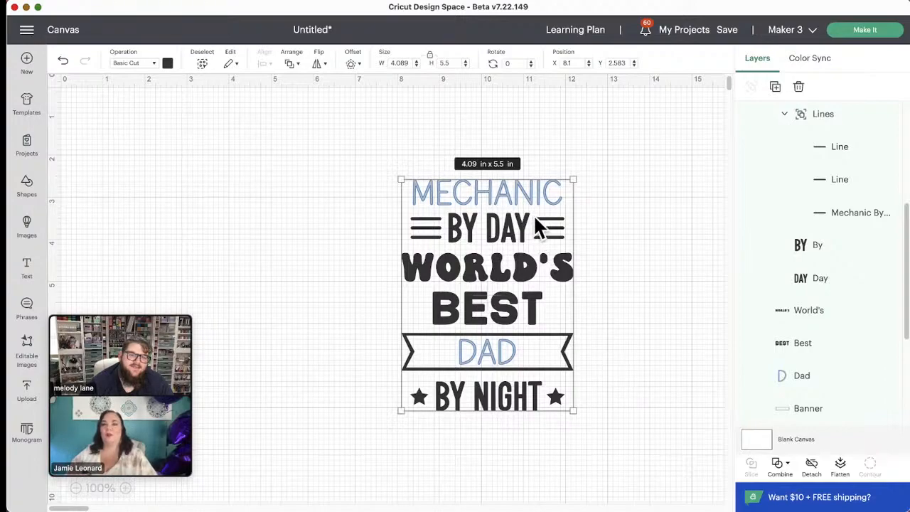
{"action": "mouse_move", "coordinate": [587, 217]}
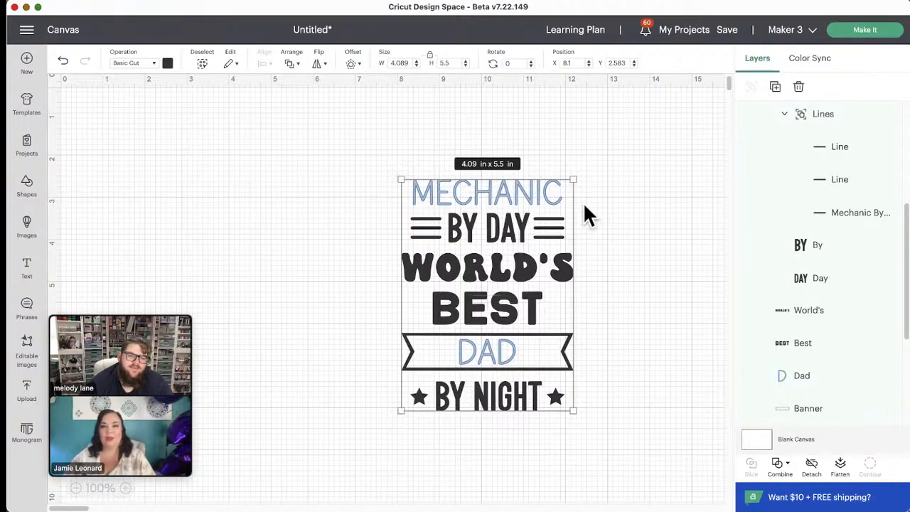
{"action": "mouse_move", "coordinate": [497, 231]}
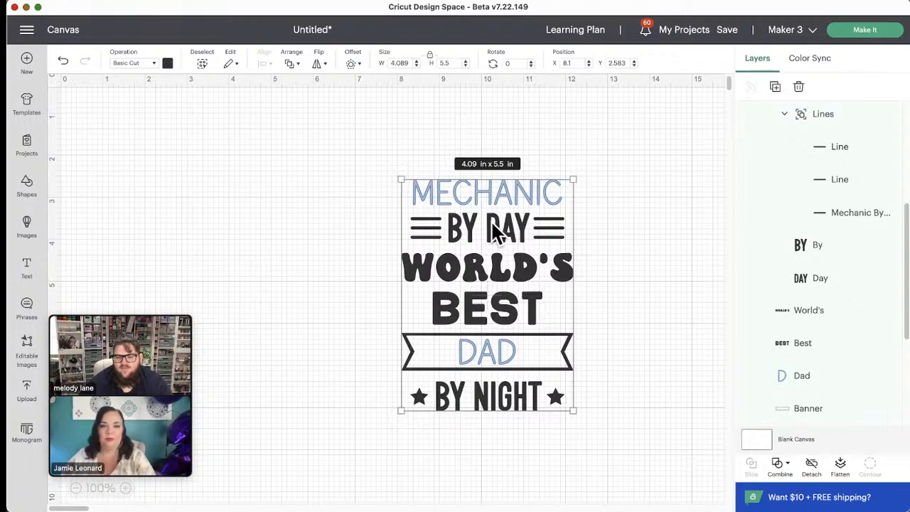
{"action": "mouse_move", "coordinate": [640, 408]}
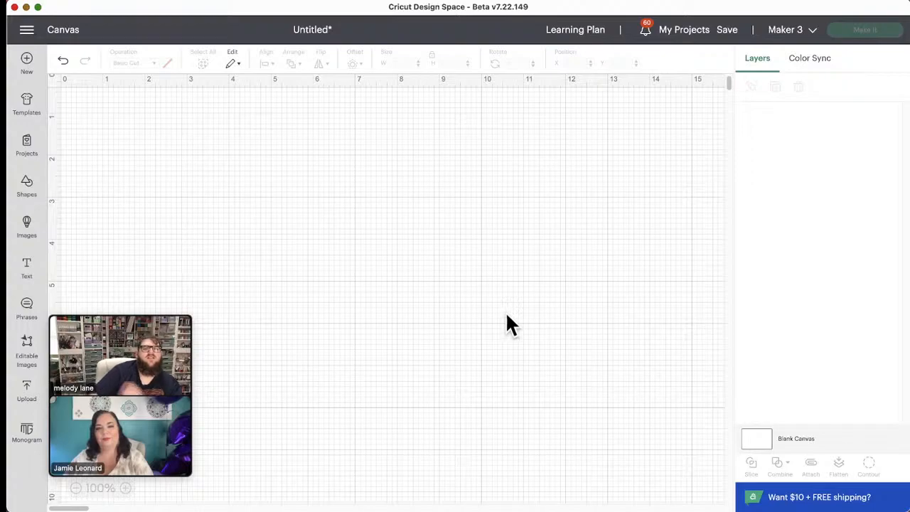
{"action": "scroll", "scroll_direction": "up", "scroll_amount": 3}
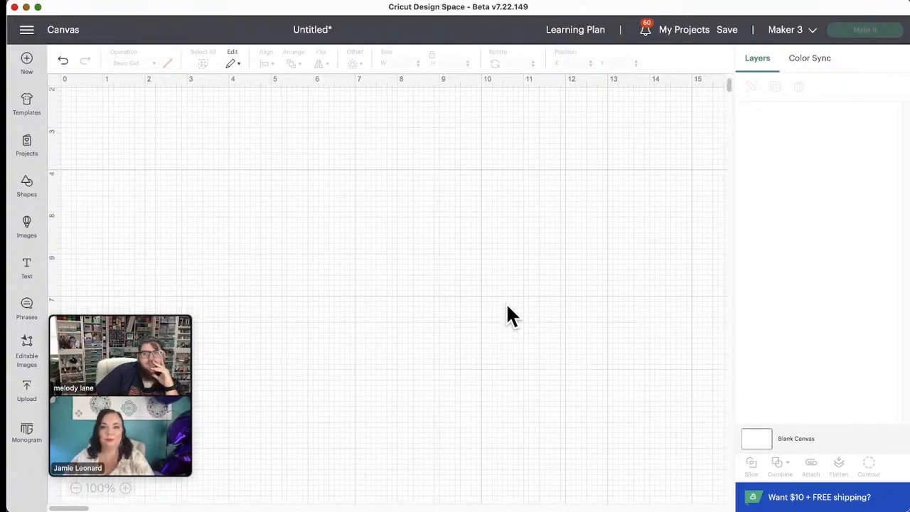
- Reopen Editable Images, filter to multi-layer designs, and scroll through the results
{"action": "left_click", "coordinate": [26, 348]}
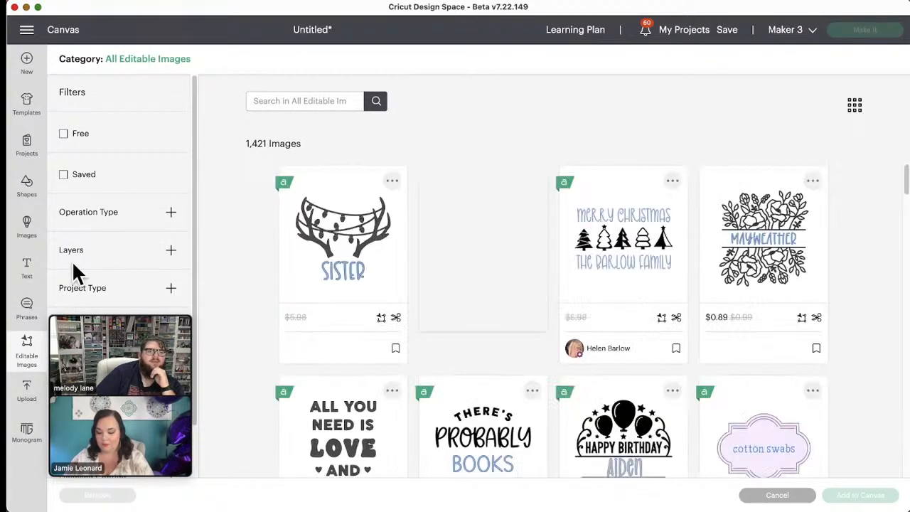
{"action": "left_click", "coordinate": [170, 250]}
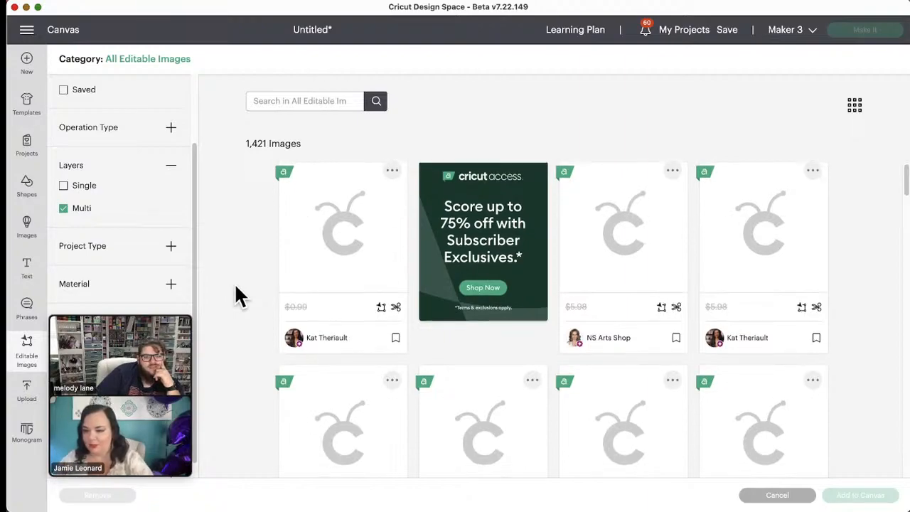
{"action": "scroll", "scroll_direction": "down", "scroll_amount": 3}
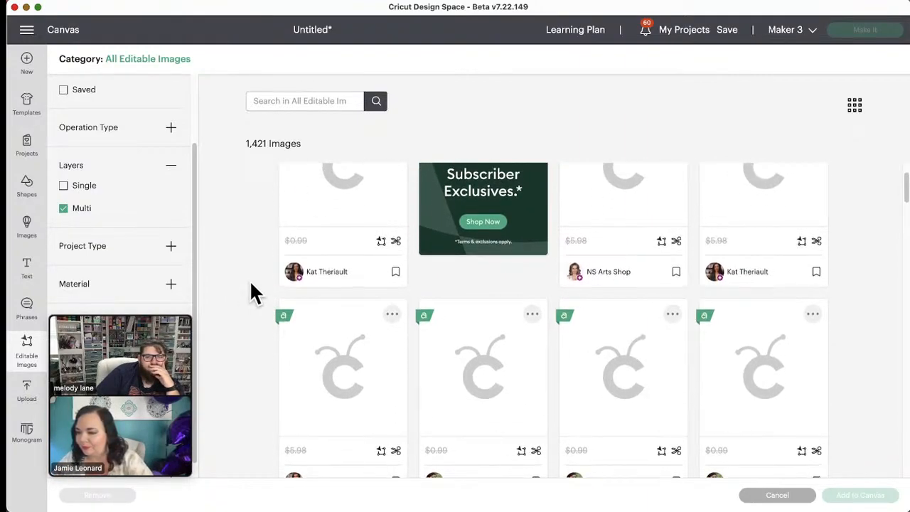
{"action": "scroll", "scroll_direction": "down", "scroll_amount": 3}
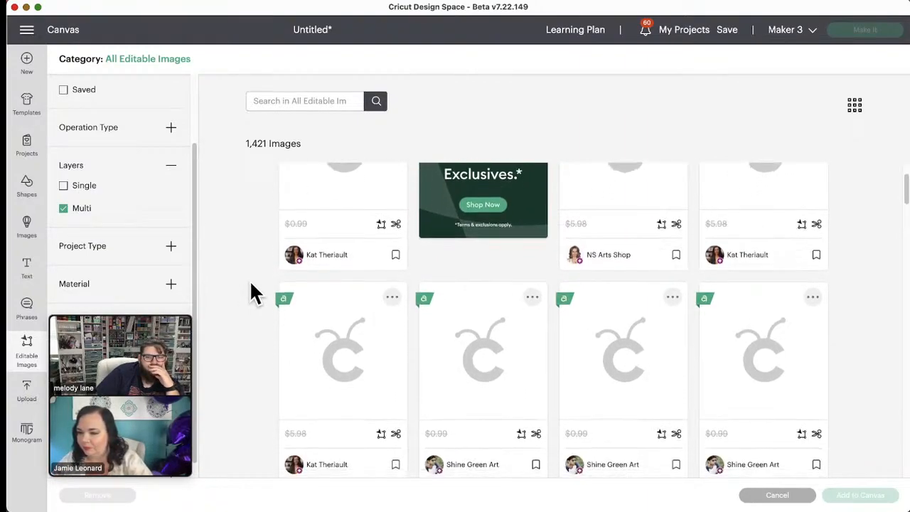
{"action": "scroll", "scroll_direction": "down", "scroll_amount": 3}
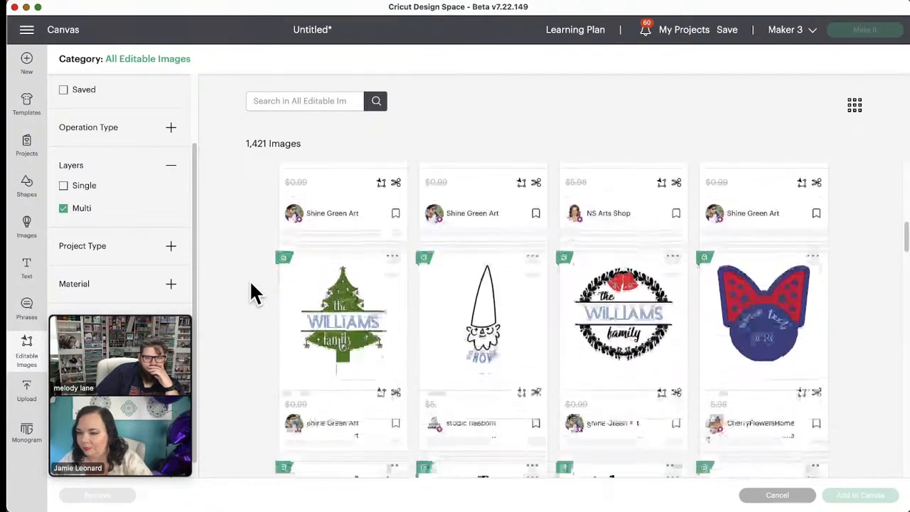
{"action": "scroll", "scroll_direction": "down", "scroll_amount": 3}
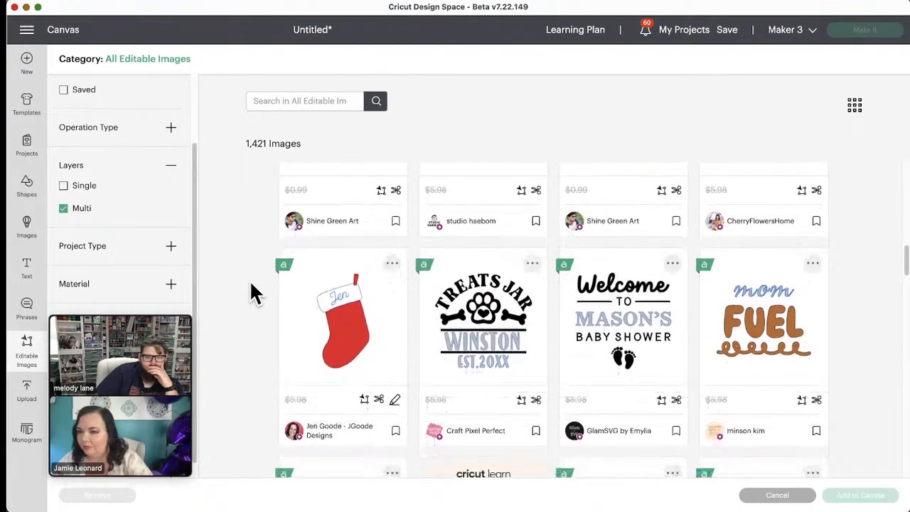
{"action": "scroll", "scroll_direction": "down", "scroll_amount": 3}
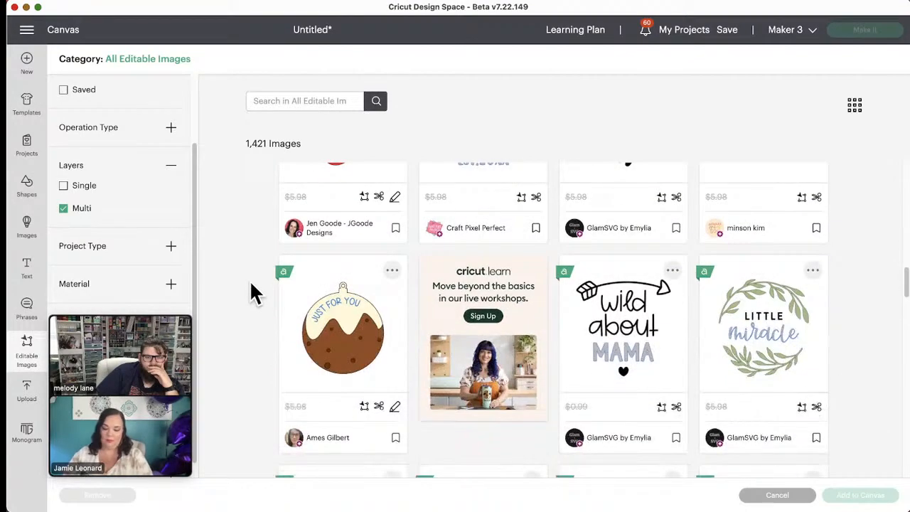
{"action": "mouse_move", "coordinate": [344, 348]}
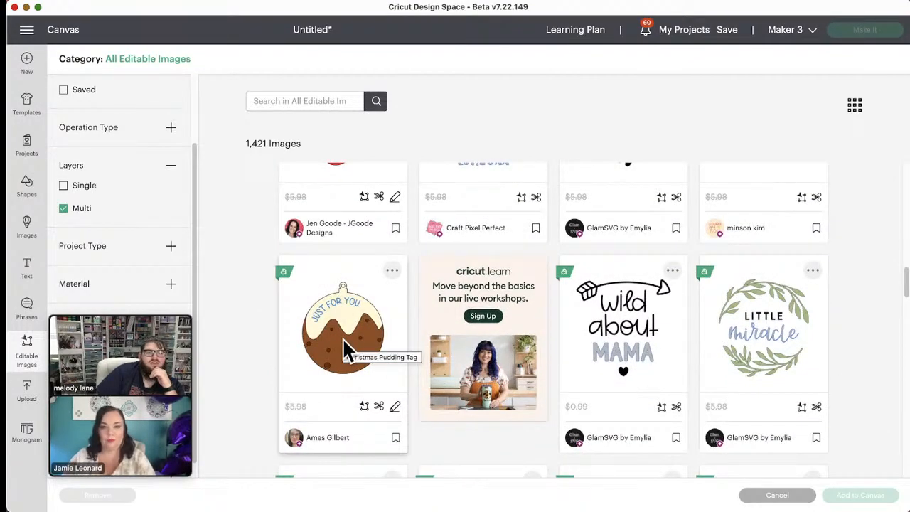
{"action": "mouse_move", "coordinate": [324, 391]}
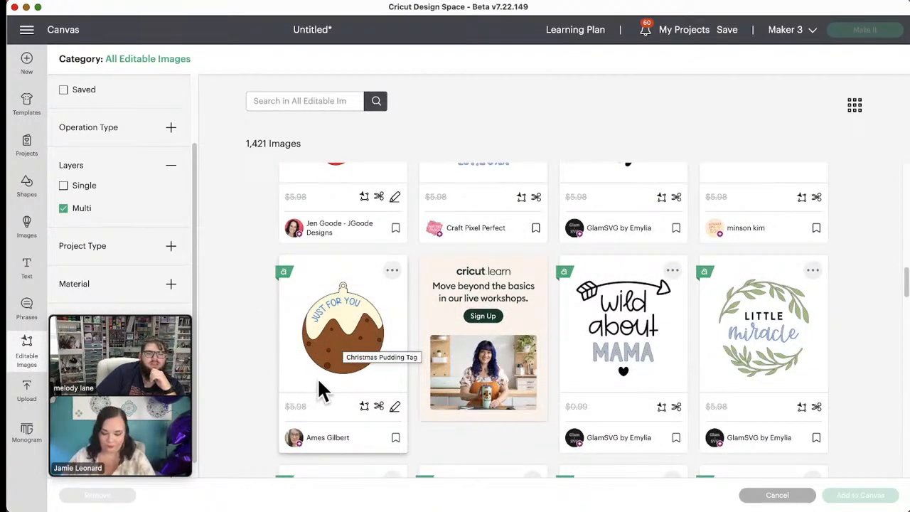
{"action": "mouse_move", "coordinate": [260, 395]}
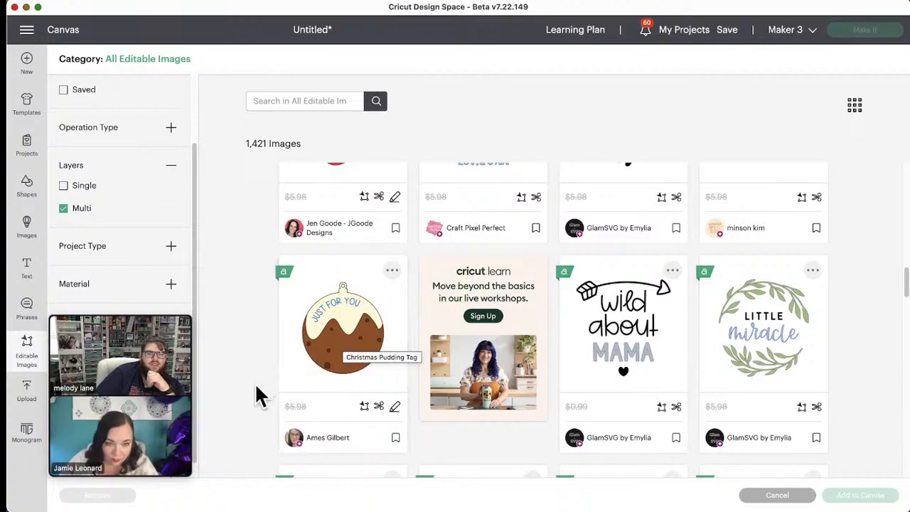
{"action": "mouse_move", "coordinate": [349, 355]}
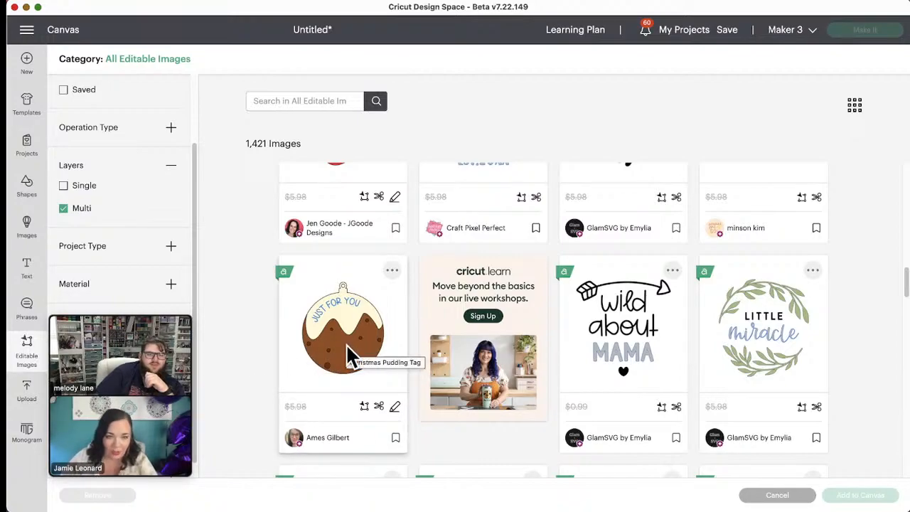
- Pick the Christmas Pudding Tag design, then scroll on to the Santa and Girls Night designs
{"action": "left_click", "coordinate": [342, 327]}
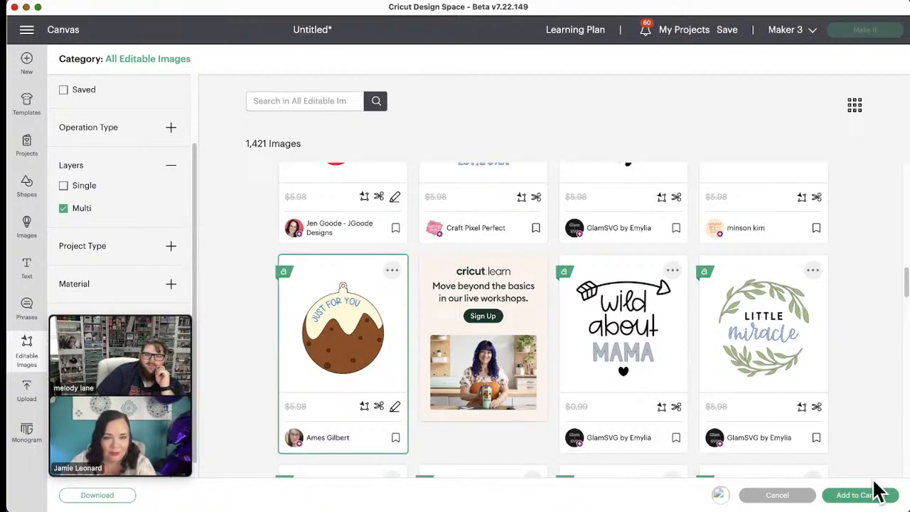
{"action": "scroll", "scroll_direction": "down", "scroll_amount": 3}
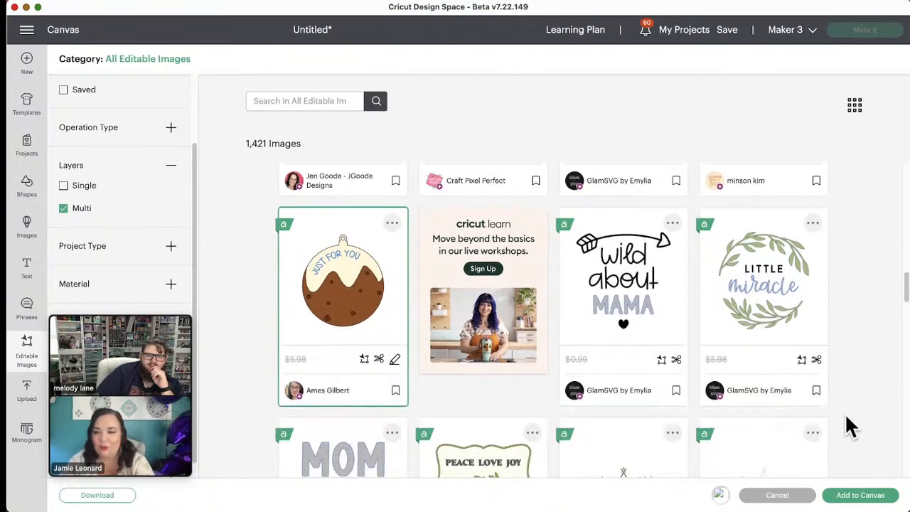
{"action": "scroll", "scroll_direction": "down", "scroll_amount": 3}
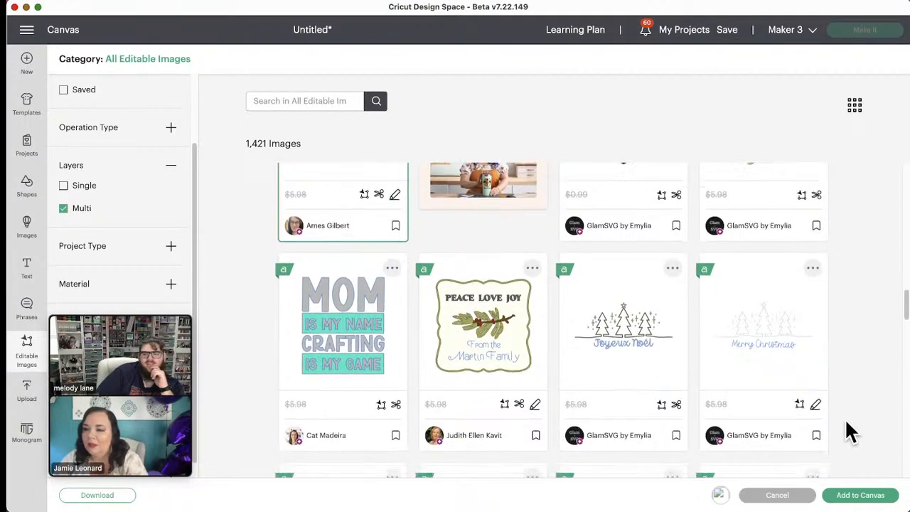
{"action": "scroll", "scroll_direction": "down", "scroll_amount": 3}
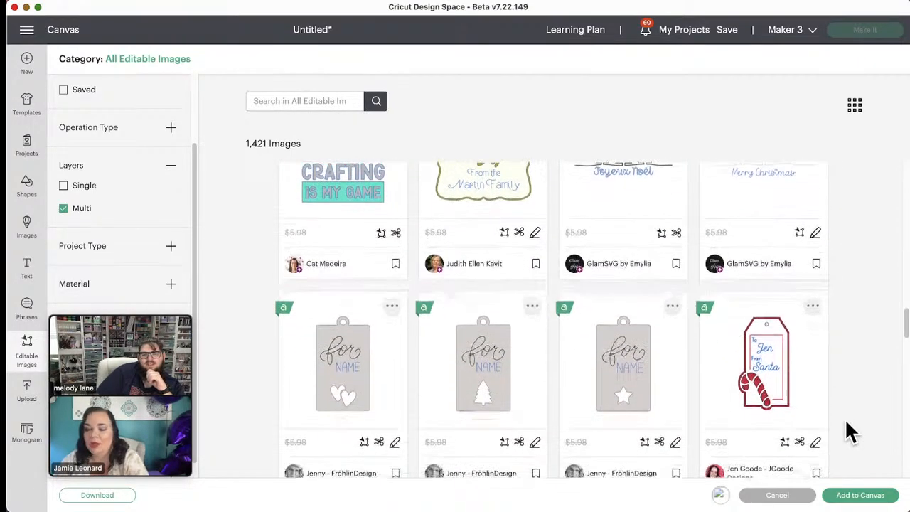
{"action": "scroll", "scroll_direction": "down", "scroll_amount": 3}
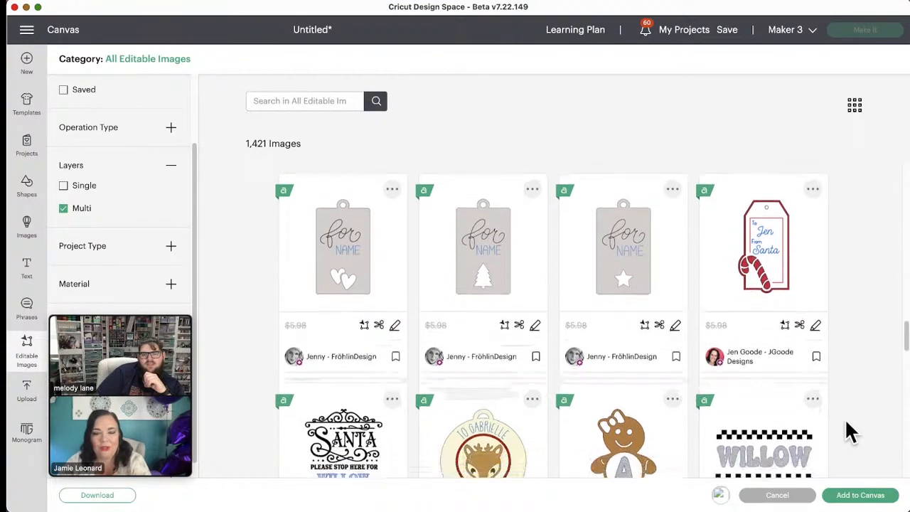
{"action": "scroll", "scroll_direction": "down", "scroll_amount": 3}
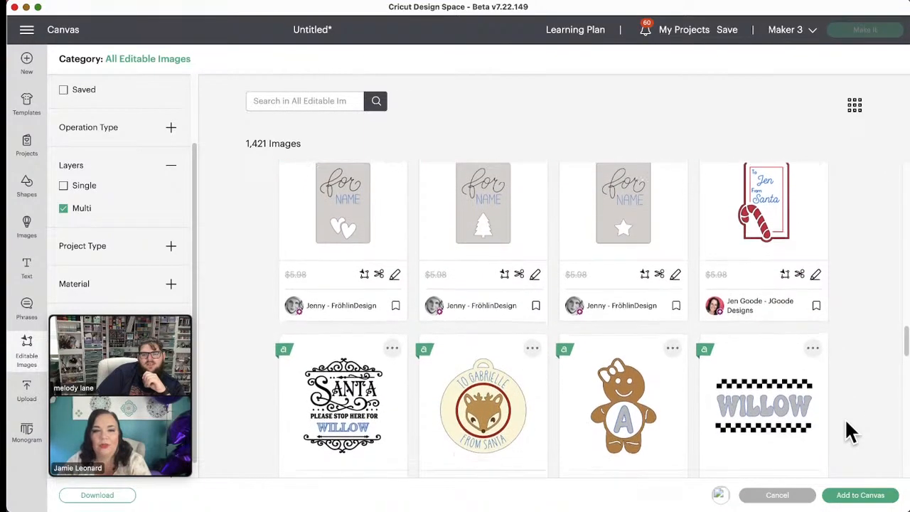
{"action": "scroll", "scroll_direction": "down", "scroll_amount": 3}
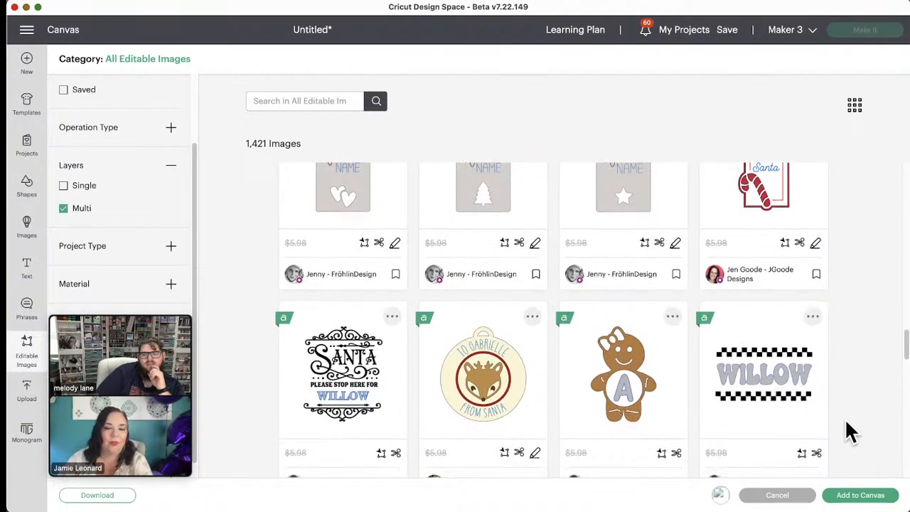
{"action": "scroll", "scroll_direction": "down", "scroll_amount": 3}
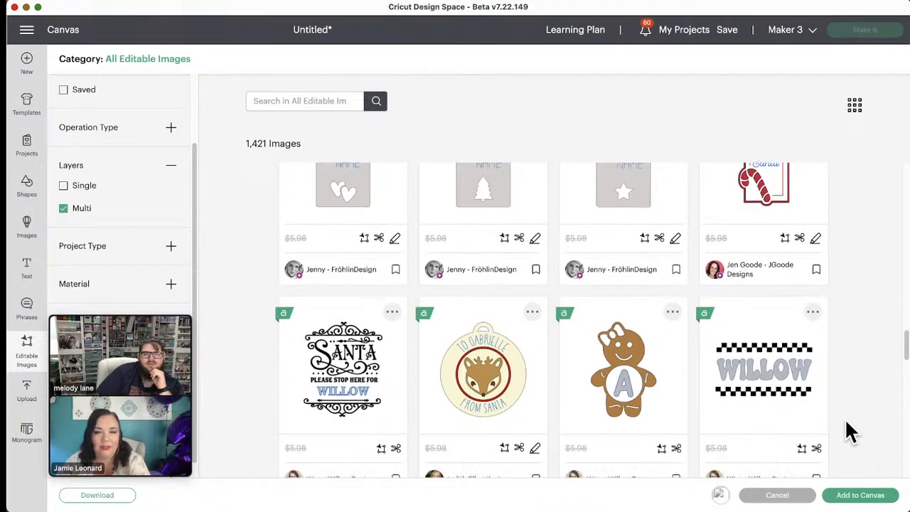
{"action": "scroll", "scroll_direction": "down", "scroll_amount": 3}
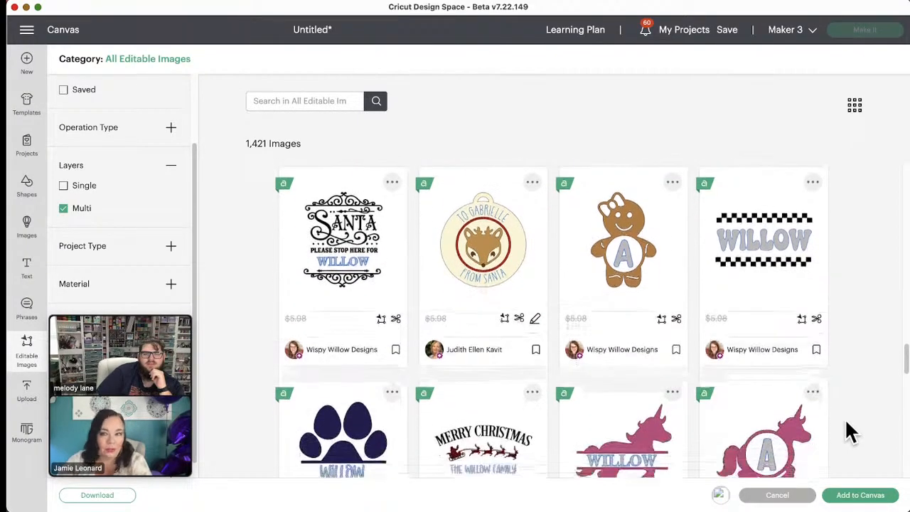
{"action": "scroll", "scroll_direction": "down", "scroll_amount": 3}
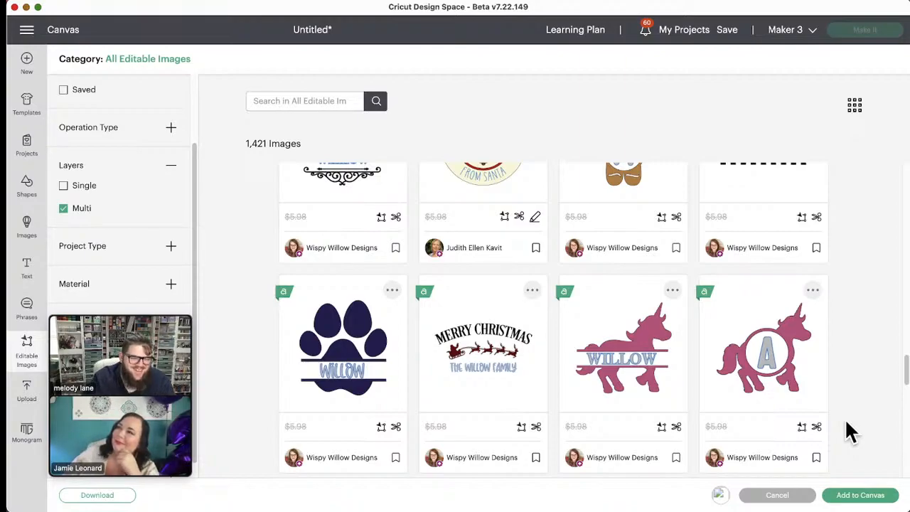
{"action": "mouse_move", "coordinate": [762, 348]}
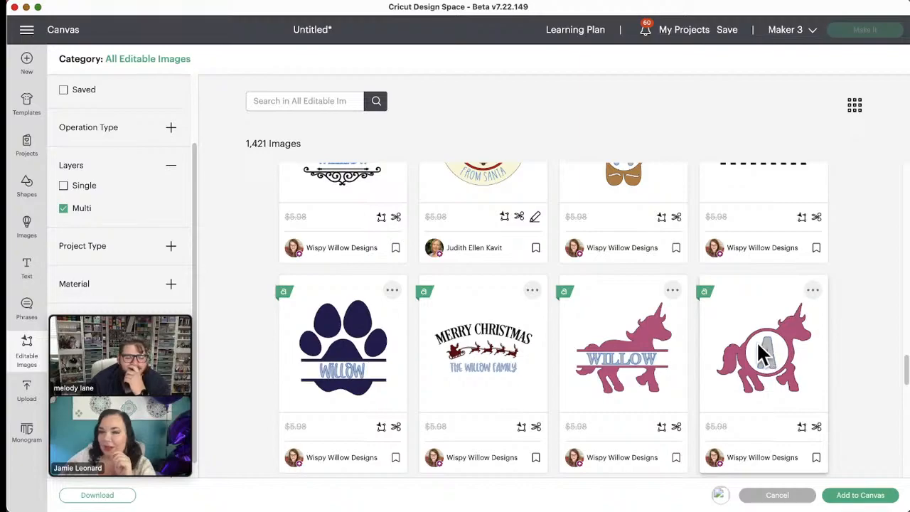
{"action": "scroll", "scroll_direction": "down", "scroll_amount": 3}
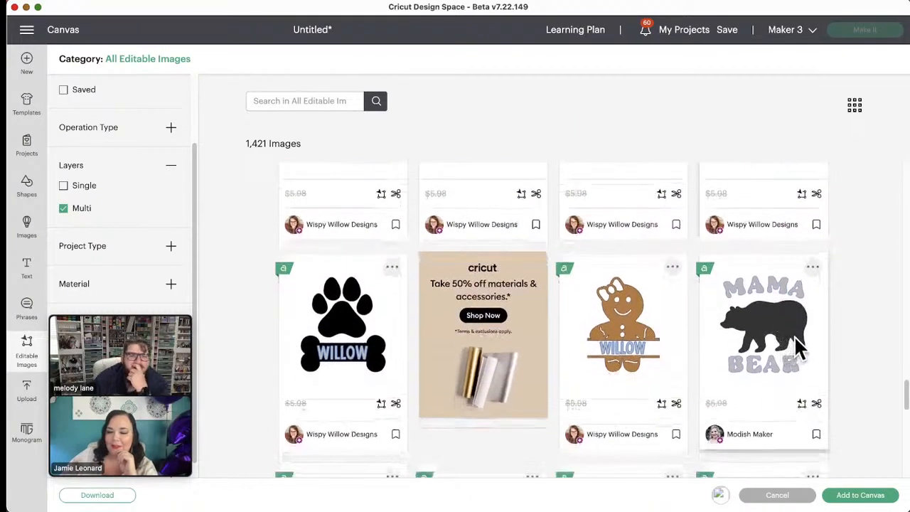
{"action": "scroll", "scroll_direction": "down", "scroll_amount": 3}
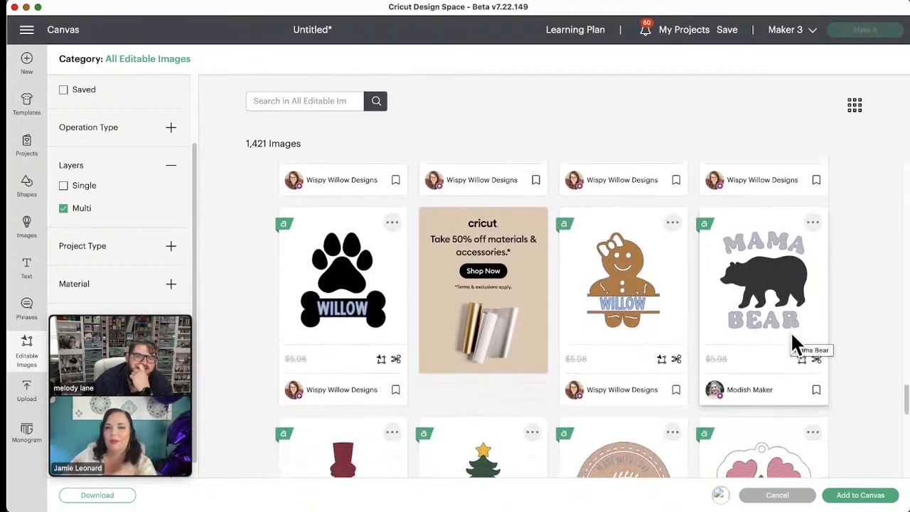
{"action": "scroll", "scroll_direction": "down", "scroll_amount": 3}
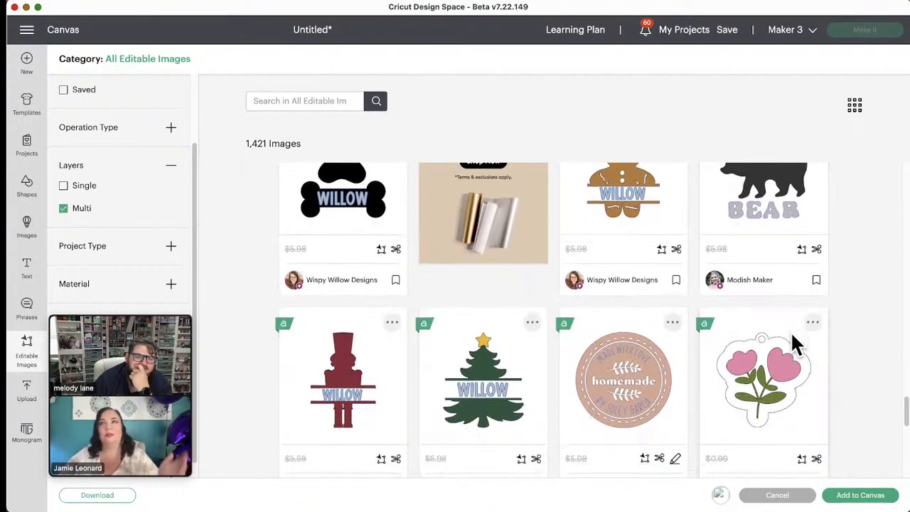
{"action": "scroll", "scroll_direction": "down", "scroll_amount": 3}
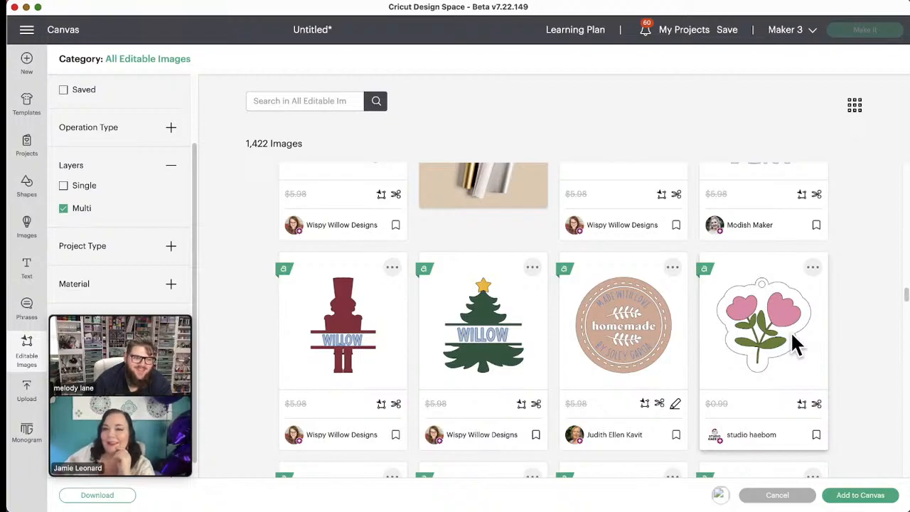
{"action": "scroll", "scroll_direction": "down", "scroll_amount": 3}
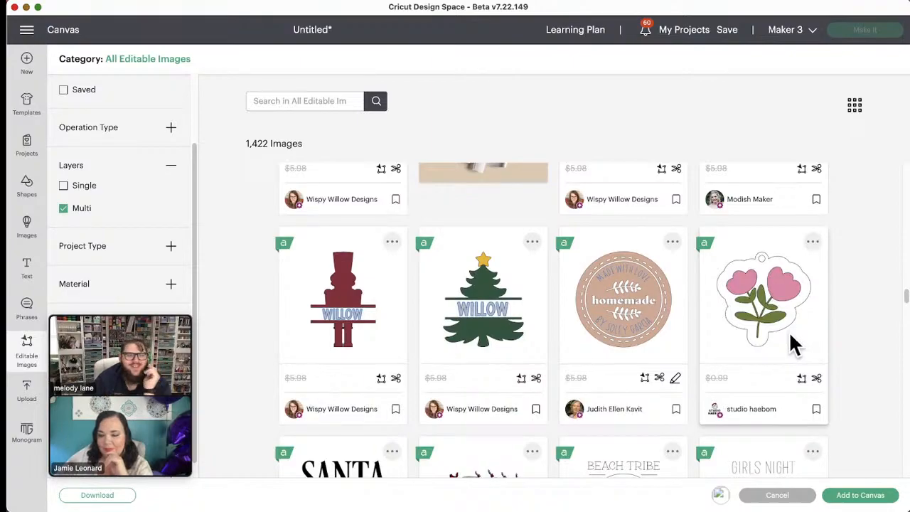
{"action": "scroll", "scroll_direction": "down", "scroll_amount": 3}
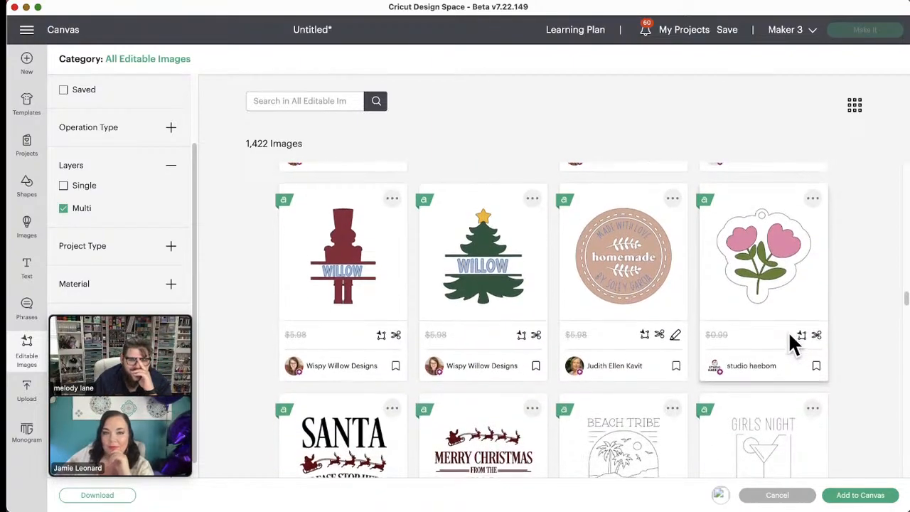
{"action": "scroll", "scroll_direction": "down", "scroll_amount": 3}
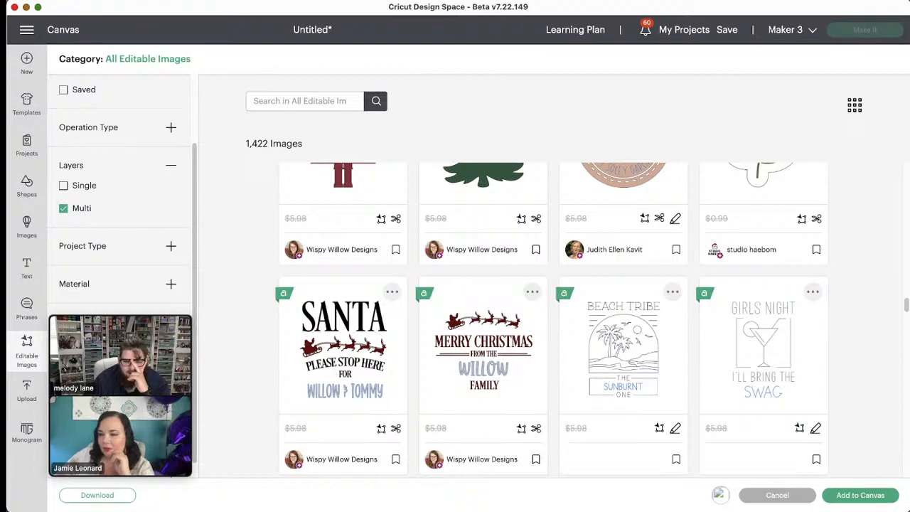
{"action": "mouse_move", "coordinate": [733, 418]}
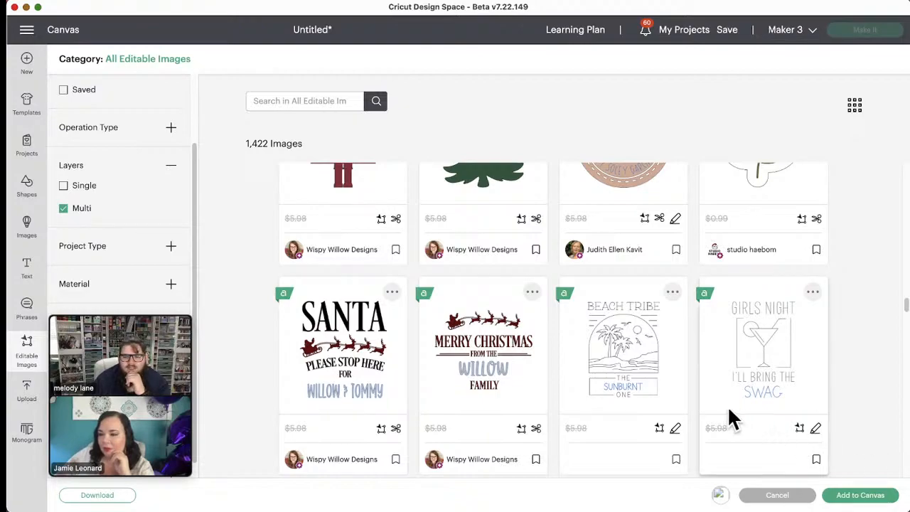
{"action": "scroll", "scroll_direction": "down", "scroll_amount": 3}
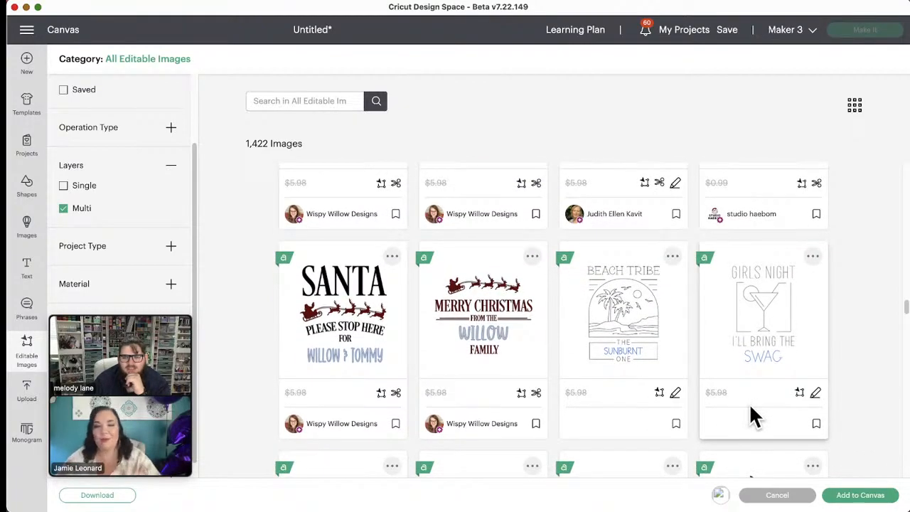
{"action": "scroll", "scroll_direction": "down", "scroll_amount": 3}
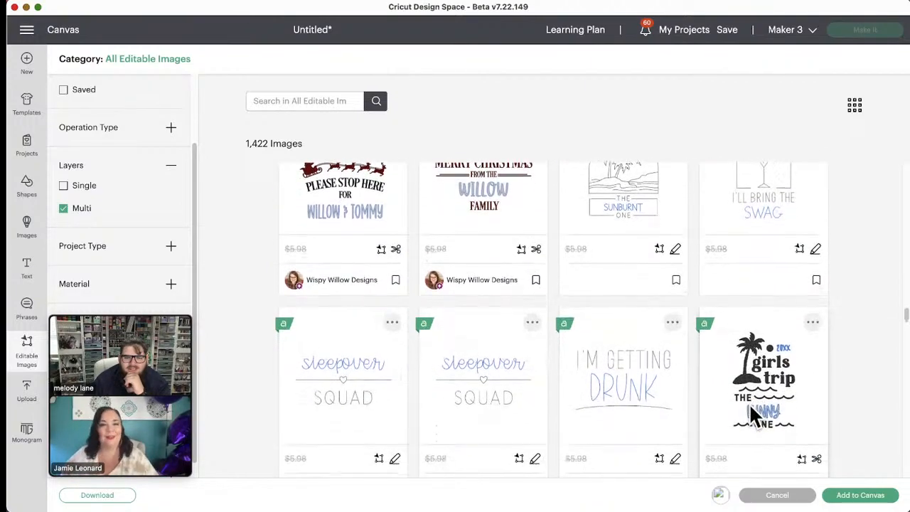
{"action": "scroll", "scroll_direction": "down", "scroll_amount": 3}
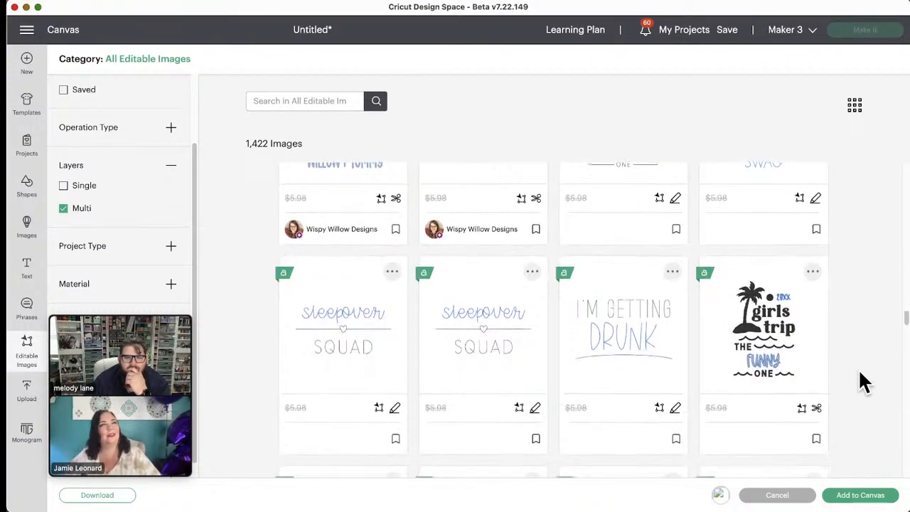
{"action": "scroll", "scroll_direction": "down", "scroll_amount": 3}
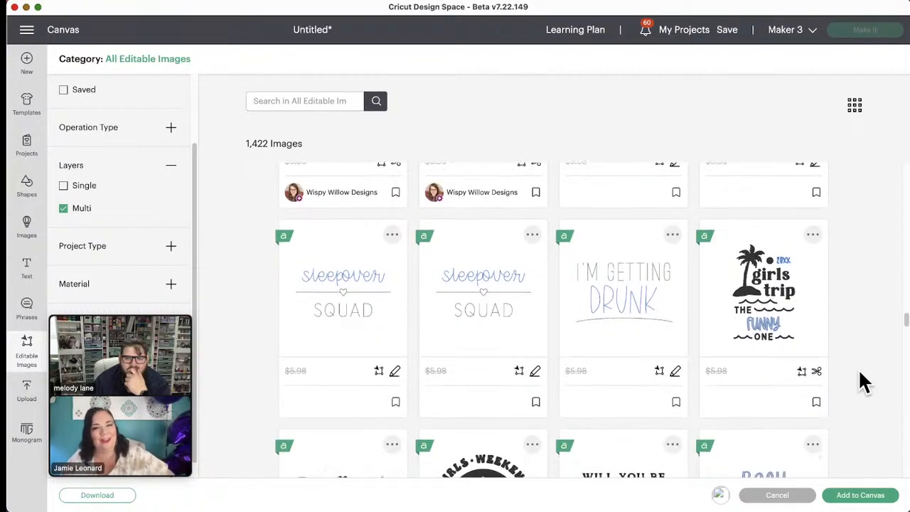
{"action": "scroll", "scroll_direction": "down", "scroll_amount": 3}
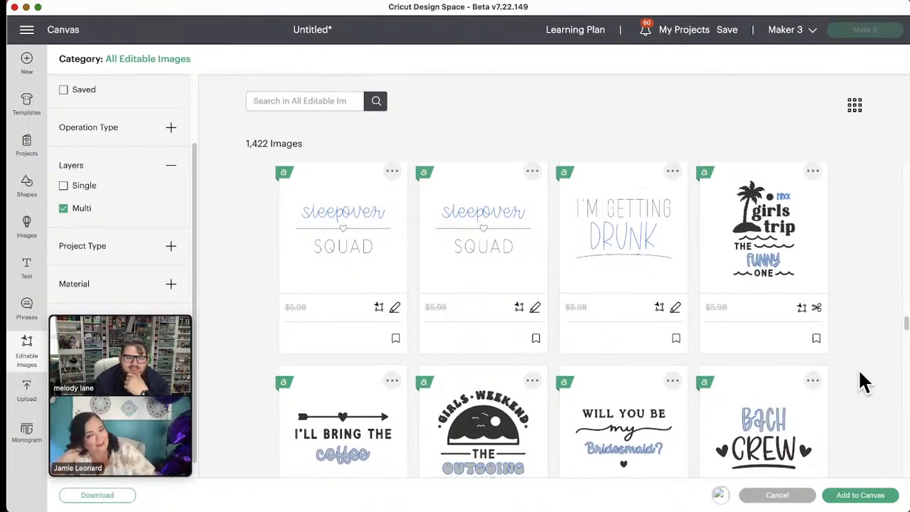
{"action": "scroll", "scroll_direction": "down", "scroll_amount": 3}
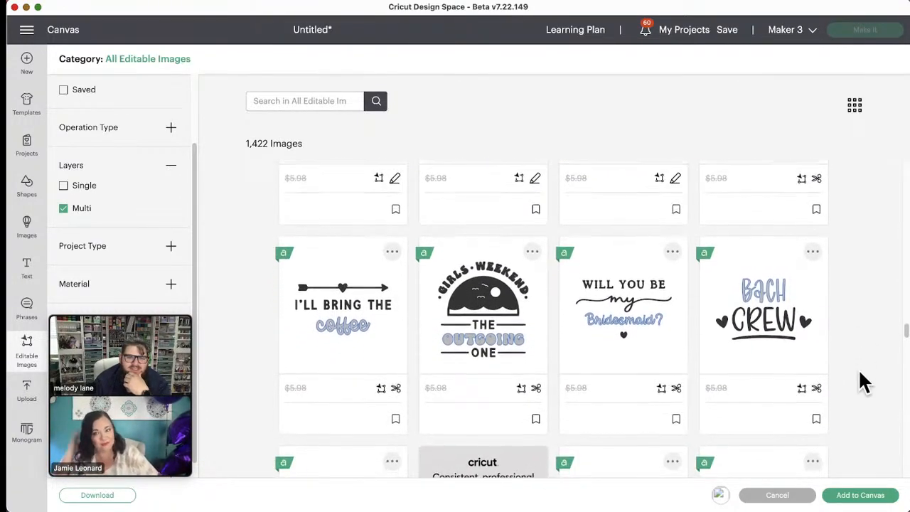
{"action": "scroll", "scroll_direction": "down", "scroll_amount": 3}
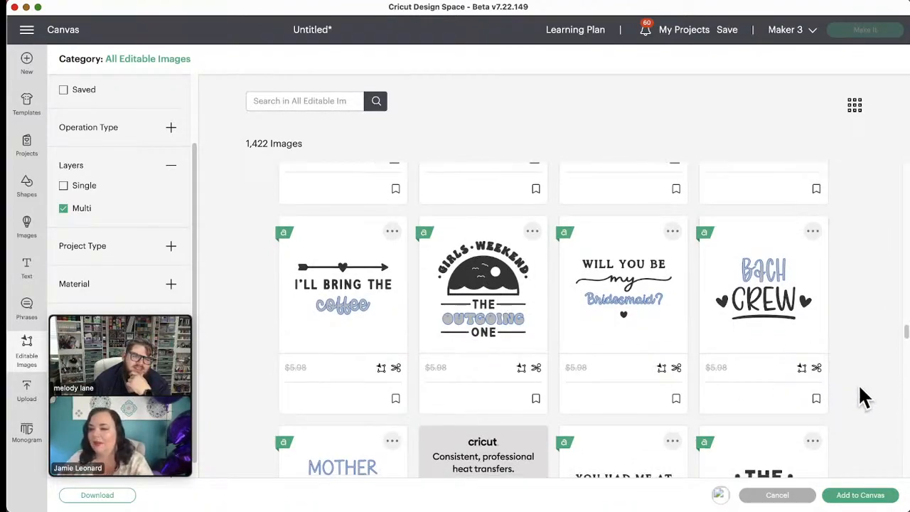
{"action": "scroll", "scroll_direction": "down", "scroll_amount": 3}
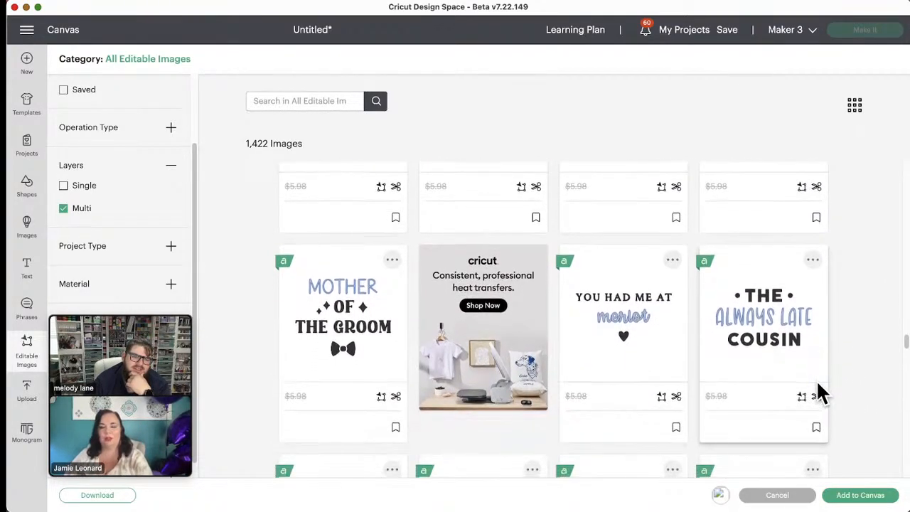
{"action": "scroll", "scroll_direction": "down", "scroll_amount": 3}
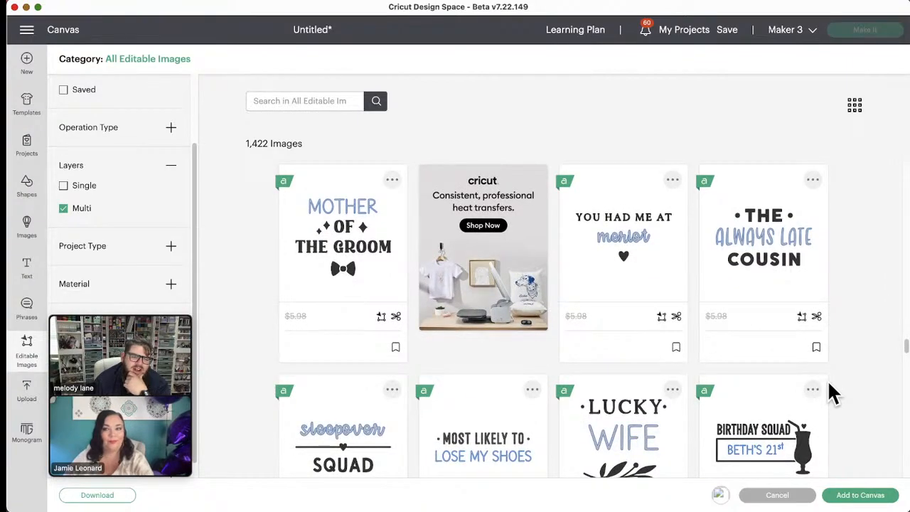
{"action": "scroll", "scroll_direction": "down", "scroll_amount": 3}
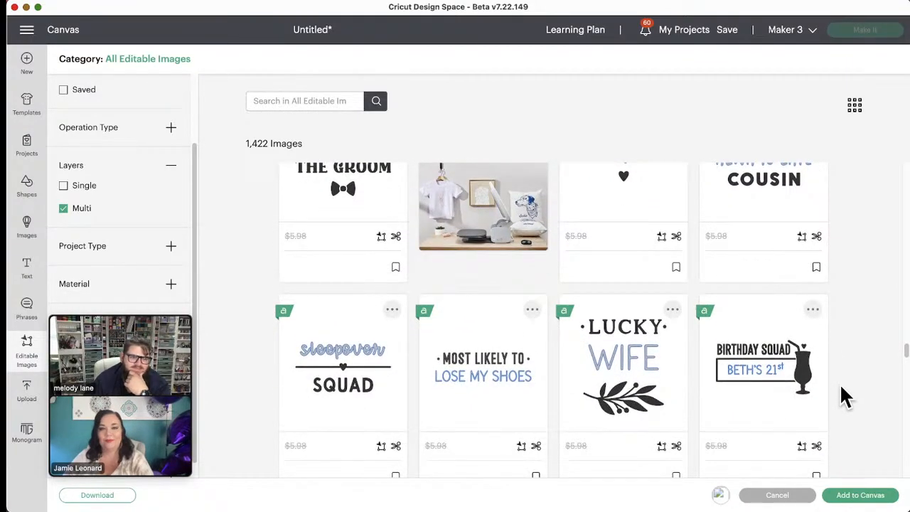
{"action": "scroll", "scroll_direction": "down", "scroll_amount": 3}
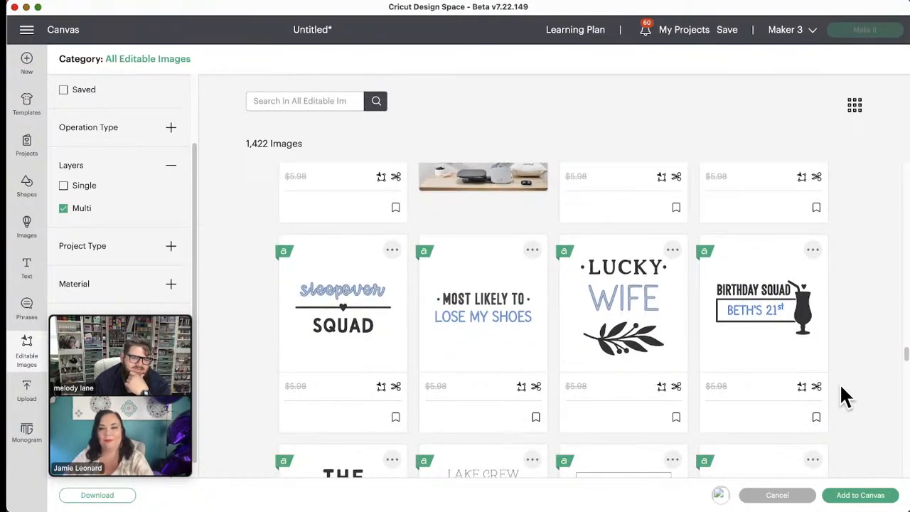
{"action": "scroll", "scroll_direction": "down", "scroll_amount": 3}
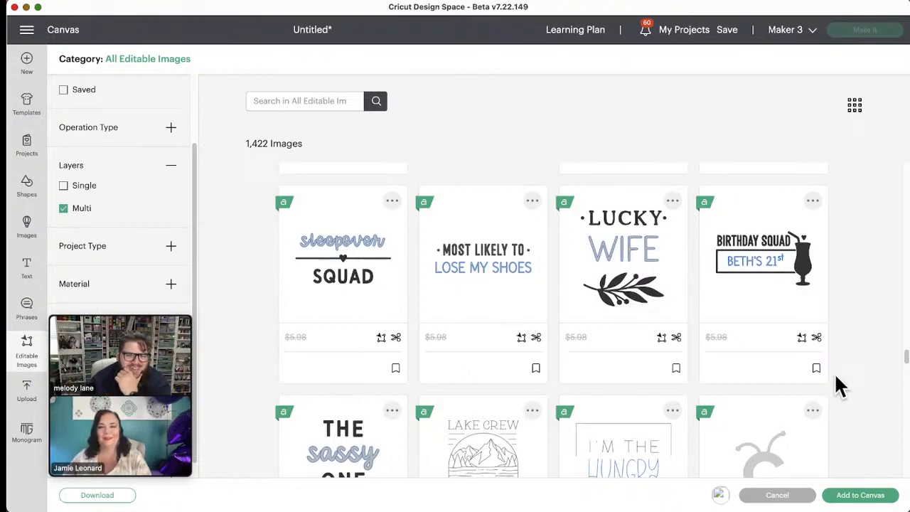
{"action": "scroll", "scroll_direction": "down", "scroll_amount": 3}
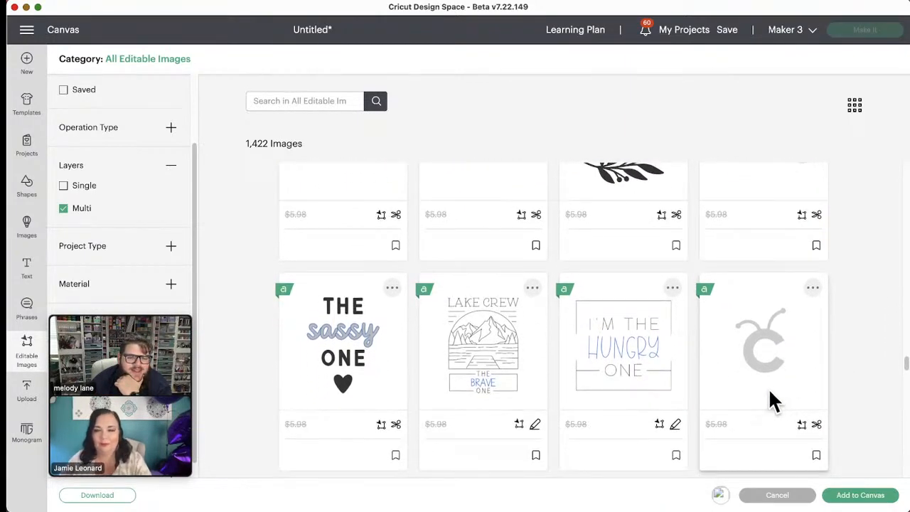
{"action": "scroll", "scroll_direction": "down", "scroll_amount": 3}
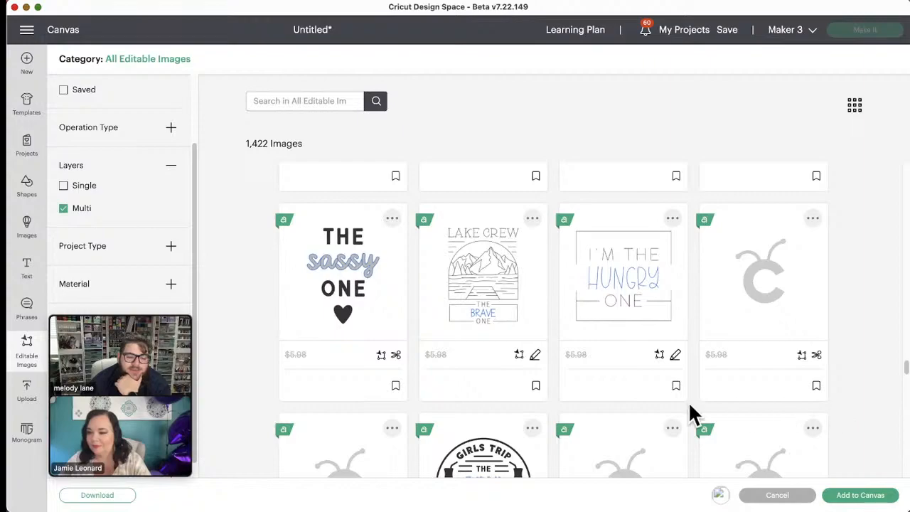
{"action": "scroll", "scroll_direction": "down", "scroll_amount": 3}
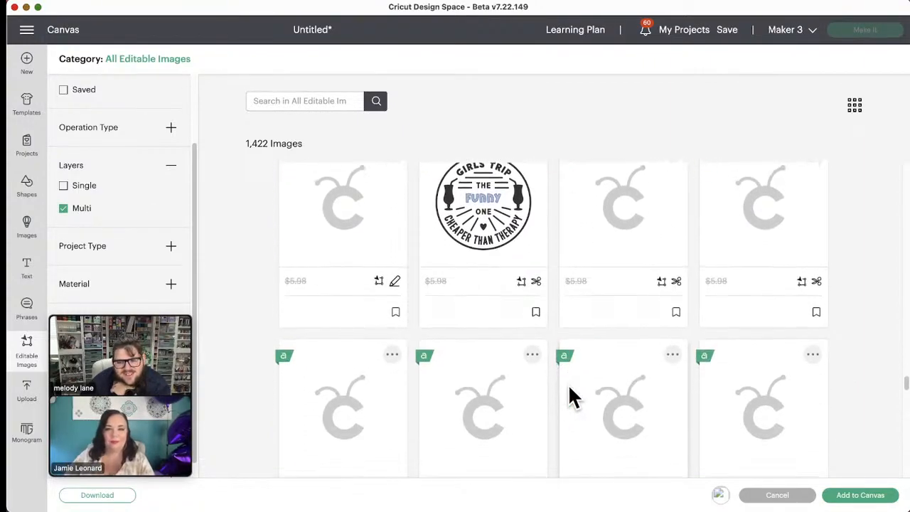
{"action": "scroll", "scroll_direction": "down", "scroll_amount": 3}
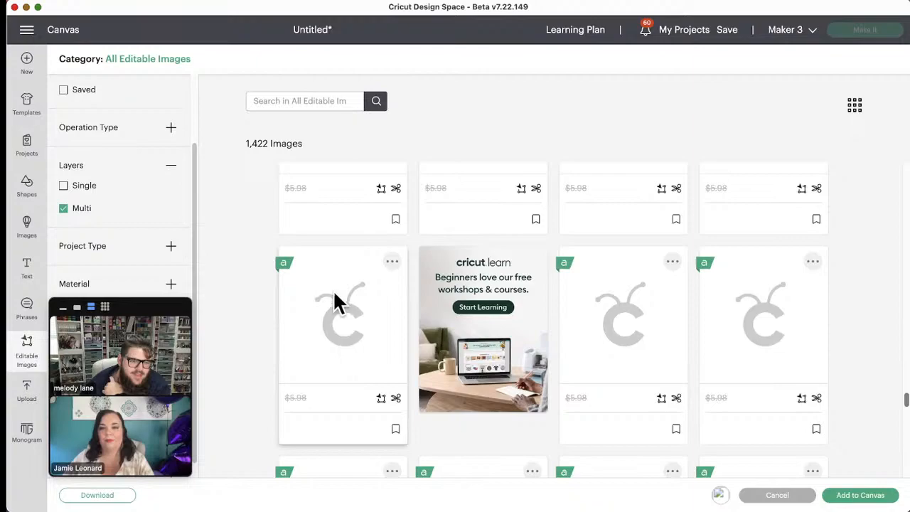
{"action": "scroll", "scroll_direction": "down", "scroll_amount": 3}
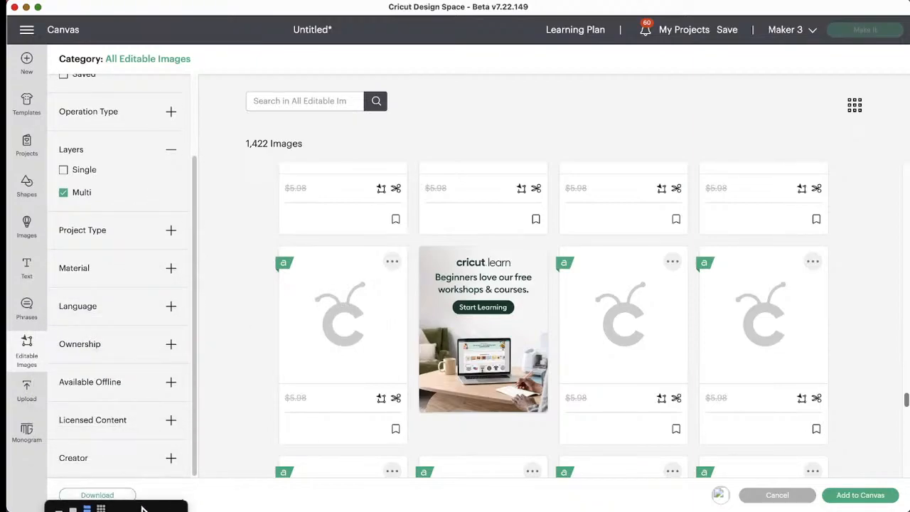
- Expand Licensed Content, tick and untick Star Wars, then add Sesame Street and Disney
{"action": "left_click", "coordinate": [170, 419]}
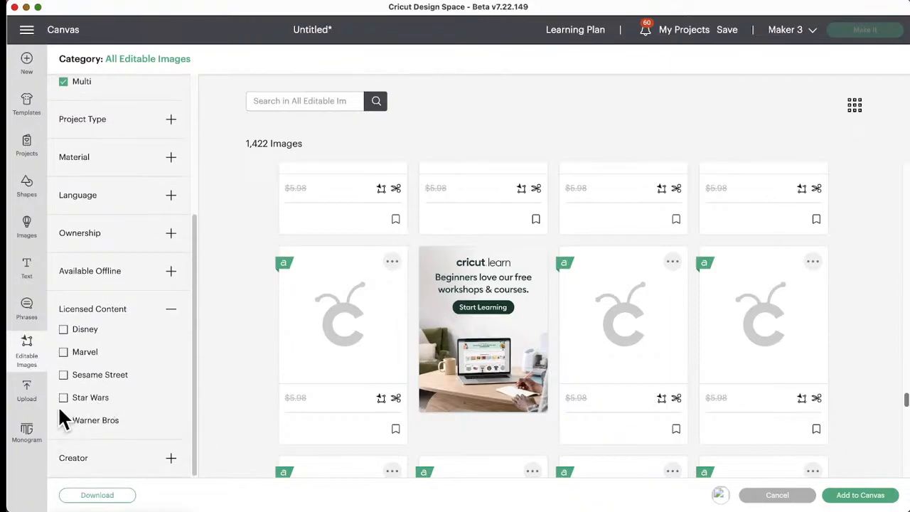
{"action": "left_click", "coordinate": [63, 398]}
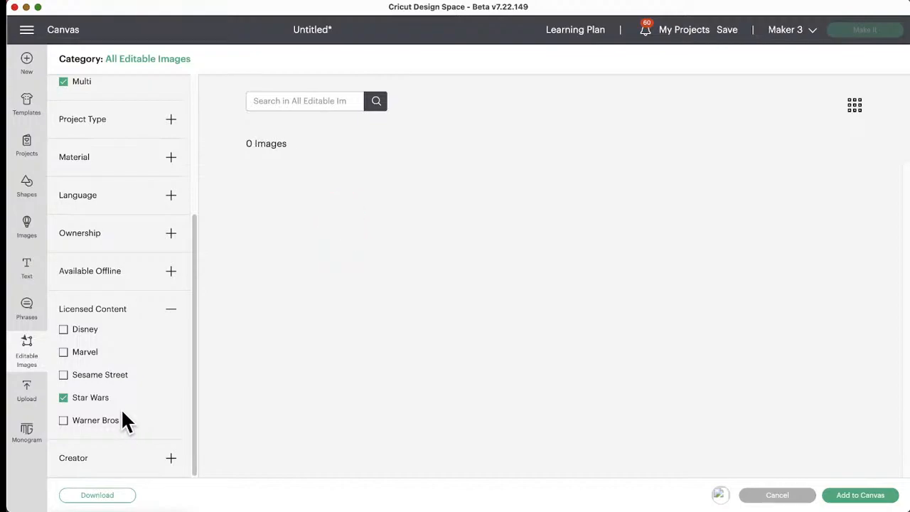
{"action": "mouse_move", "coordinate": [157, 430]}
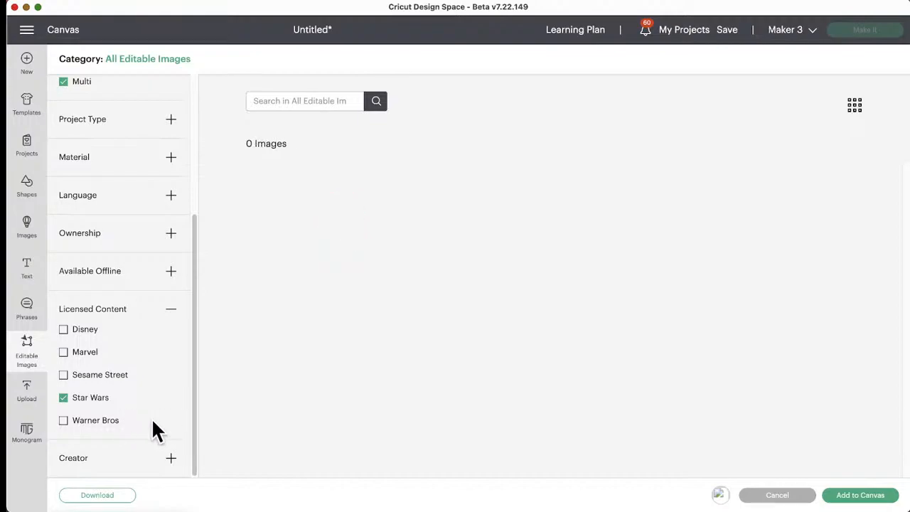
{"action": "left_click", "coordinate": [63, 397]}
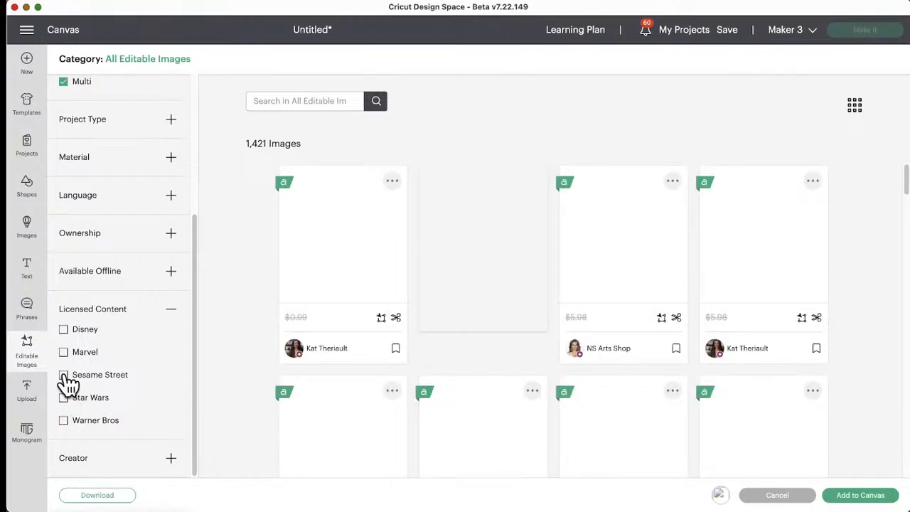
{"action": "left_click", "coordinate": [63, 374]}
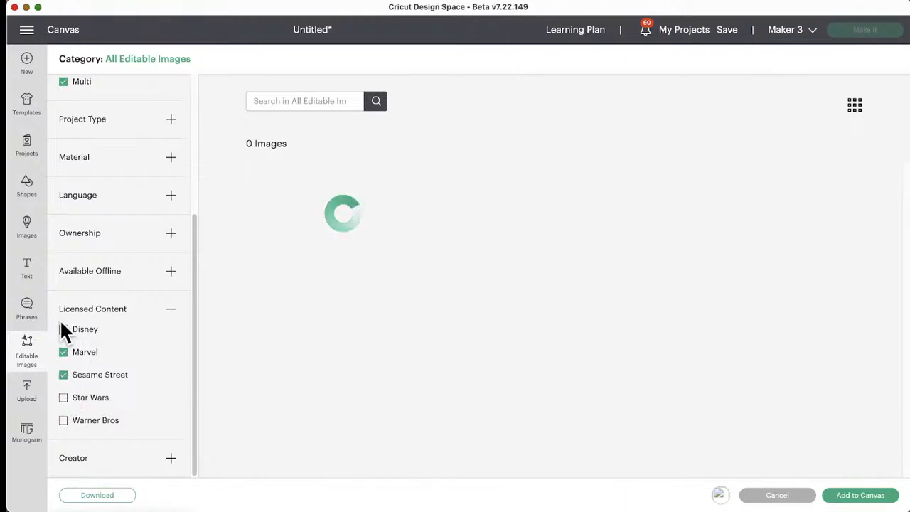
{"action": "left_click", "coordinate": [63, 329]}
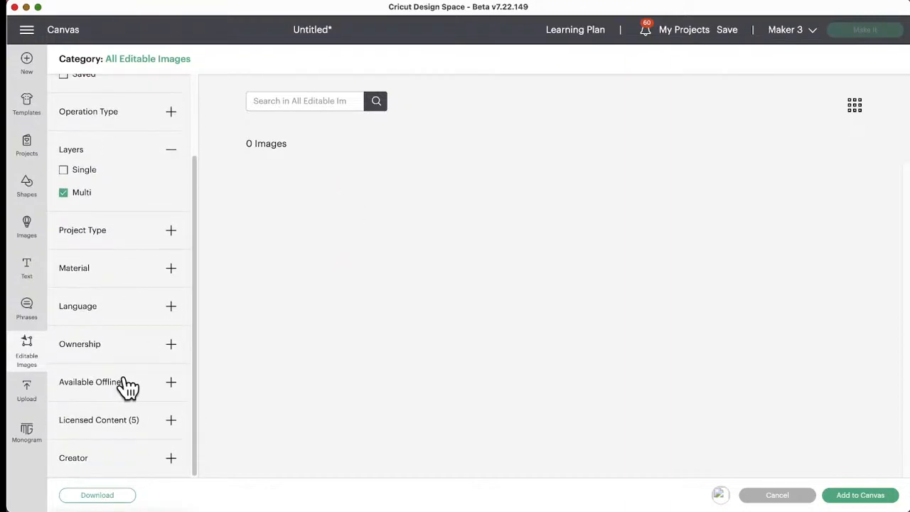
{"action": "mouse_move", "coordinate": [119, 384]}
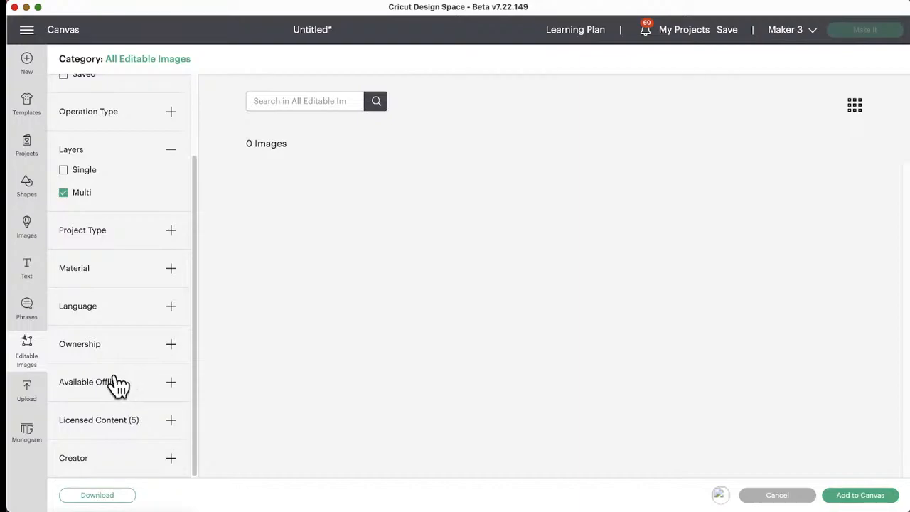
{"action": "mouse_move", "coordinate": [177, 268]}
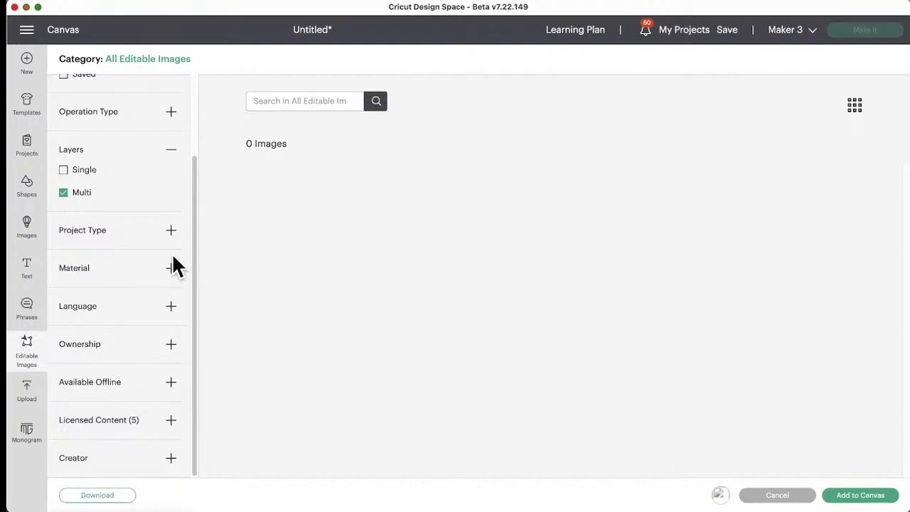
{"action": "mouse_move", "coordinate": [183, 229]}
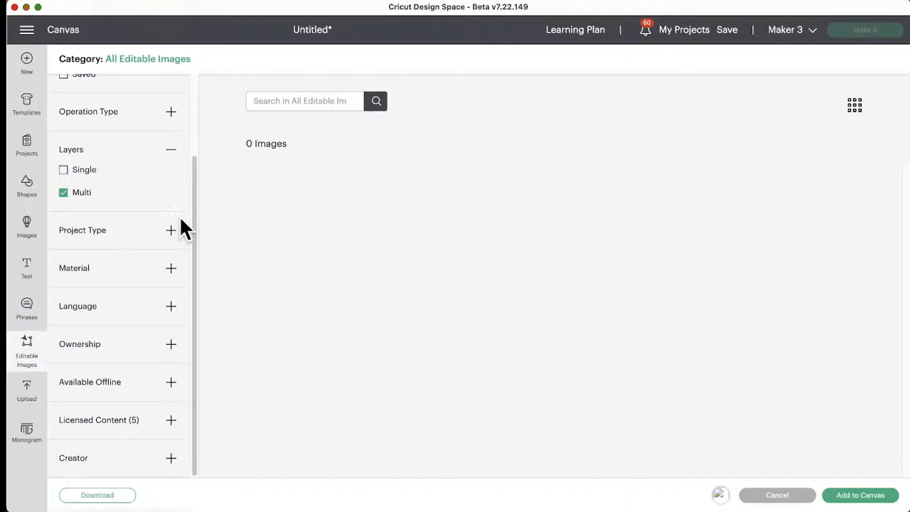
{"action": "mouse_move", "coordinate": [178, 234]}
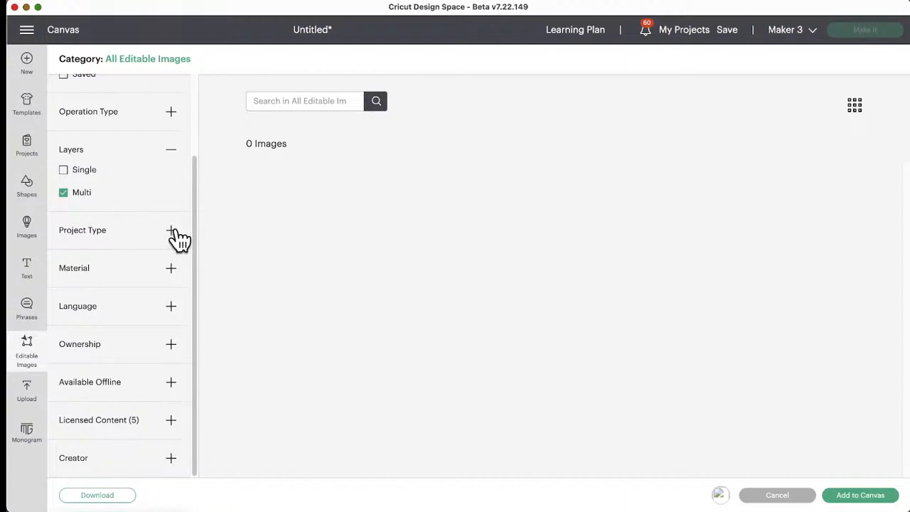
{"action": "mouse_move", "coordinate": [176, 277]}
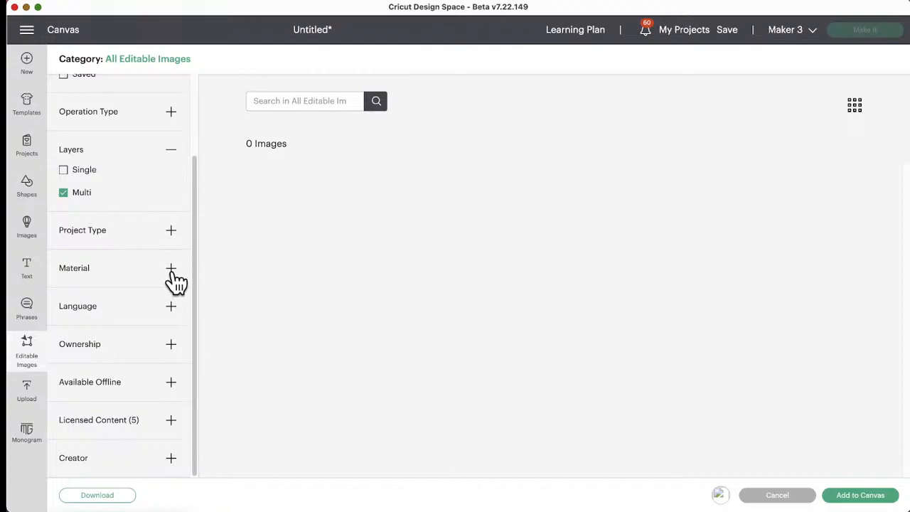
{"action": "mouse_move", "coordinate": [171, 373]}
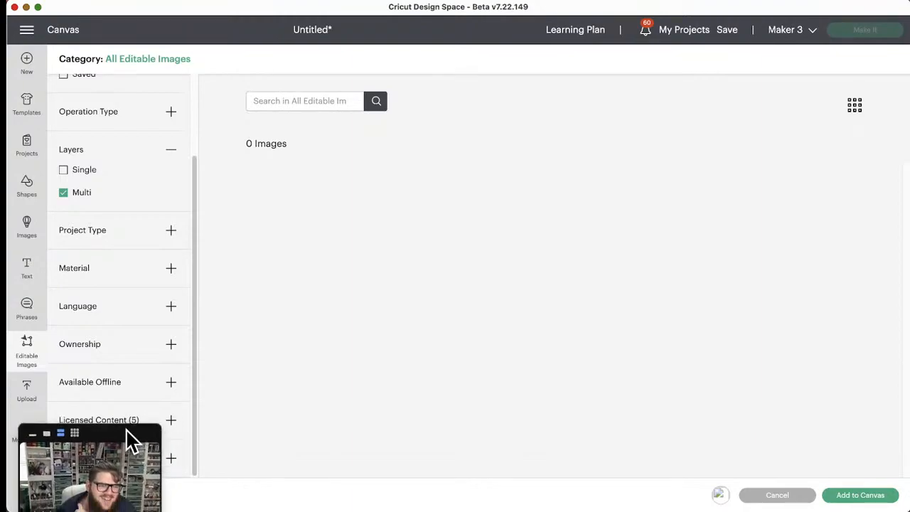
{"action": "mouse_move", "coordinate": [180, 238]}
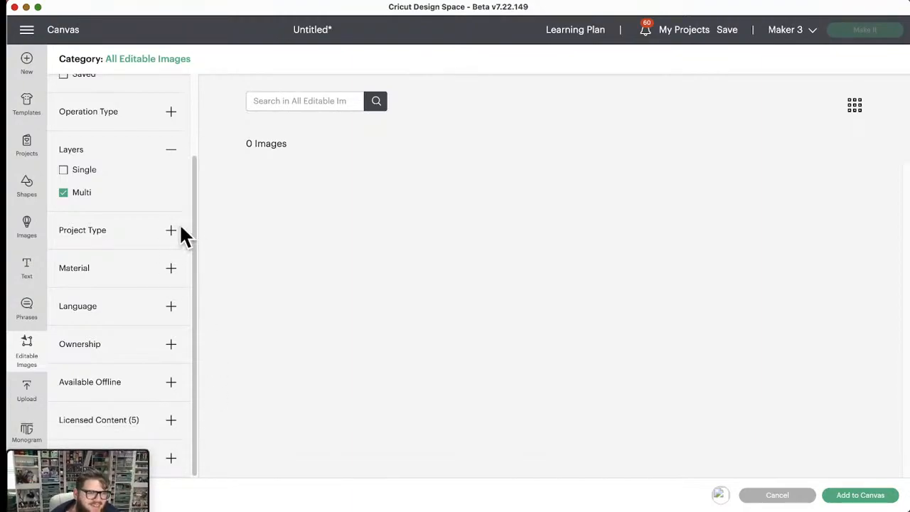
- Expand the Project Type filter to list options like Stencil, 3D and Cards
{"action": "left_click", "coordinate": [171, 229]}
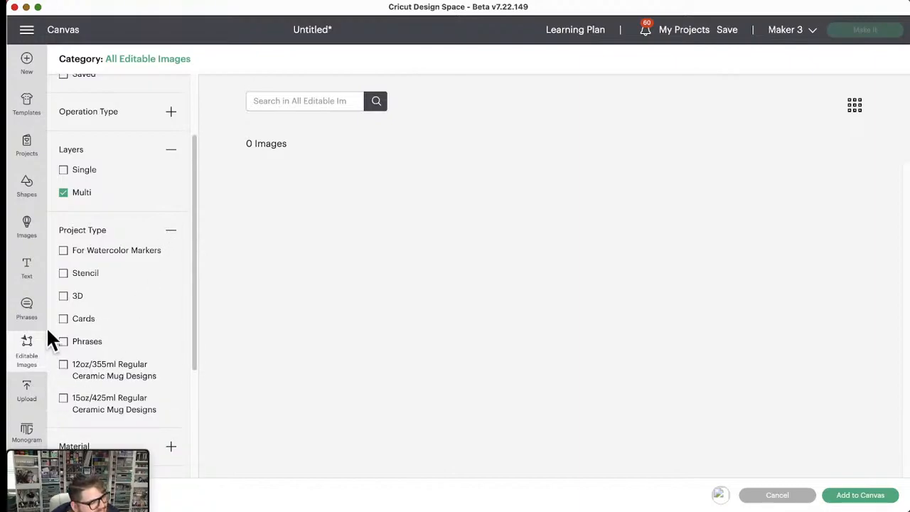
{"action": "mouse_move", "coordinate": [69, 341]}
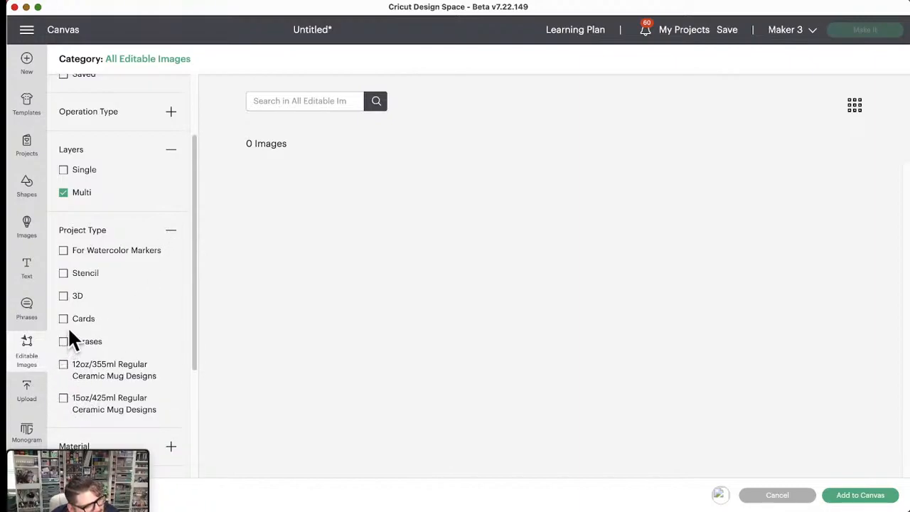
{"action": "mouse_move", "coordinate": [107, 446]}
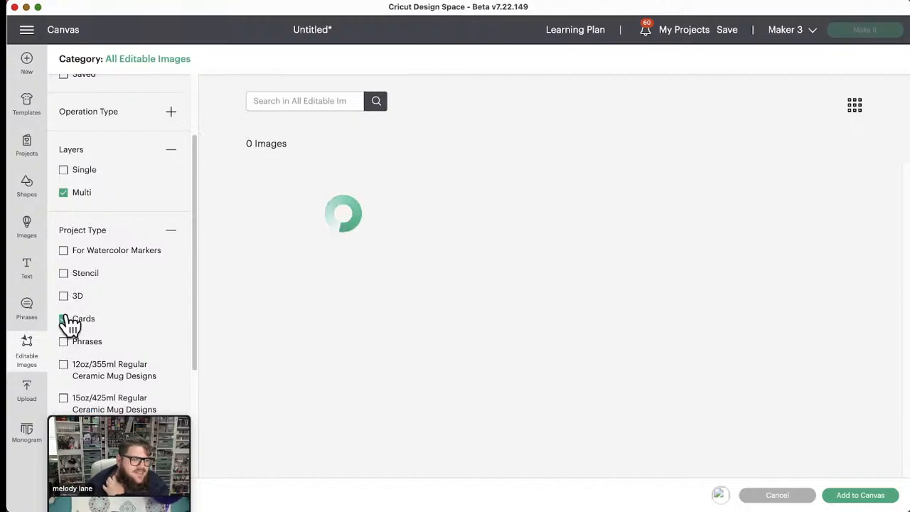
- Tick the Cards, For Watercolor Markers and 12oz/355ml Regular Ceramic Mug Designs project types
{"action": "left_click", "coordinate": [63, 318]}
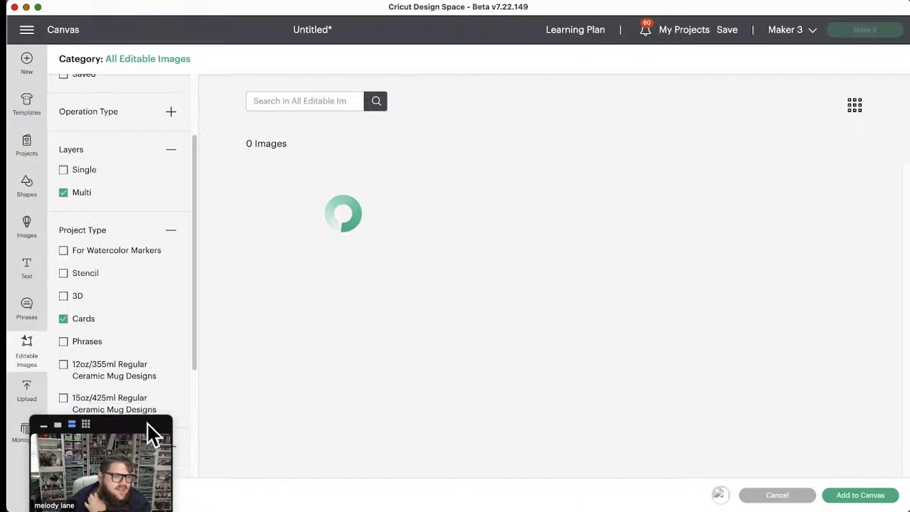
{"action": "left_click", "coordinate": [63, 250]}
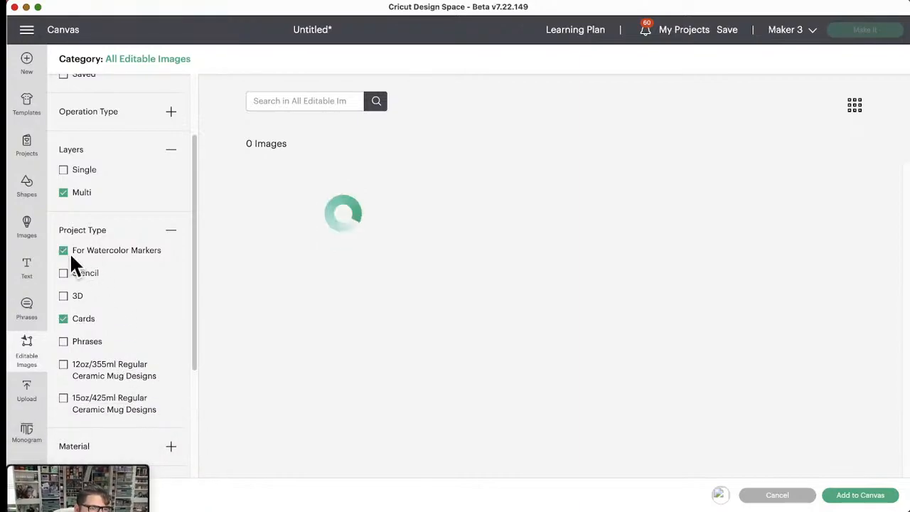
{"action": "mouse_move", "coordinate": [114, 348]}
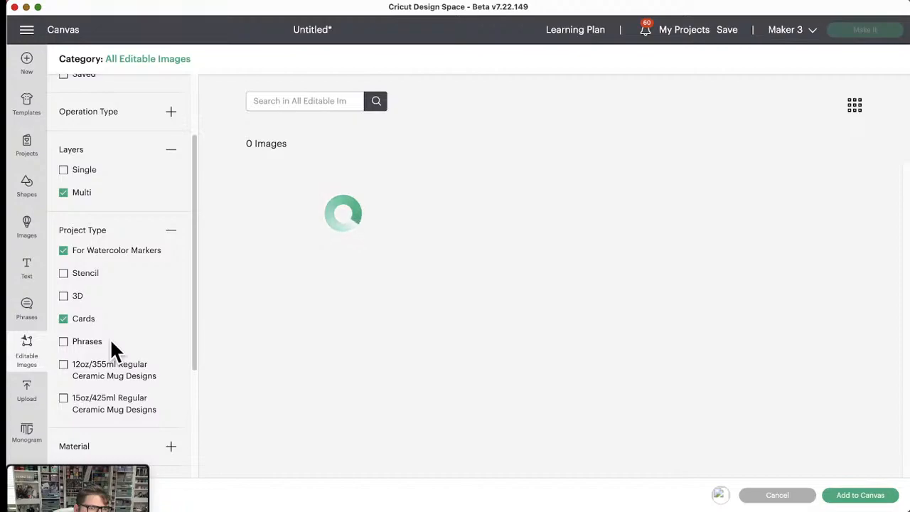
{"action": "scroll", "scroll_direction": "down", "scroll_amount": 3}
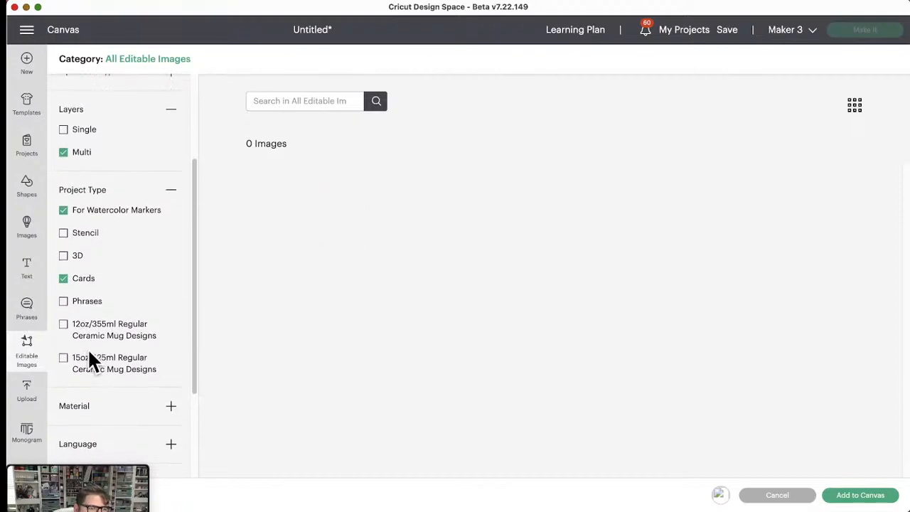
{"action": "scroll", "scroll_direction": "down", "scroll_amount": 3}
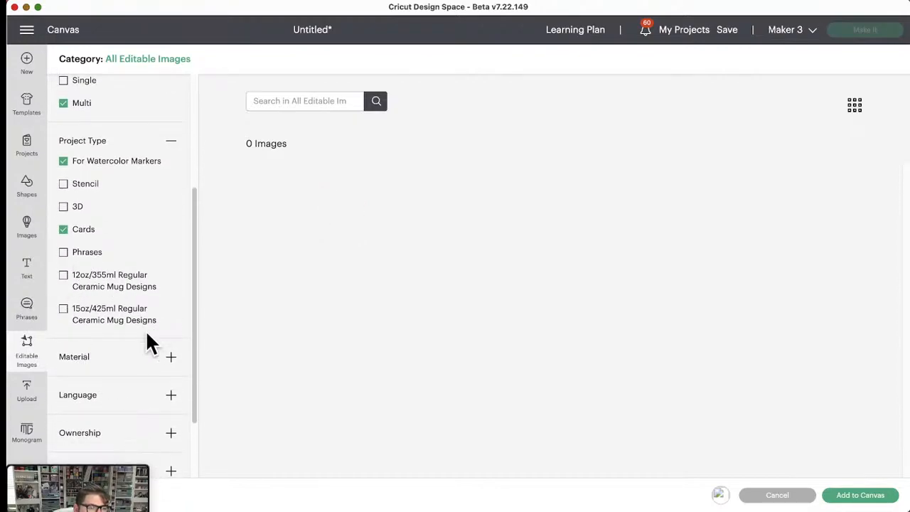
{"action": "mouse_move", "coordinate": [105, 274]}
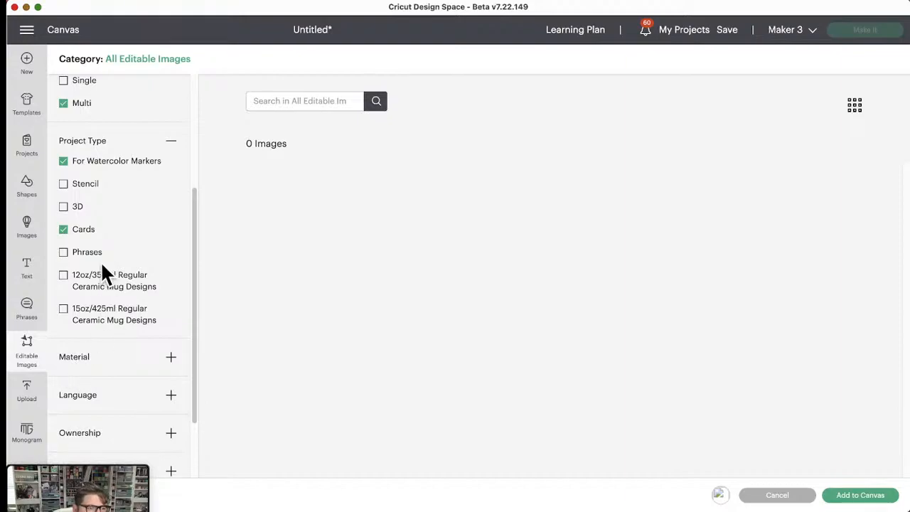
{"action": "left_click", "coordinate": [63, 274]}
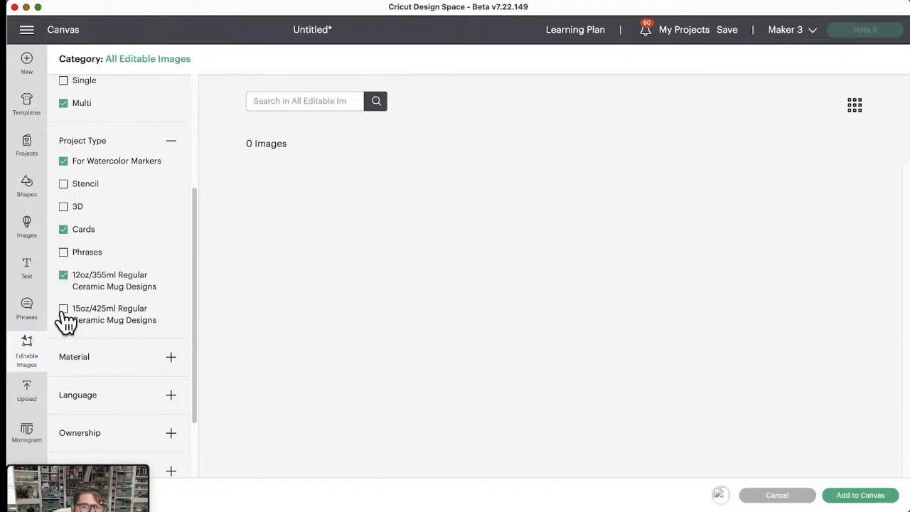
{"action": "mouse_move", "coordinate": [98, 413]}
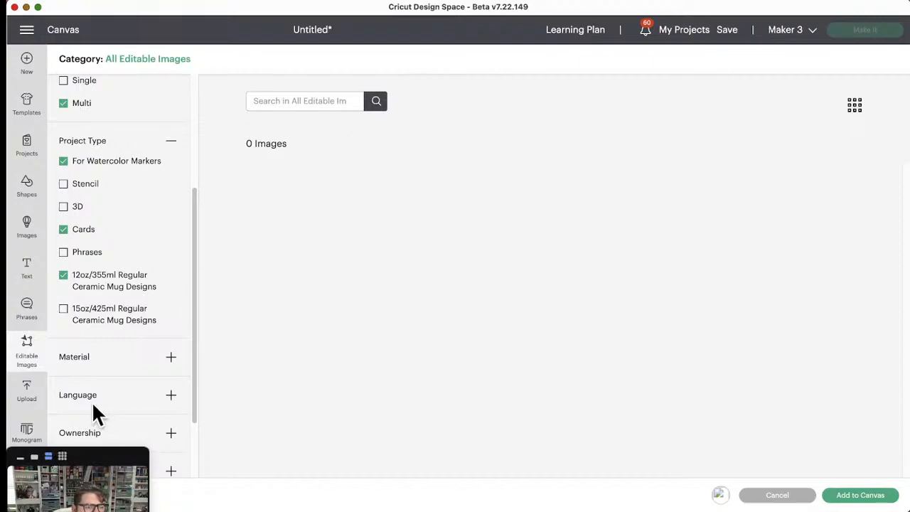
{"action": "scroll", "scroll_direction": "down", "scroll_amount": 3}
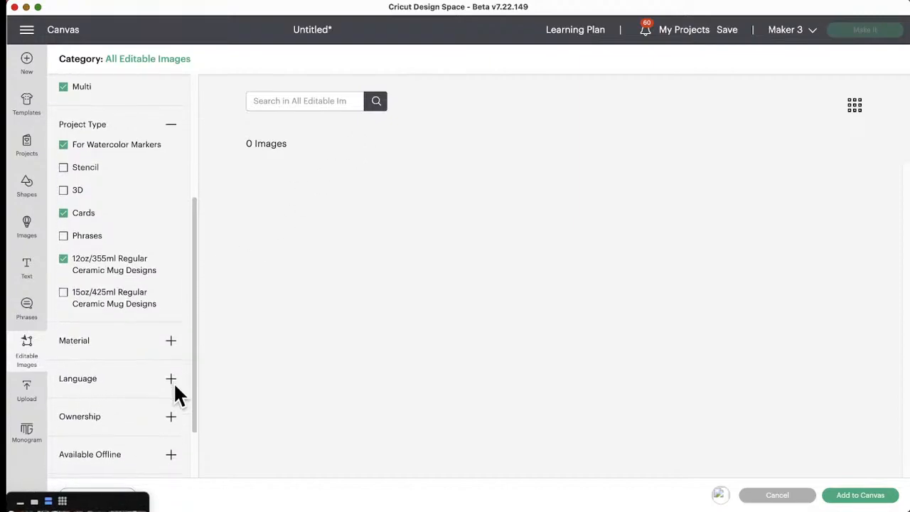
- Browse the Material and Language filter options, then collapse the Language list
{"action": "left_click", "coordinate": [171, 341]}
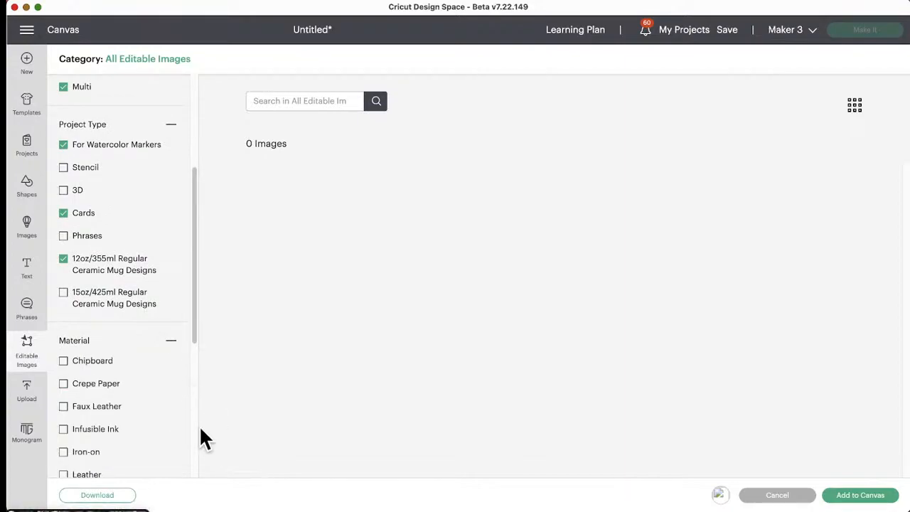
{"action": "scroll", "scroll_direction": "down", "scroll_amount": 3}
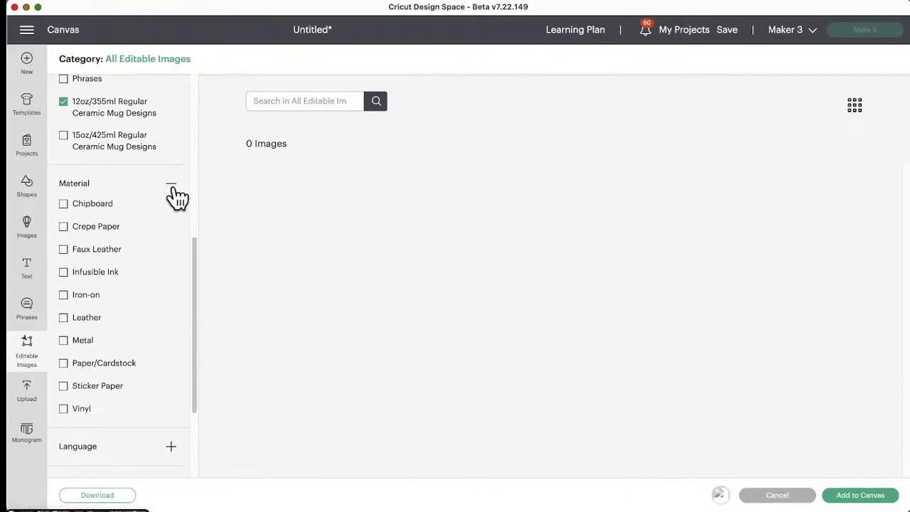
{"action": "left_click", "coordinate": [171, 191]}
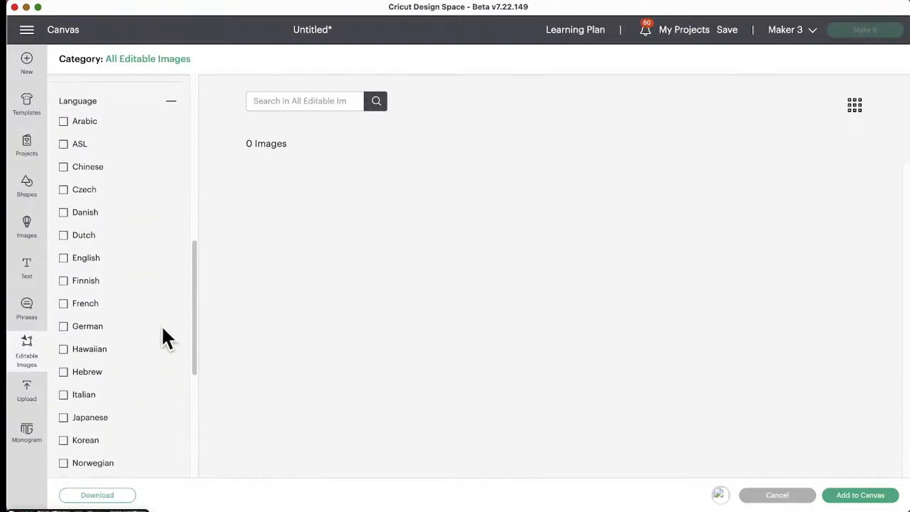
{"action": "scroll", "scroll_direction": "down", "scroll_amount": 3}
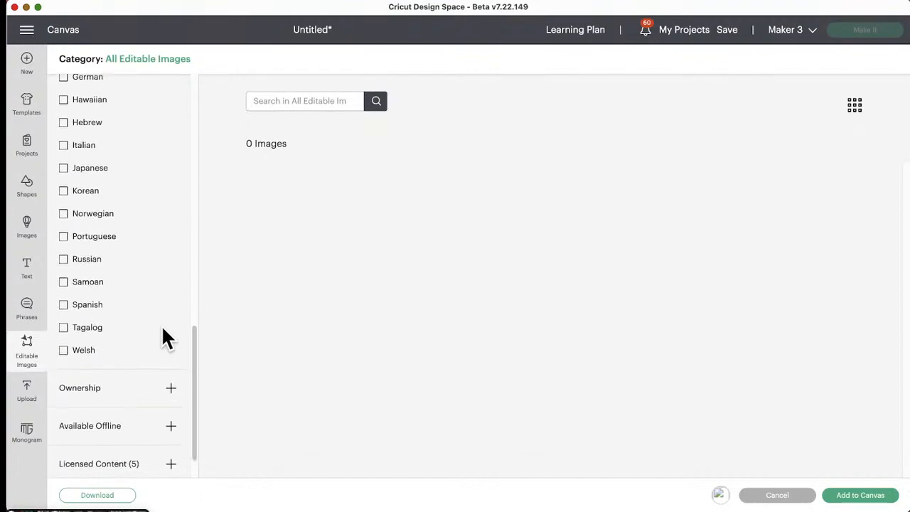
{"action": "scroll", "scroll_direction": "up", "scroll_amount": 3}
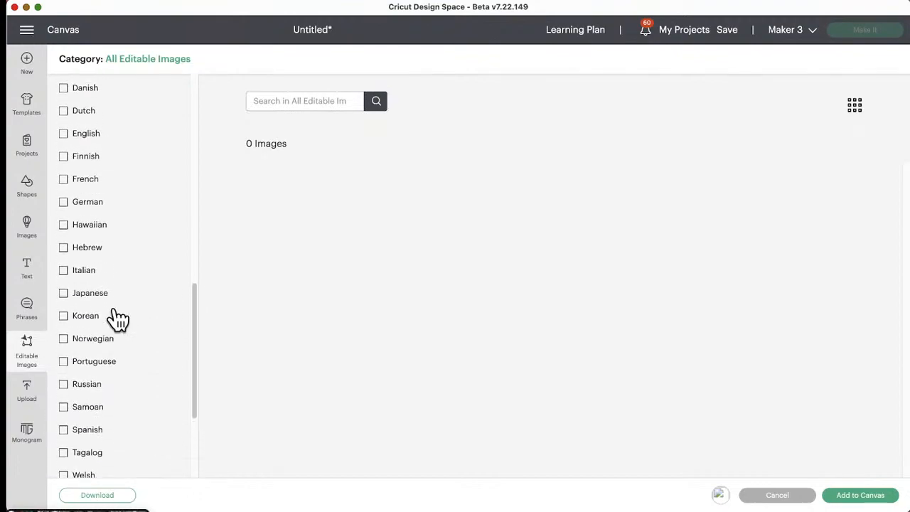
{"action": "scroll", "scroll_direction": "up", "scroll_amount": 3}
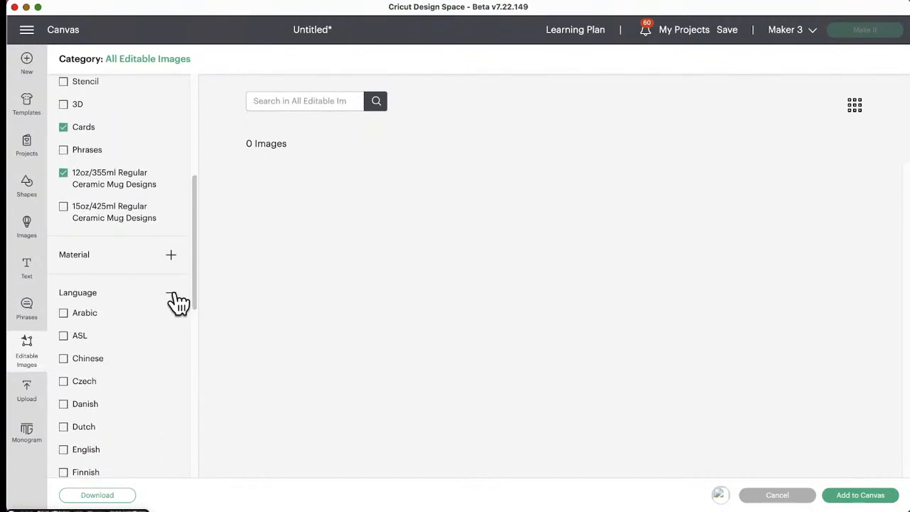
{"action": "left_click", "coordinate": [171, 306]}
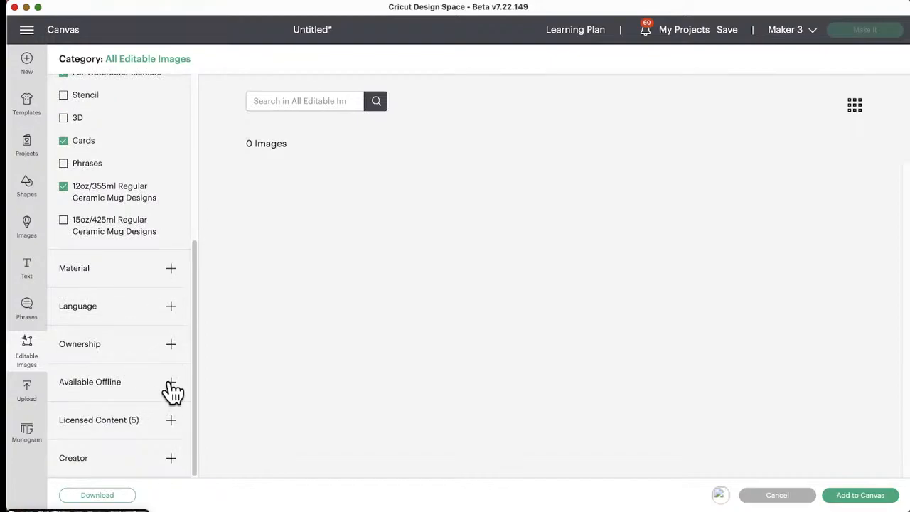
{"action": "mouse_move", "coordinate": [176, 462]}
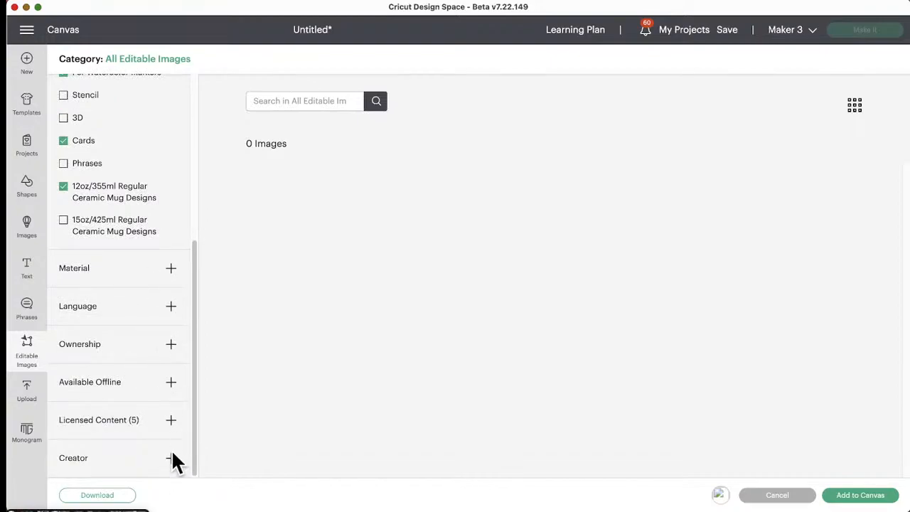
- Expand the Creator filter and tick Cricut, bringing Editable Images to 11 active filters
{"action": "left_click", "coordinate": [171, 458]}
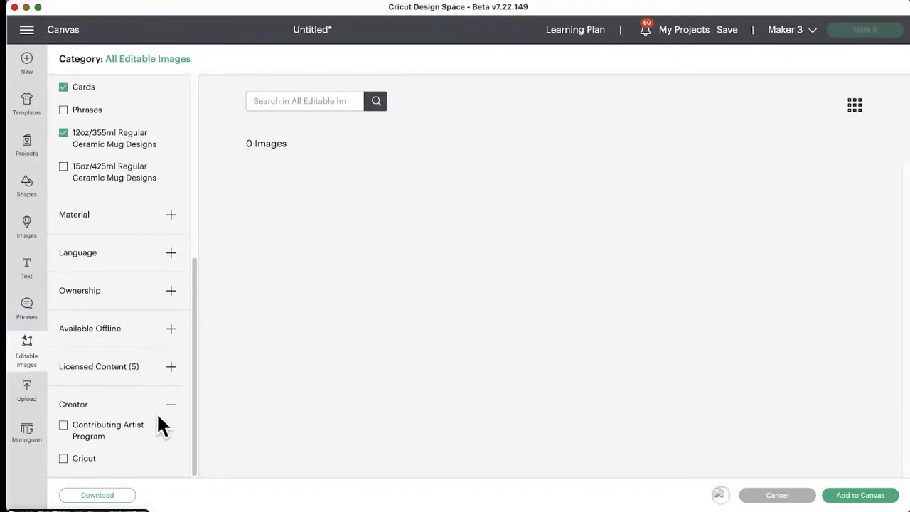
{"action": "mouse_move", "coordinate": [129, 435]}
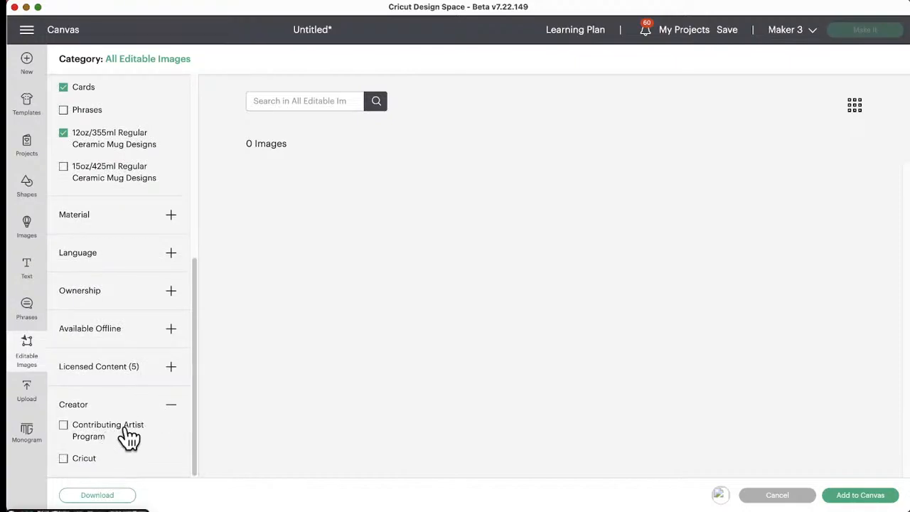
{"action": "scroll", "scroll_direction": "up", "scroll_amount": 3}
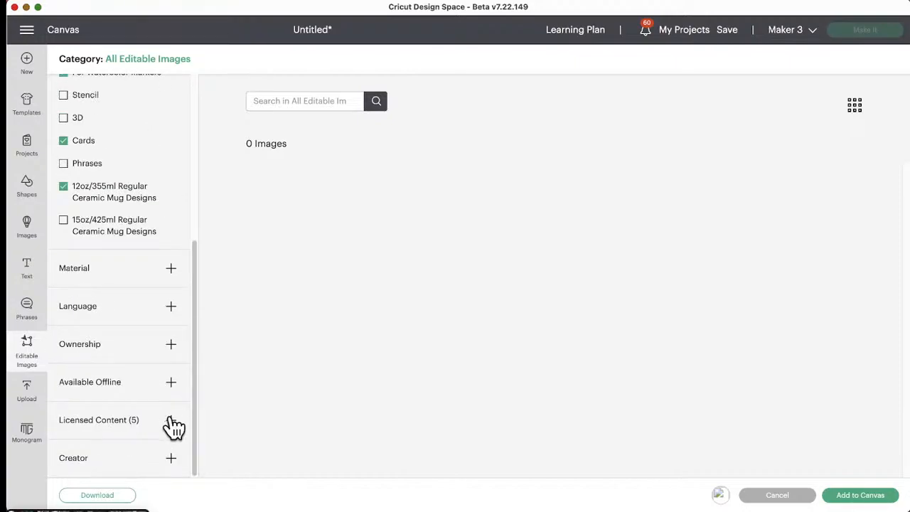
{"action": "left_click", "coordinate": [171, 458]}
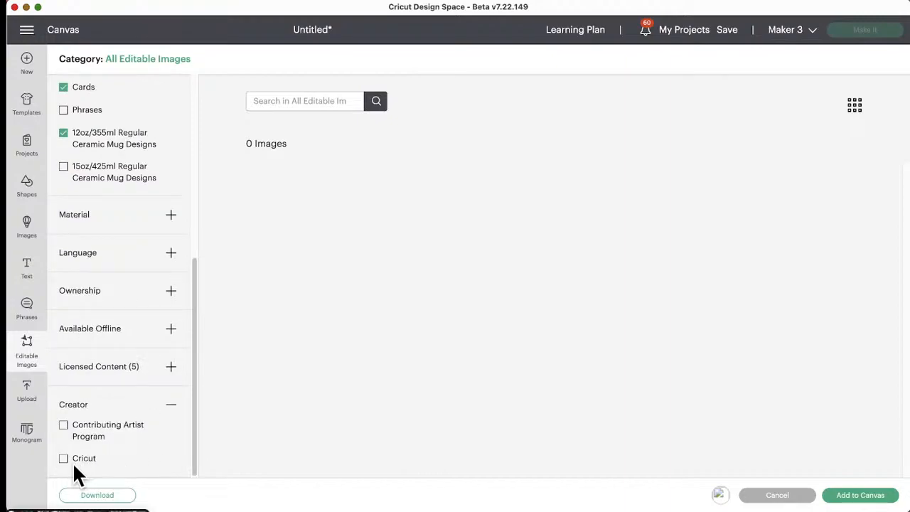
{"action": "left_click", "coordinate": [63, 457]}
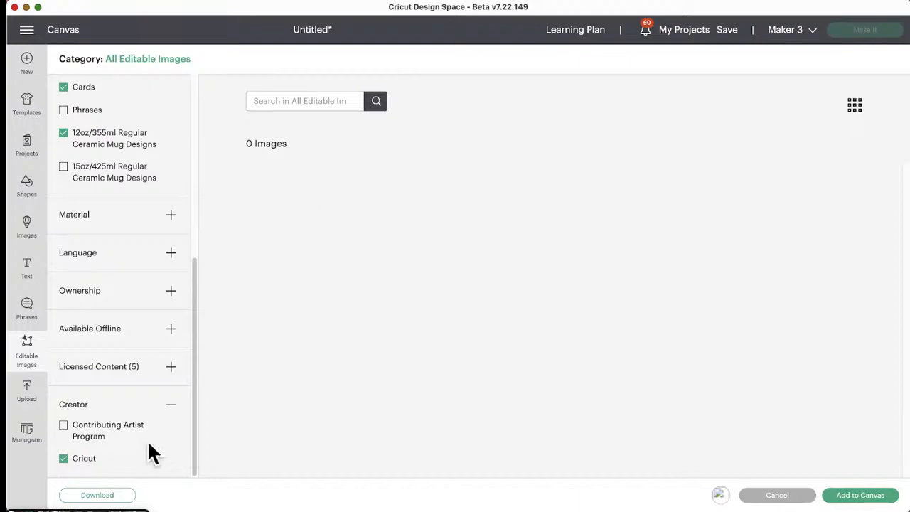
{"action": "left_click", "coordinate": [63, 424]}
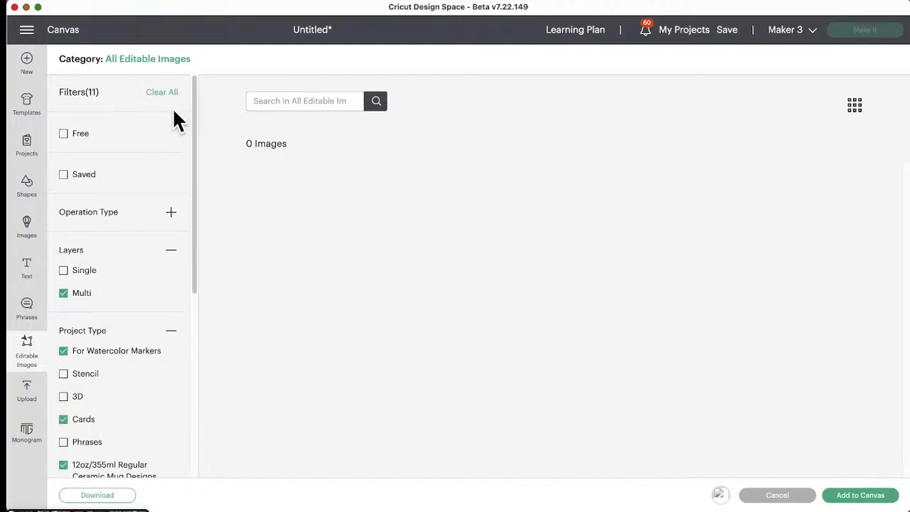
{"action": "mouse_move", "coordinate": [149, 139]}
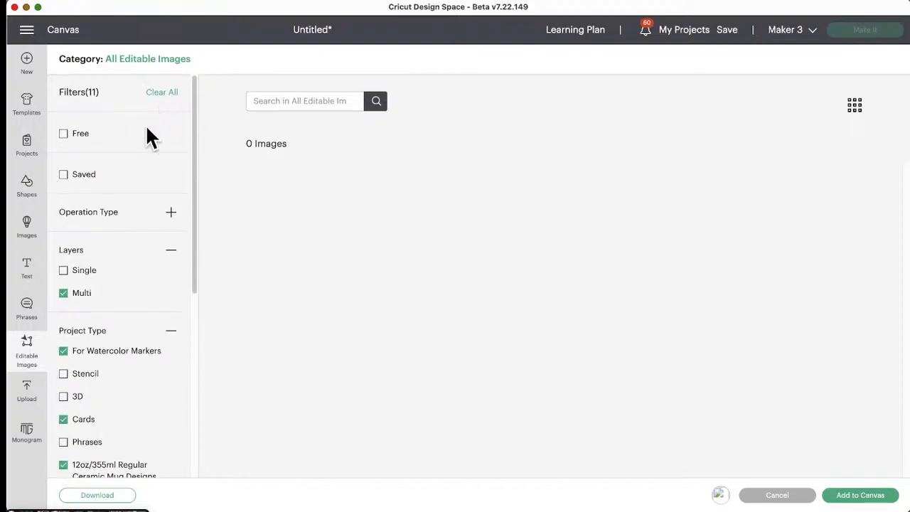
{"action": "mouse_move", "coordinate": [162, 92]}
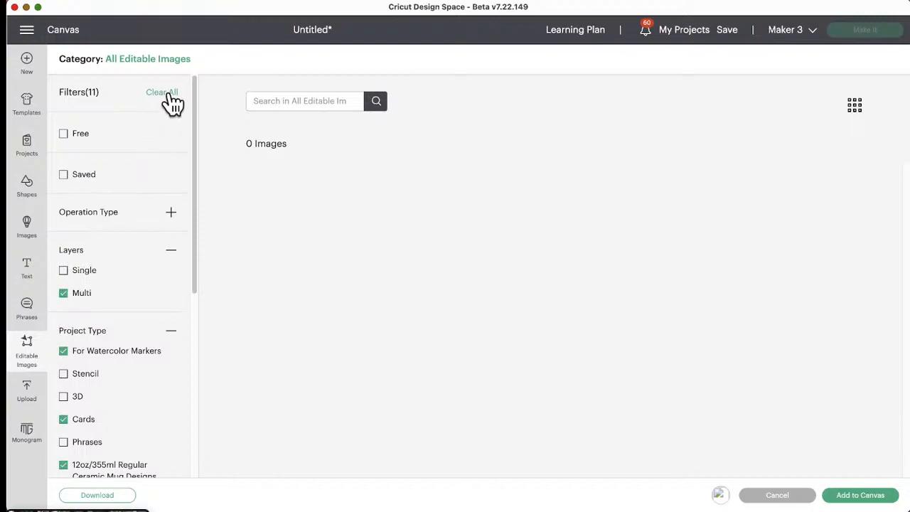
- Clear All filters and scroll through the restored 1,421 Editable Images
{"action": "left_click", "coordinate": [162, 91]}
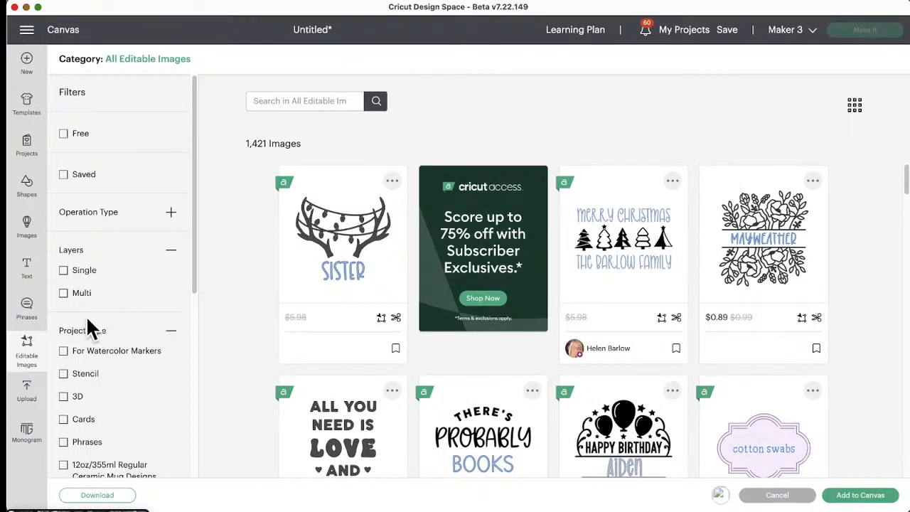
{"action": "scroll", "scroll_direction": "down", "scroll_amount": 3}
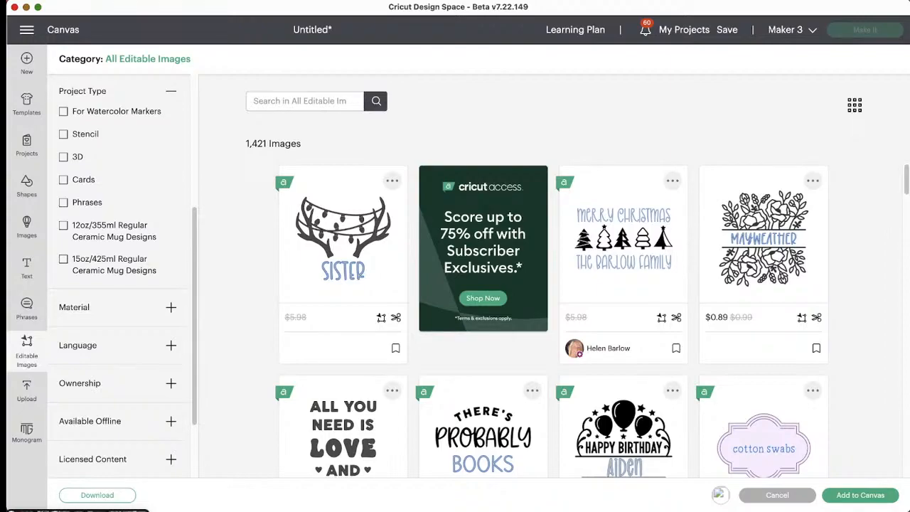
{"action": "mouse_move", "coordinate": [602, 346]}
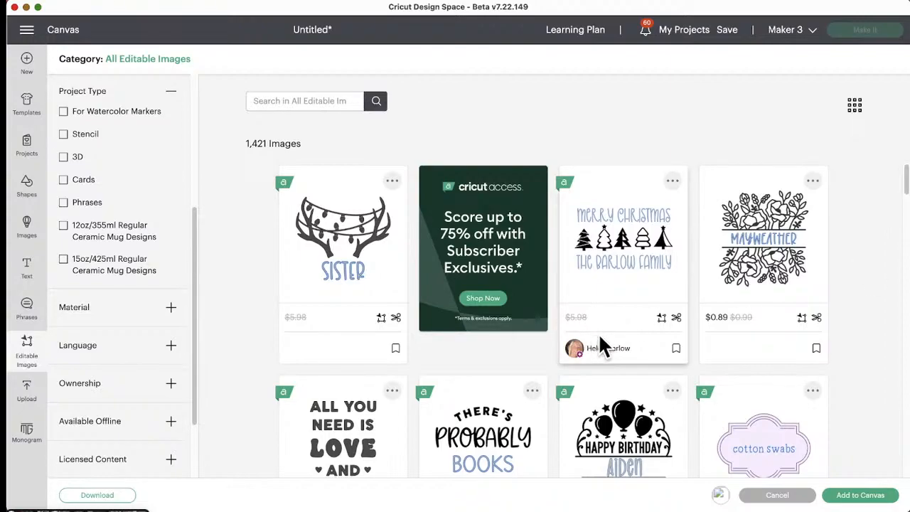
{"action": "mouse_move", "coordinate": [860, 356]}
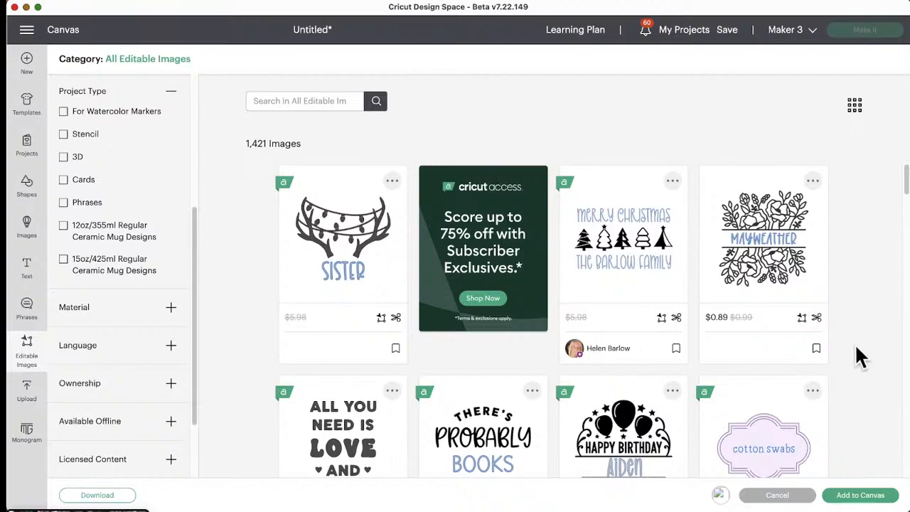
{"action": "scroll", "scroll_direction": "down", "scroll_amount": 3}
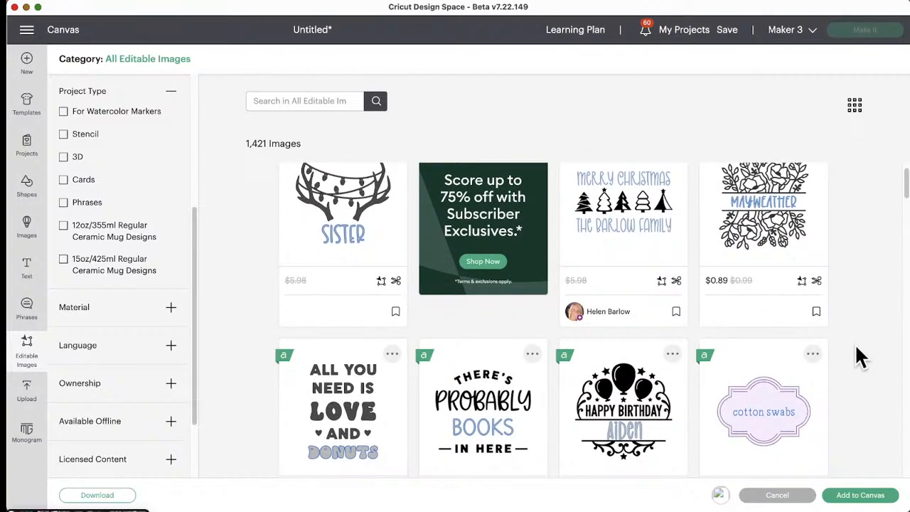